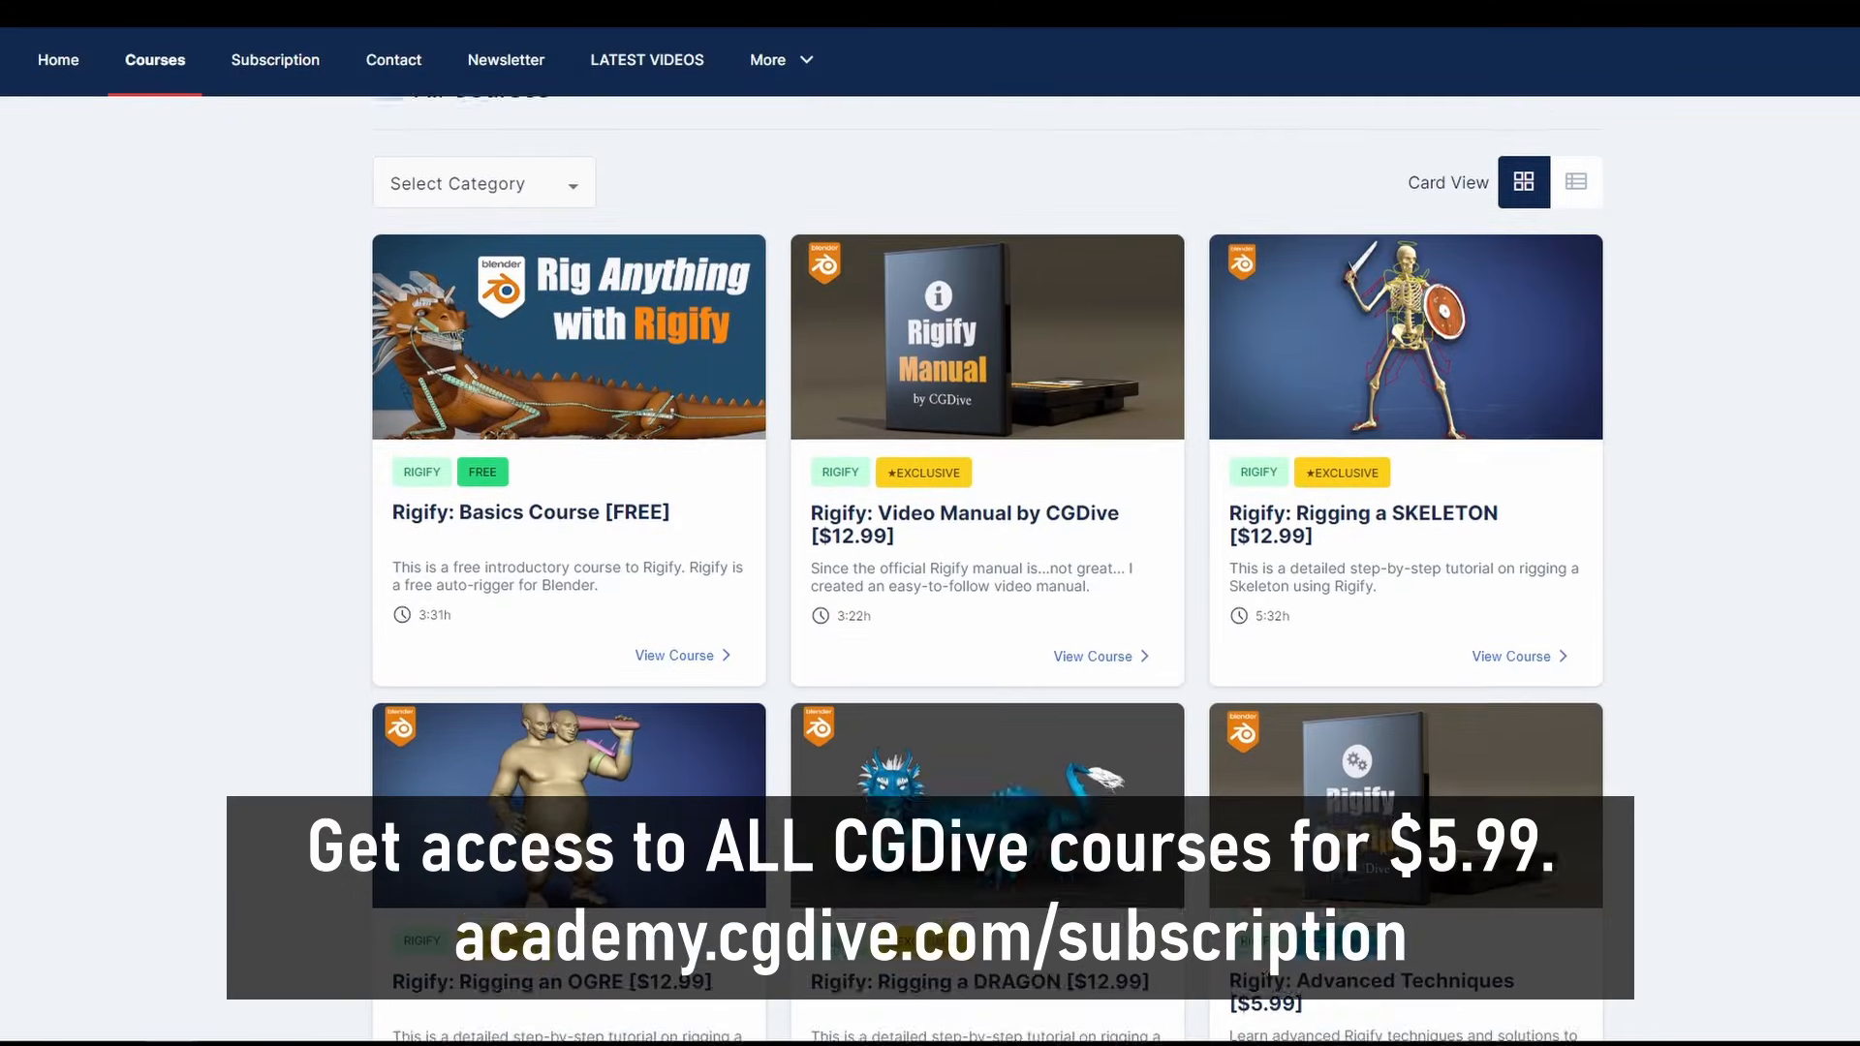
- Browse CGDive courses, open LATEST VIDEOS, and scroll to 'How to Mirror bone weights'
scroll(down, 3)
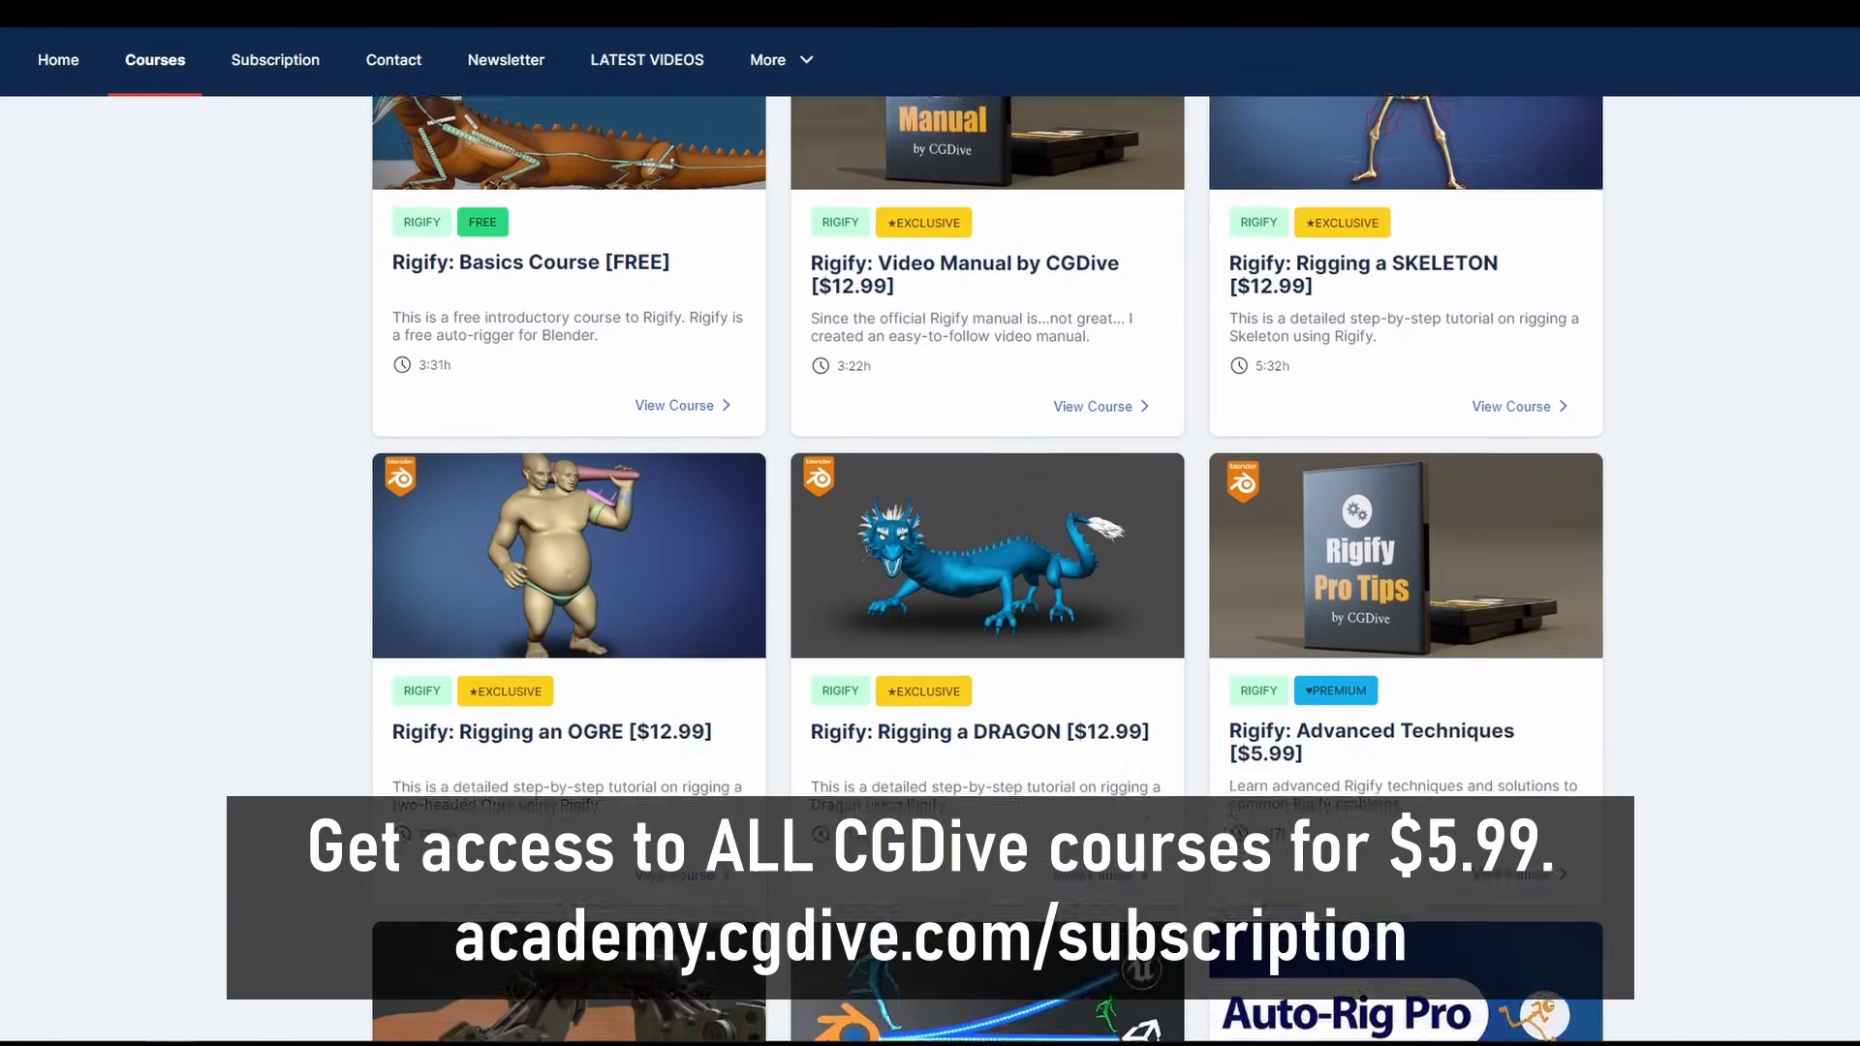
scroll(down, 3)
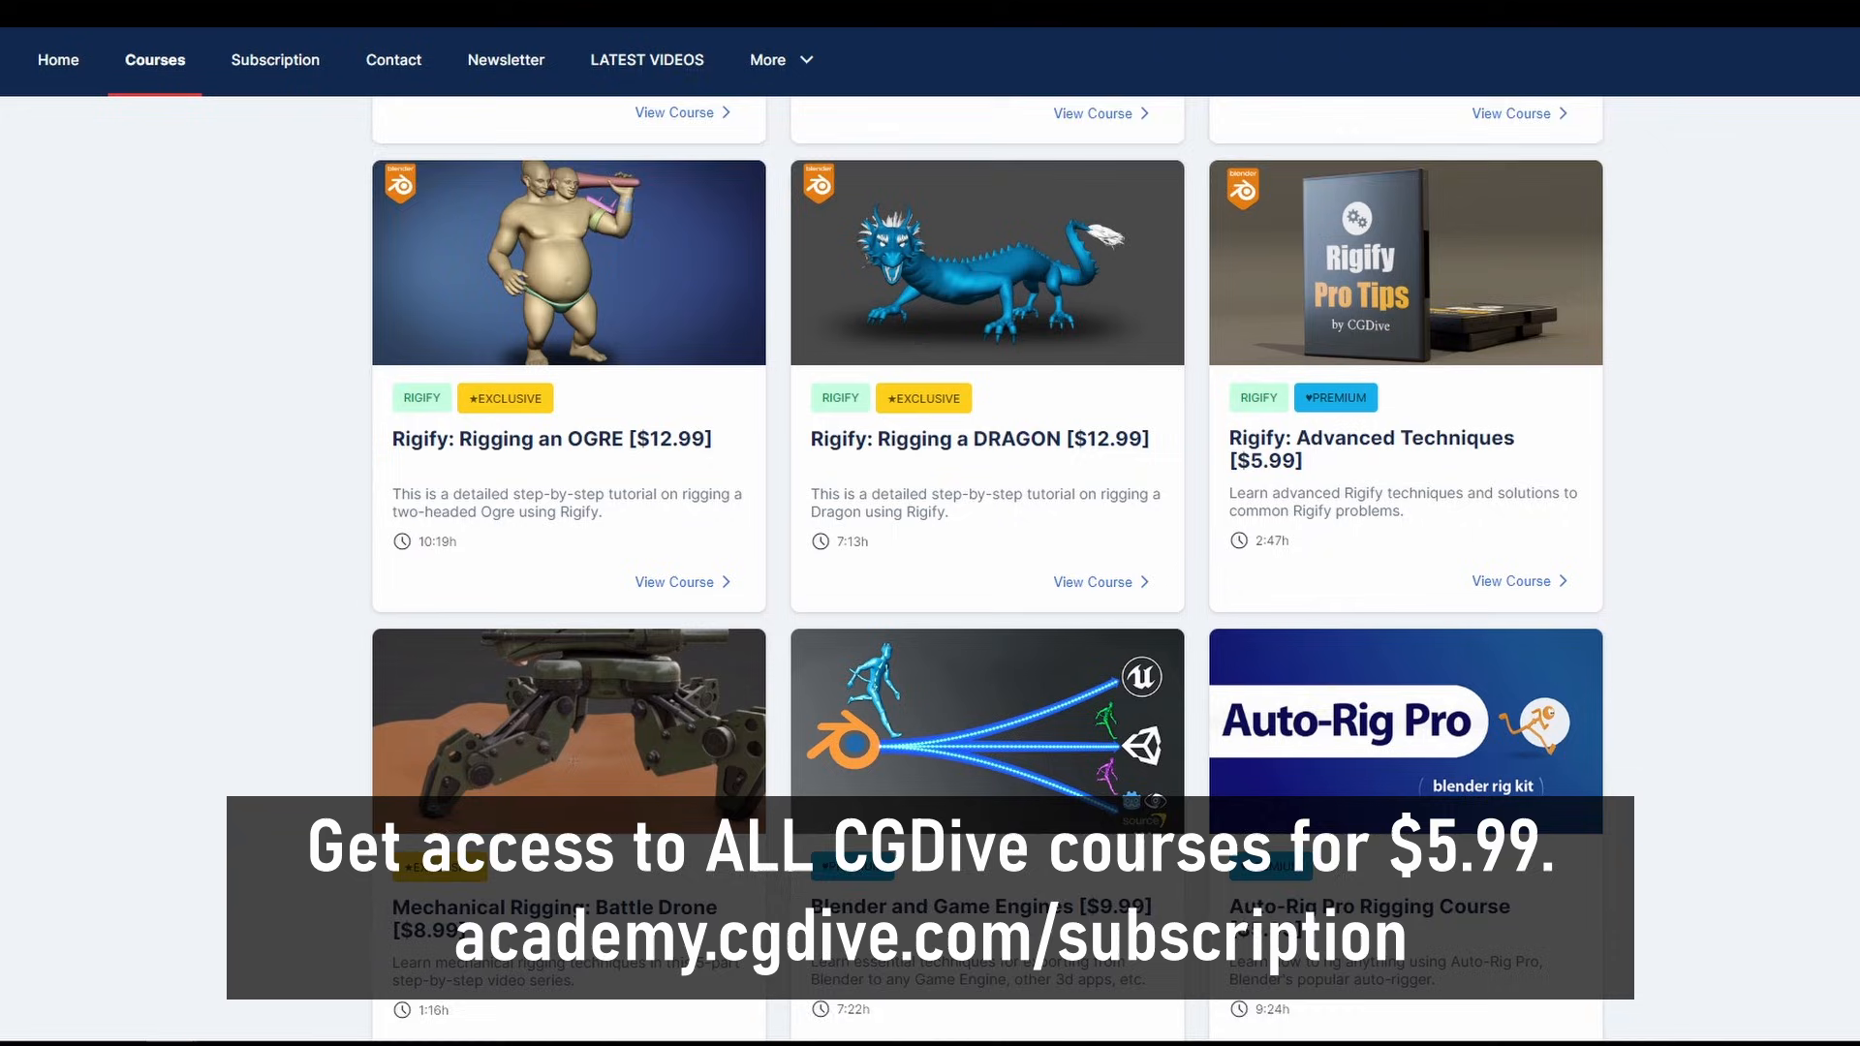
scroll(down, 3)
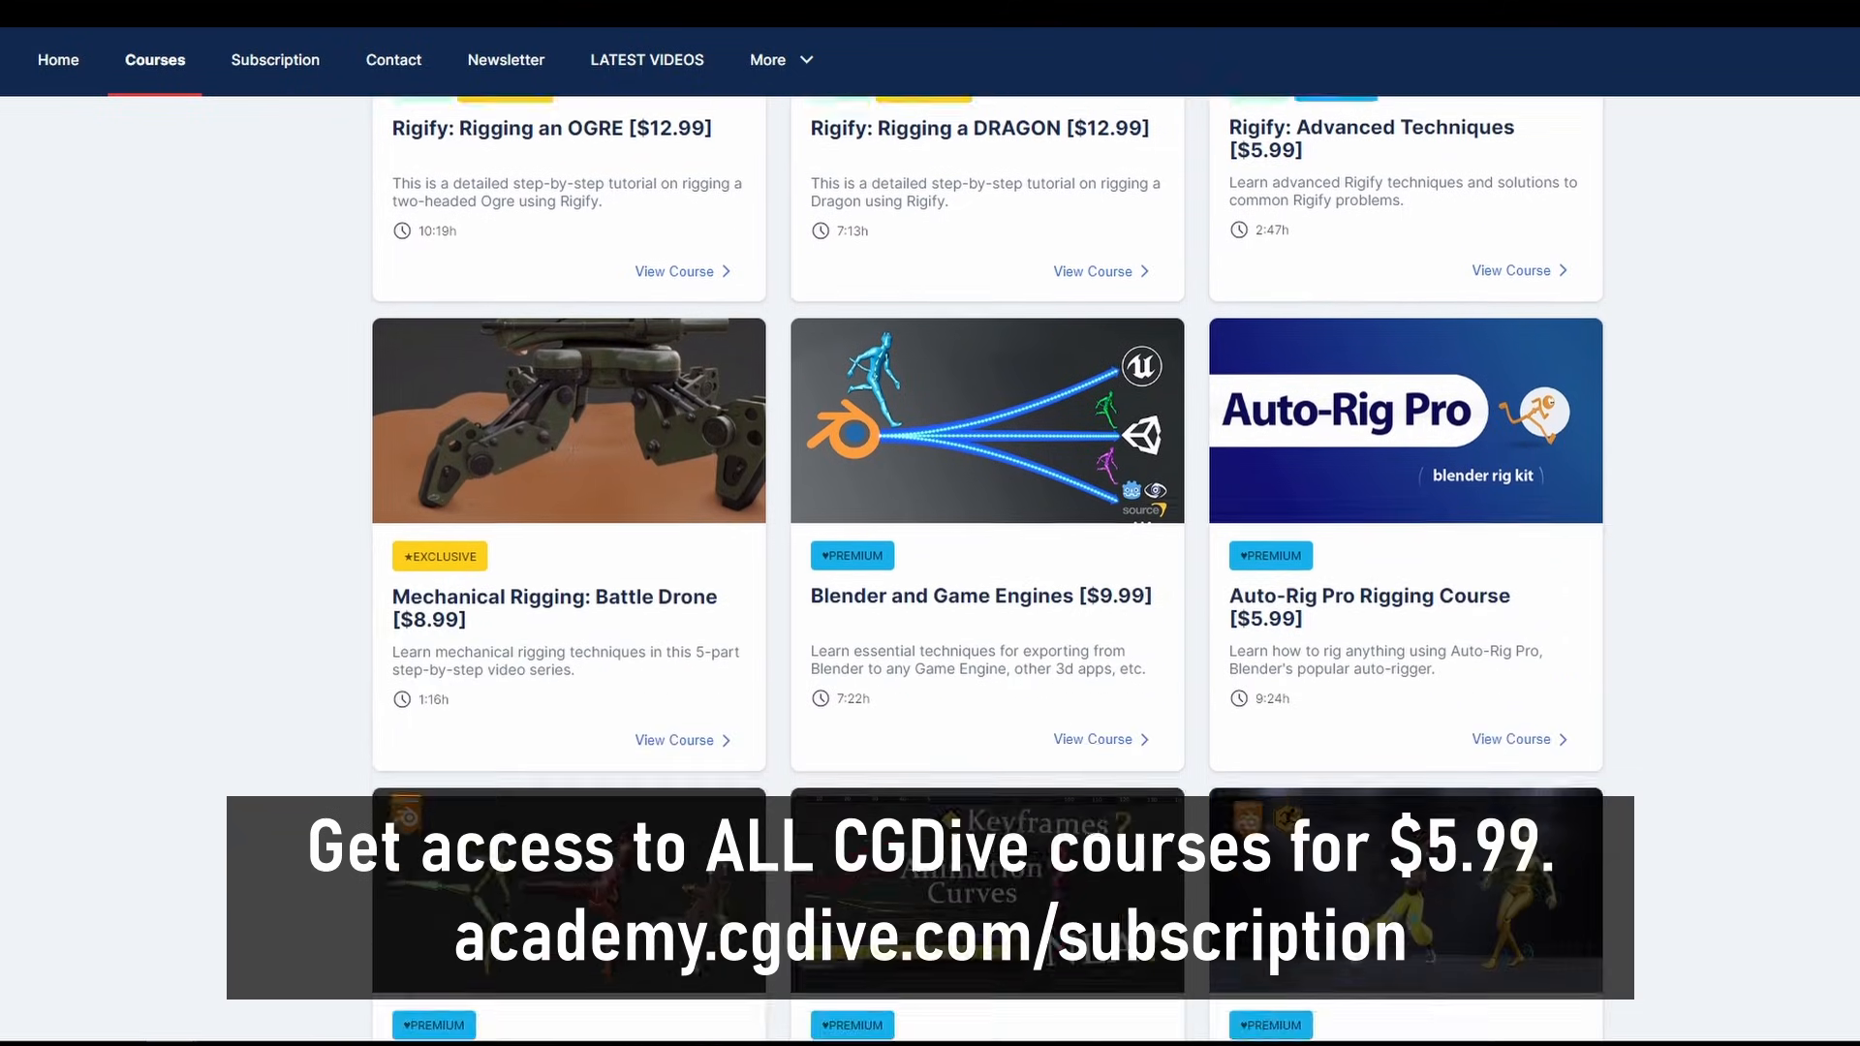
click(646, 59)
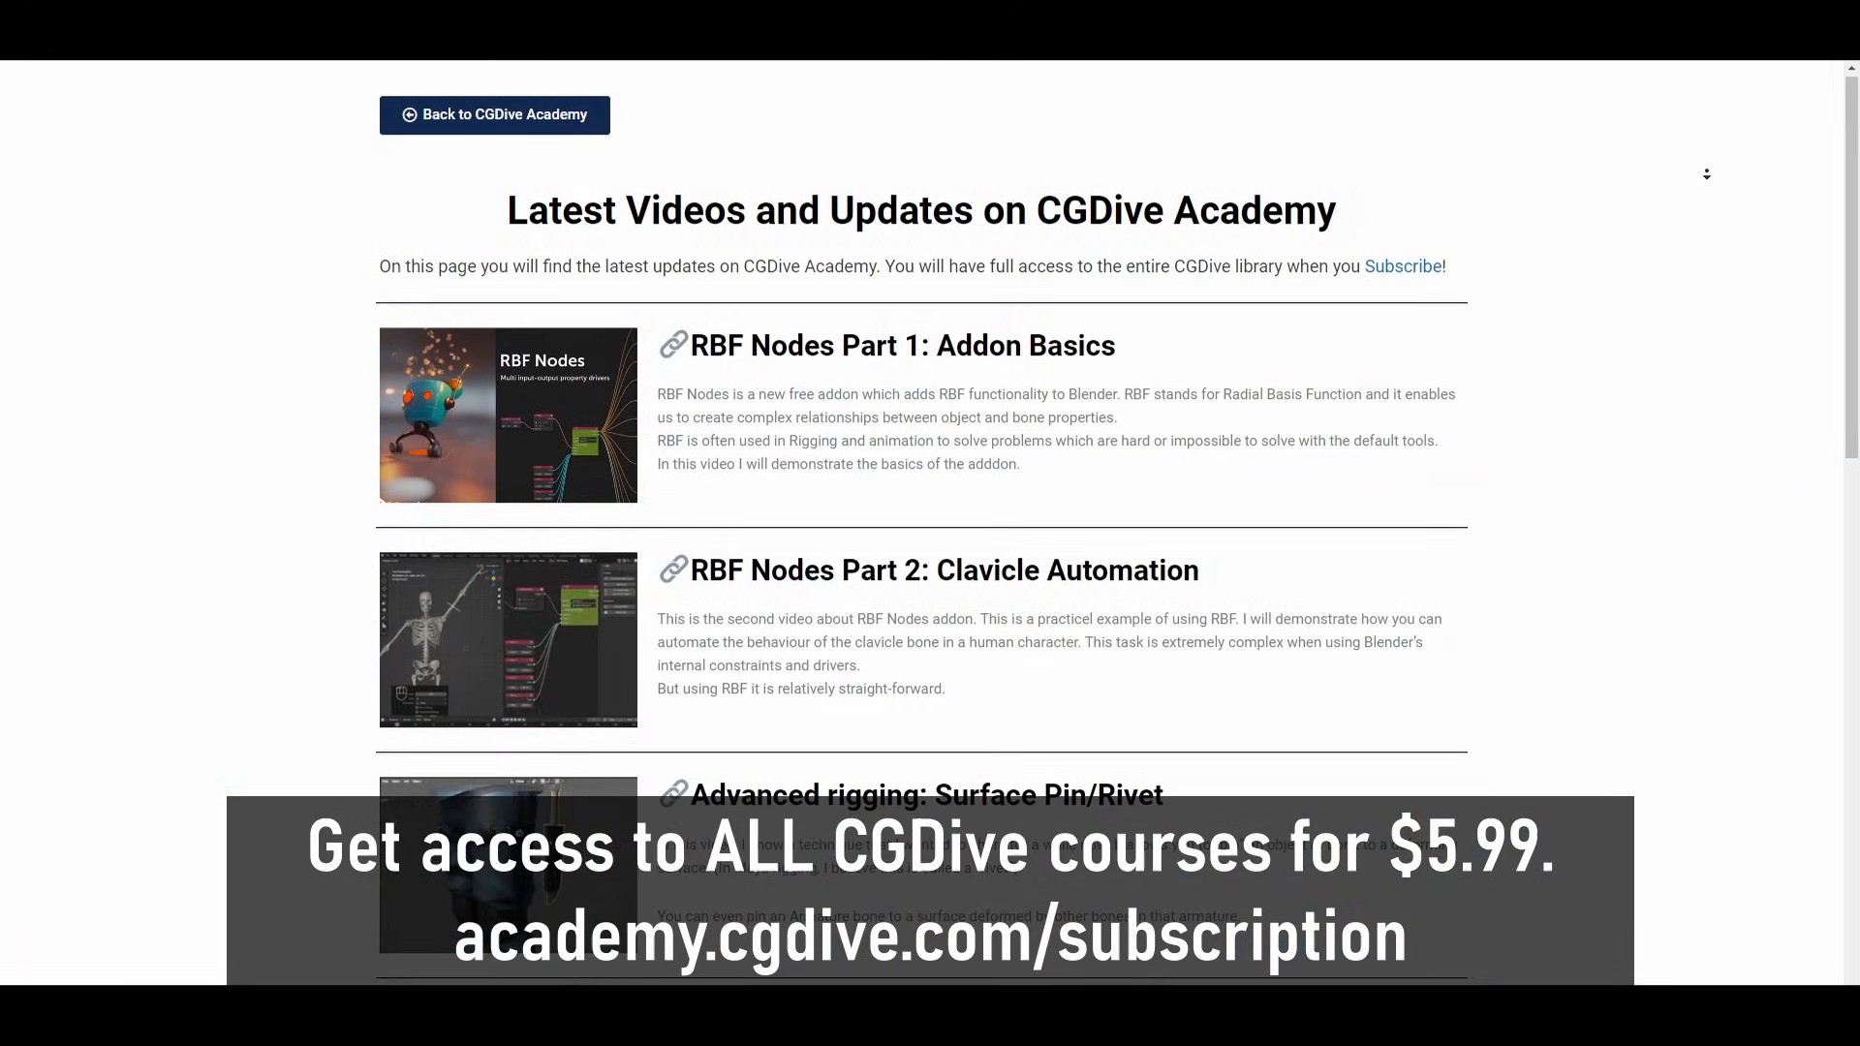
scroll(down, 3)
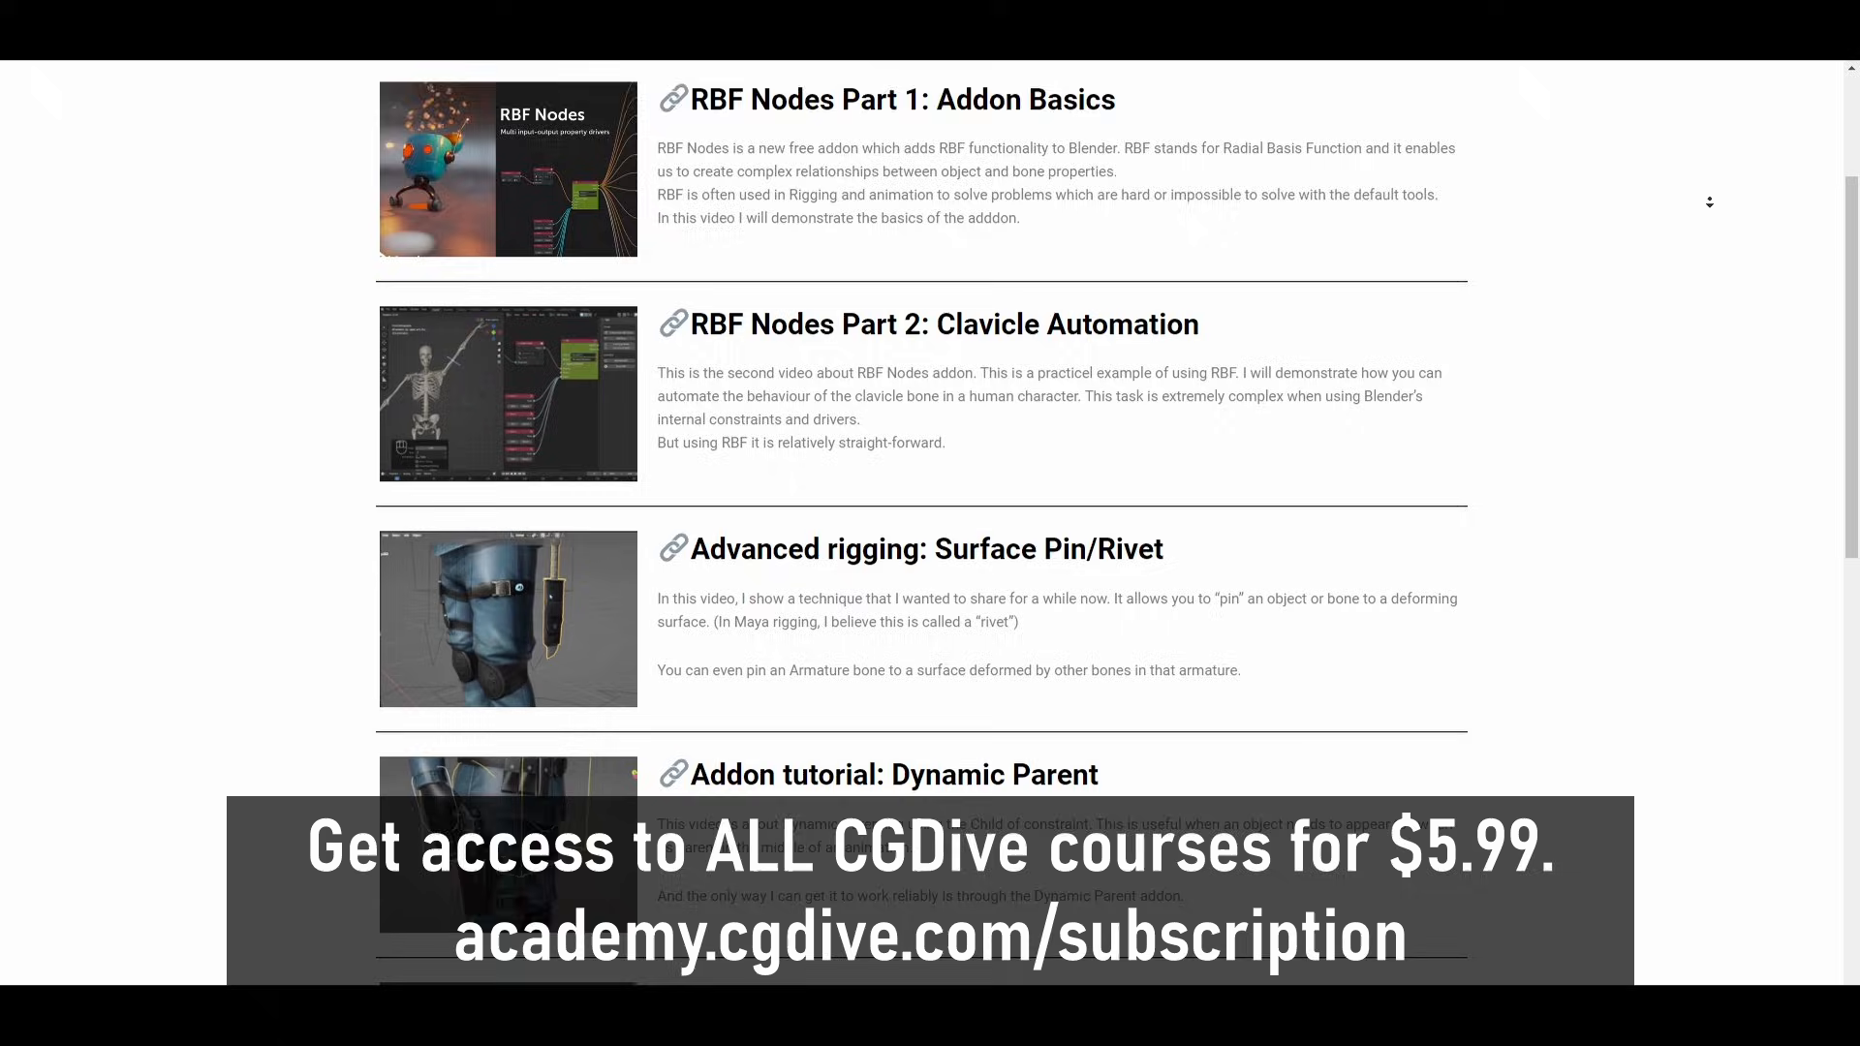
scroll(down, 3)
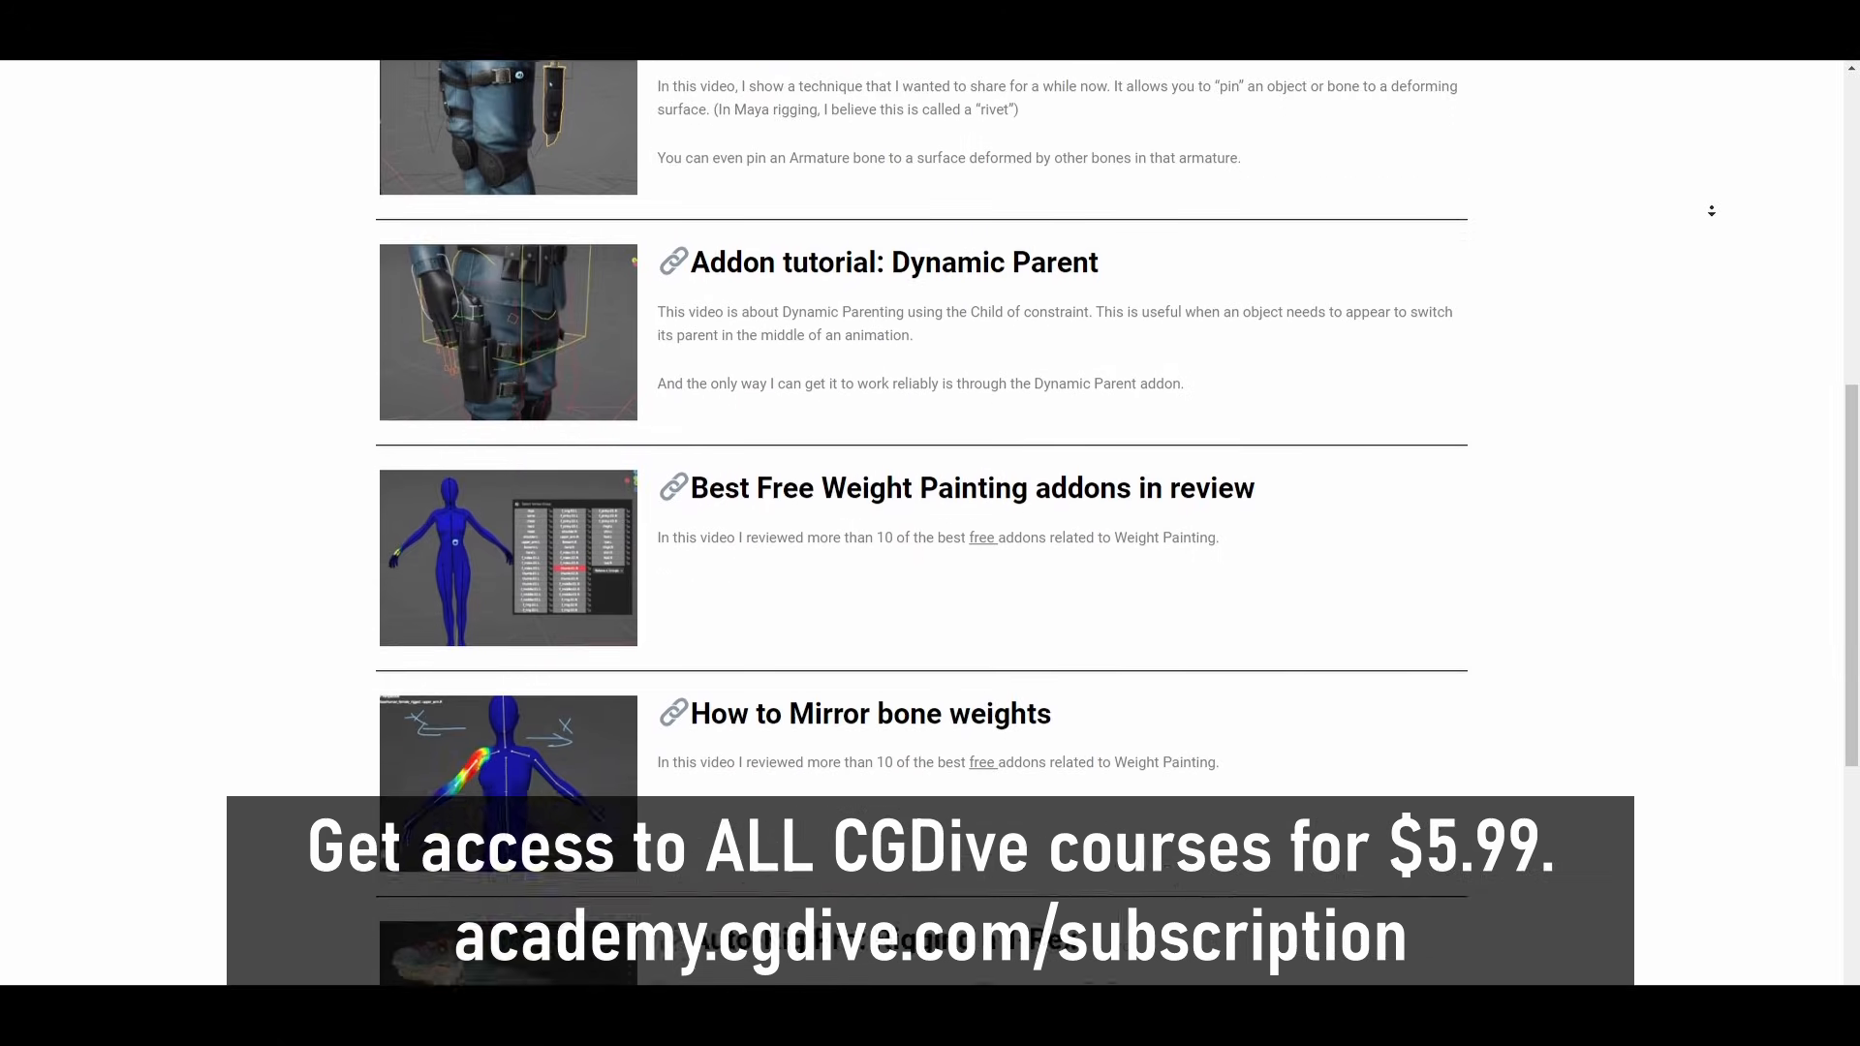
scroll(down, 3)
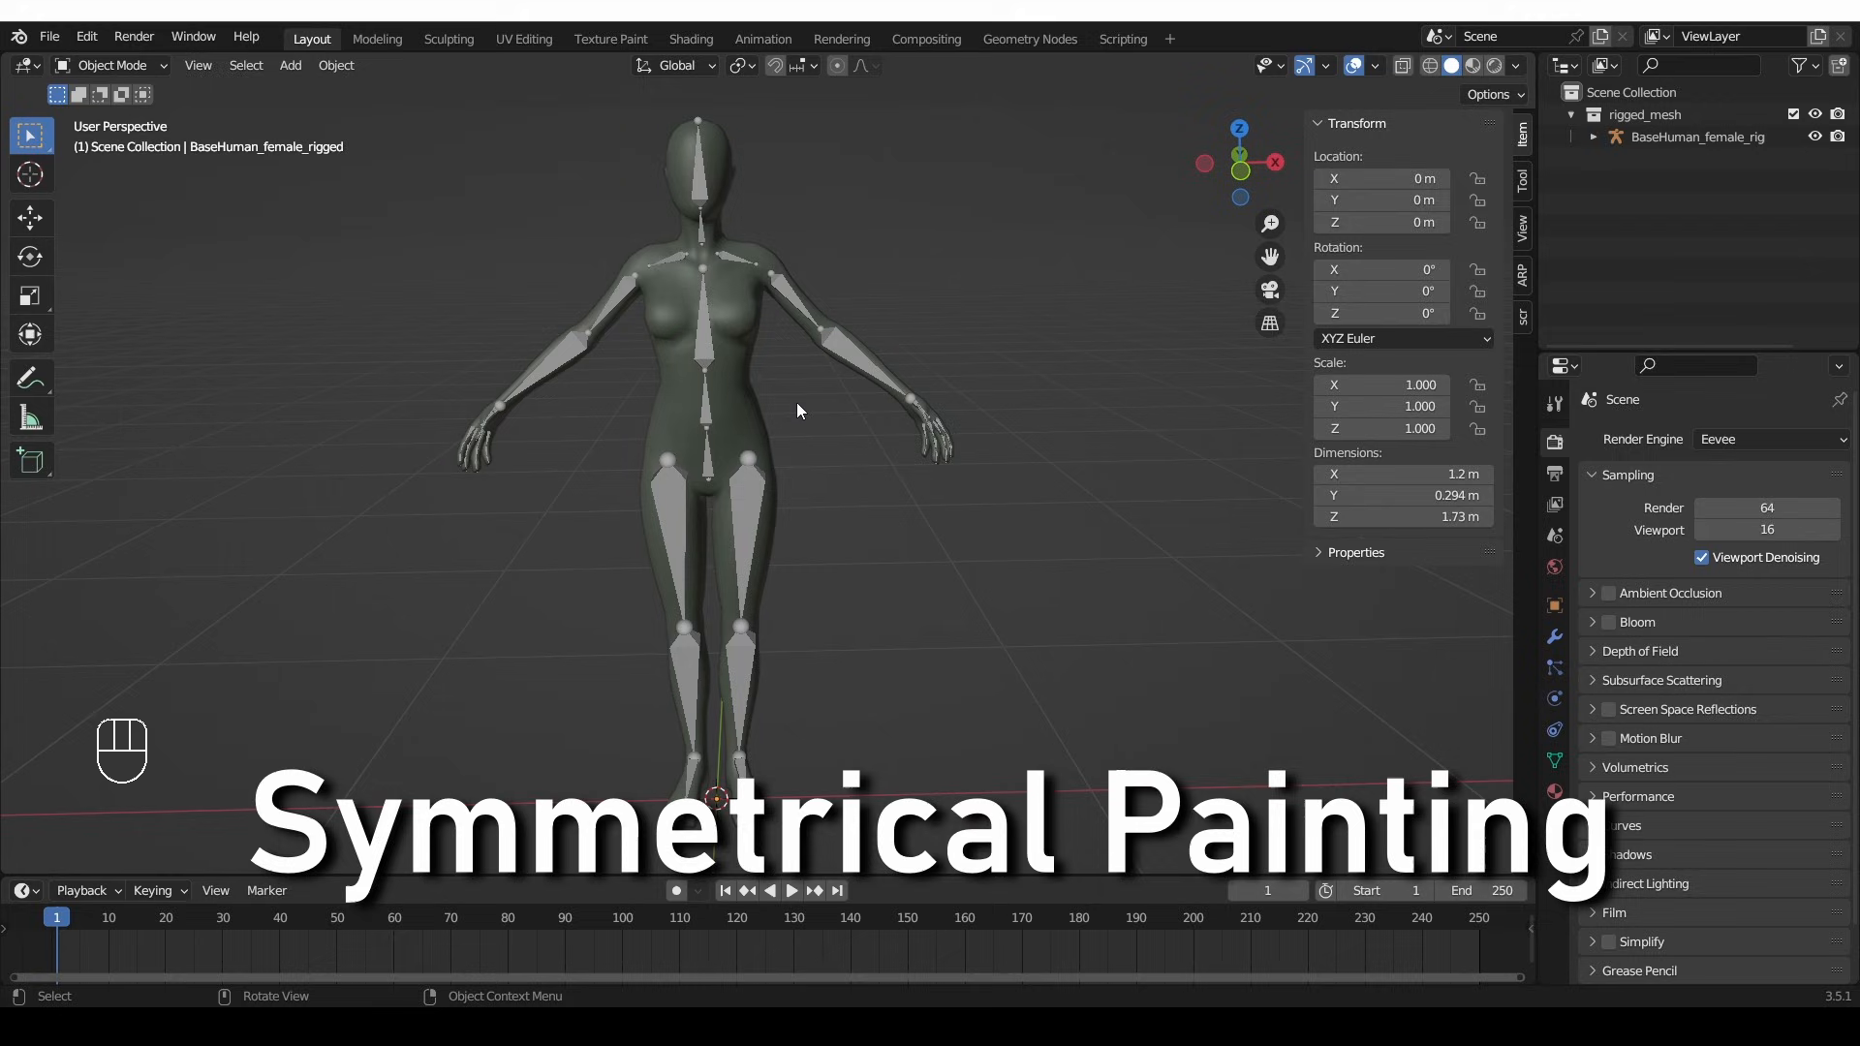
- Parent the body mesh to the rig using Armature Deform With Empty Groups
click(725, 437)
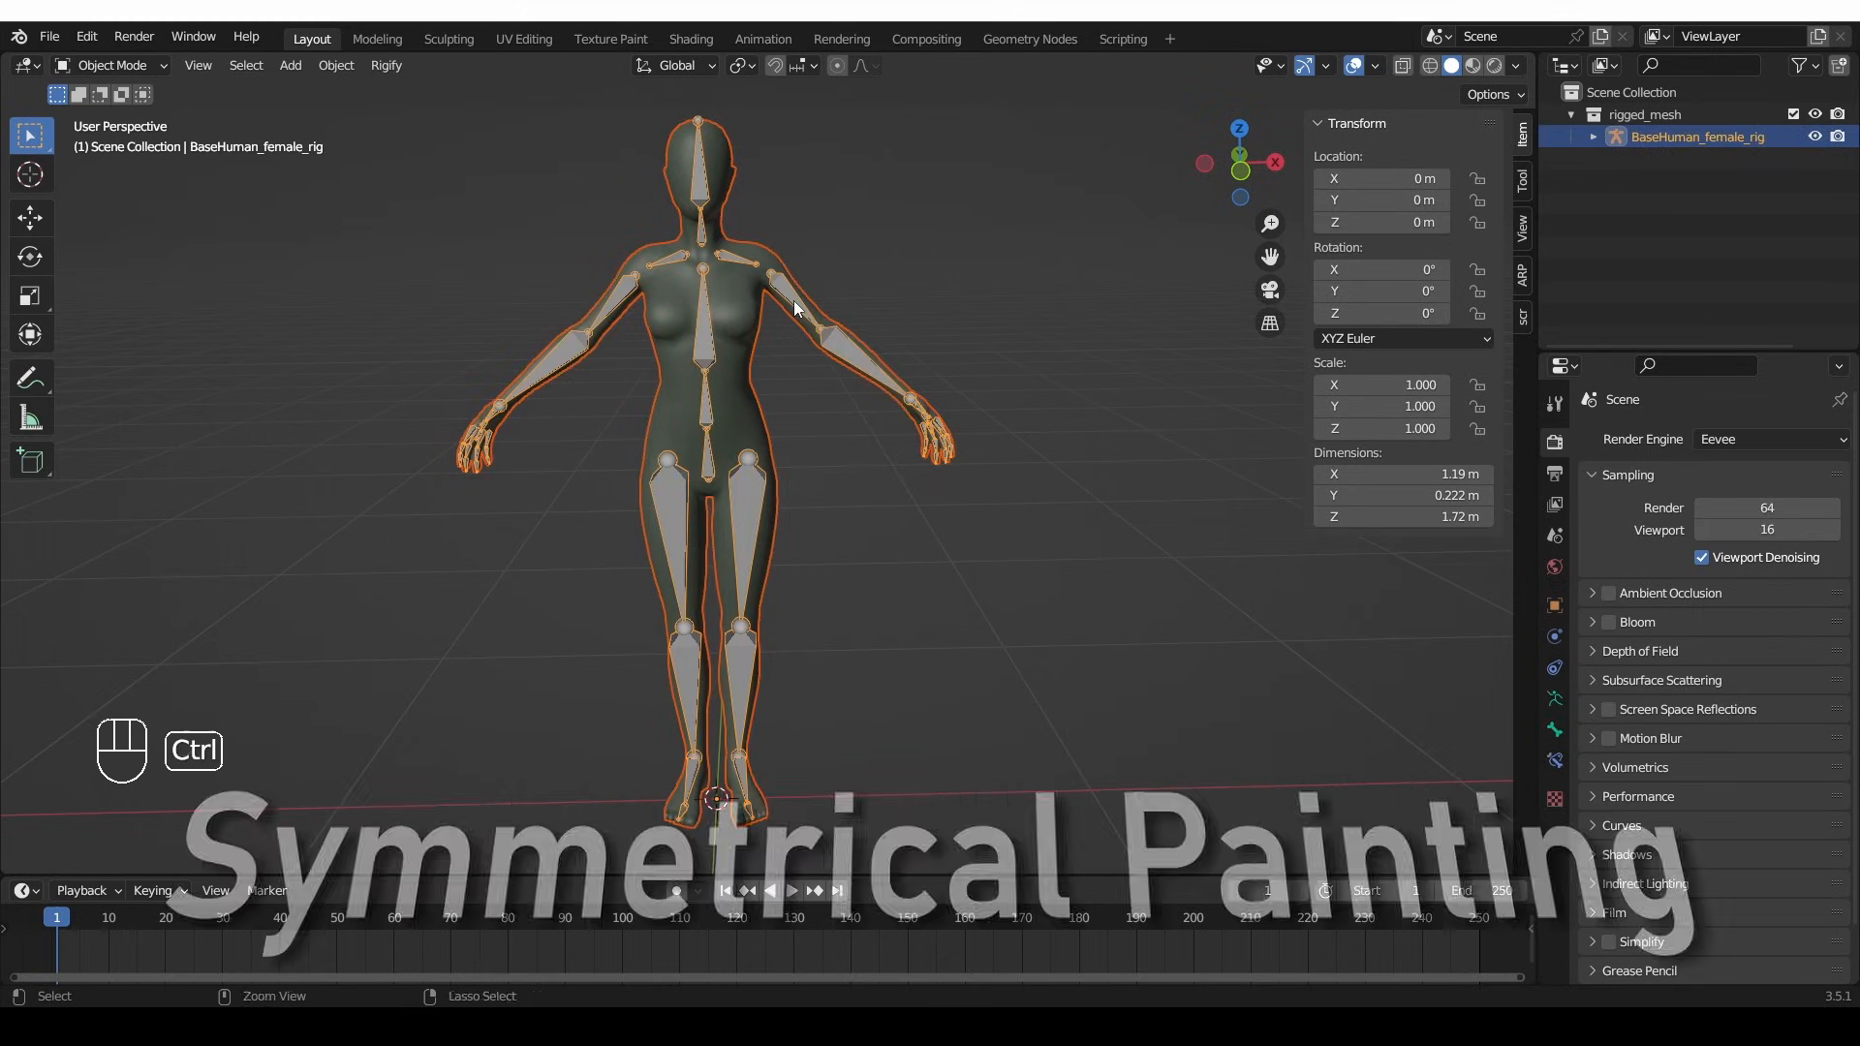
key(ctrl+p)
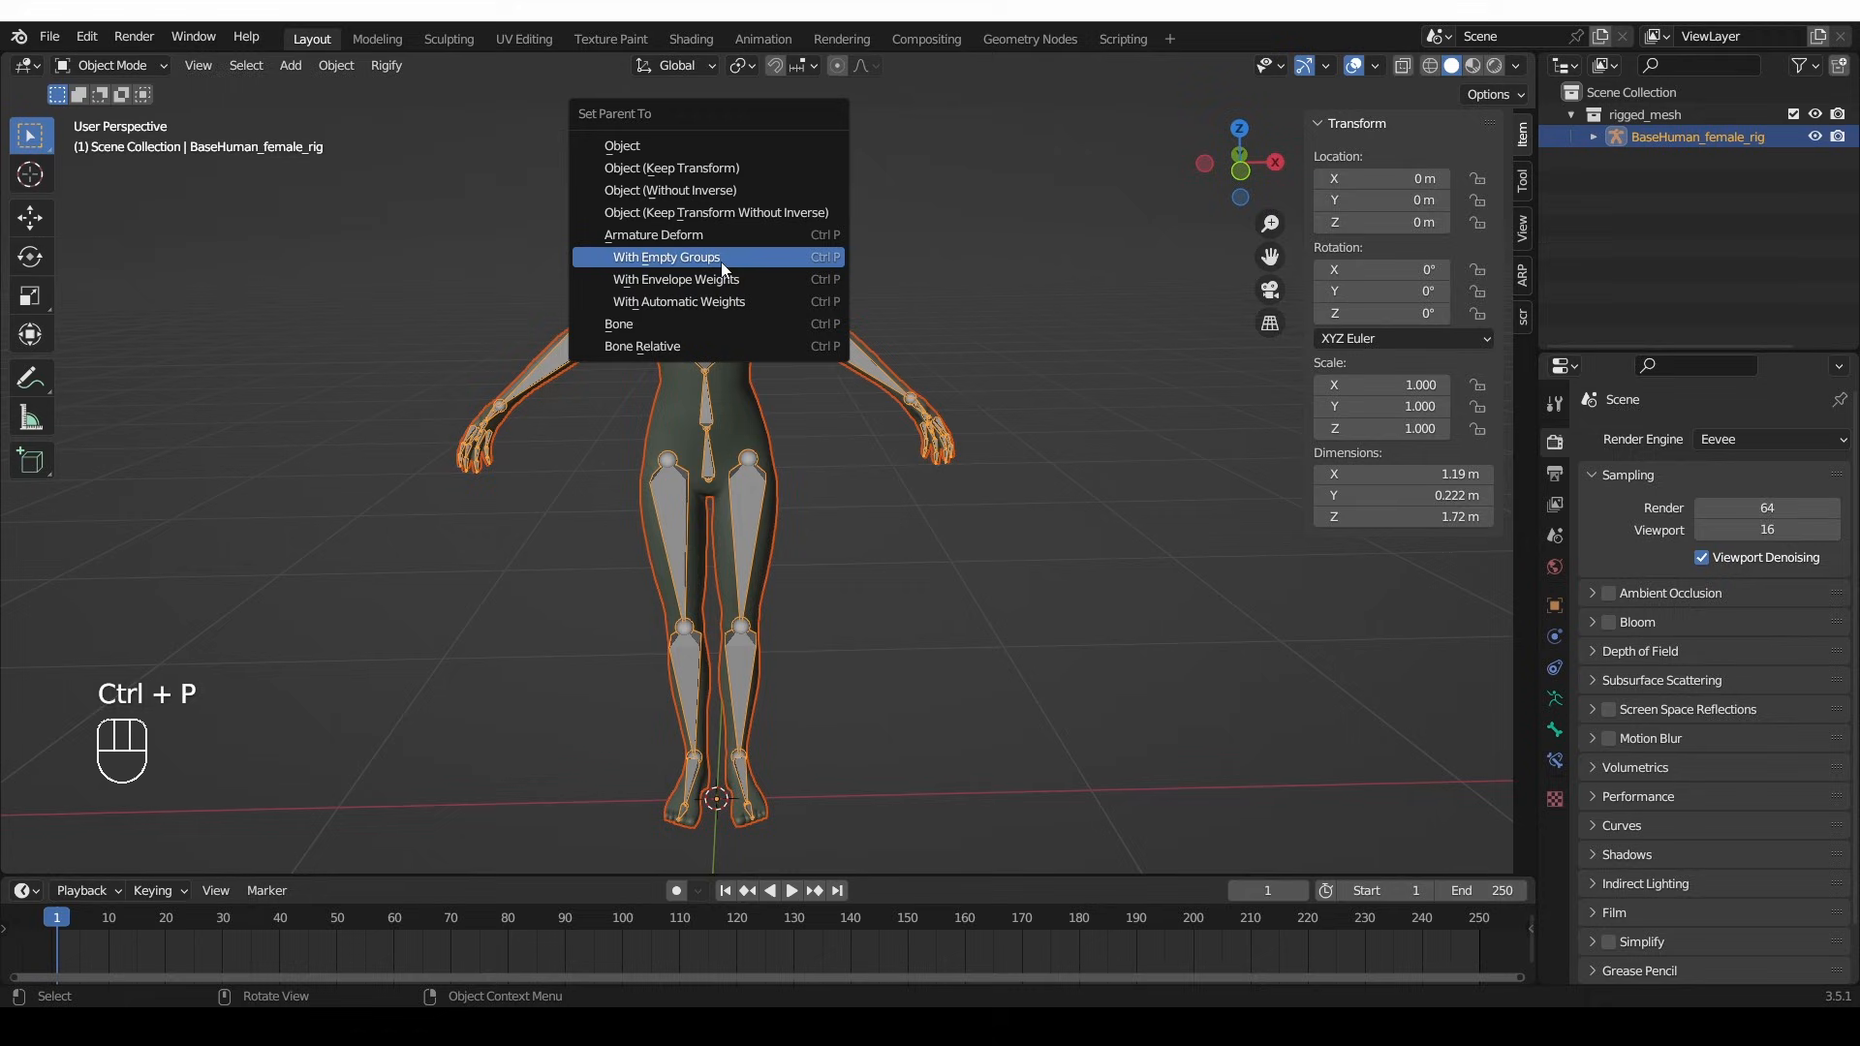
mouse_move(665, 258)
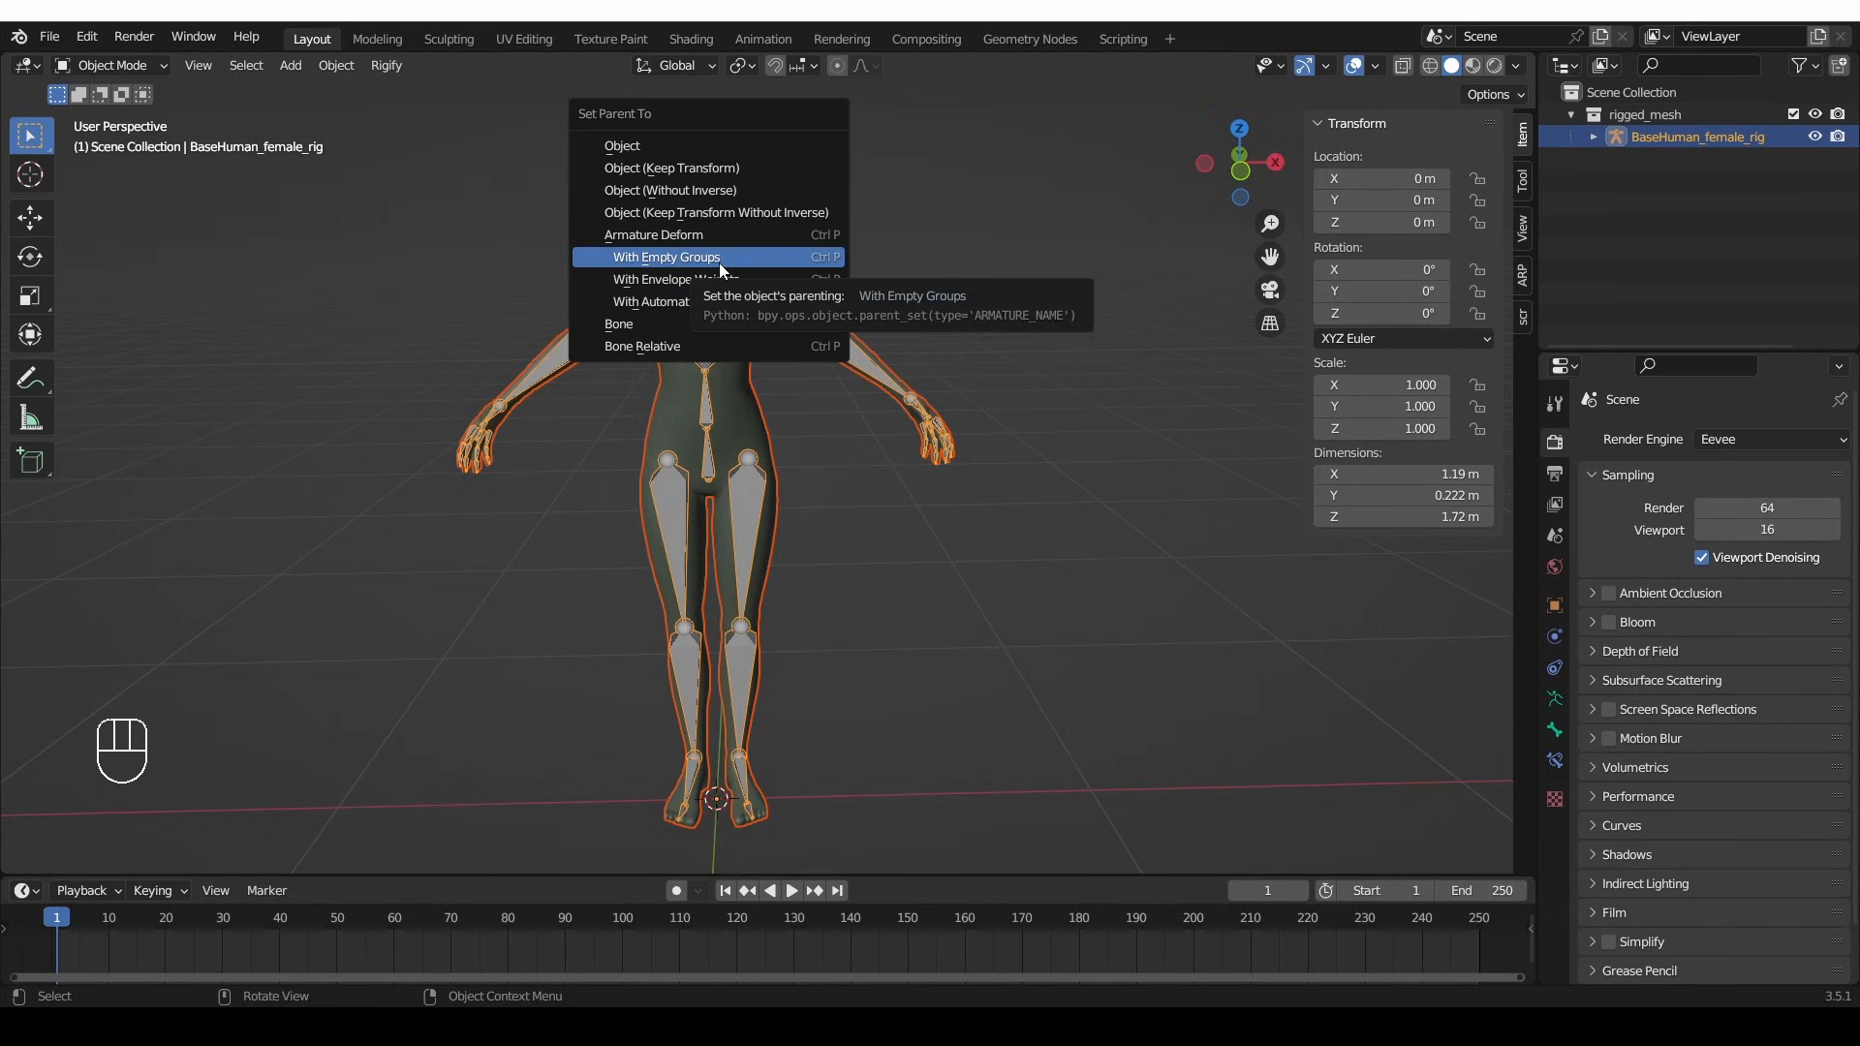
click(667, 279)
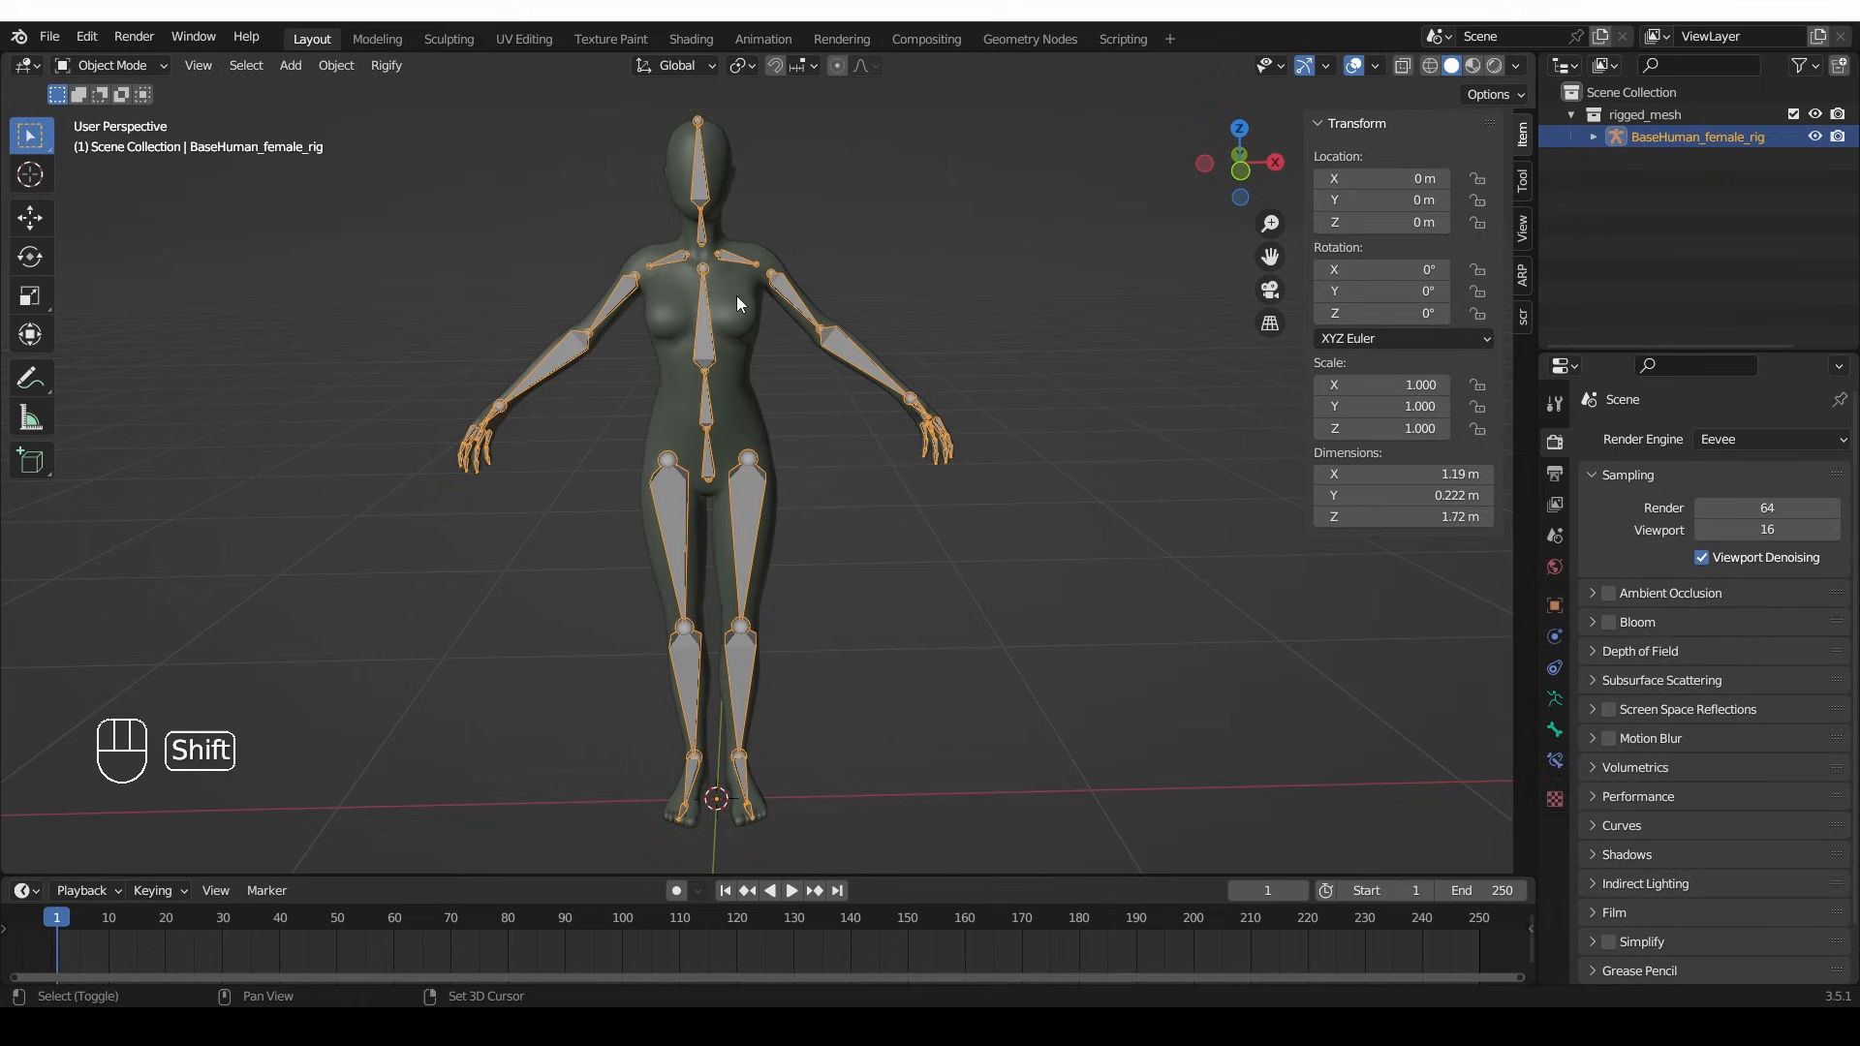
- Switch the body mesh to Weight Paint mode and scroll the tool settings to Symmetry
click(108, 65)
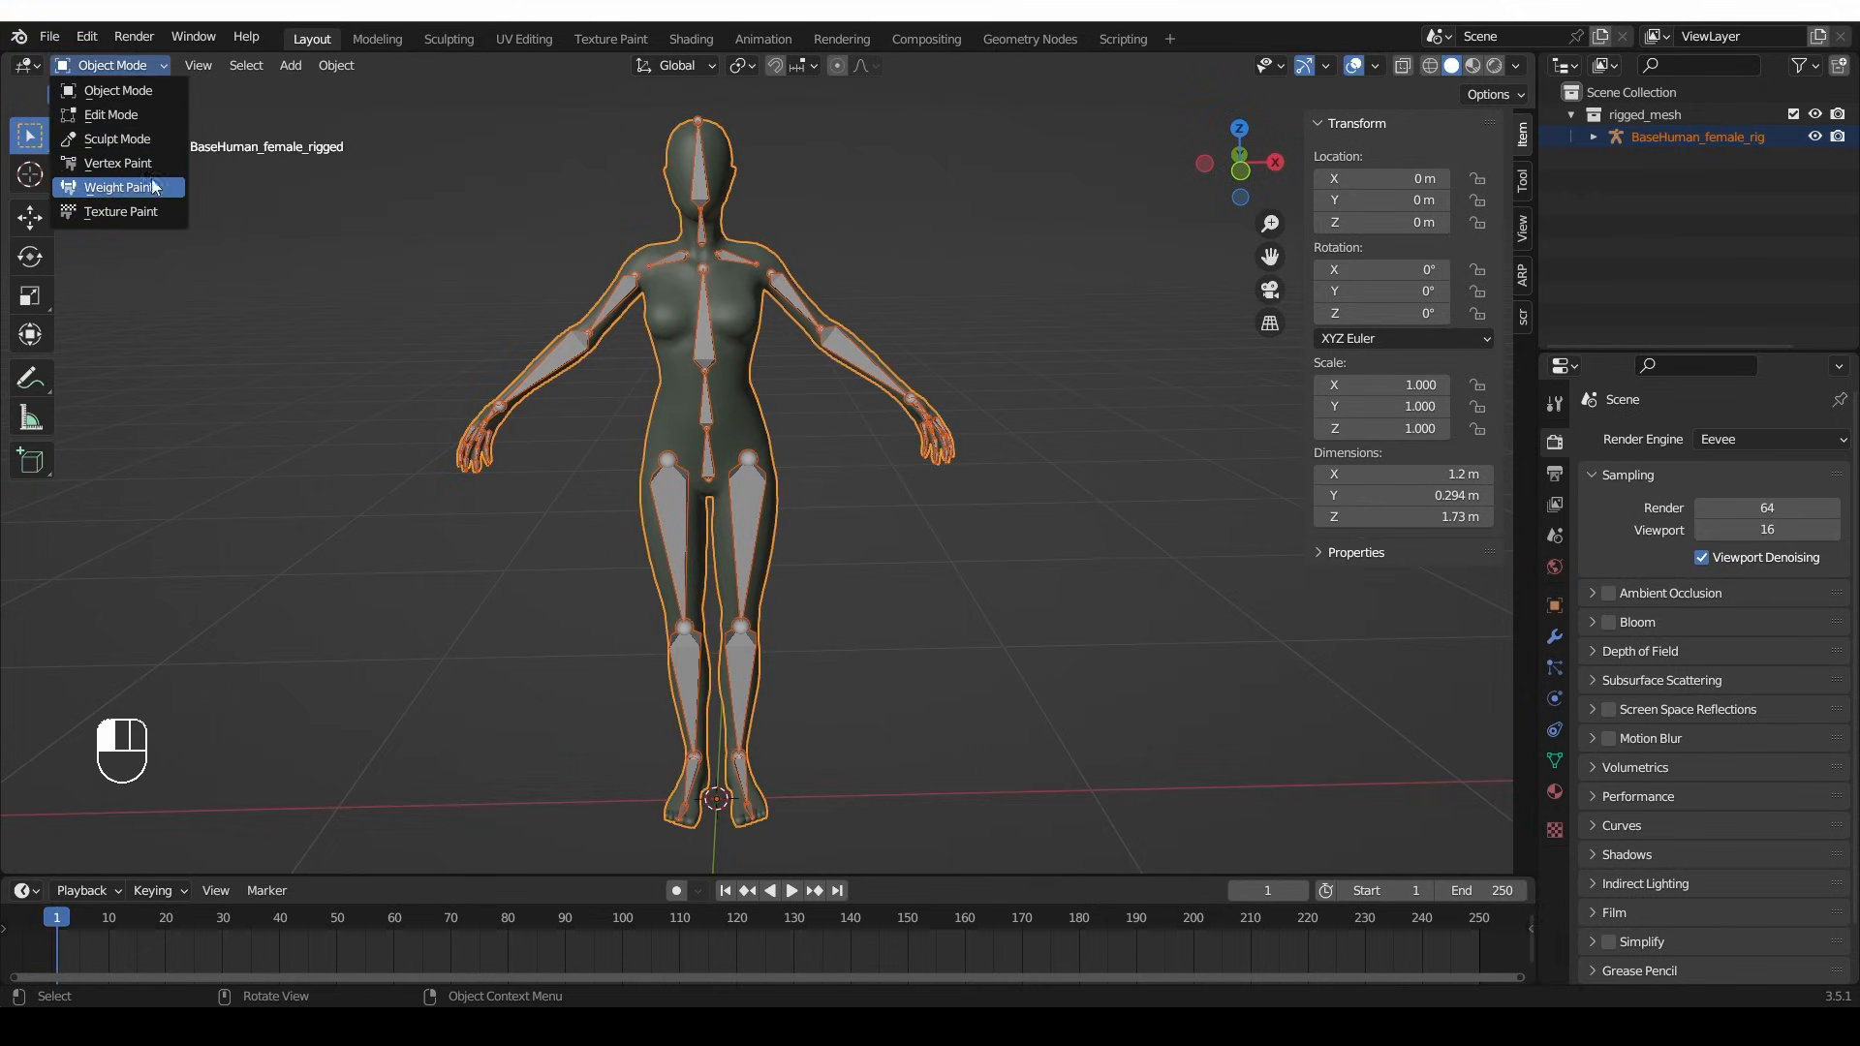
click(118, 186)
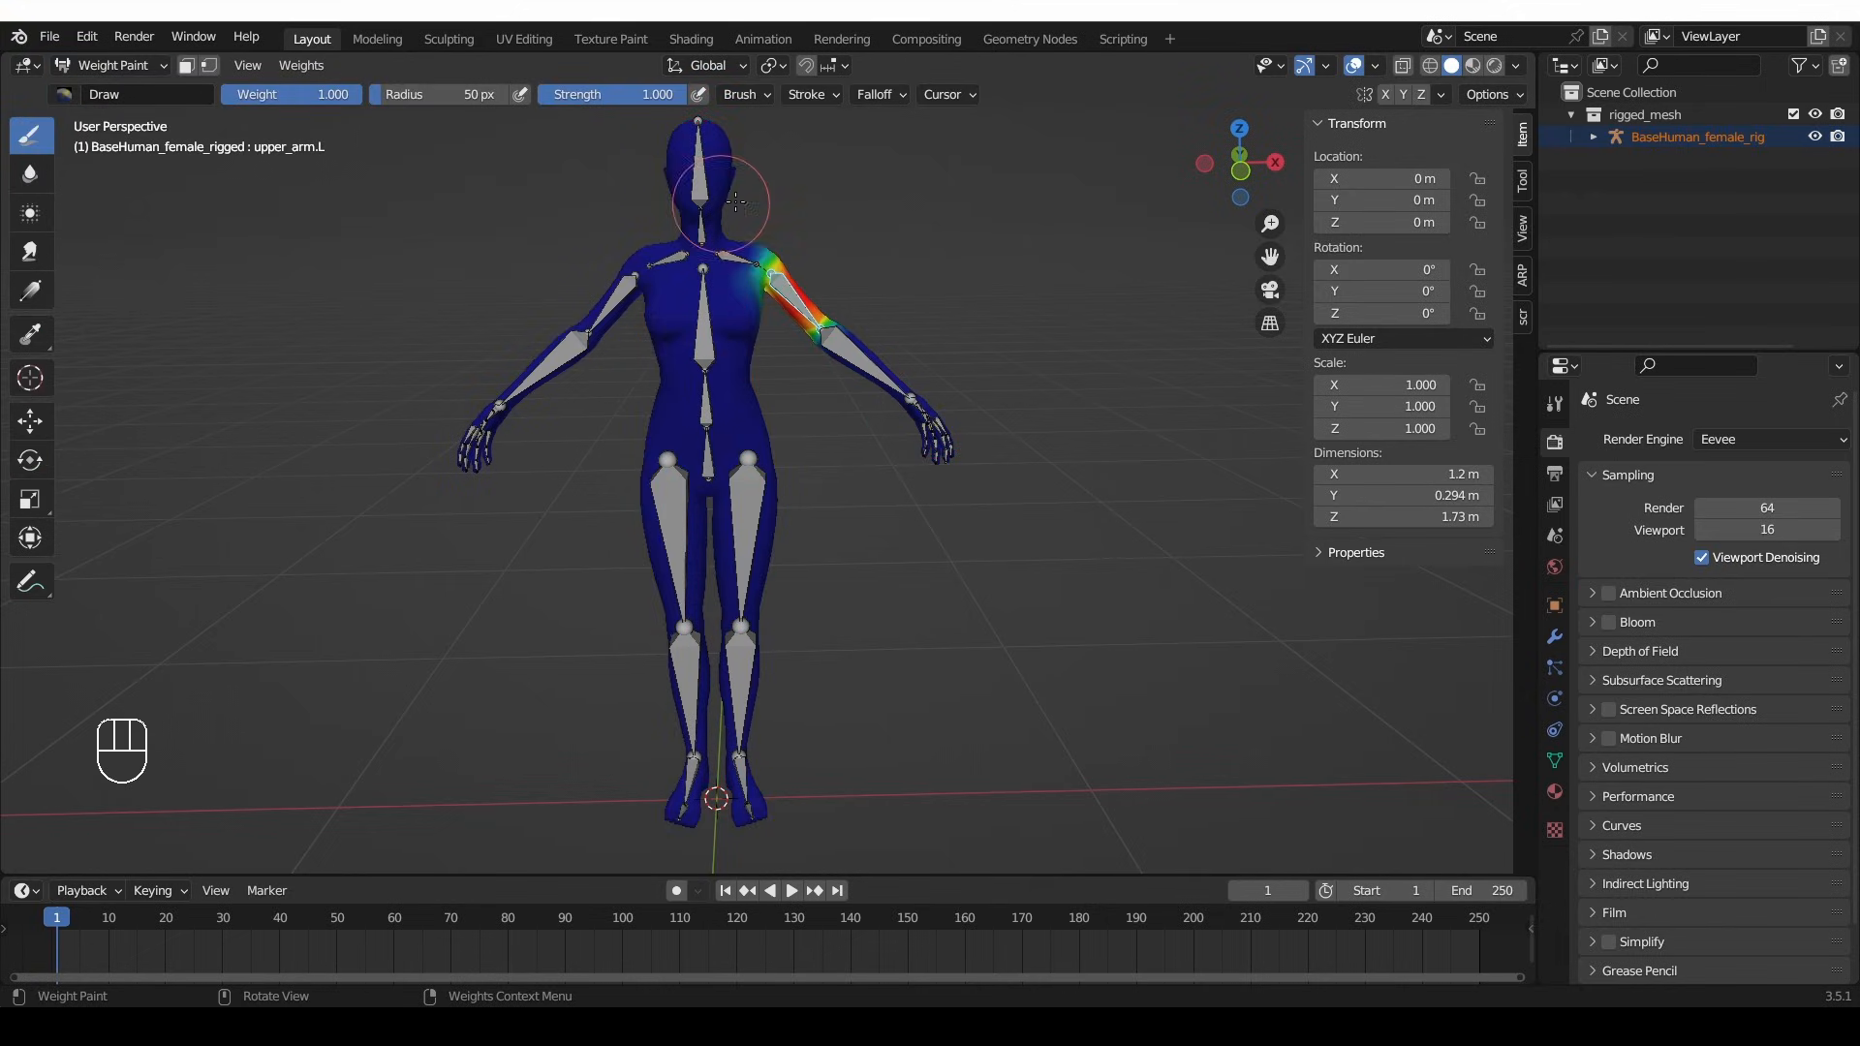
mouse_move(717, 220)
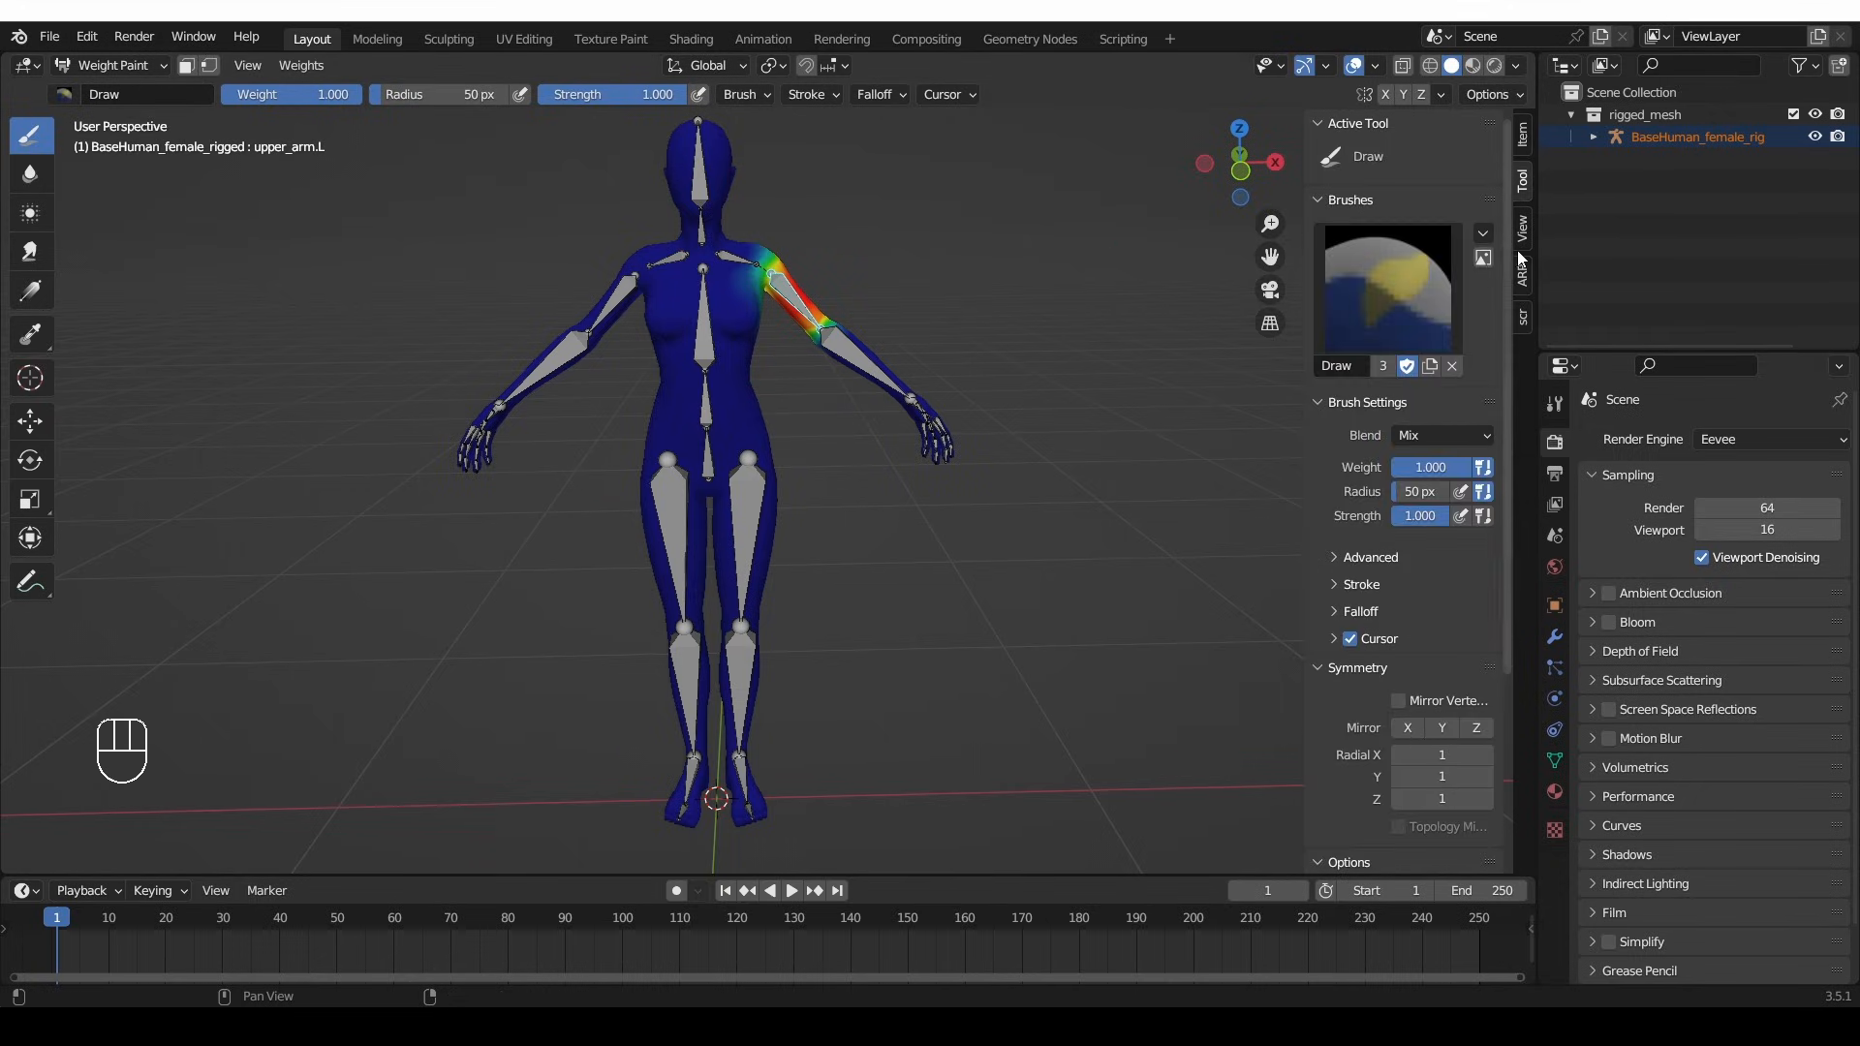
scroll(down, 3)
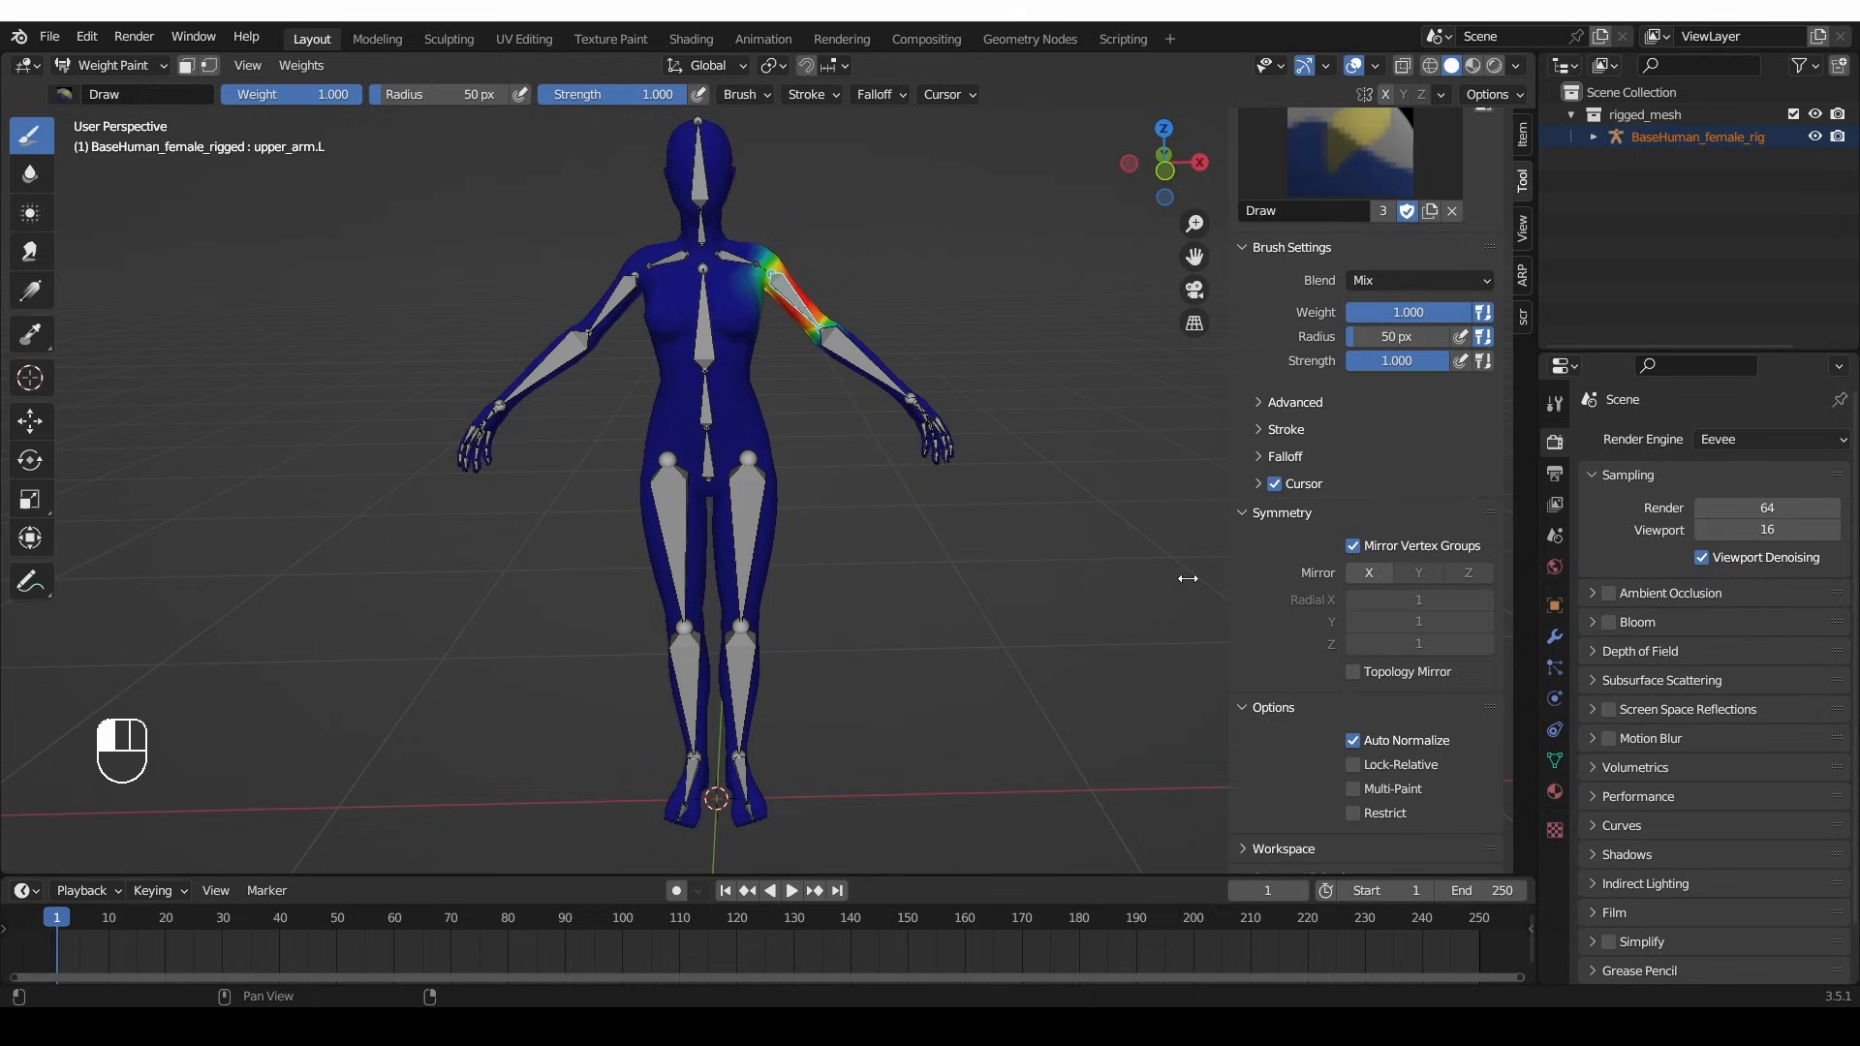
- Enable X mirroring and paint the chest, spine, forearm.R and thigh.R weights
click(1368, 572)
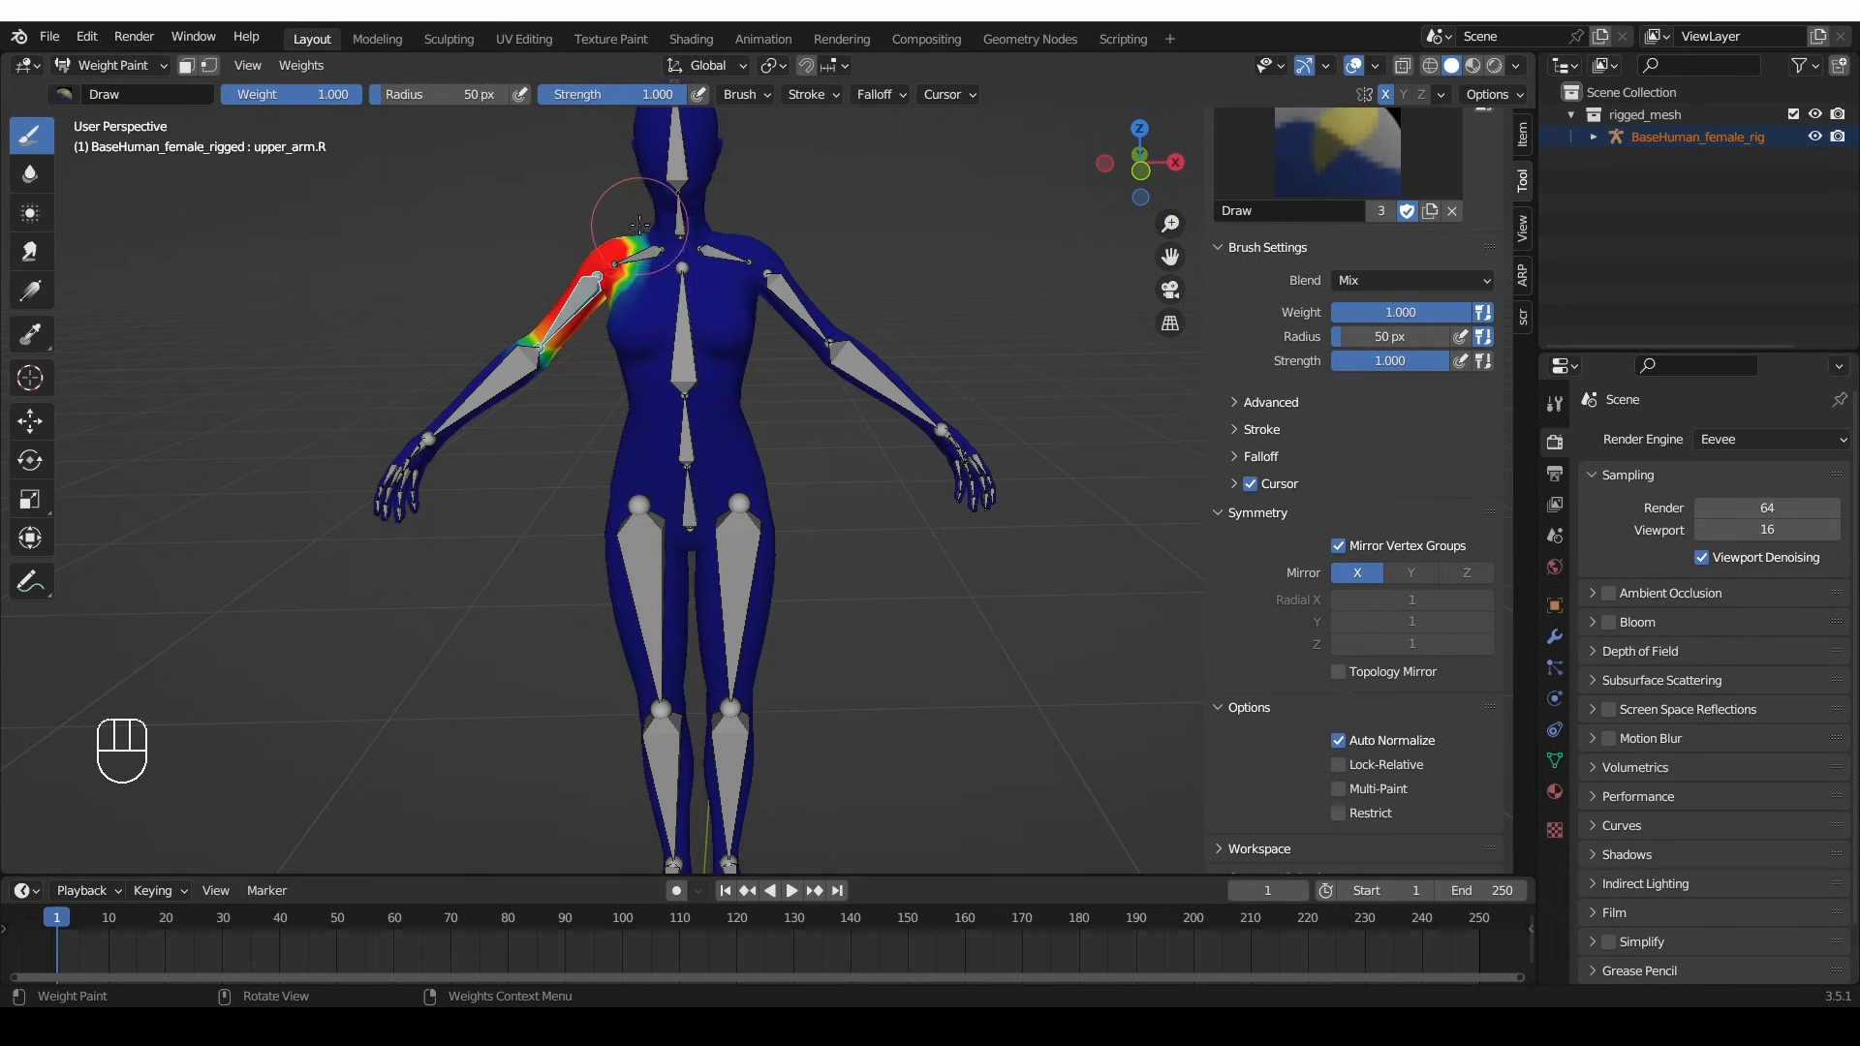
mouse_move(598, 249)
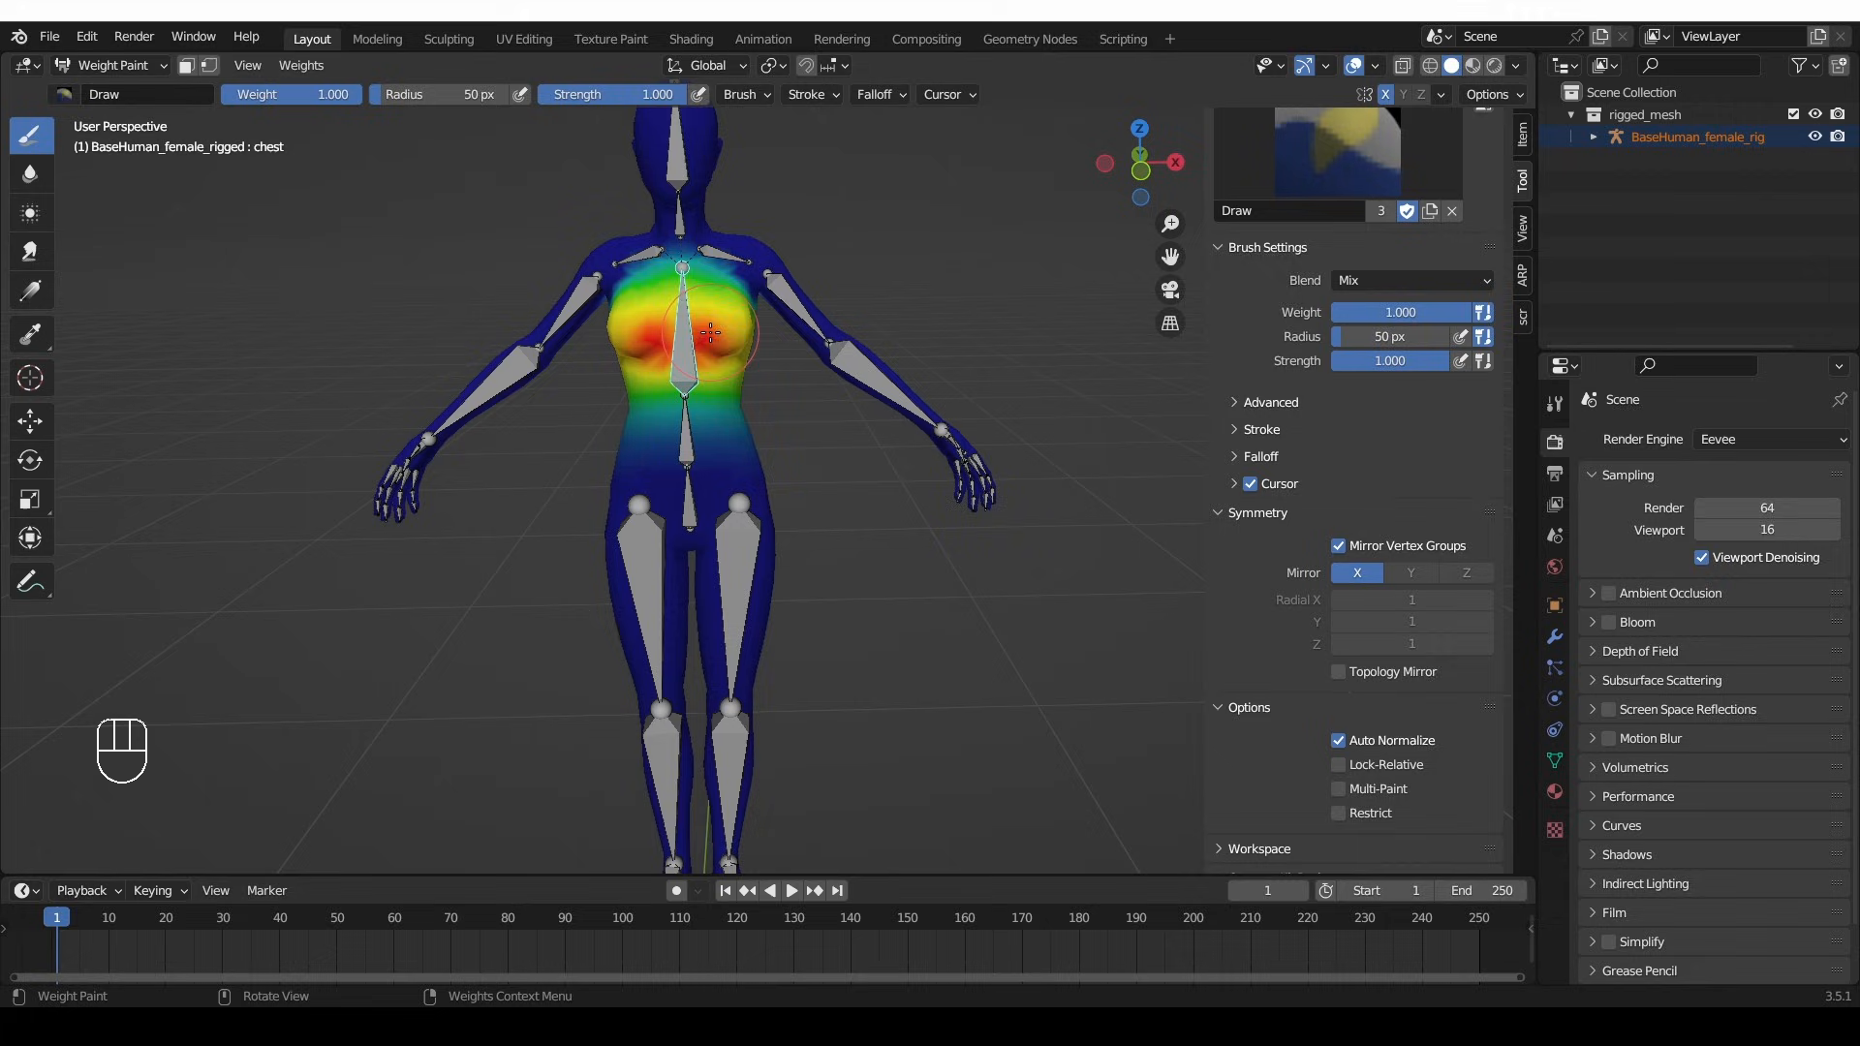
drag(700, 332, 759, 350)
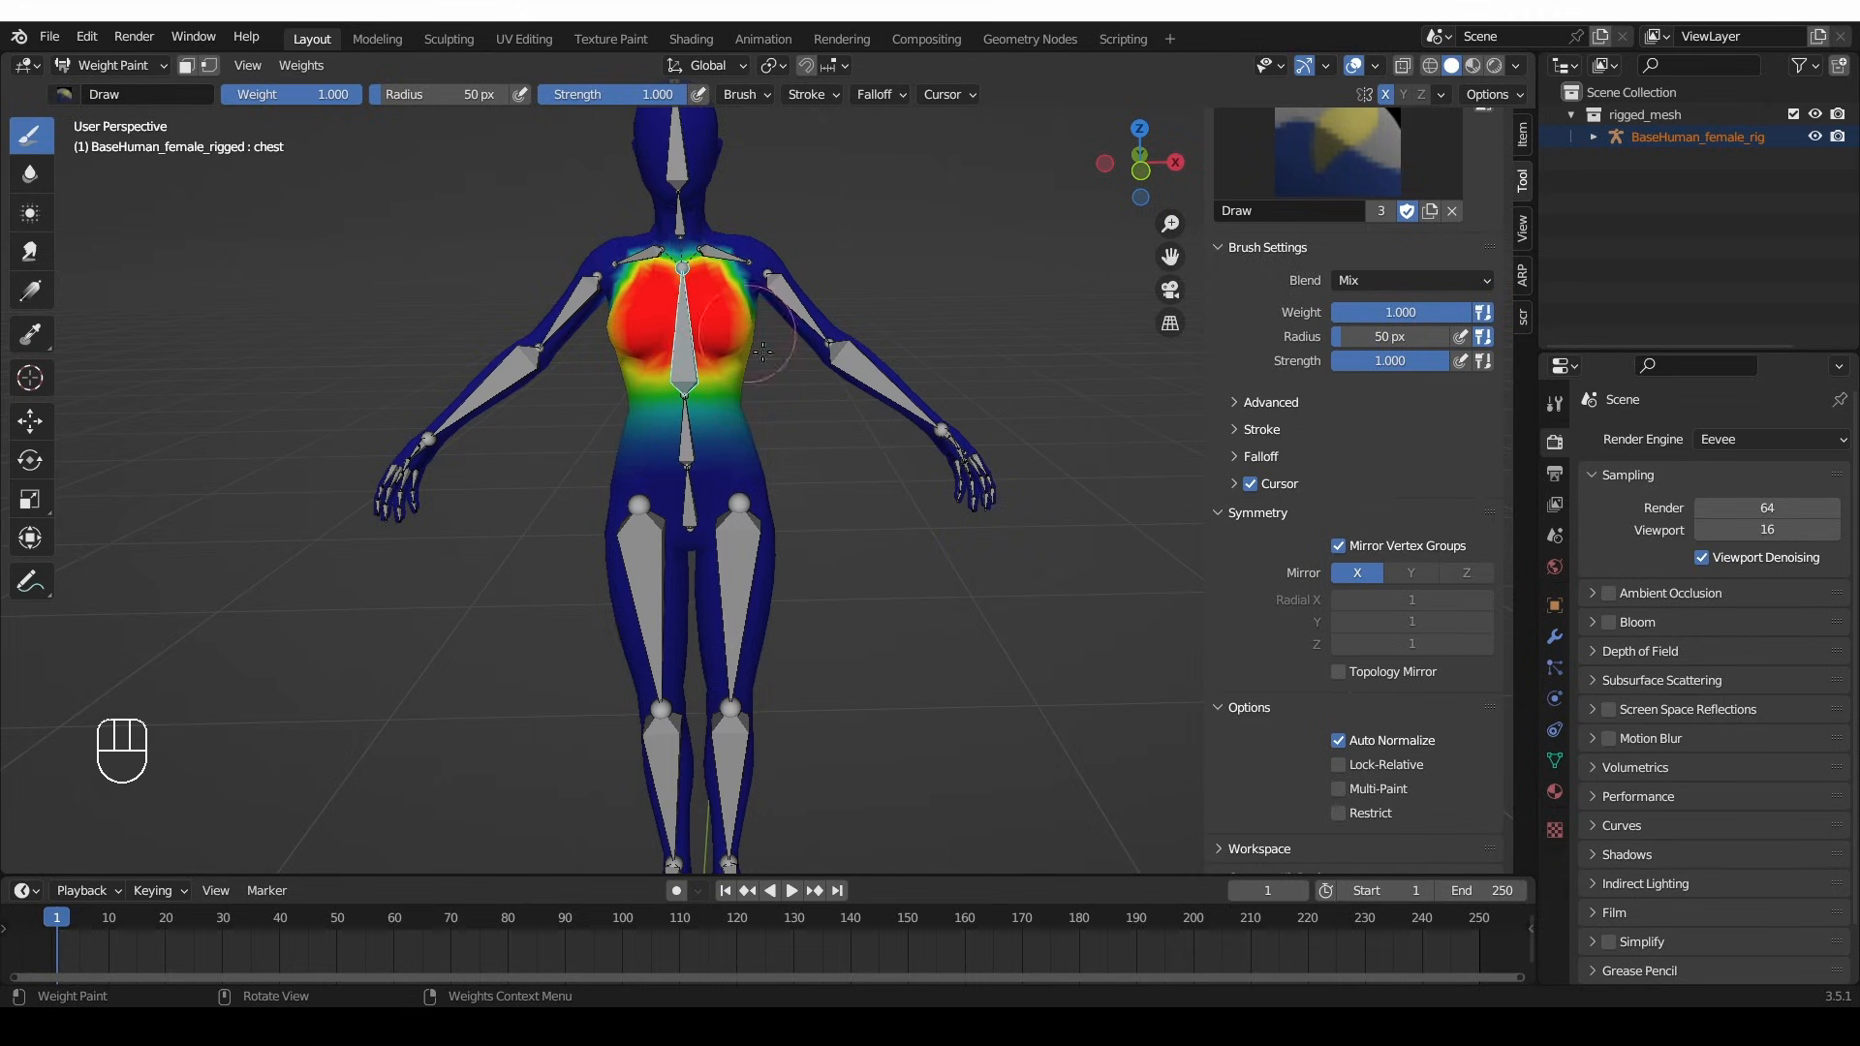
click(650, 472)
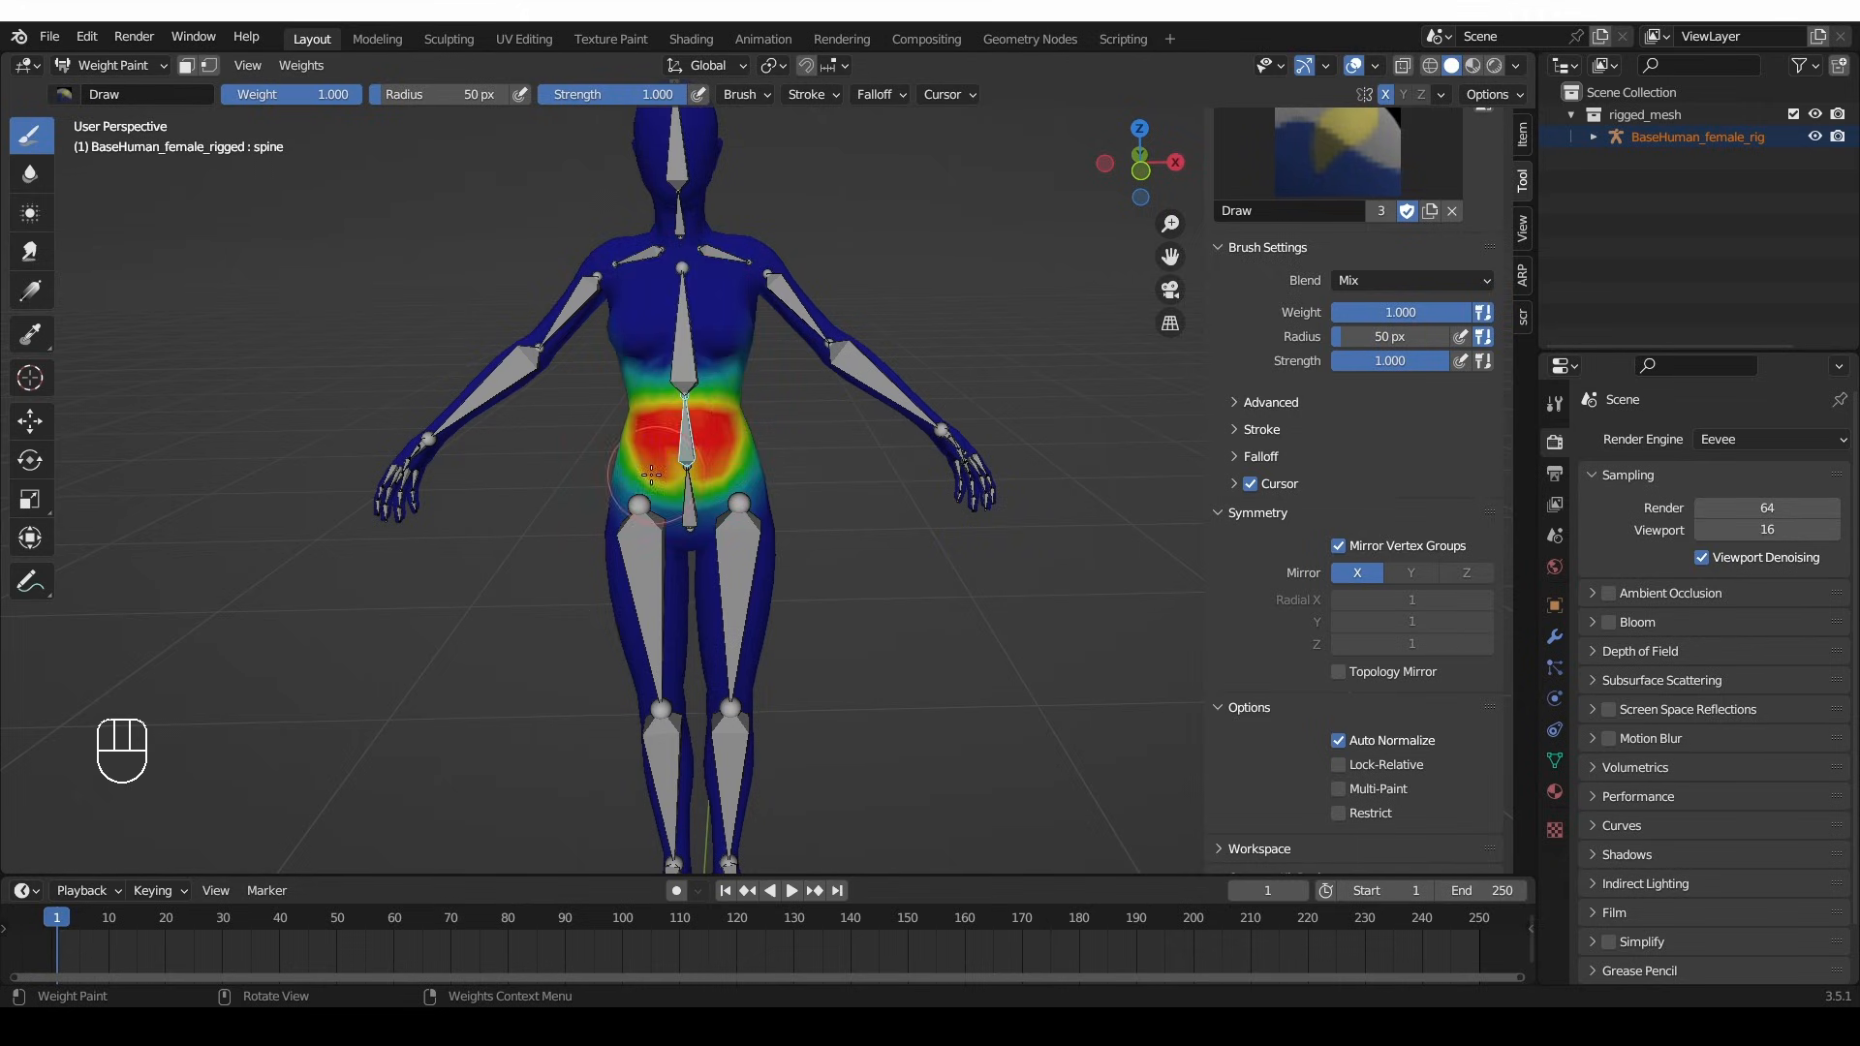
click(474, 343)
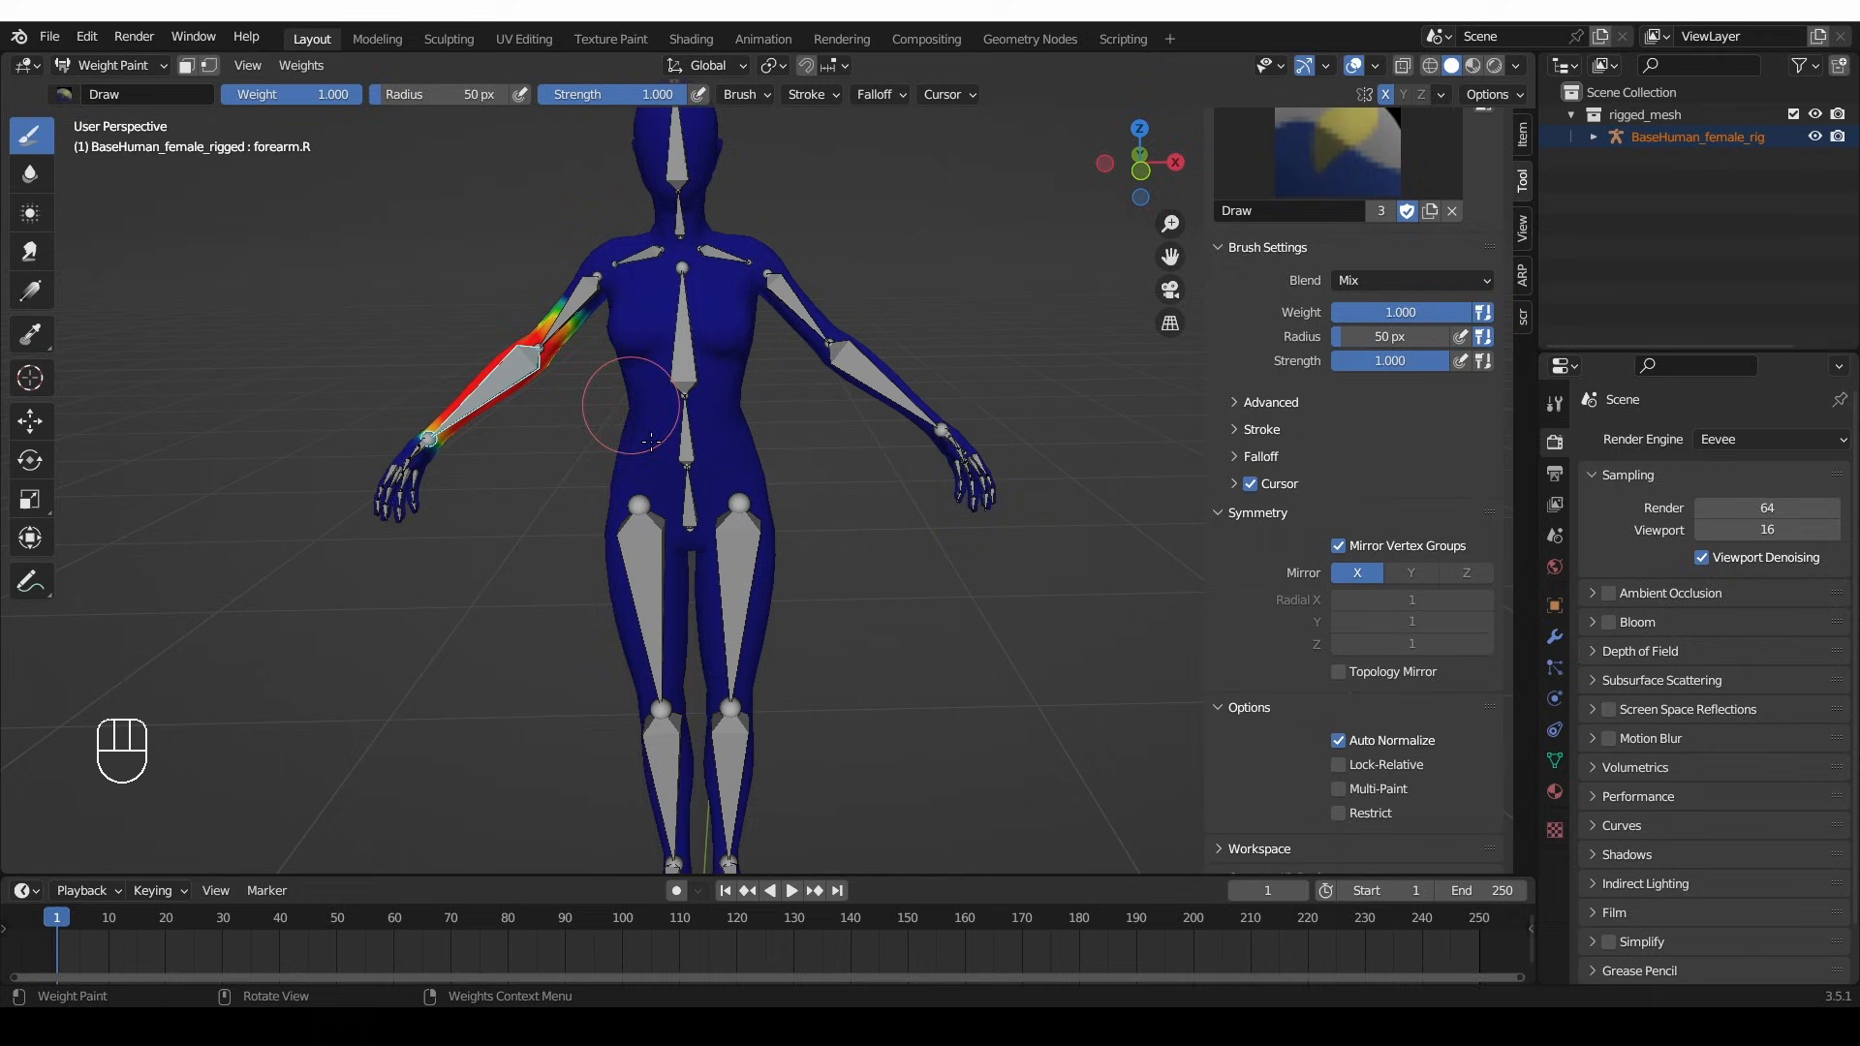
click(640, 510)
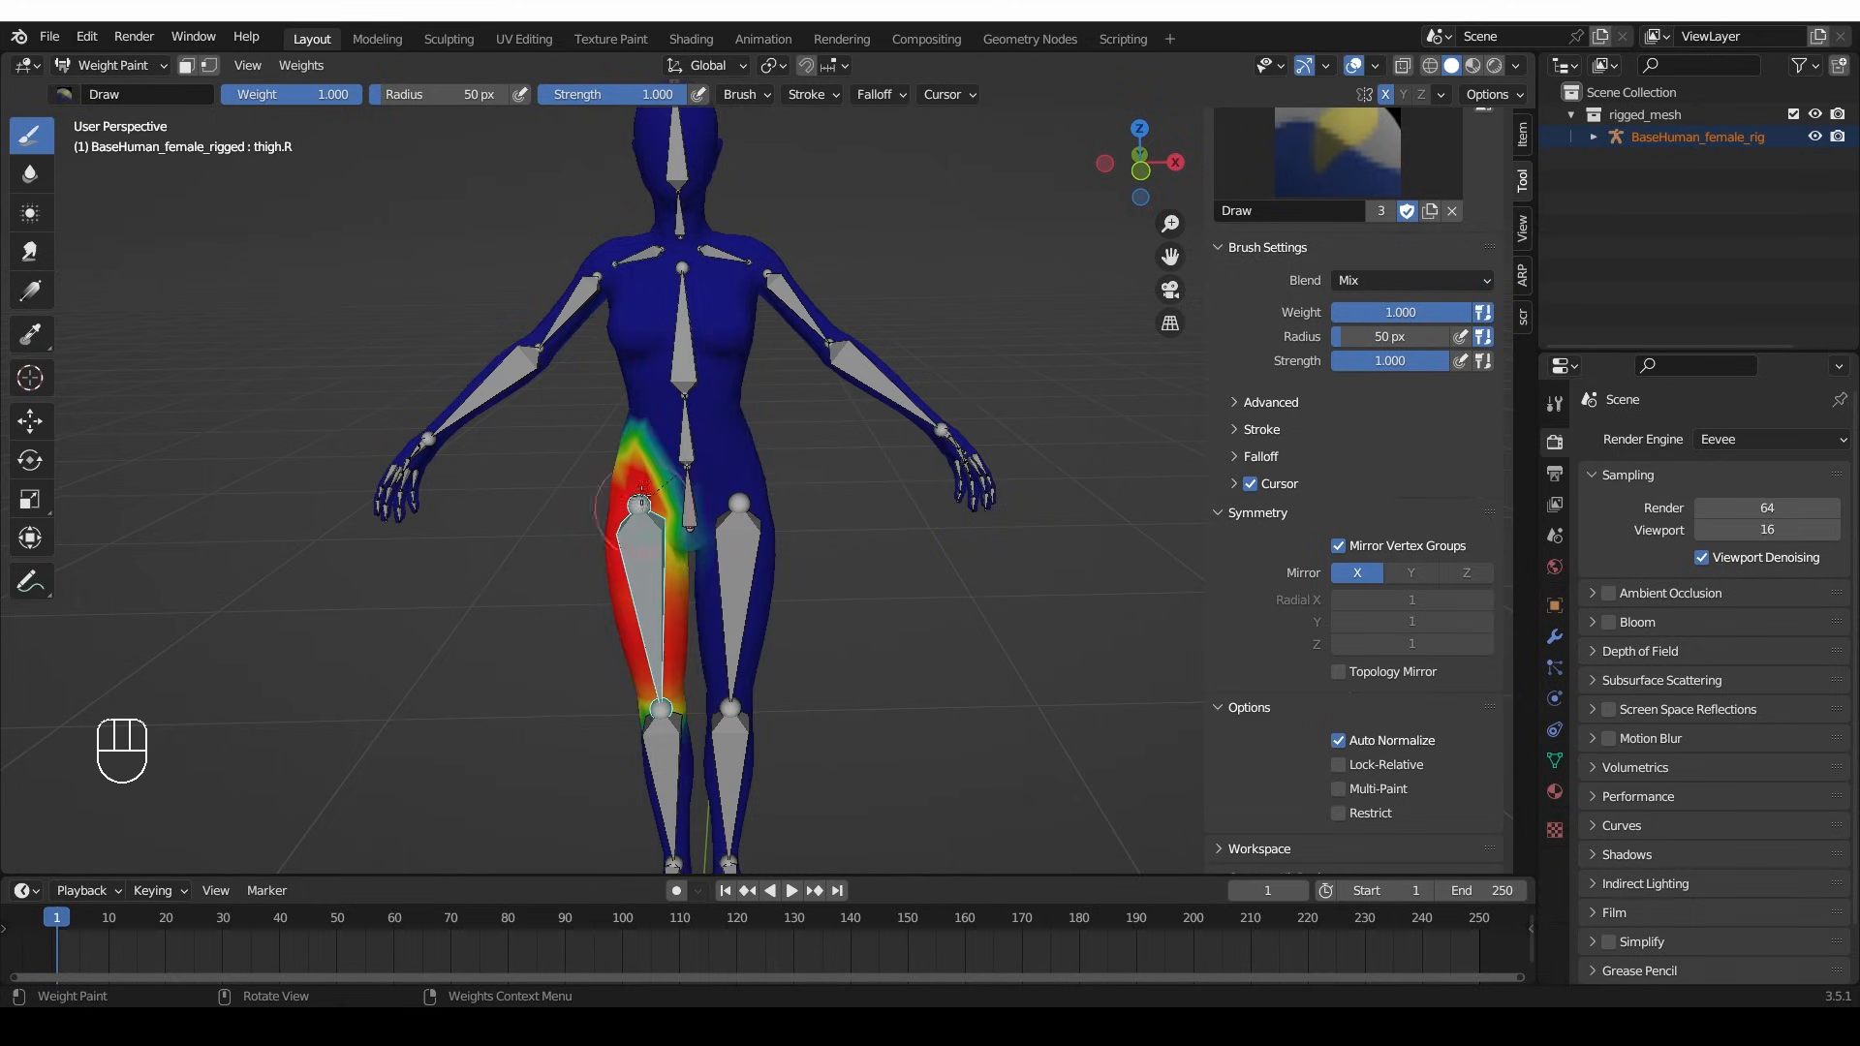
- Undo the mirrored painting and repaint chest, spine and thigh.L on one side only
key(ctrl+z)
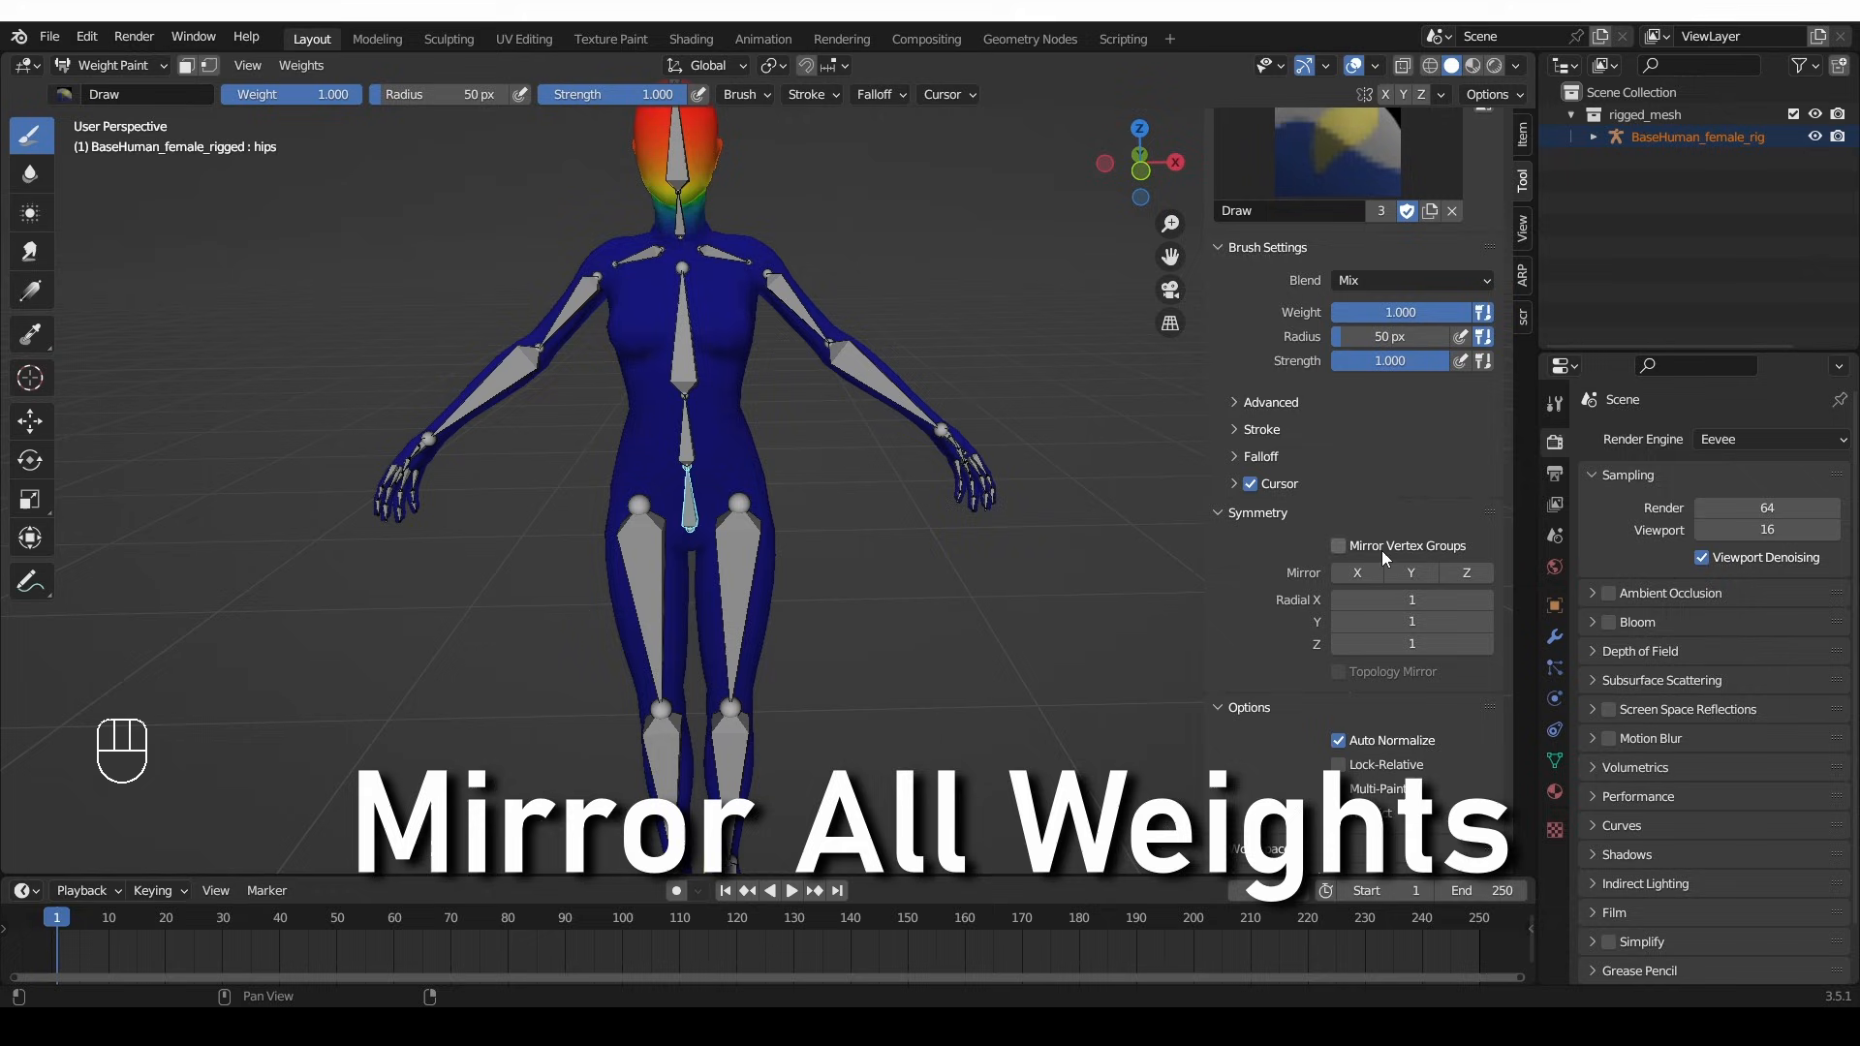
mouse_move(813, 356)
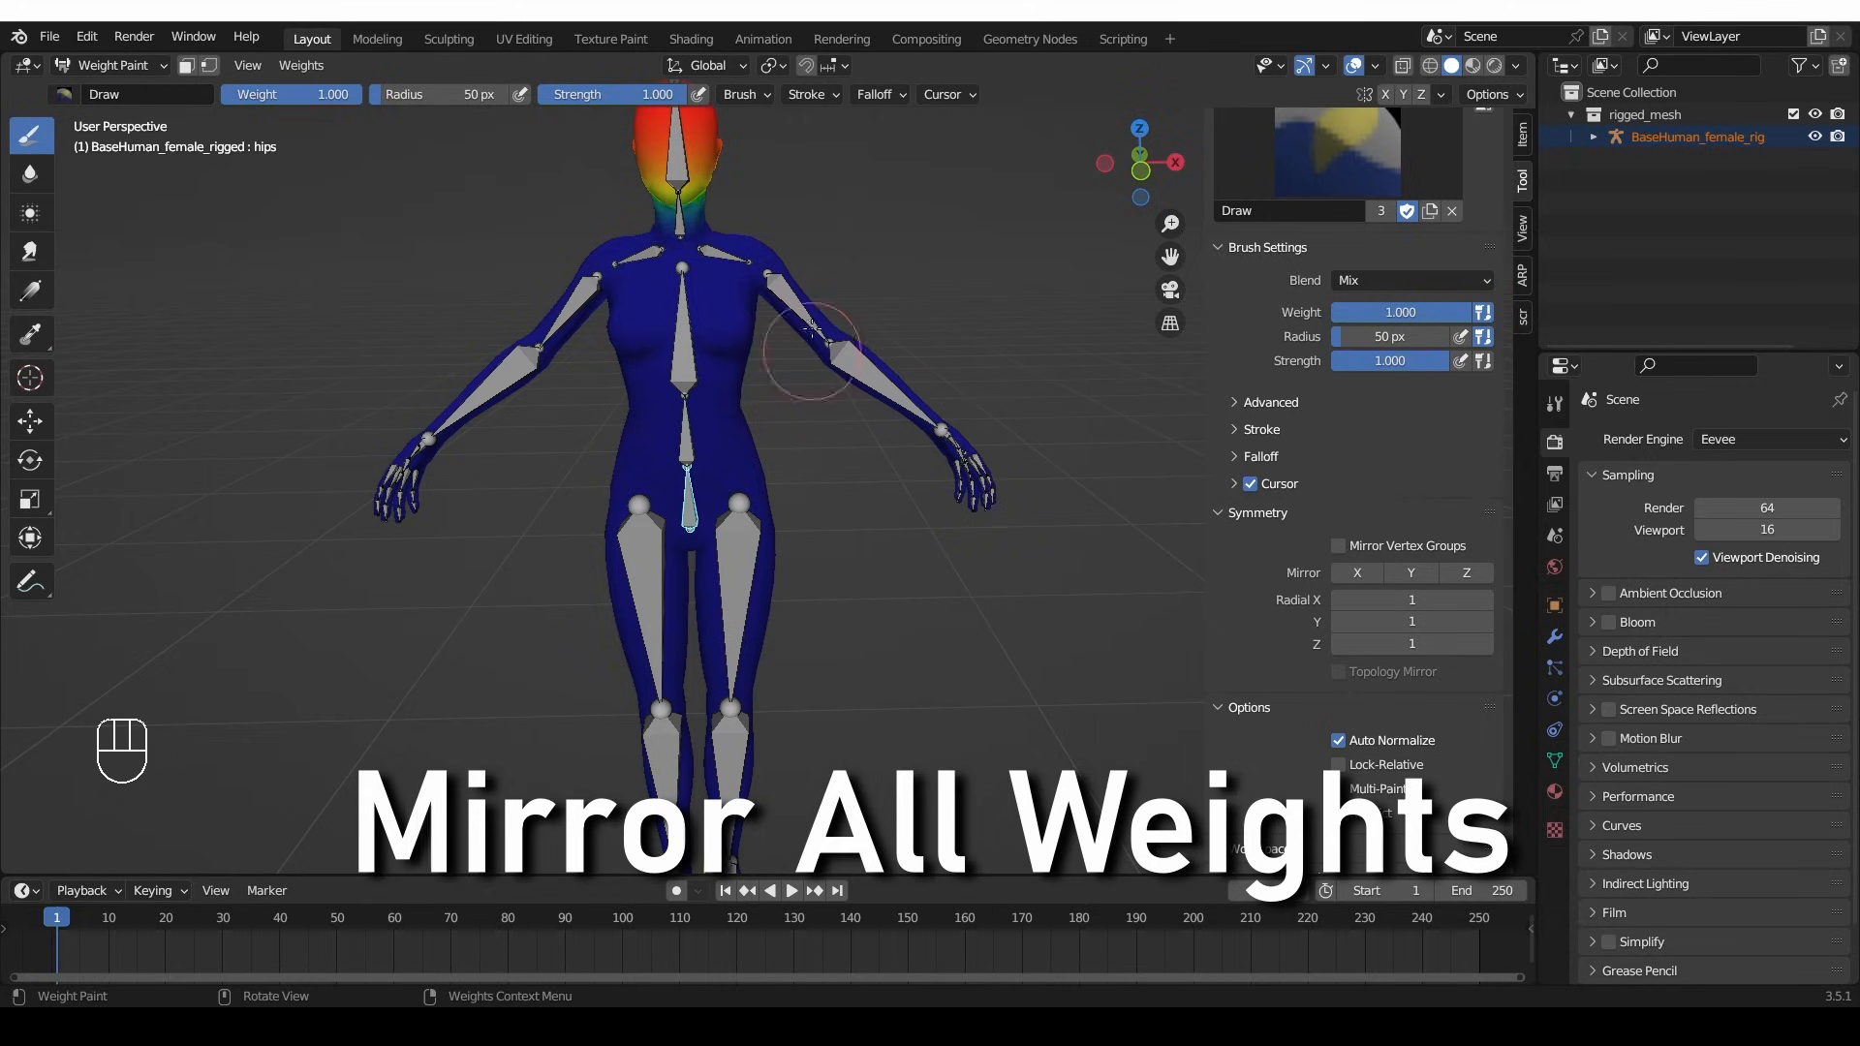
click(771, 279)
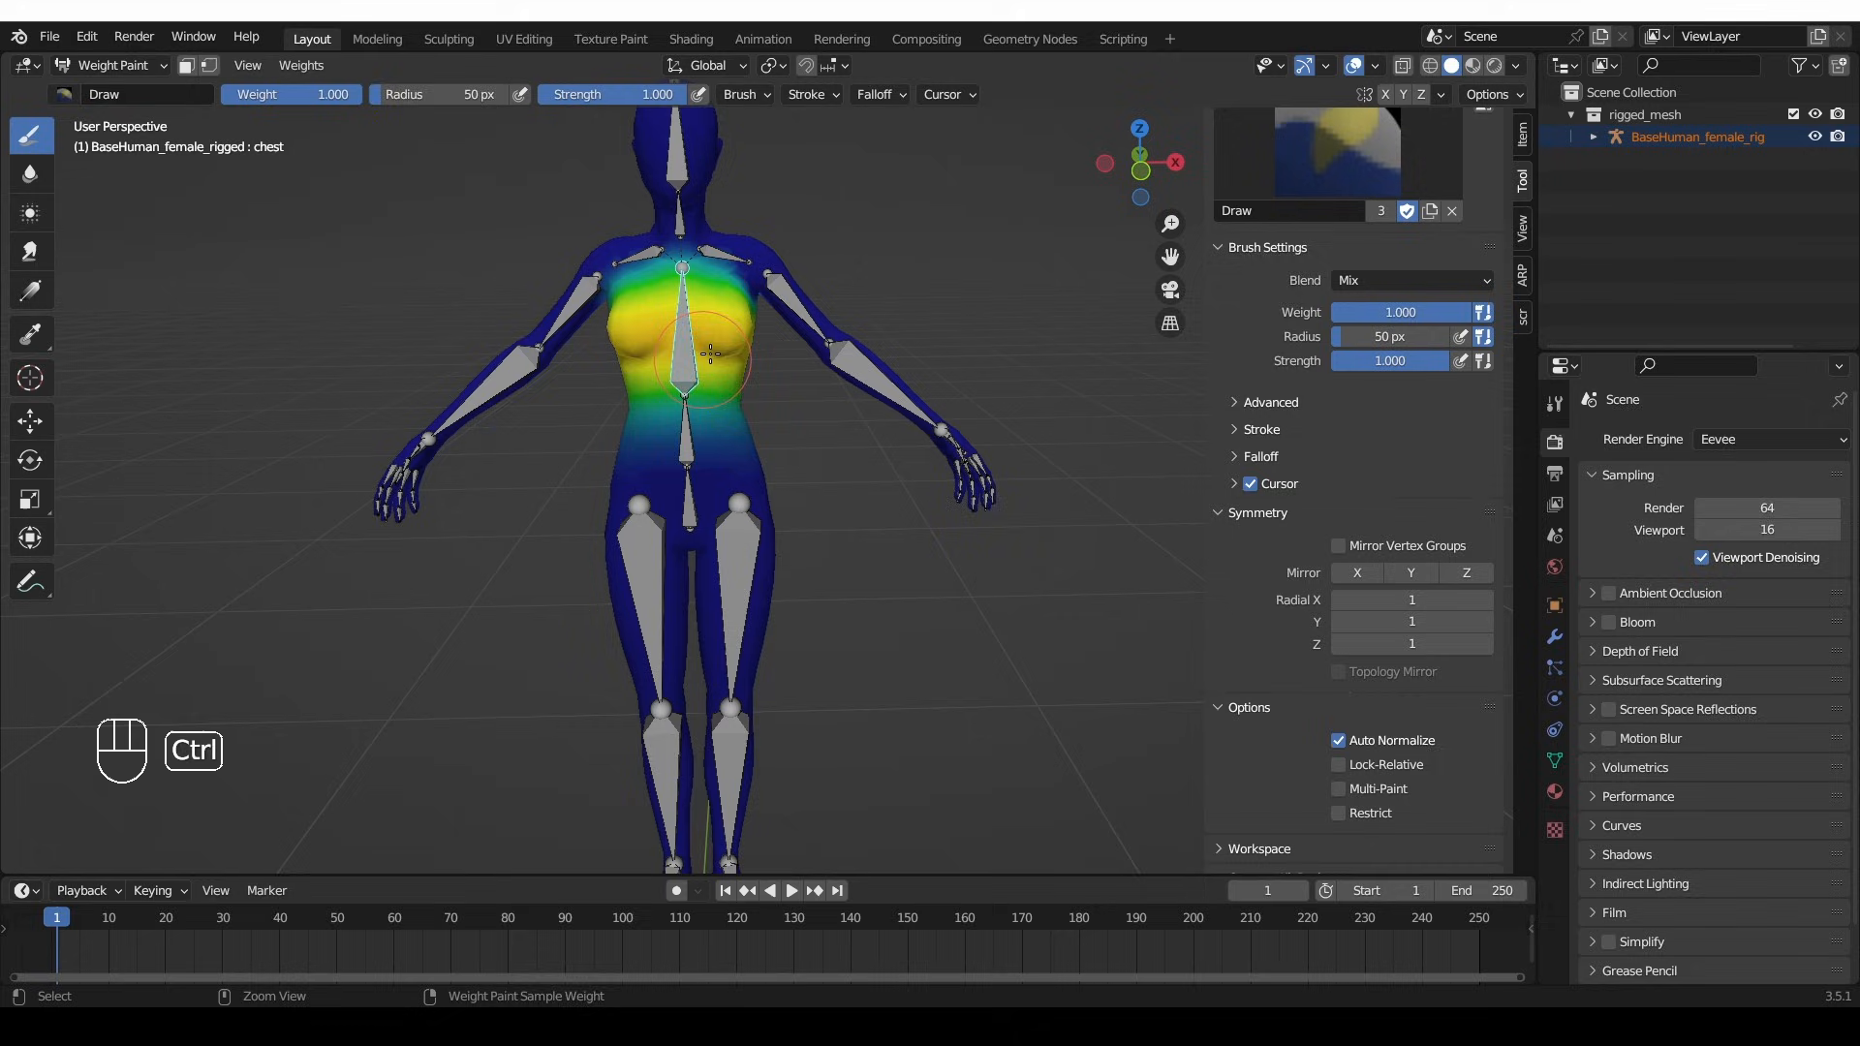
click(706, 444)
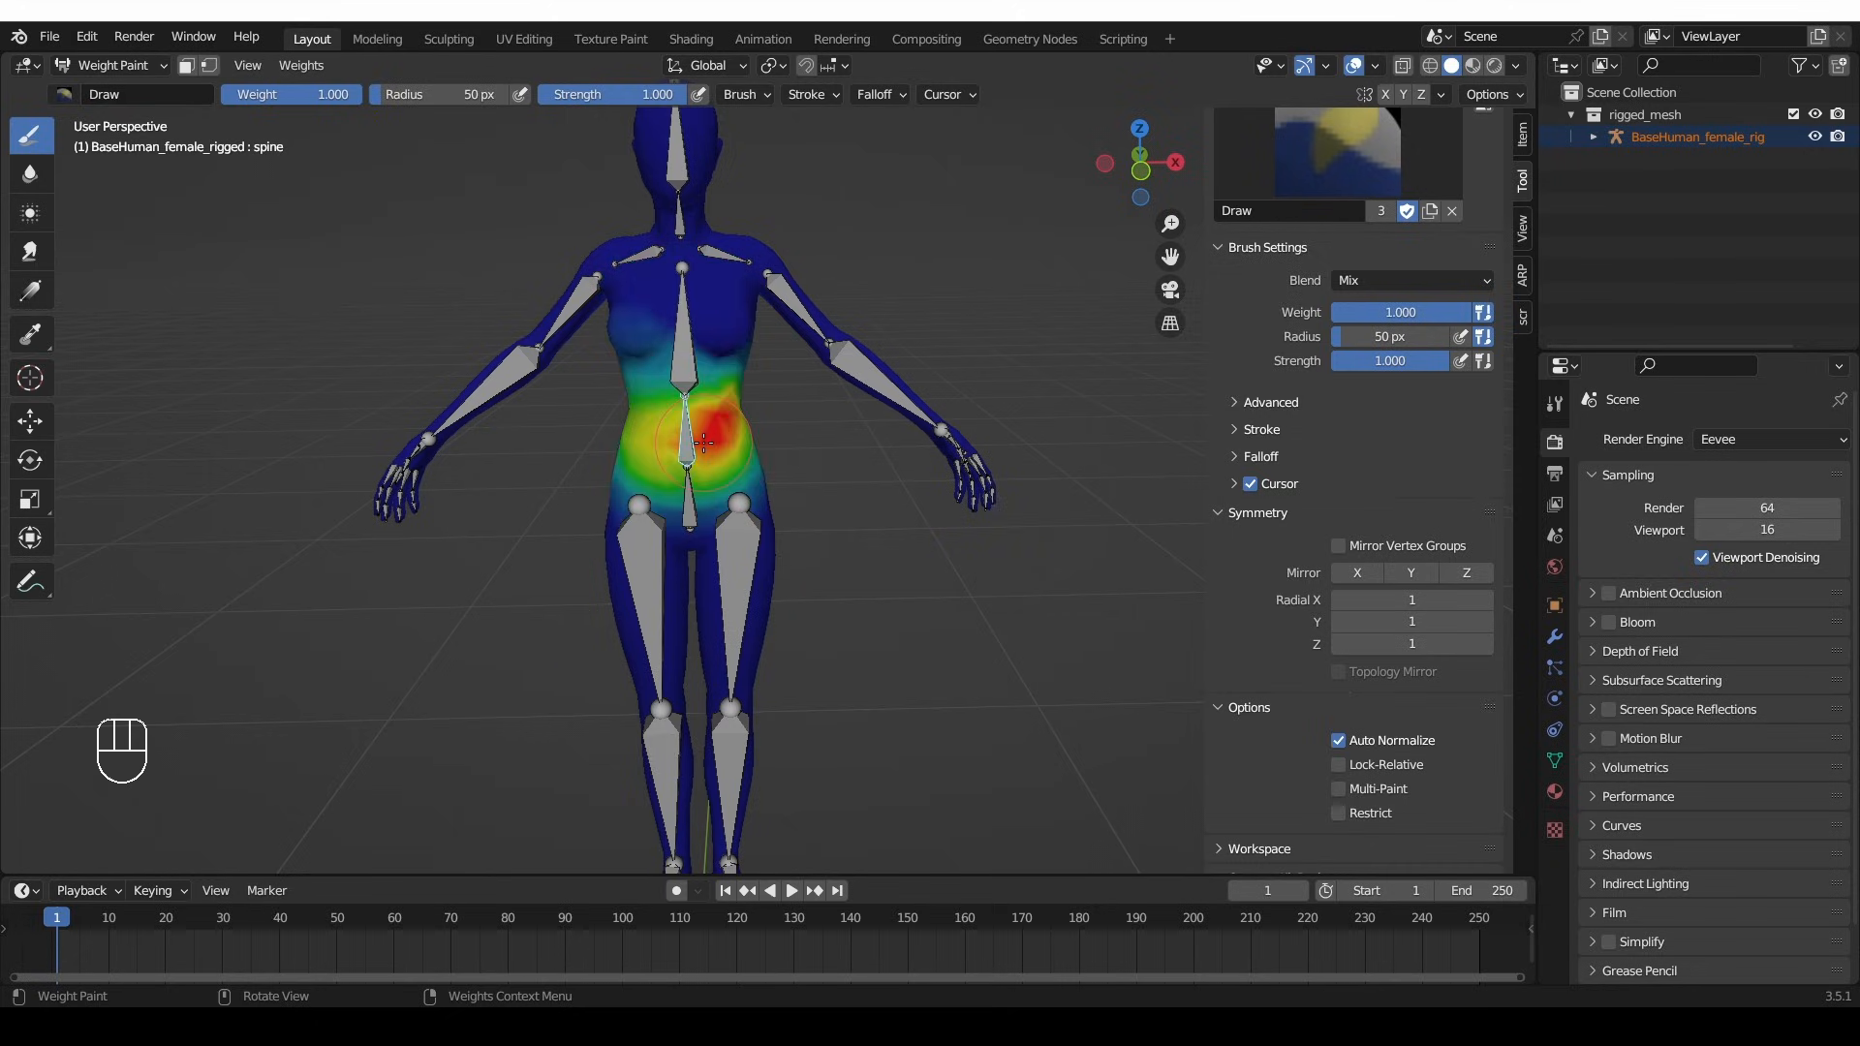
click(735, 510)
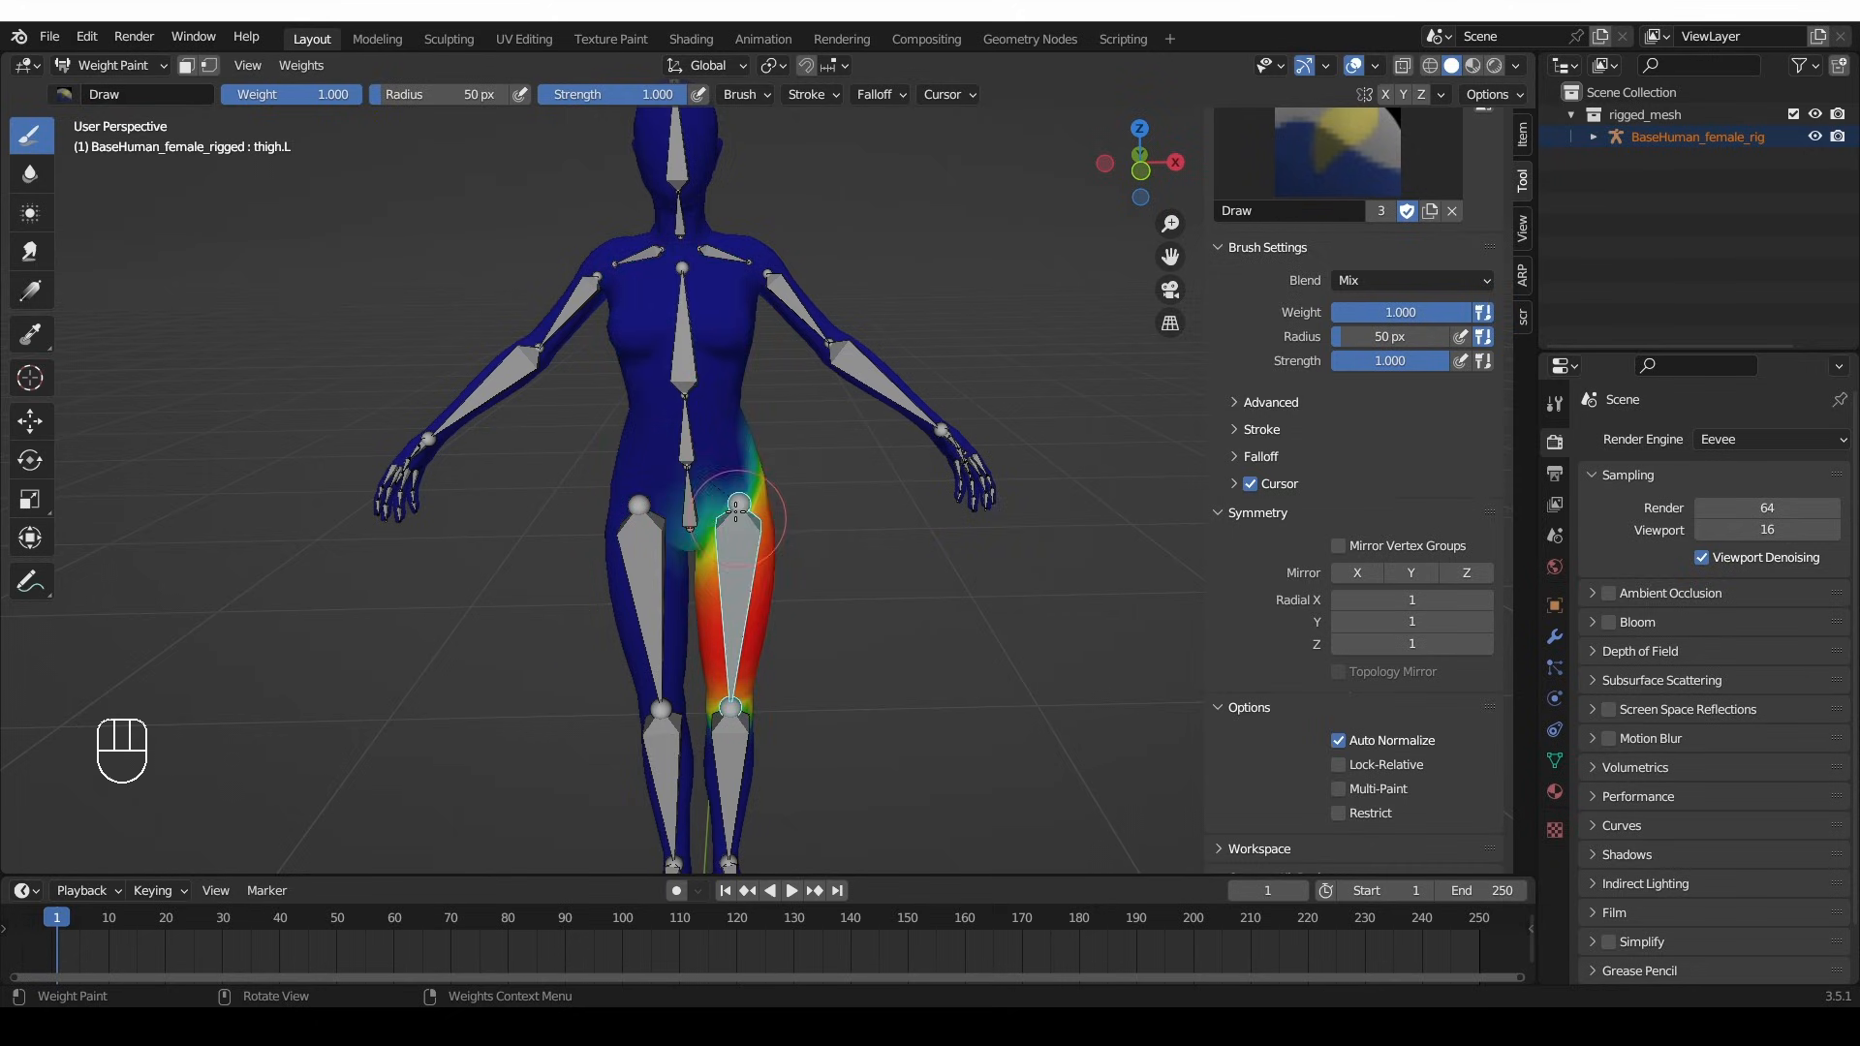
mouse_move(829, 597)
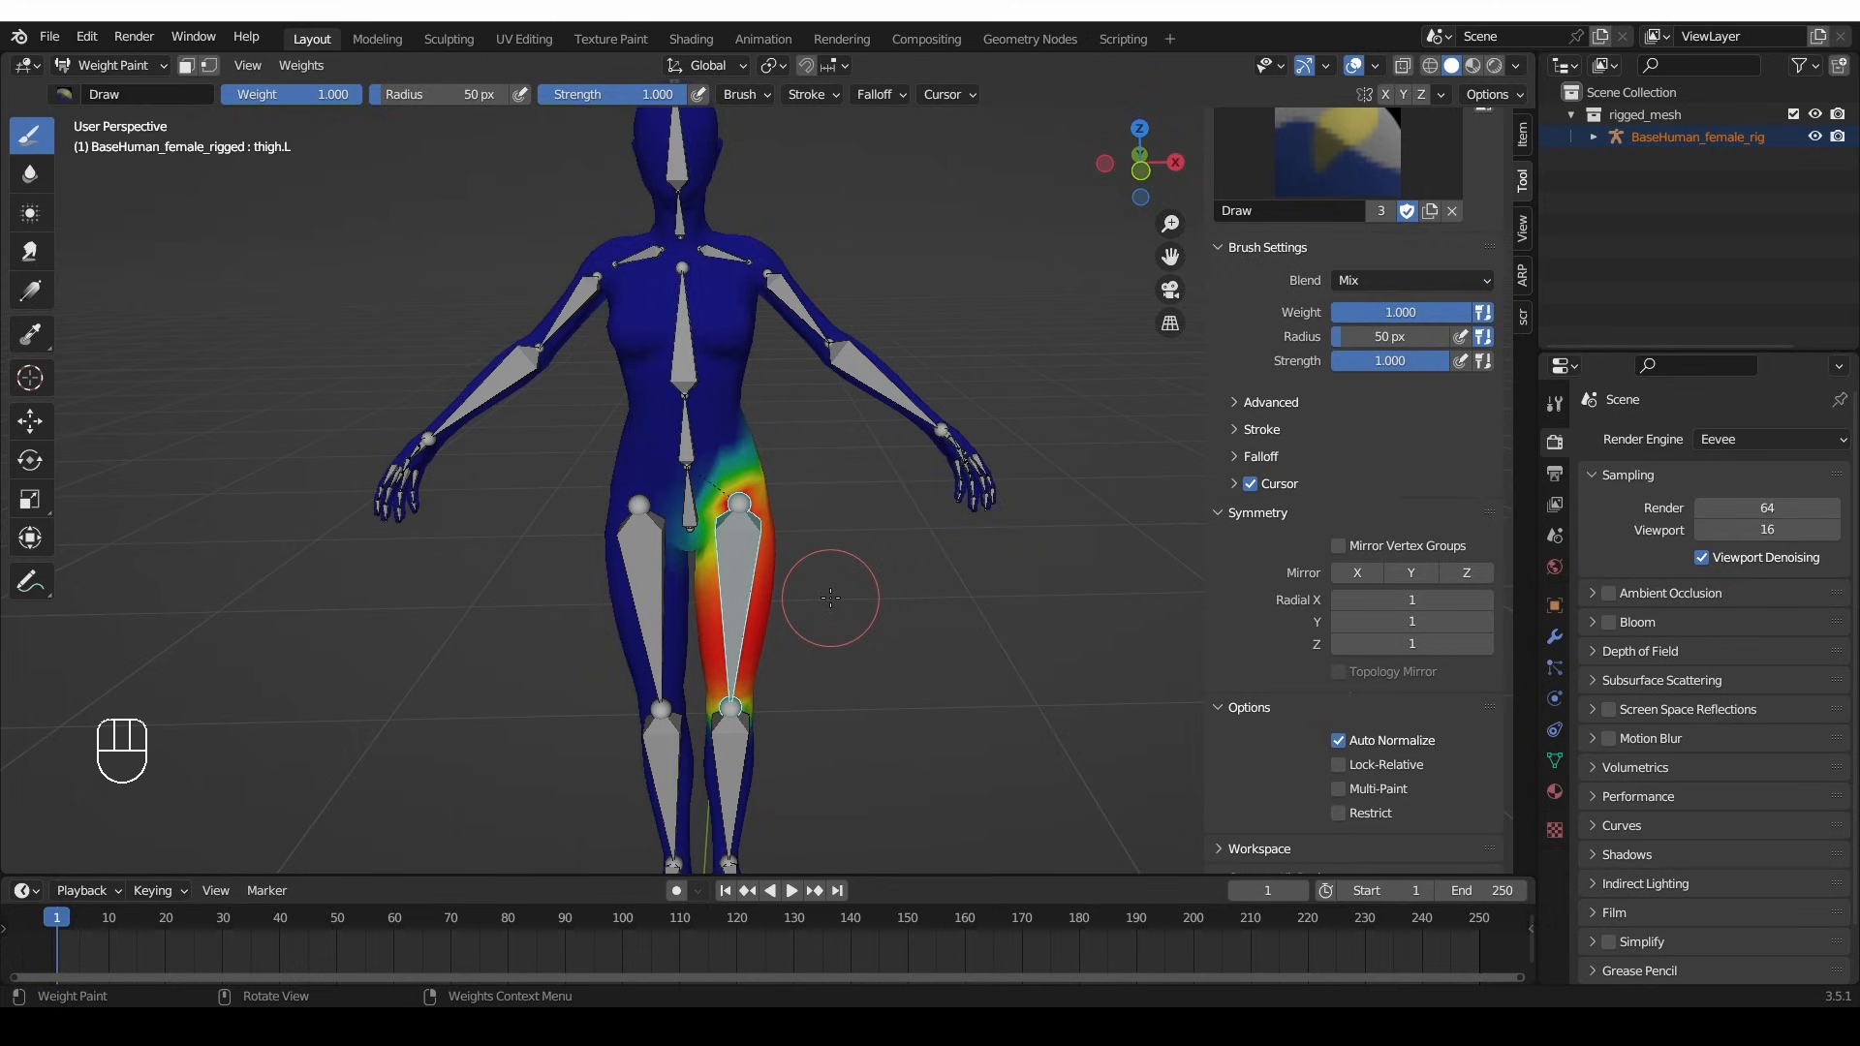
mouse_move(825, 481)
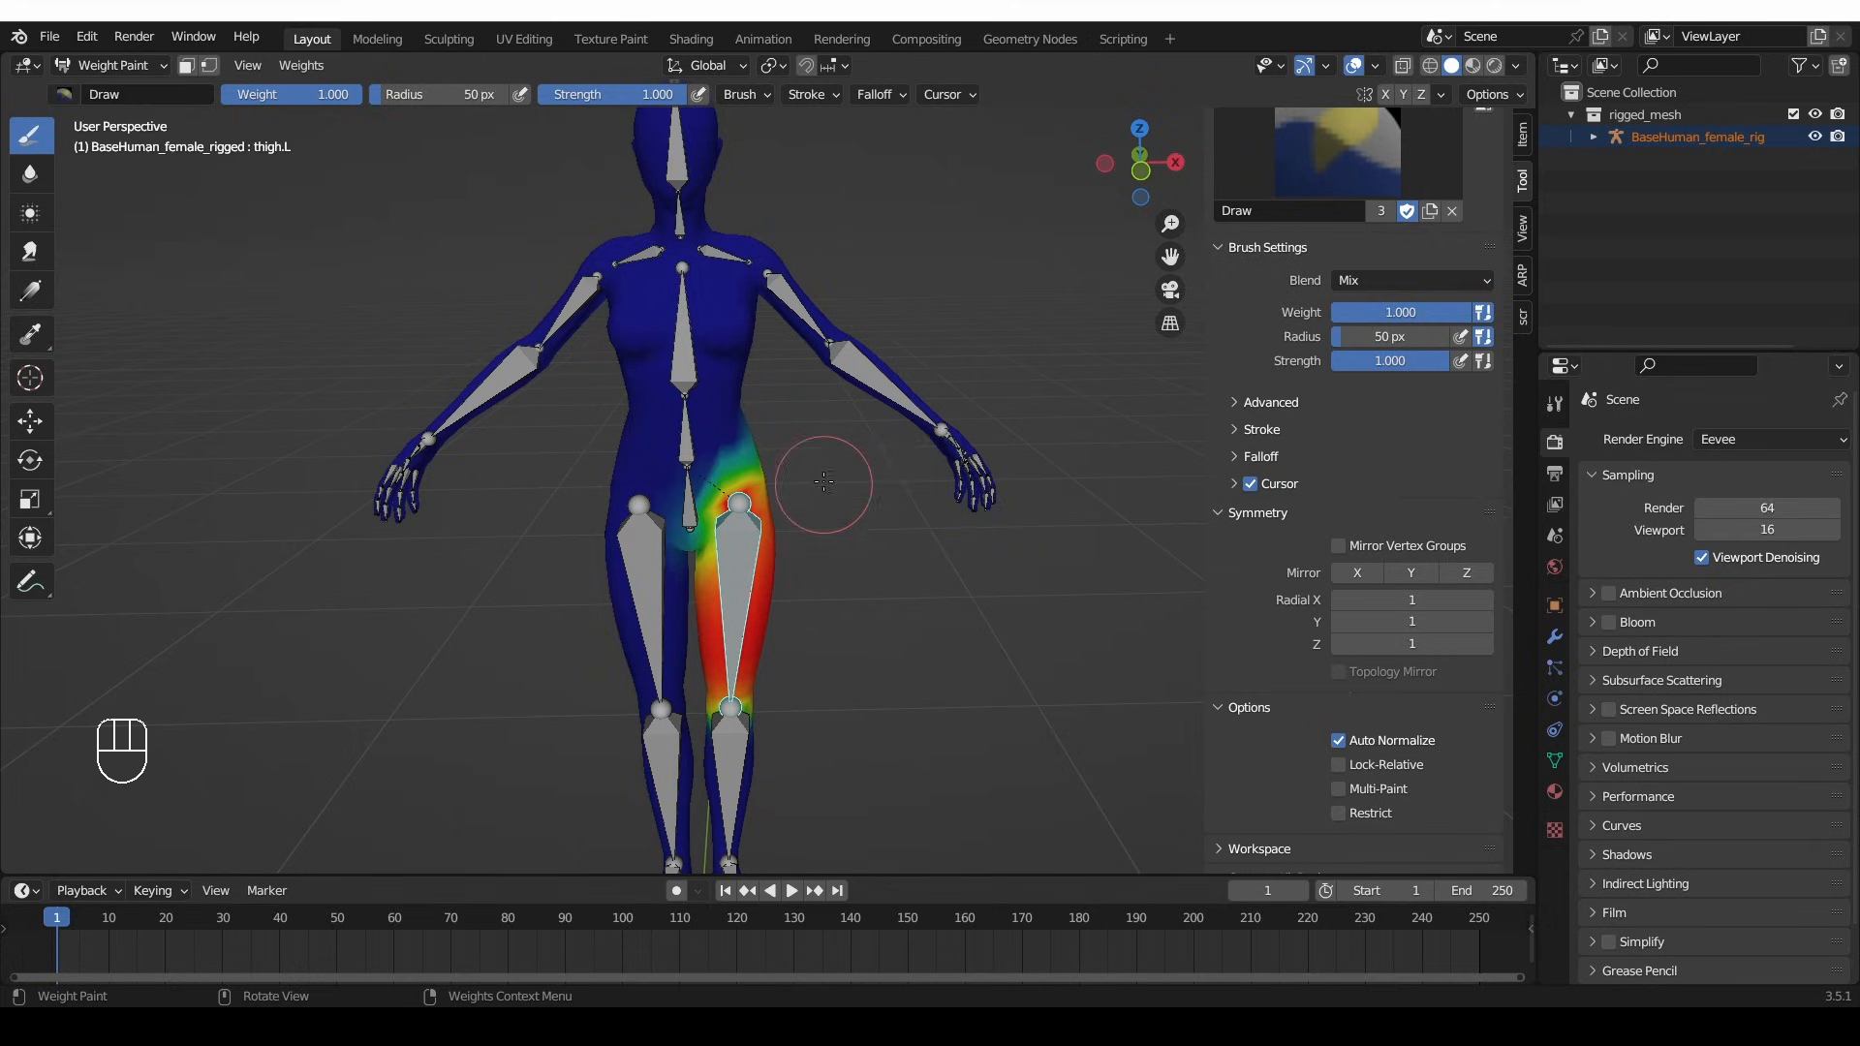
- In Edit Mode, select the negative-X half using Side of Active with Negative Axis
click(106, 65)
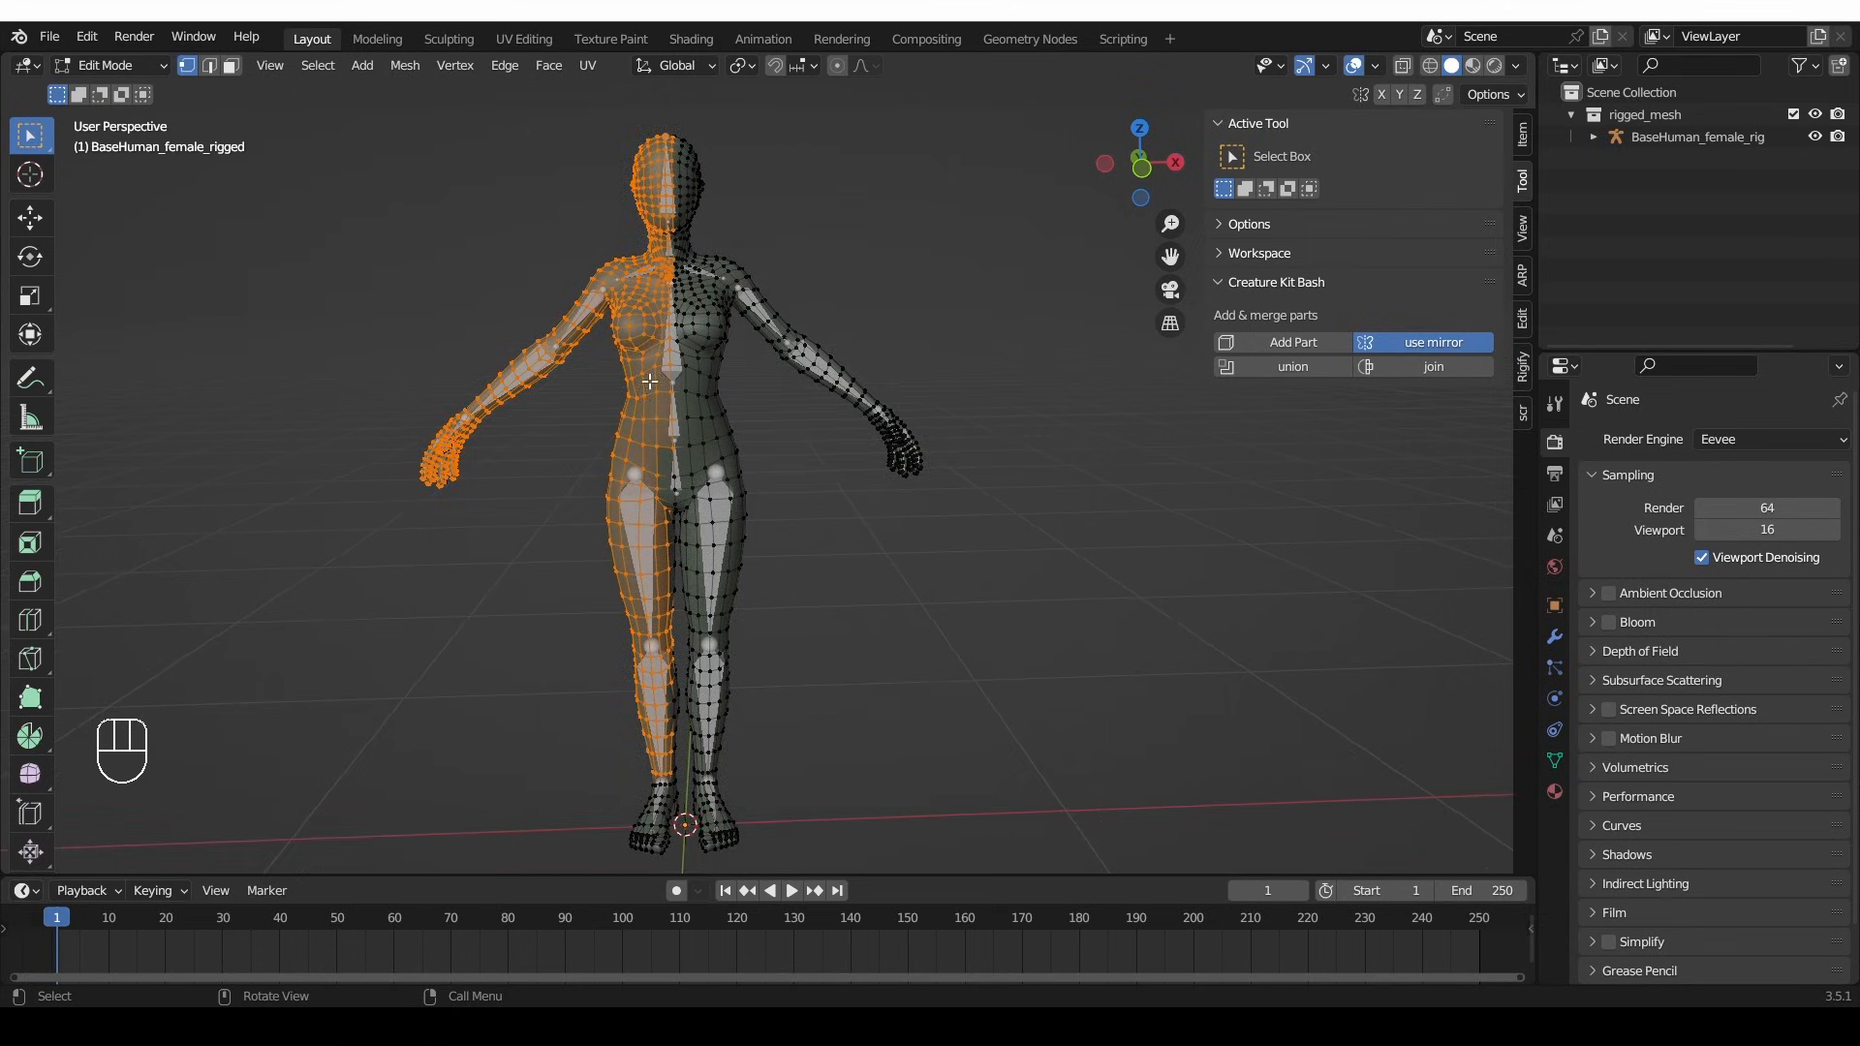
mouse_move(763, 559)
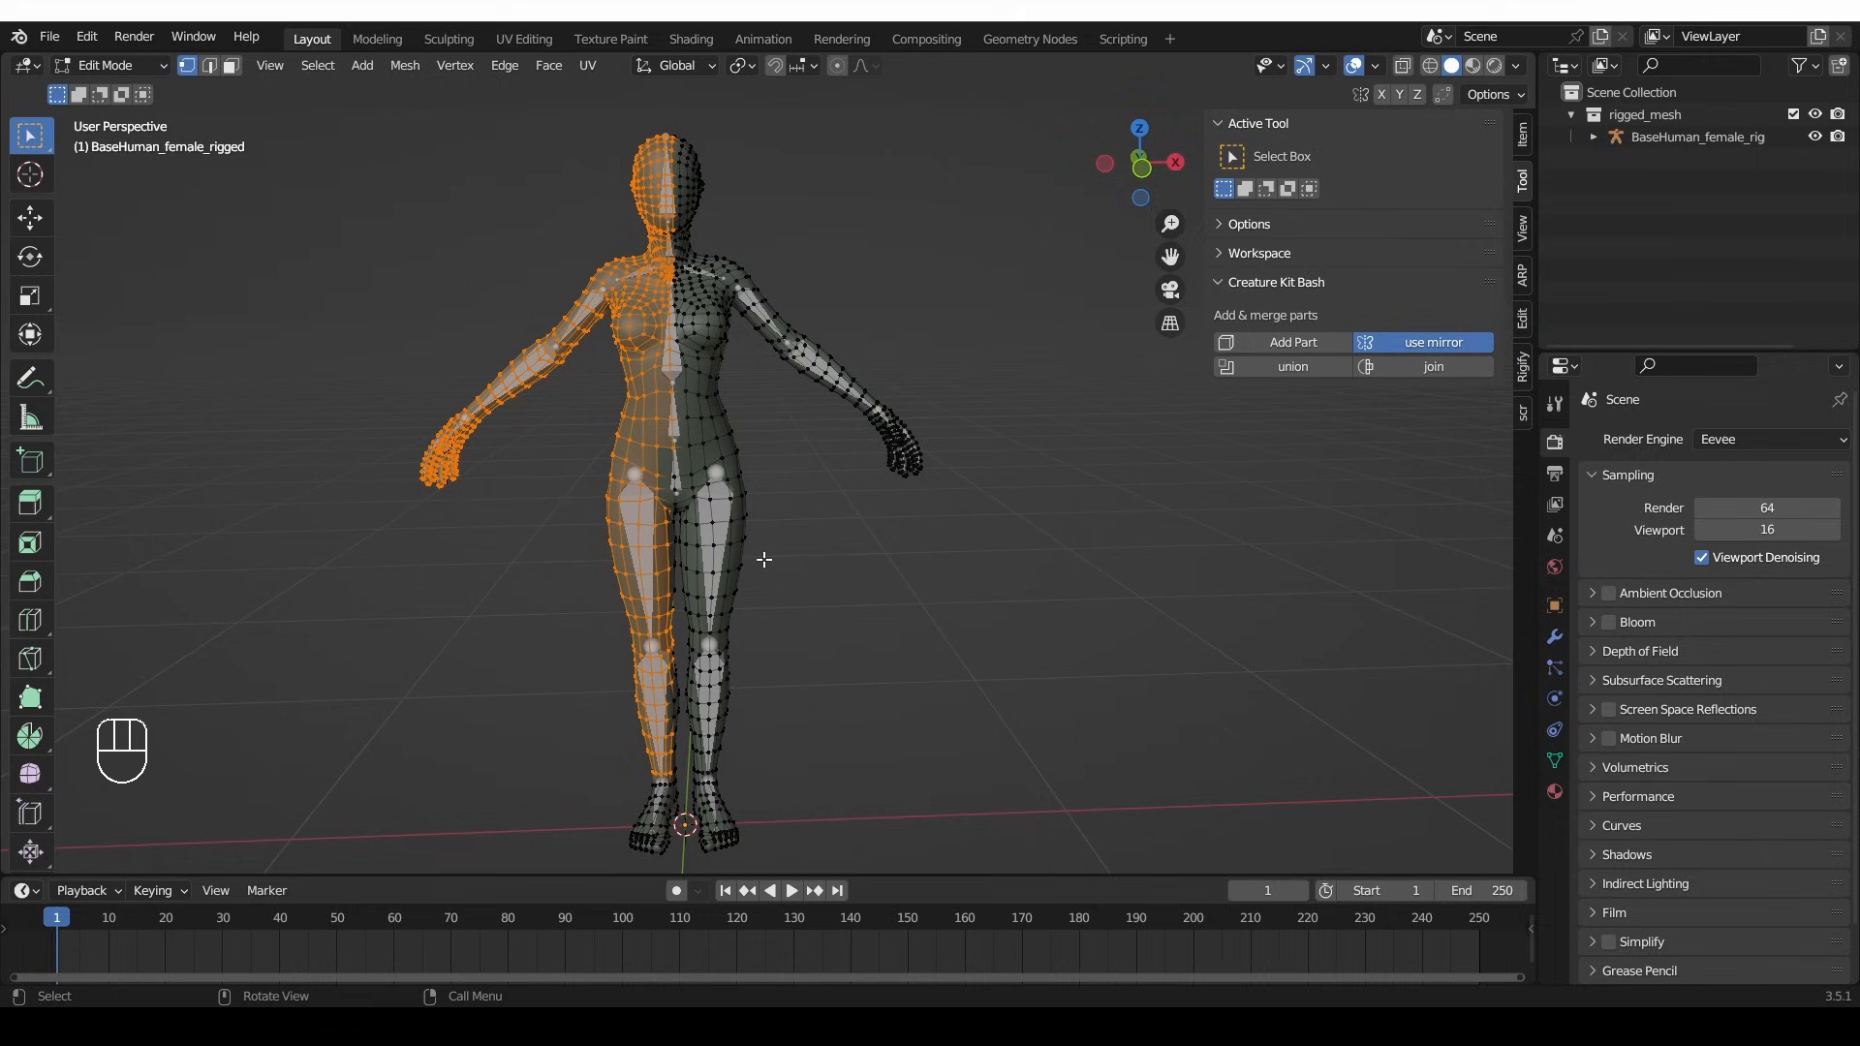
mouse_move(665, 443)
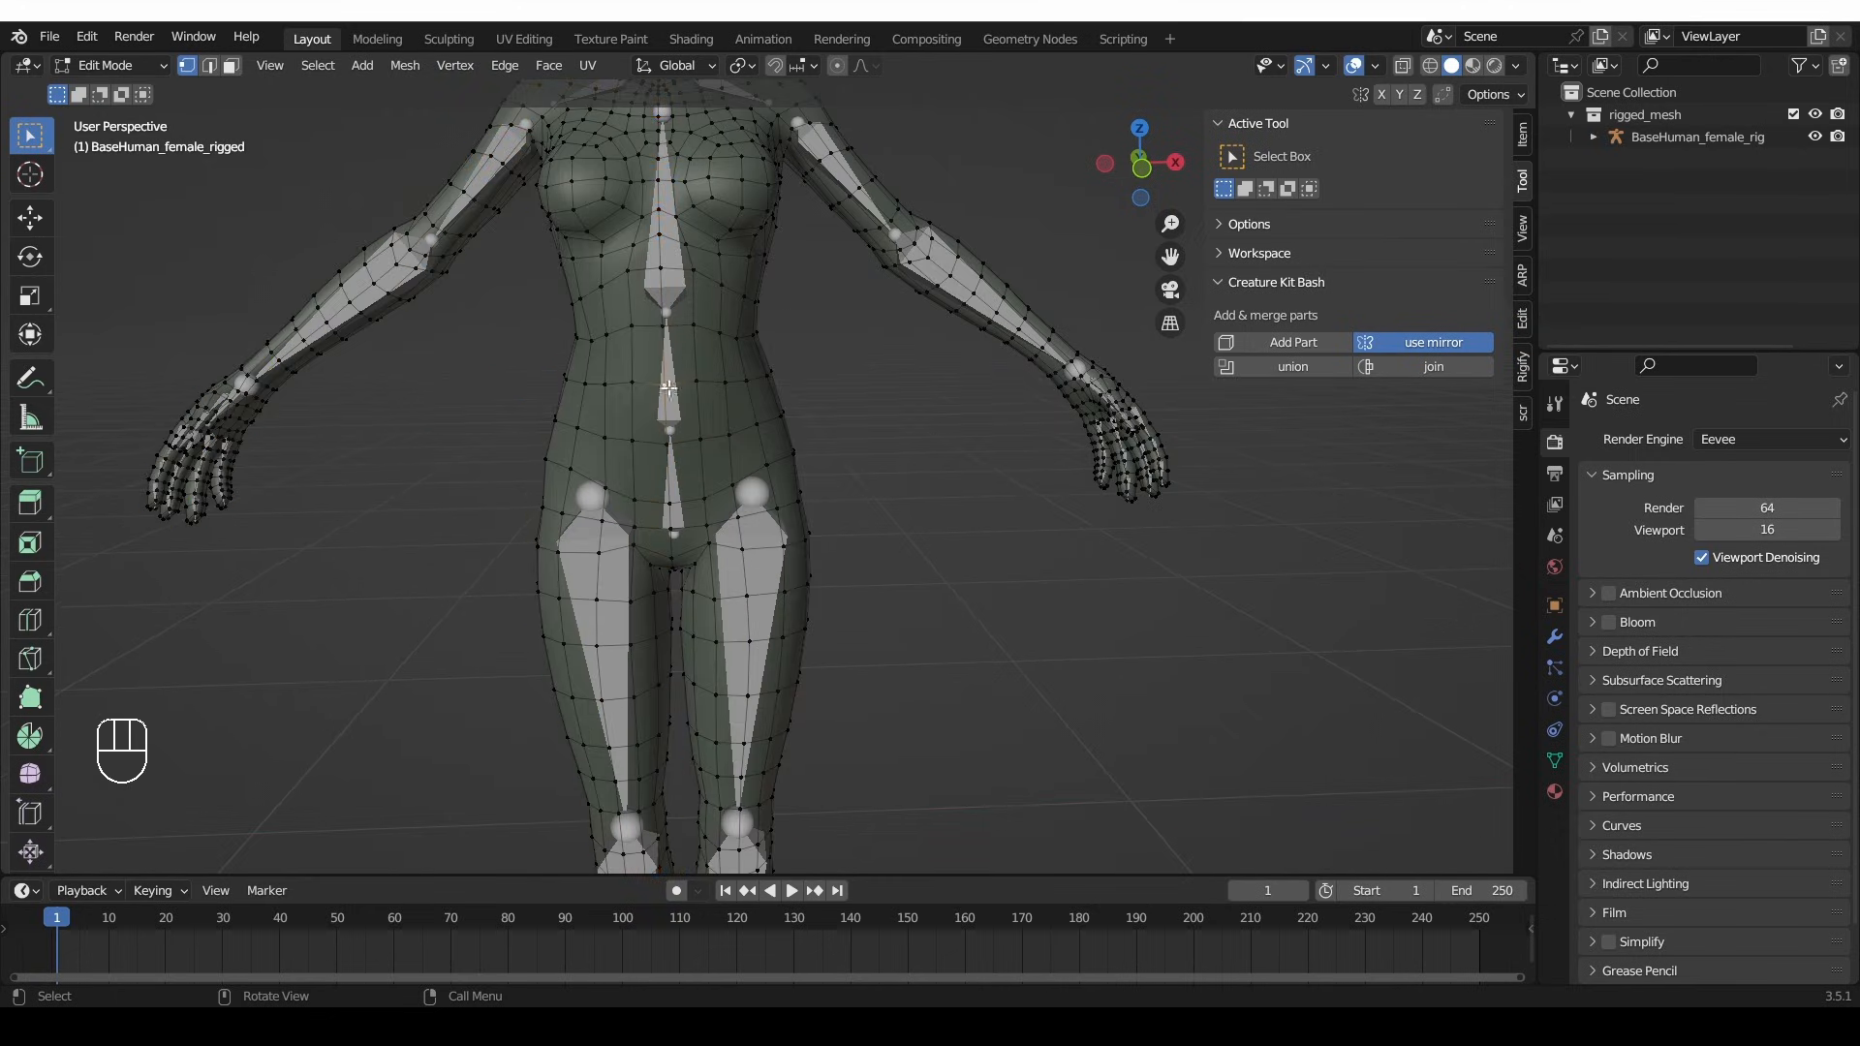
click(317, 64)
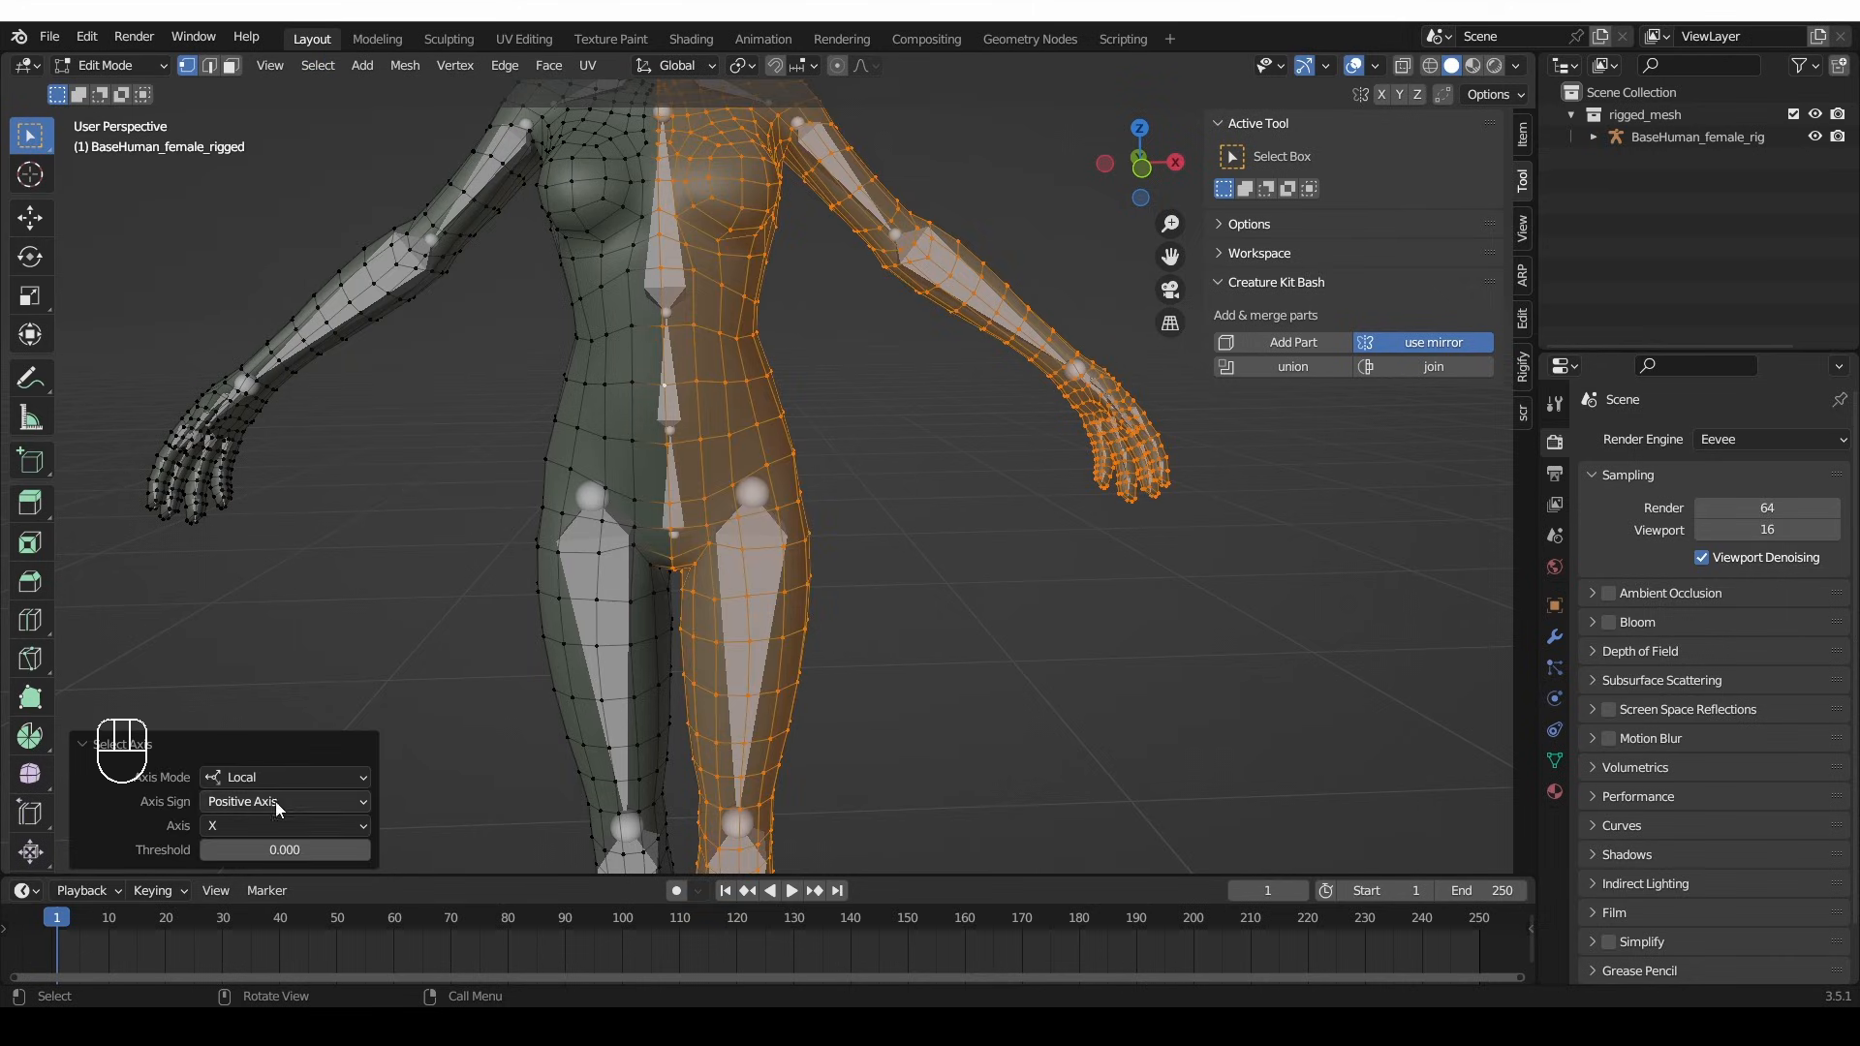
click(285, 801)
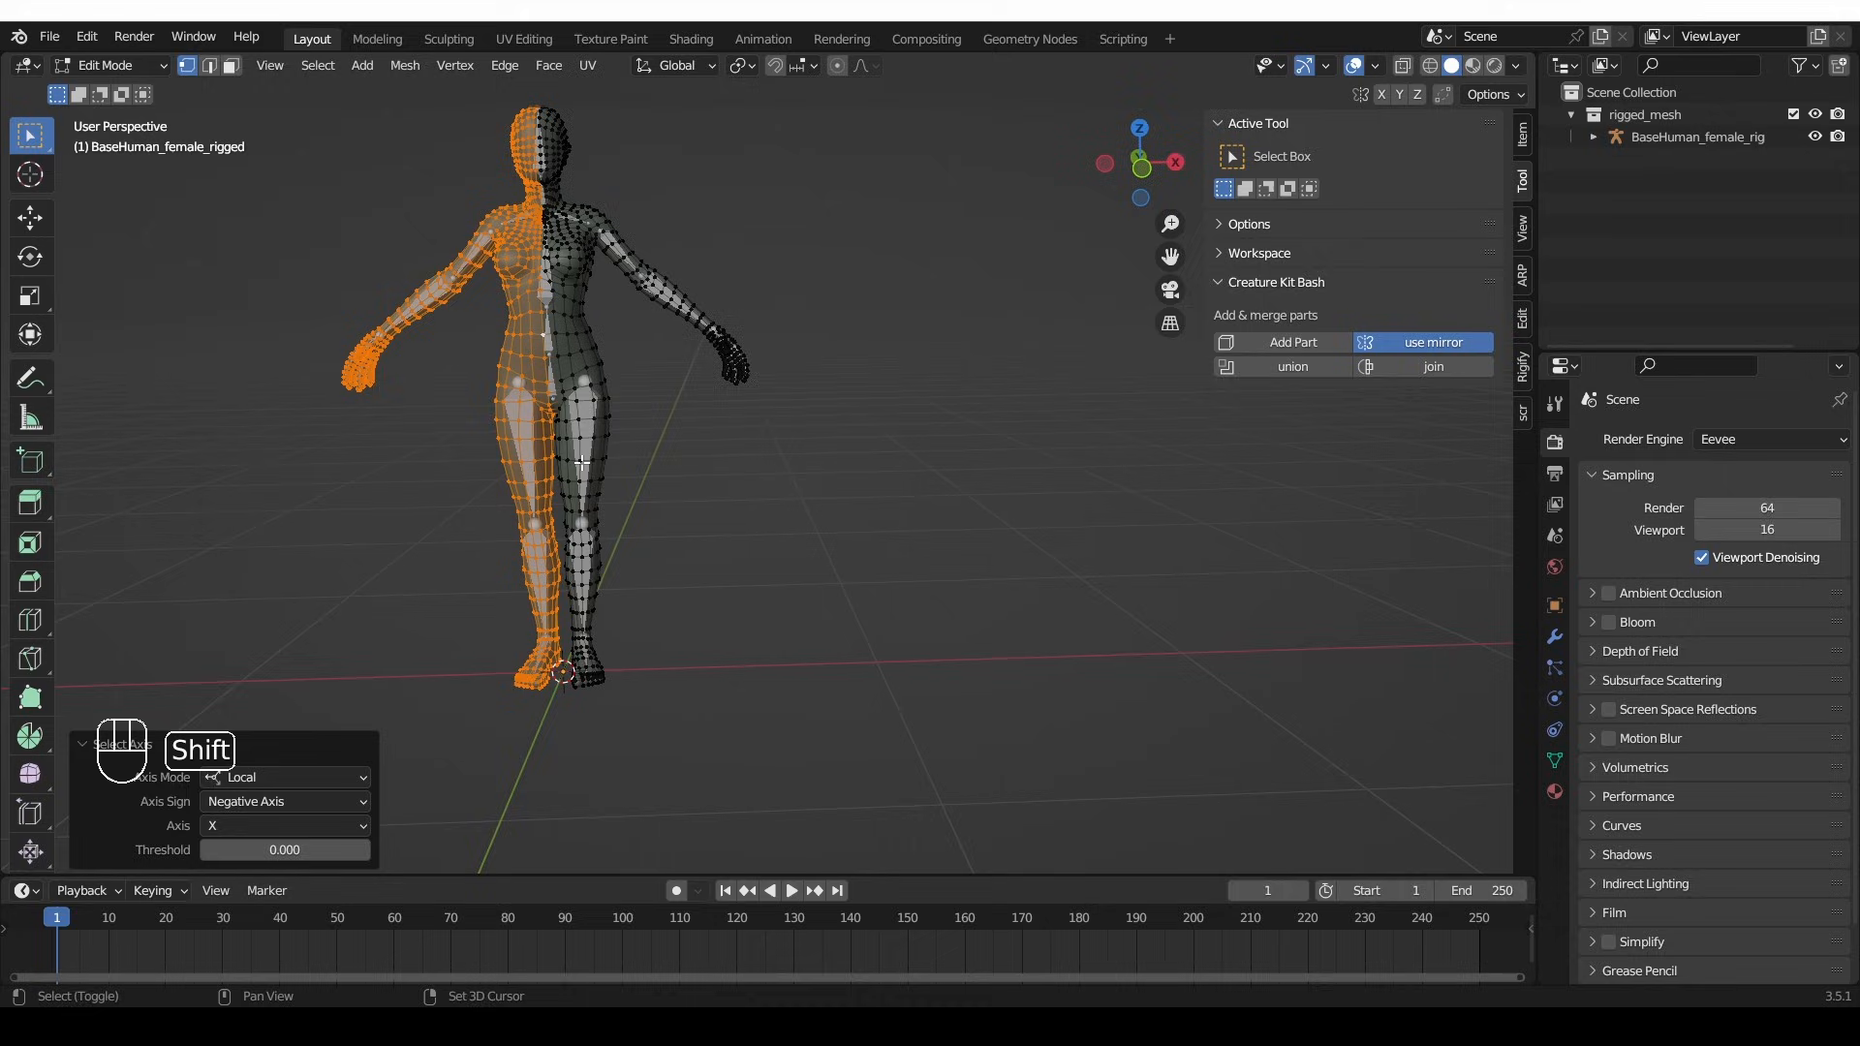
click(106, 64)
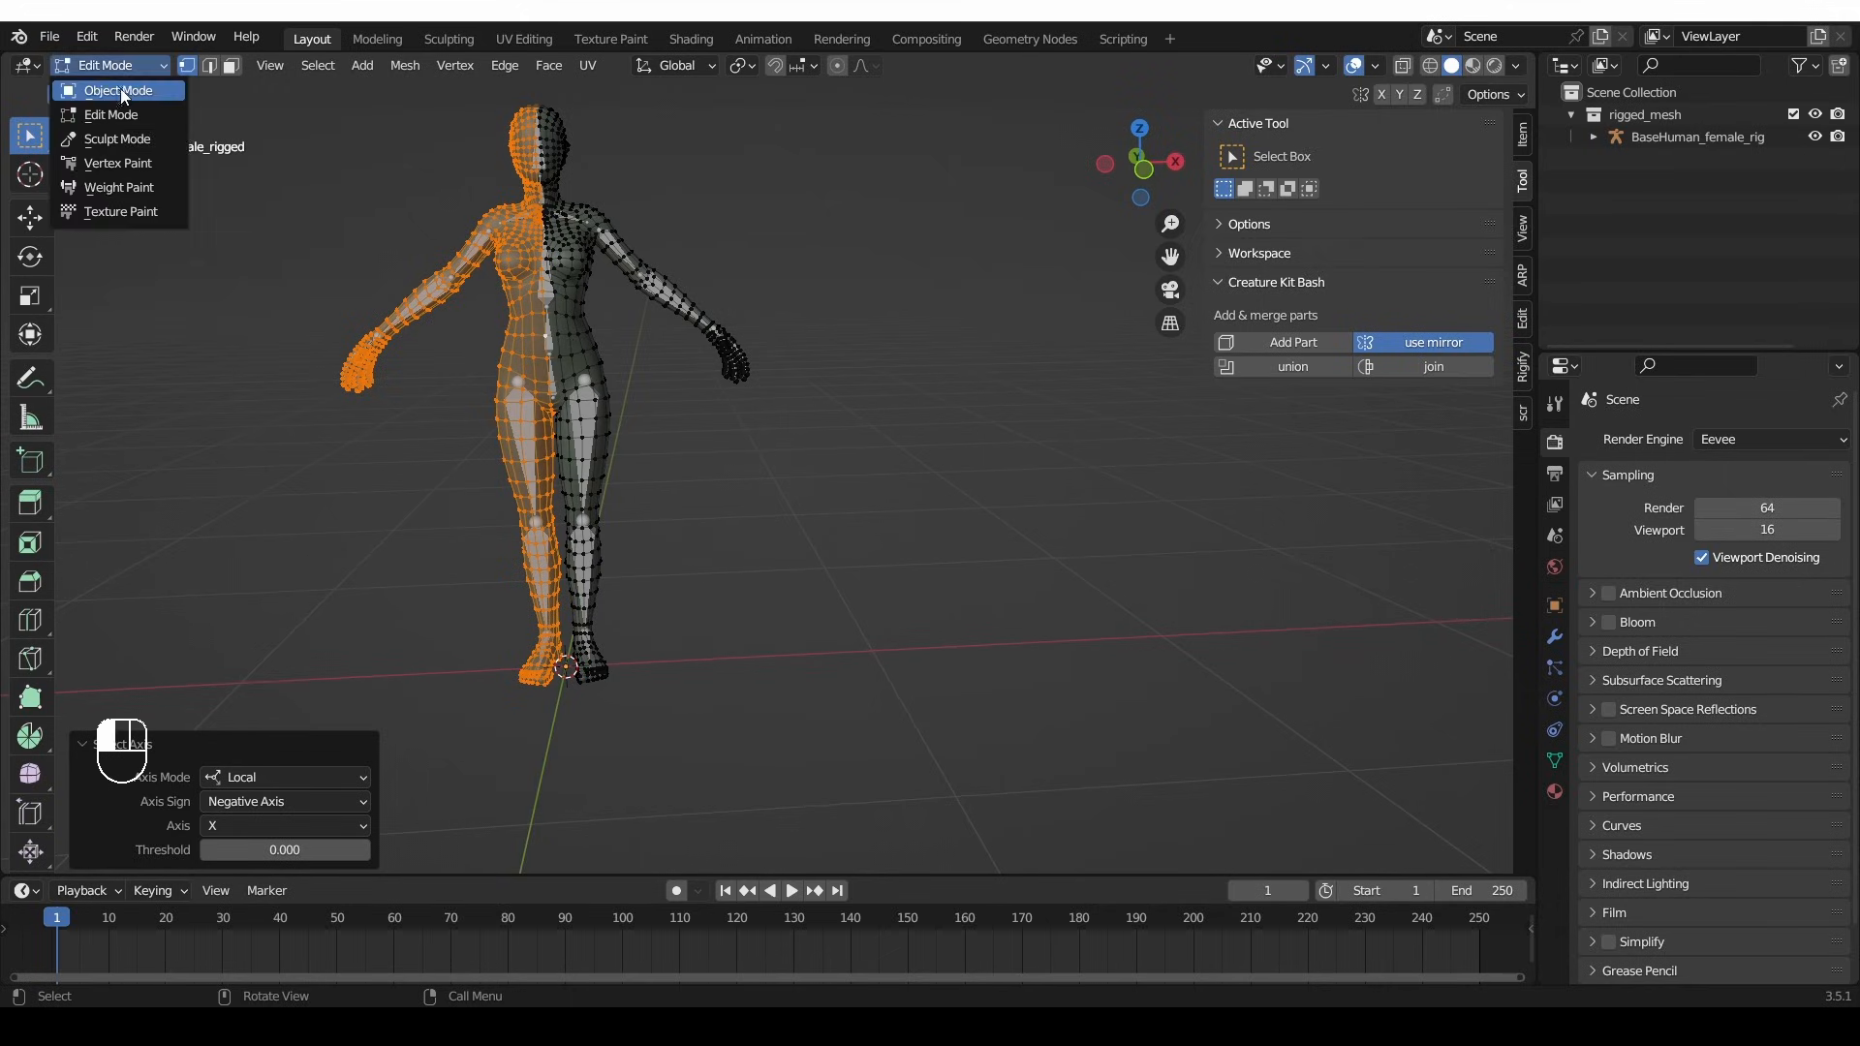
- Go via Object Mode back to Weight Paint with vertex selection masking enabled
click(116, 90)
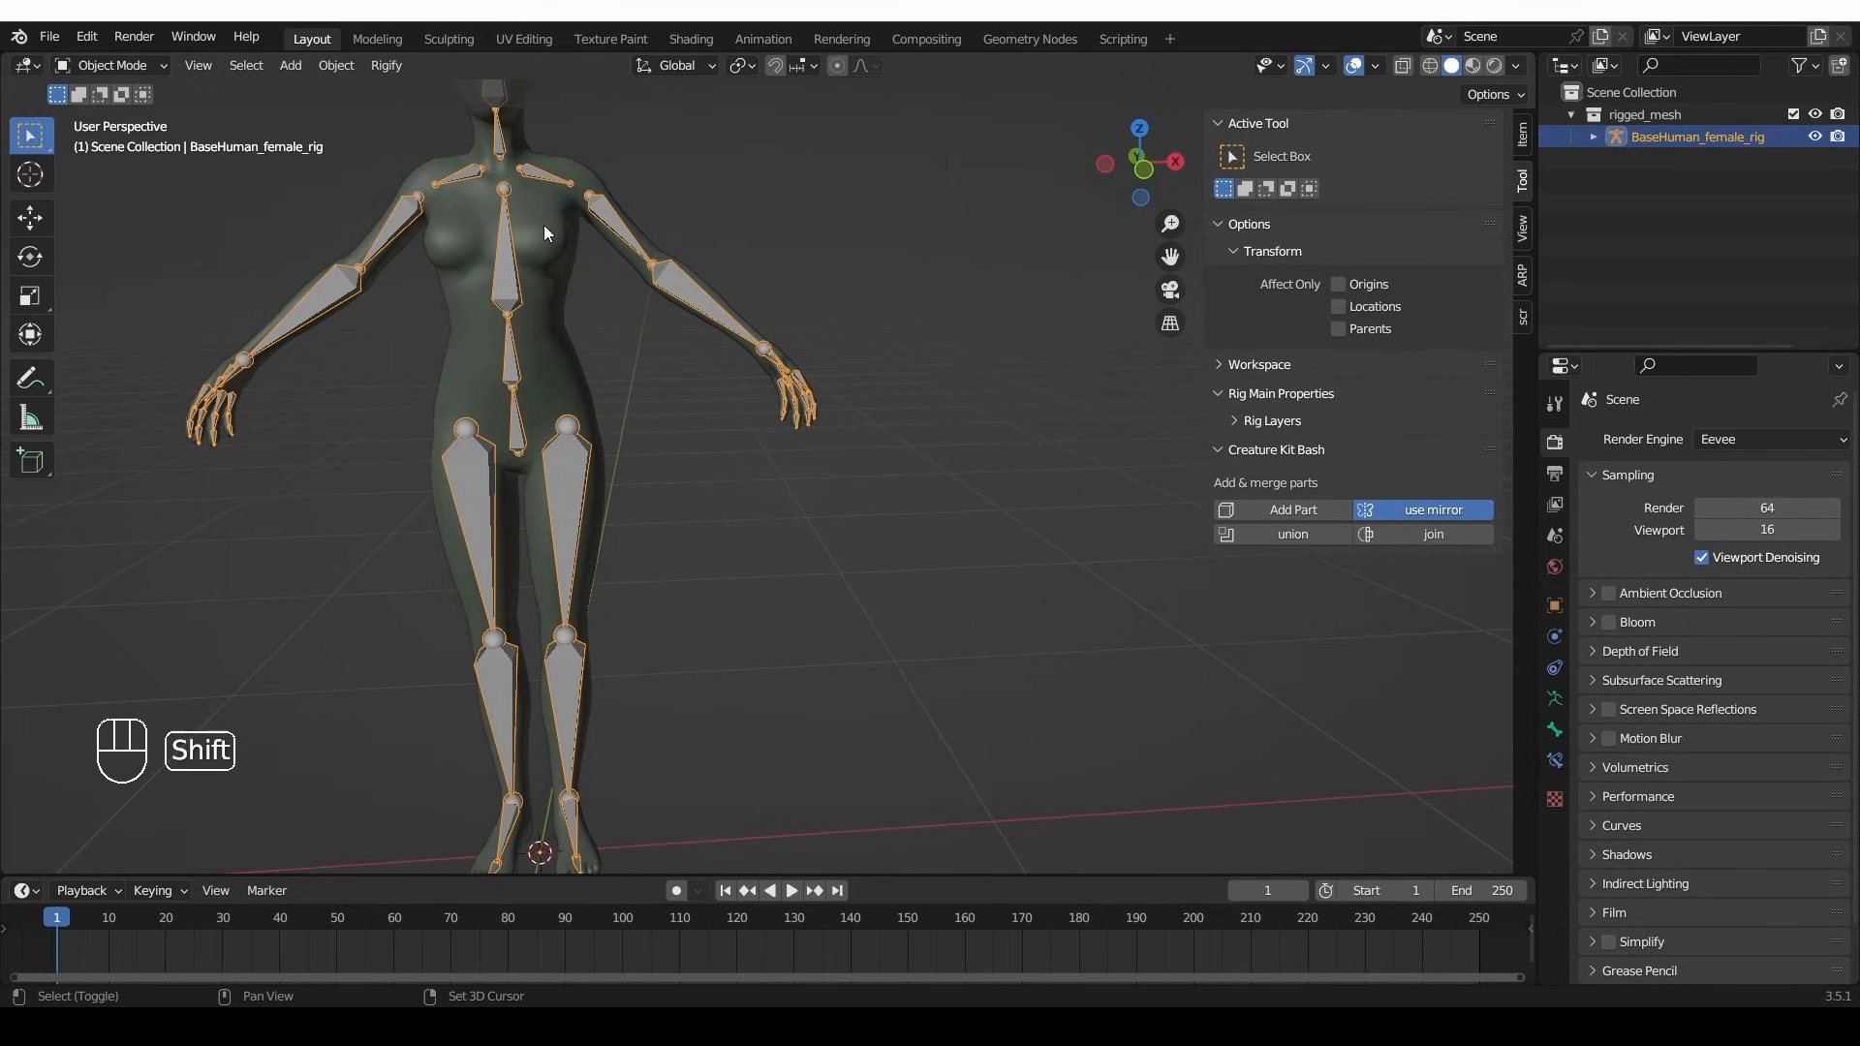
click(107, 65)
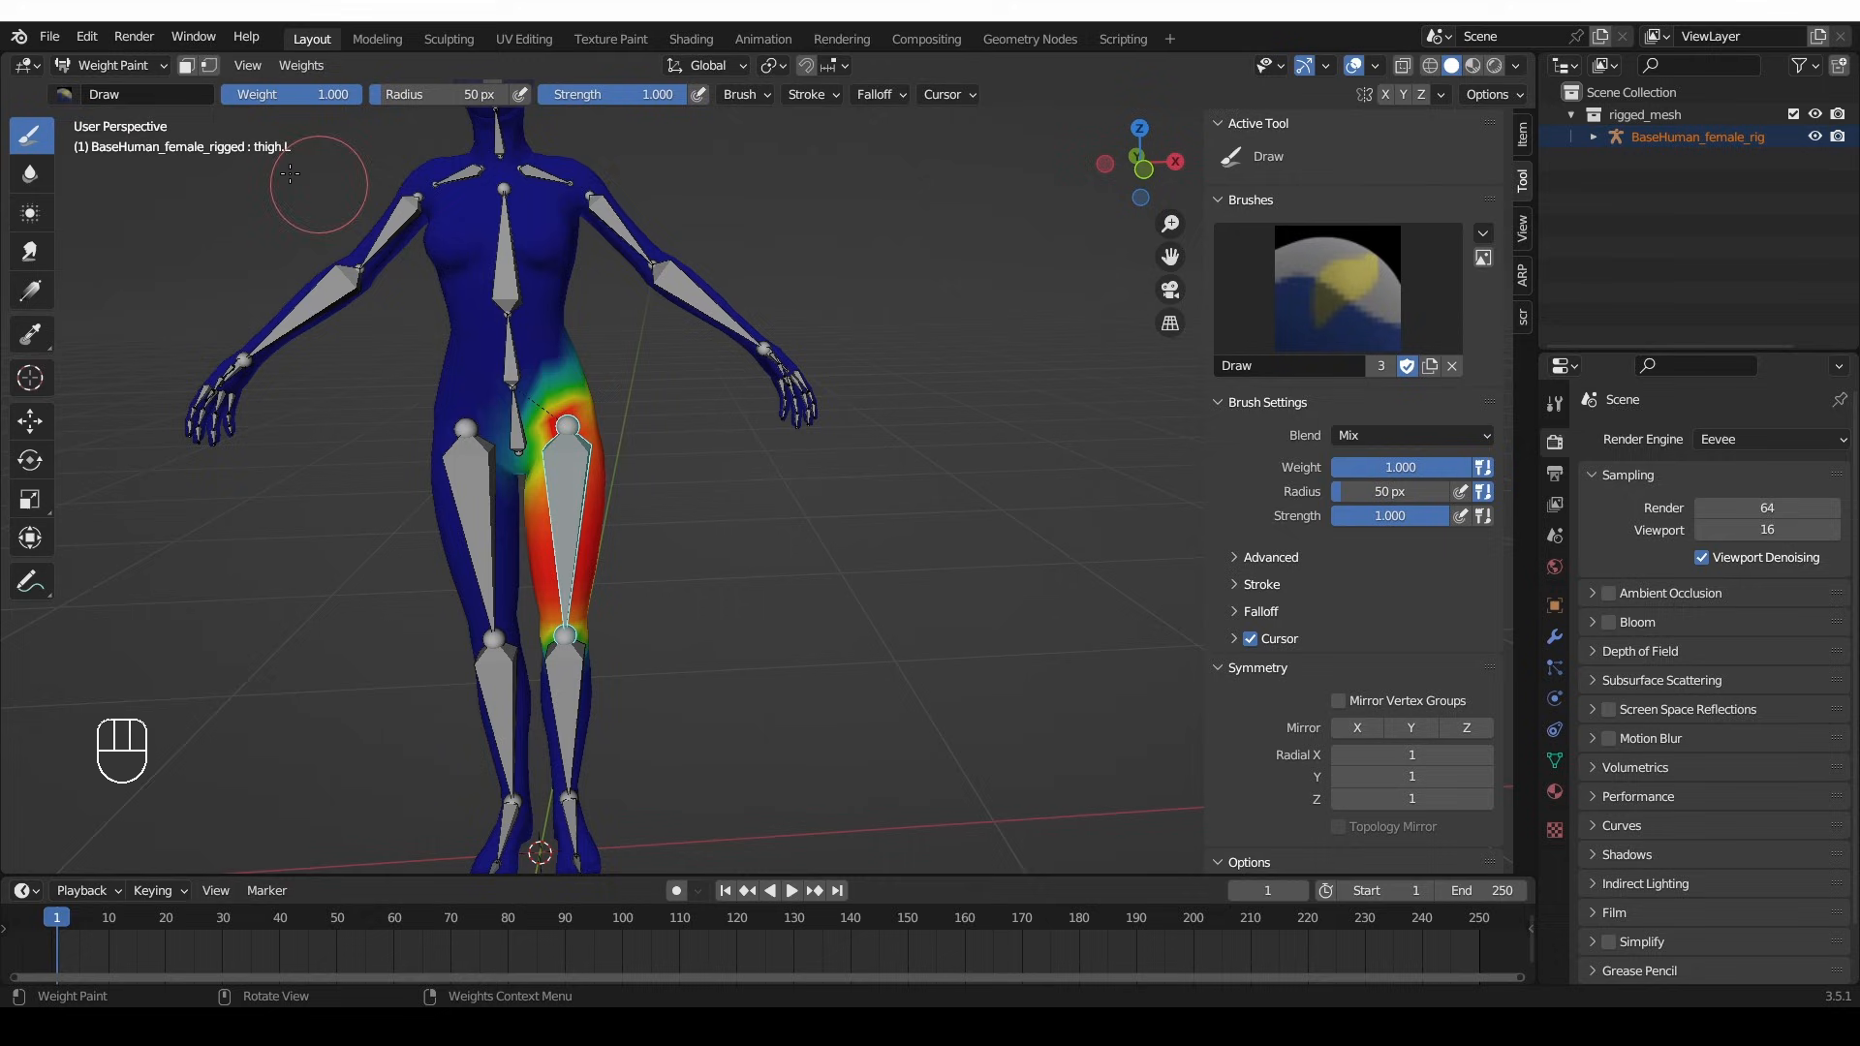
mouse_move(206, 65)
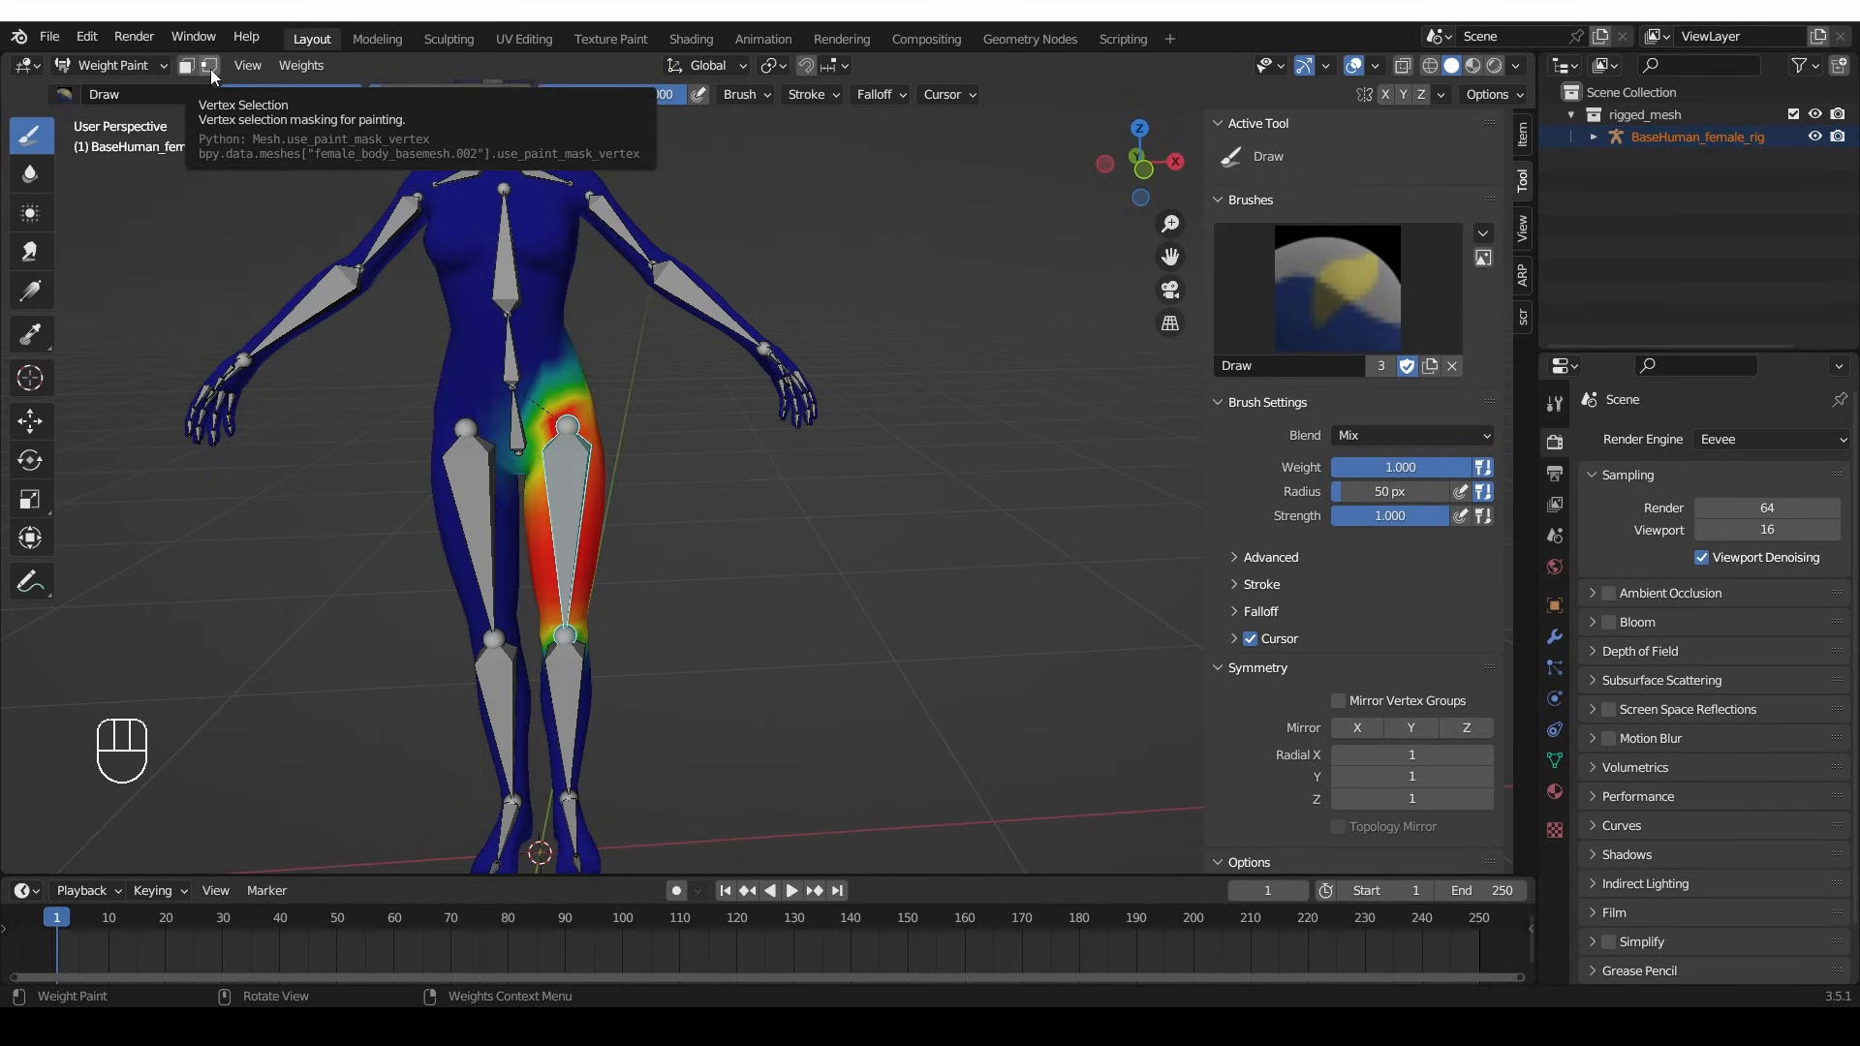
click(209, 65)
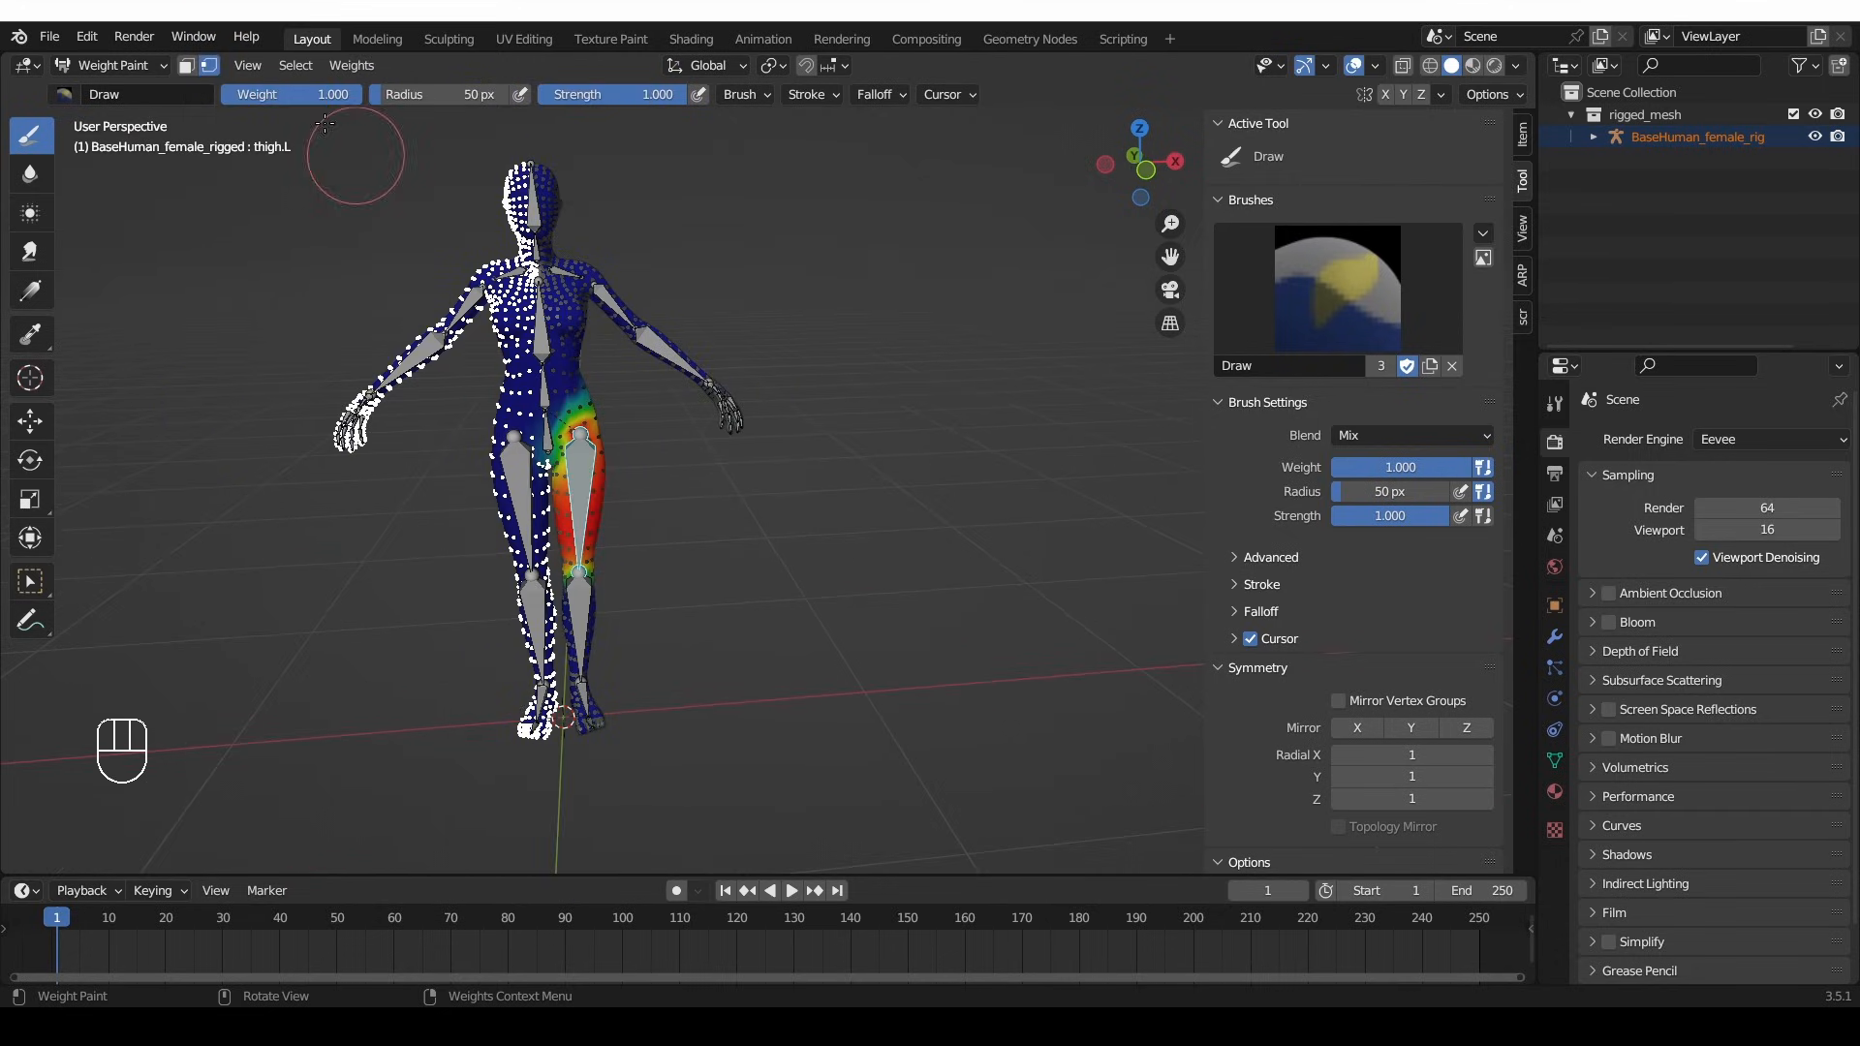
- Run Mirror Vertex Group across X with All Groups enabled
click(351, 64)
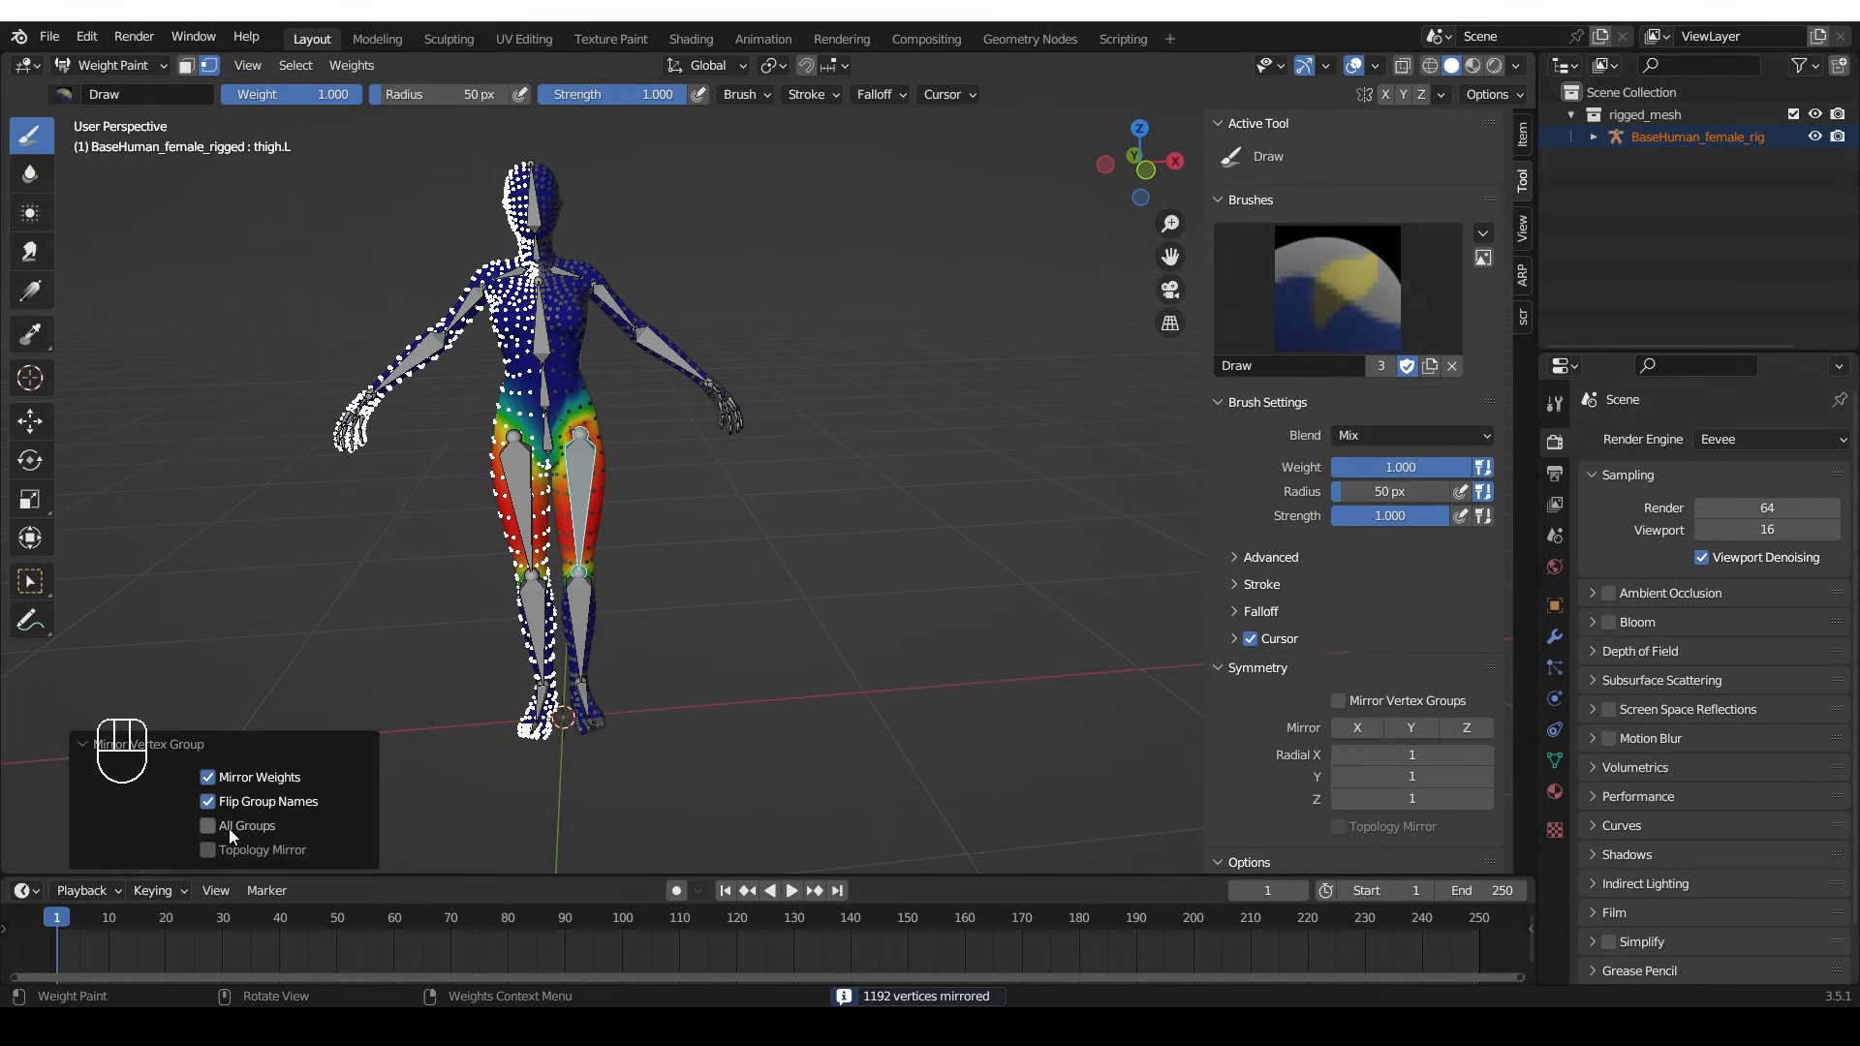
mouse_move(248, 825)
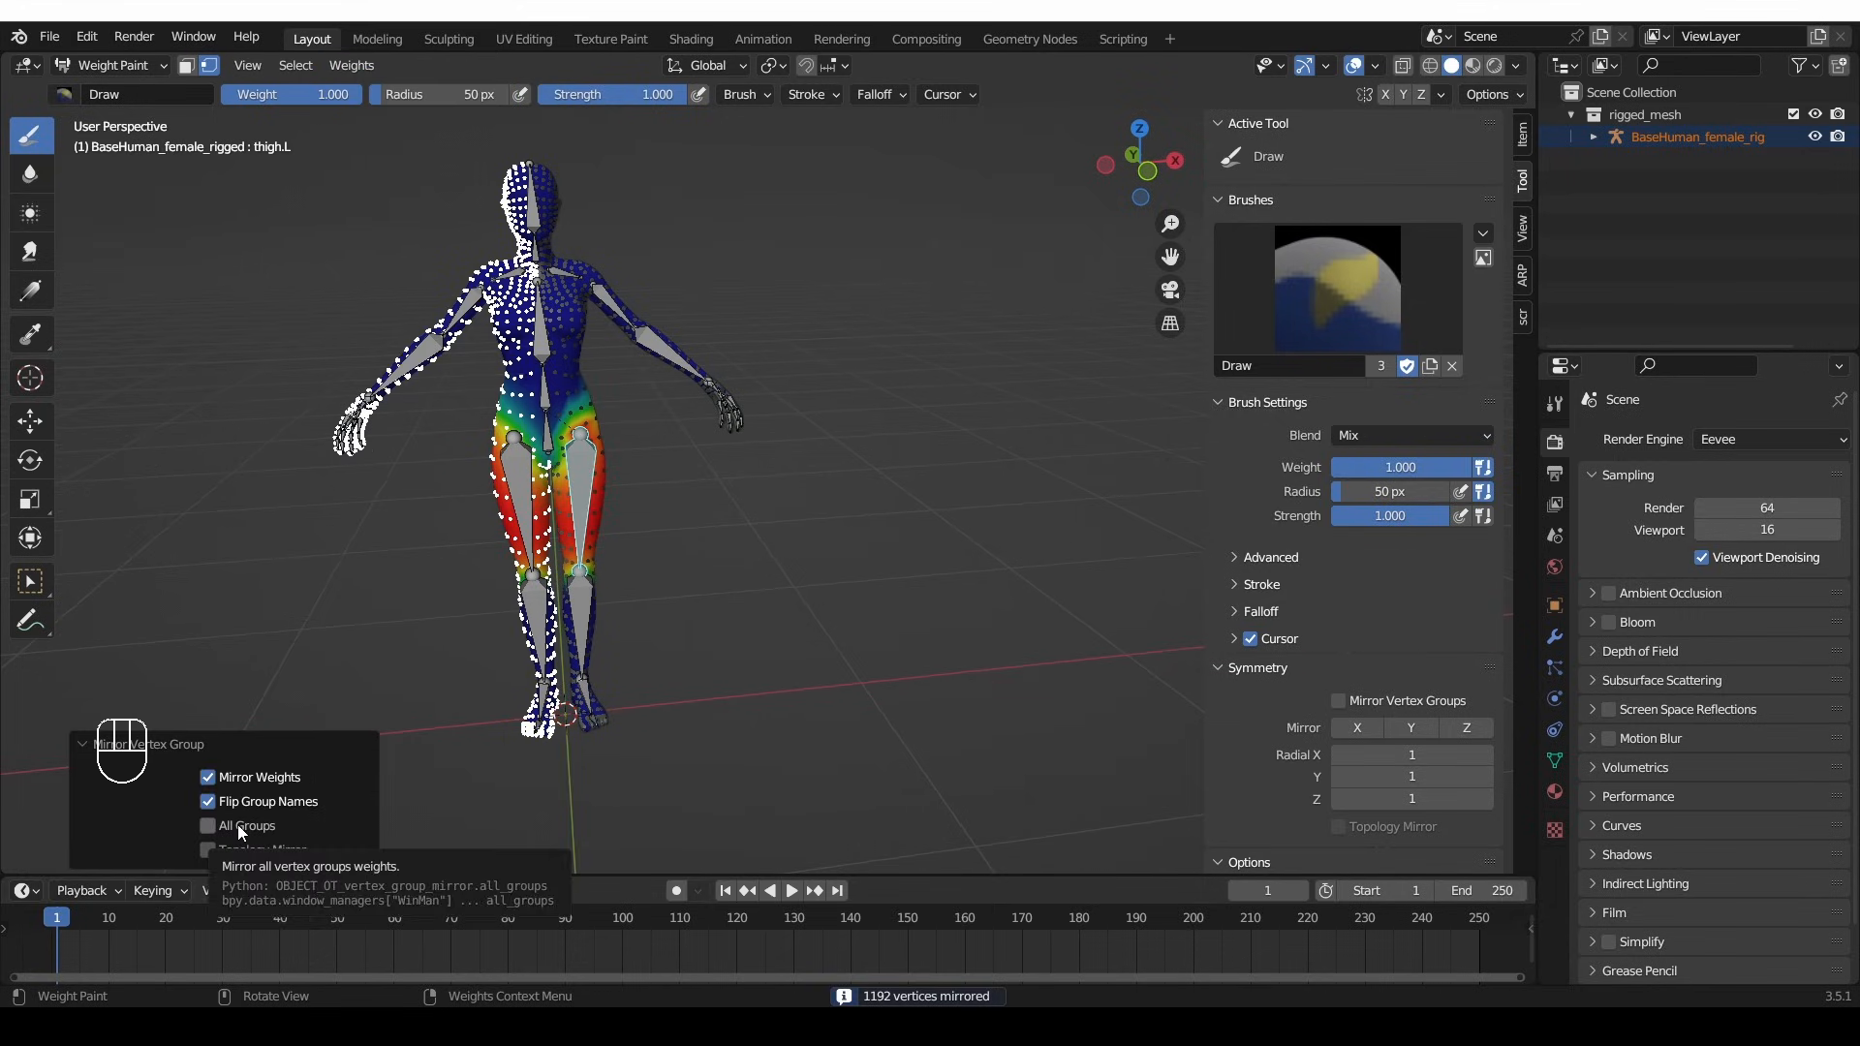
click(207, 825)
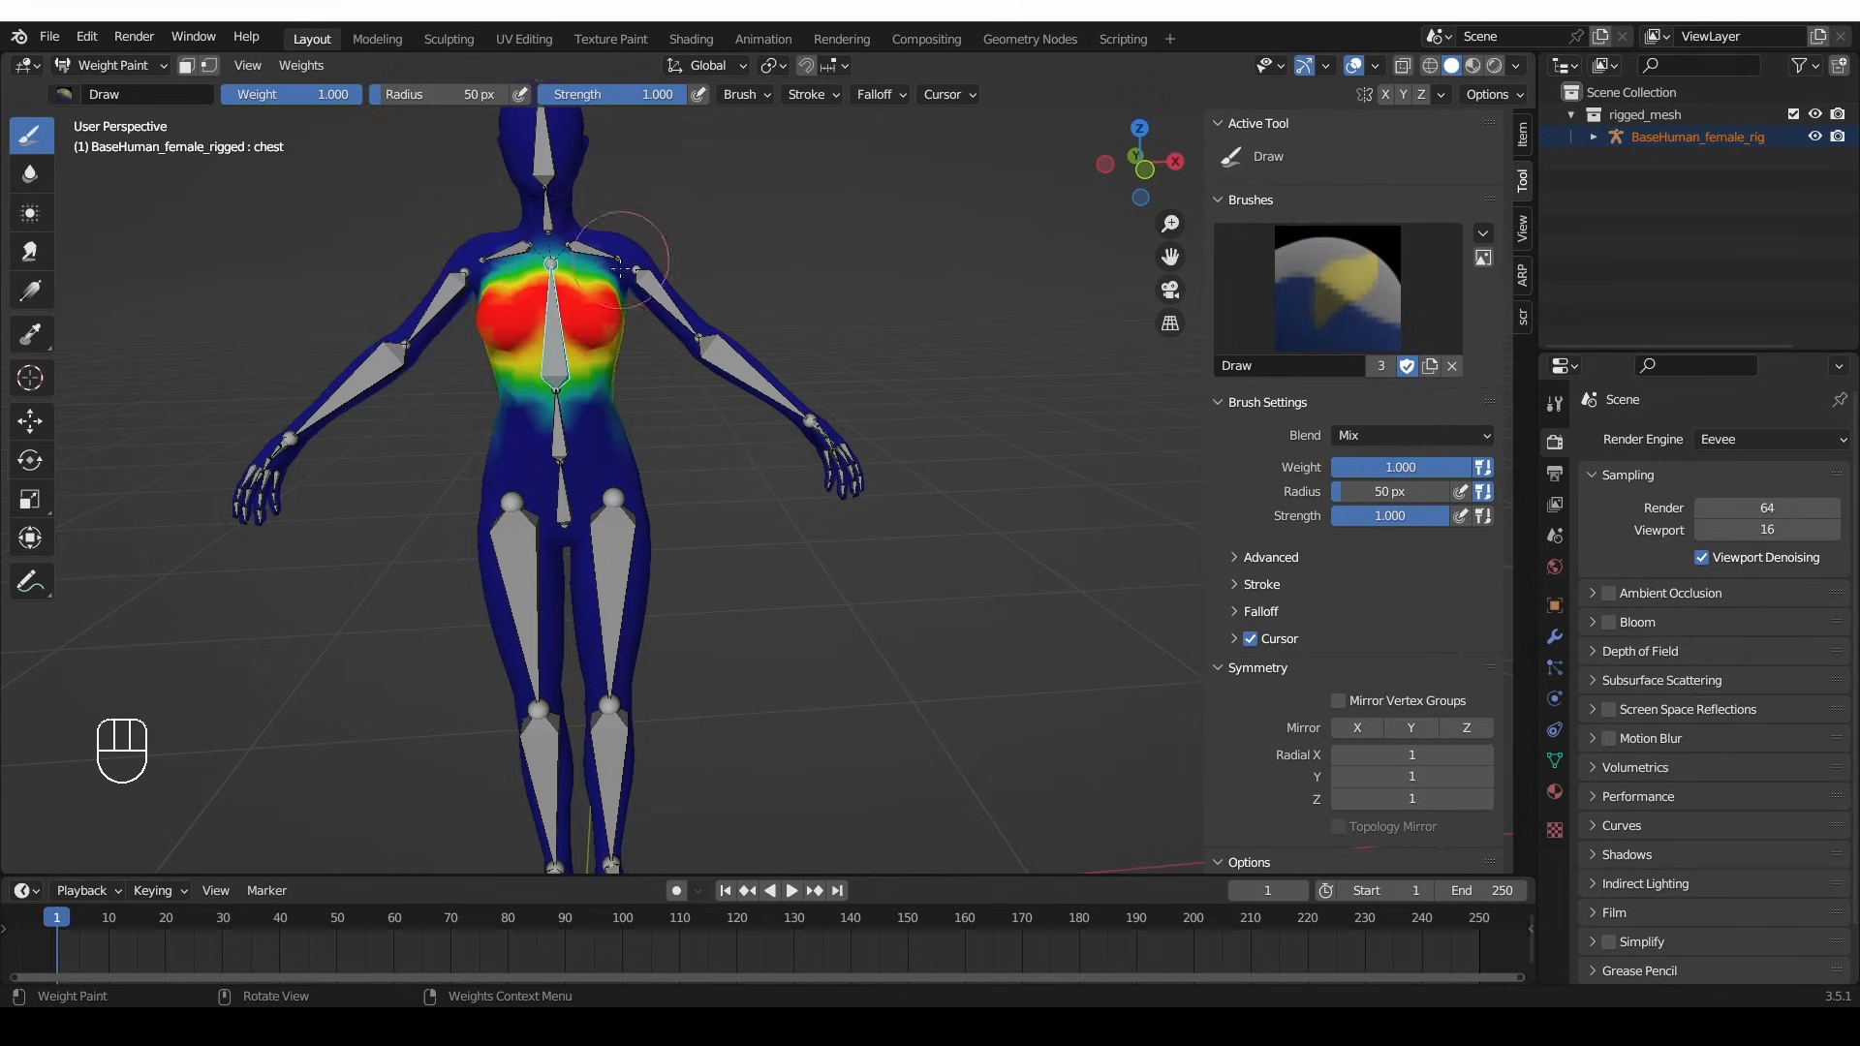
mouse_move(511, 254)
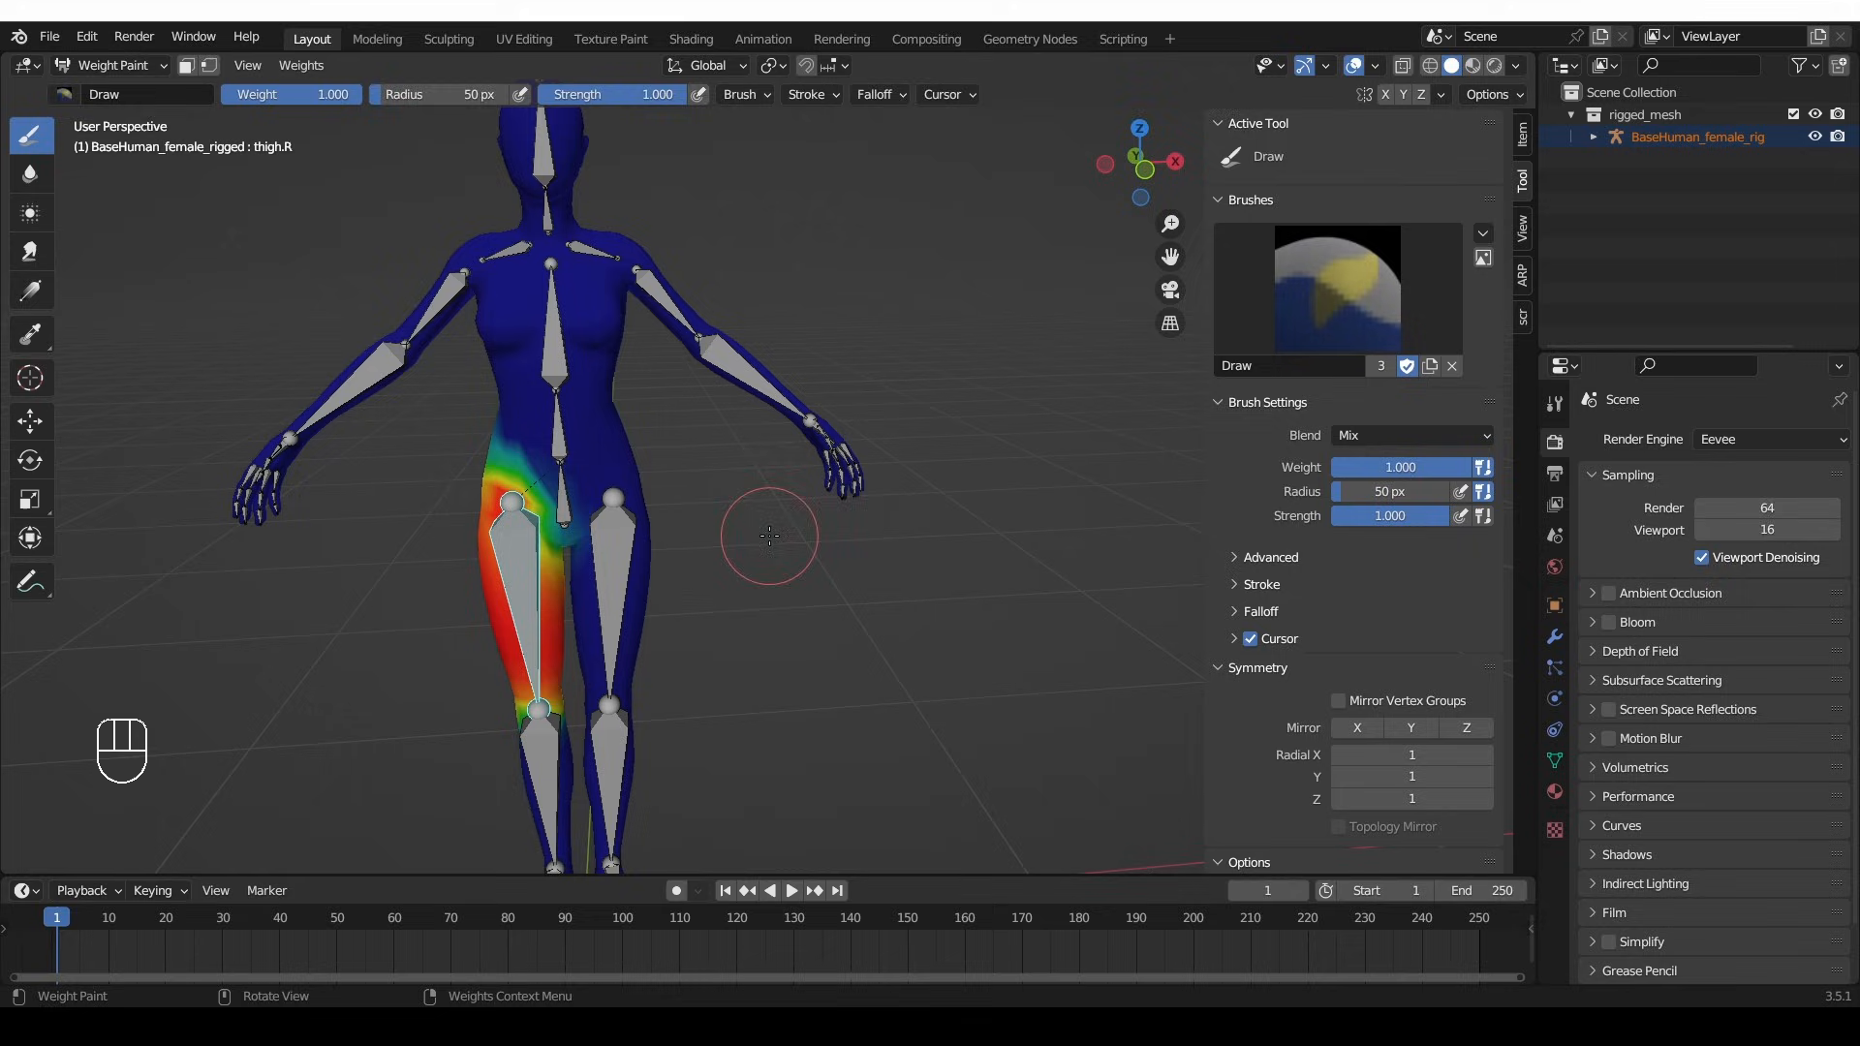
mouse_move(65, 868)
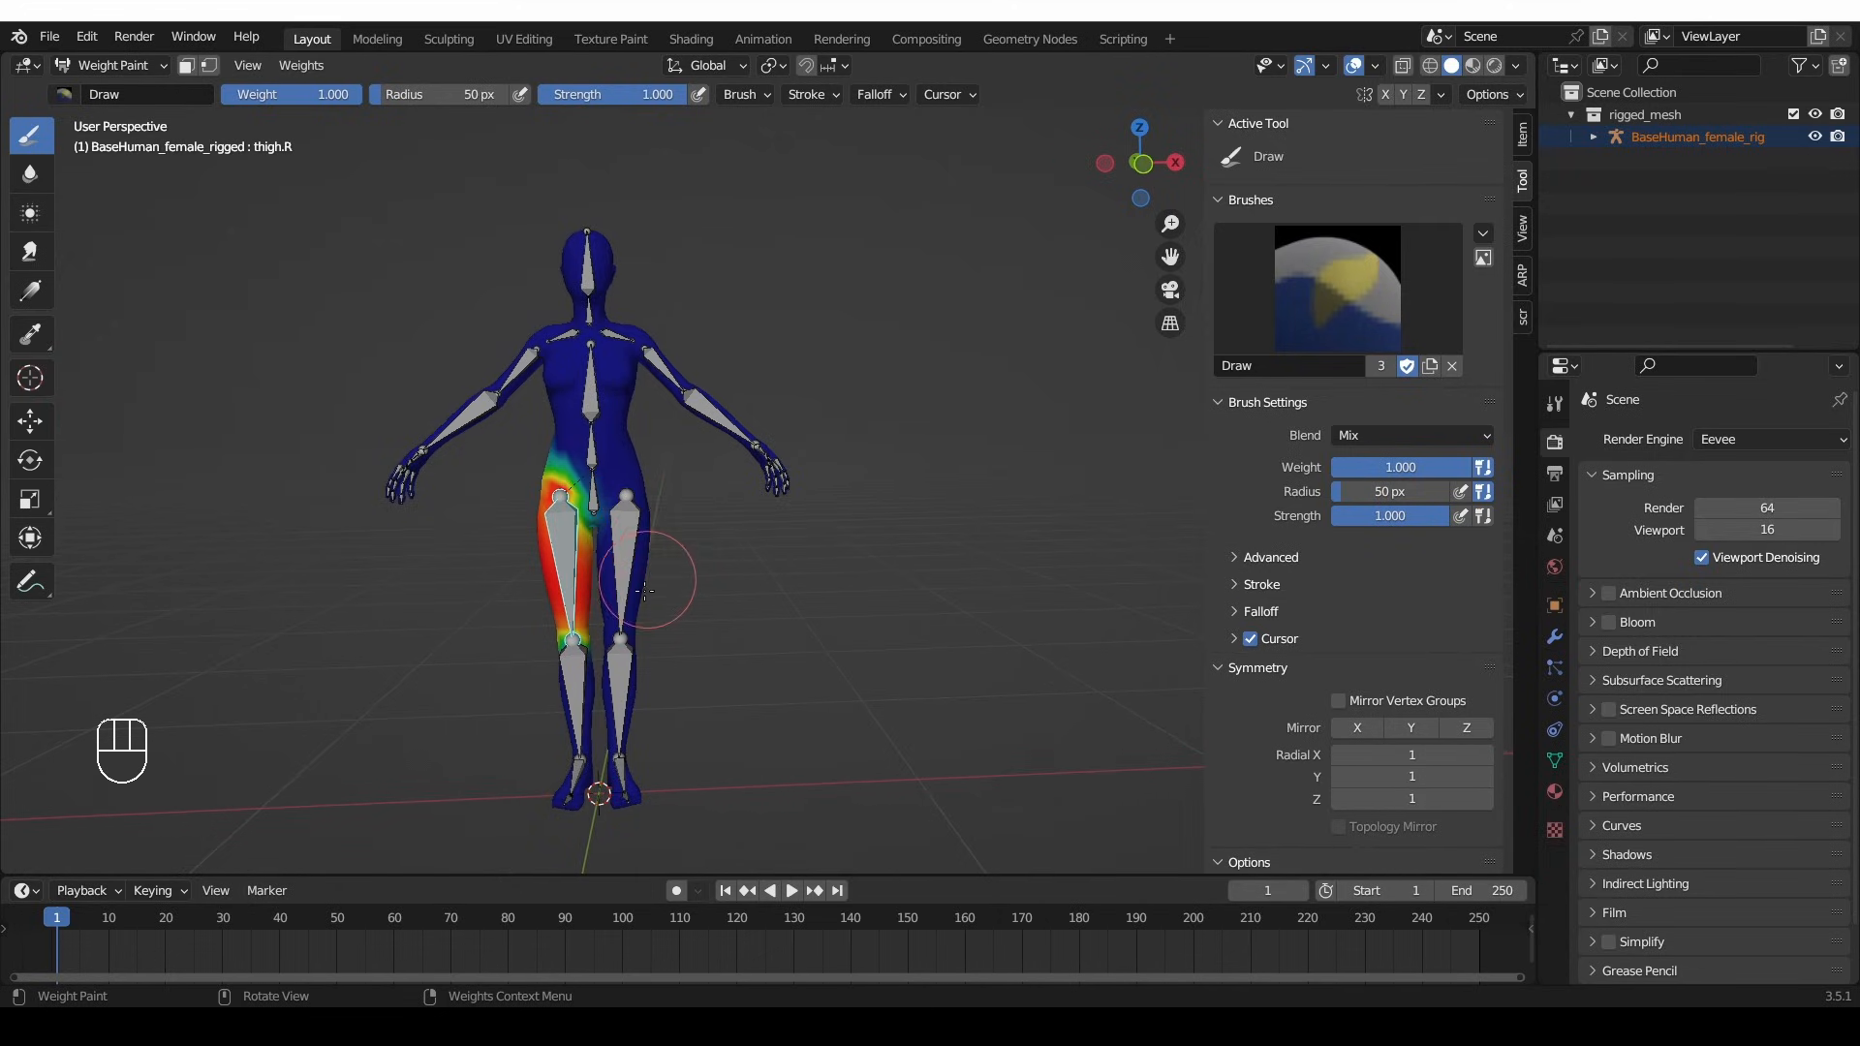
- Undo, filter vertex groups by 'upper', and mirror upper_arm.L weights onto upper_arm.R
key(ctrl+z)
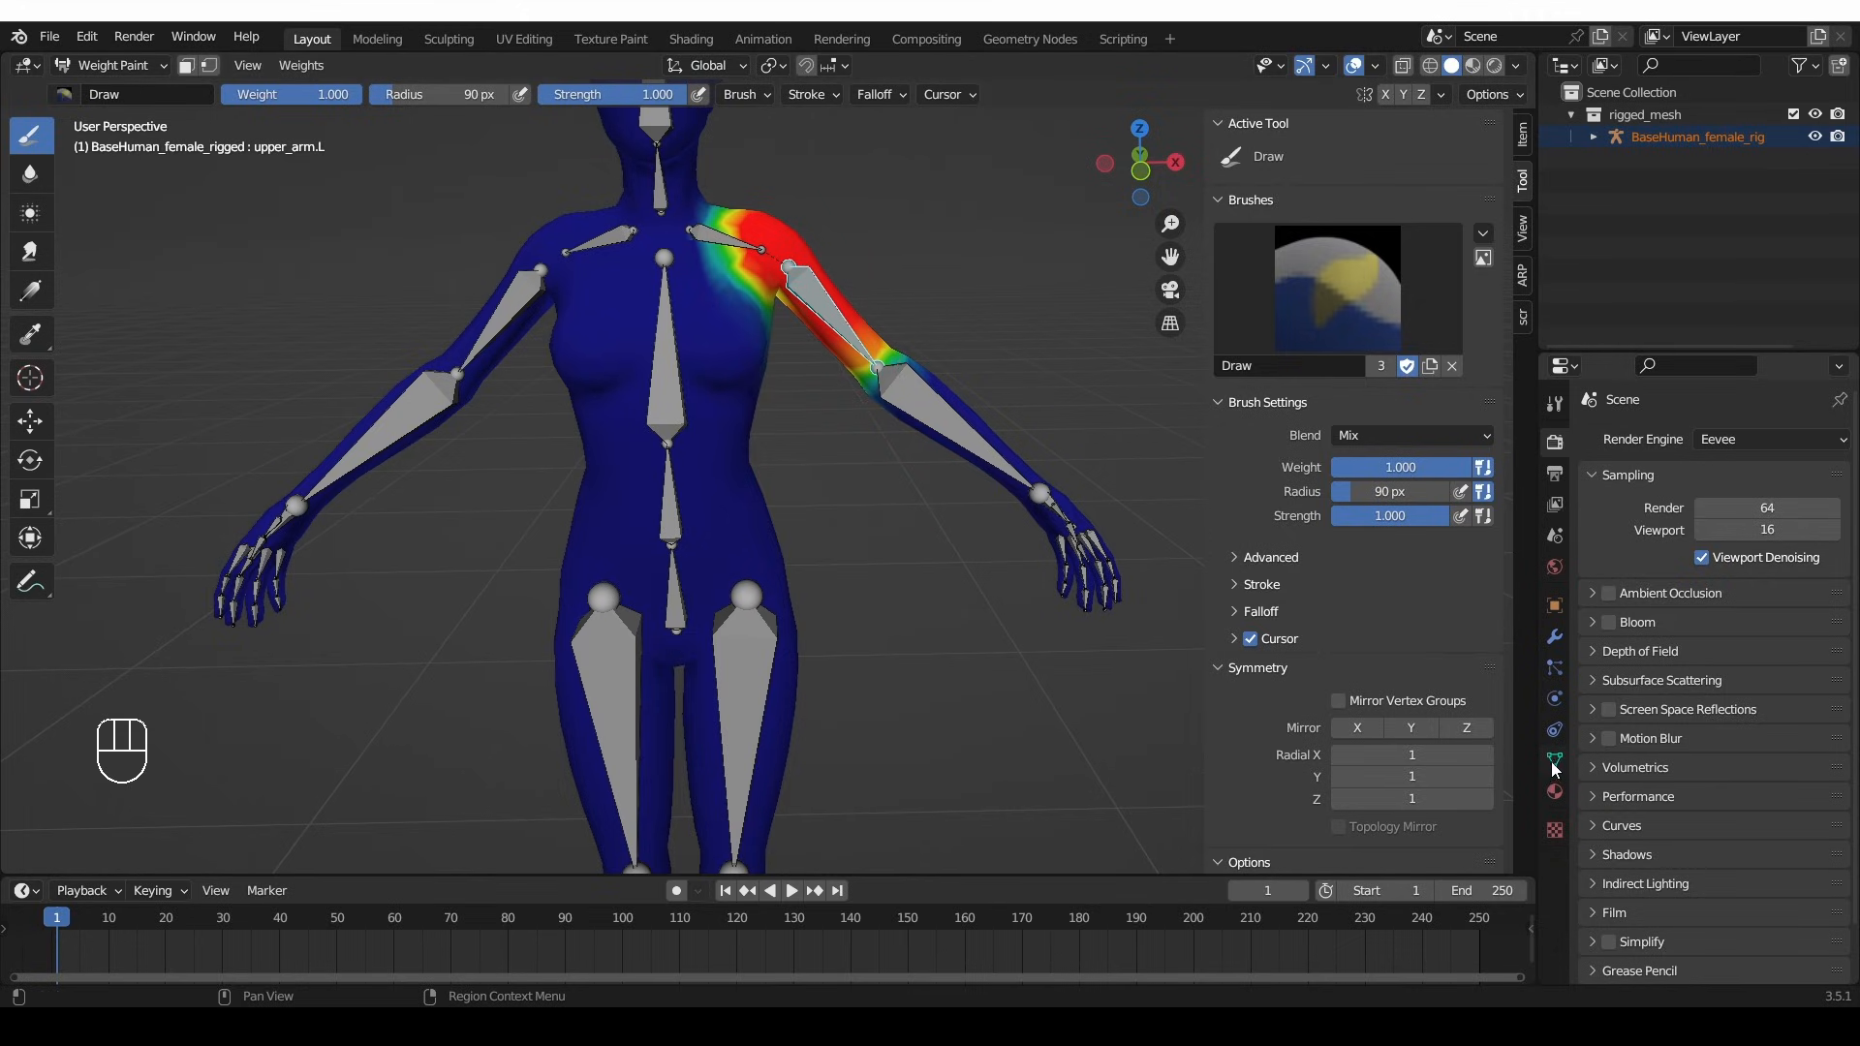
click(1553, 760)
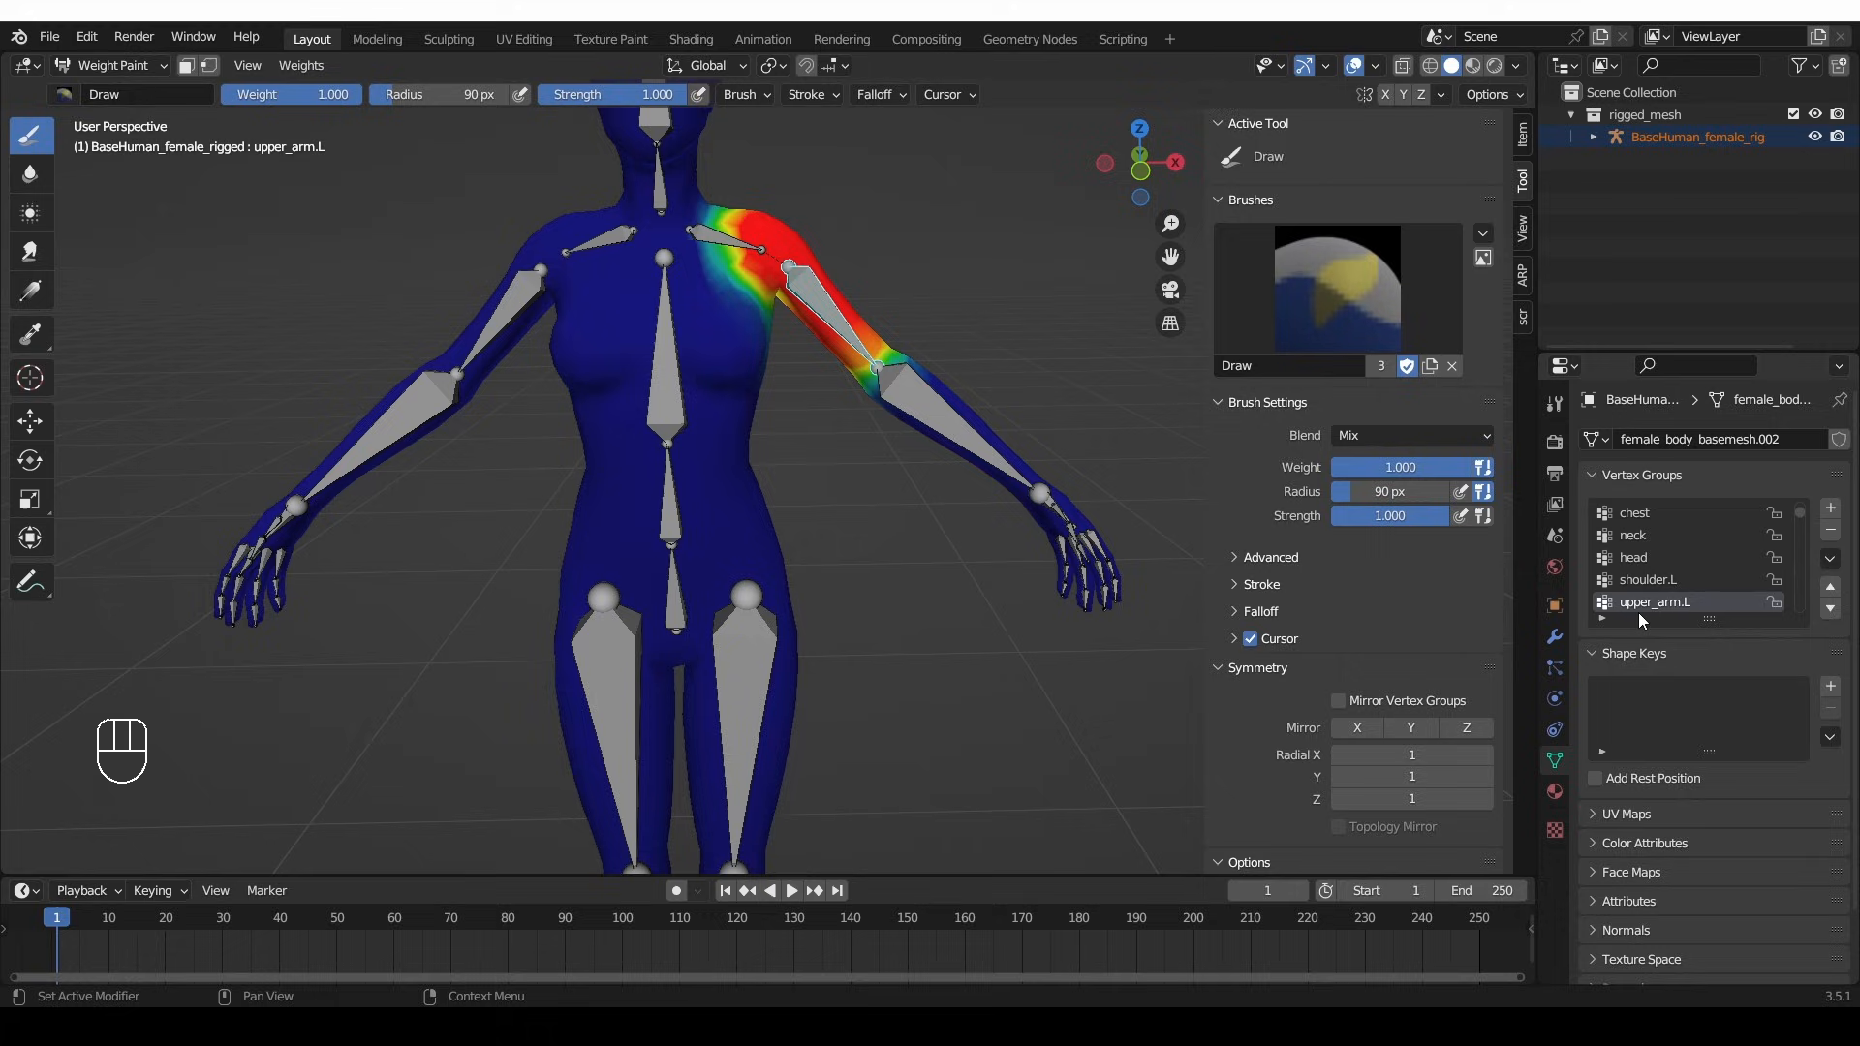
key(Backspace)
text(u)
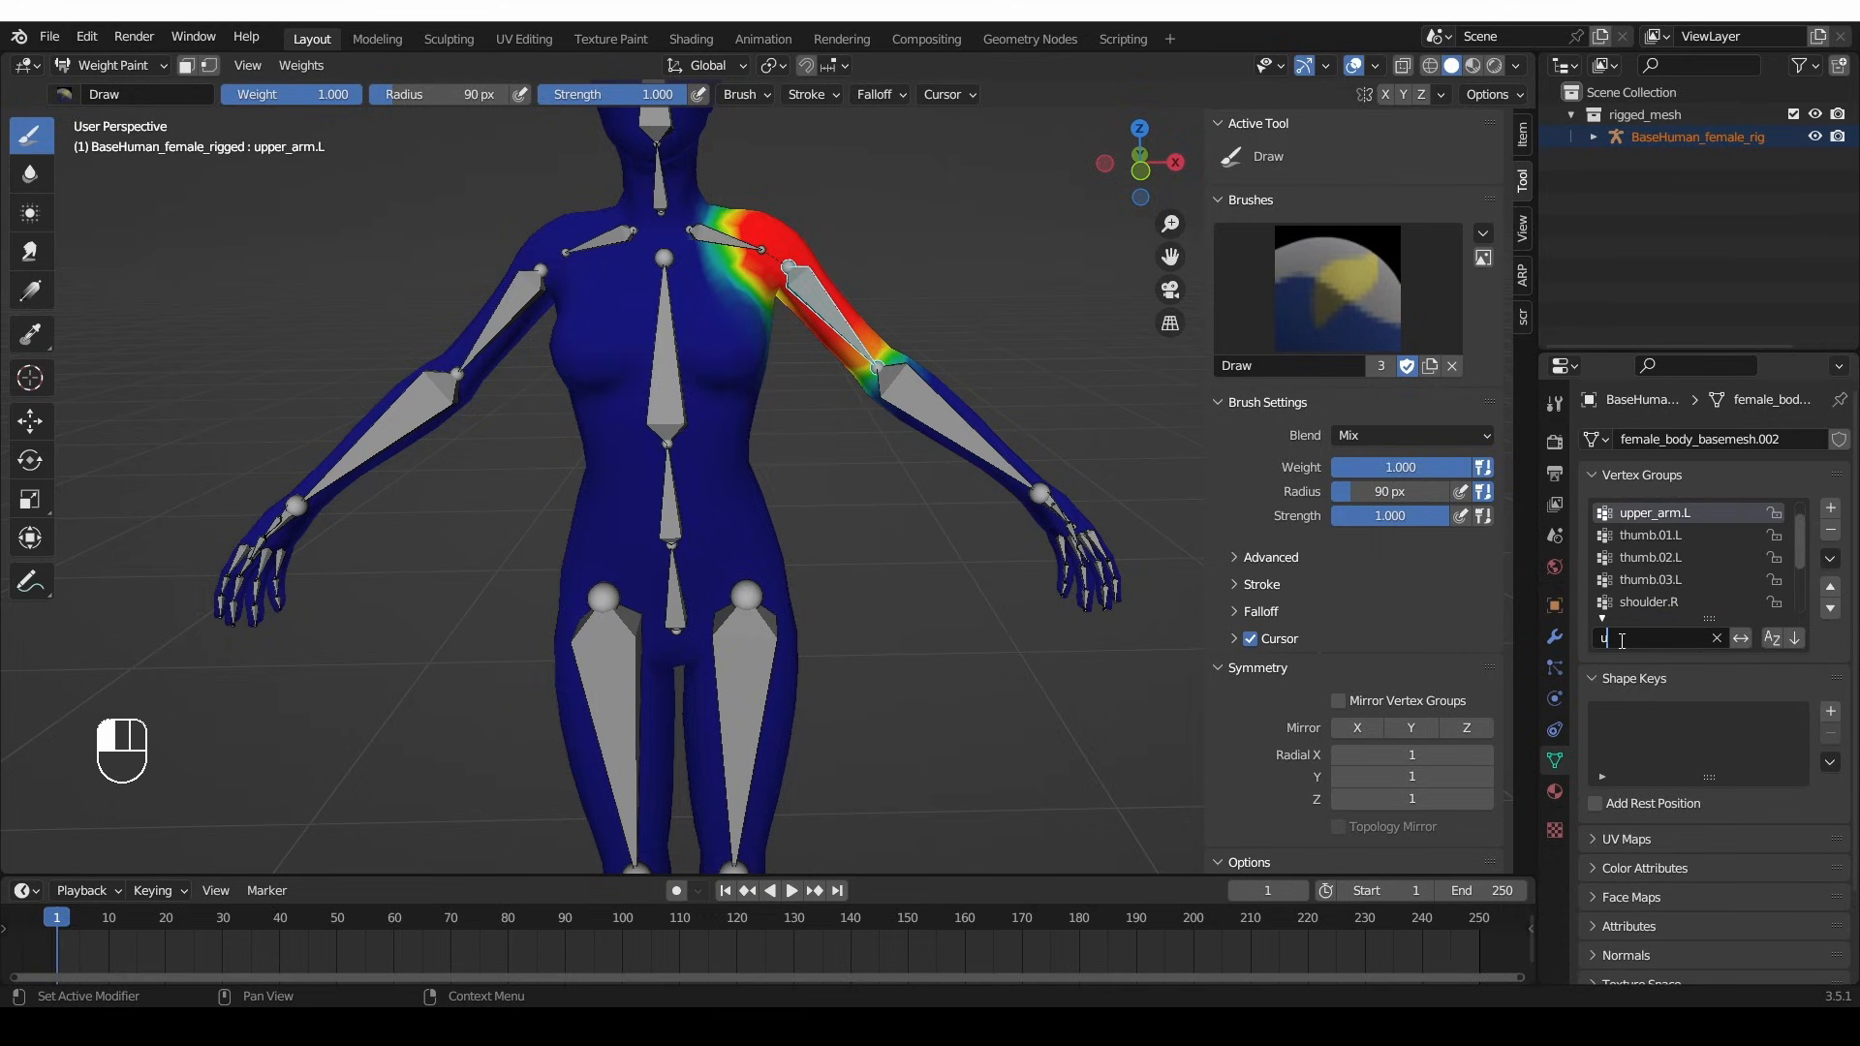
text(pper)
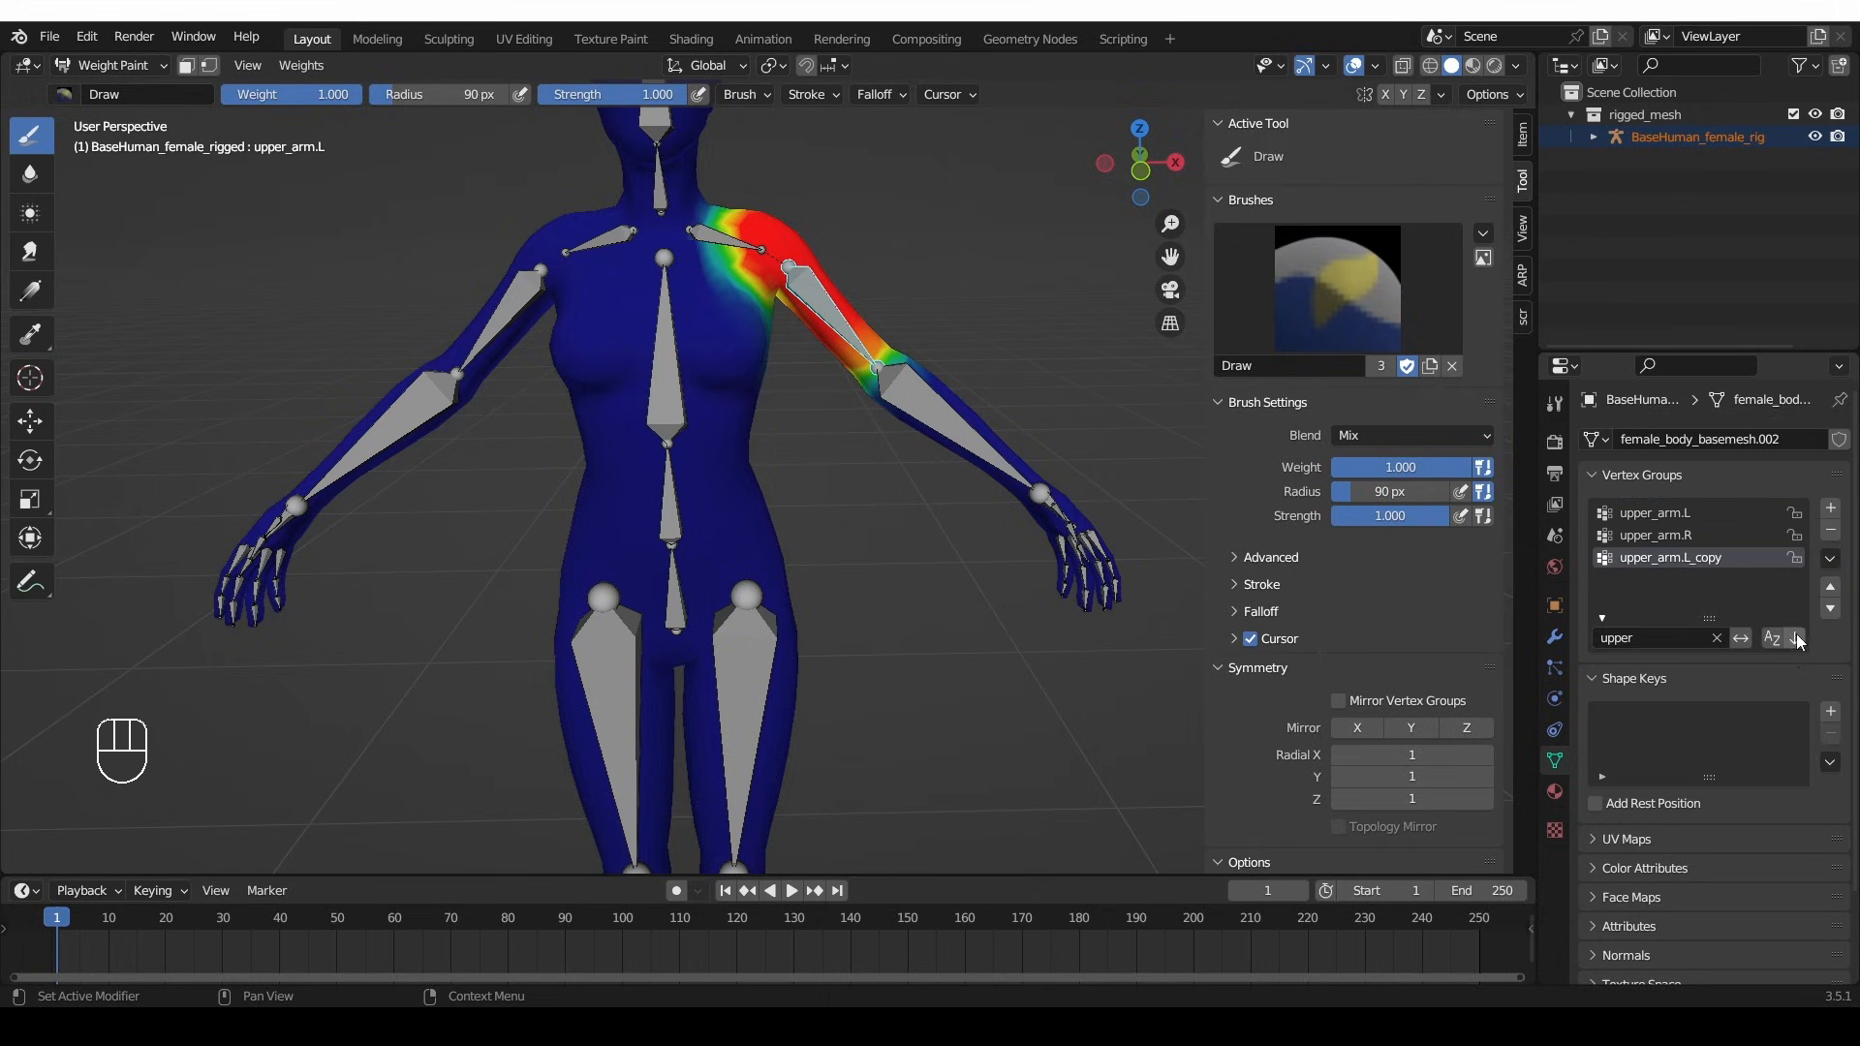
click(1828, 558)
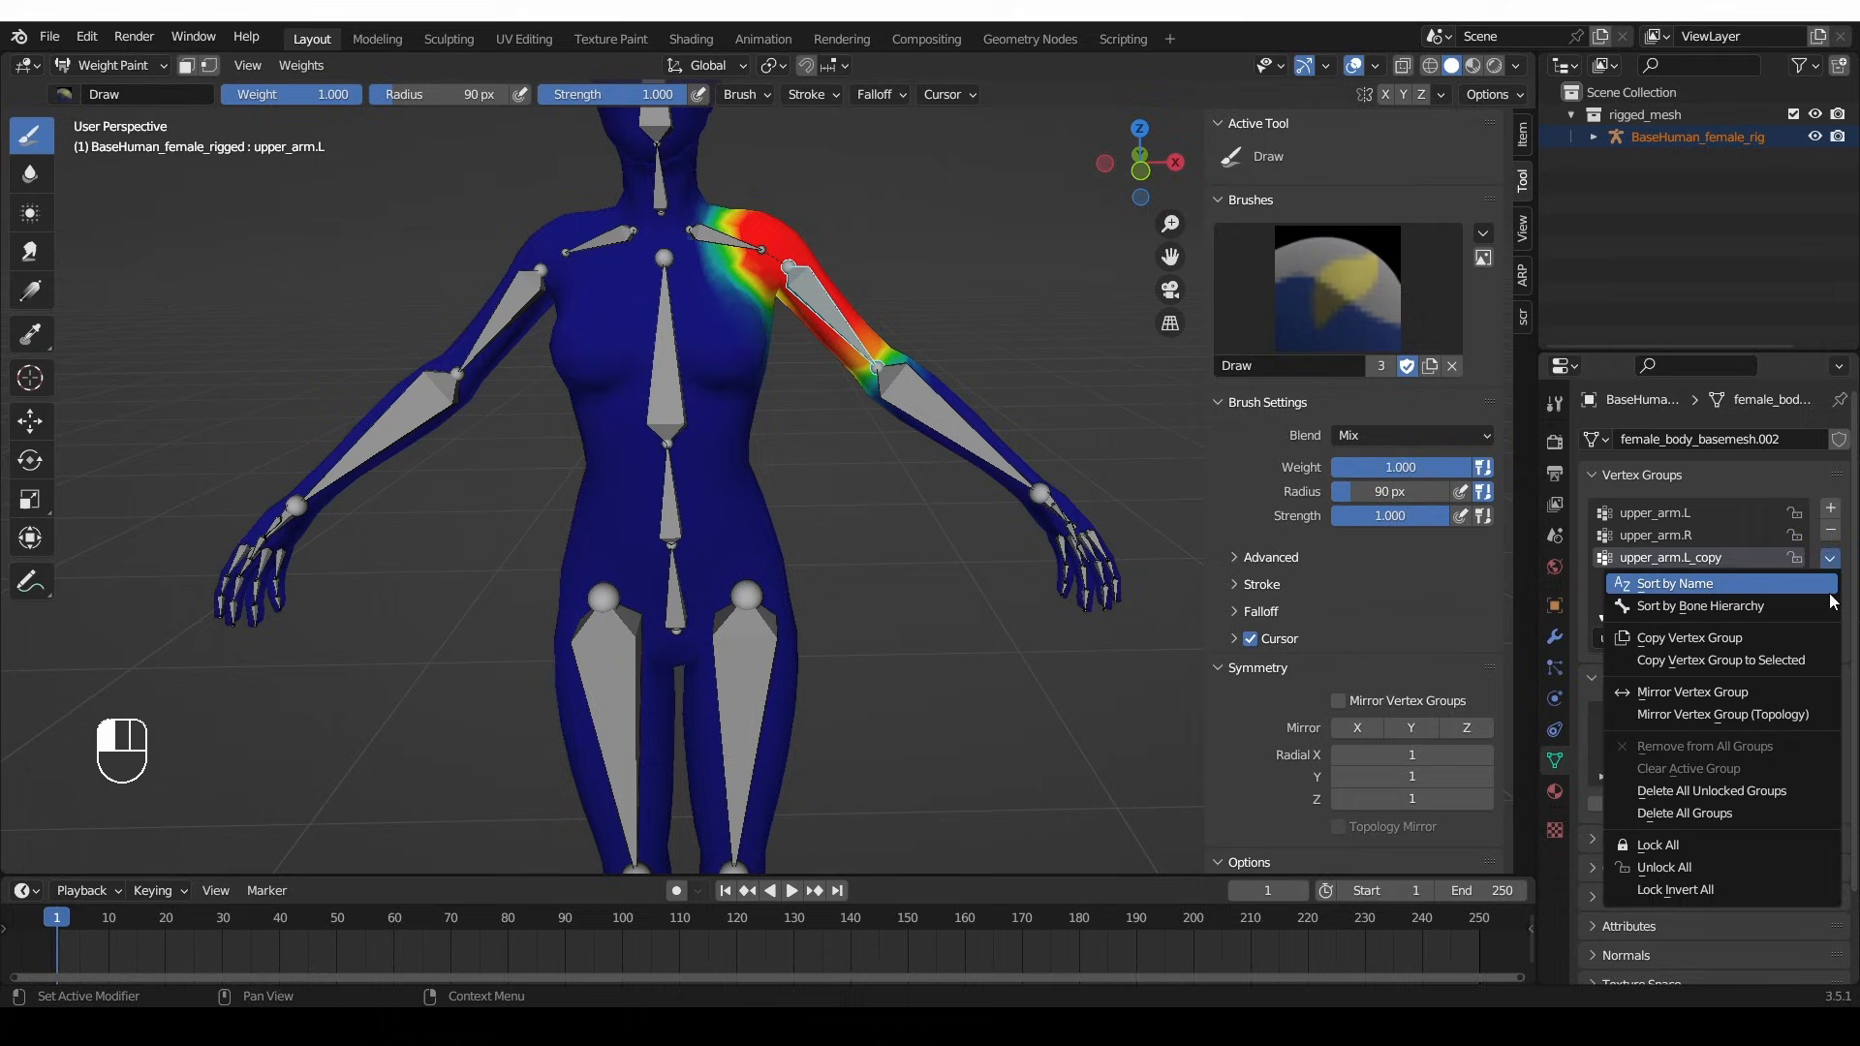
click(1722, 714)
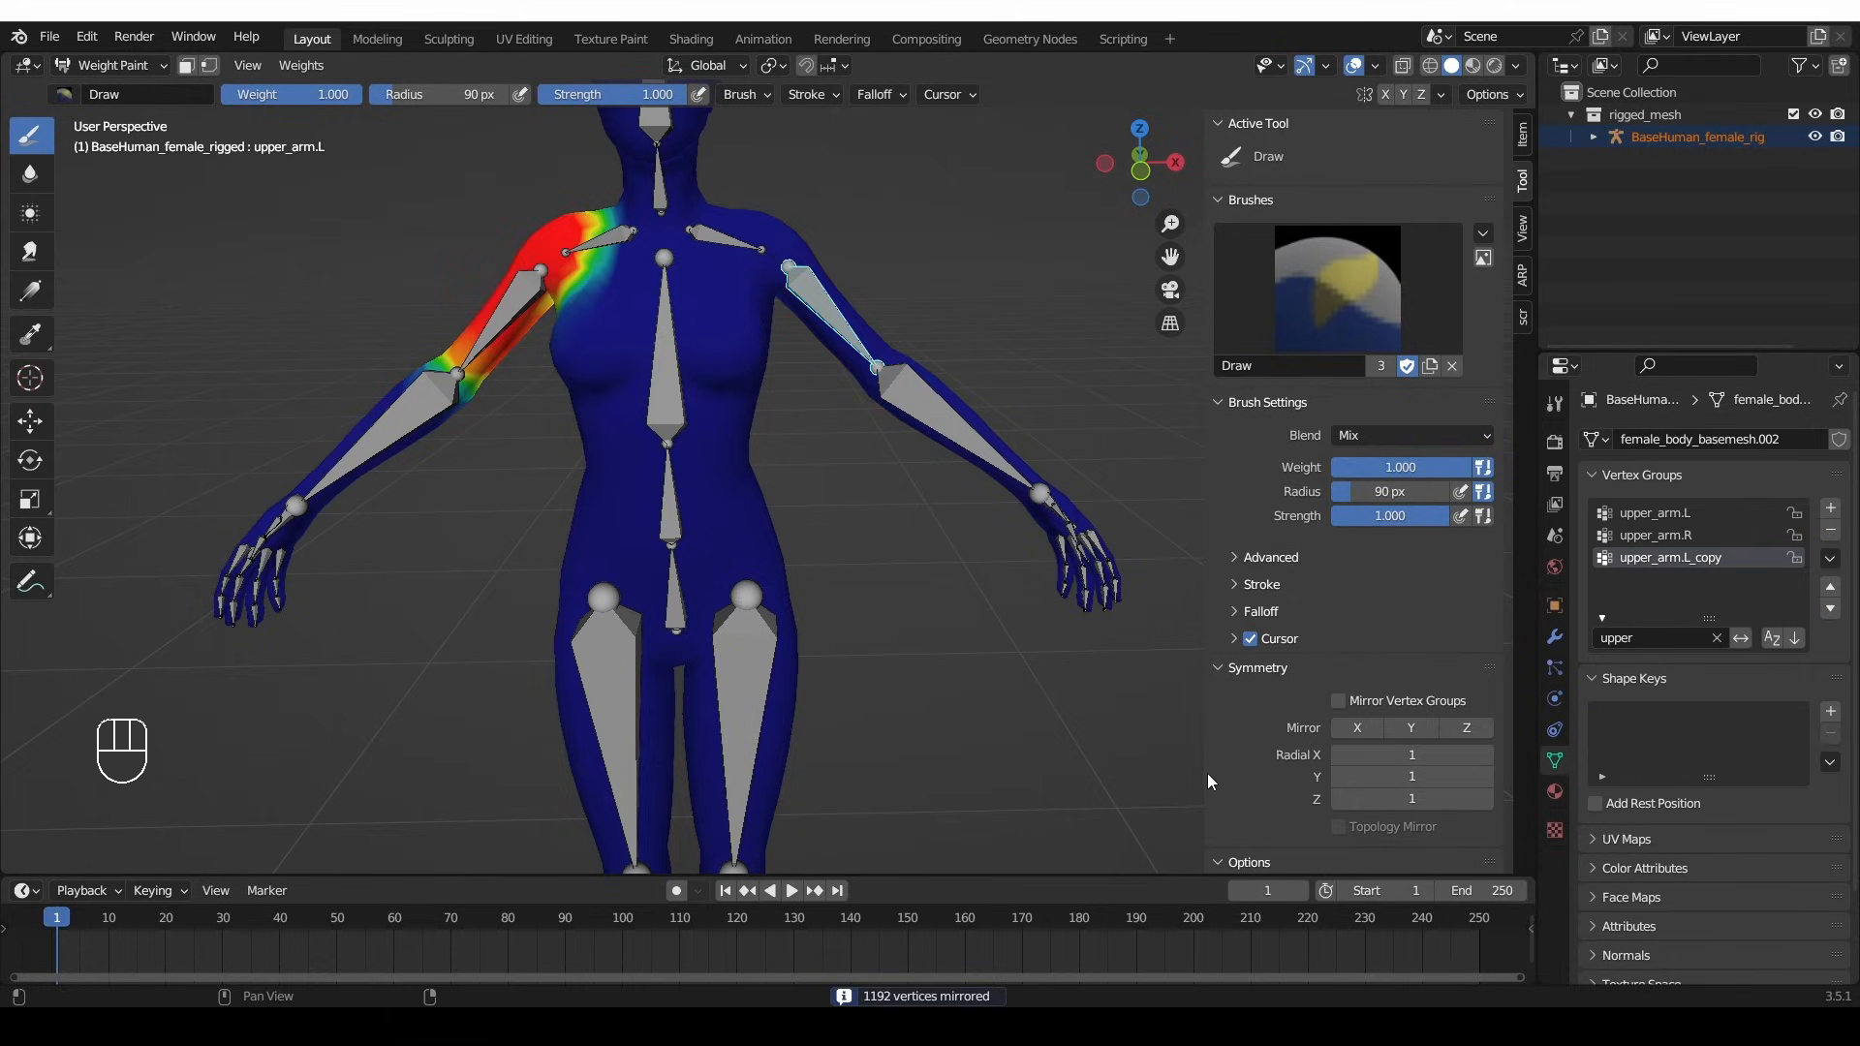
click(1654, 535)
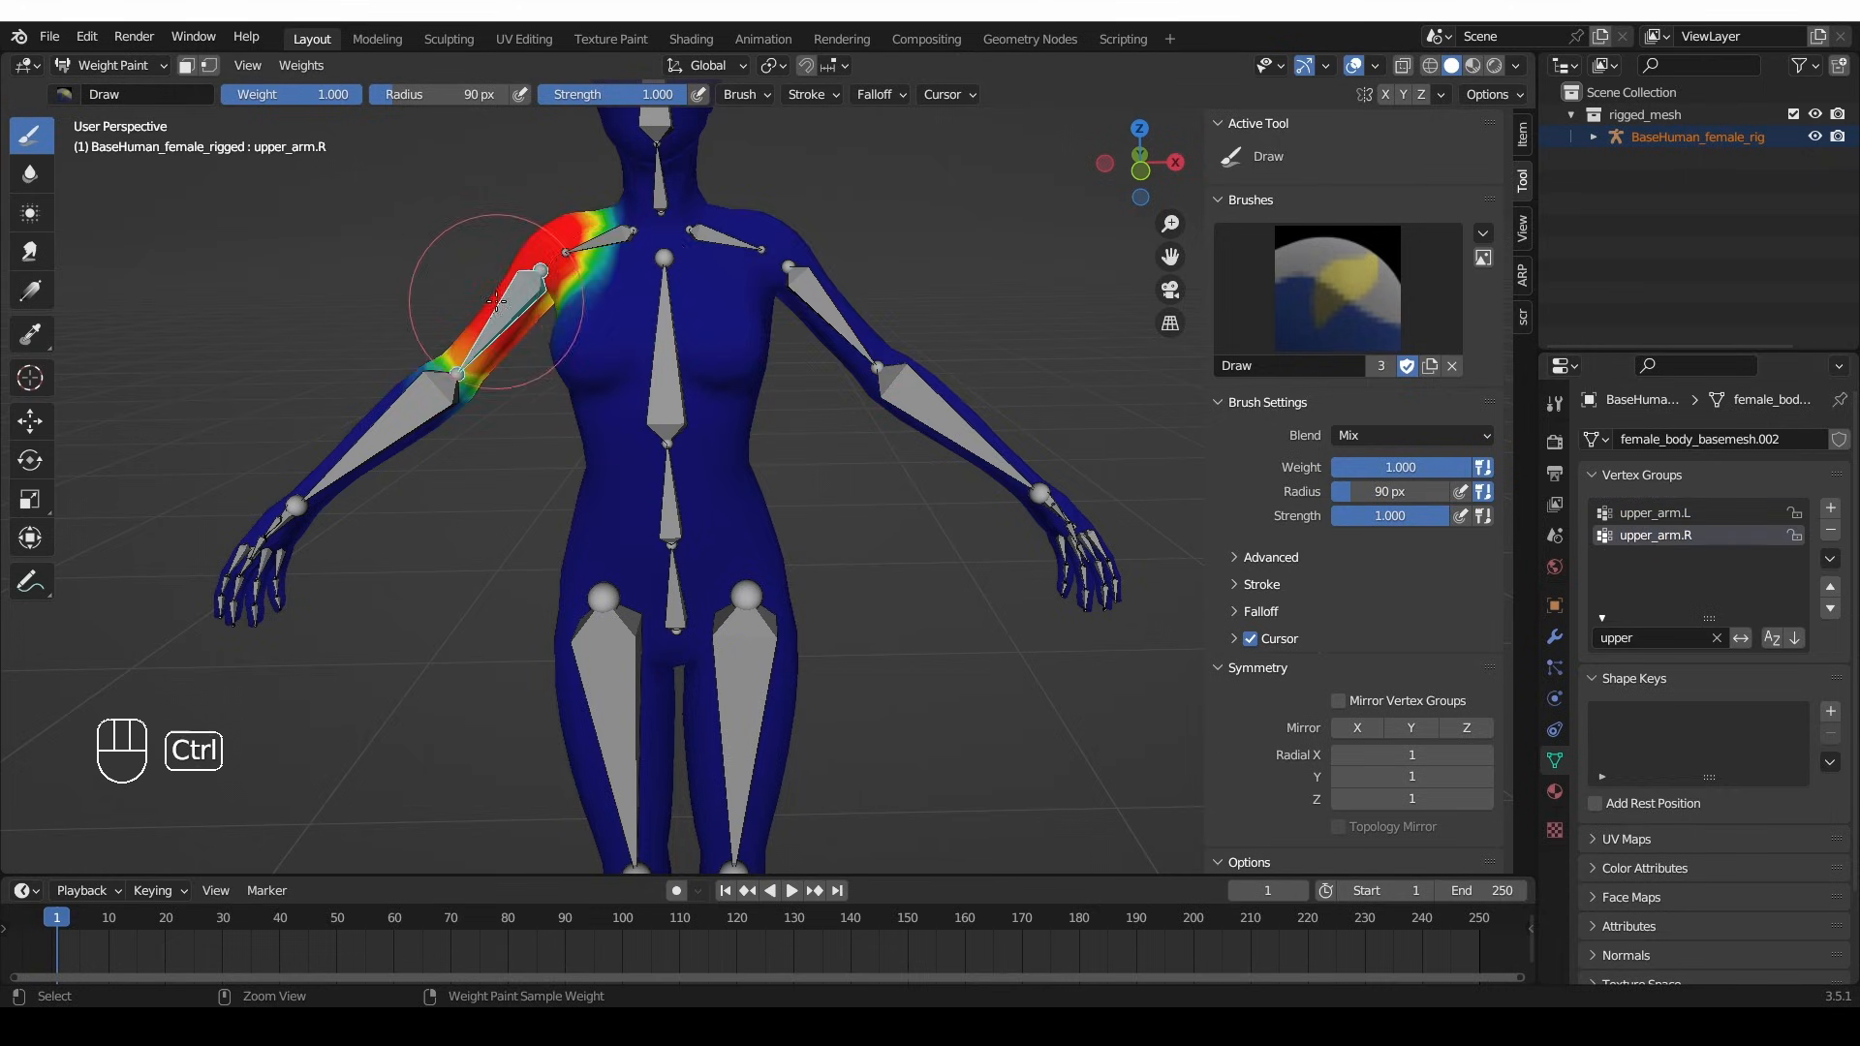
mouse_move(581, 439)
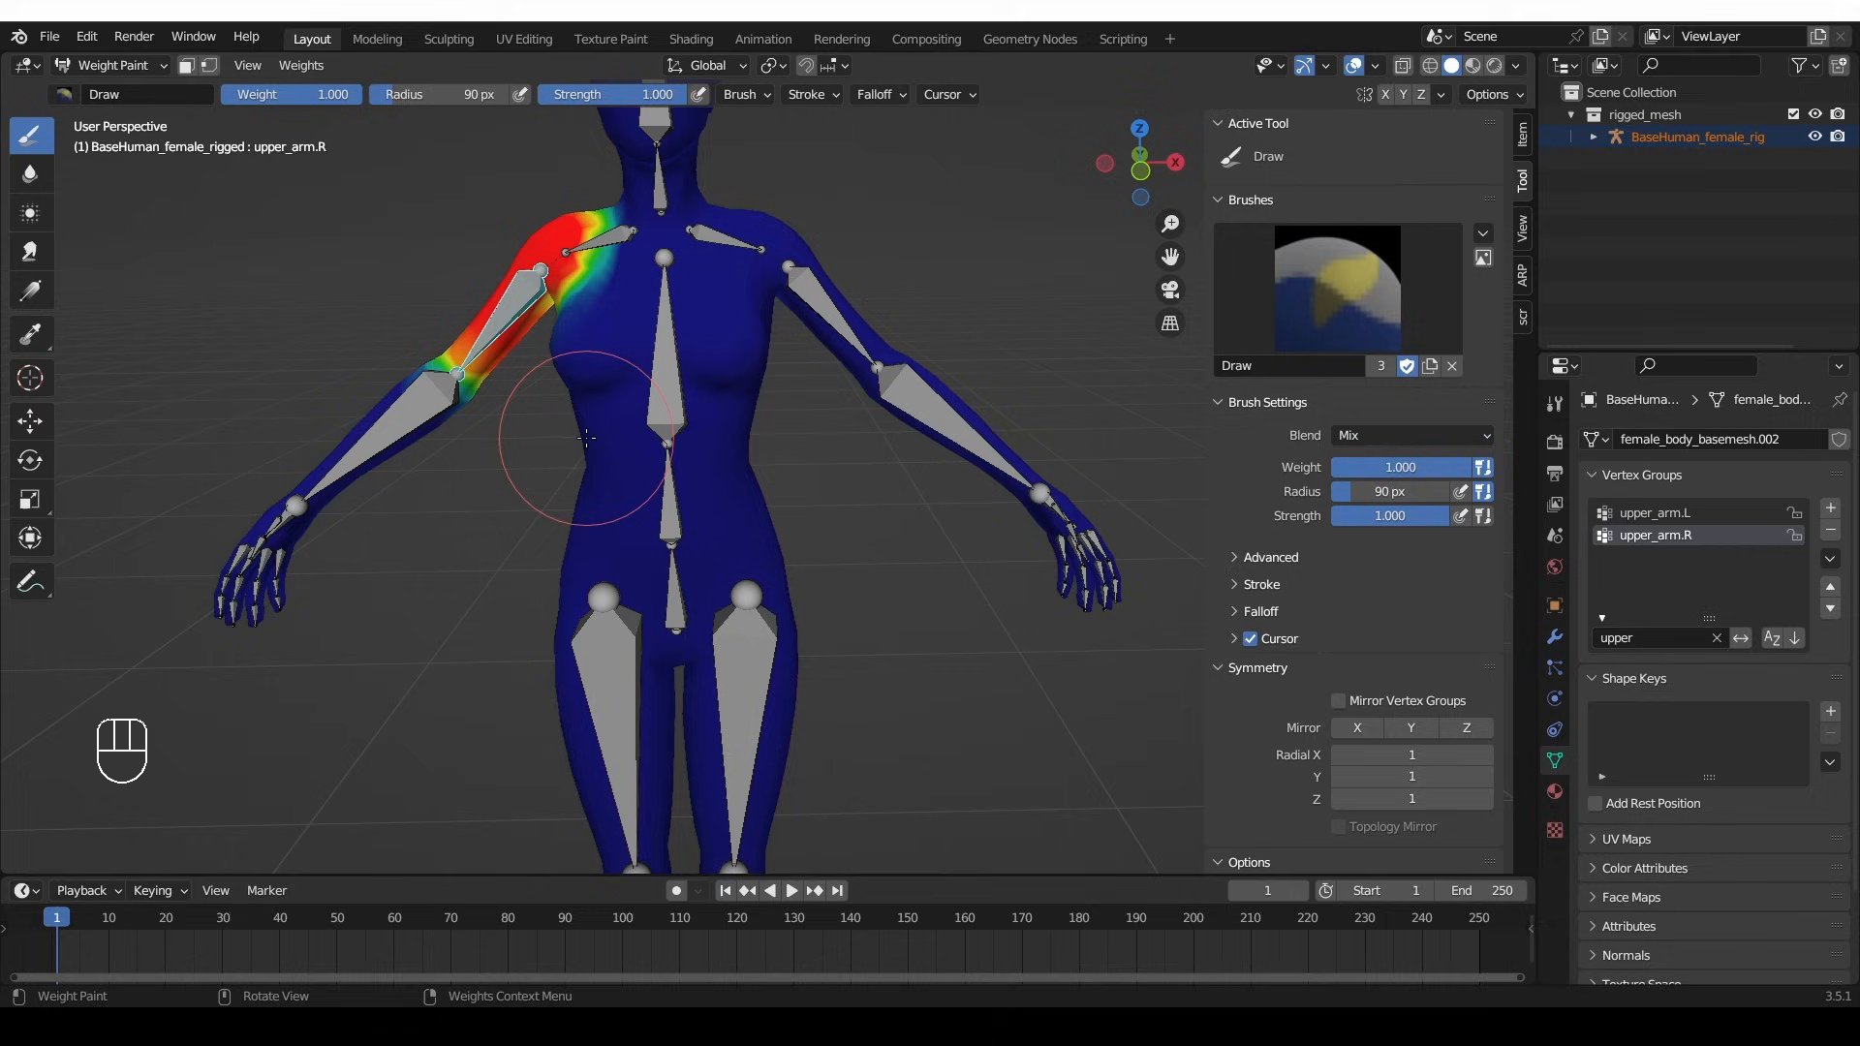
mouse_move(1137, 430)
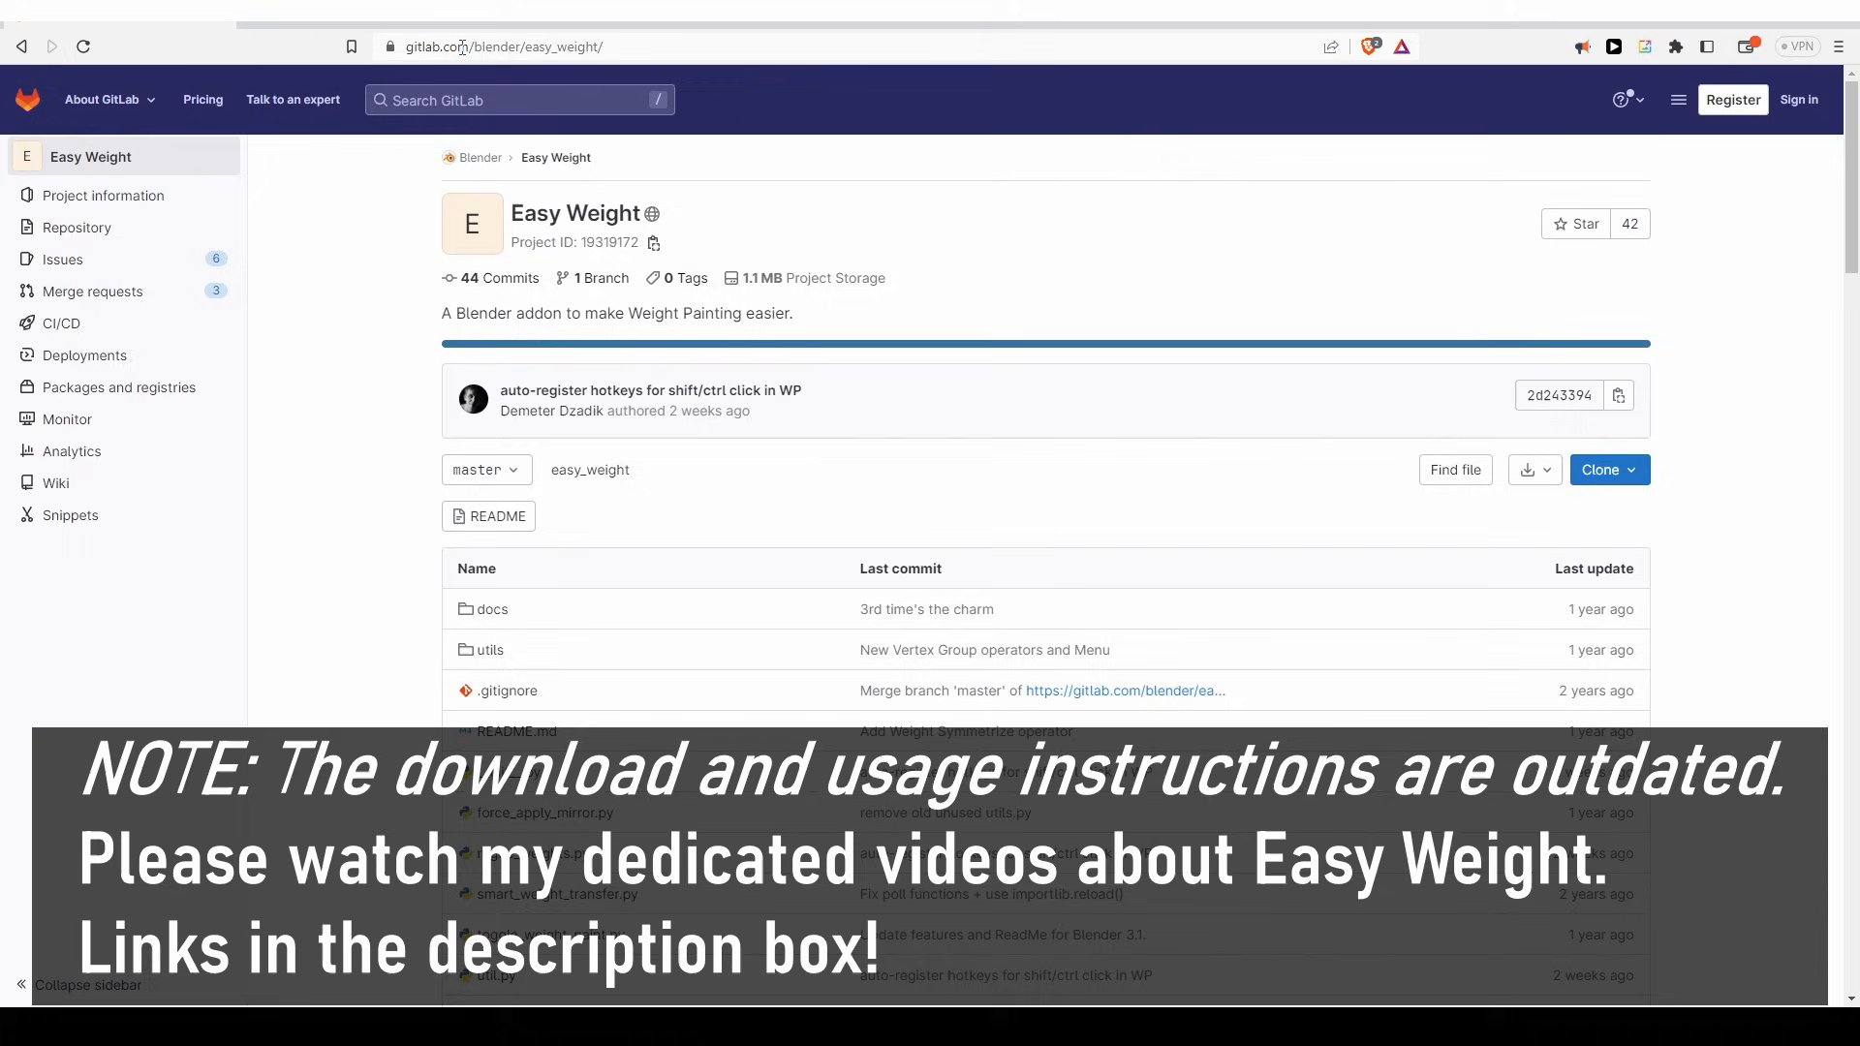
- Leave the Easy Weight GitLab page and return to the Blender window
click(1531, 469)
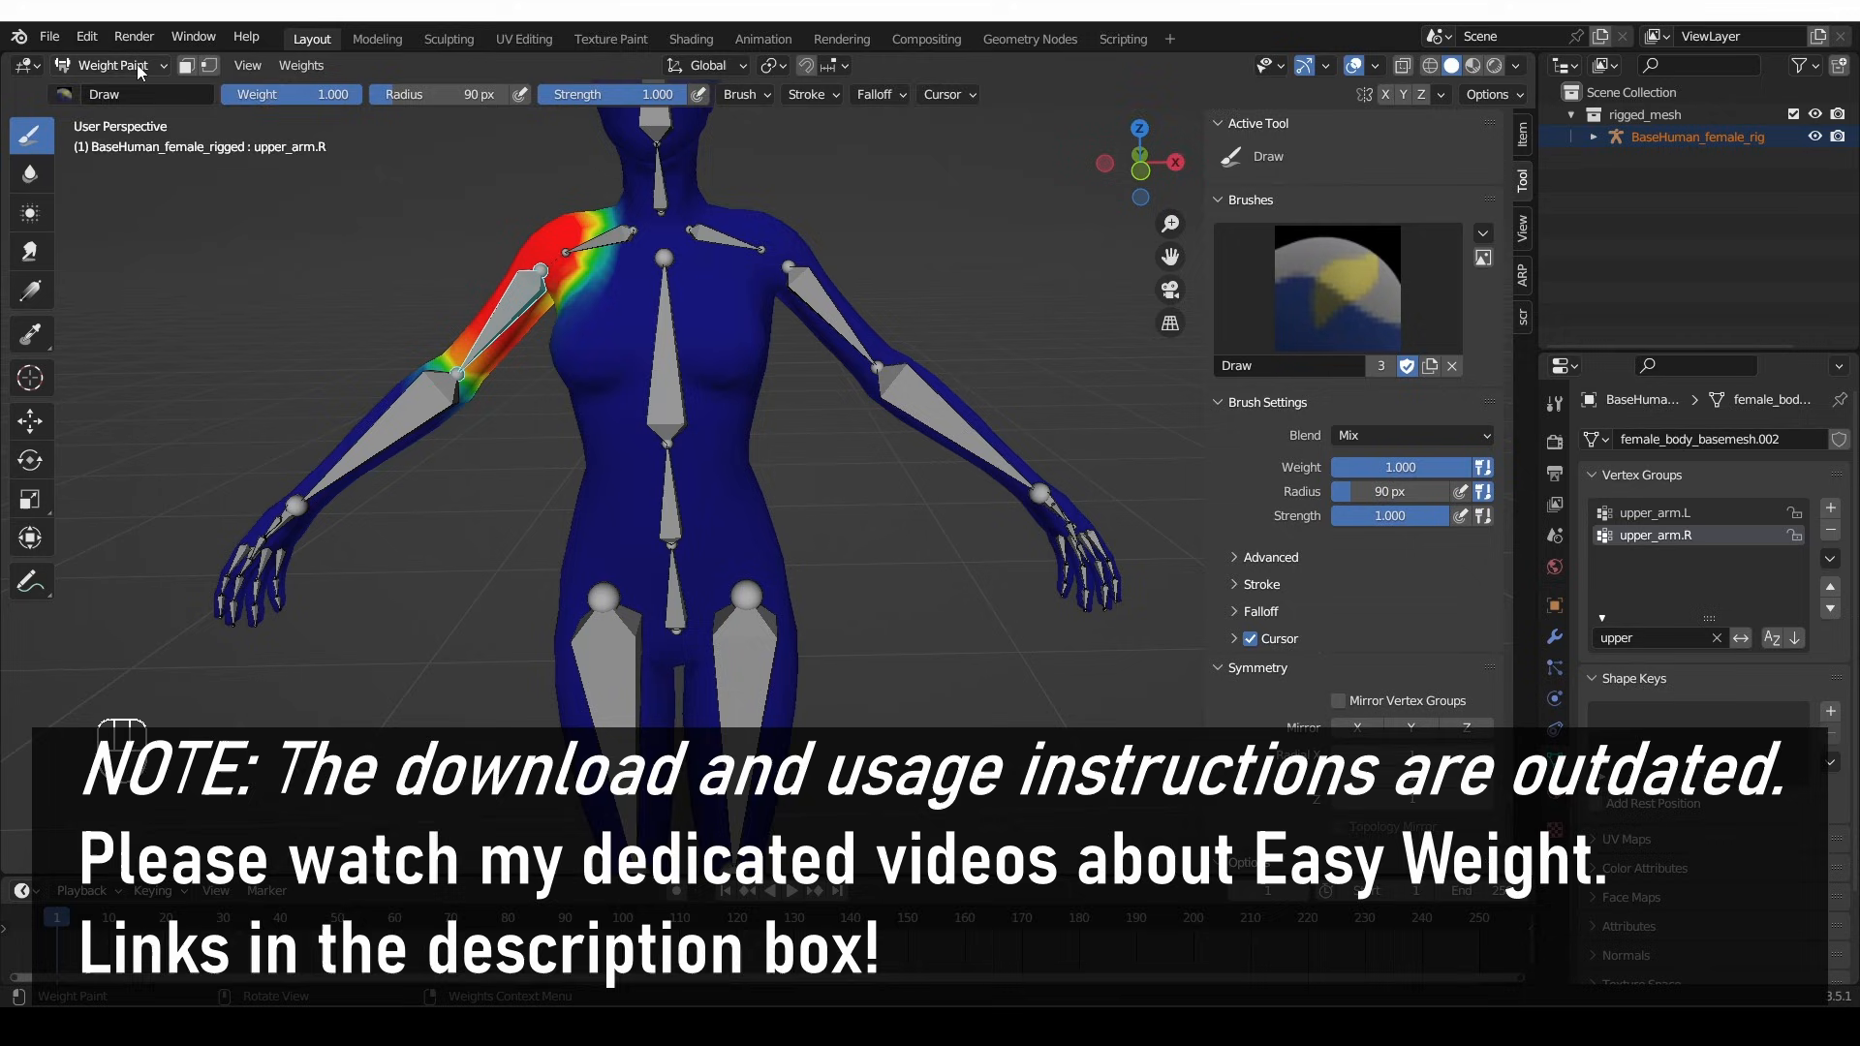
- Enable the 'Rigging: Easy Weight' add-on in Preferences, then close Preferences
click(85, 36)
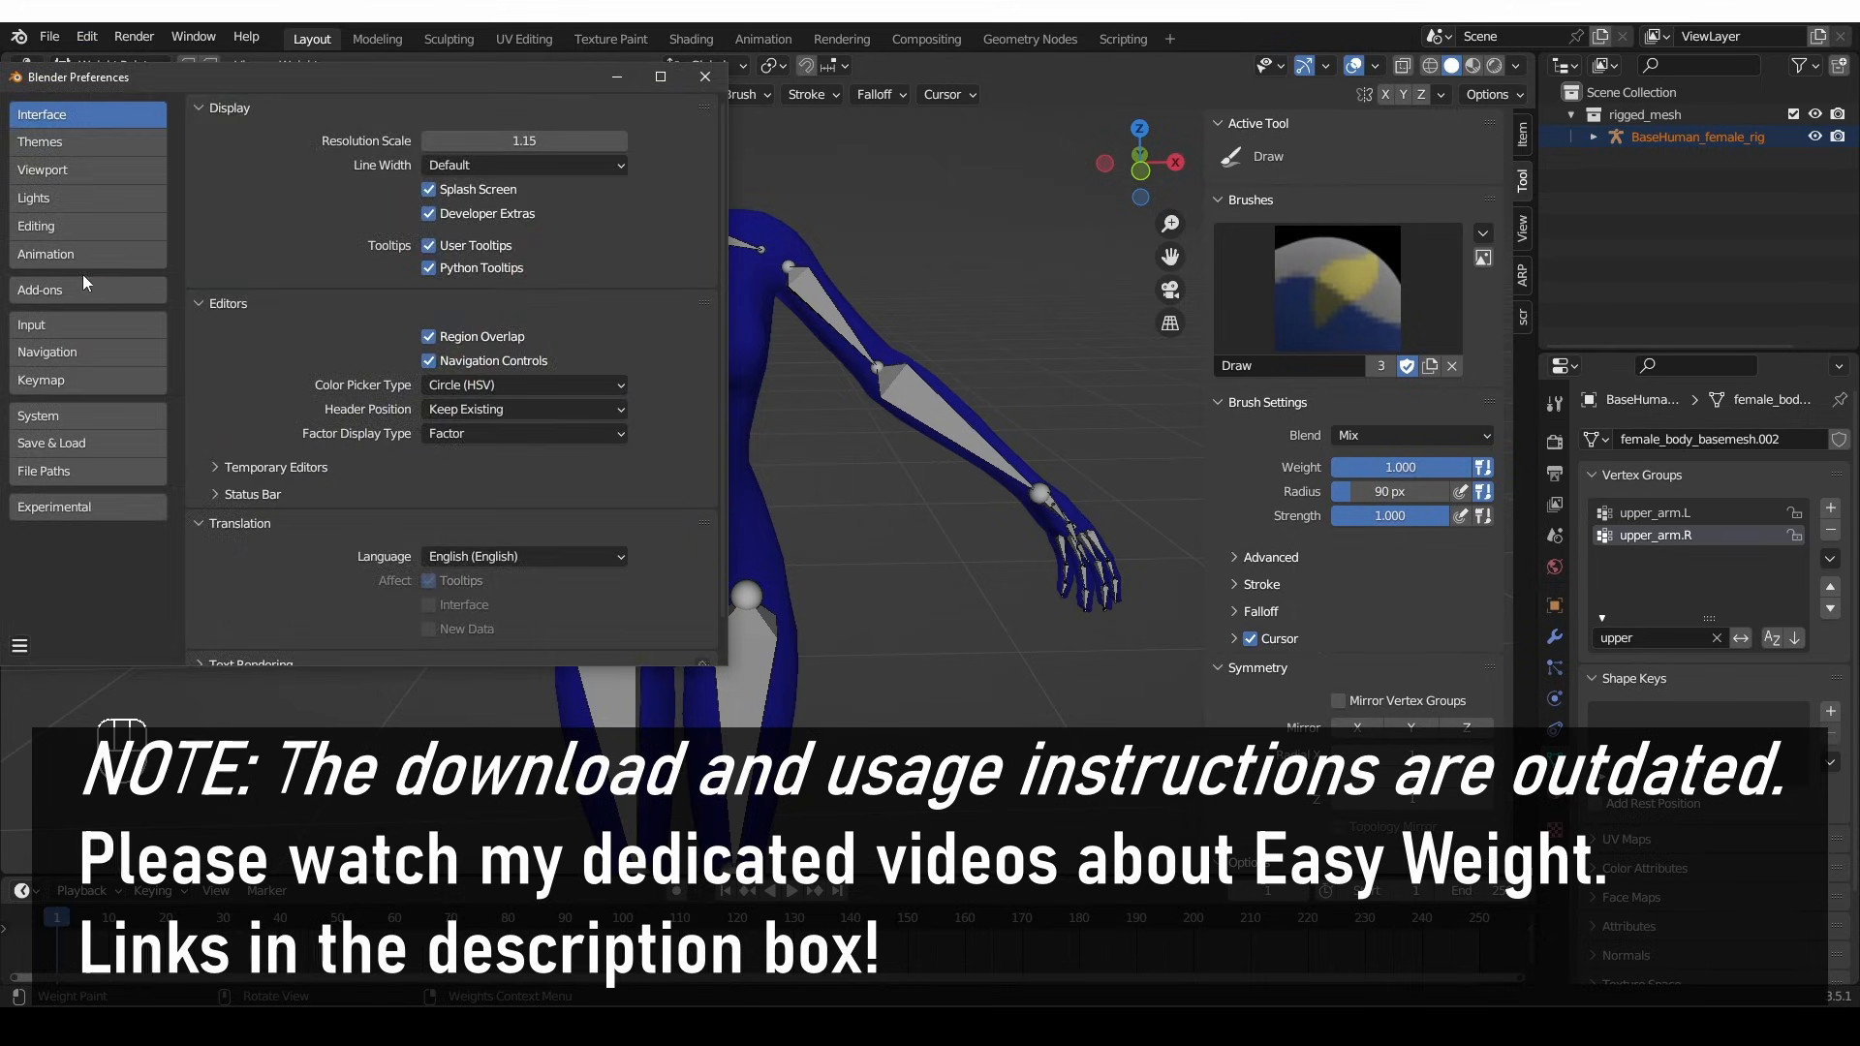
click(38, 290)
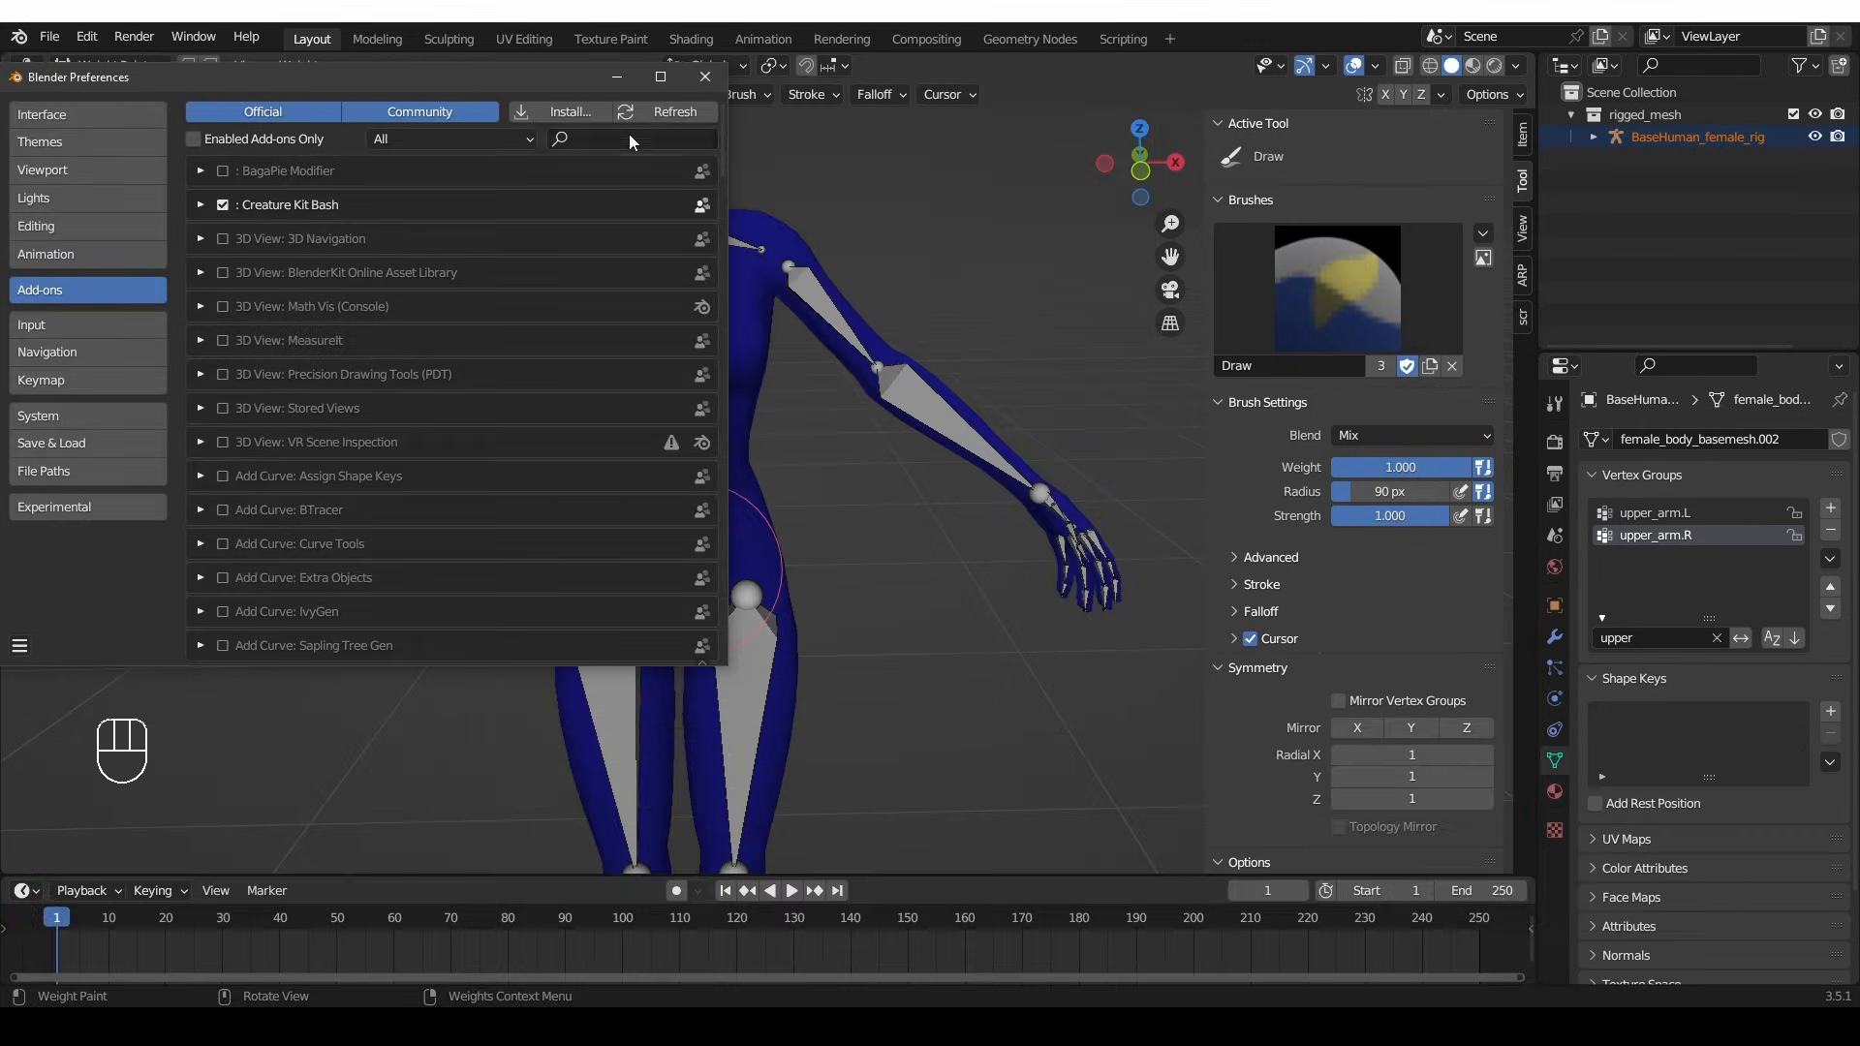
text(easy)
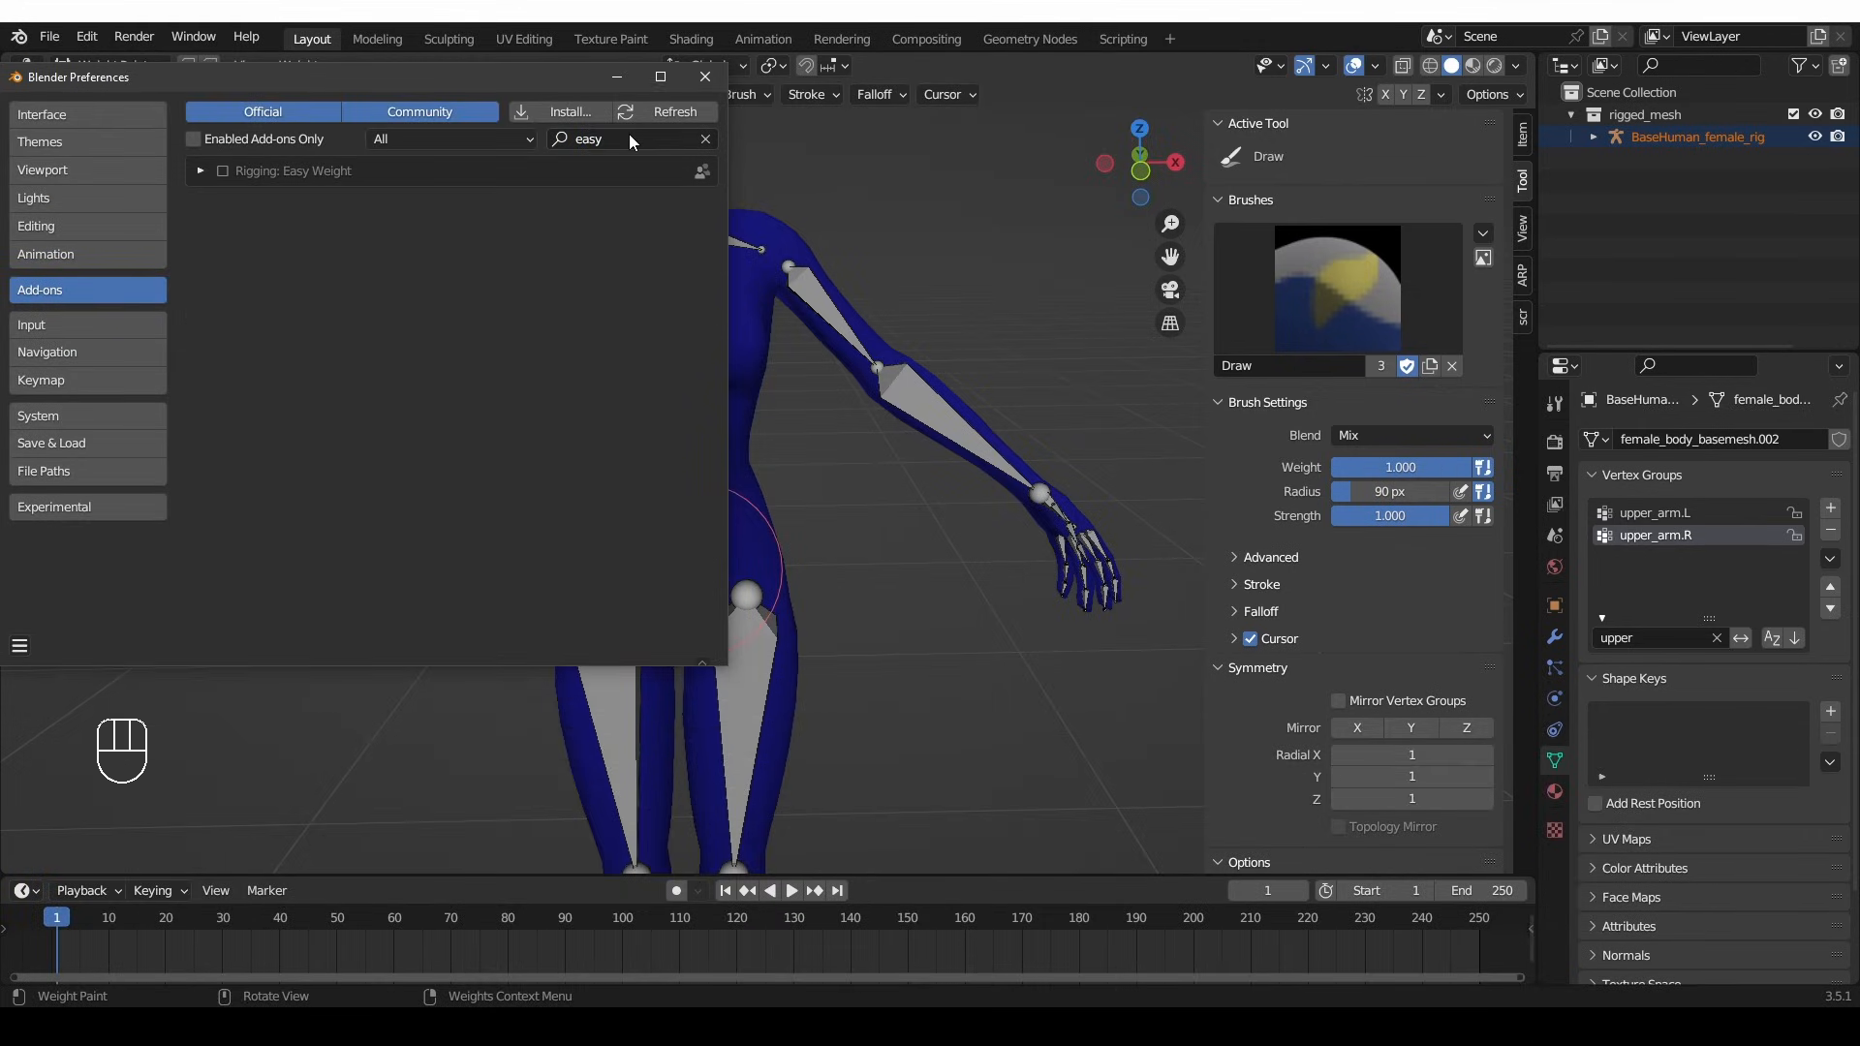
click(221, 170)
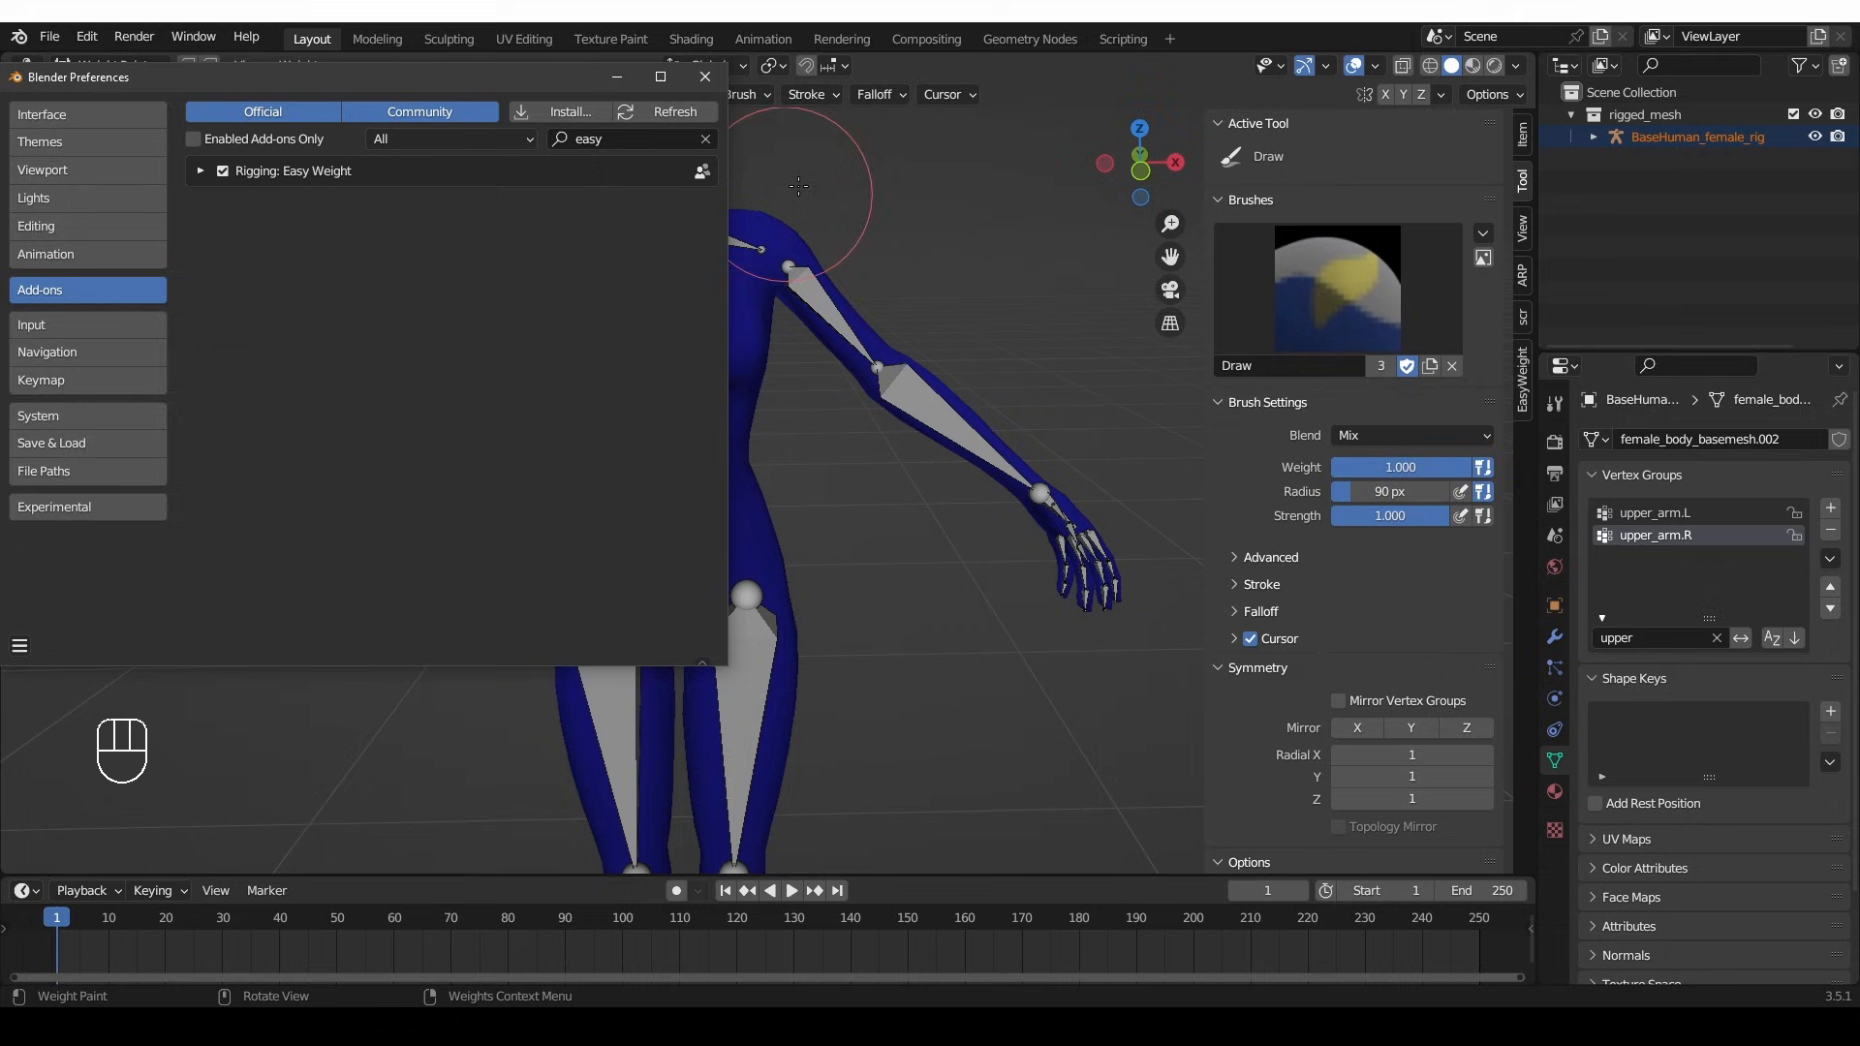
click(703, 76)
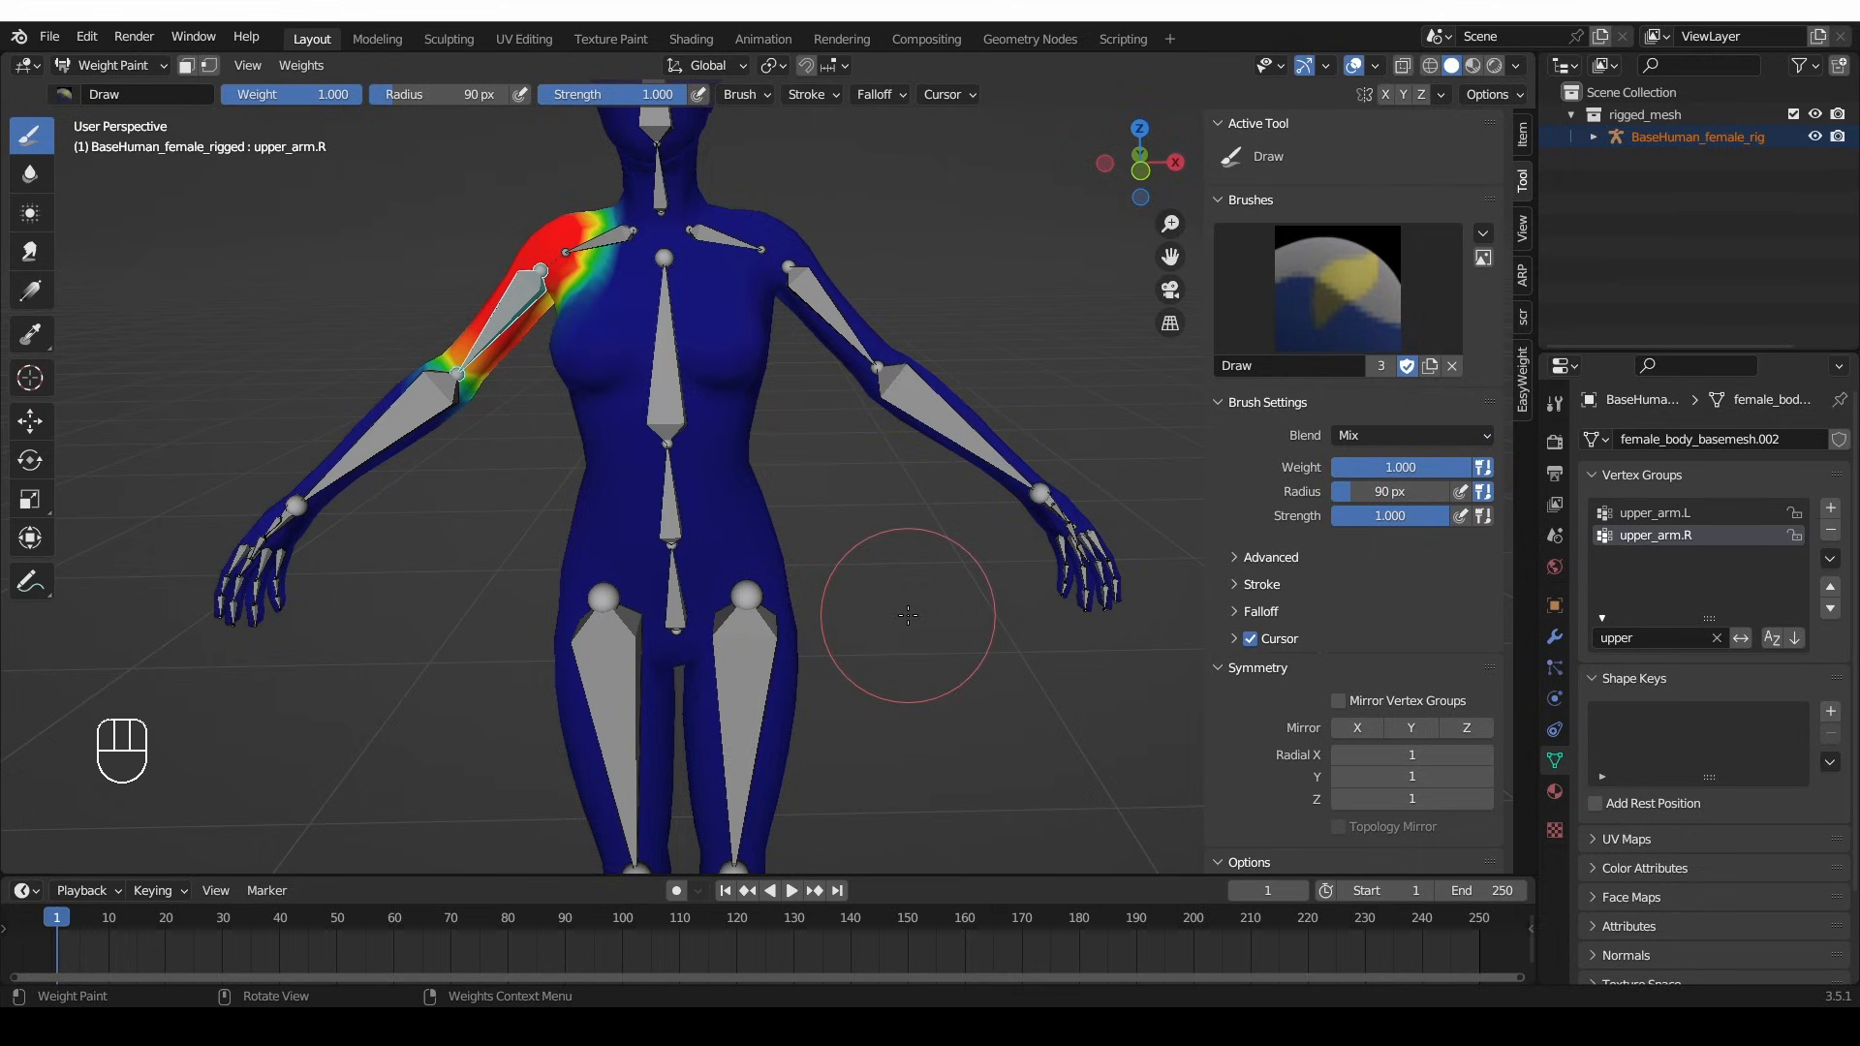
mouse_move(834, 510)
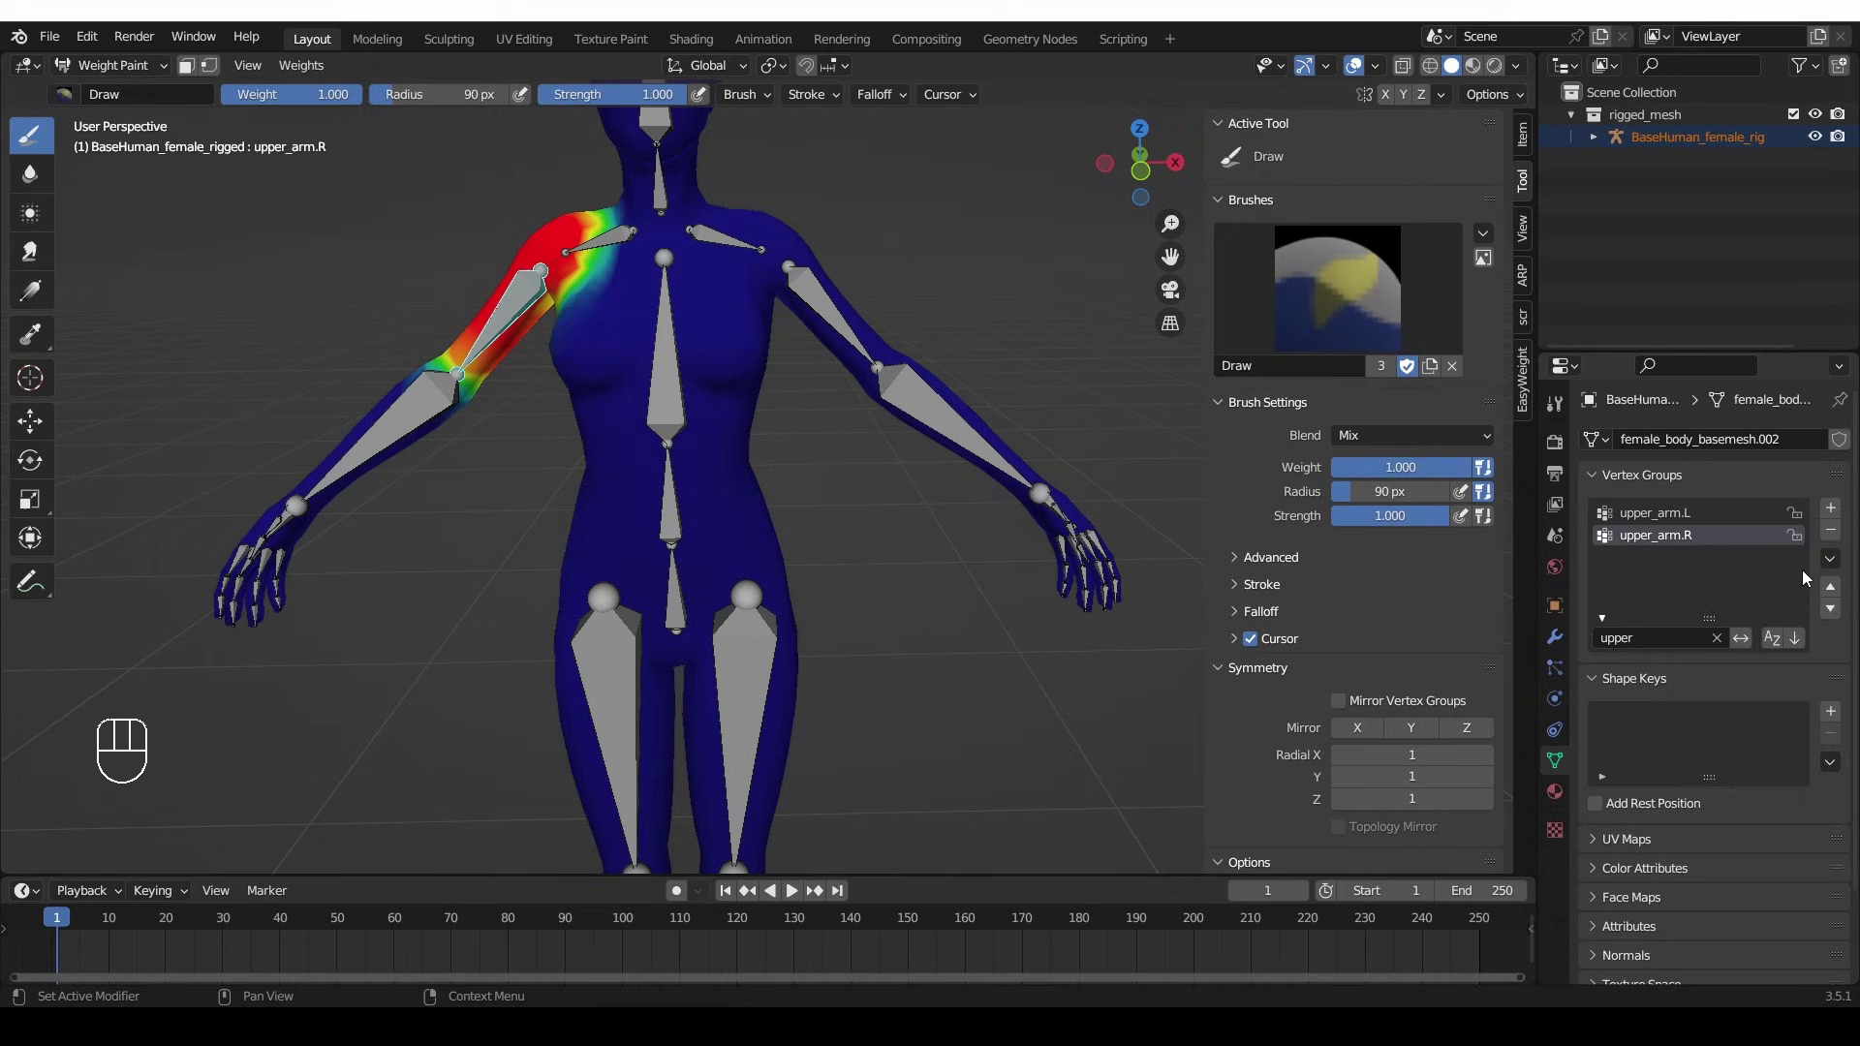
- View the new Easy Weight entries in the Vertex Groups specials menu
click(1829, 559)
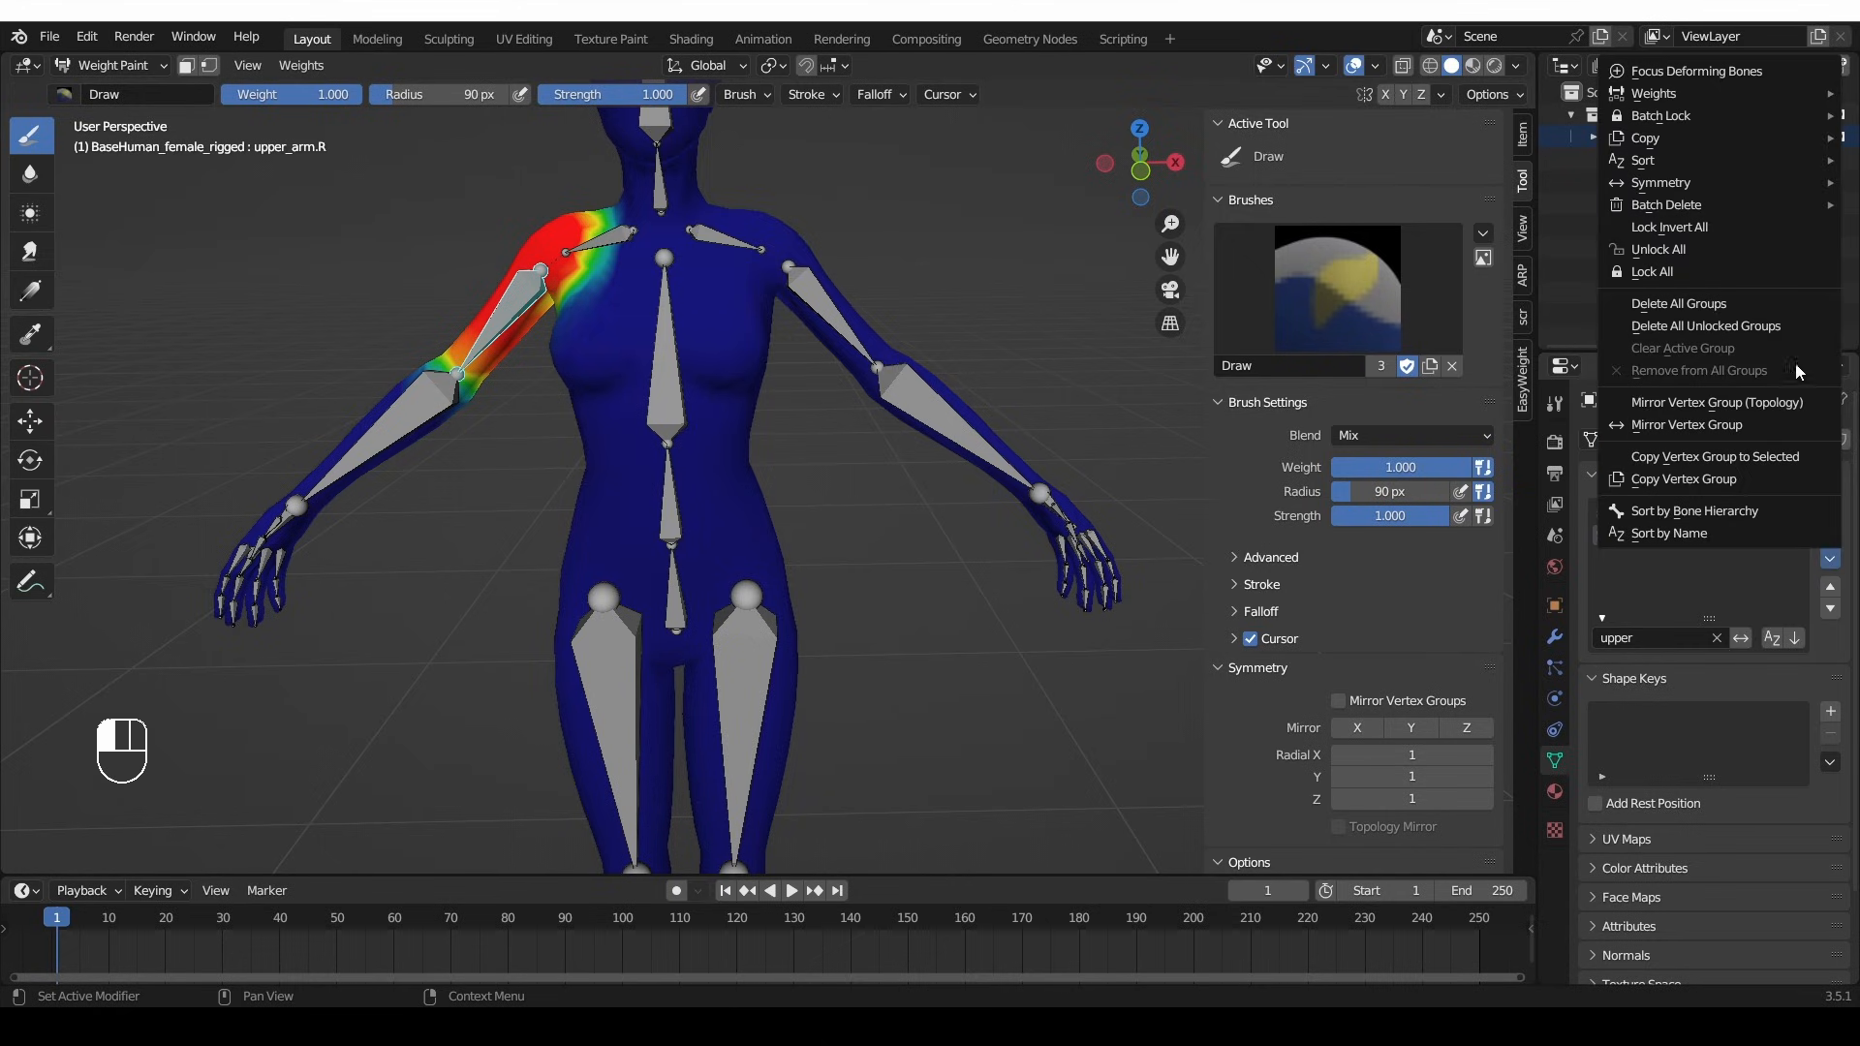
mouse_move(1720, 181)
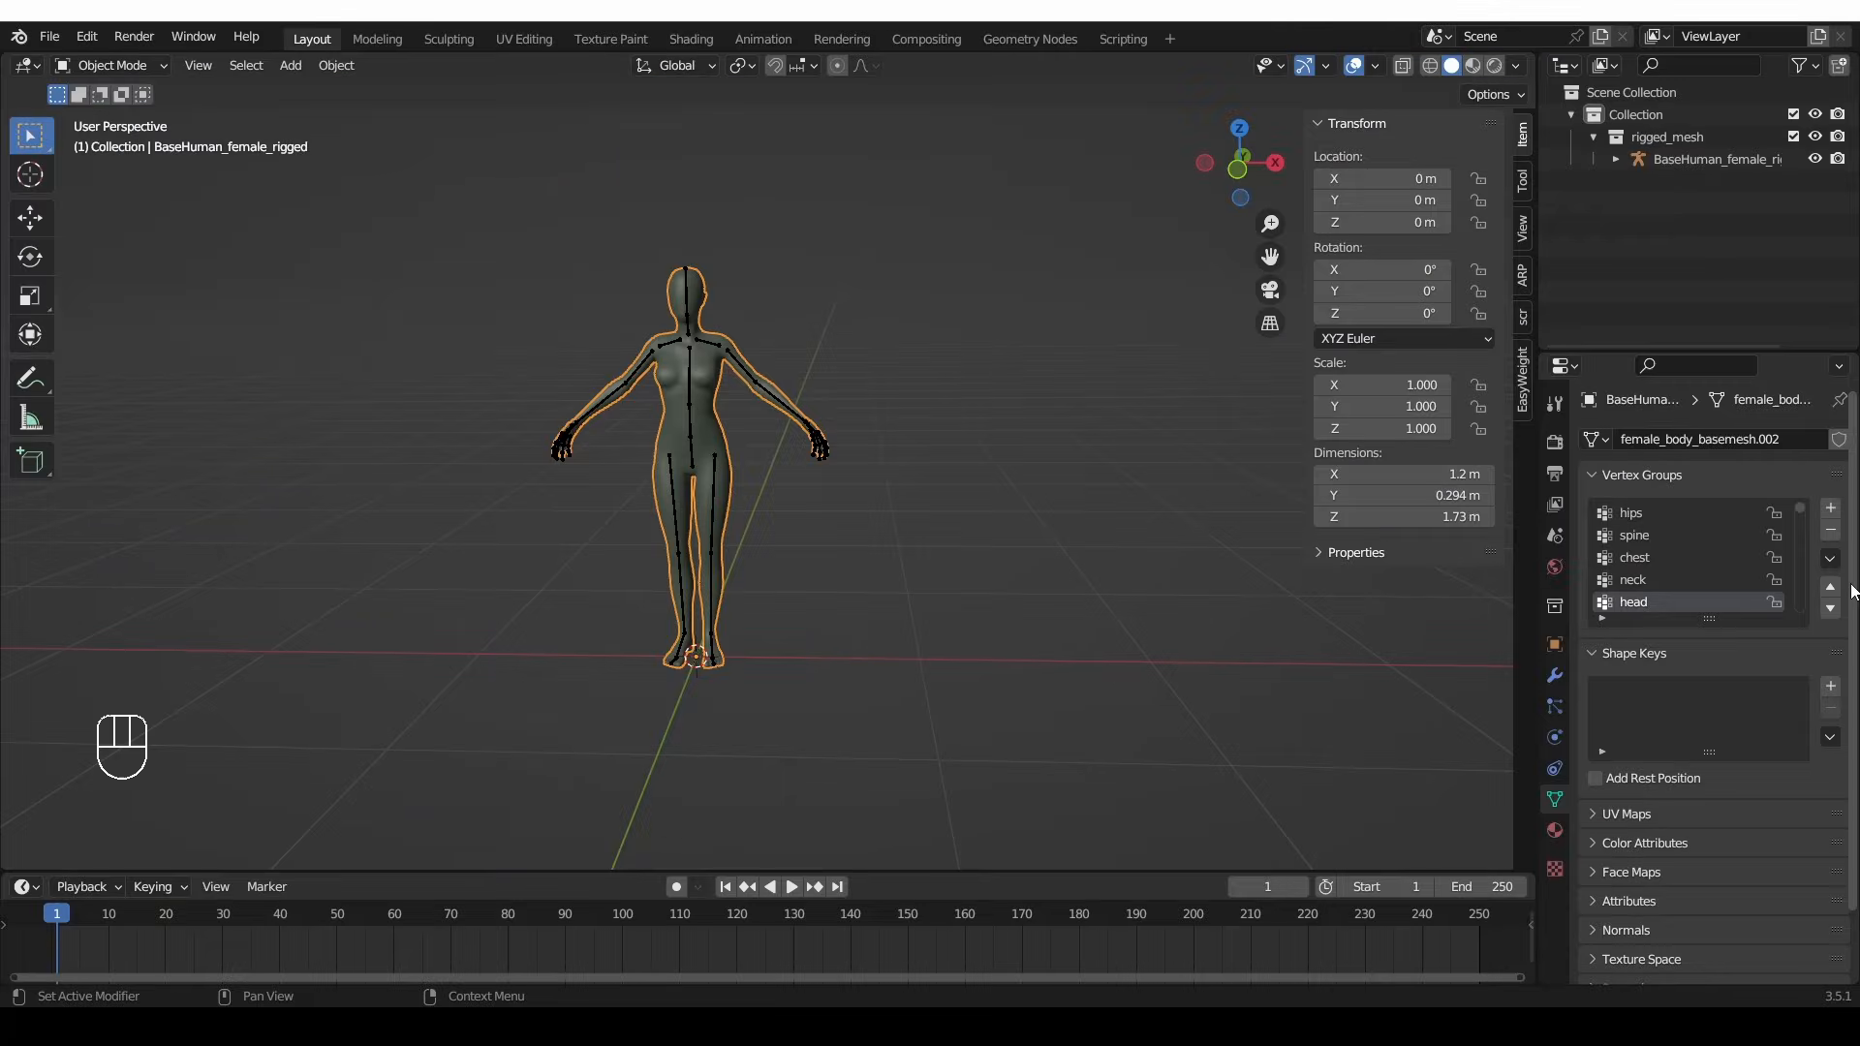
- Enter Weight Paint and view the upper arm, chest, left thigh and hips weights
click(1828, 558)
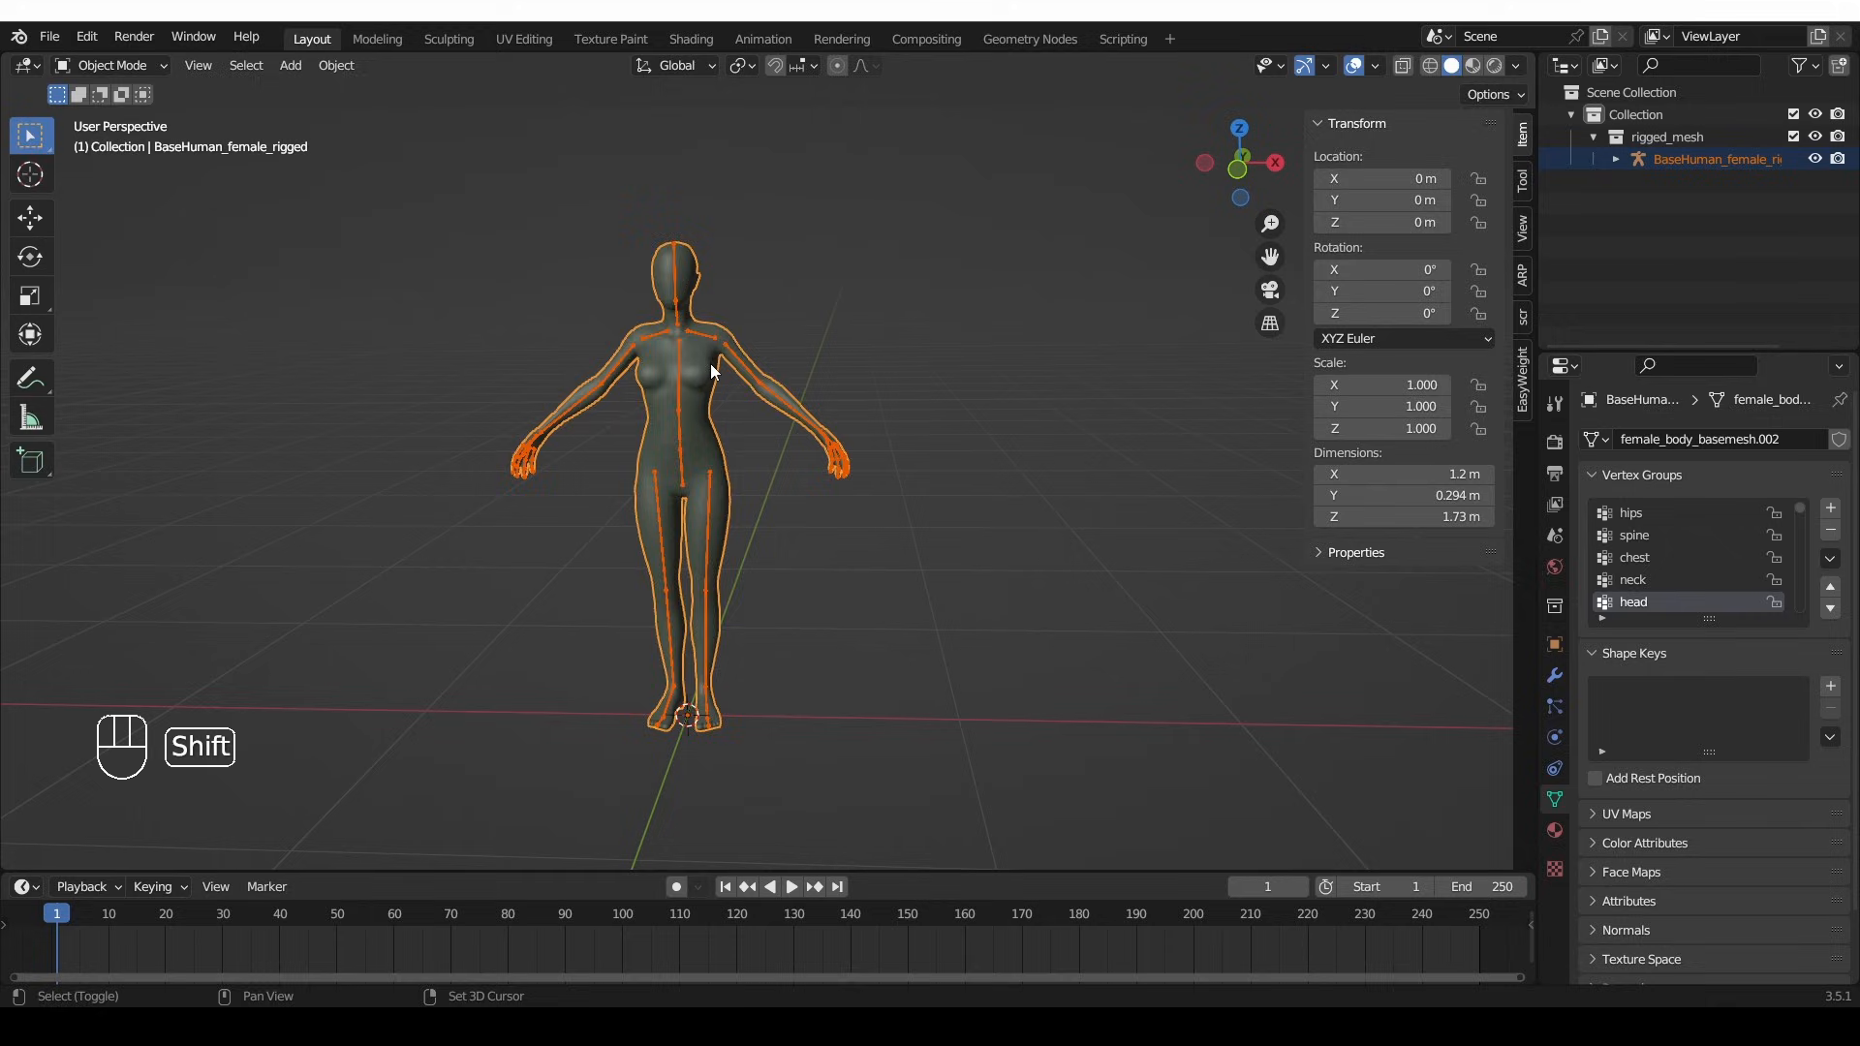
key(Tab)
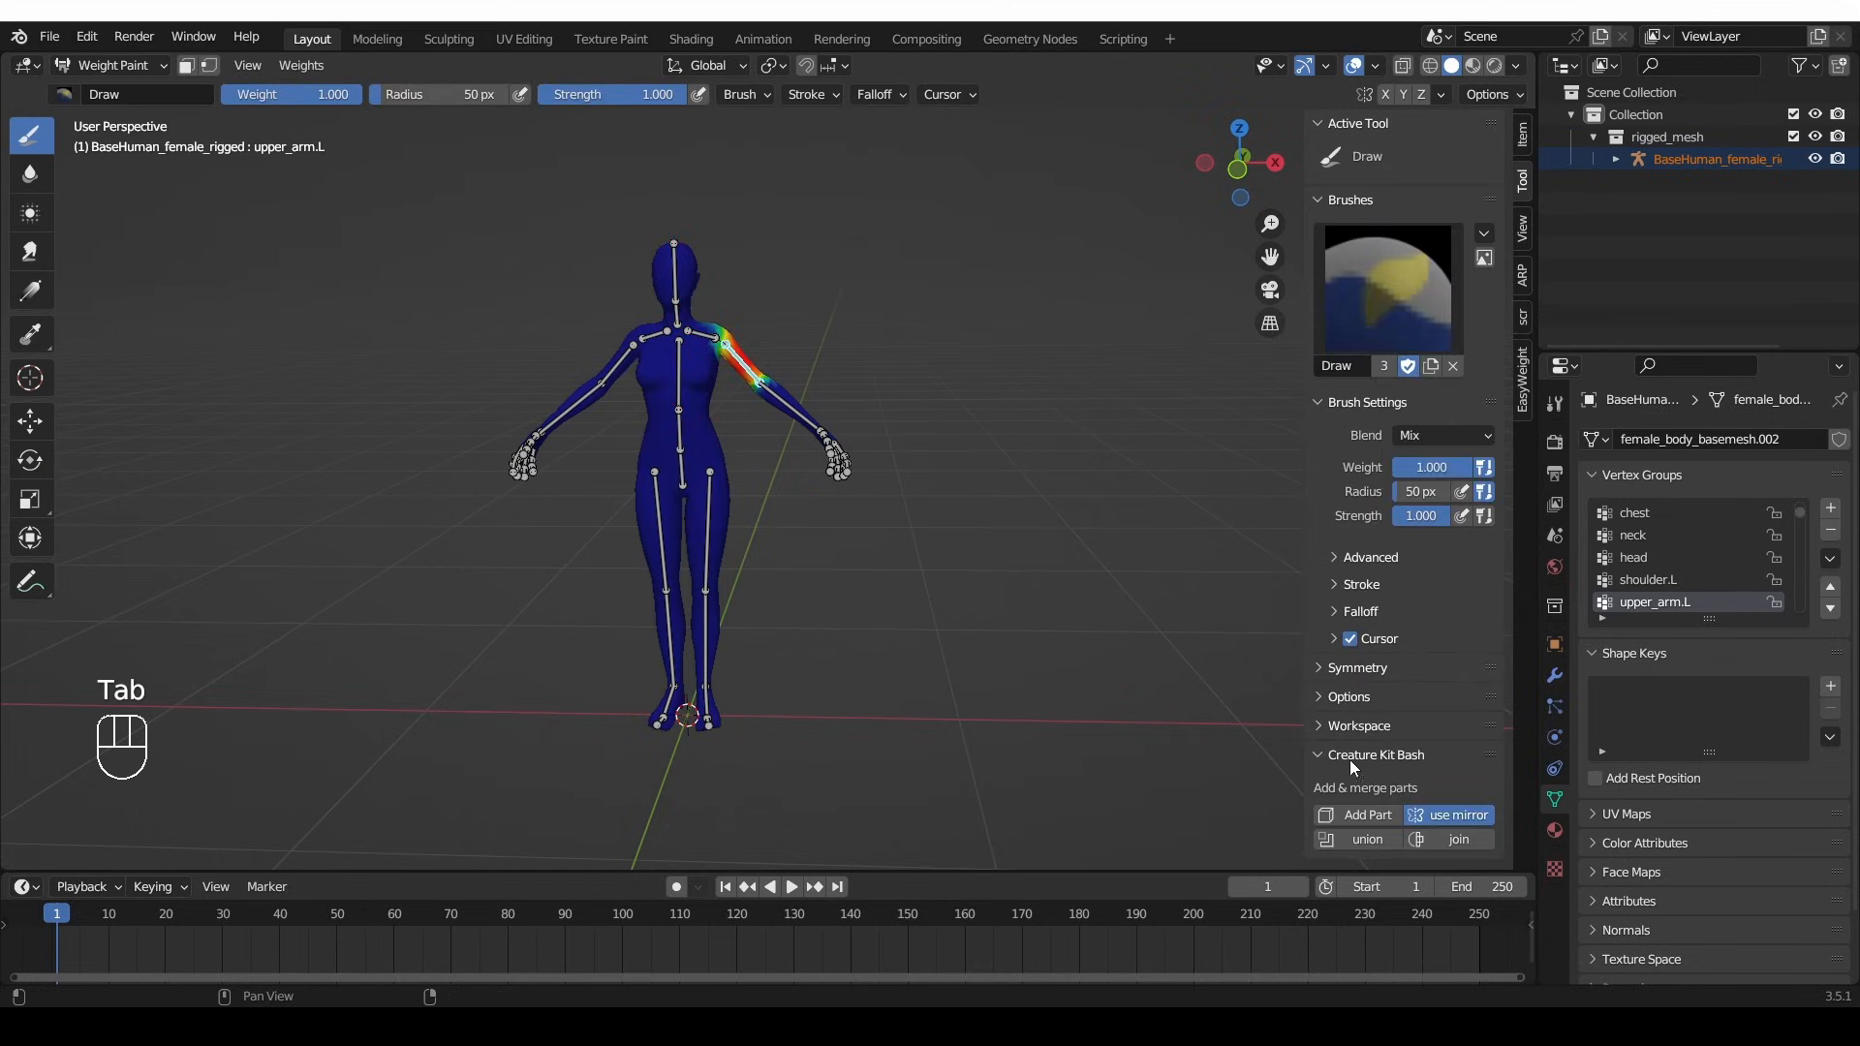
click(1356, 666)
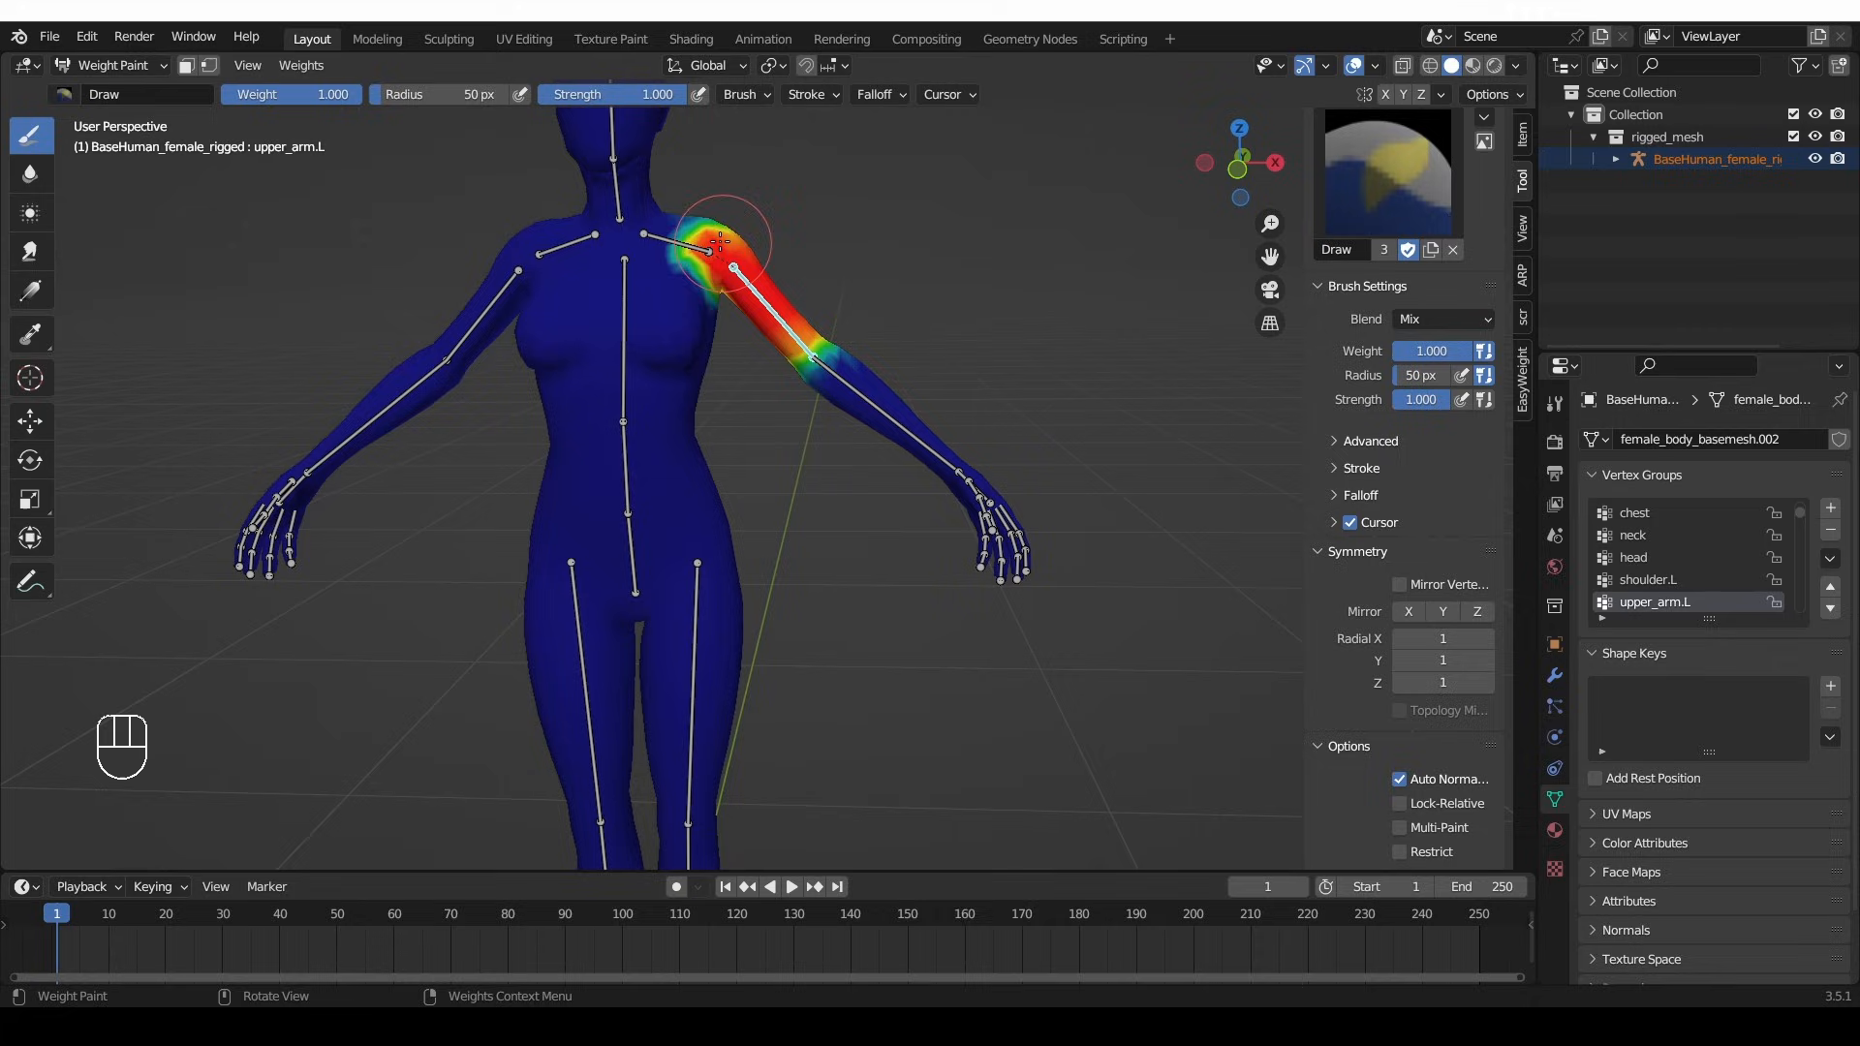
click(1634, 511)
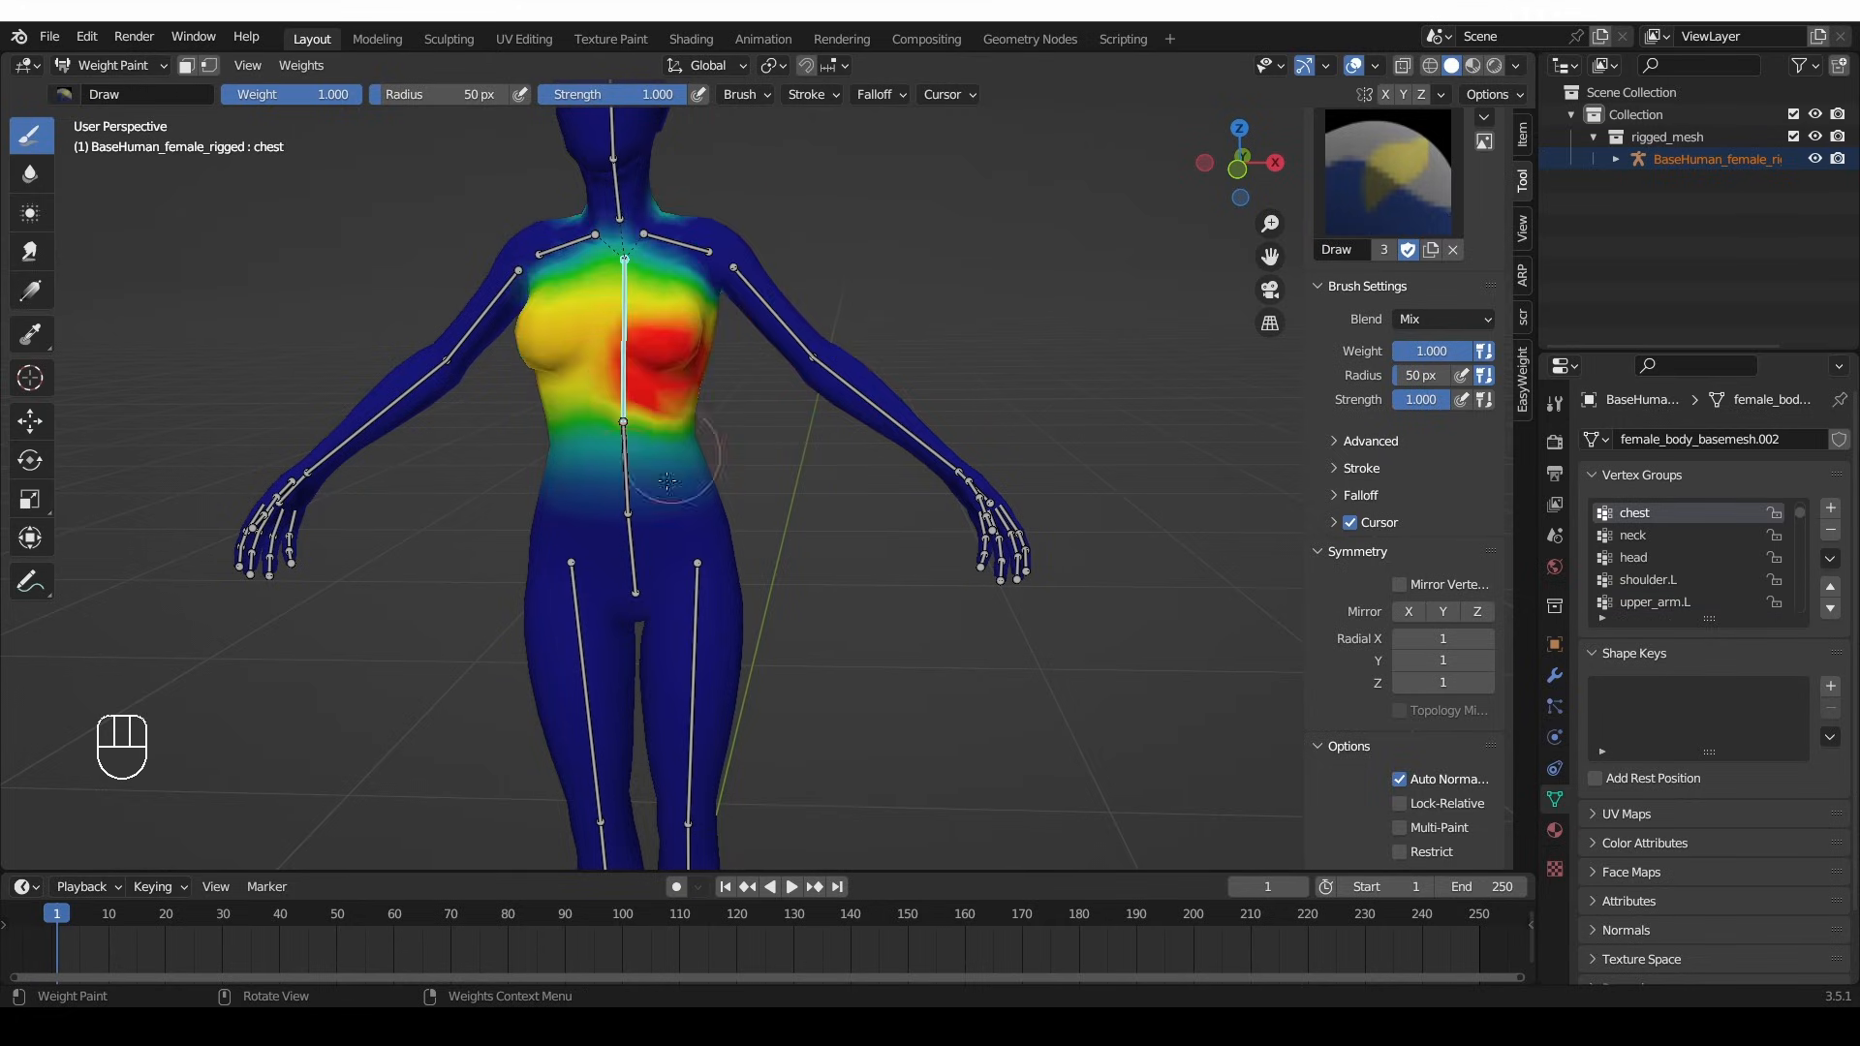
click(1637, 601)
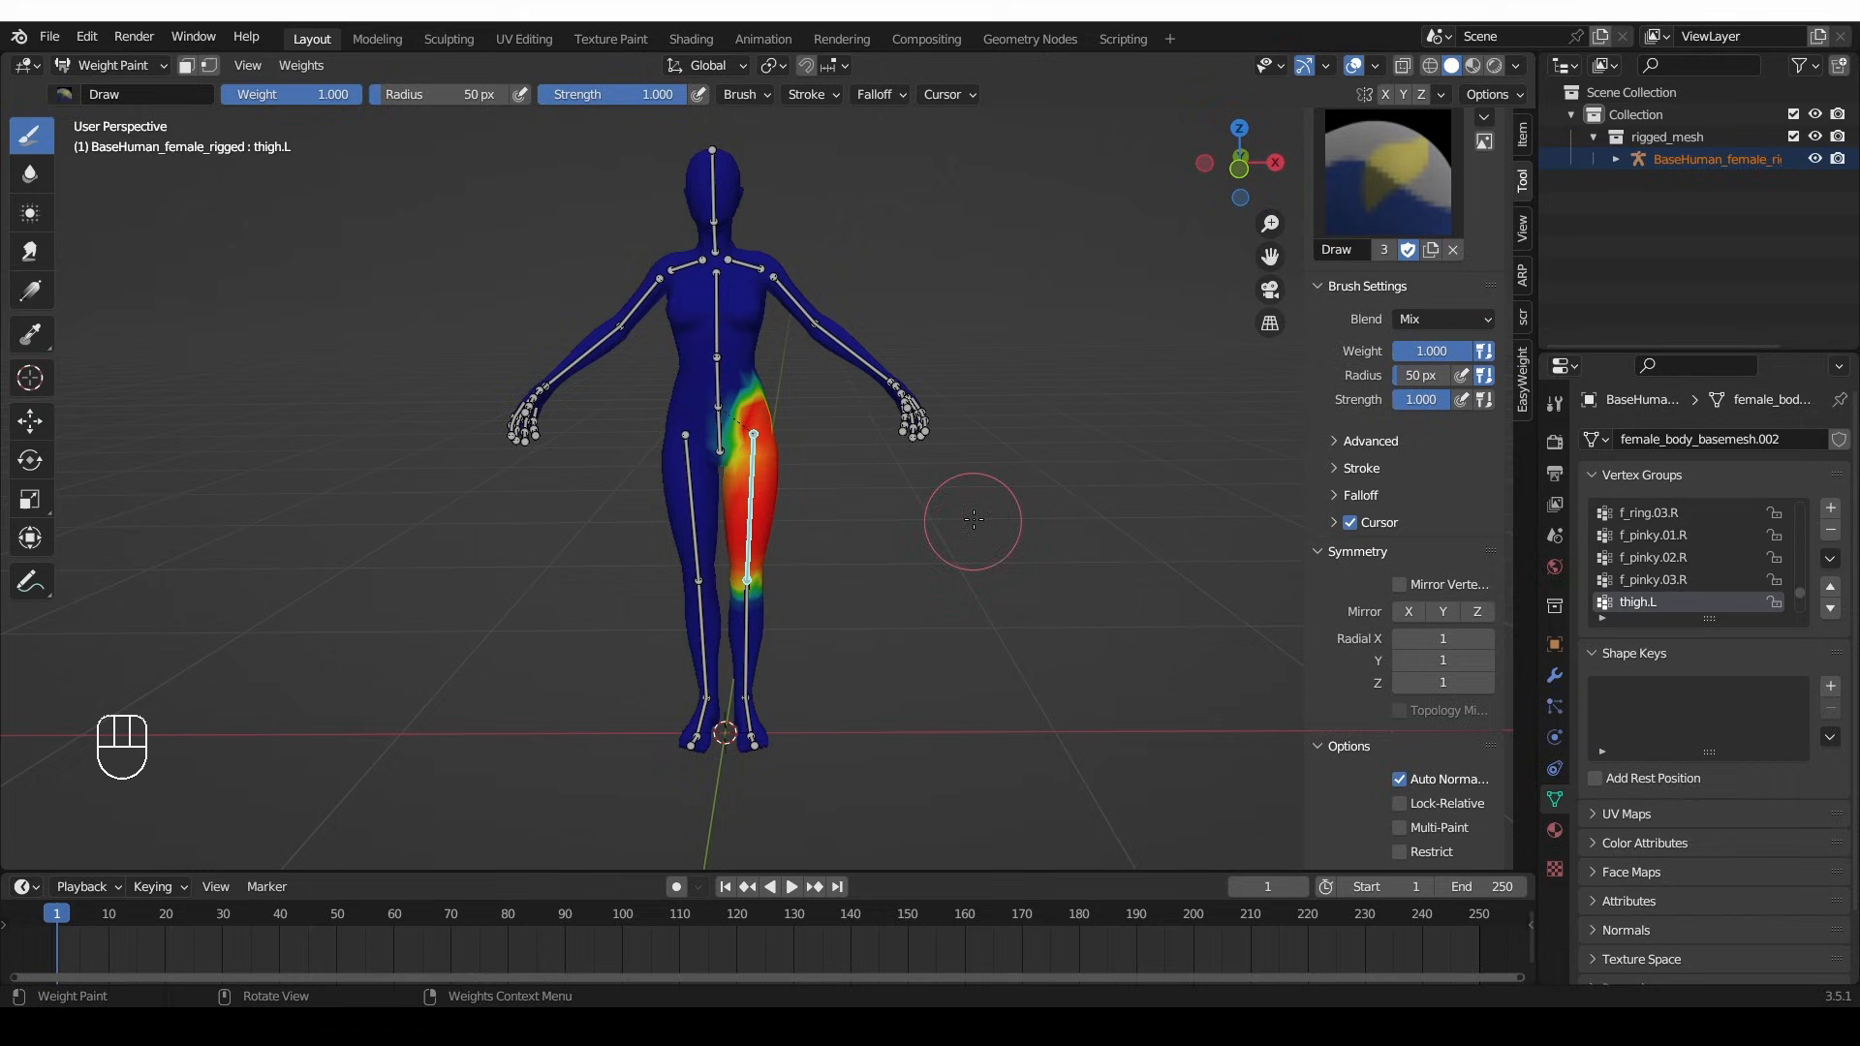
mouse_move(1164, 575)
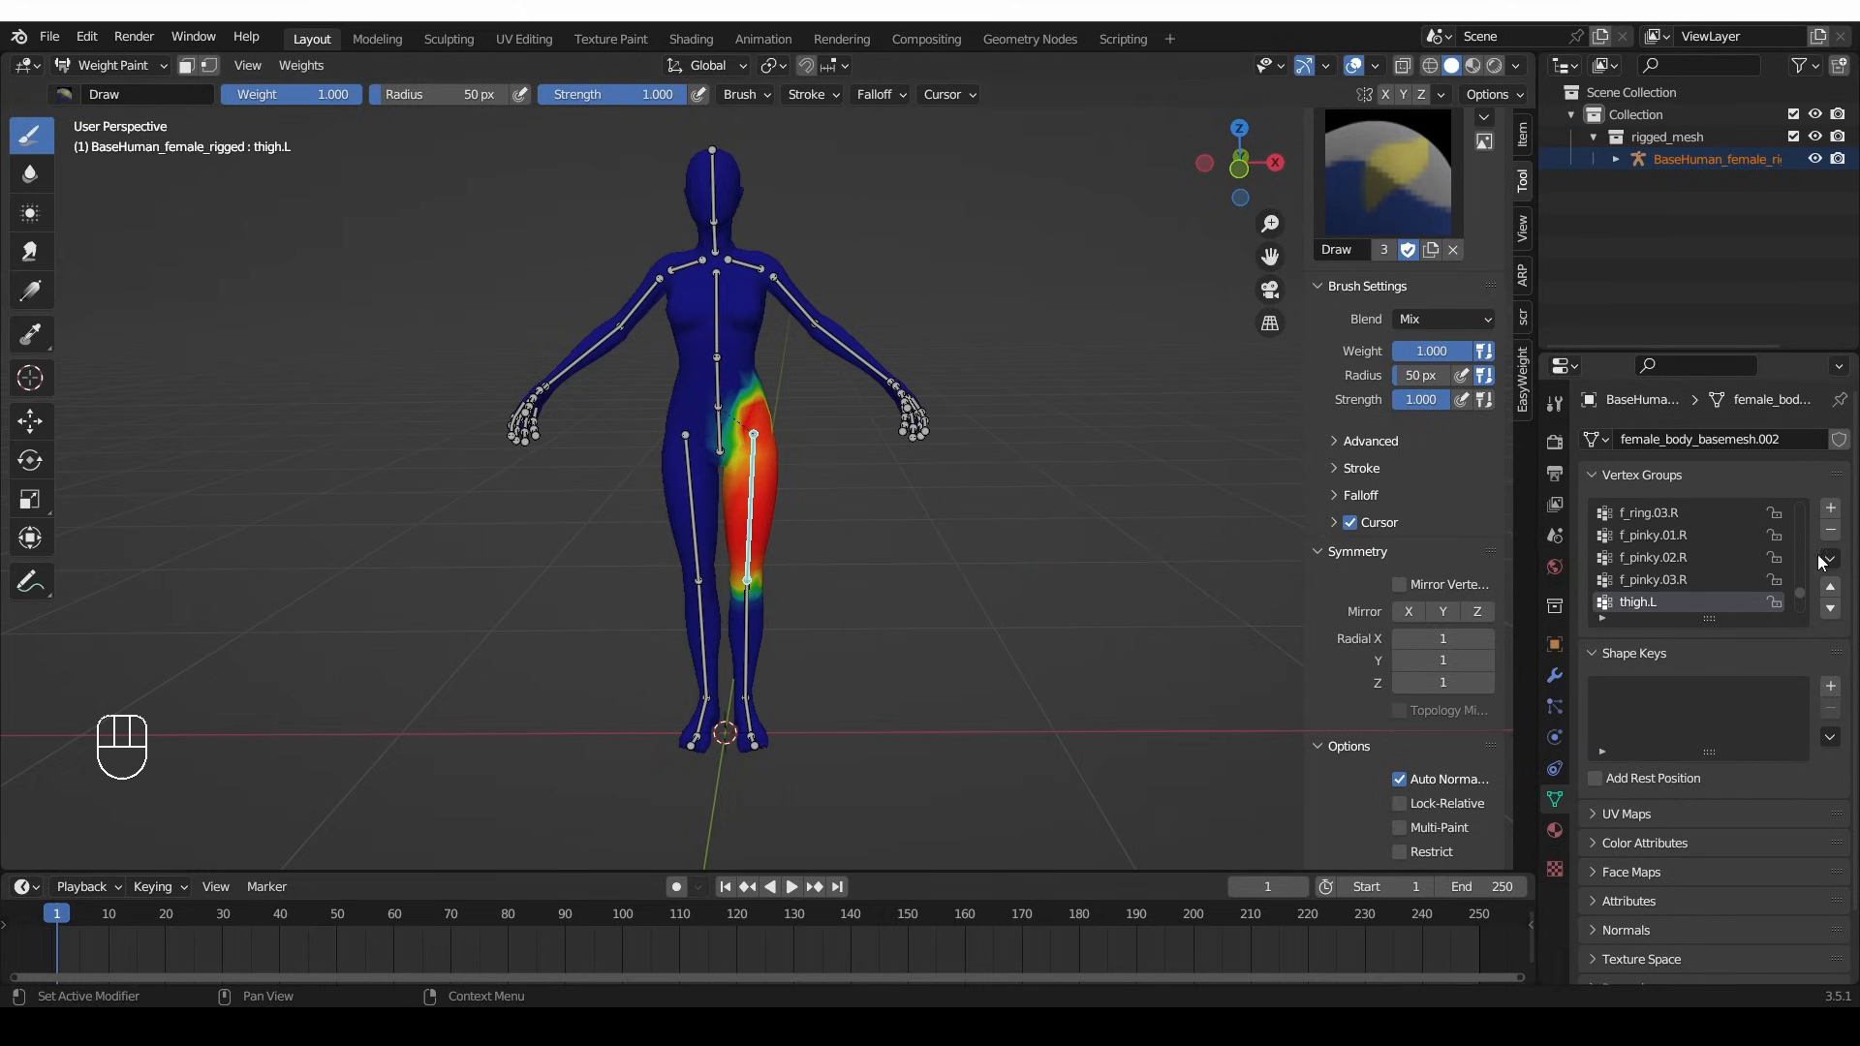
click(1827, 557)
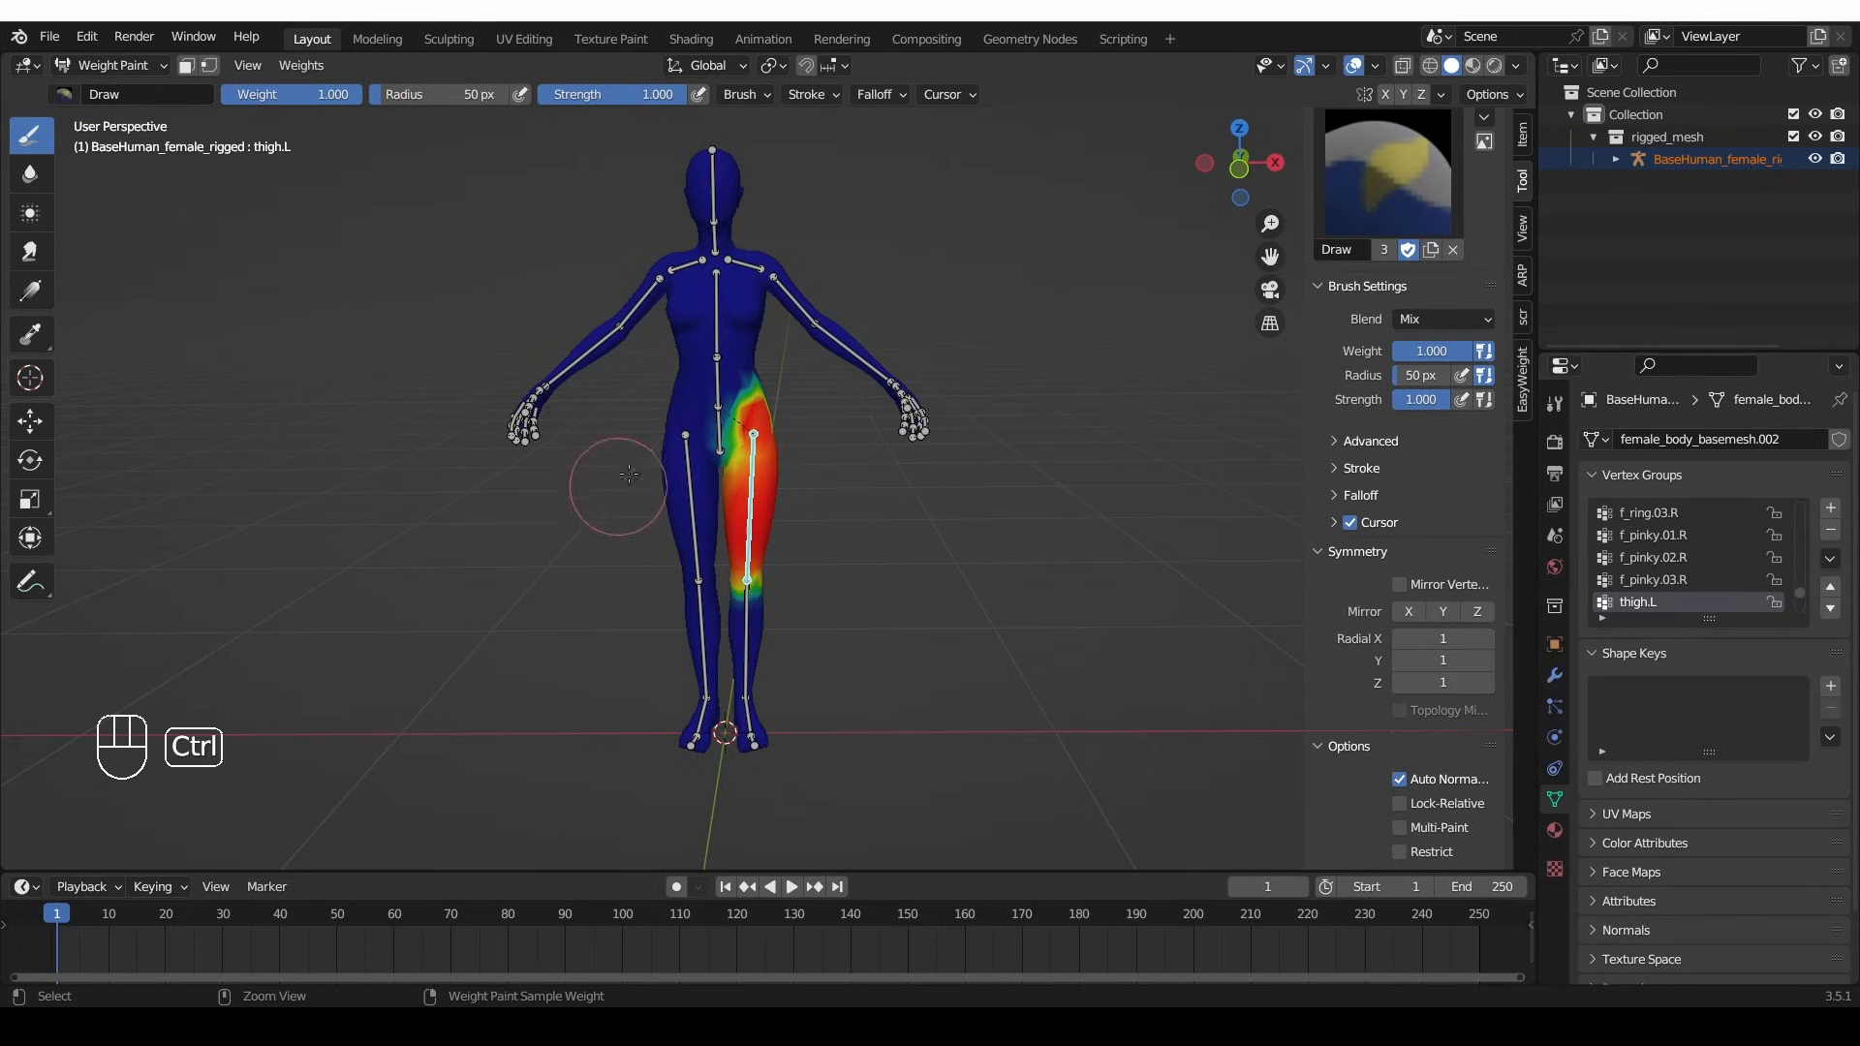
click(712, 379)
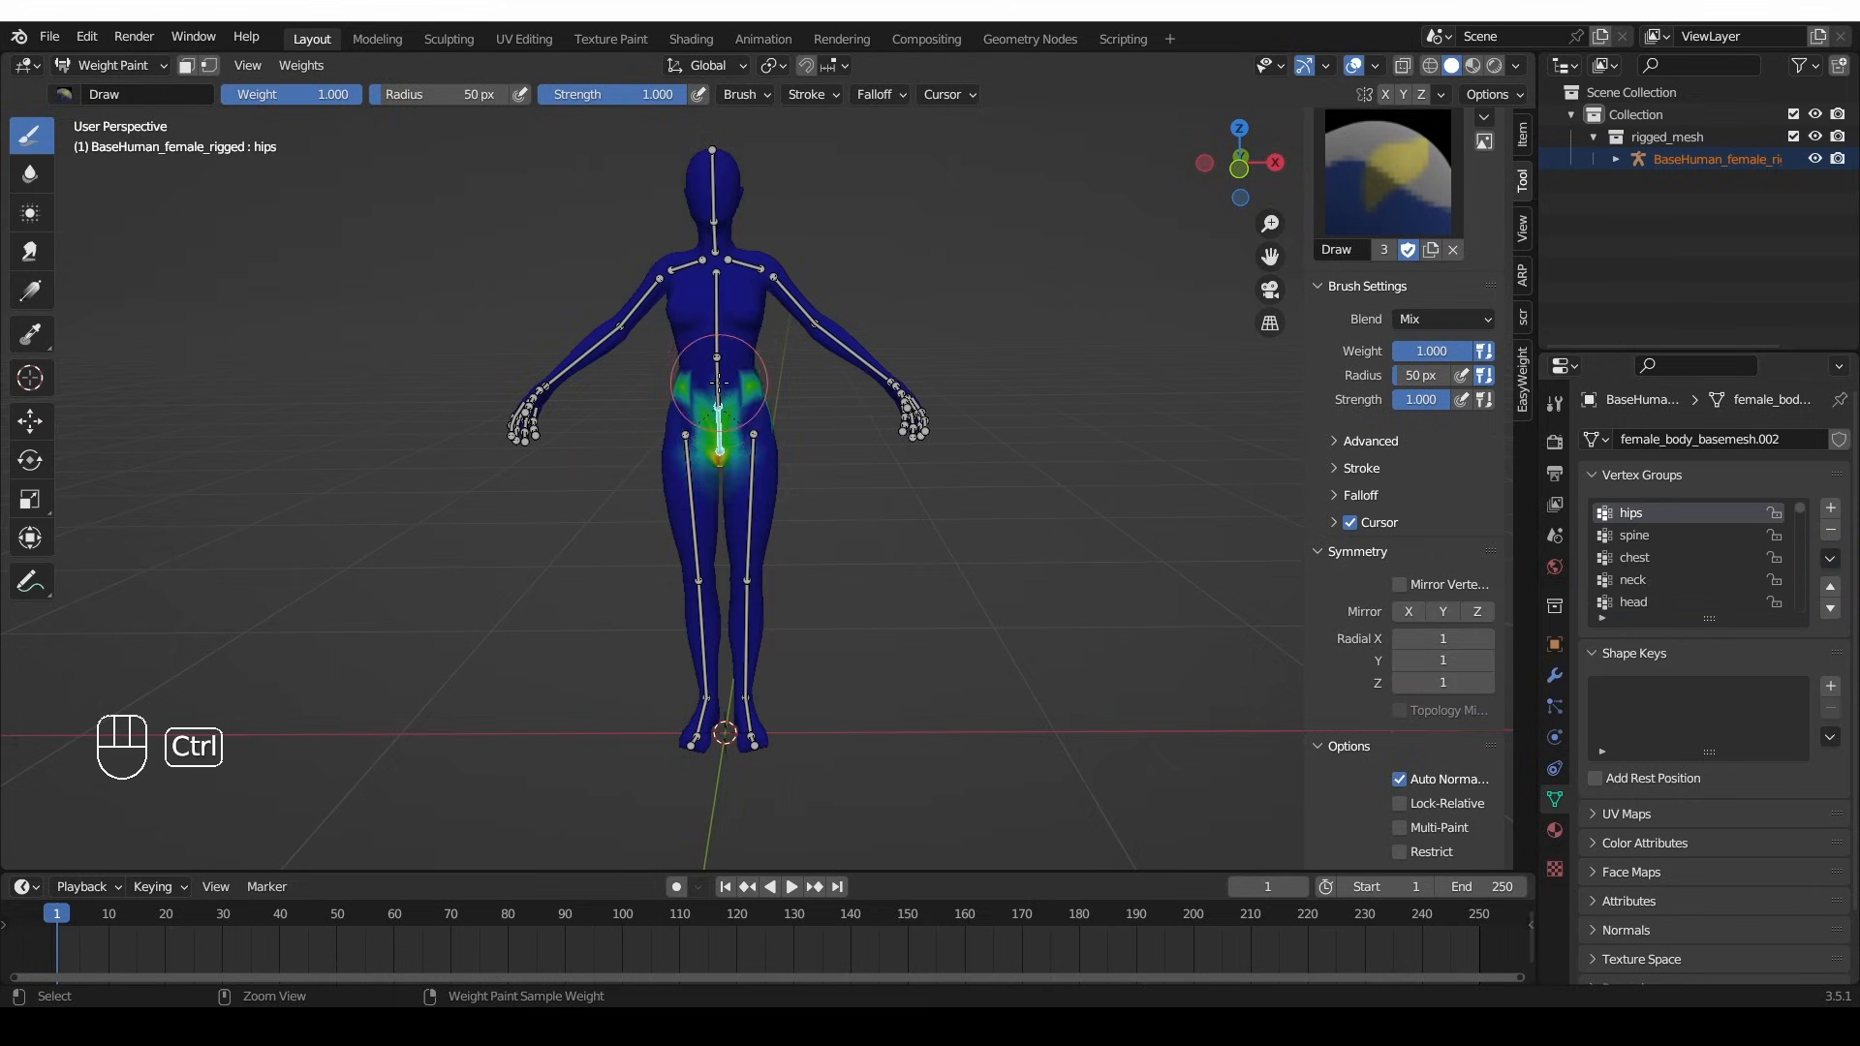
- Symmetrize the upper_arm.L weights onto upper_arm.R, then return to Object Mode
click(729, 261)
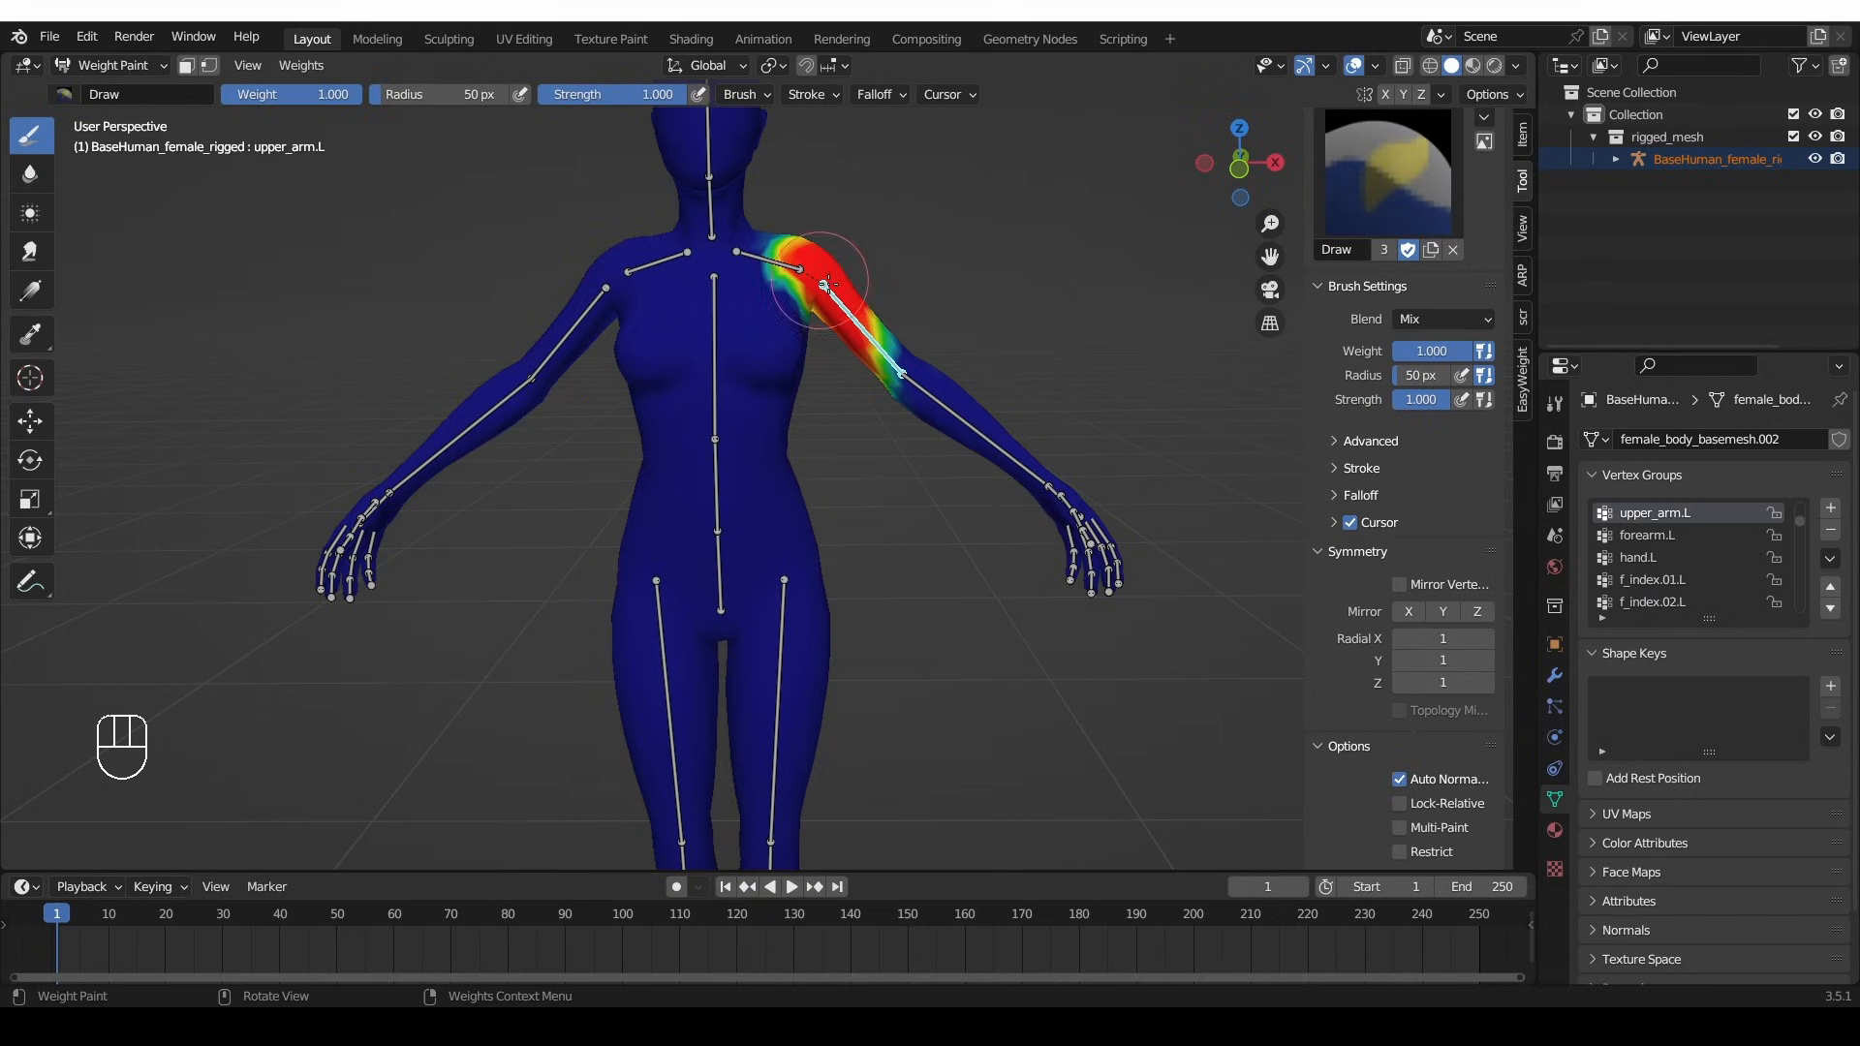
click(1694, 605)
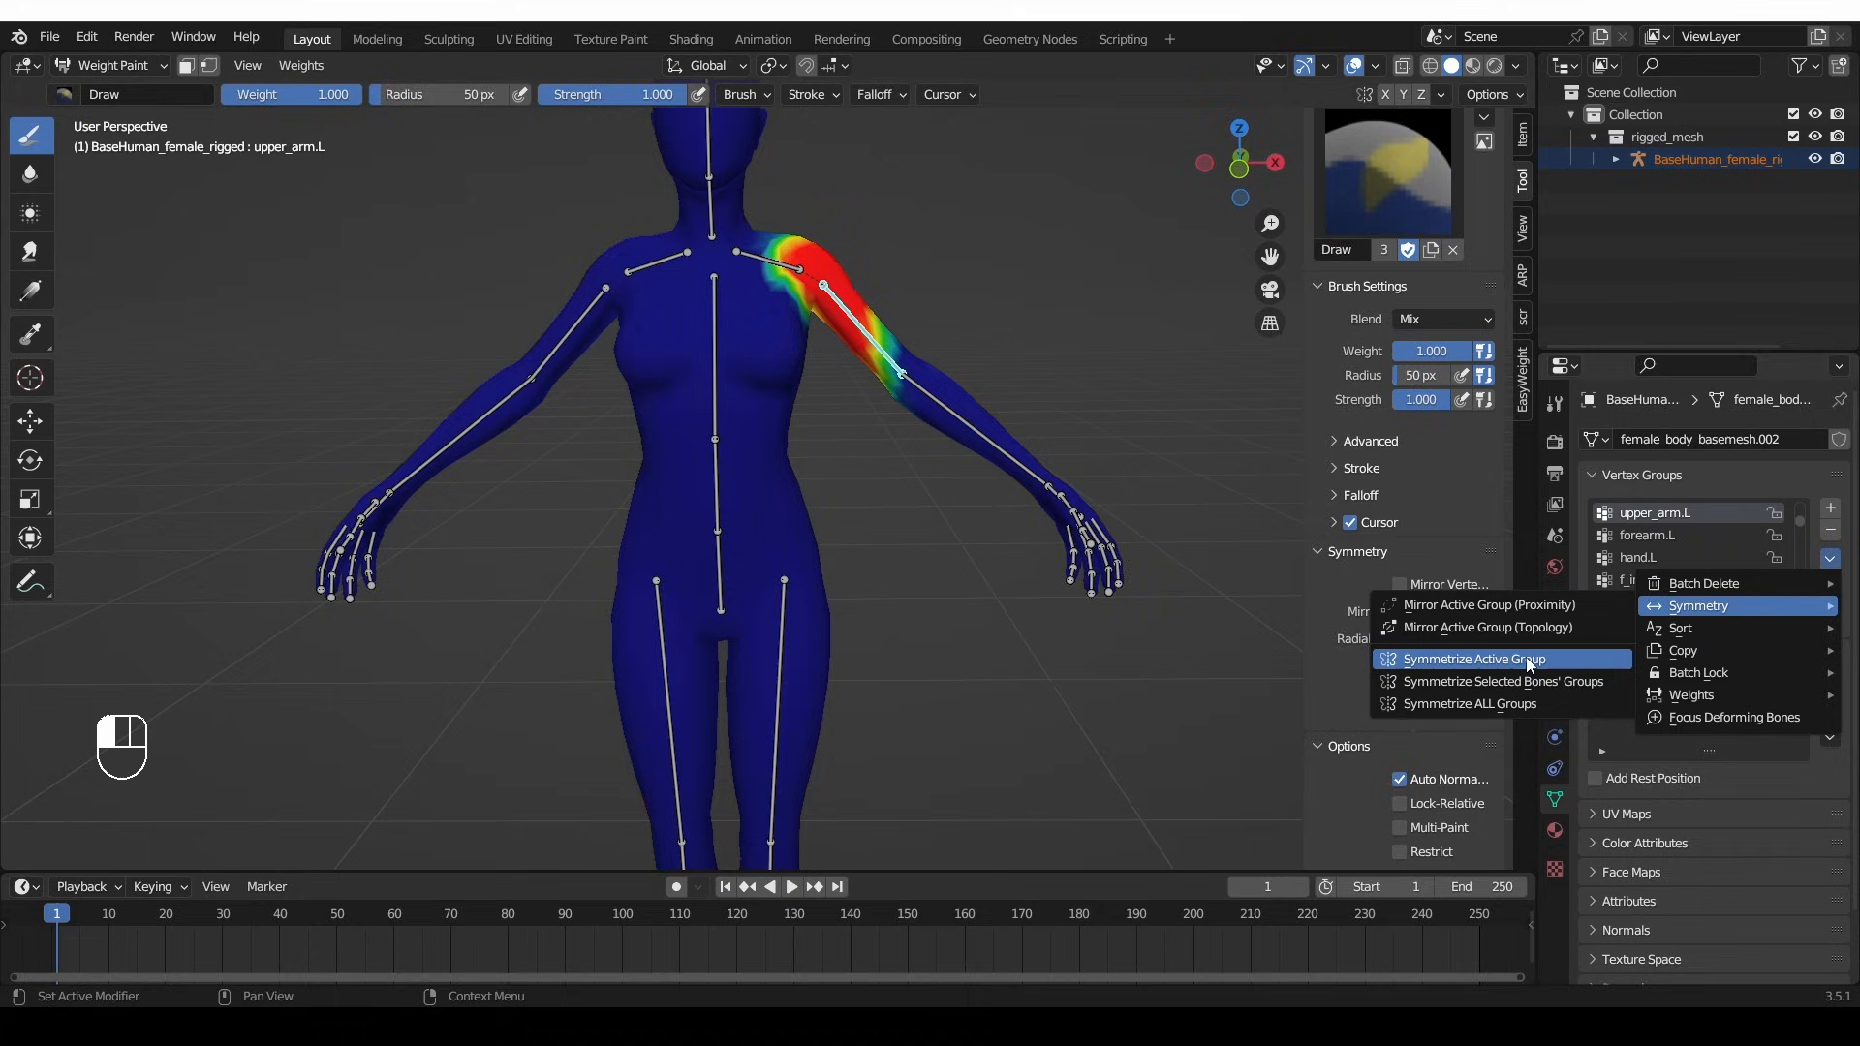
click(1472, 659)
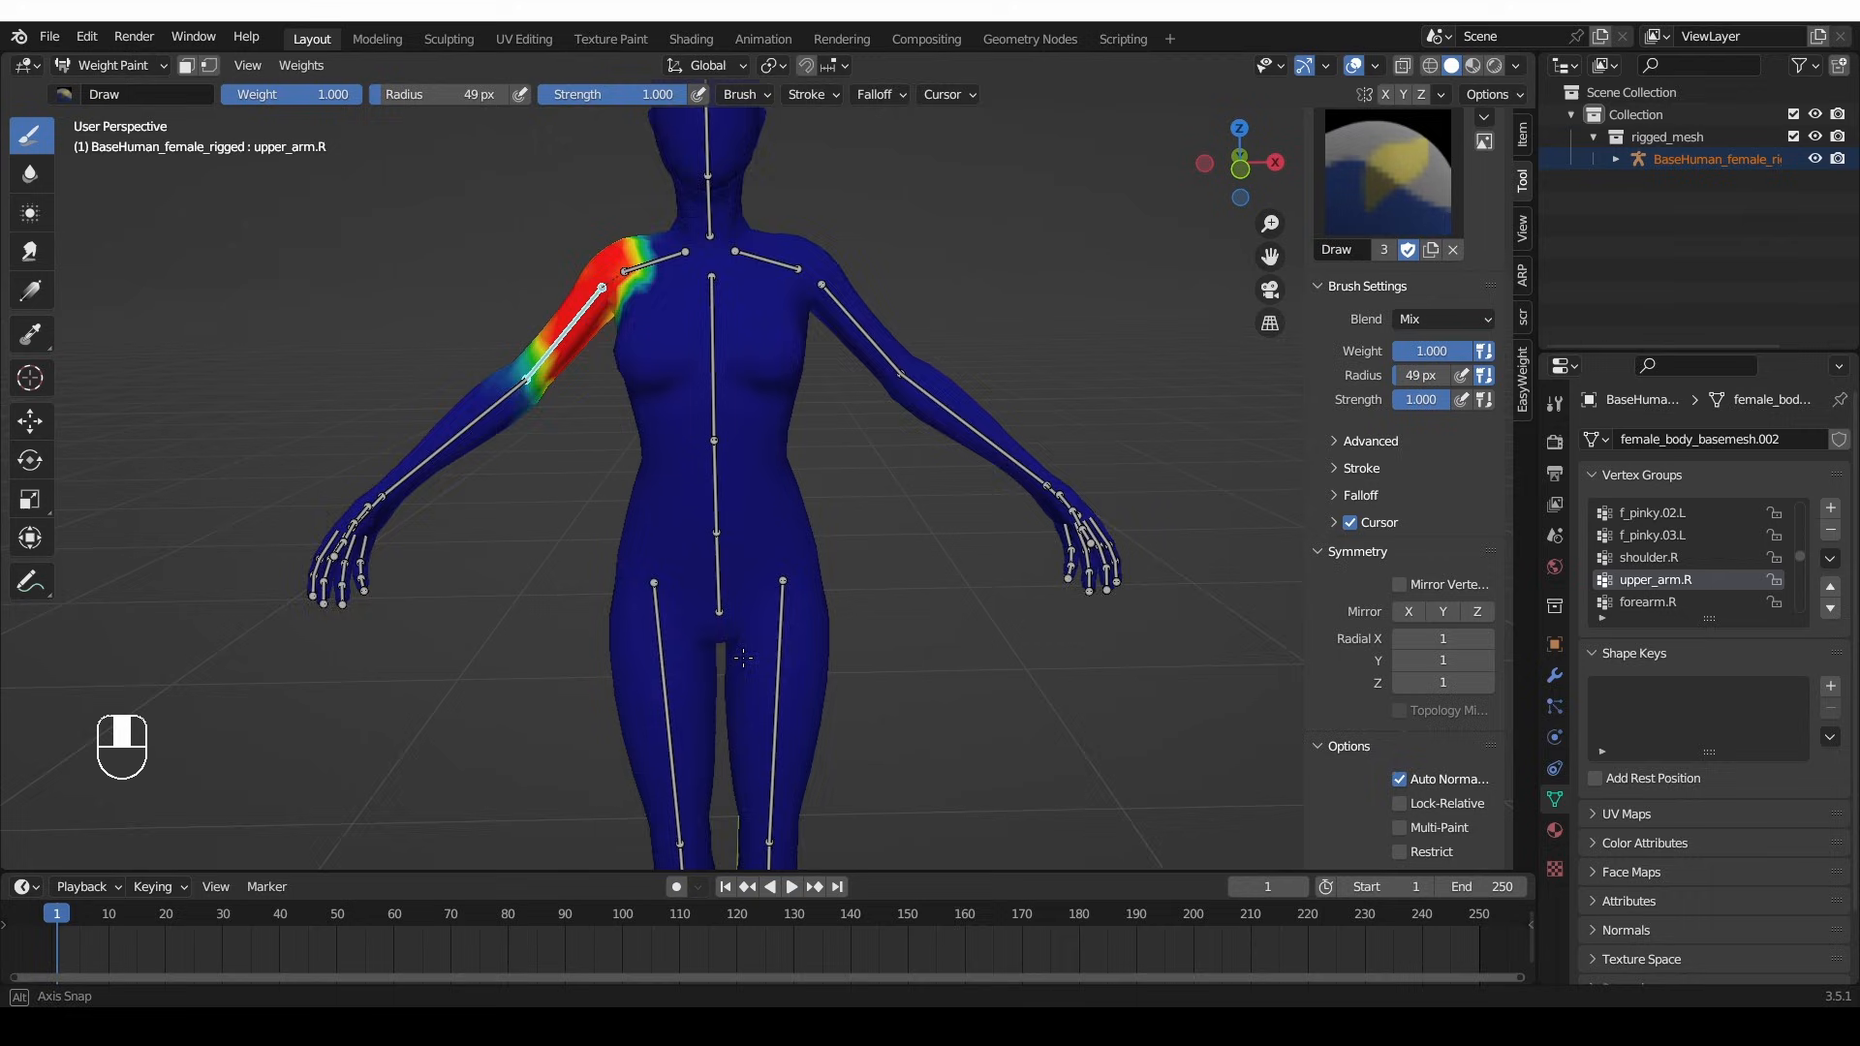
key(Tab)
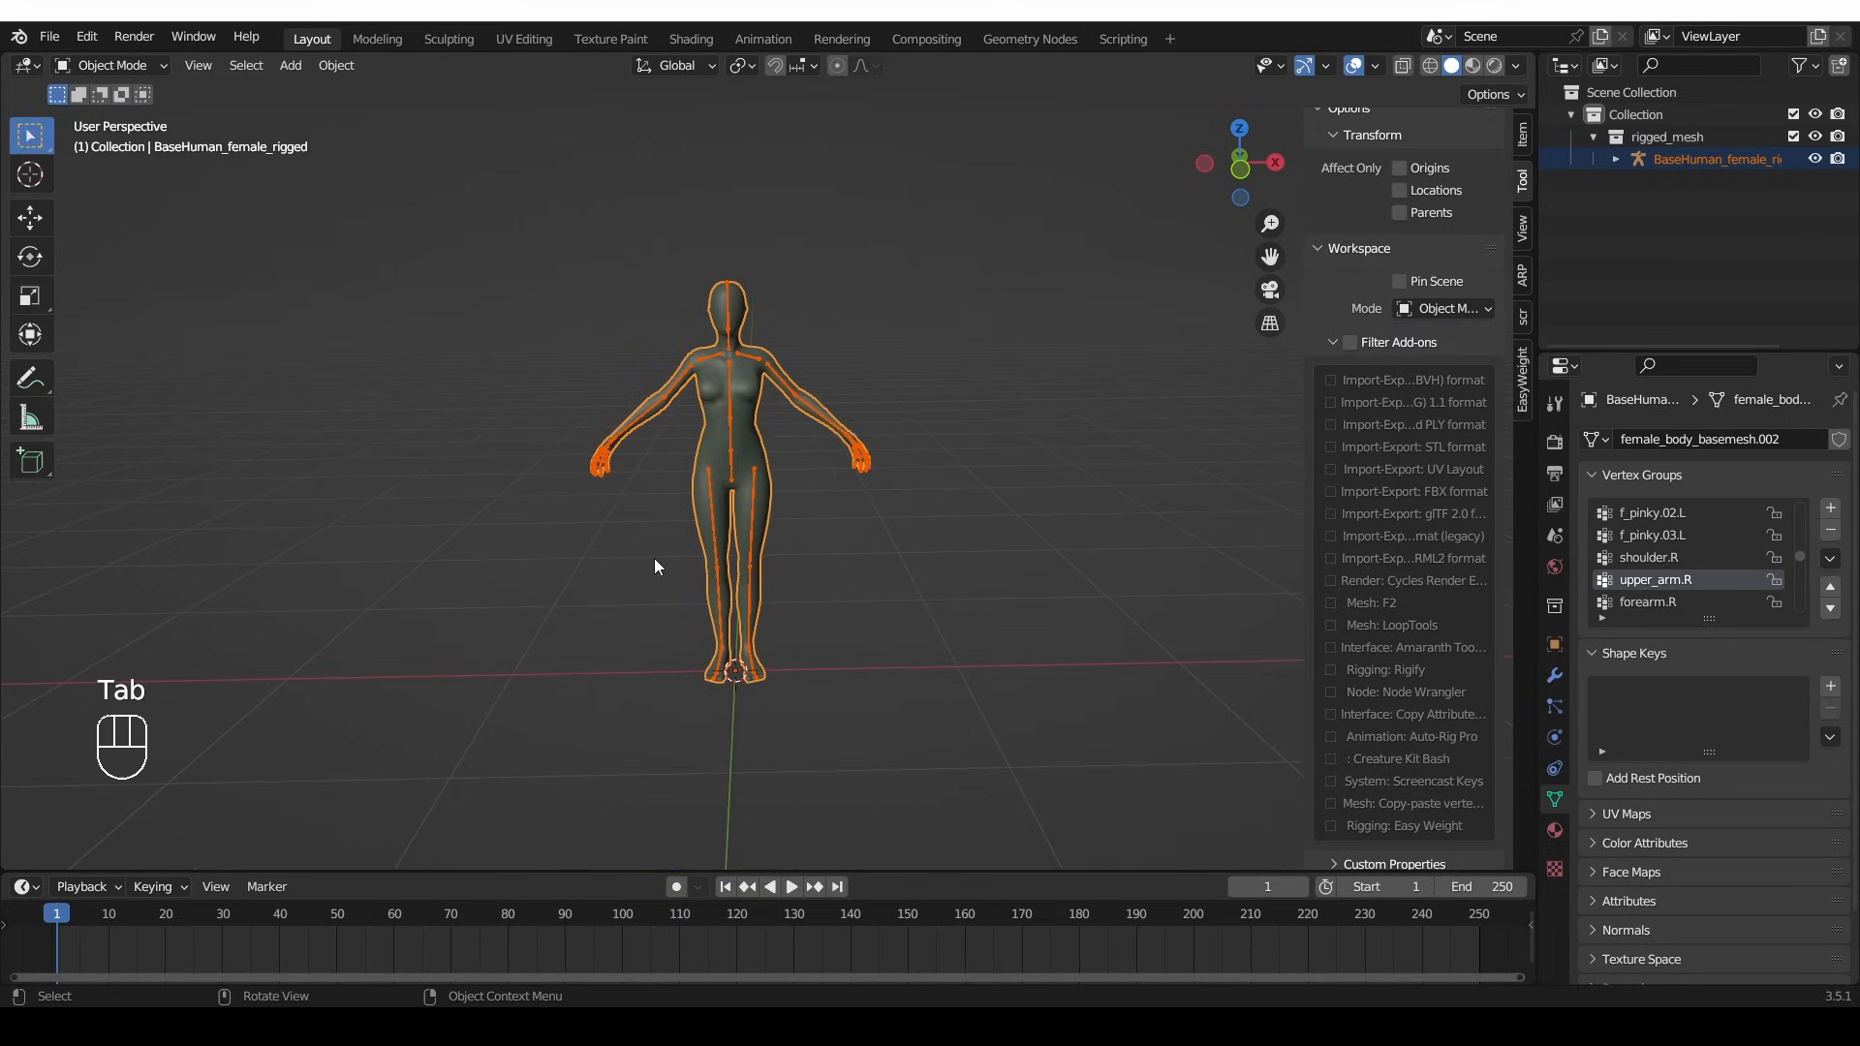
- Add a Suzanne monkey head and create a vertex group on it
key(shift+a)
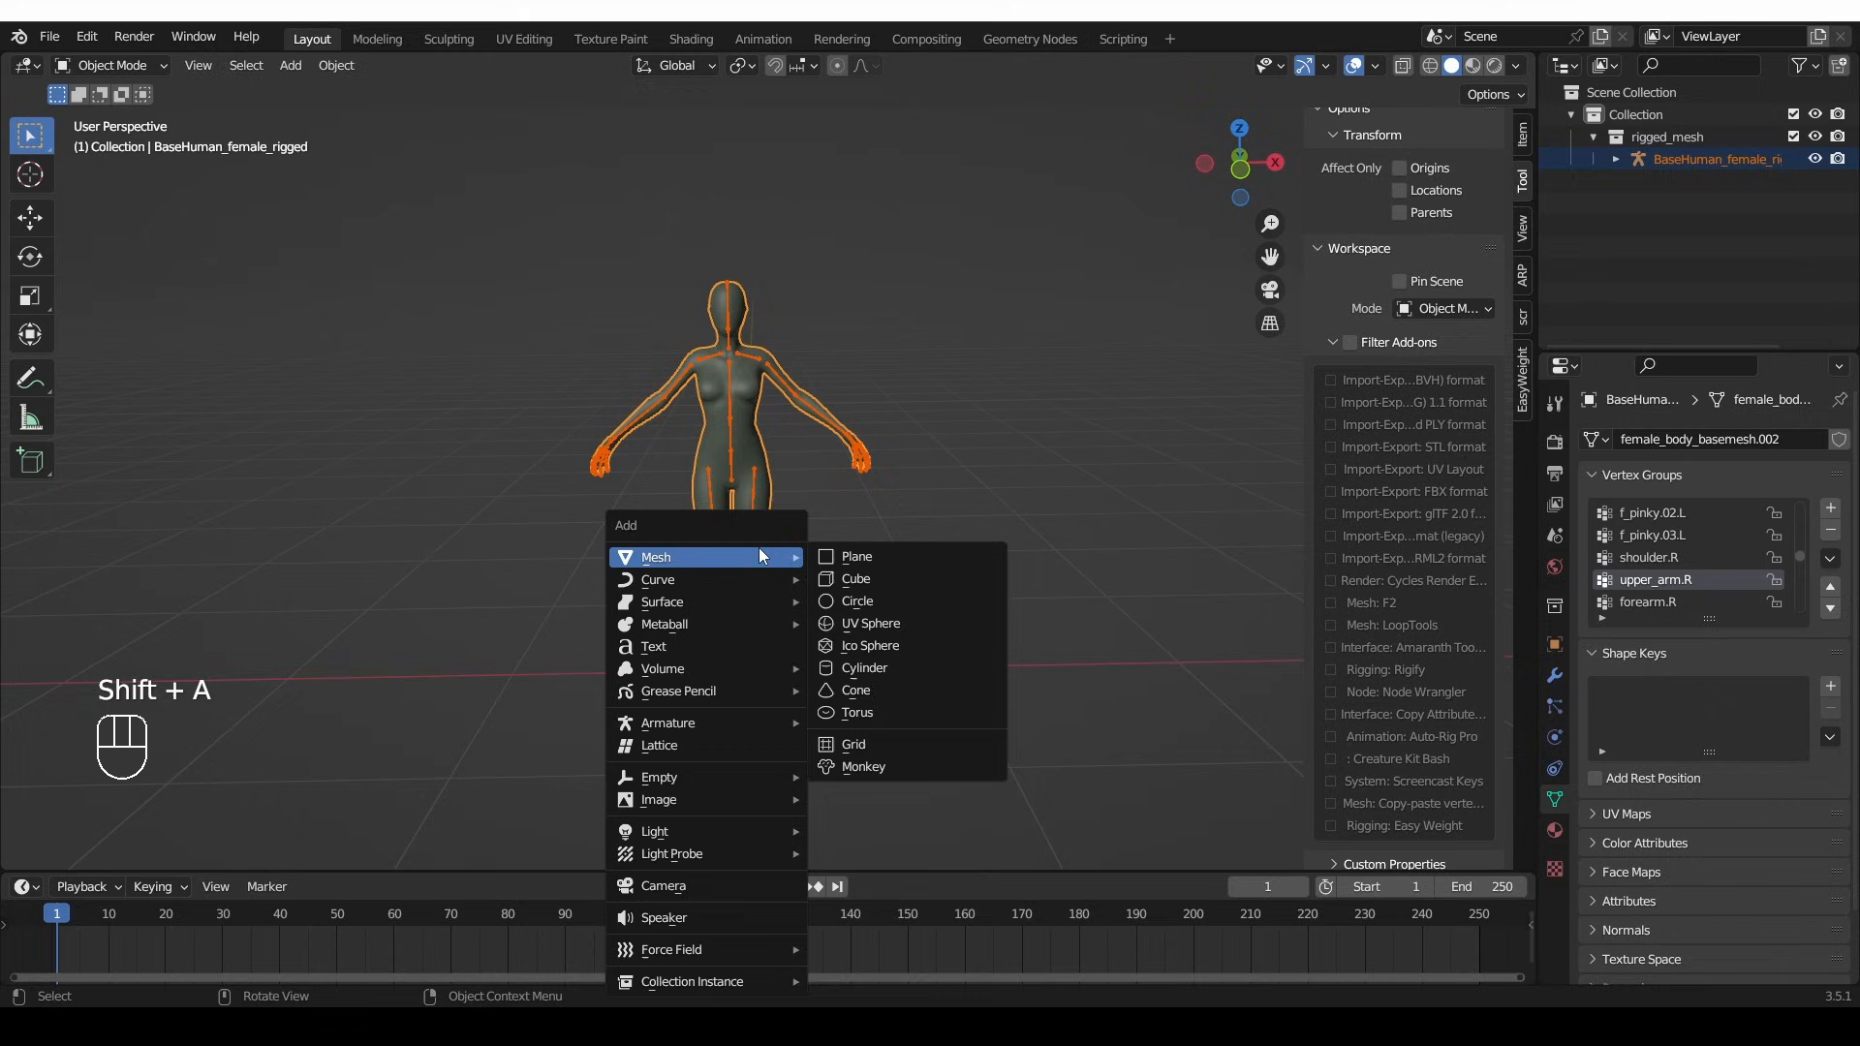
click(862, 767)
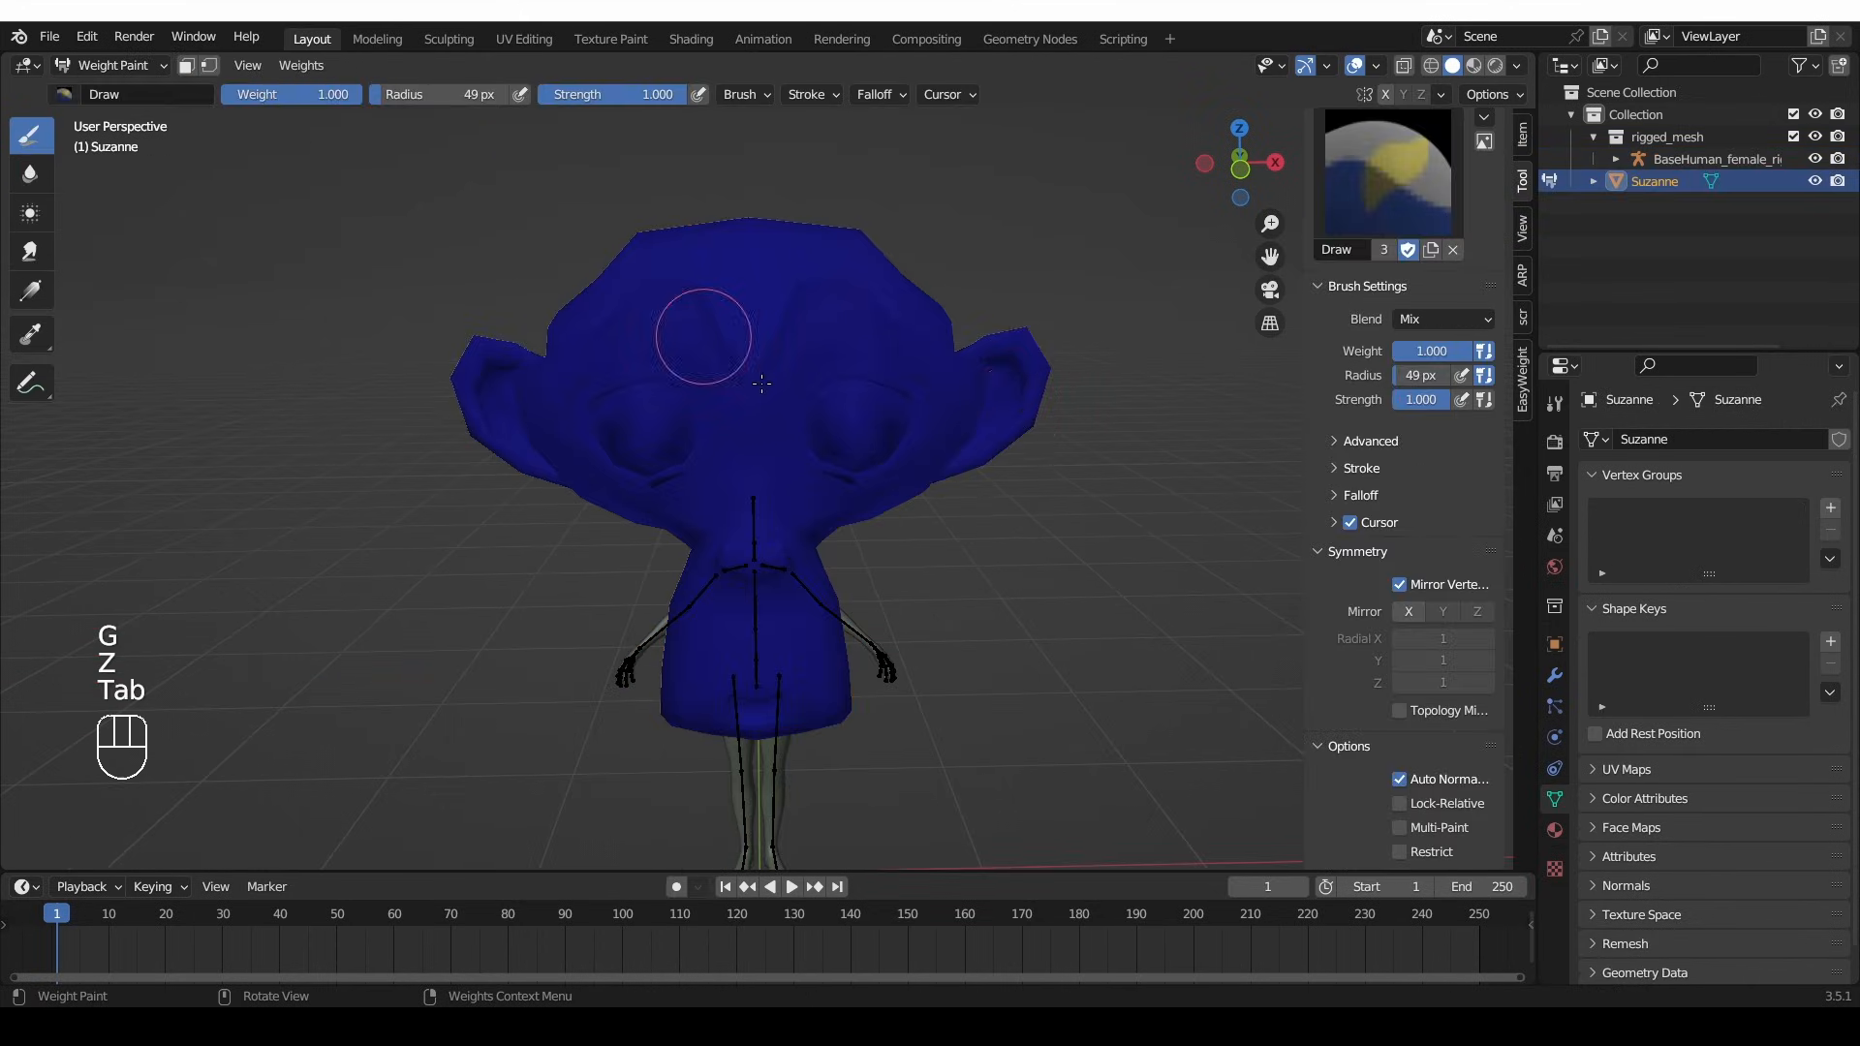
click(1830, 507)
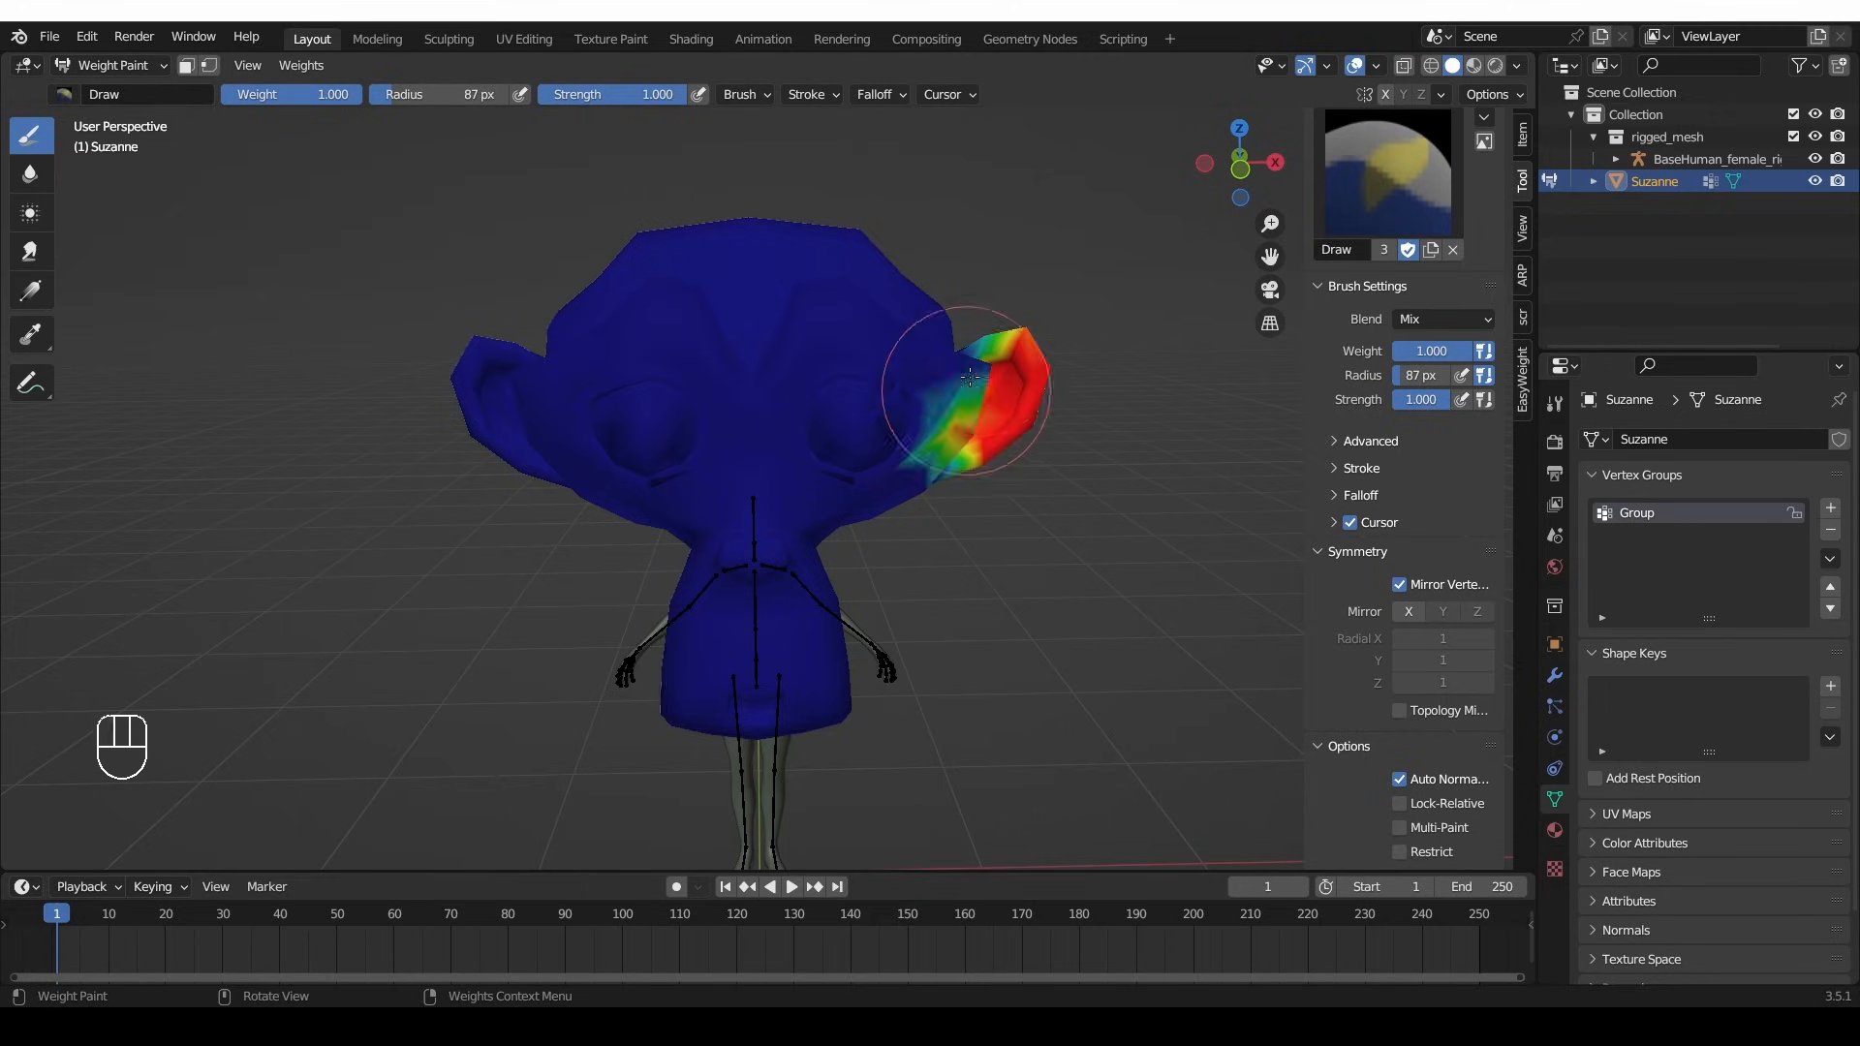
- Symmetrize the ear weights, undo once, and make Group.R the active group
click(1827, 558)
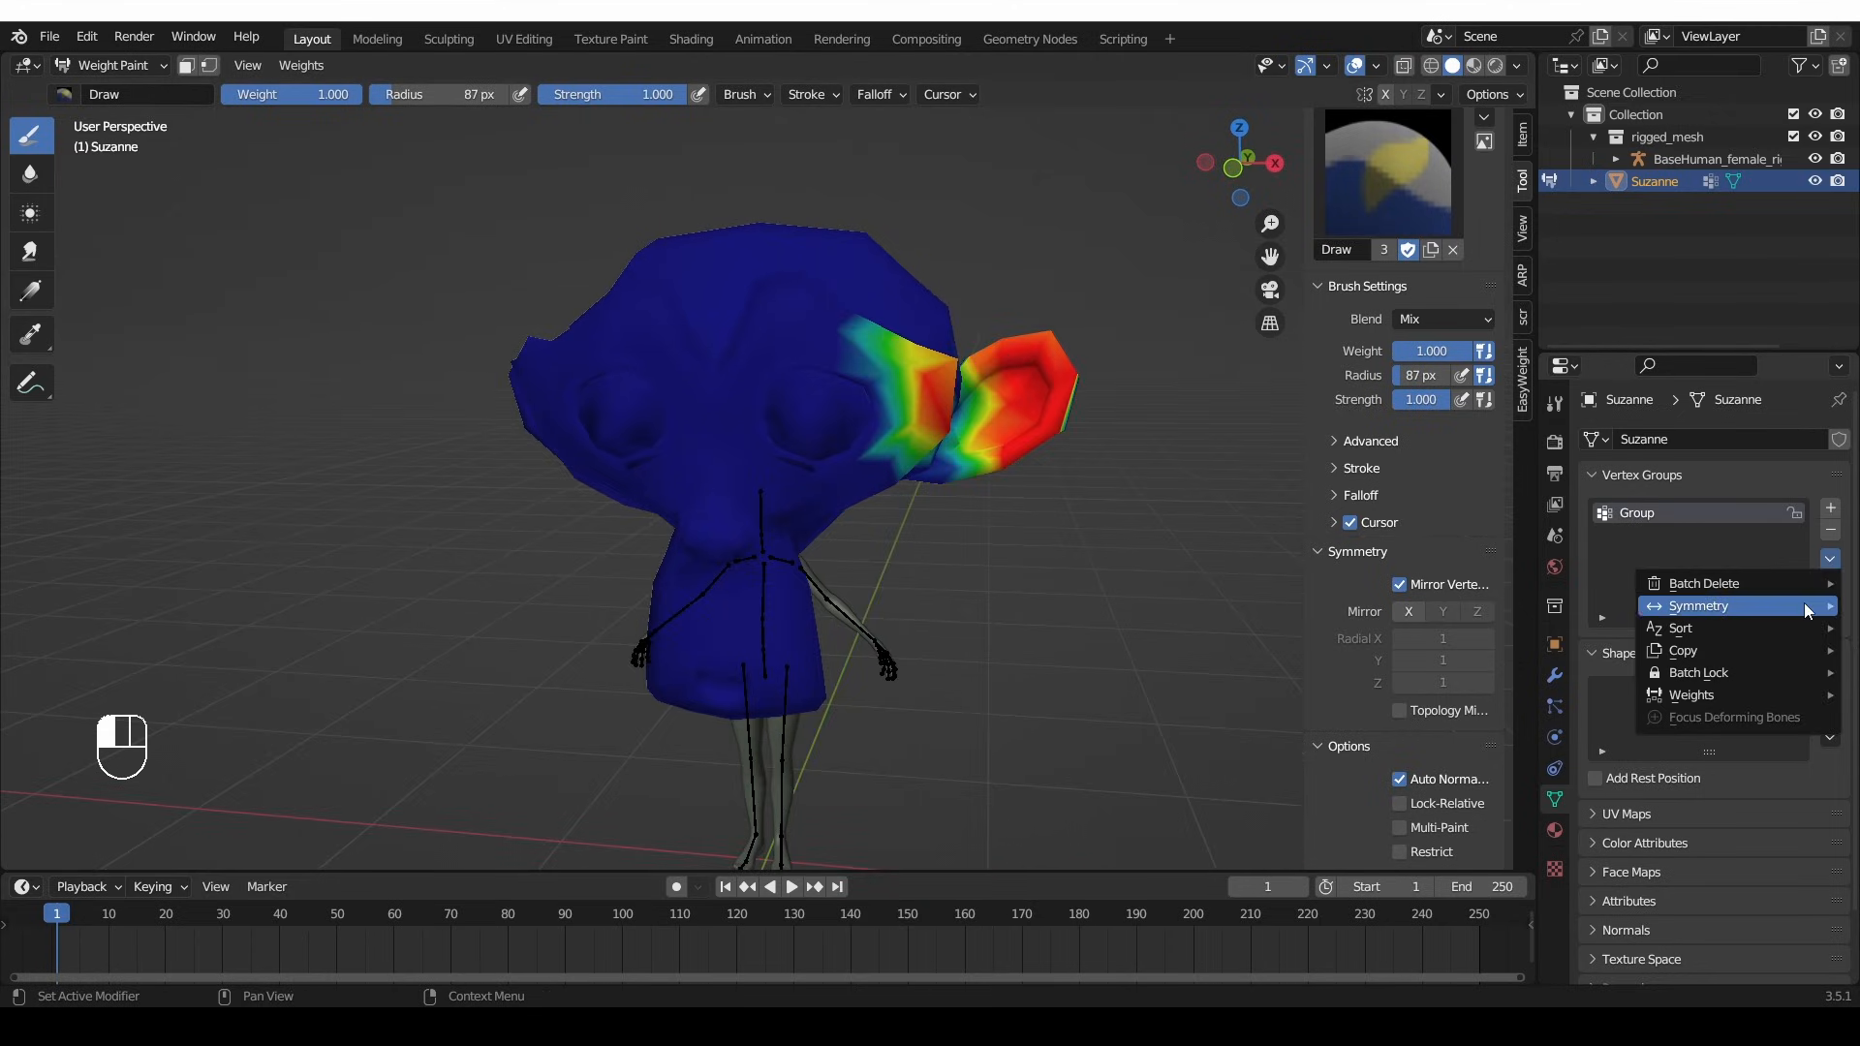
click(1696, 605)
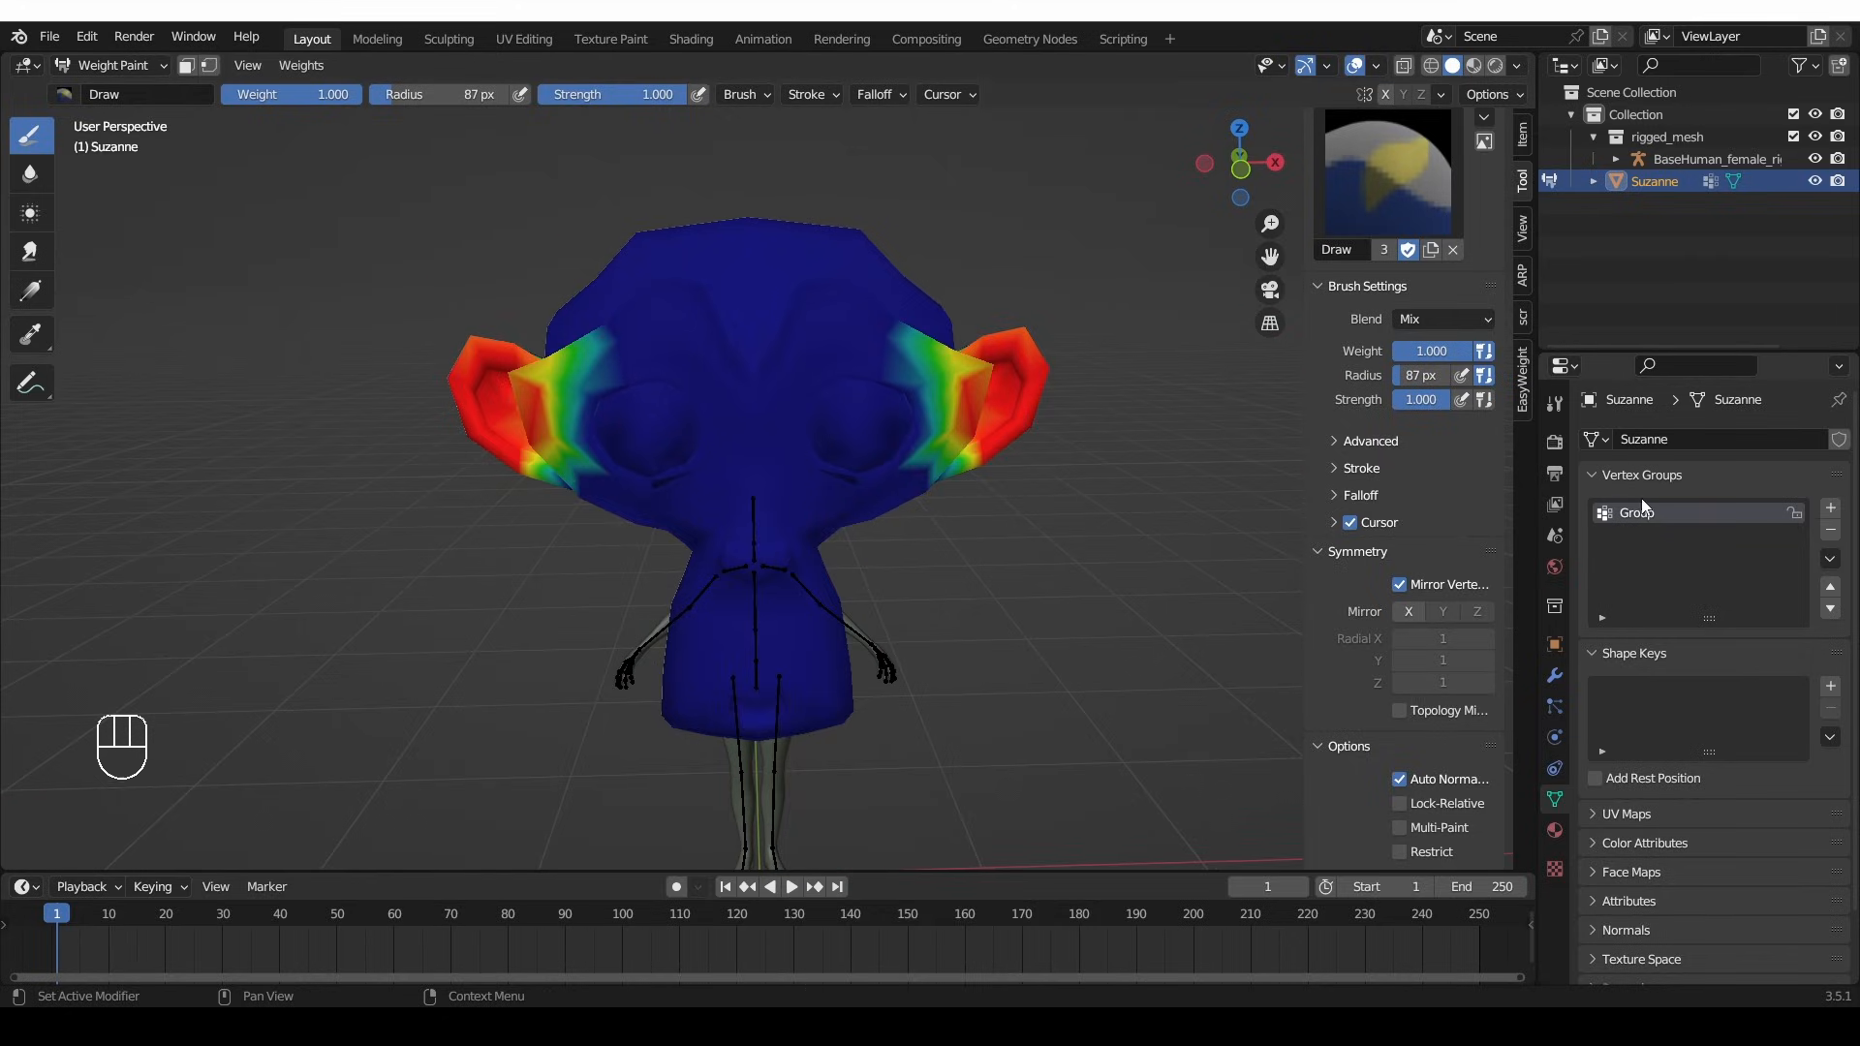
key(ctrl+z)
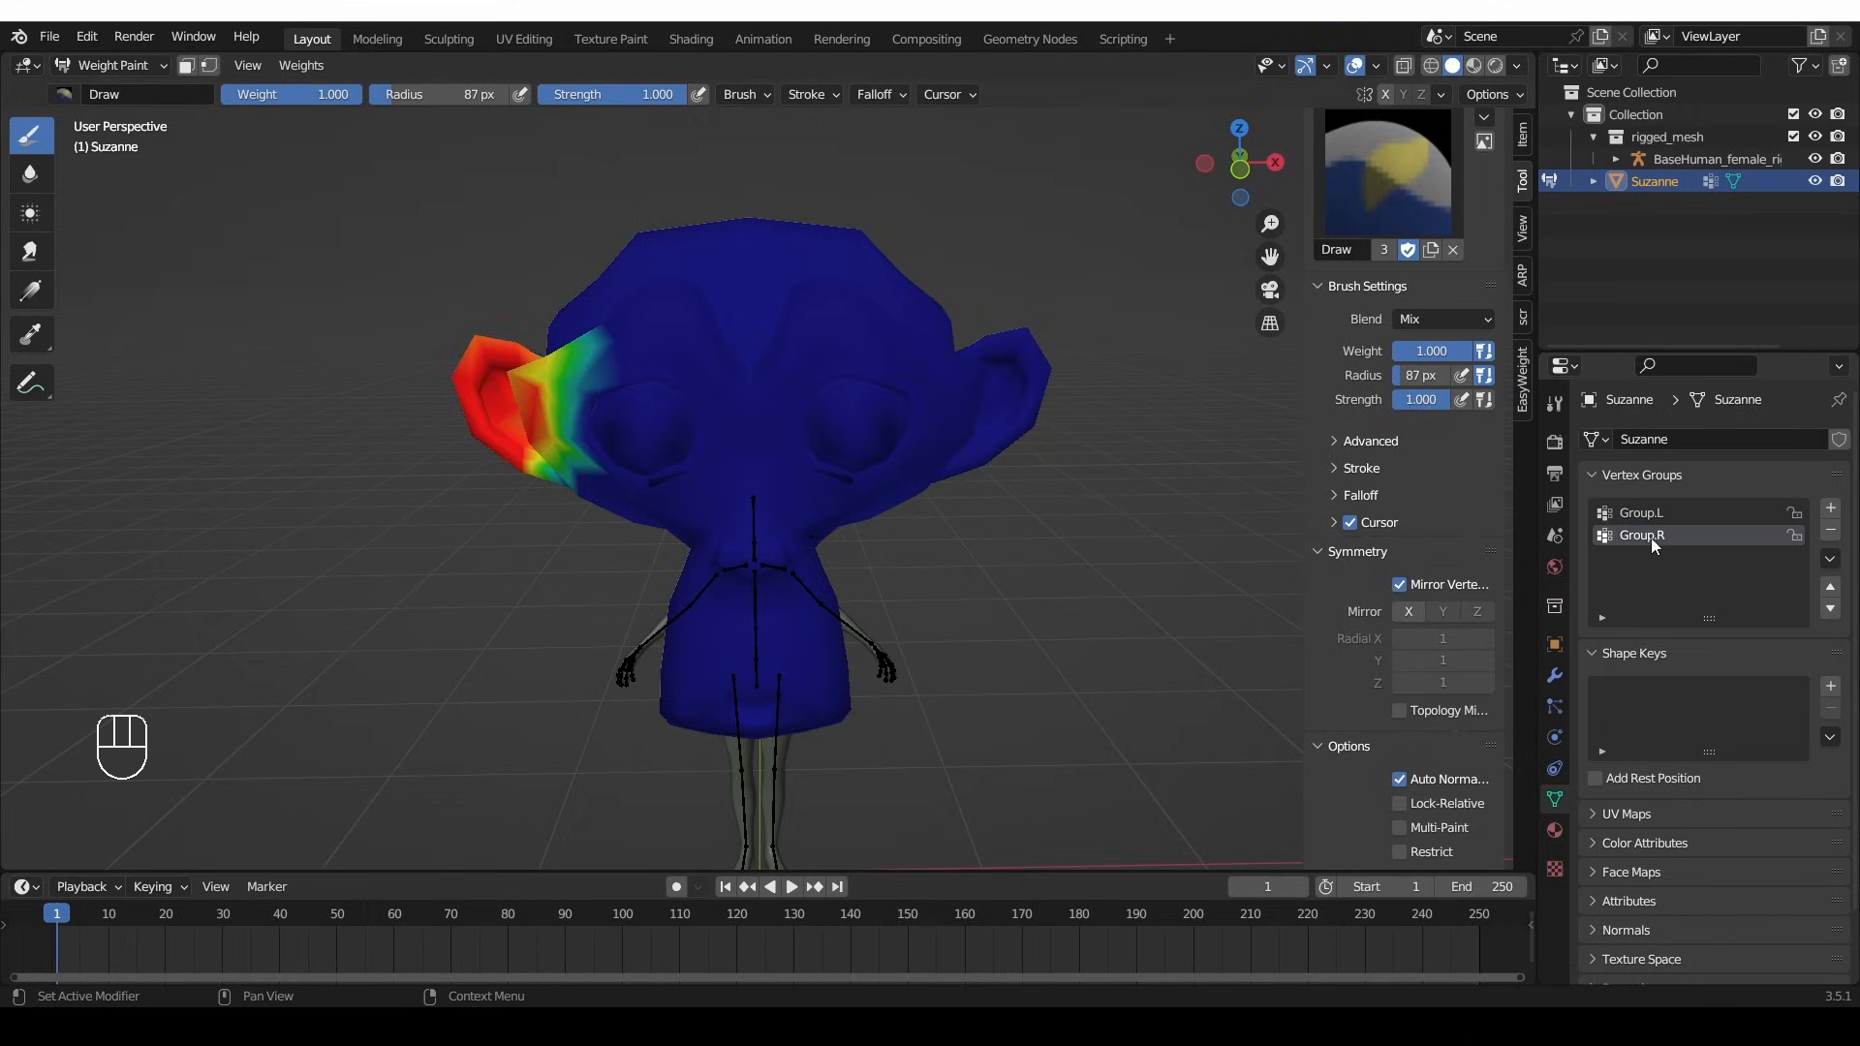
mouse_move(1658, 544)
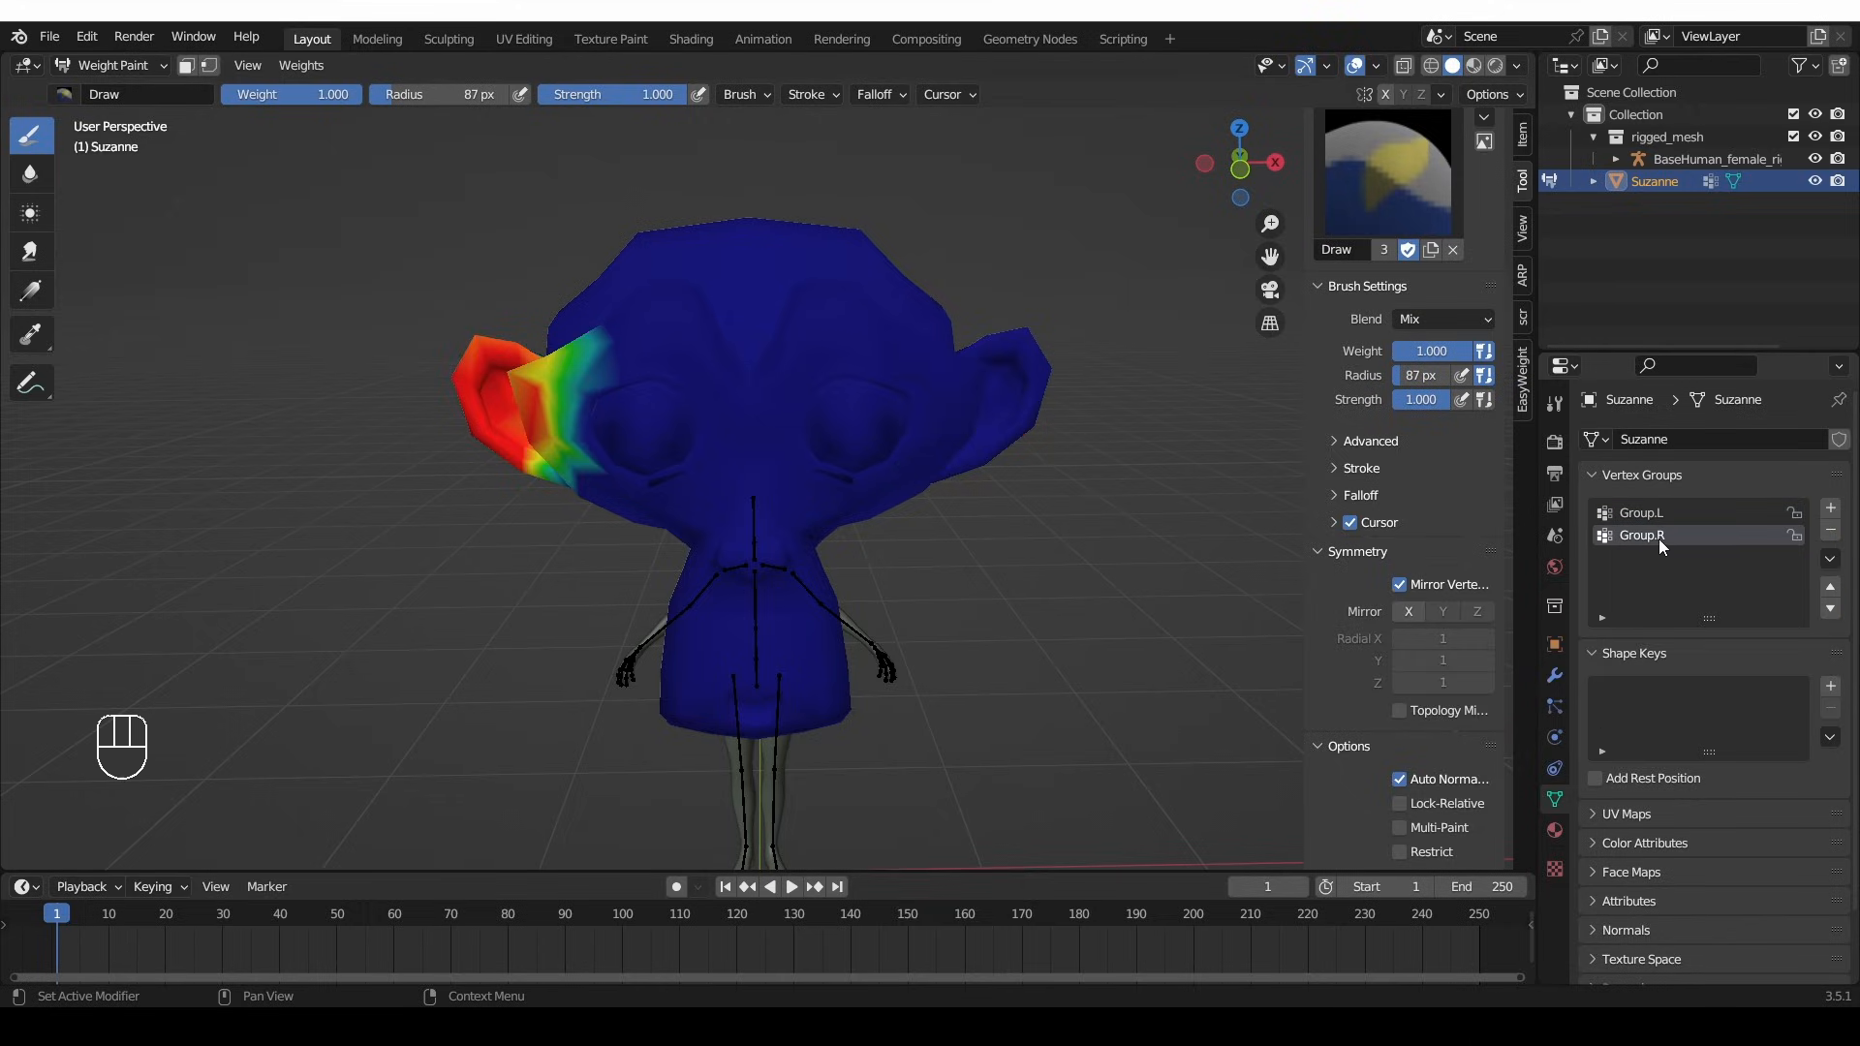
mouse_move(418, 336)
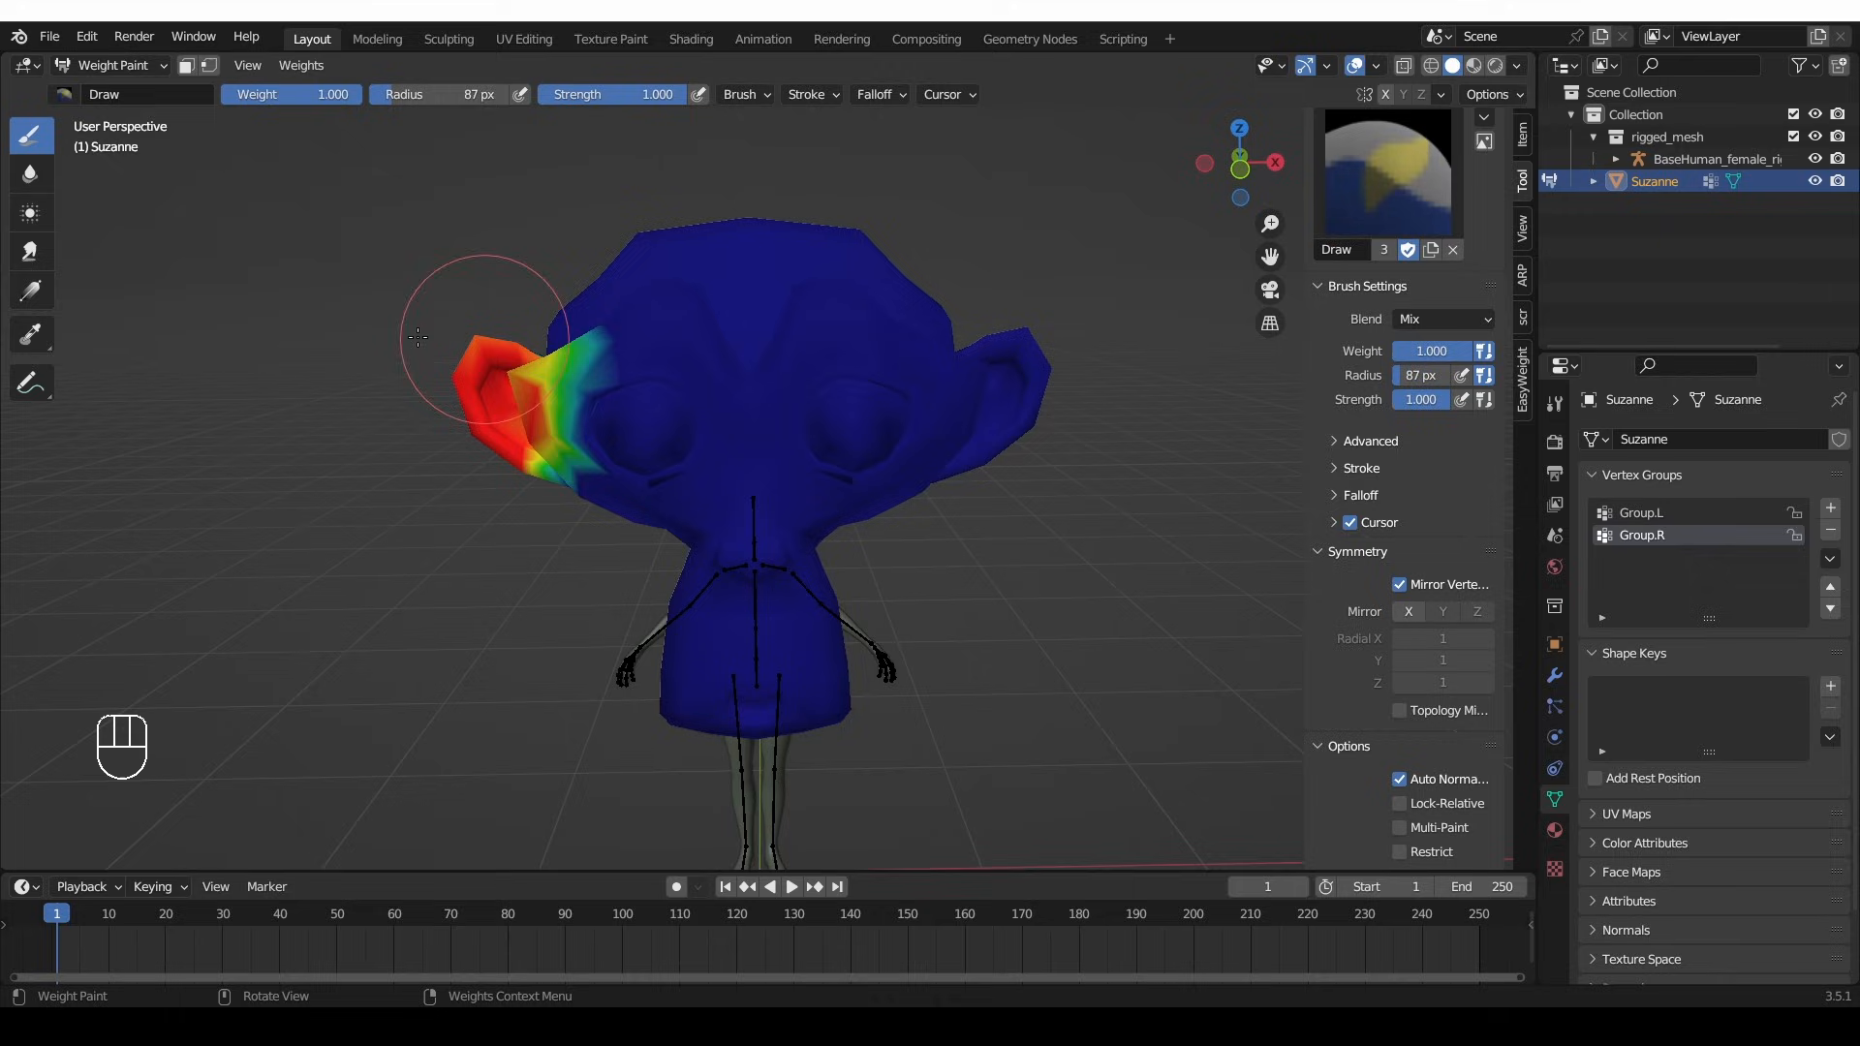
mouse_move(712, 400)
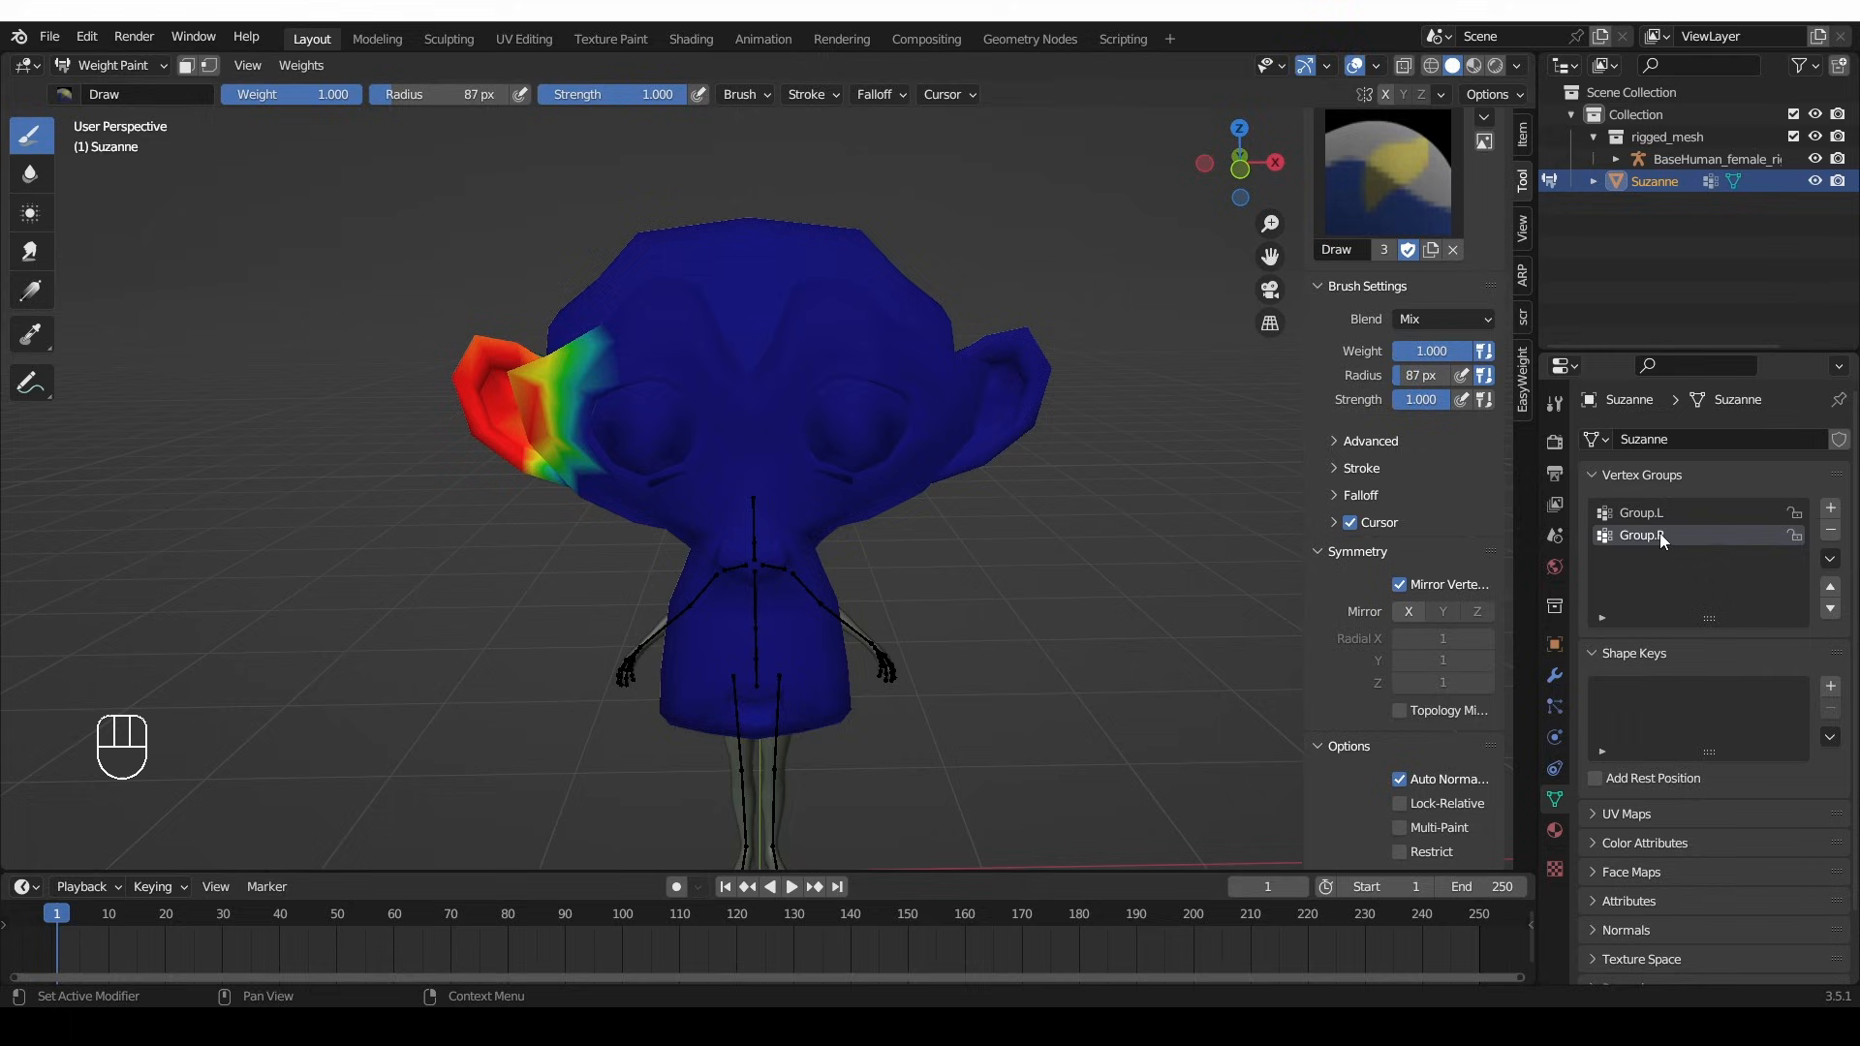
click(1642, 512)
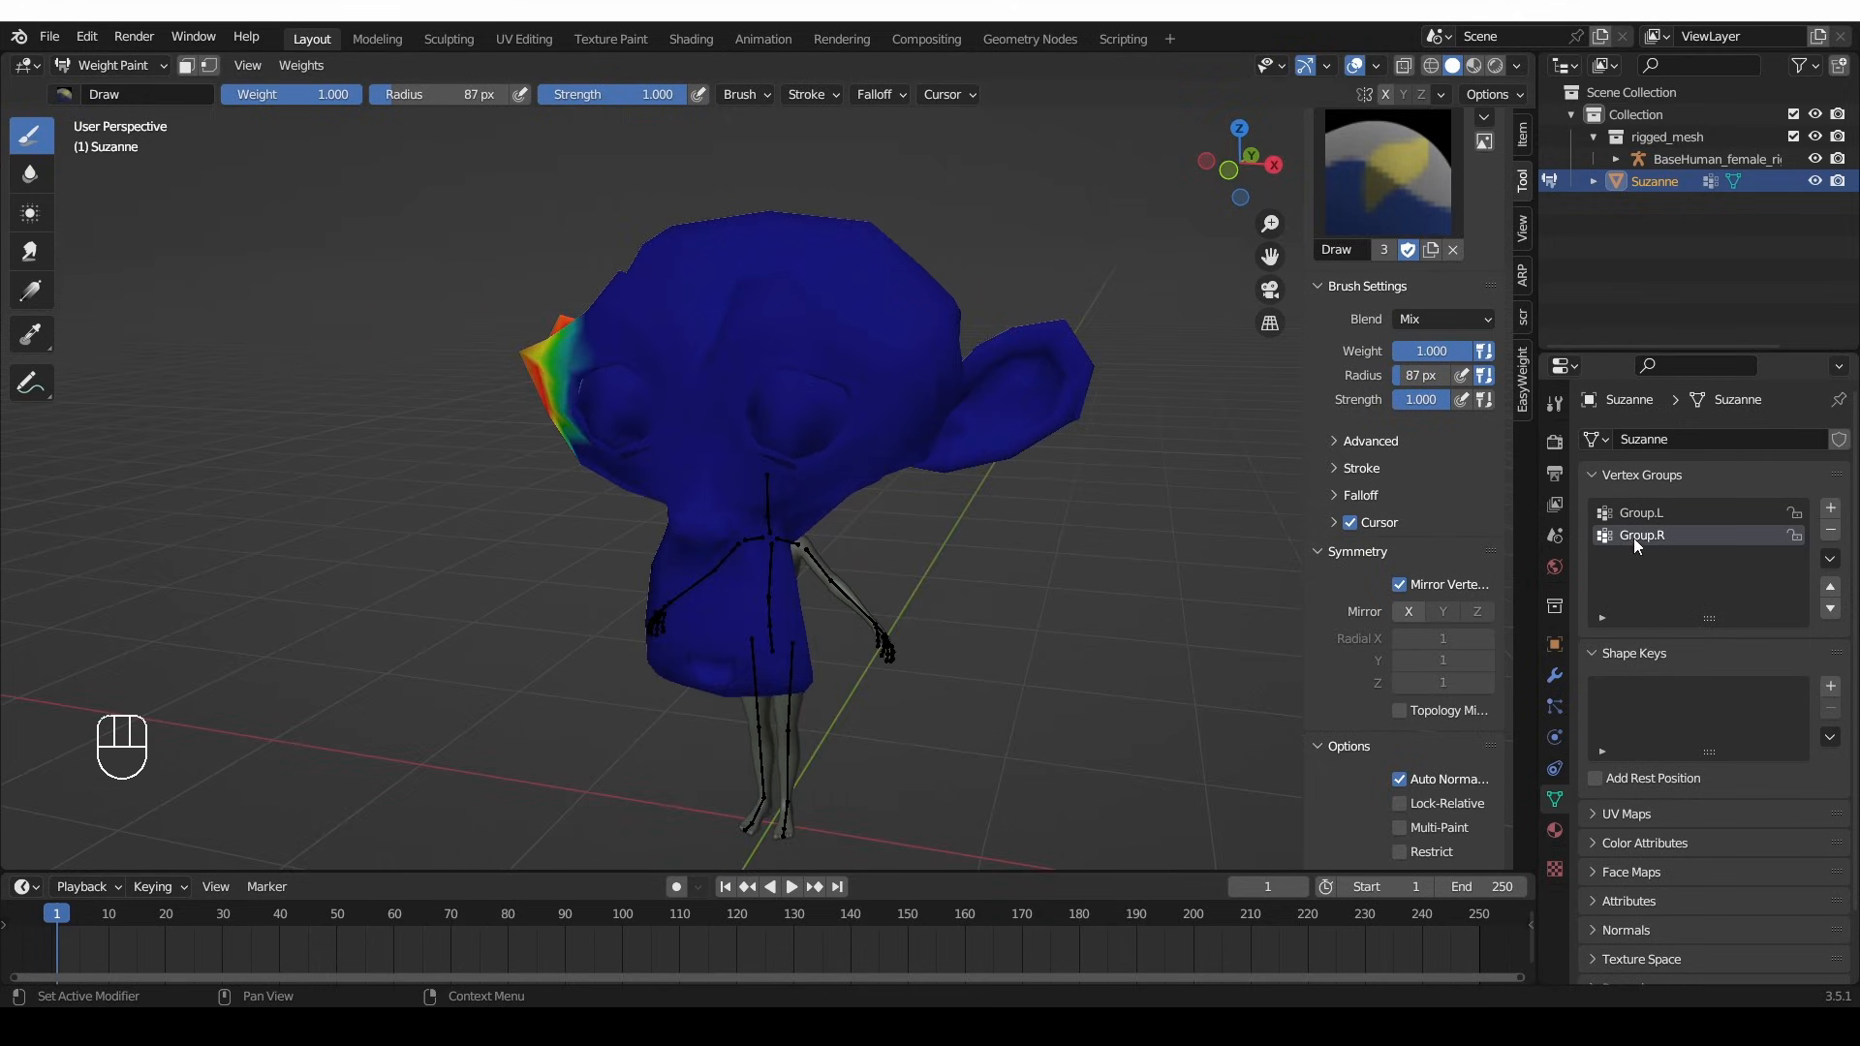
click(1827, 559)
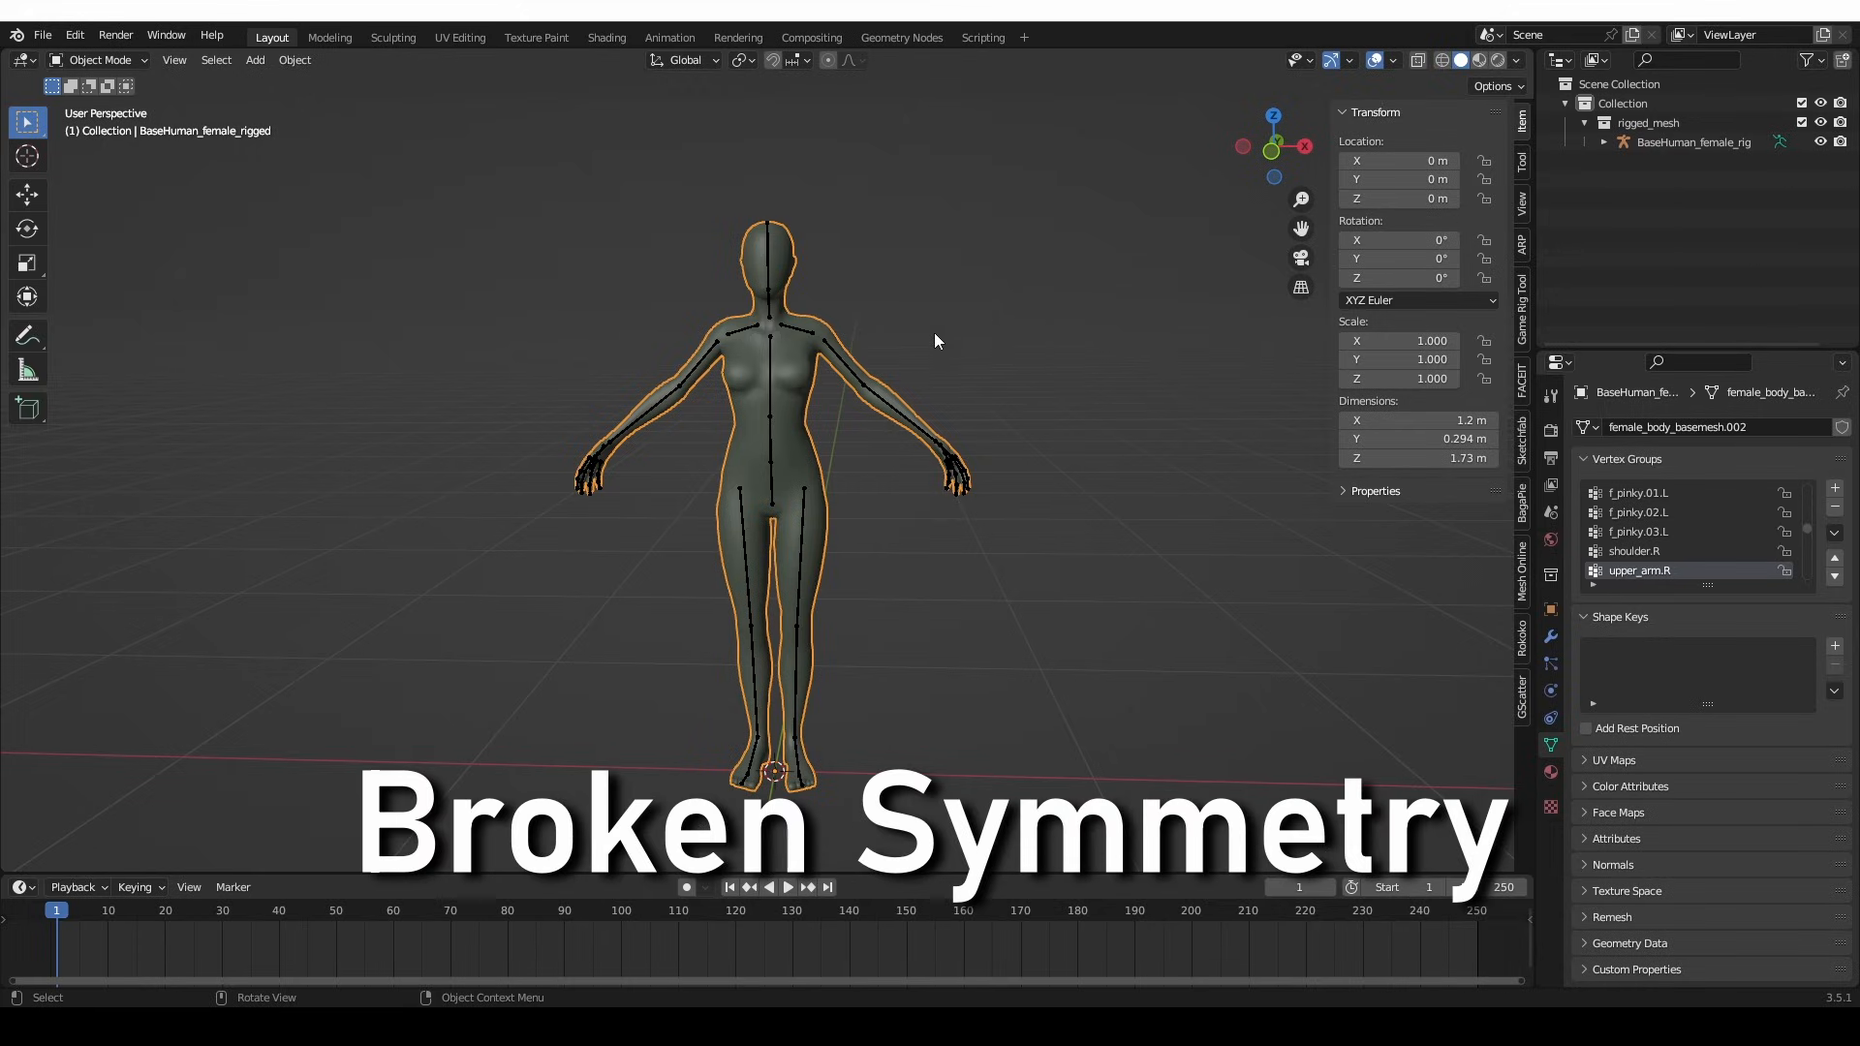
mouse_move(925, 374)
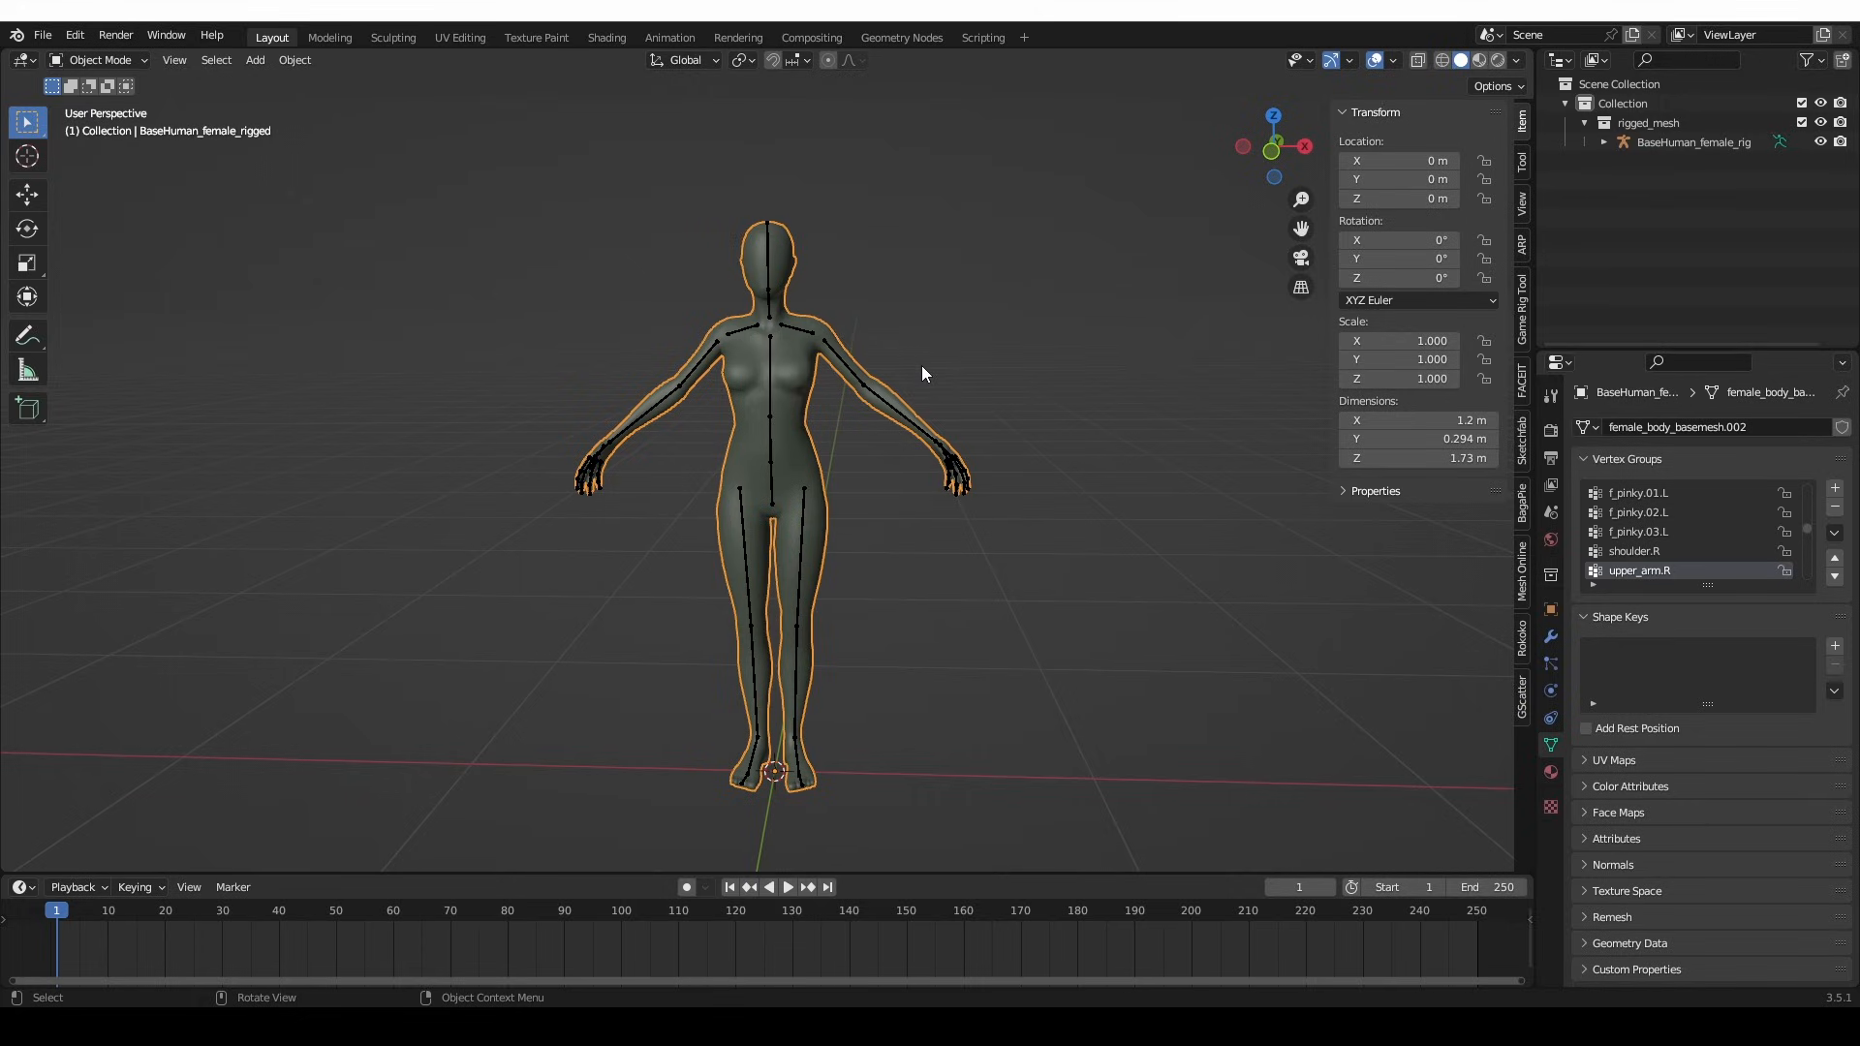
mouse_move(819, 225)
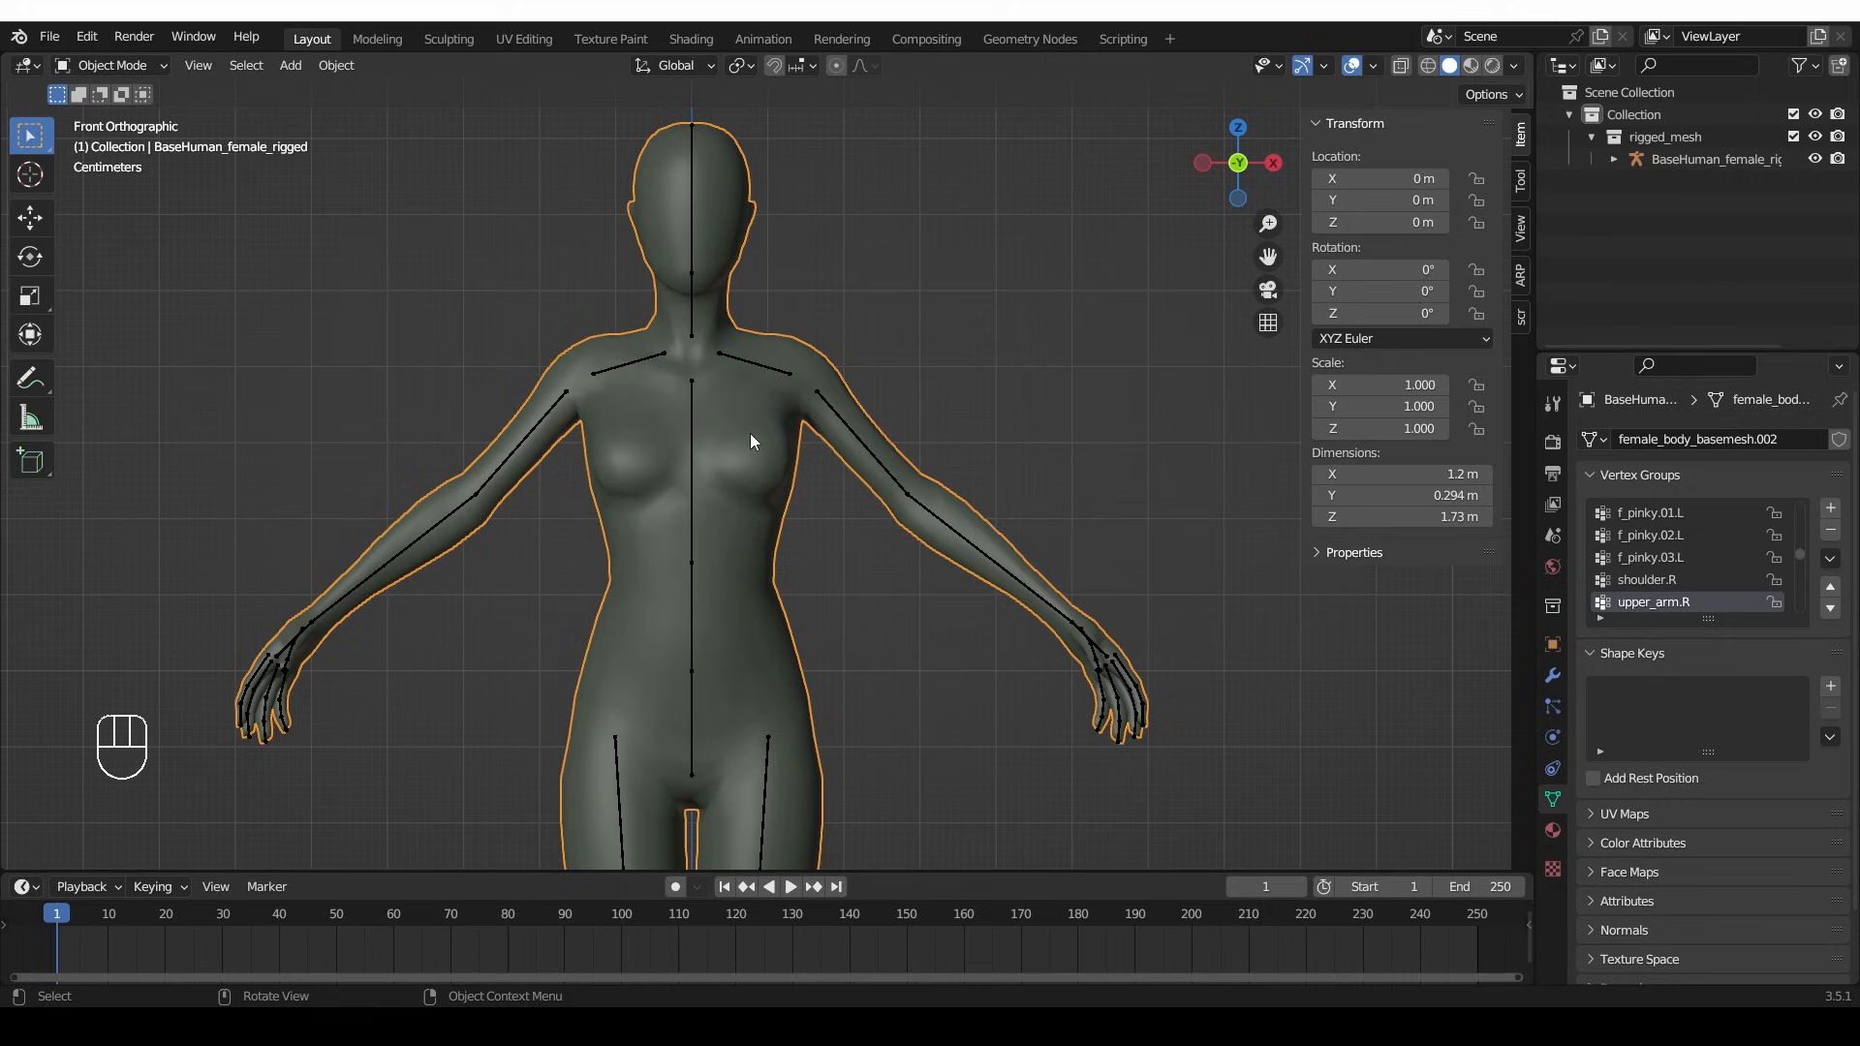
- Switch the female body mesh to Edit Mode from the mode dropdown
click(107, 64)
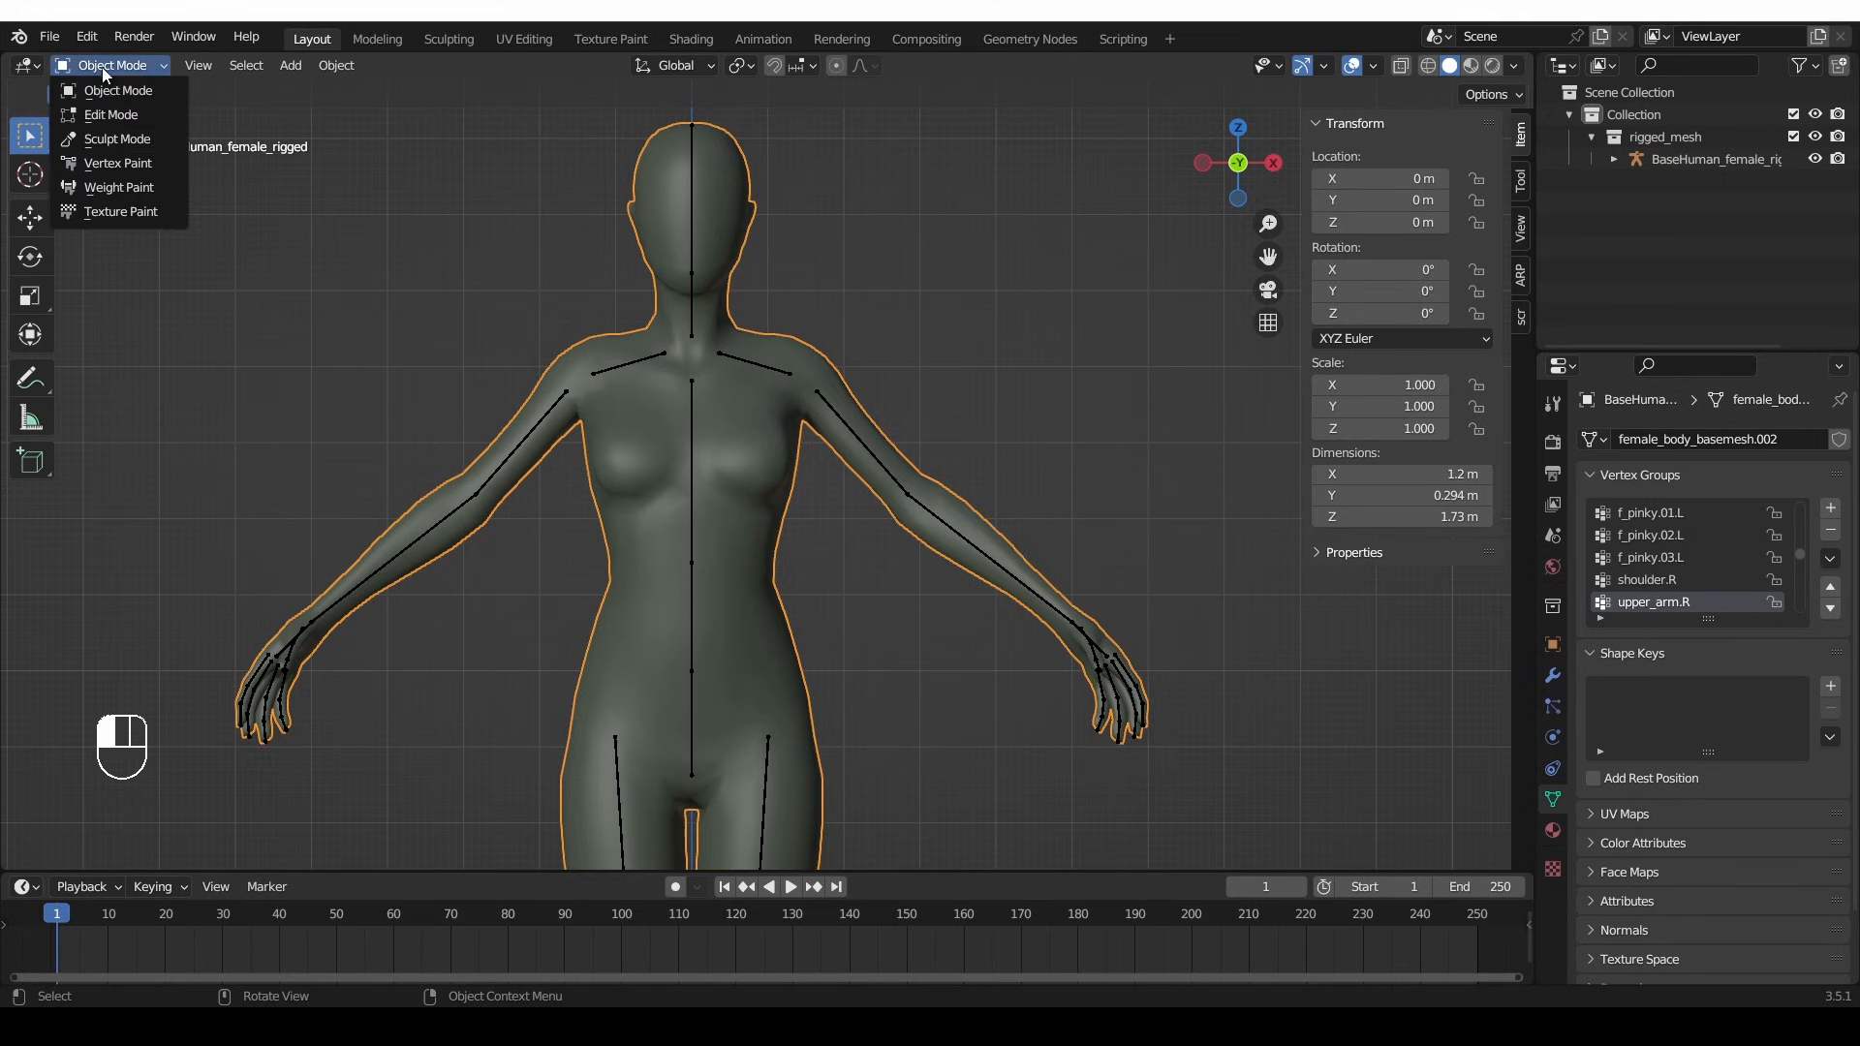
click(111, 114)
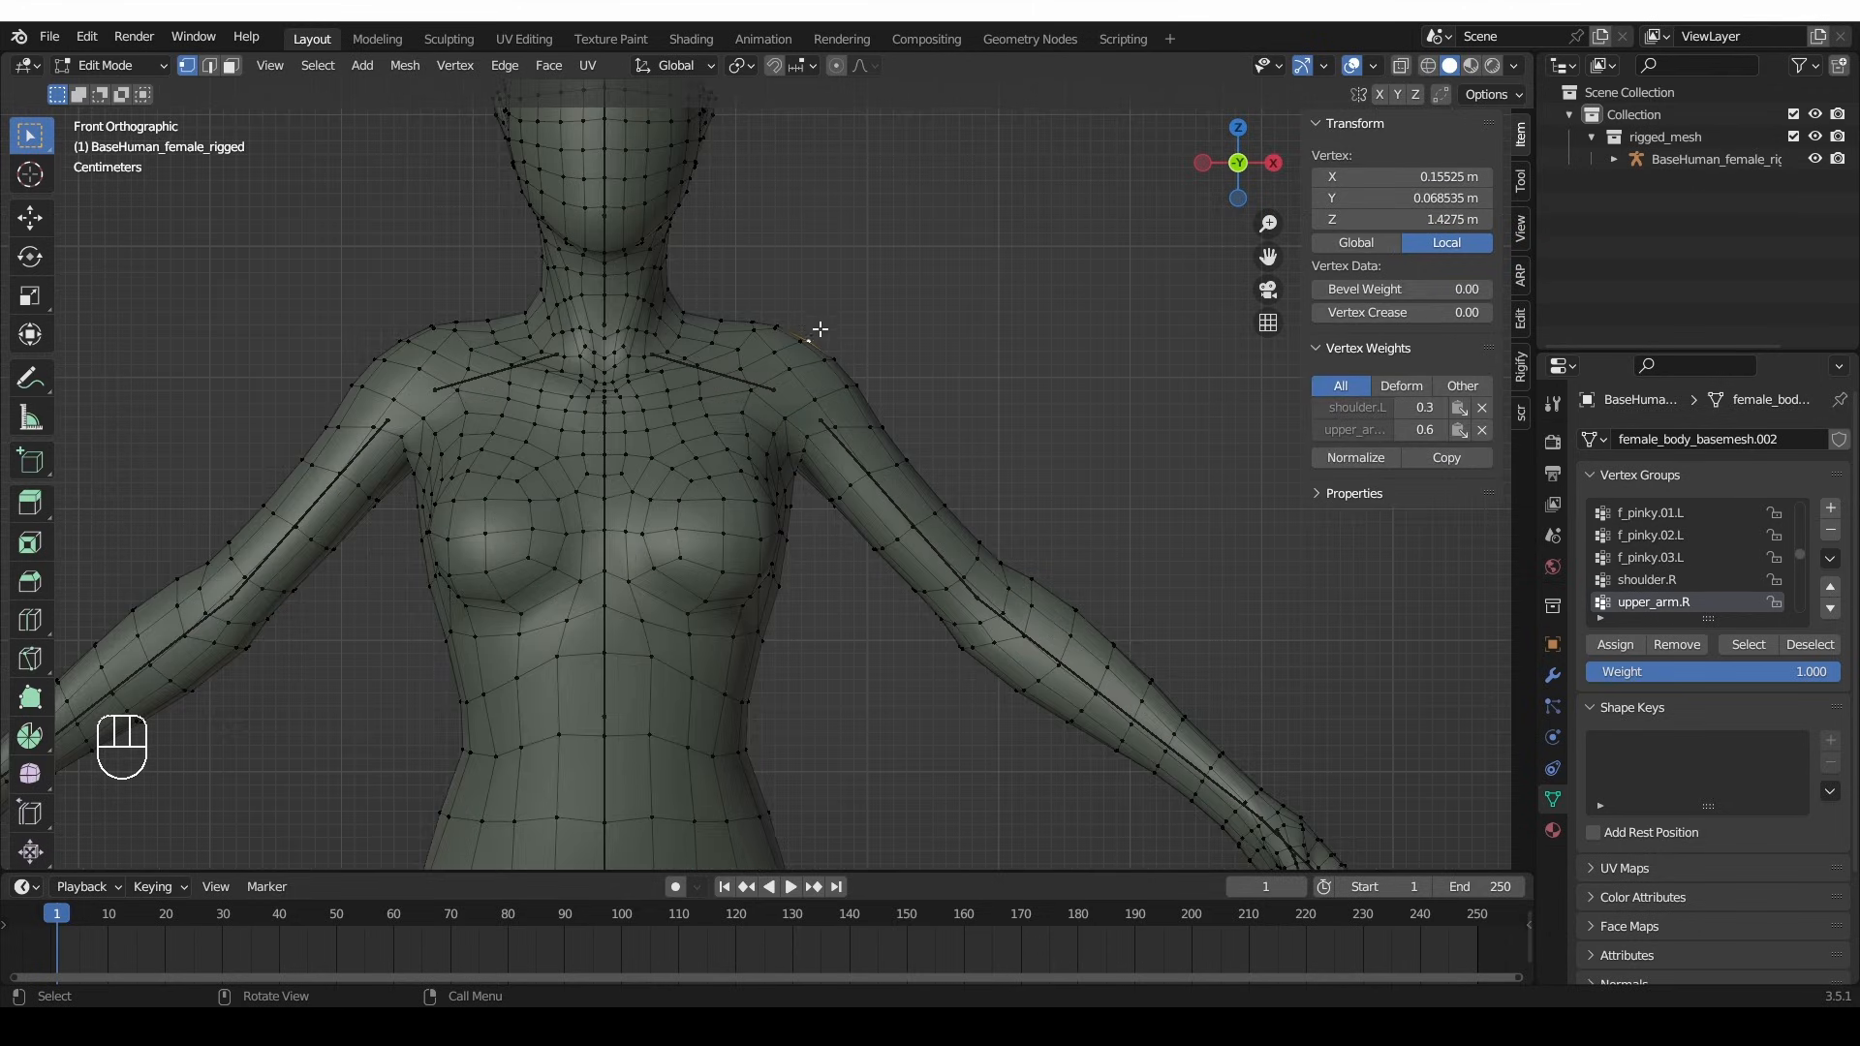
mouse_move(391, 321)
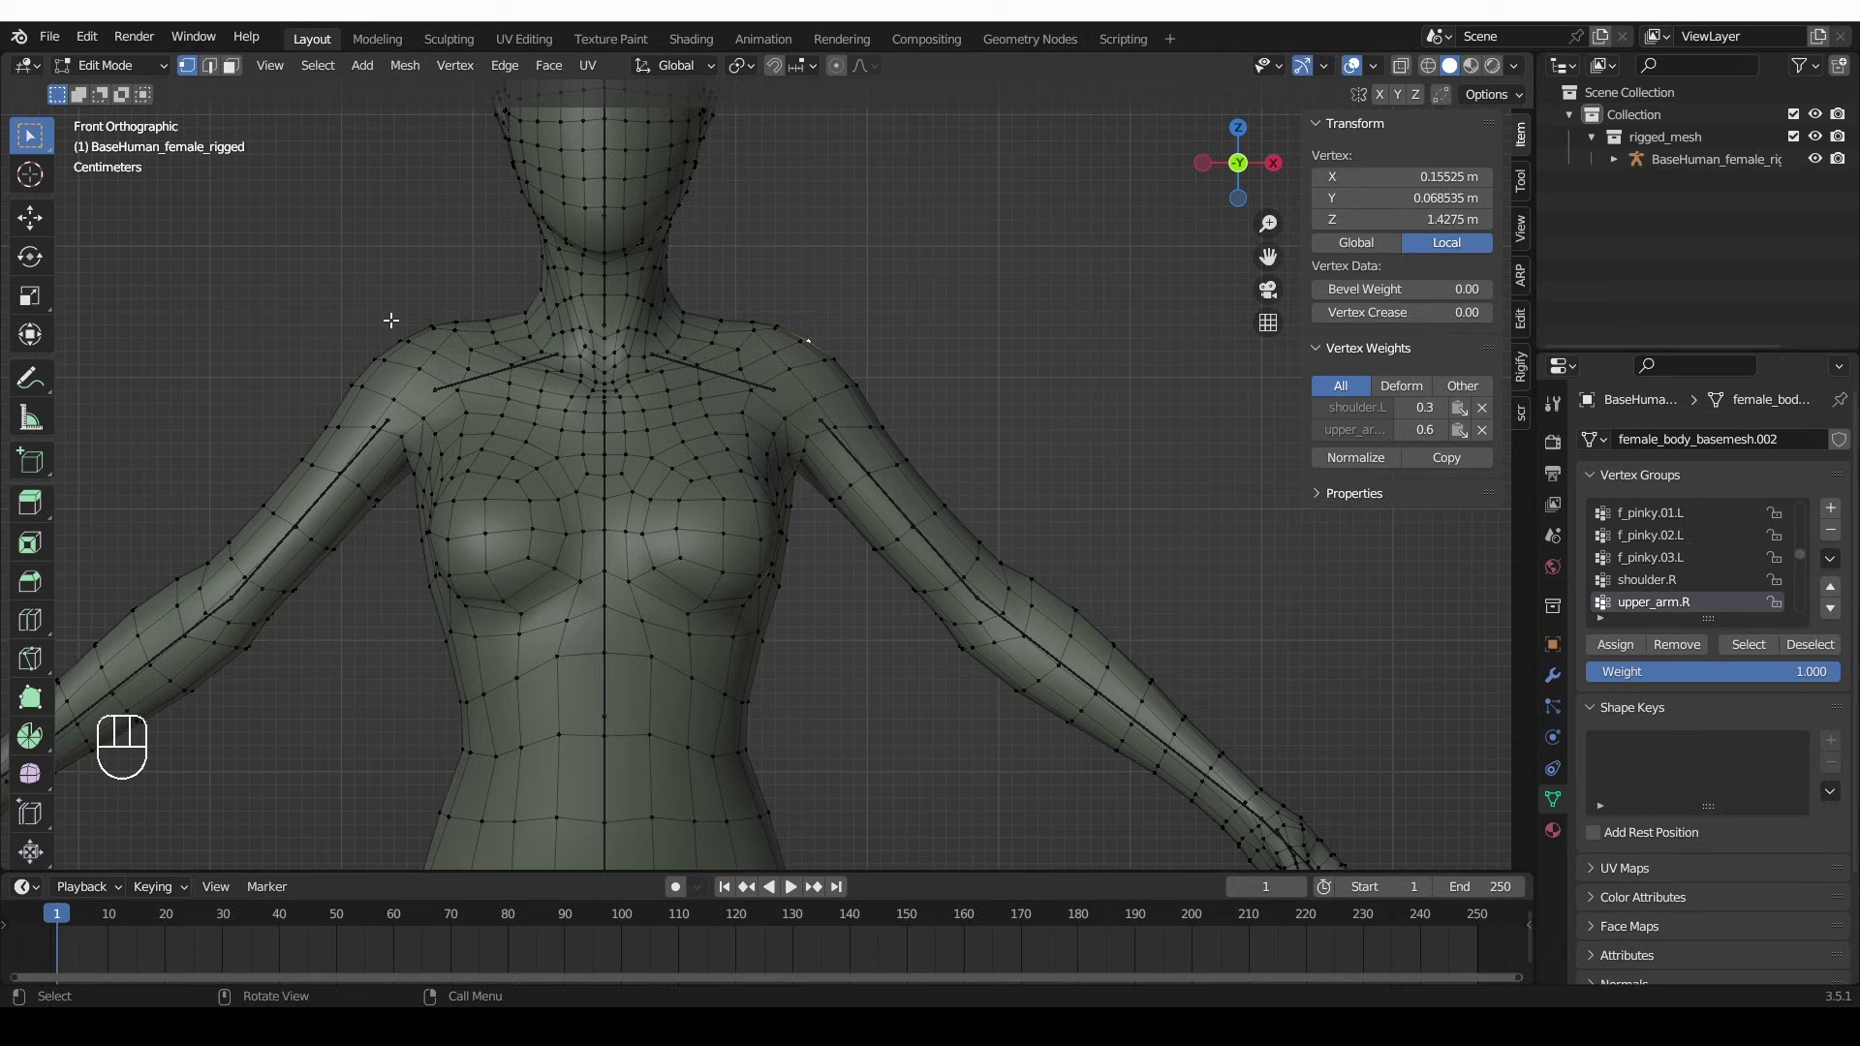
mouse_move(397, 338)
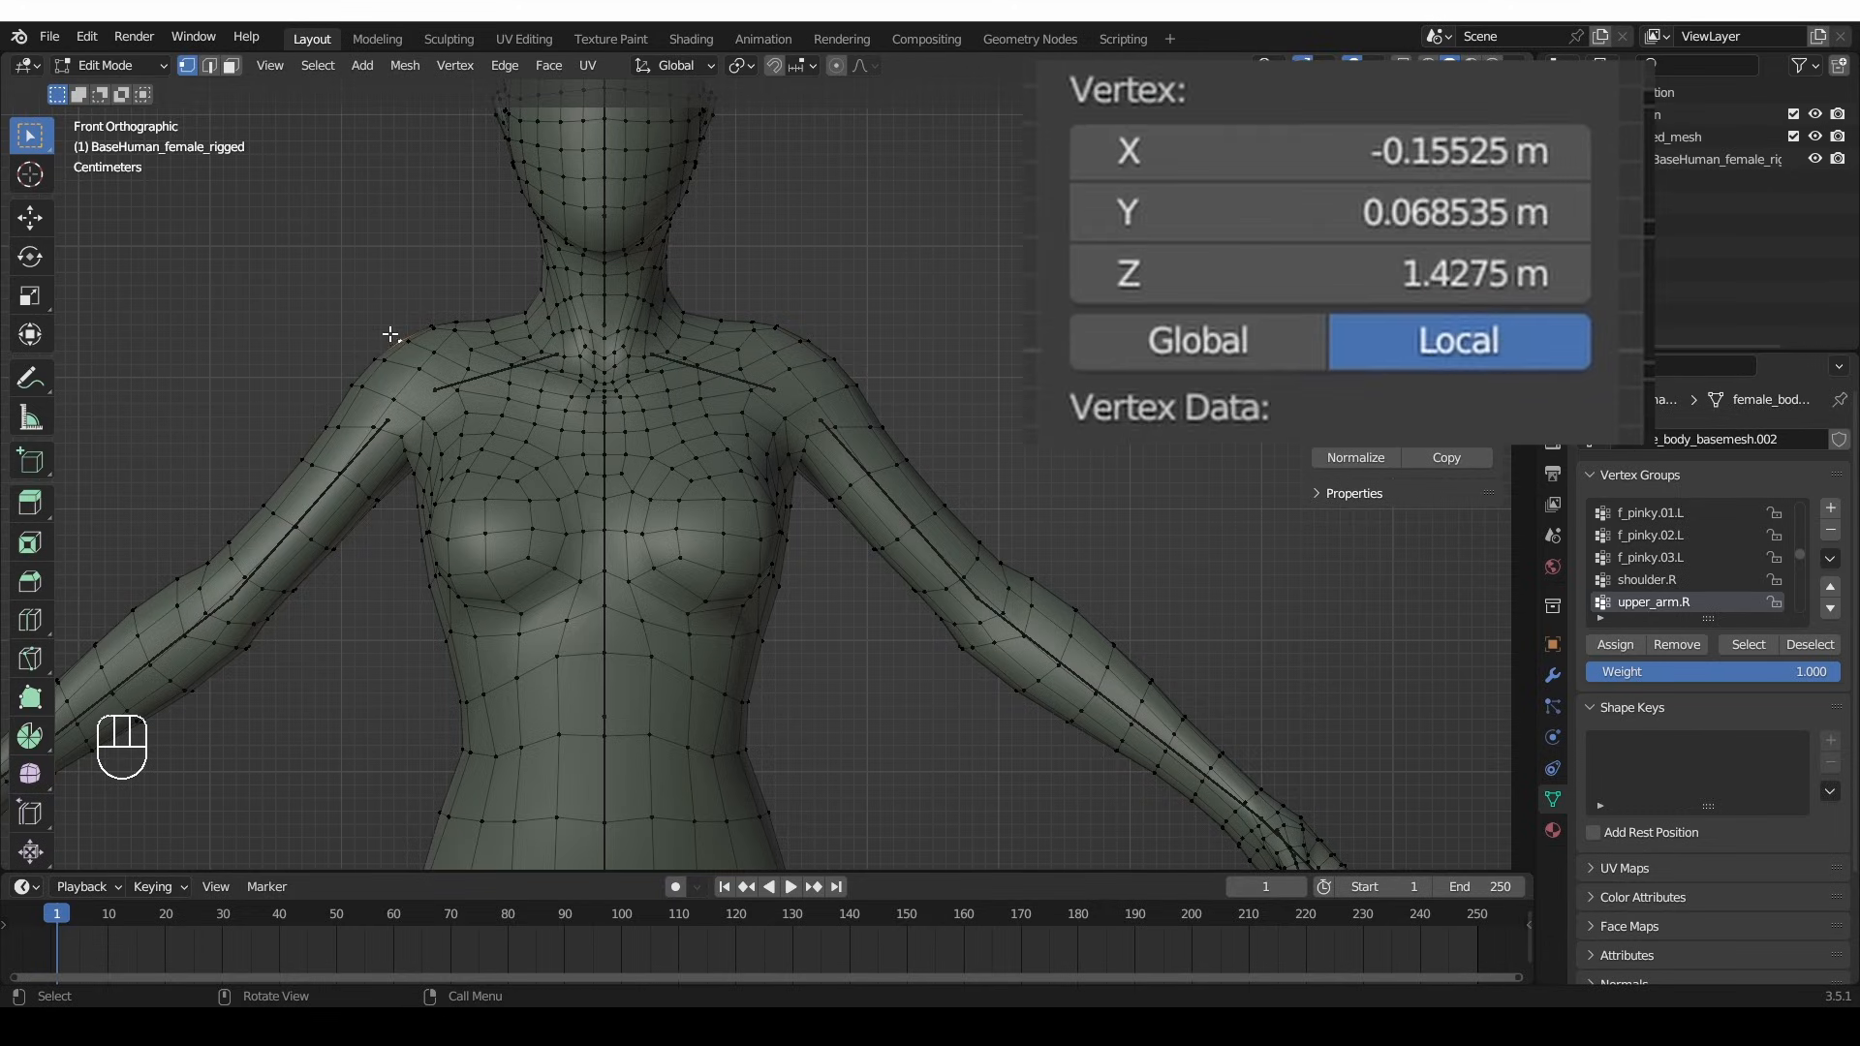
mouse_move(814, 324)
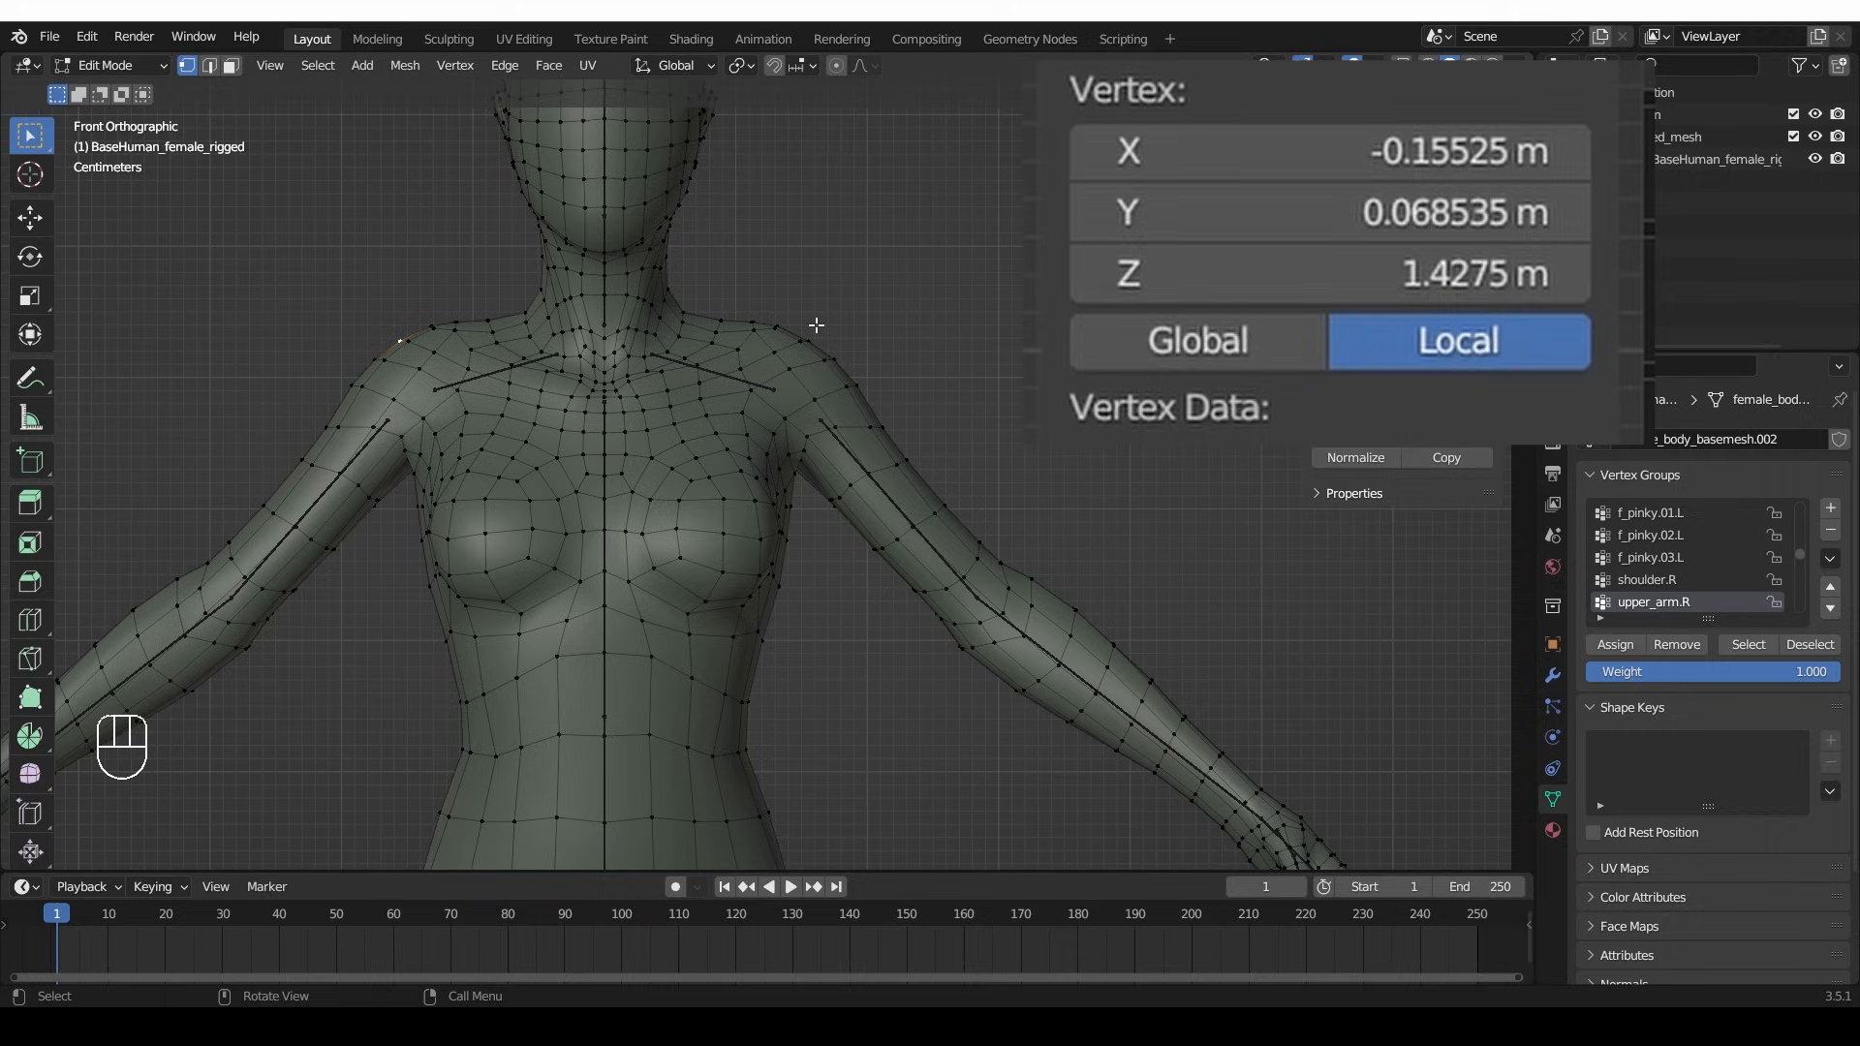
mouse_move(925, 336)
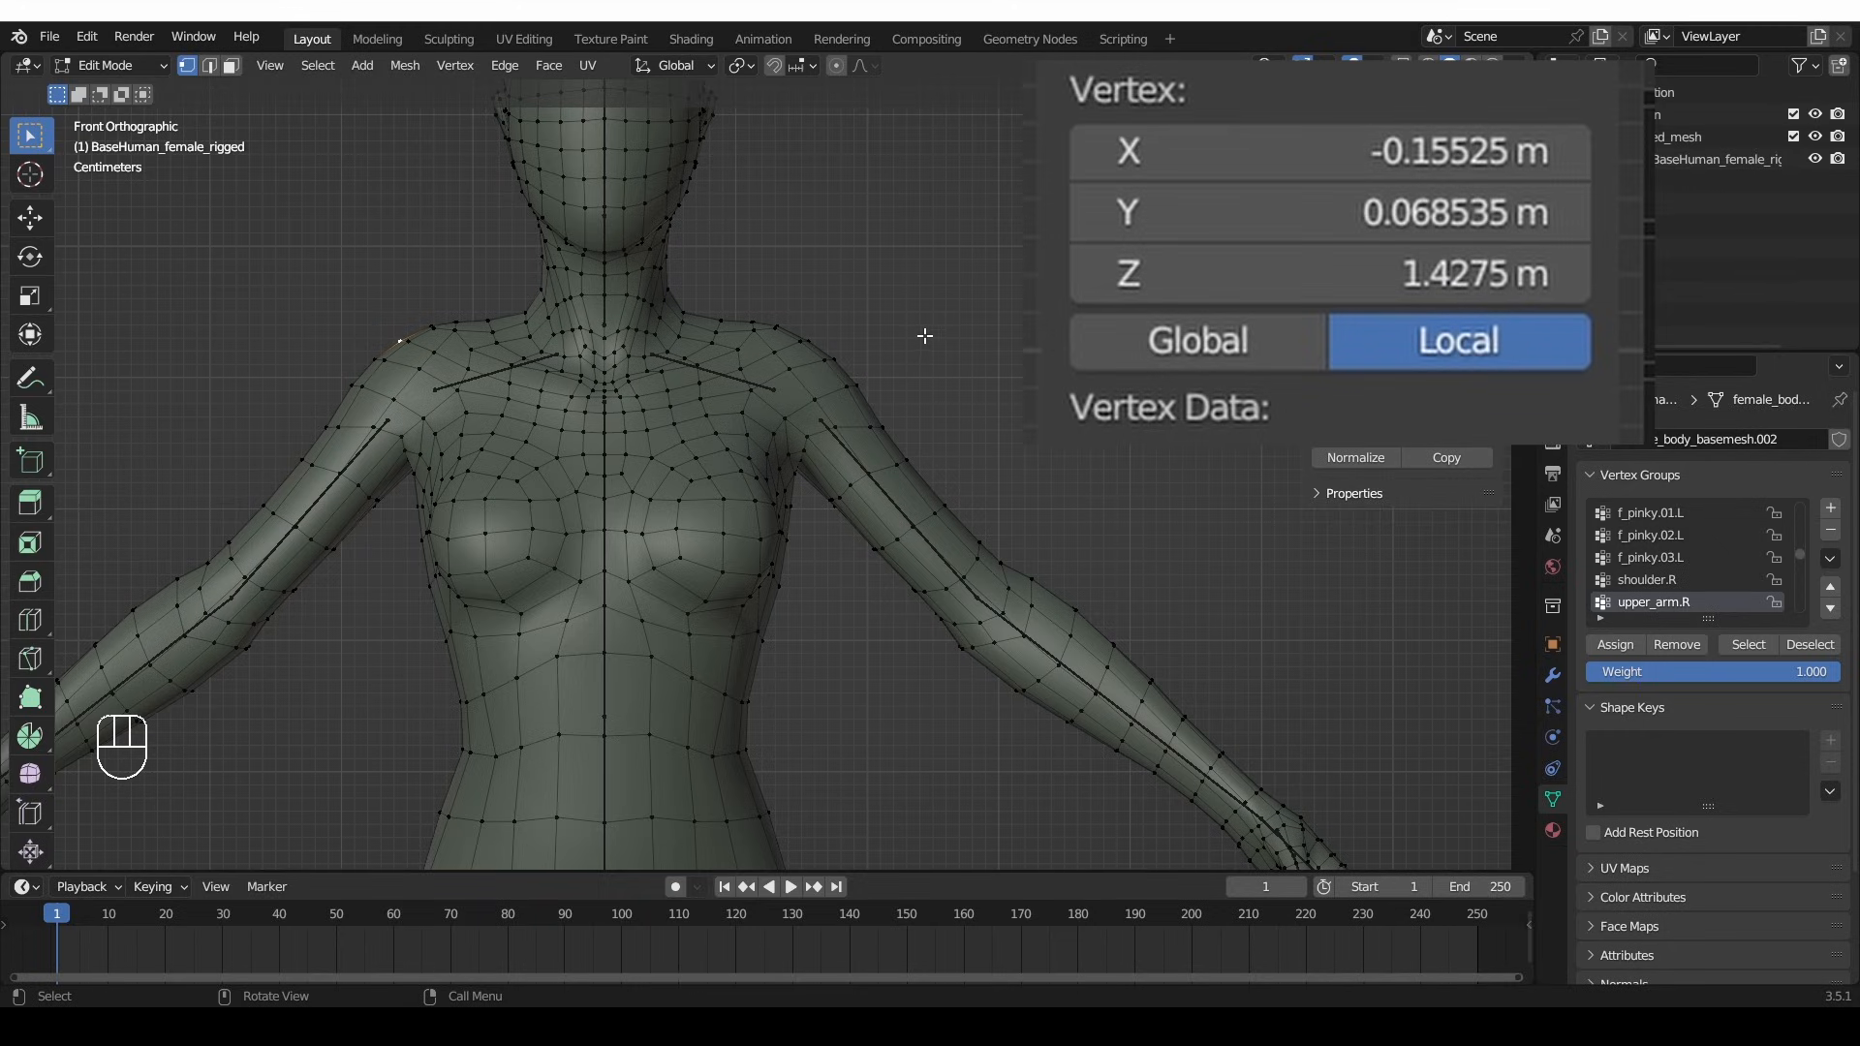
click(810, 338)
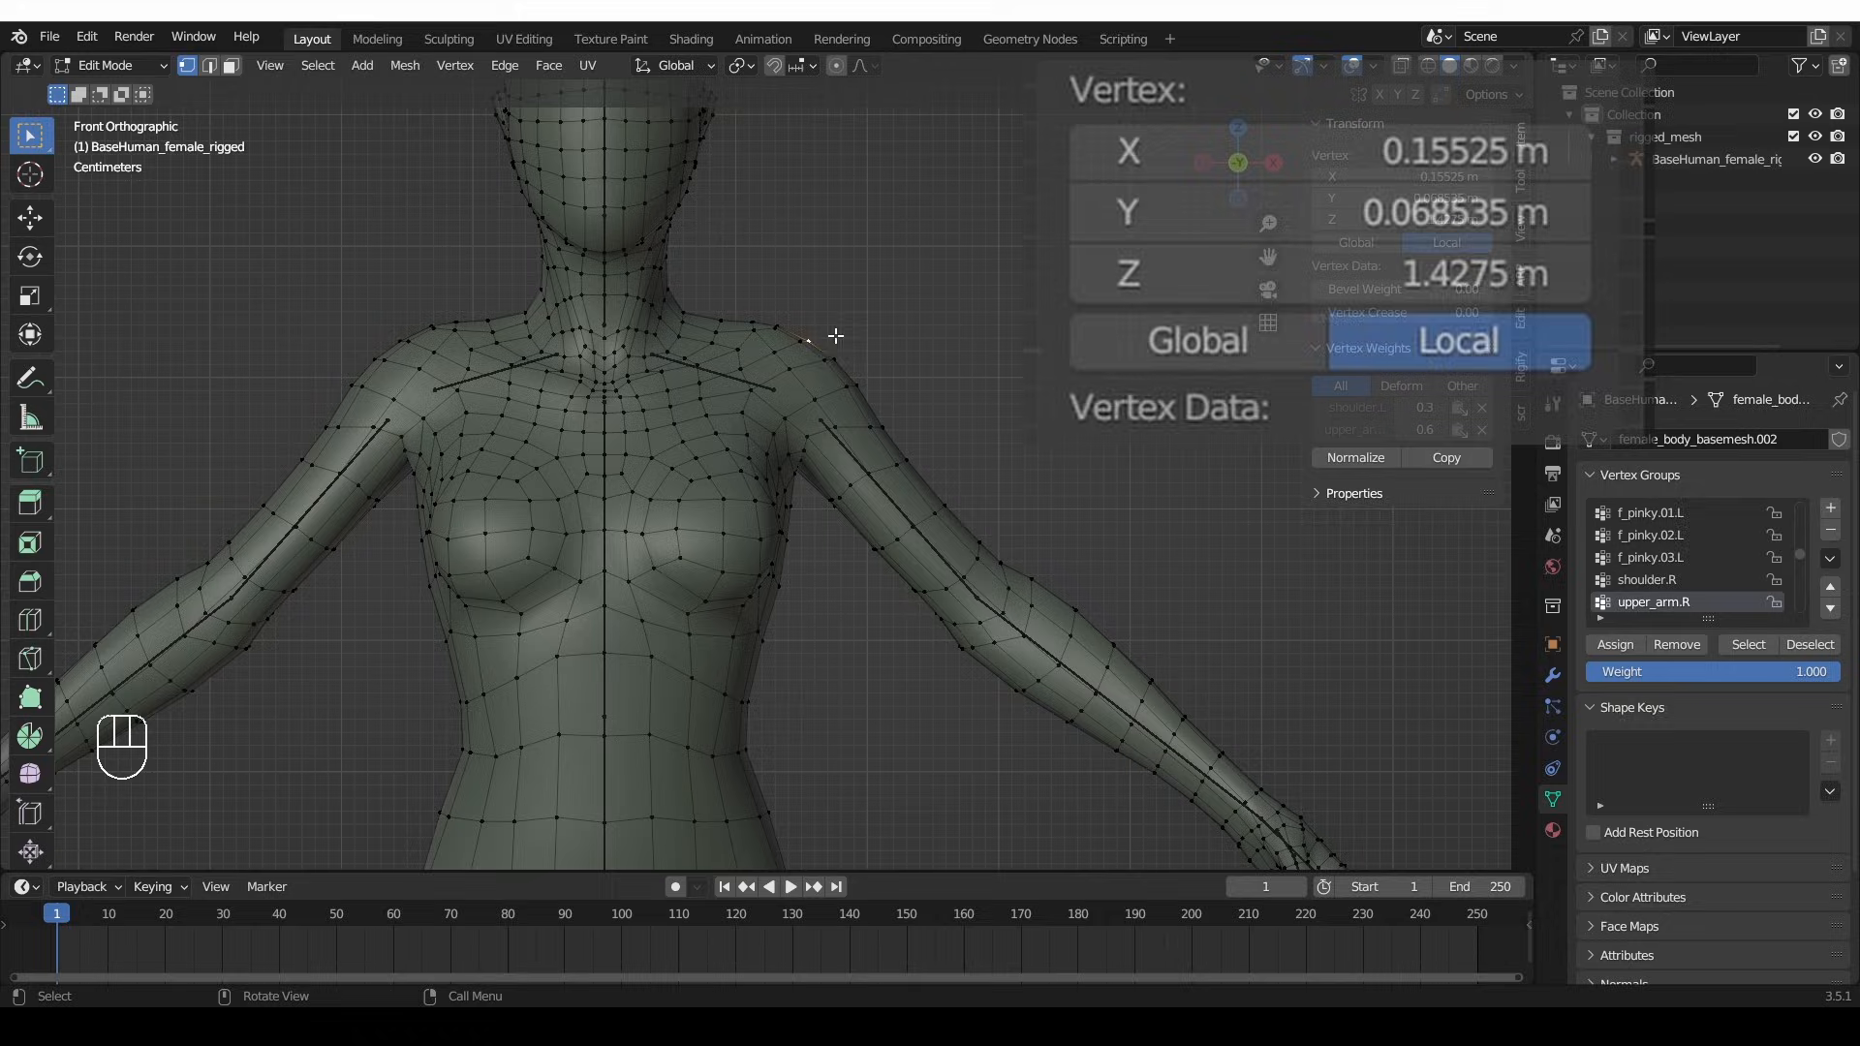
scroll(down, 3)
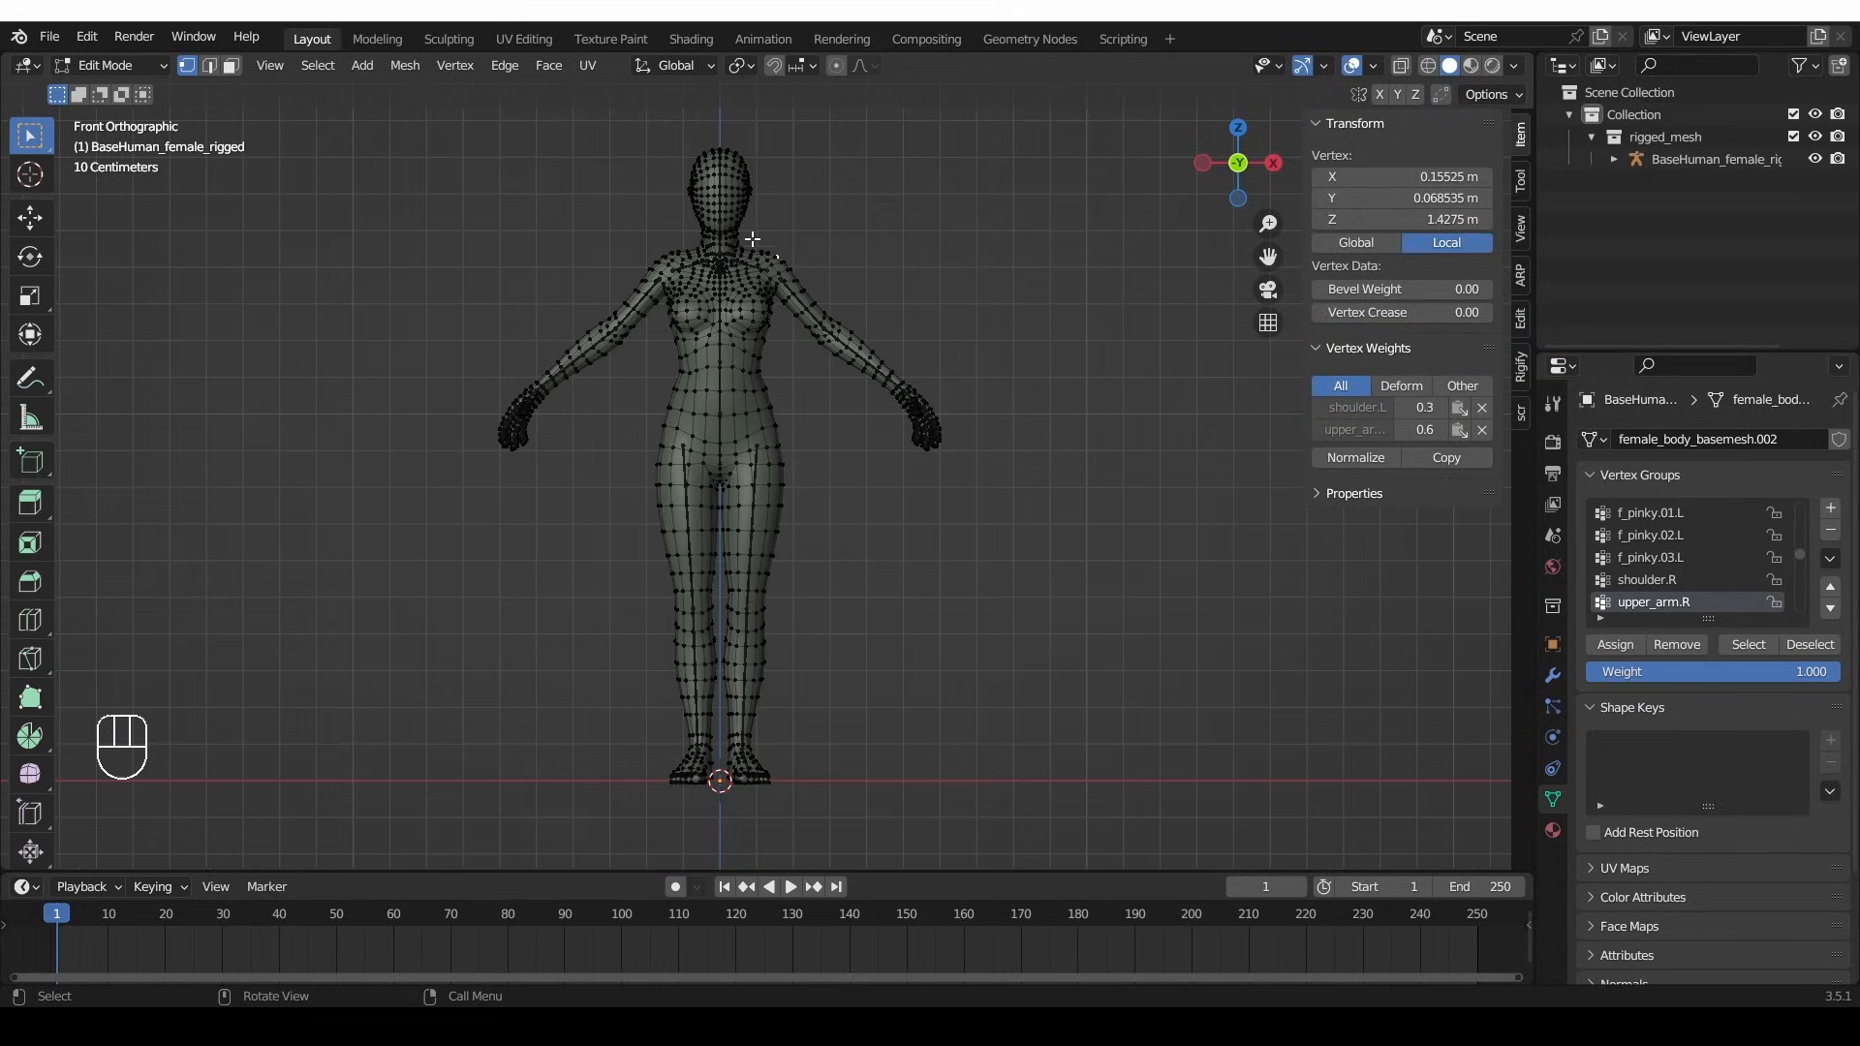
- Select one side's vertices, enable X mirror, and check the Tool tab settings
key(g)
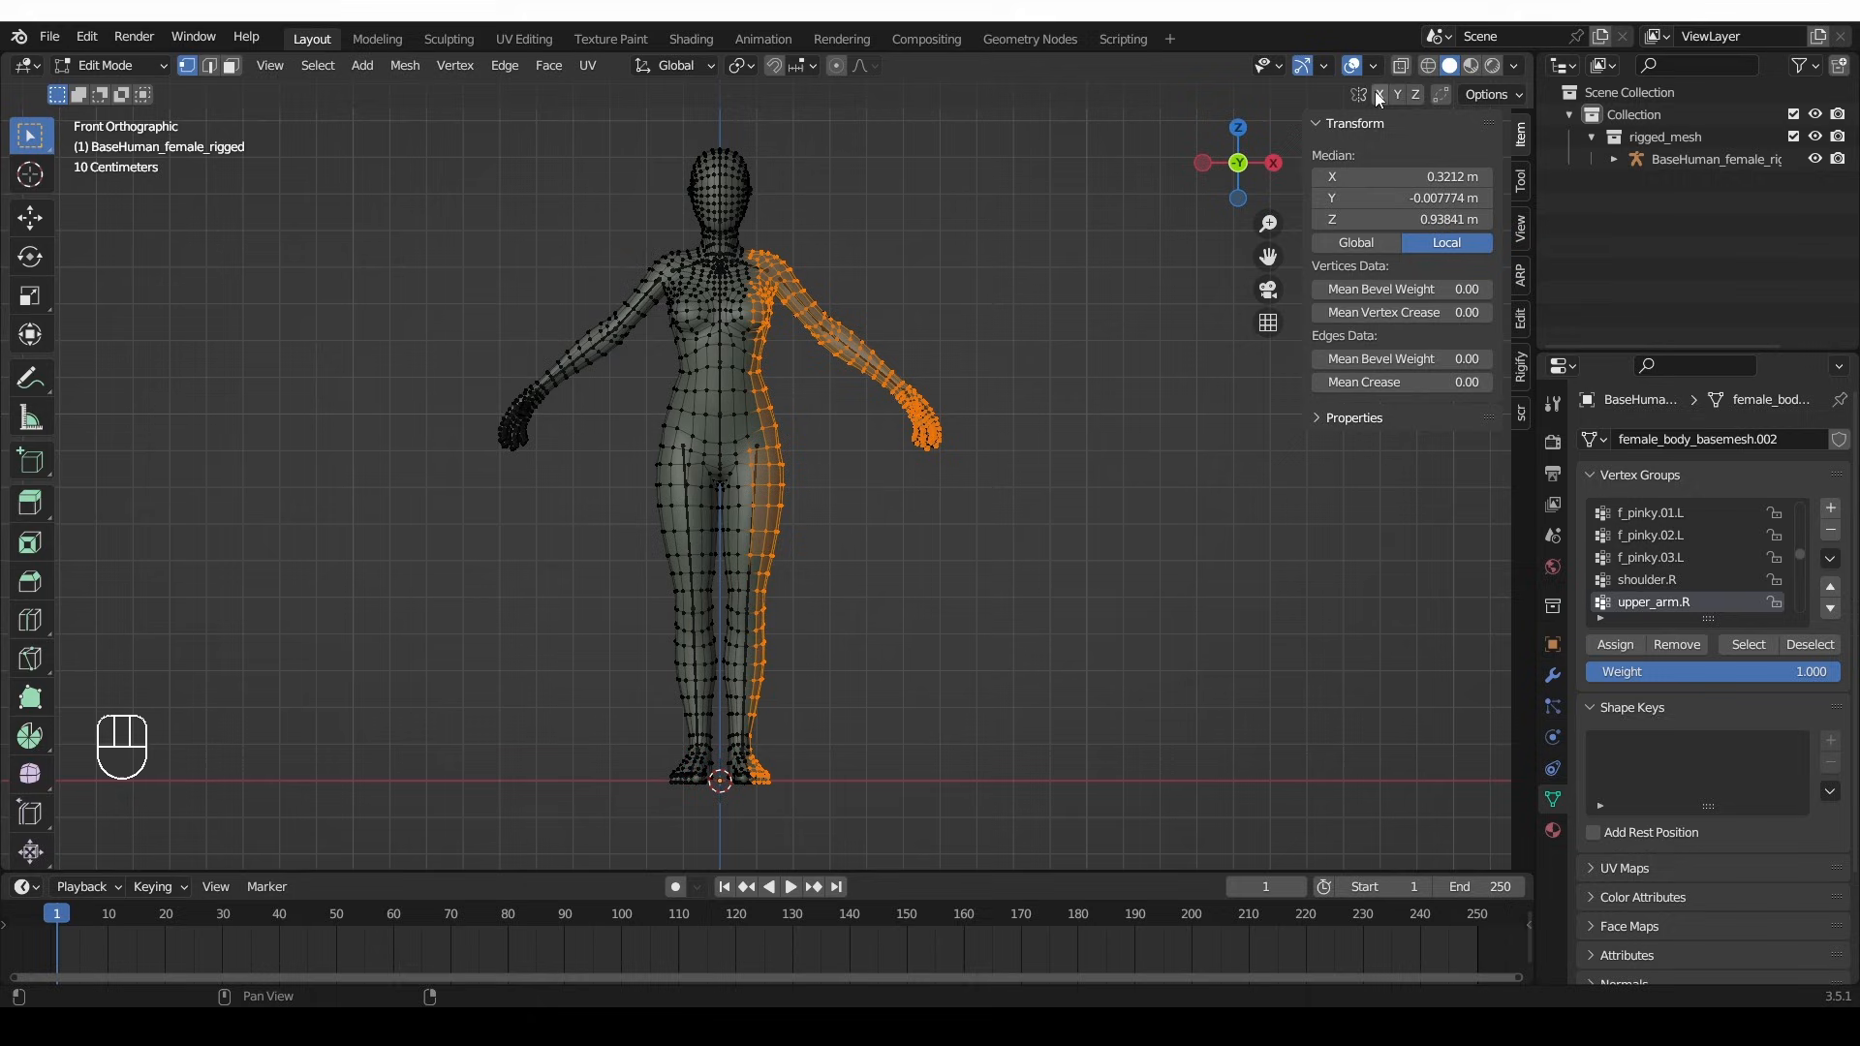
click(1485, 94)
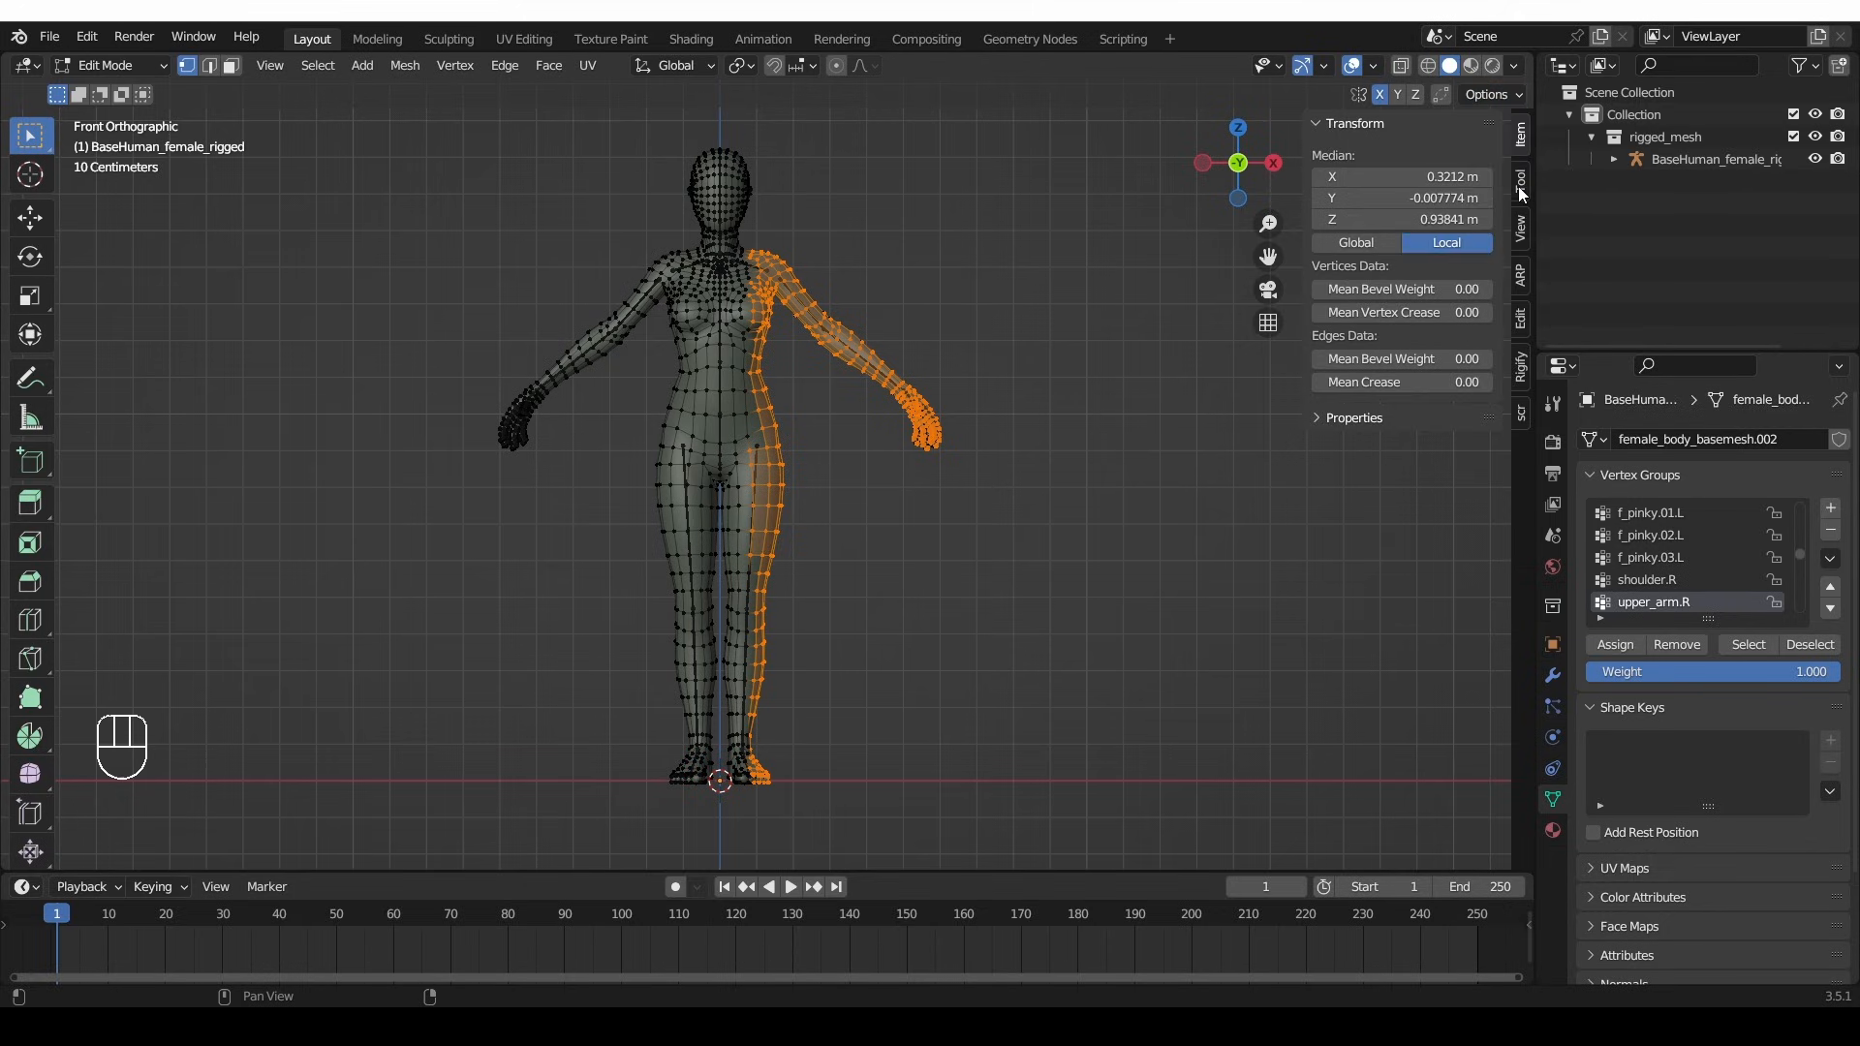
click(1520, 180)
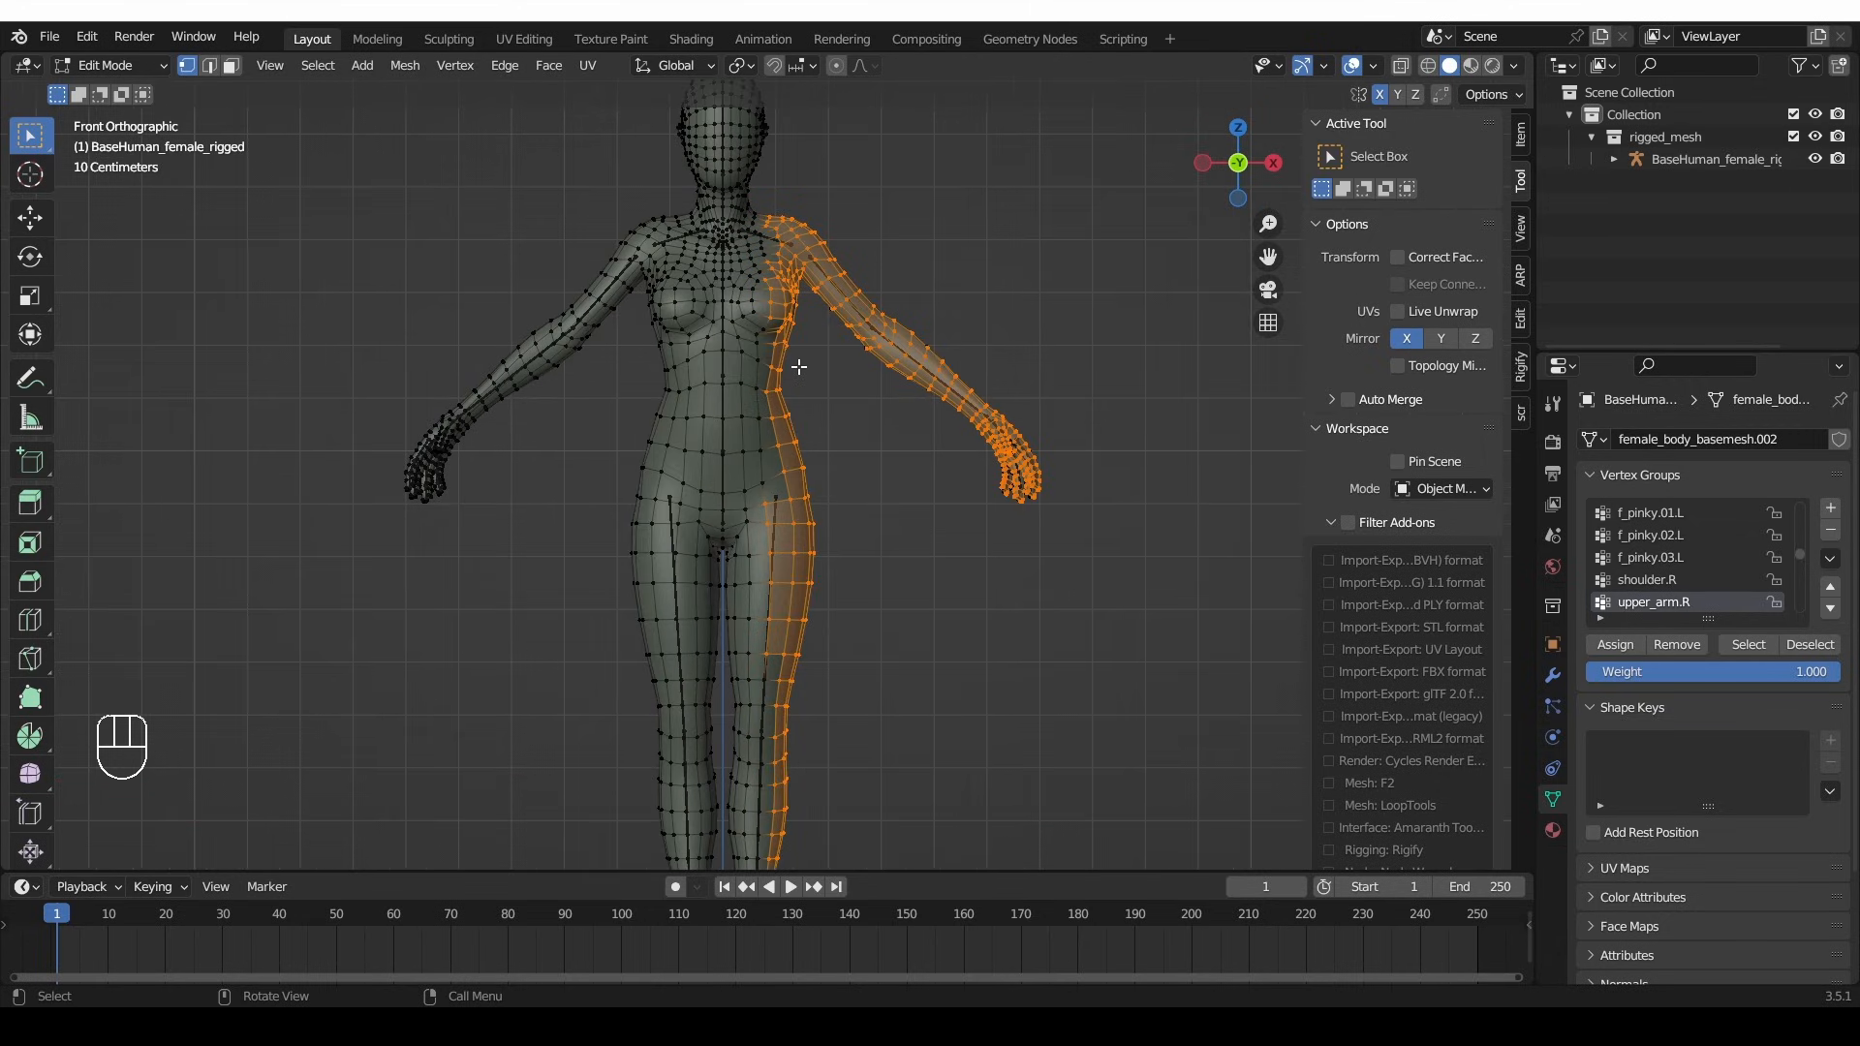
key(g)
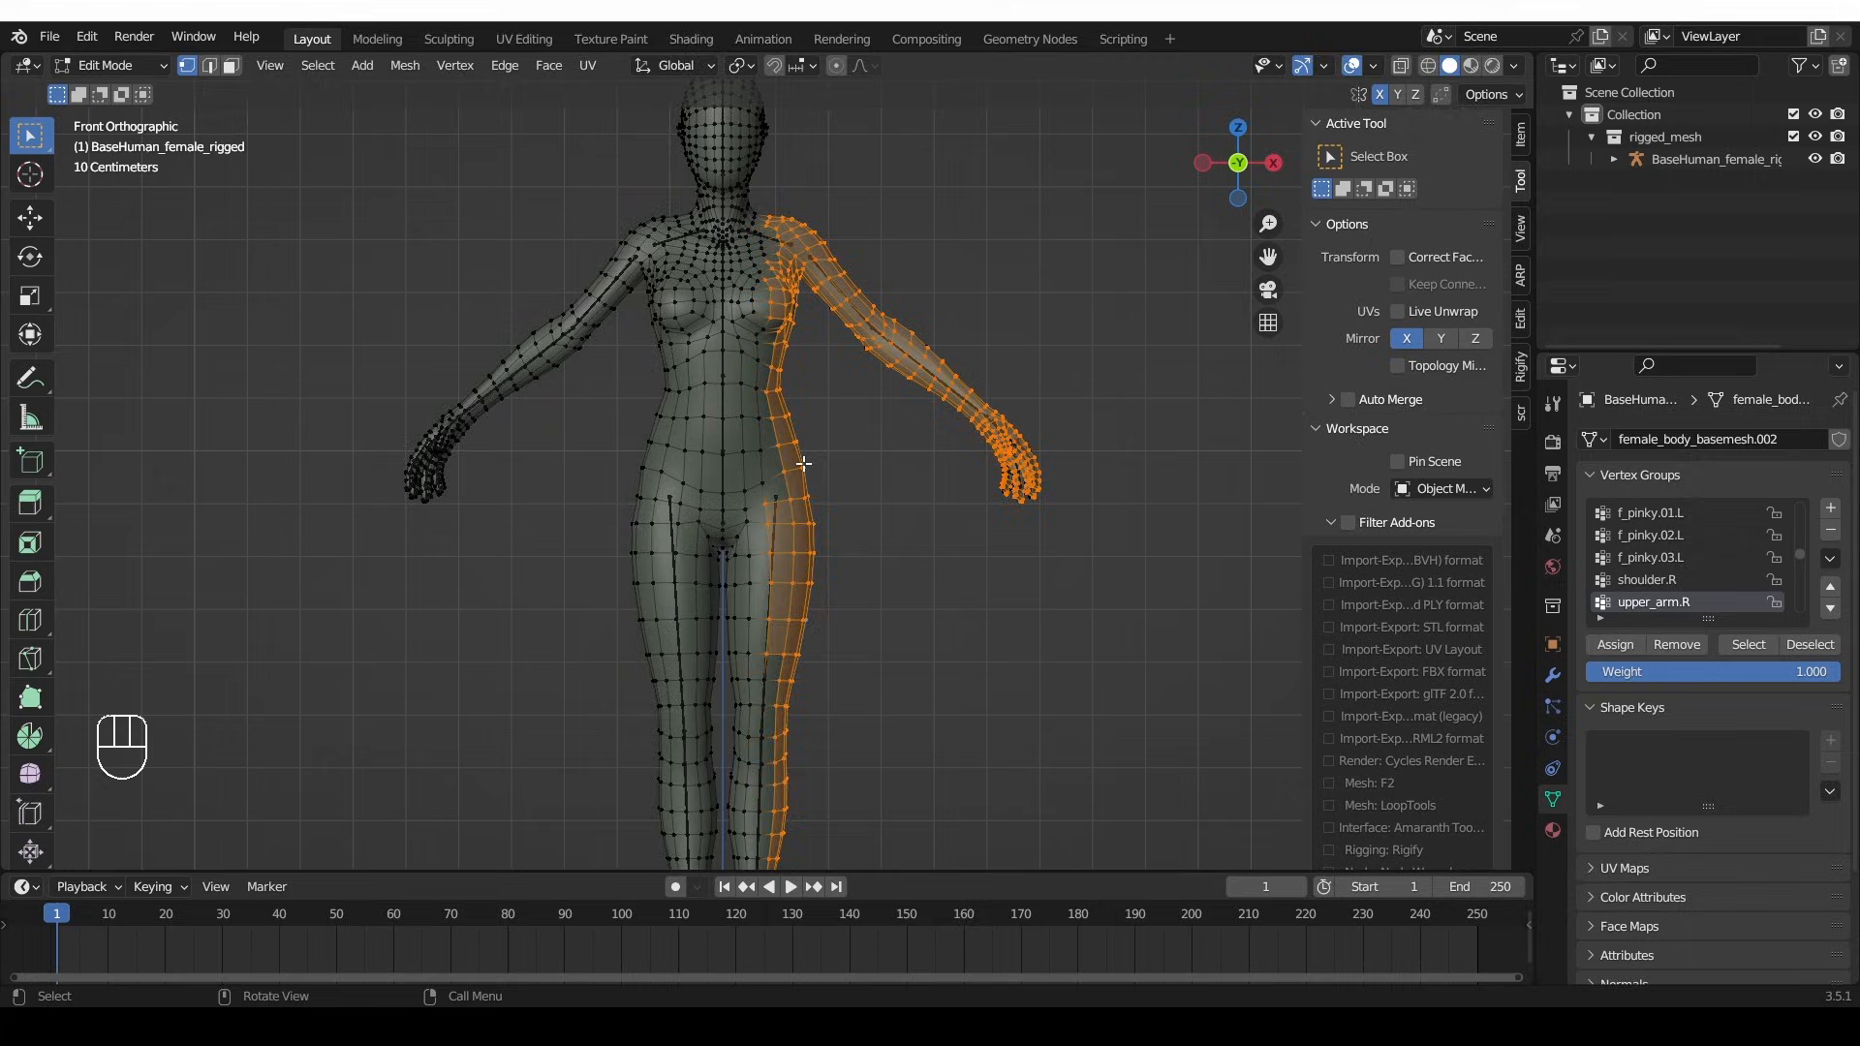
key(g)
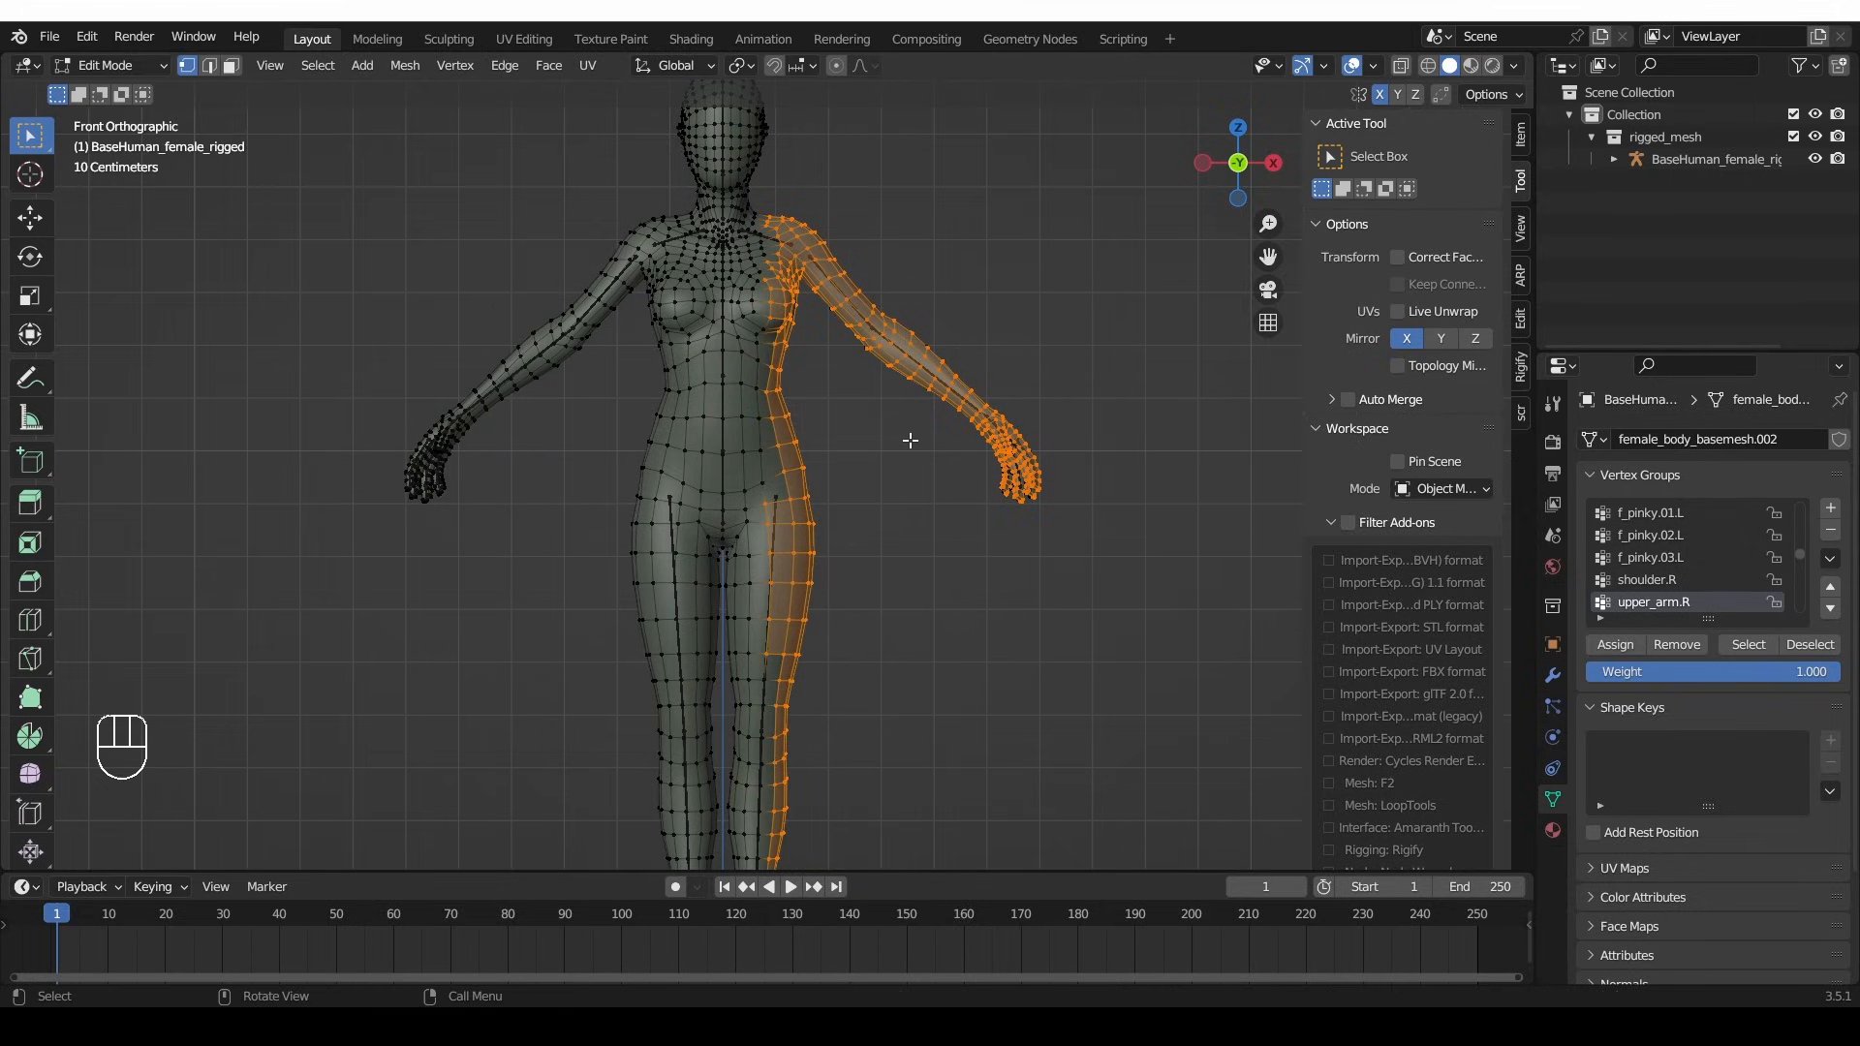
mouse_move(942, 298)
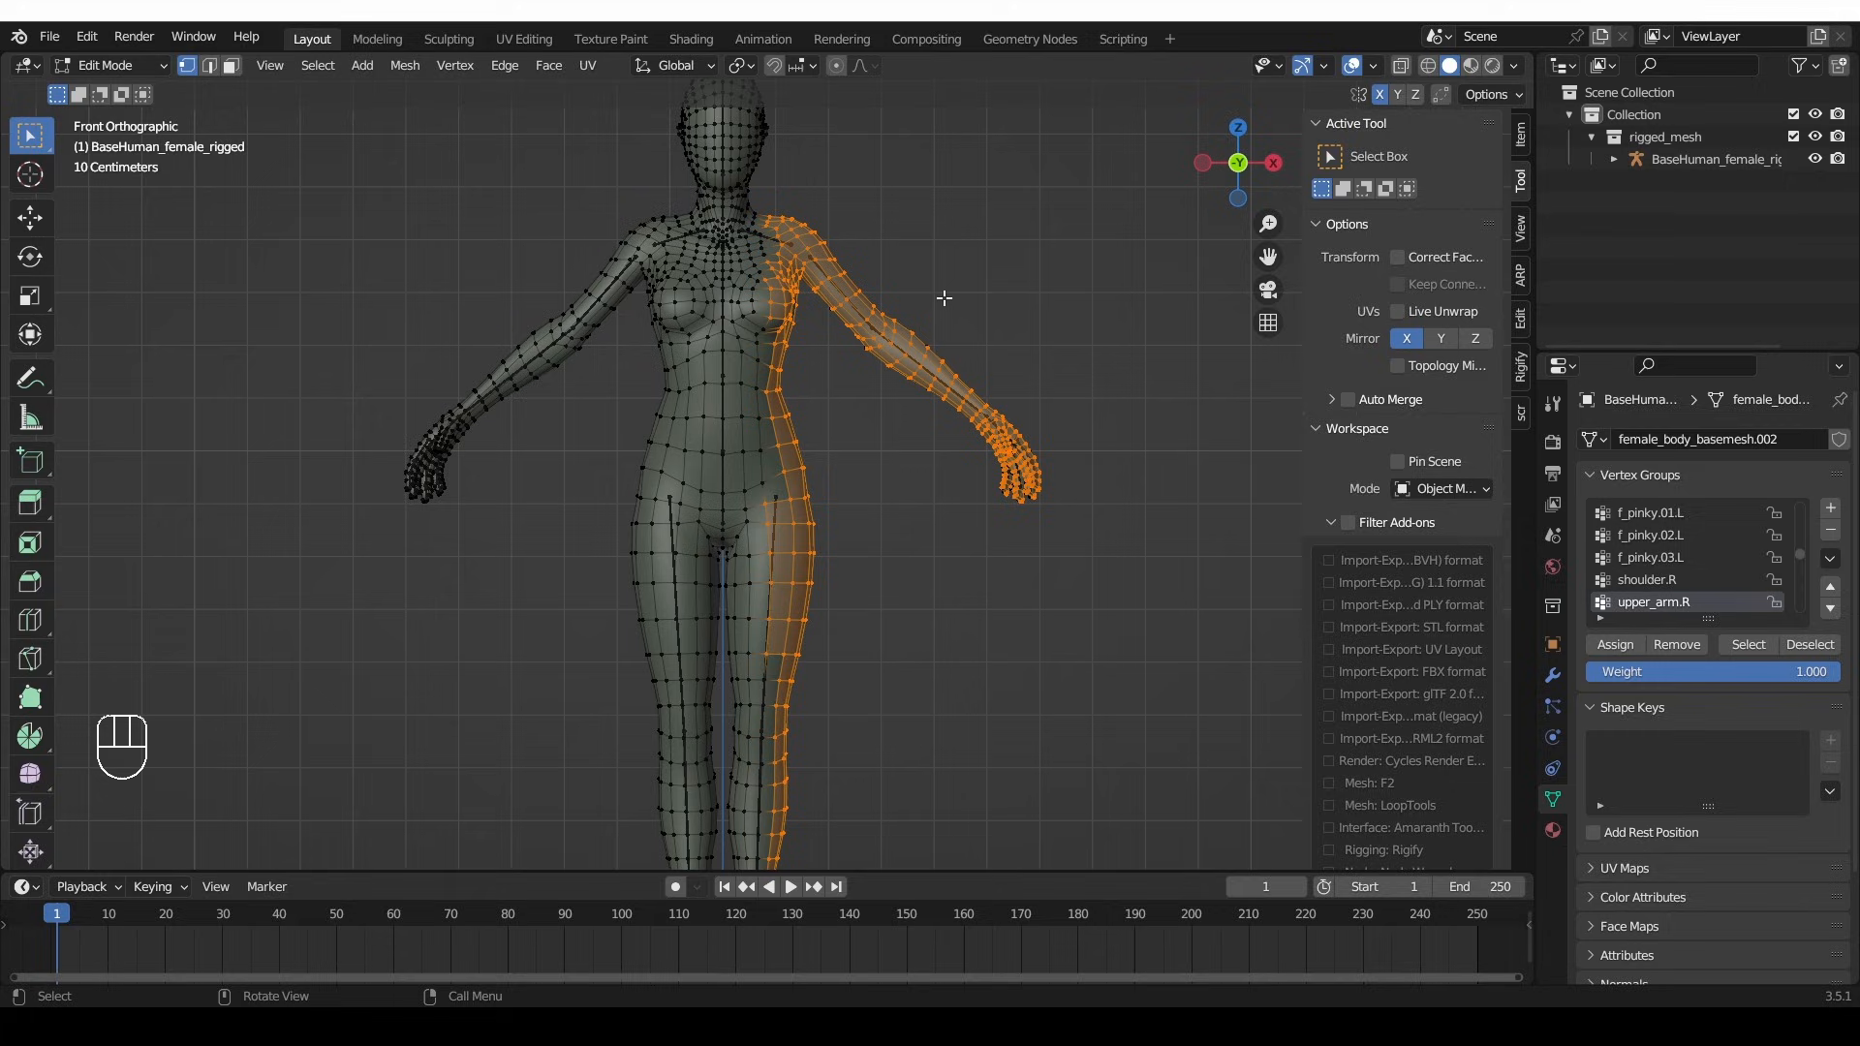
- Deselect all and slide one shoulder vertex with double G
key(ctrl+z)
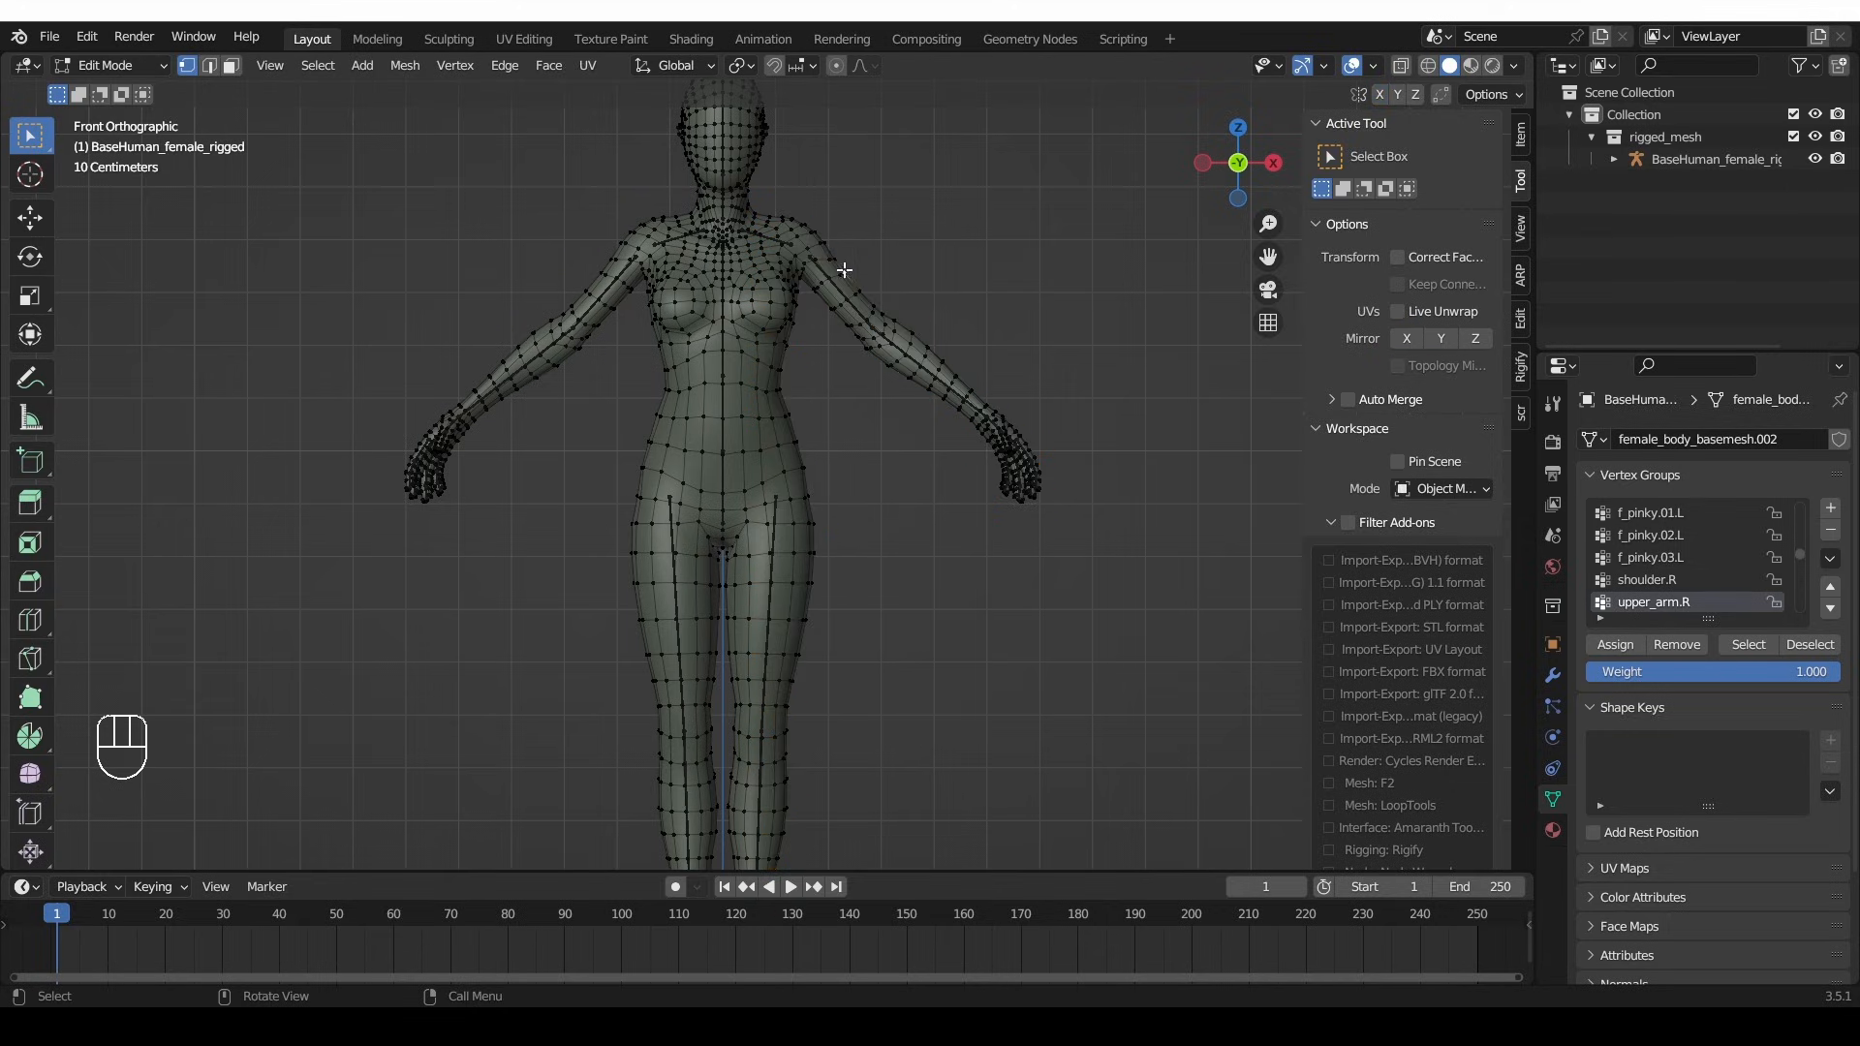
key(g)
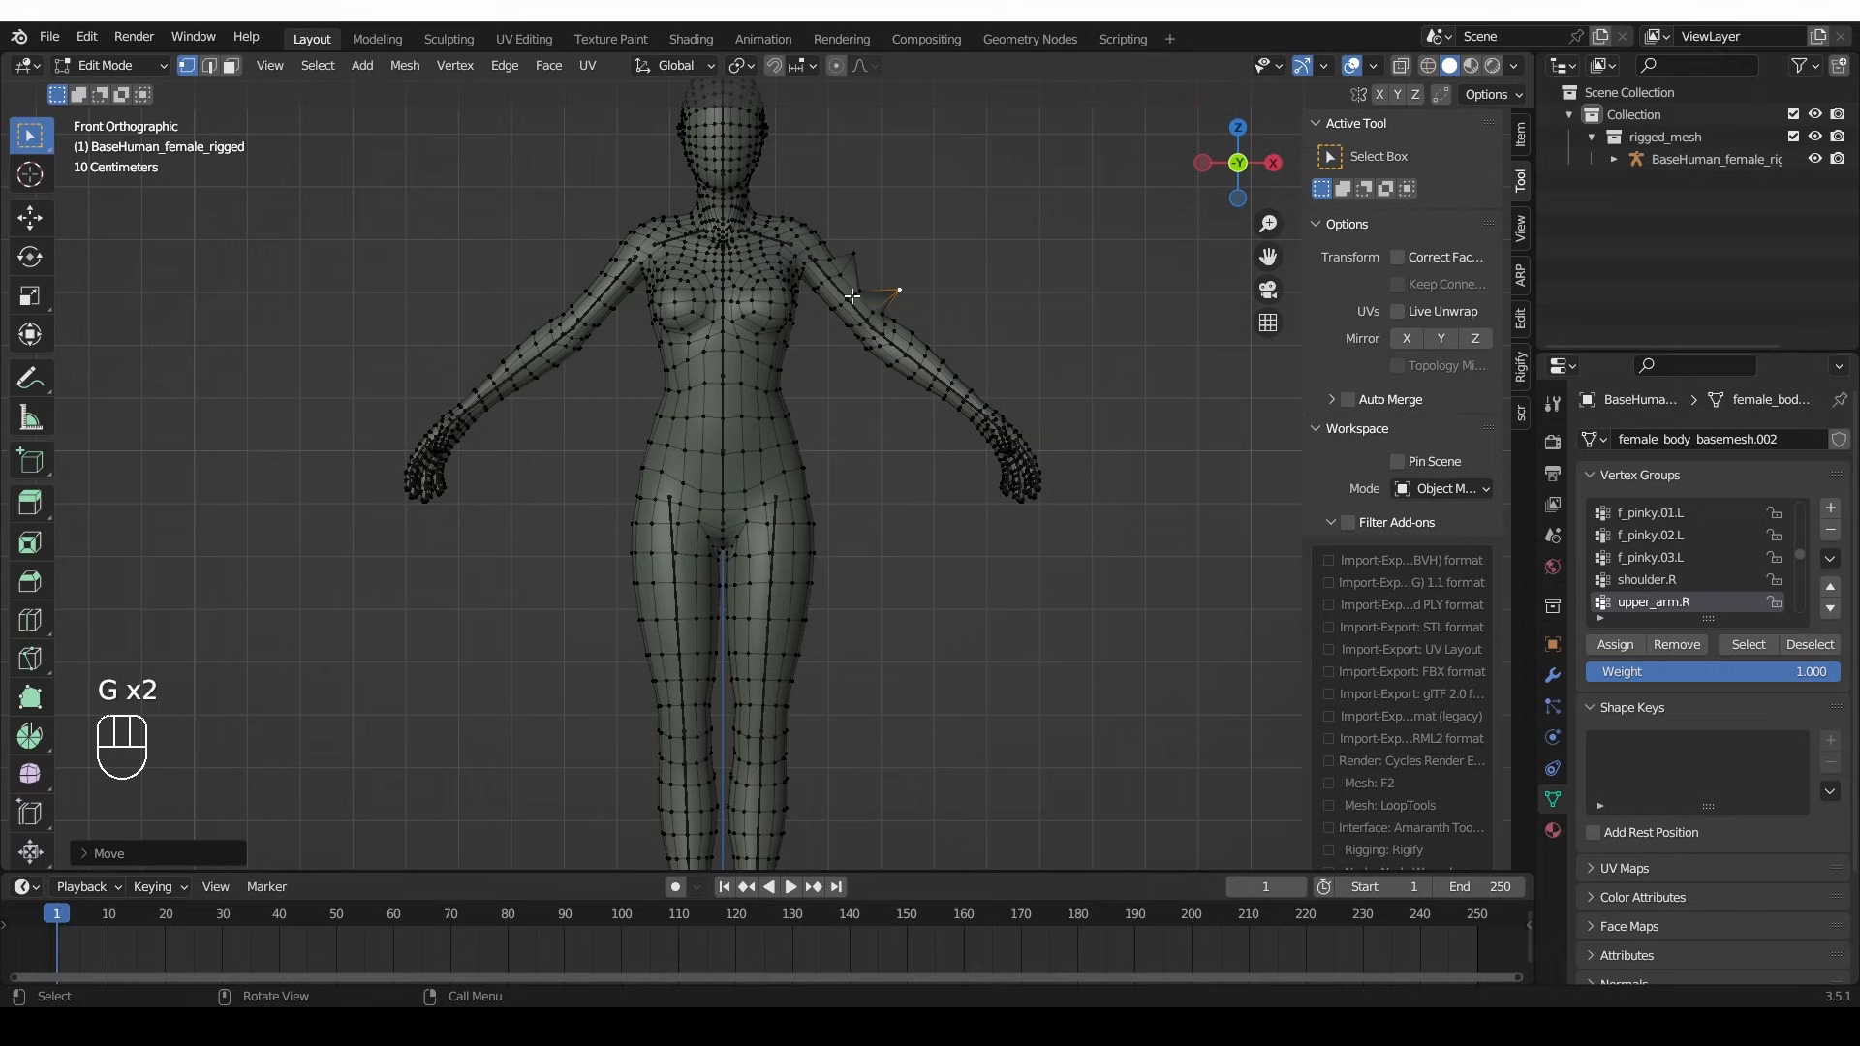
key(ctrl+z)
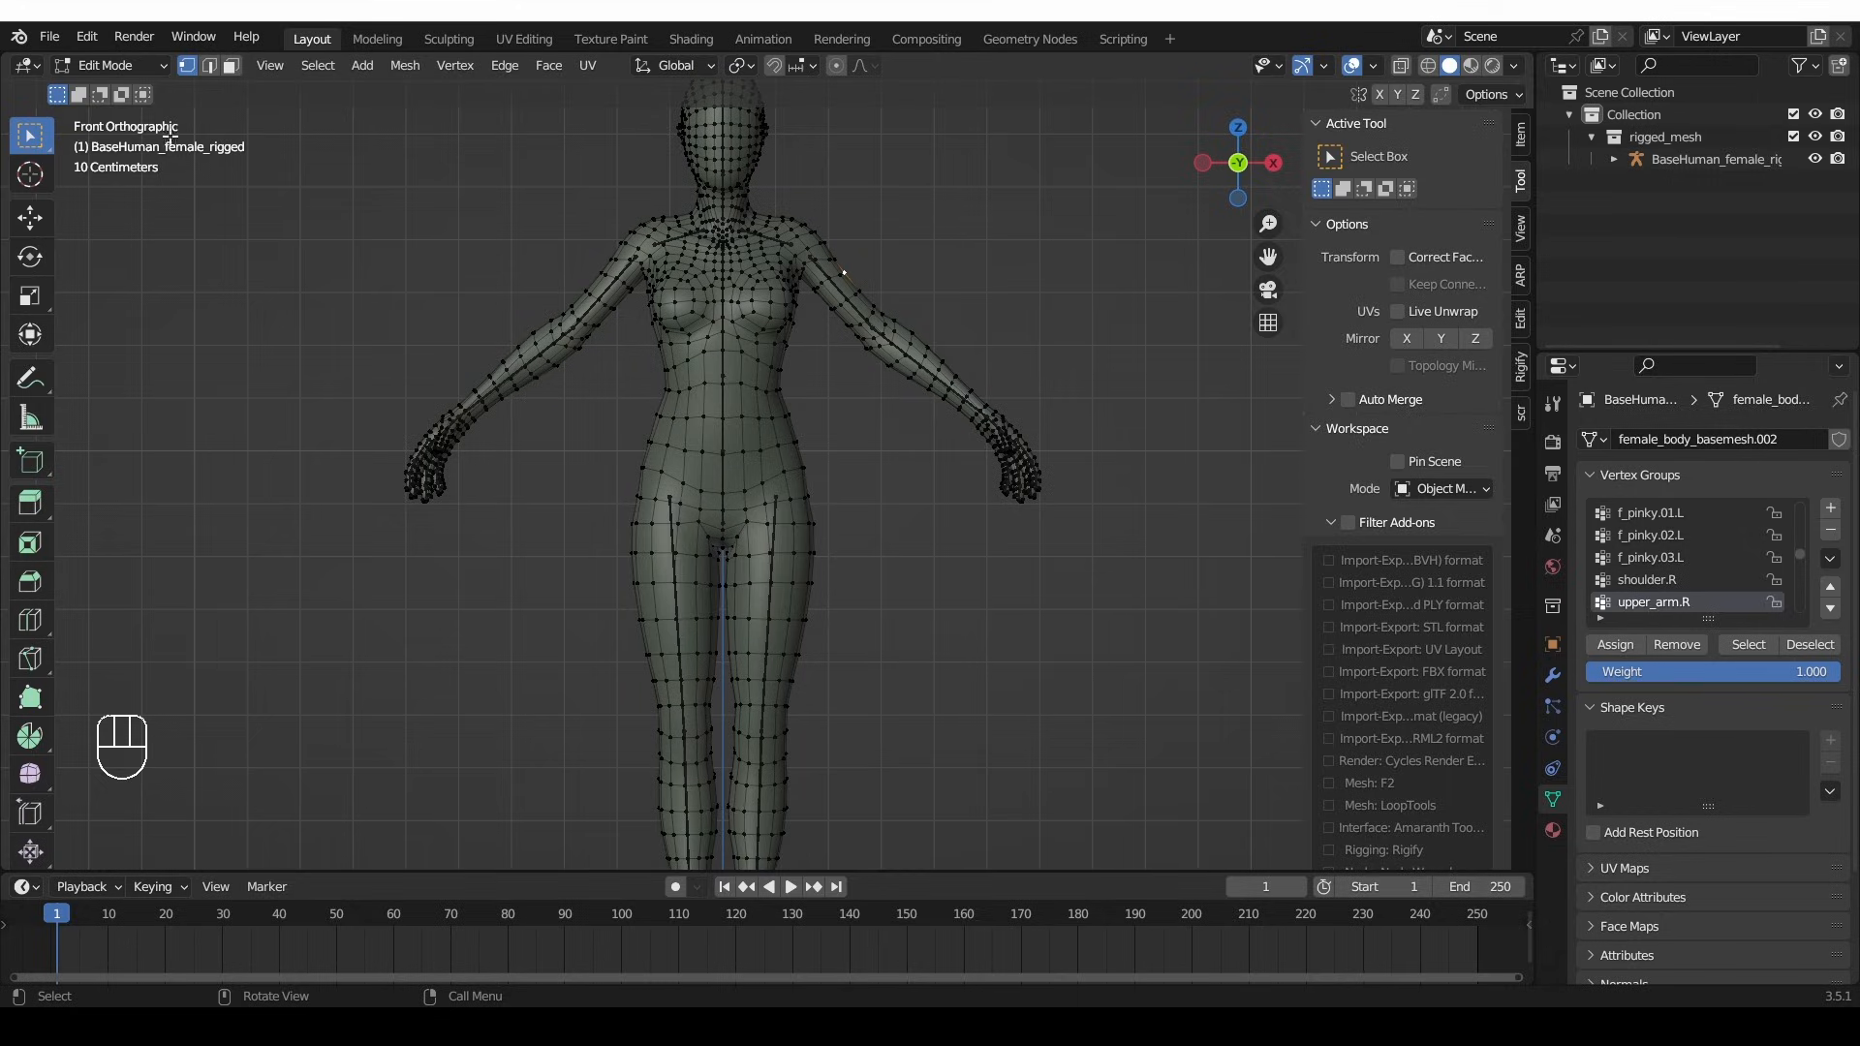
- Switch to Sculpt Mode, then back to Edit Mode
click(106, 65)
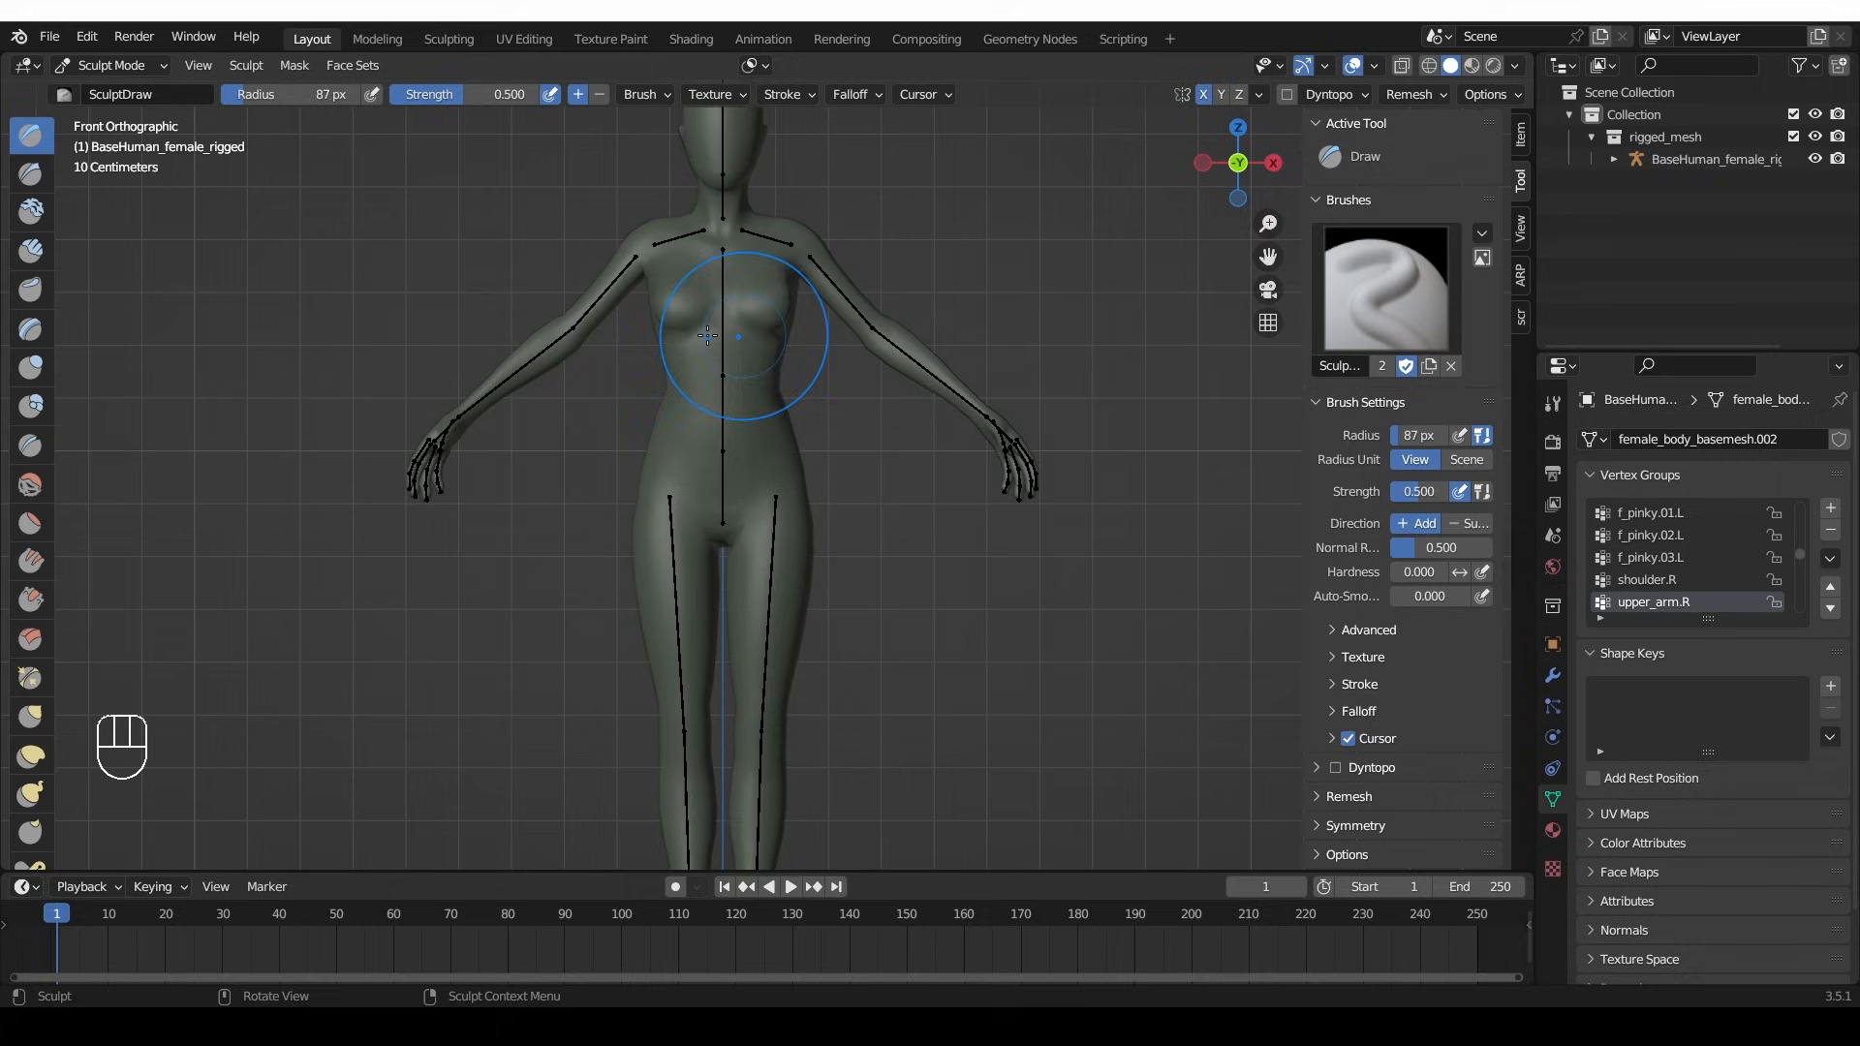
key(shift)
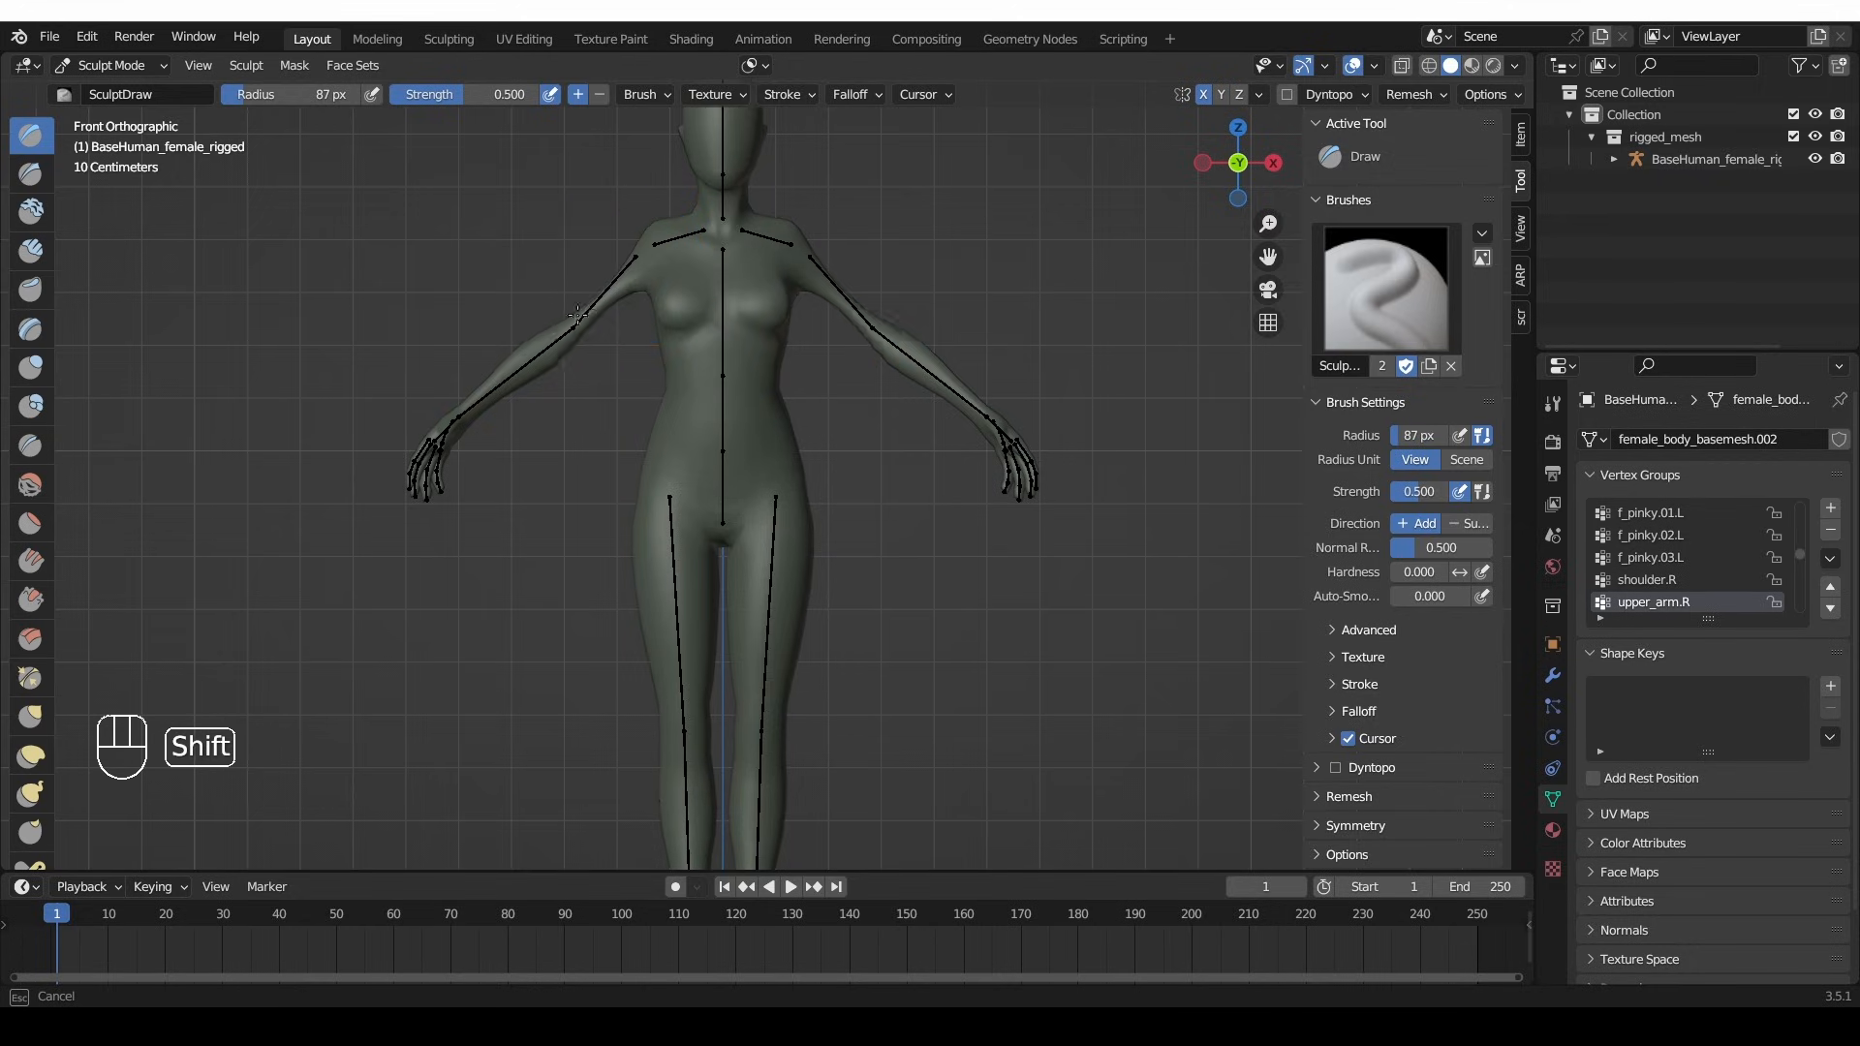
click(107, 65)
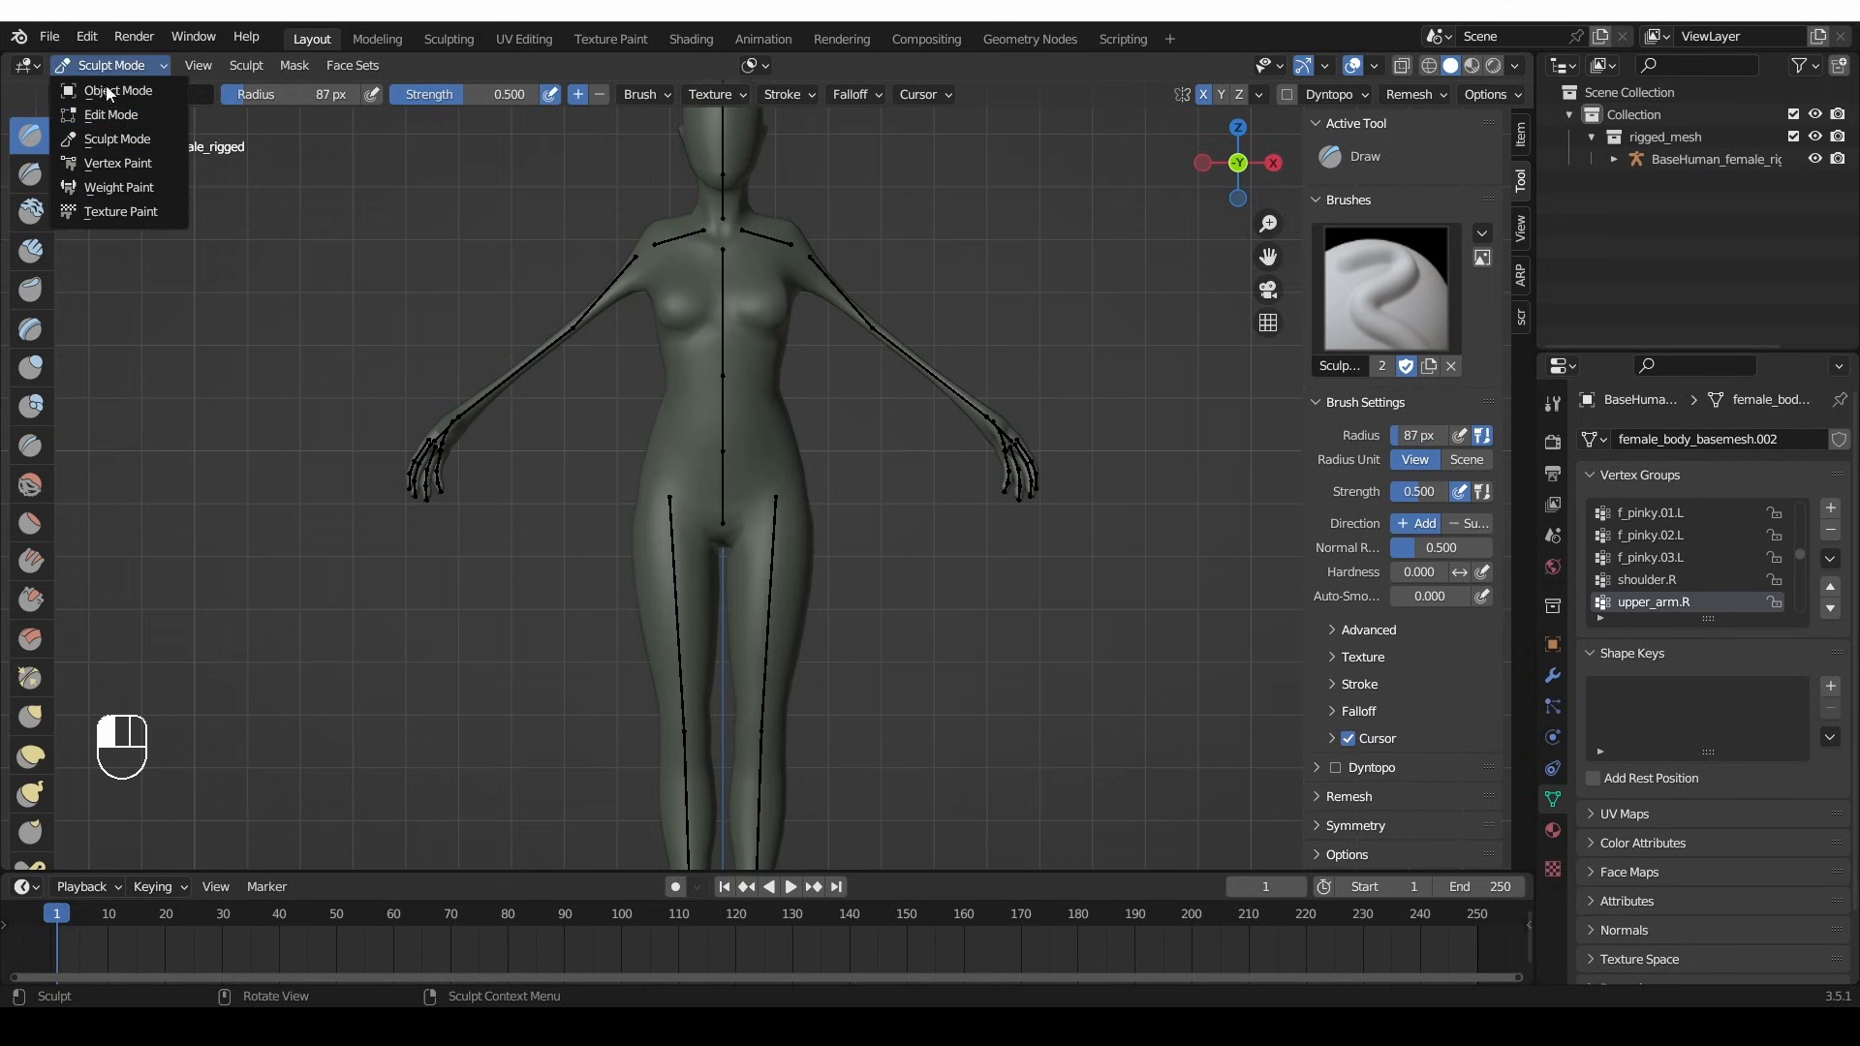
click(111, 115)
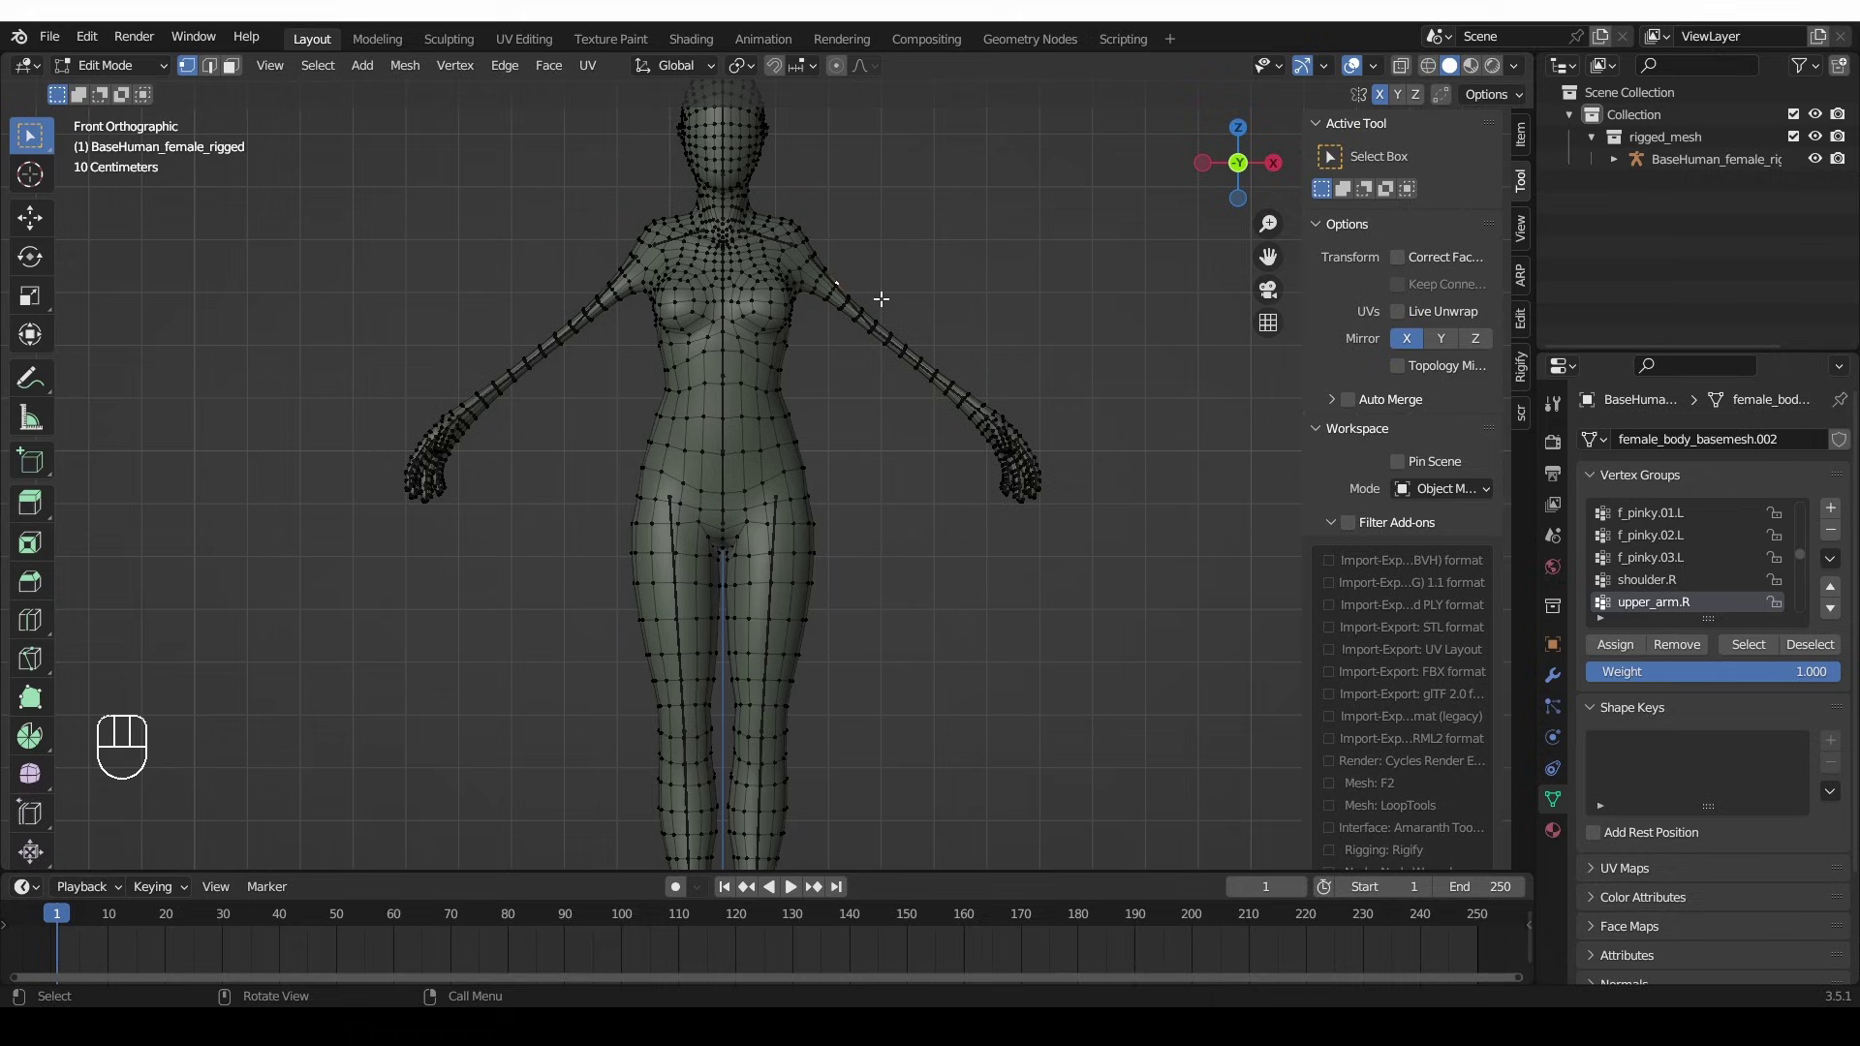
mouse_move(625, 318)
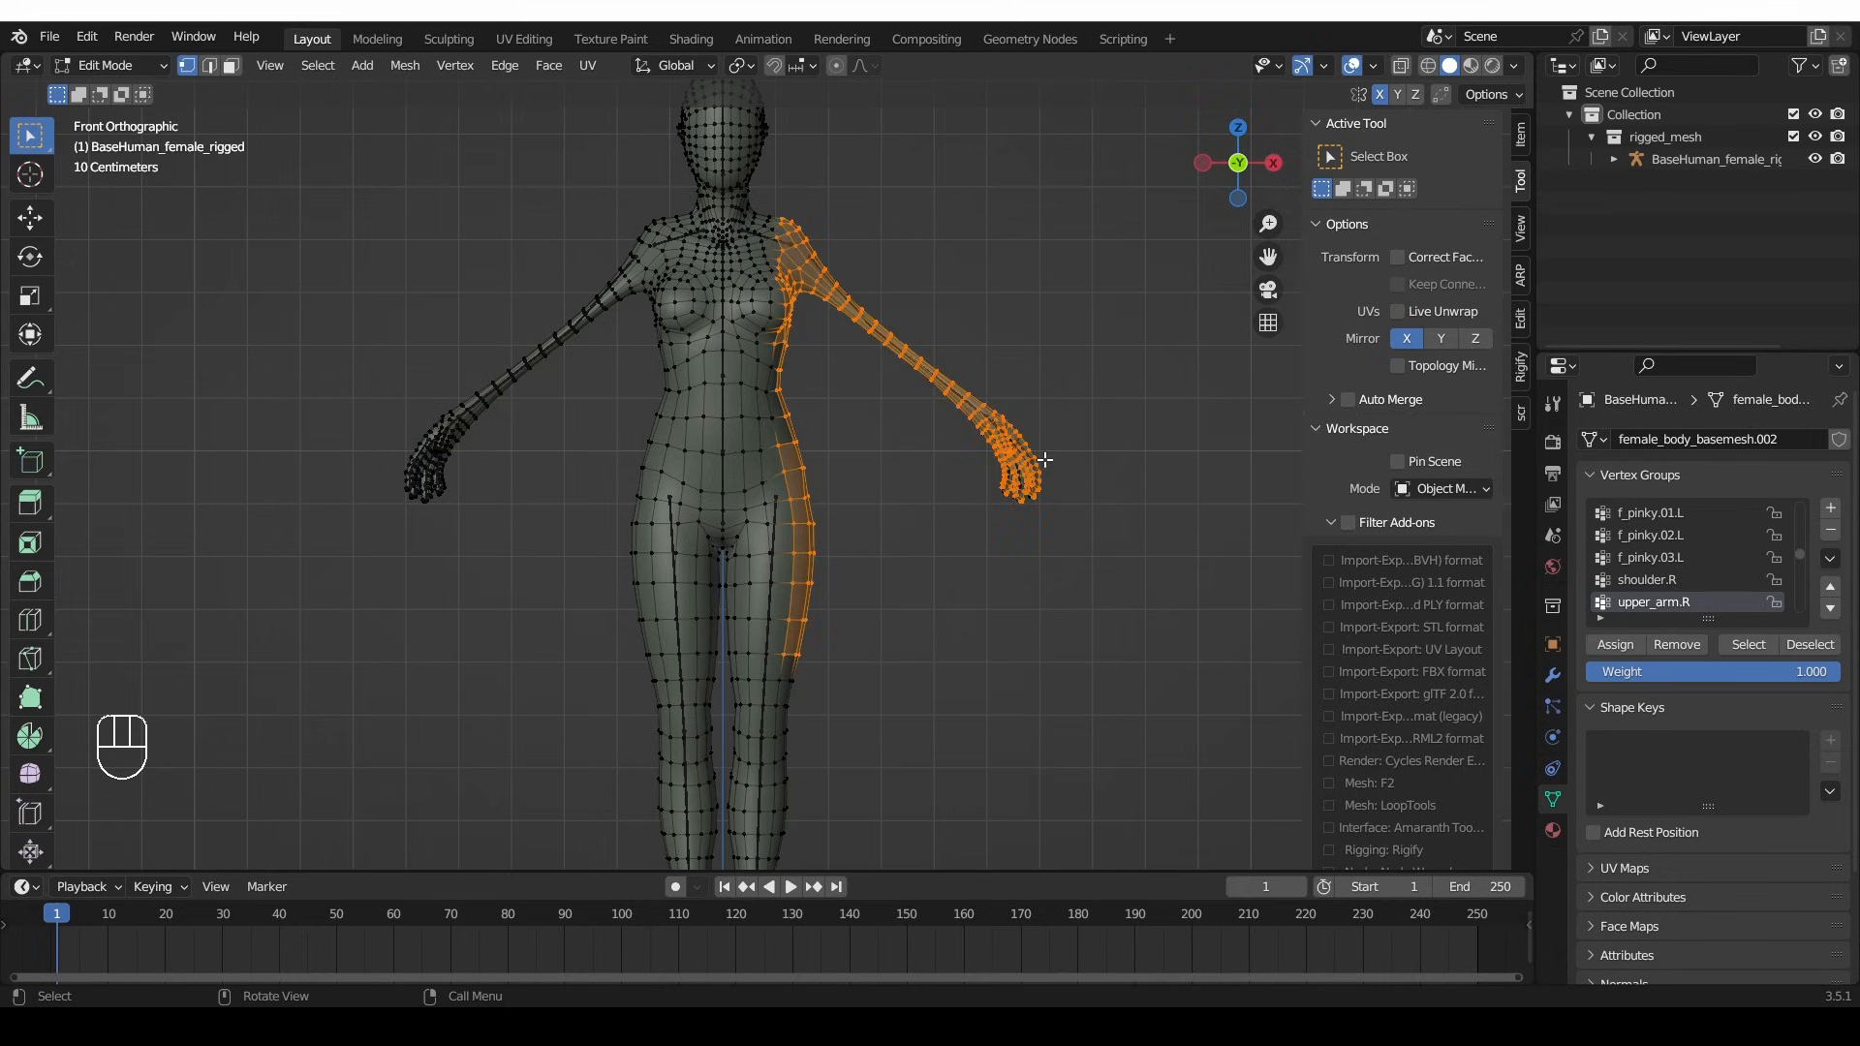
mouse_move(718, 514)
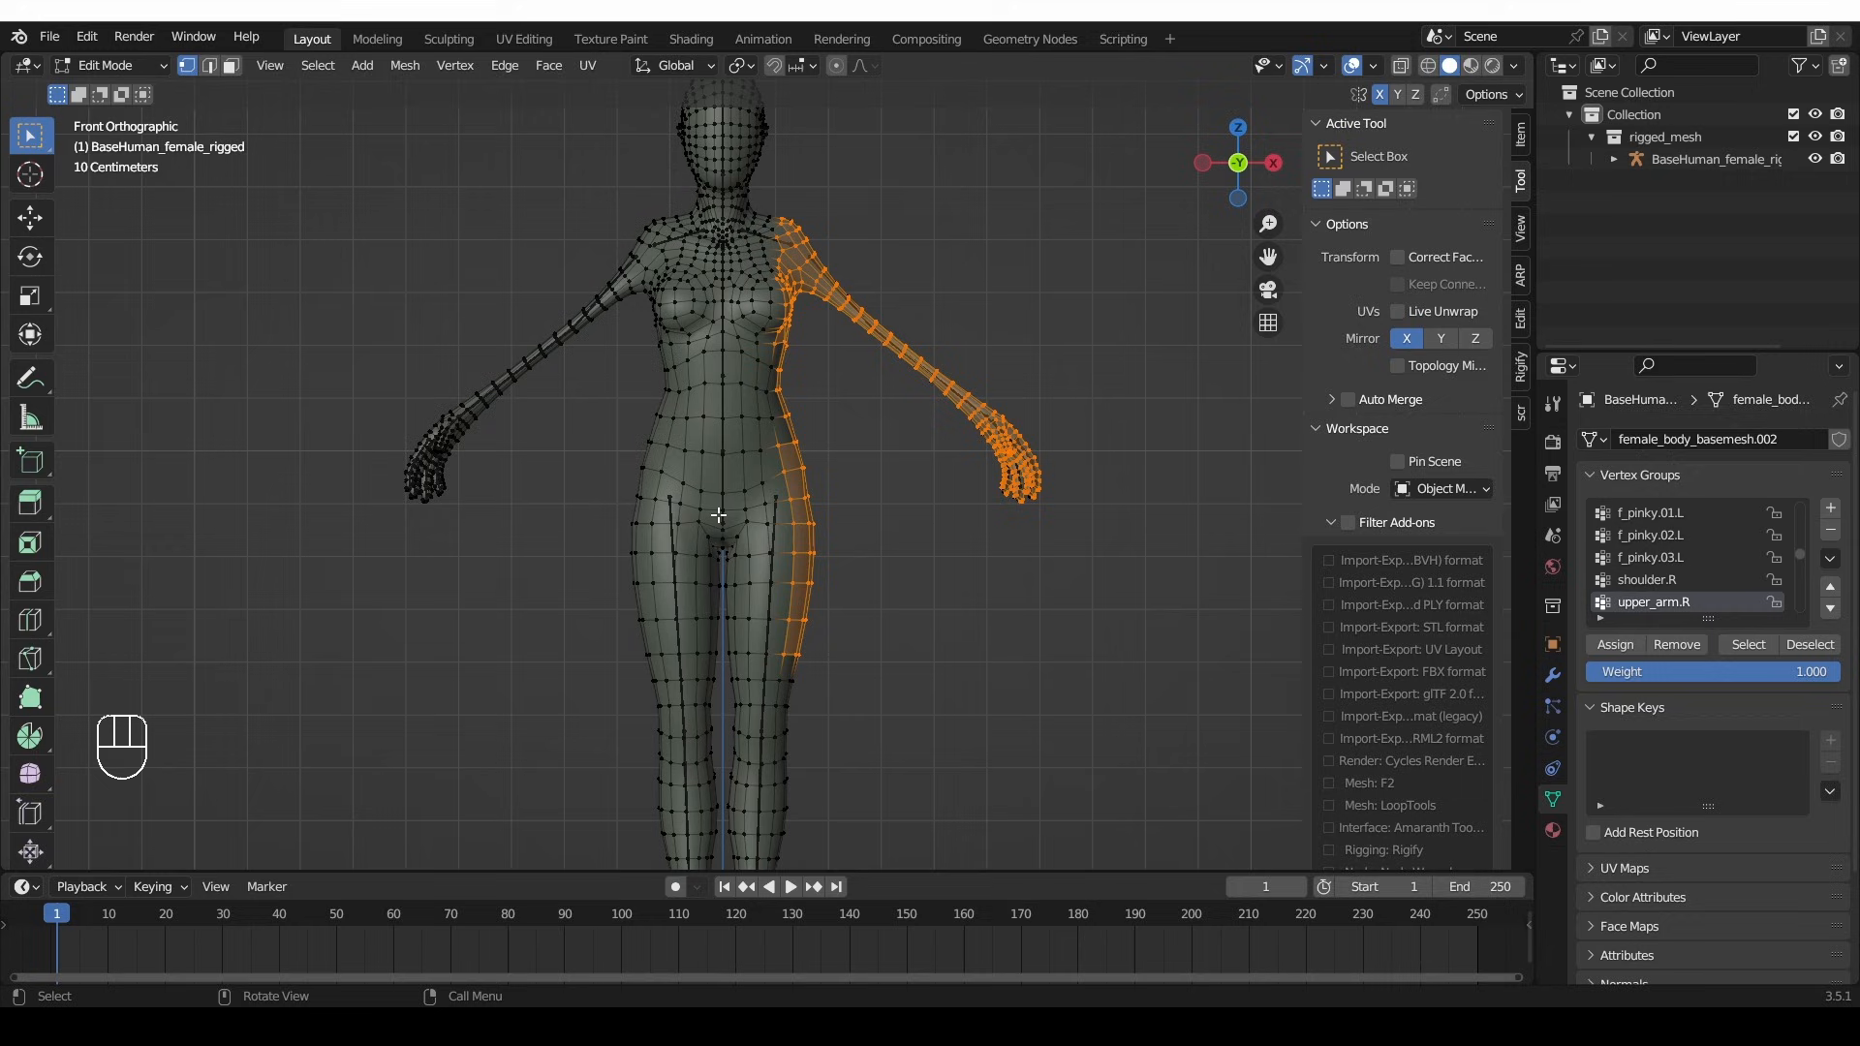
- Test a mirrored arm move, select all vertices, and switch to the soldier_body model
key(g)
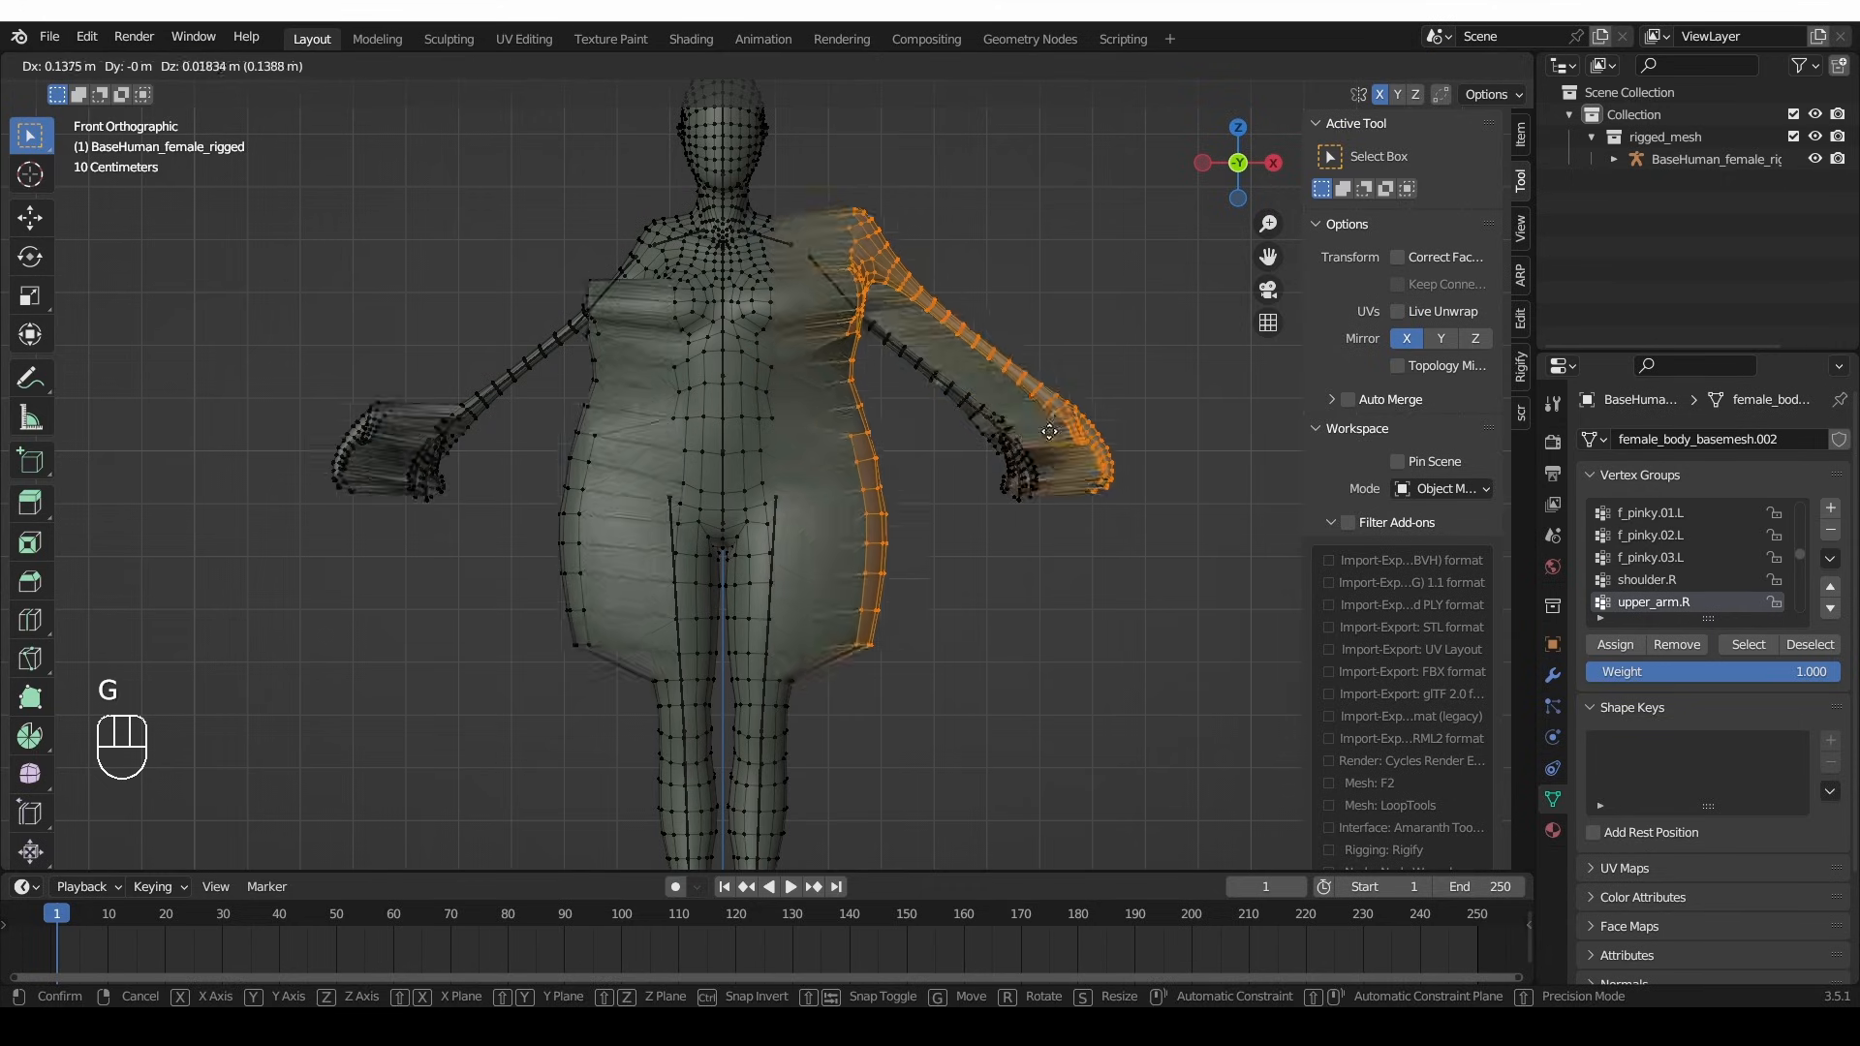
click(1038, 454)
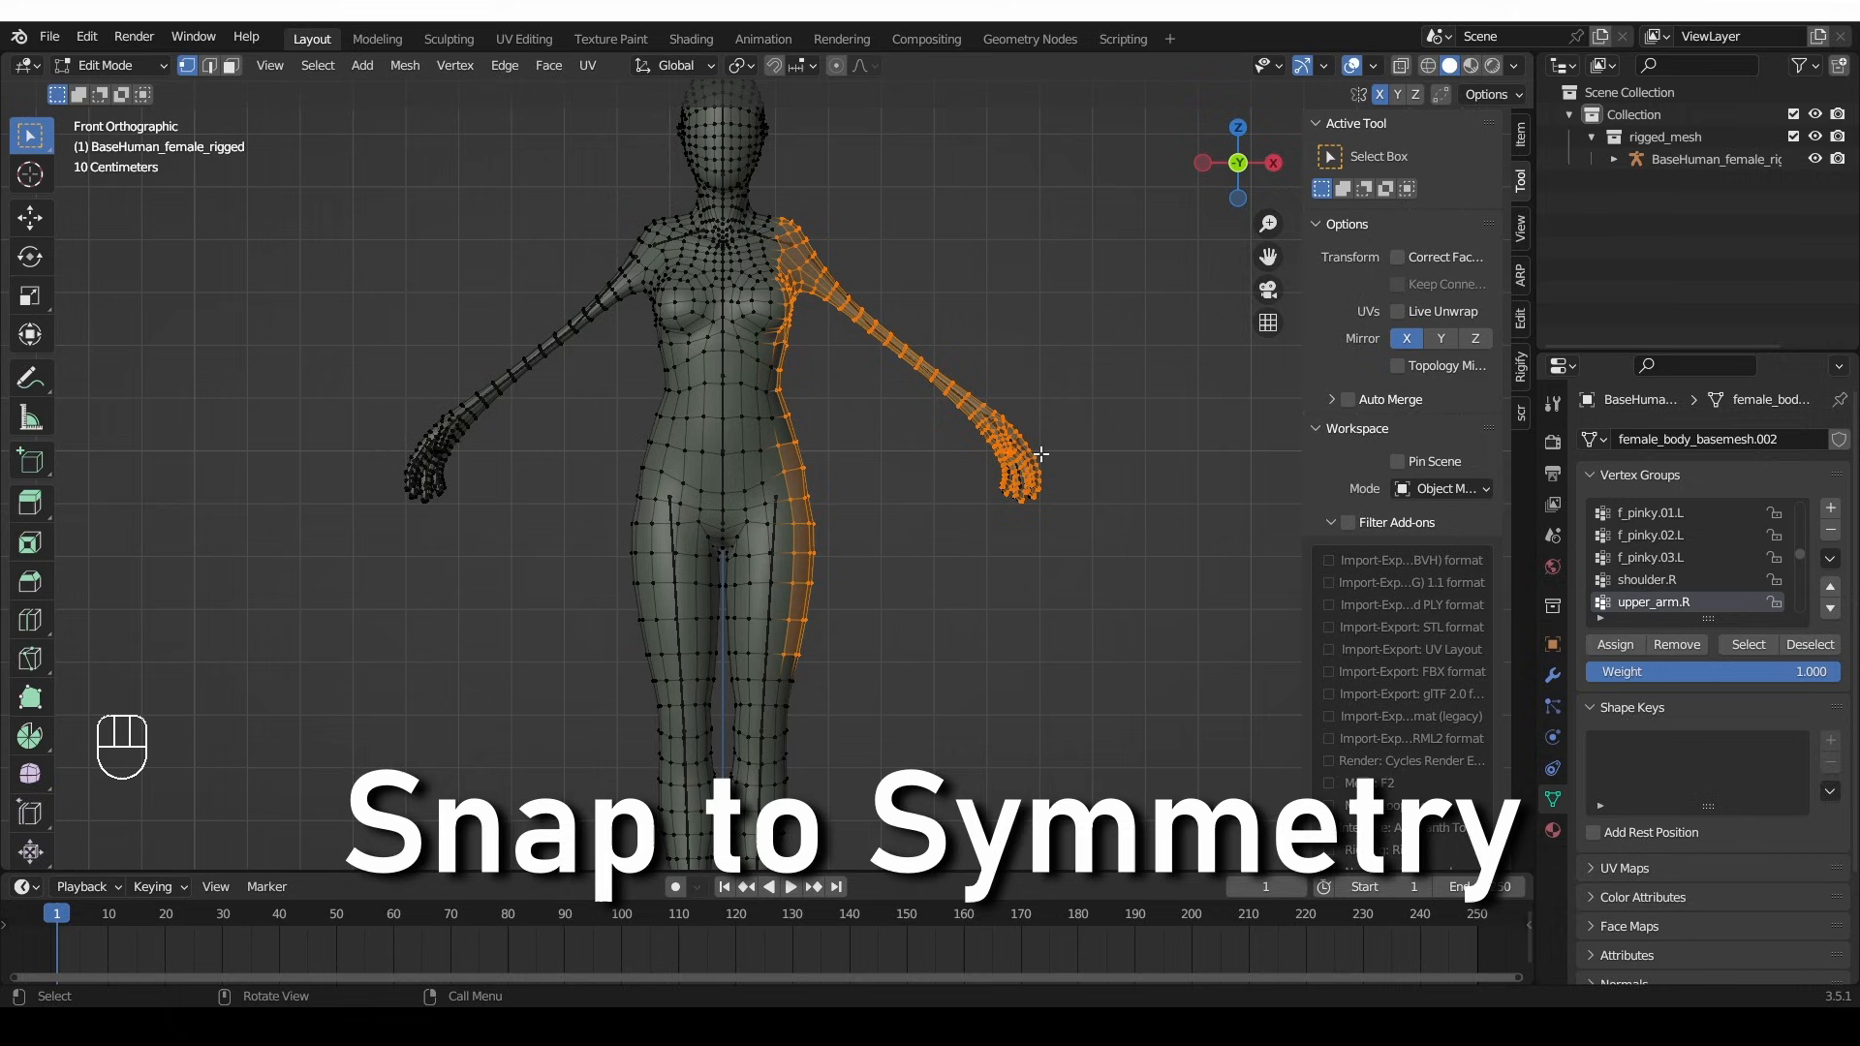
key(a)
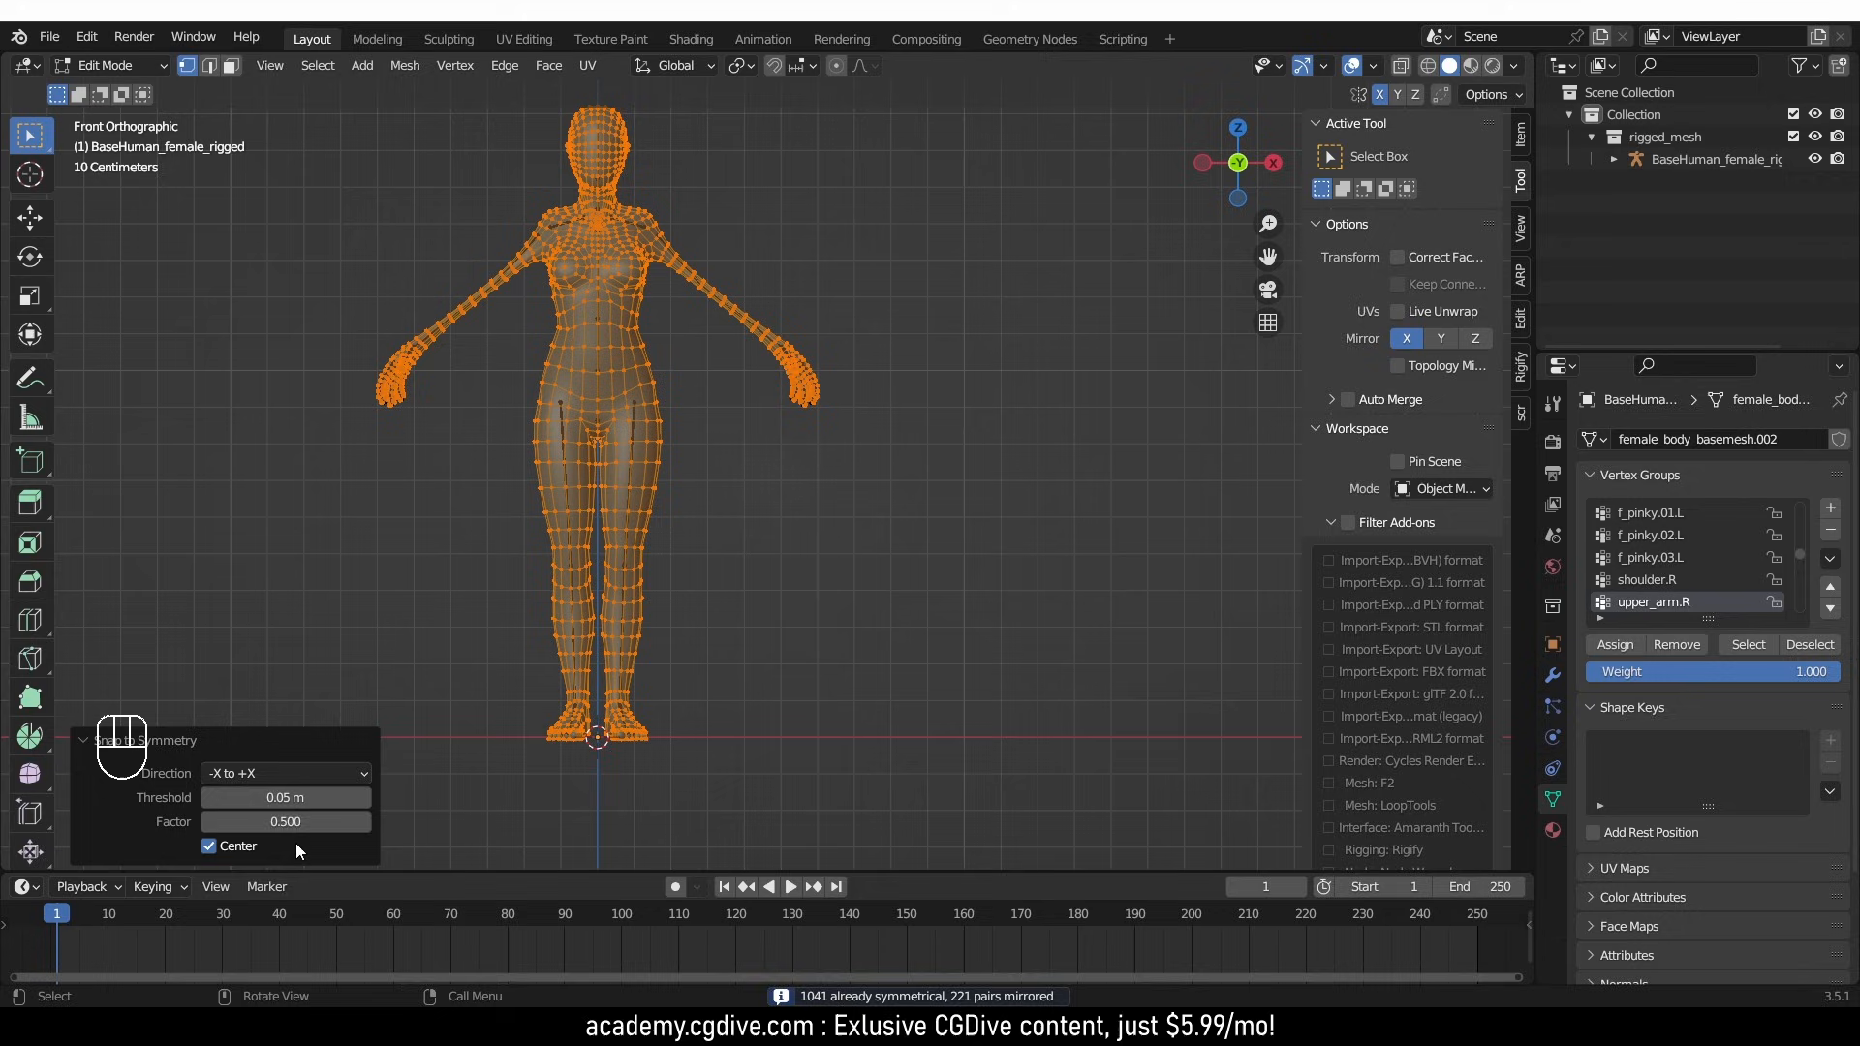
mouse_move(285, 771)
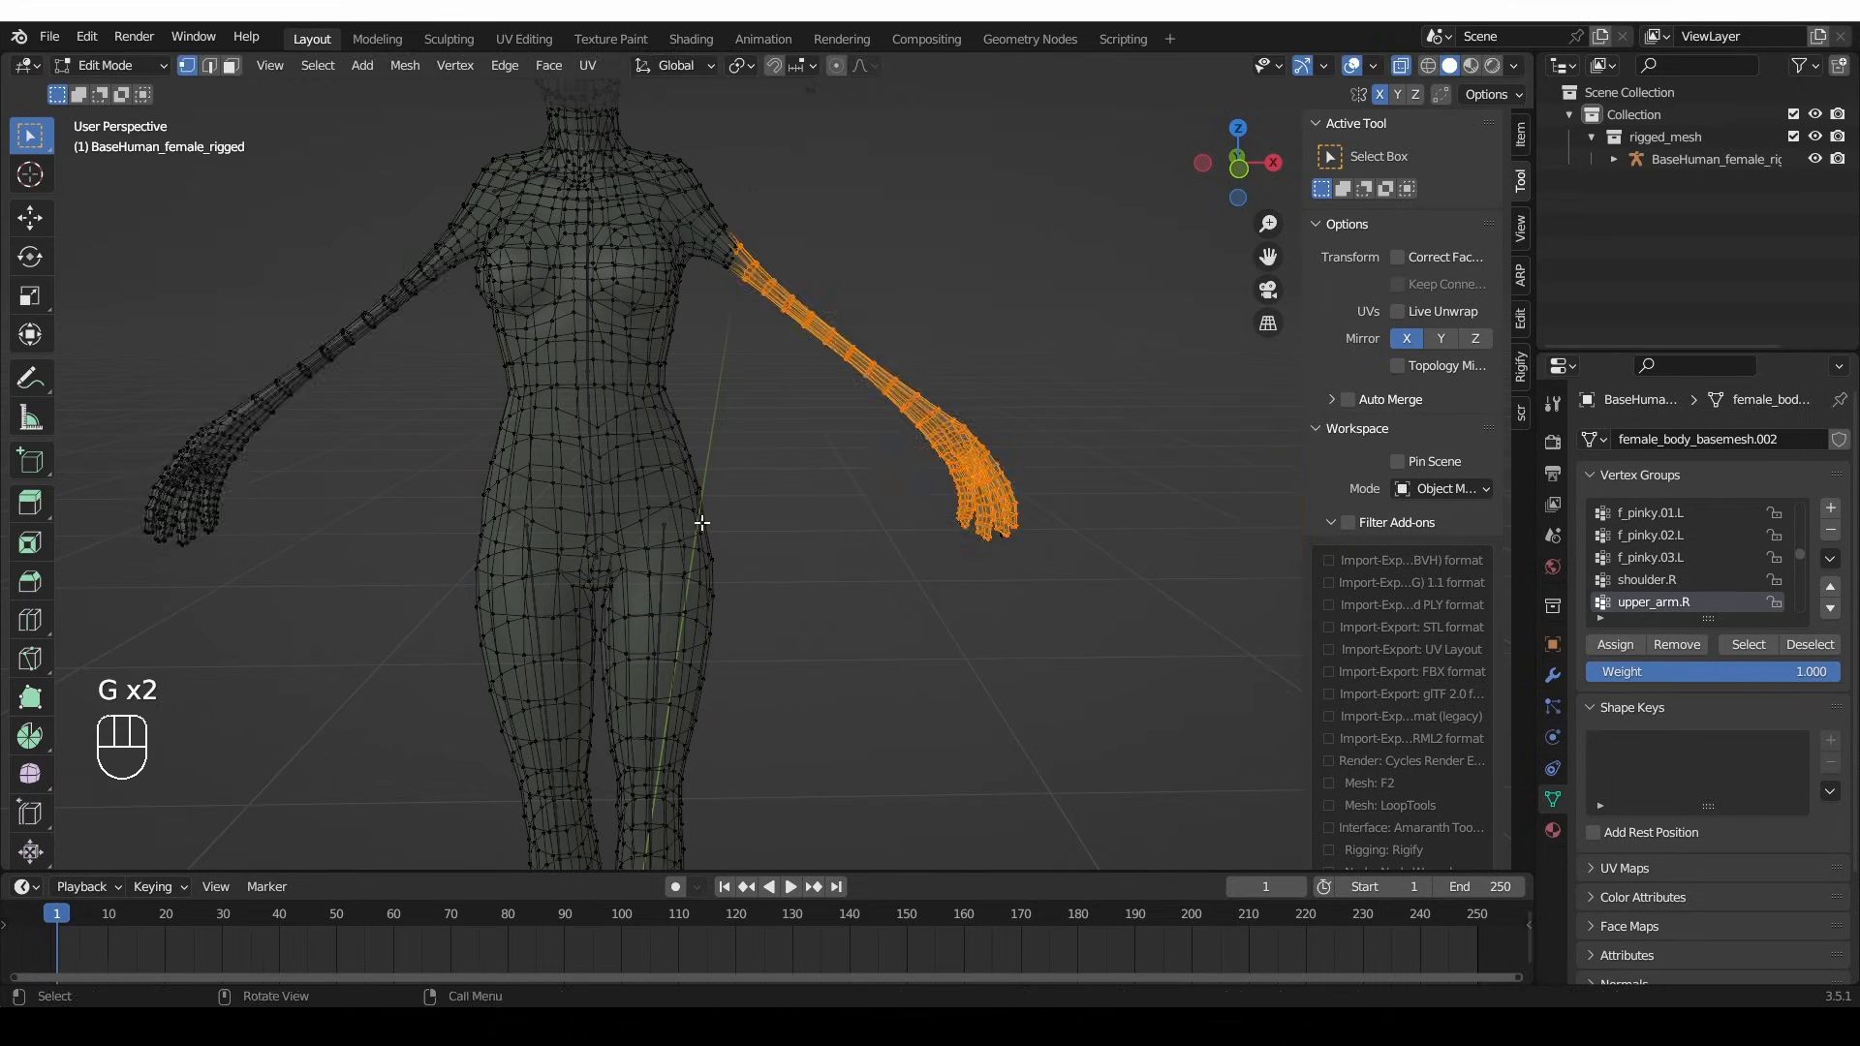
key(a)
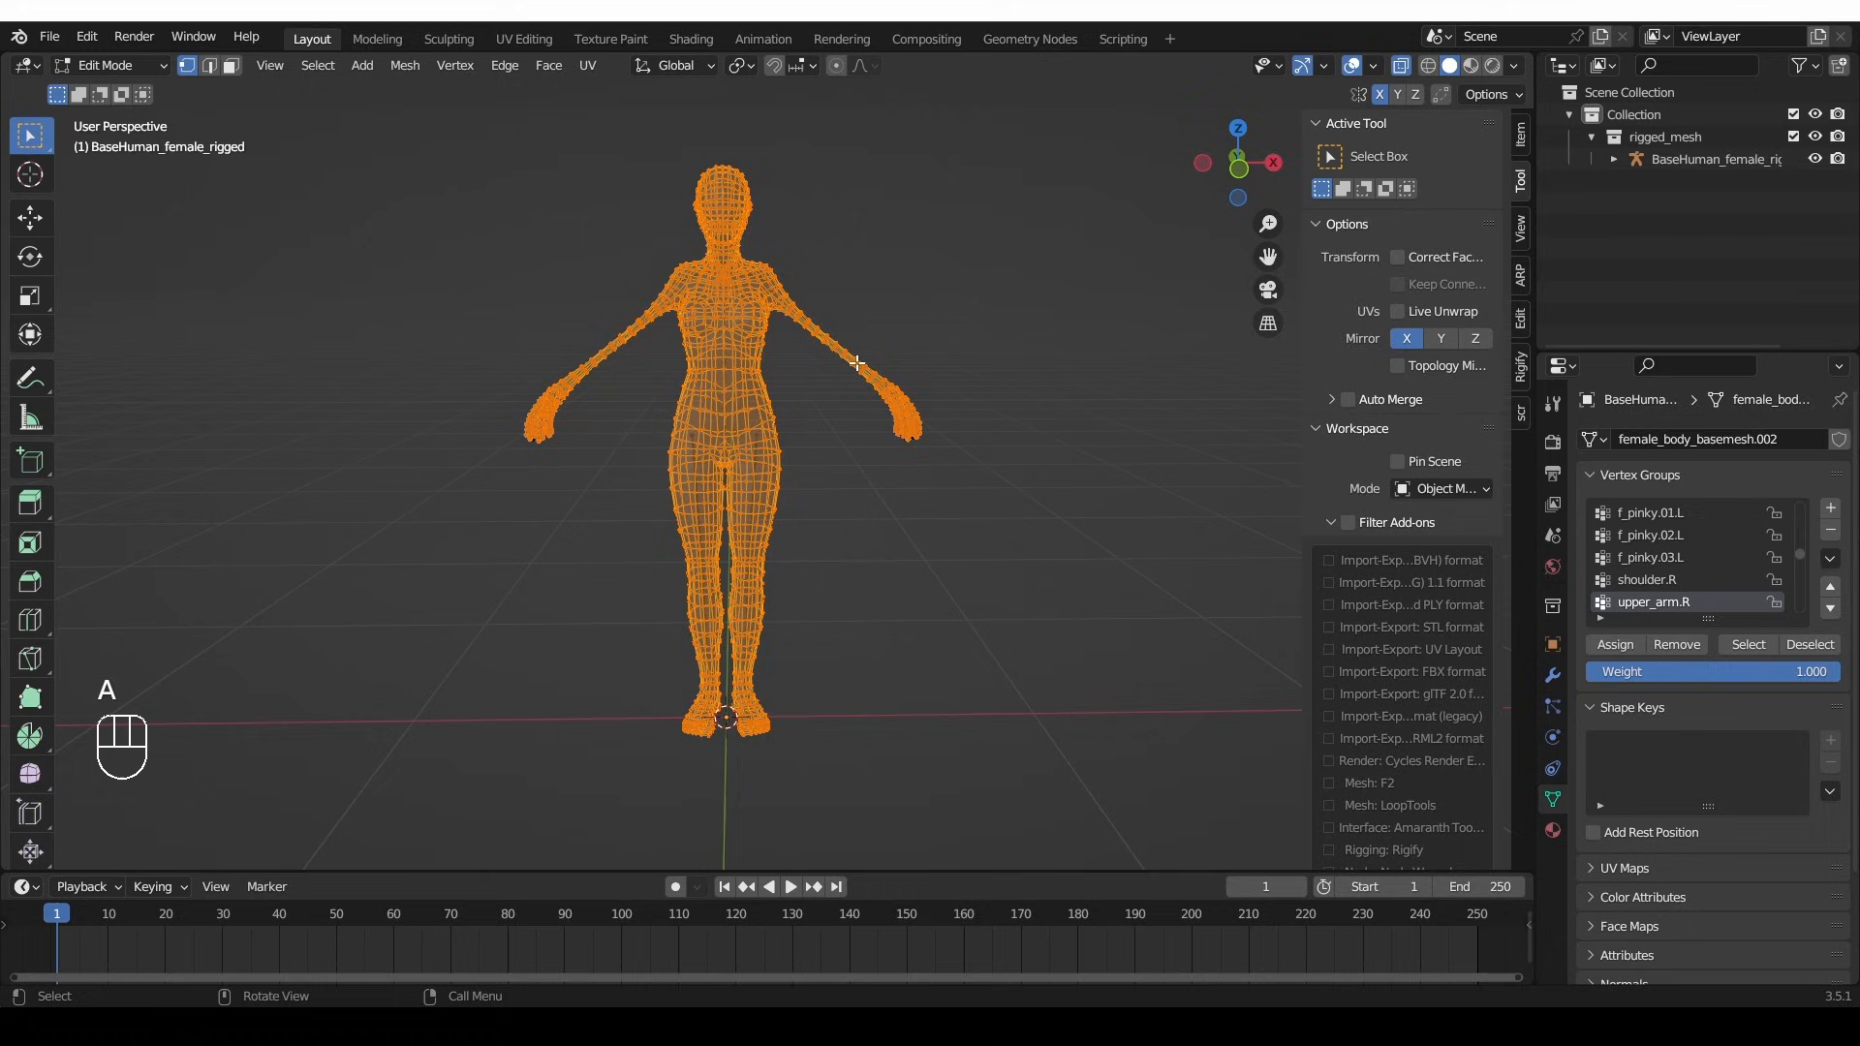
click(405, 36)
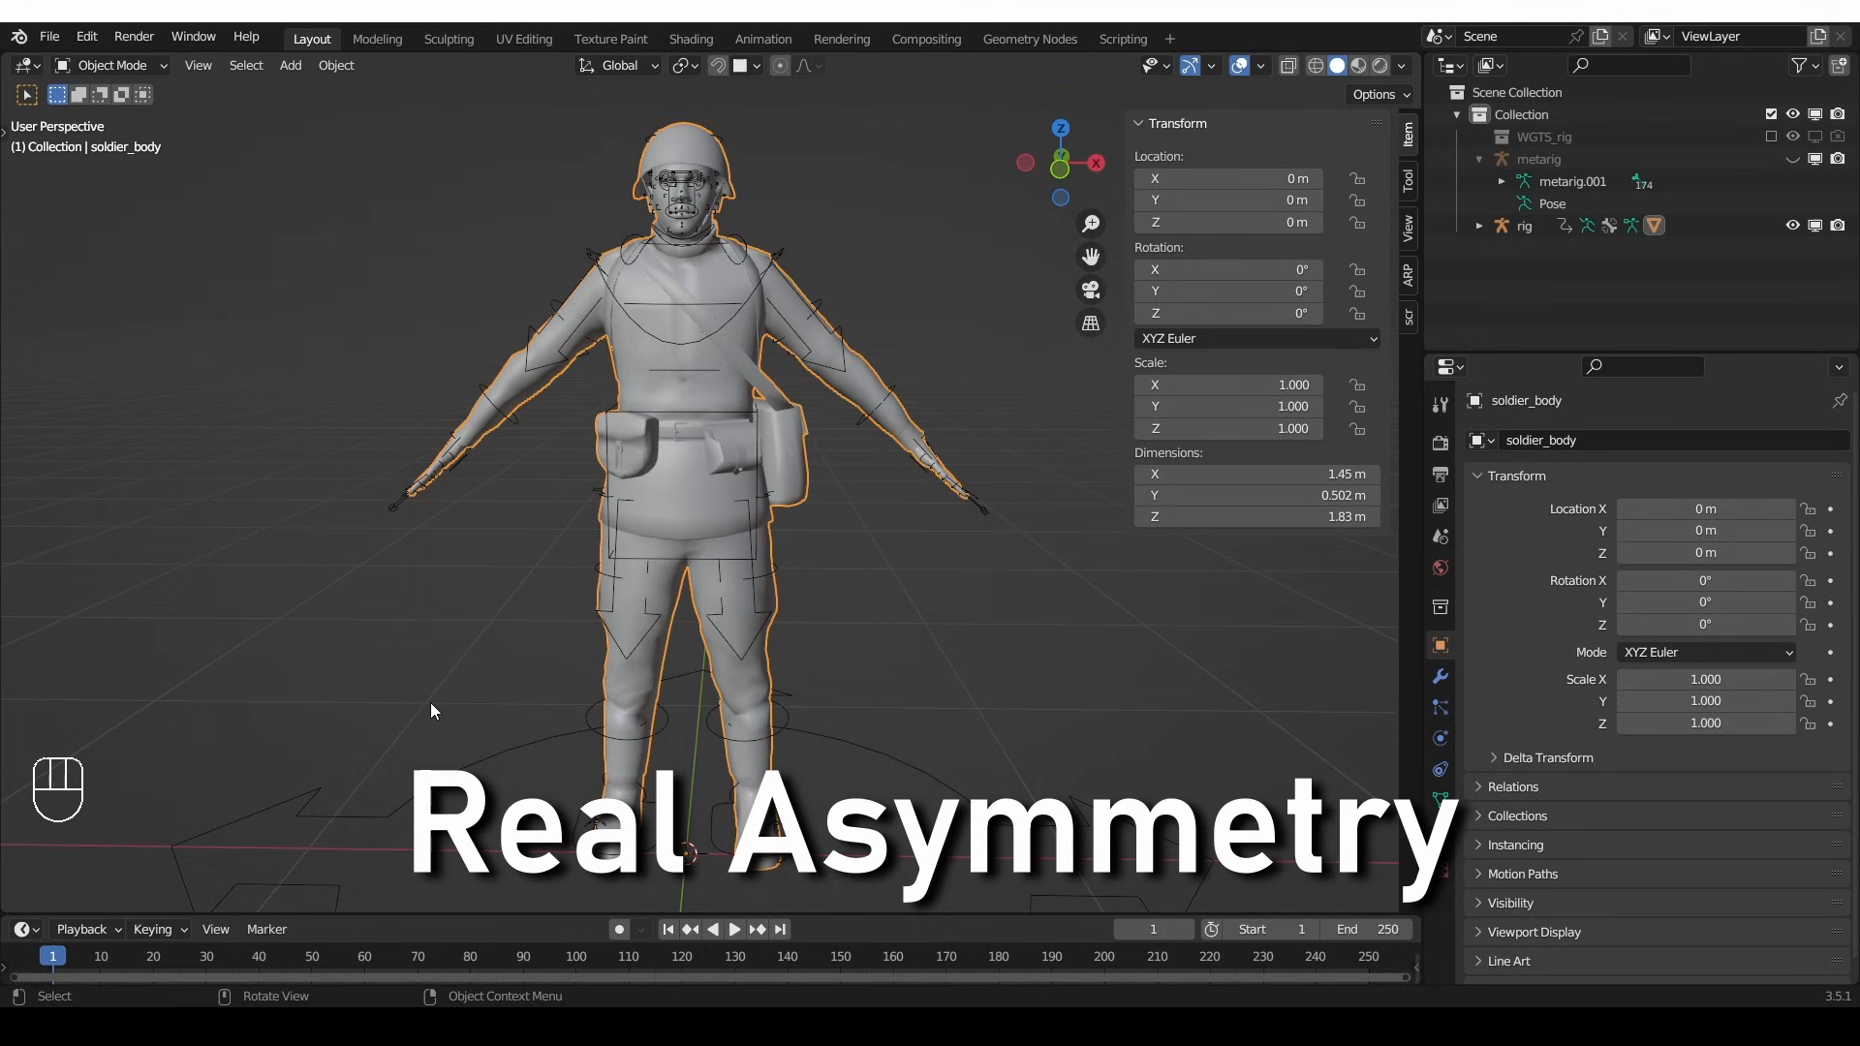
- Edit soldier_body and test moving one arm's vertices
key(Tab)
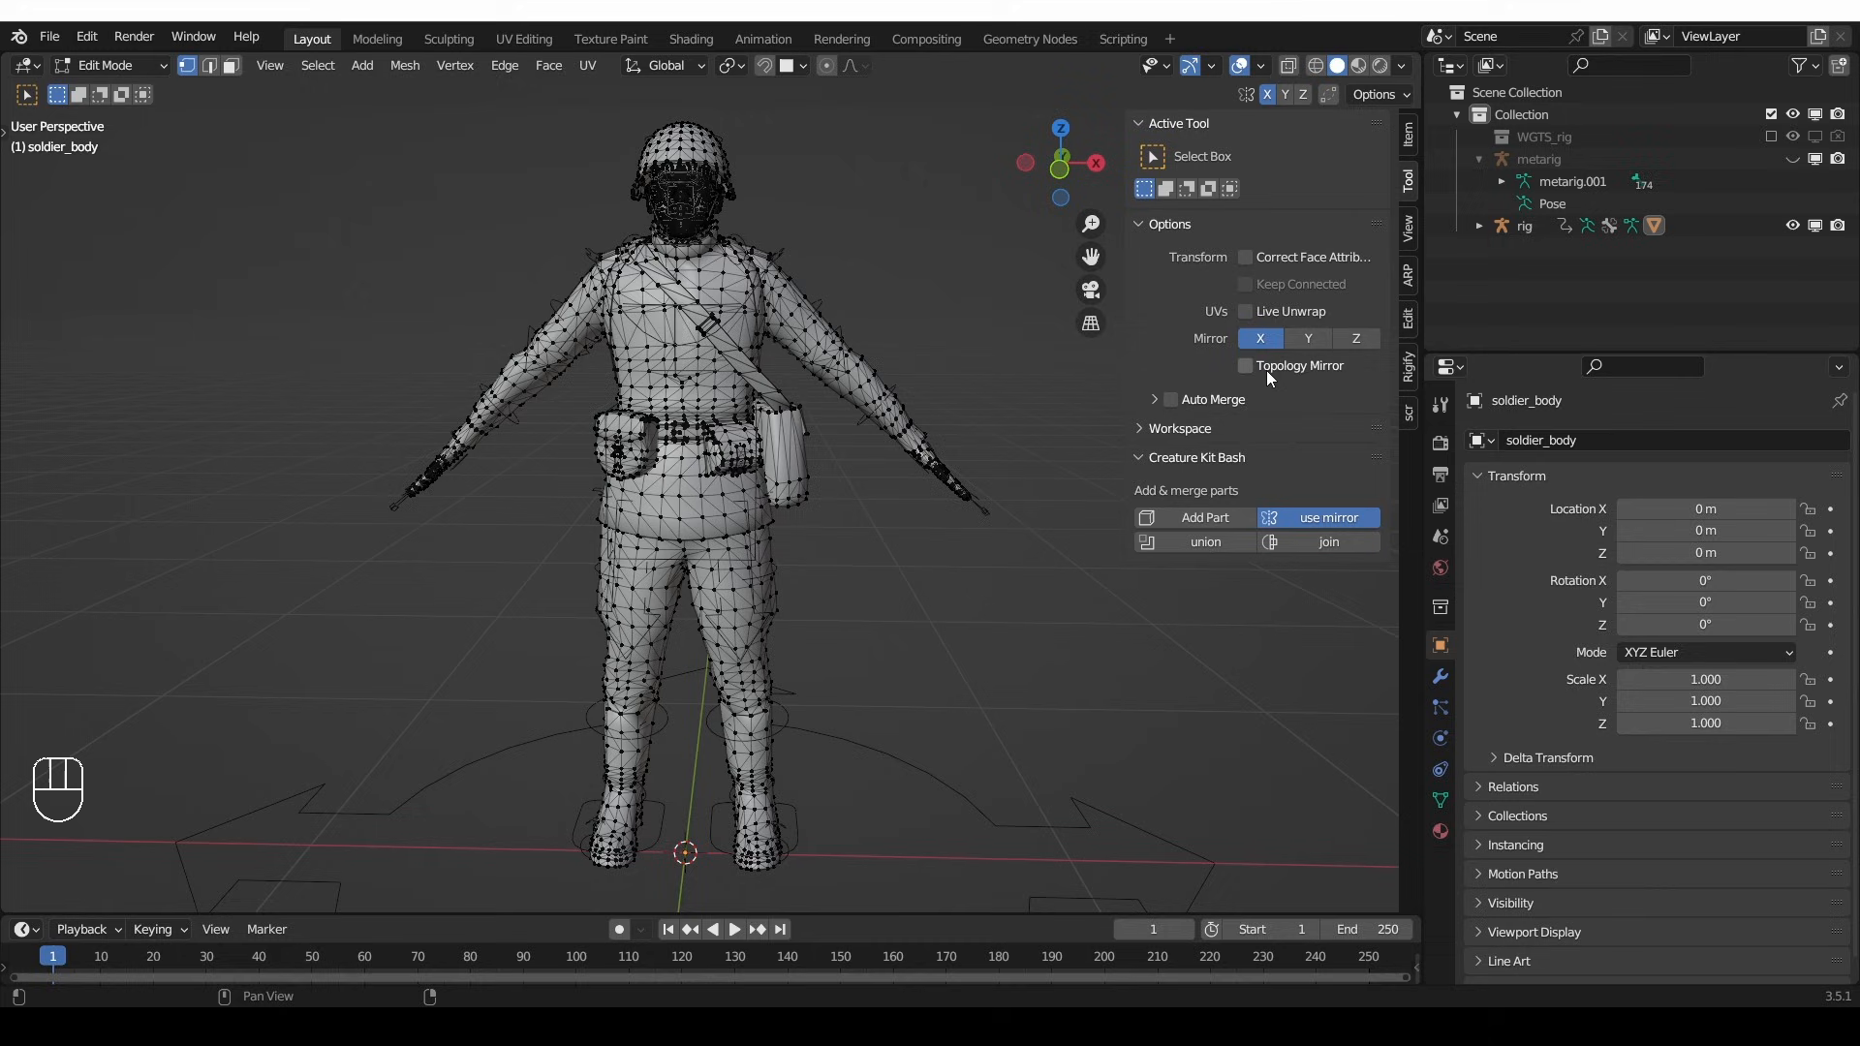
click(895, 385)
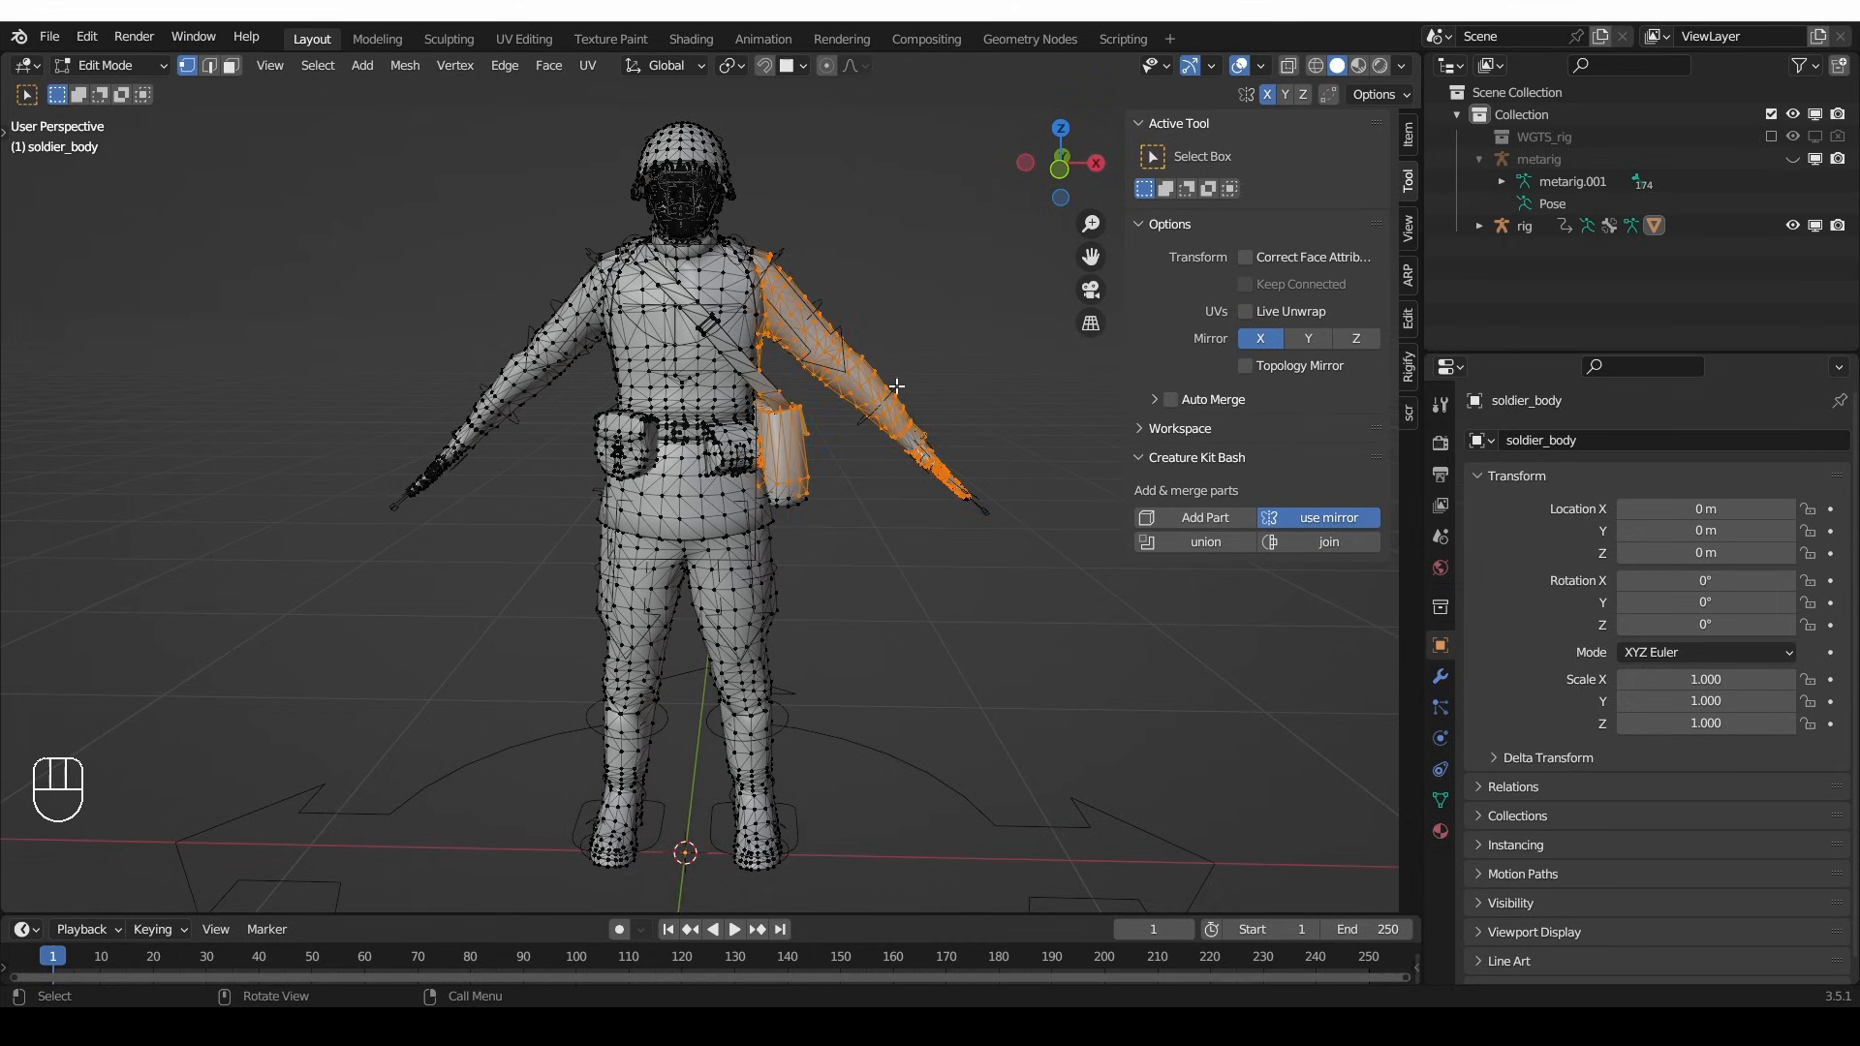
key(g)
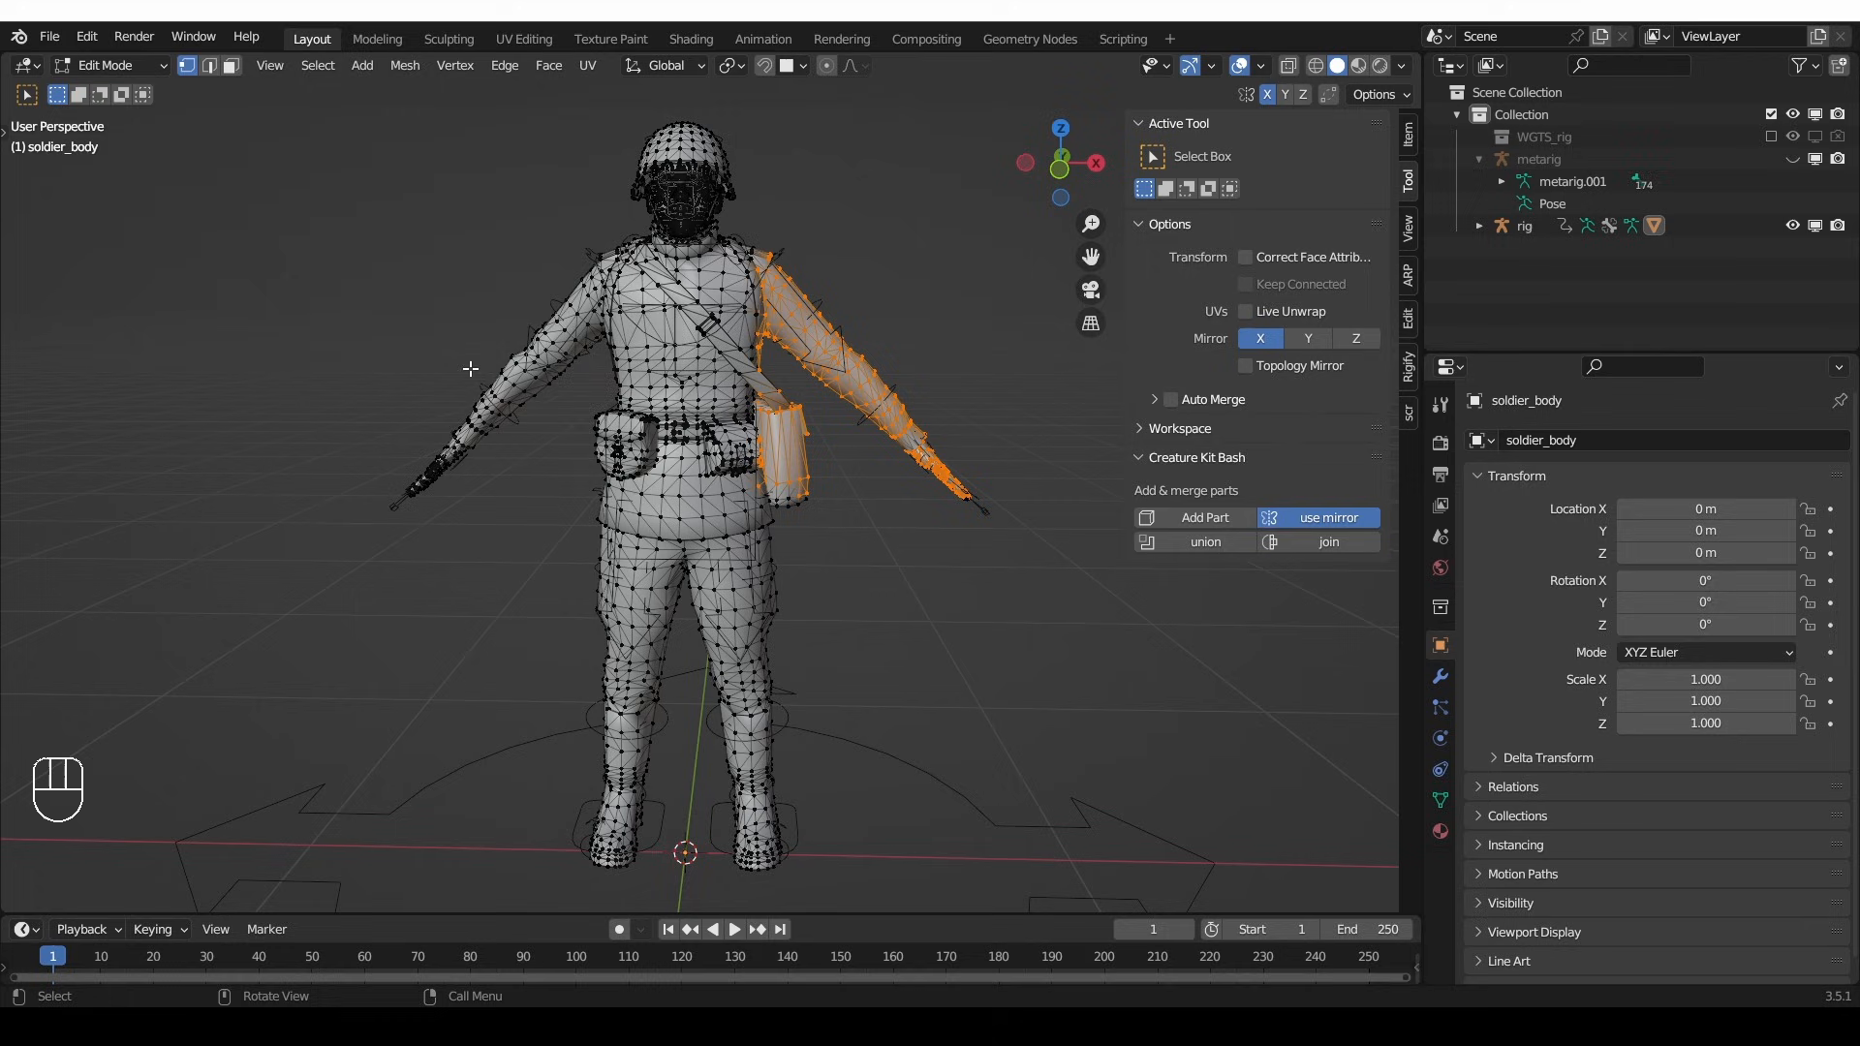
- Select all soldier vertices and apply Mesh > Snap to Symmetry
key(a)
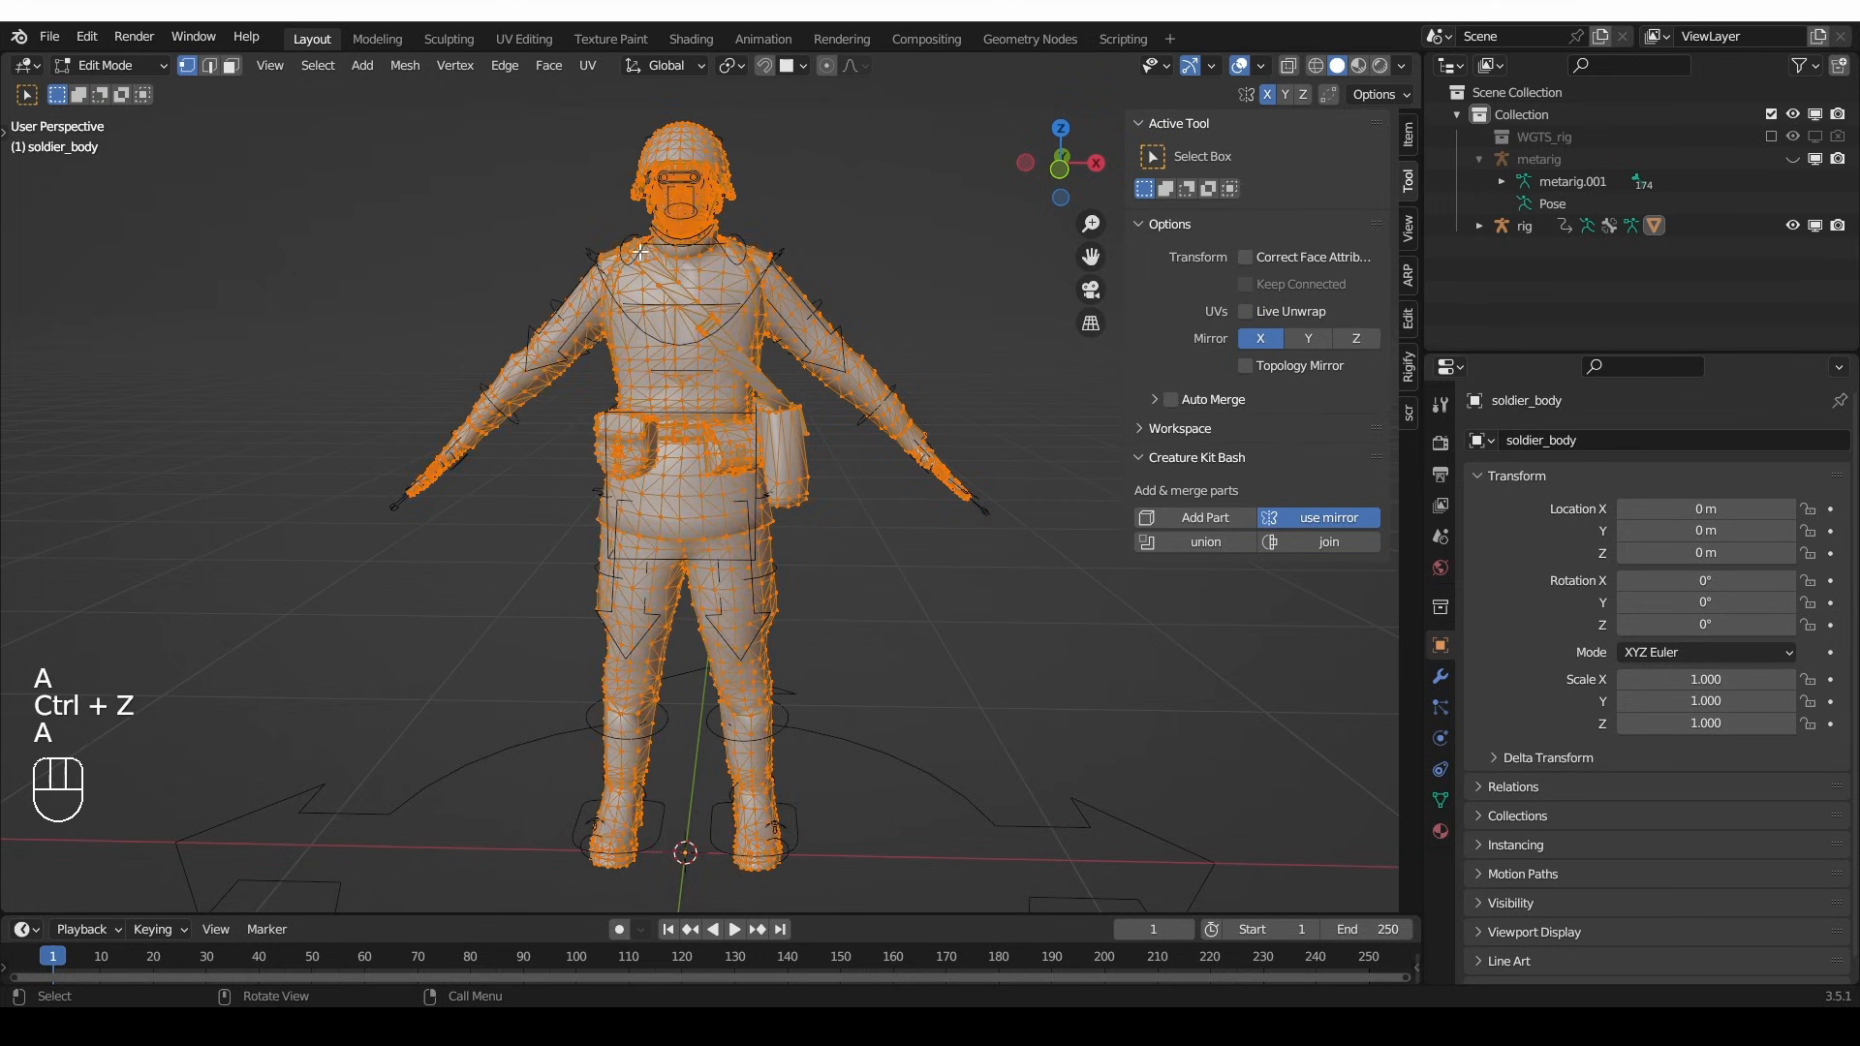
click(403, 65)
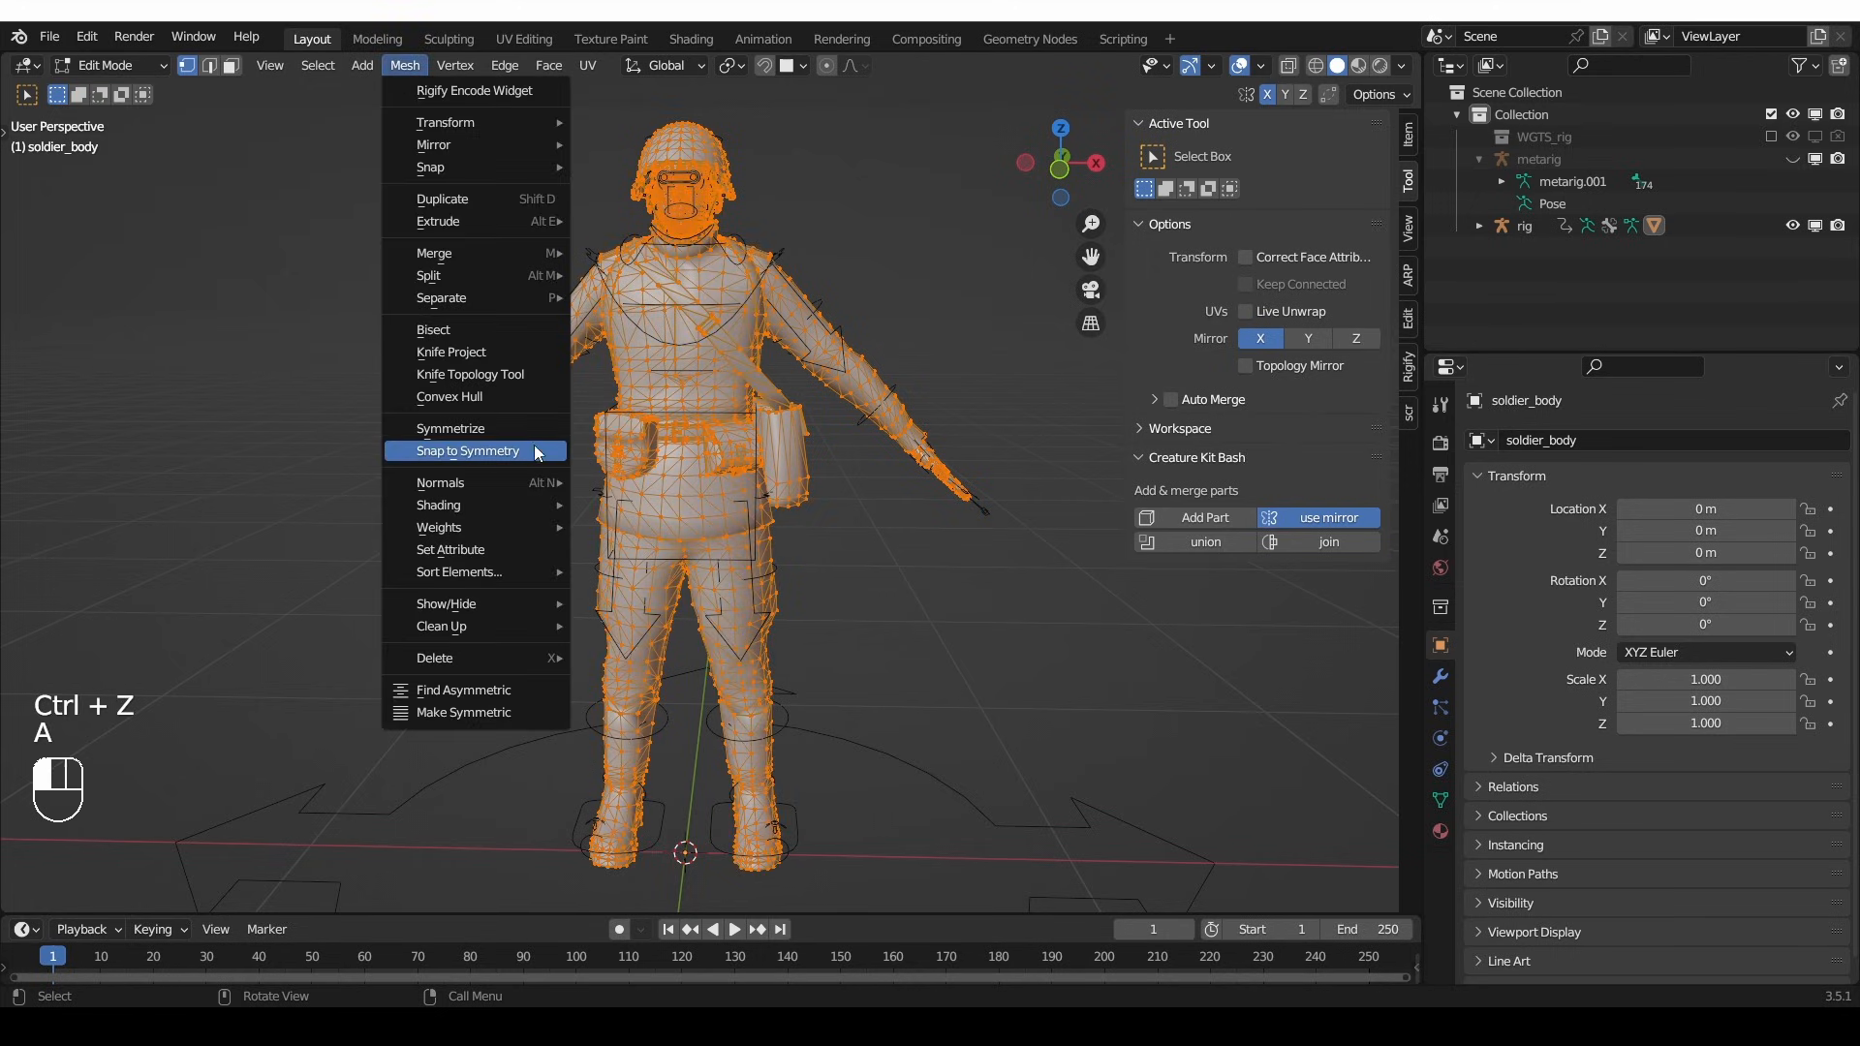
click(465, 450)
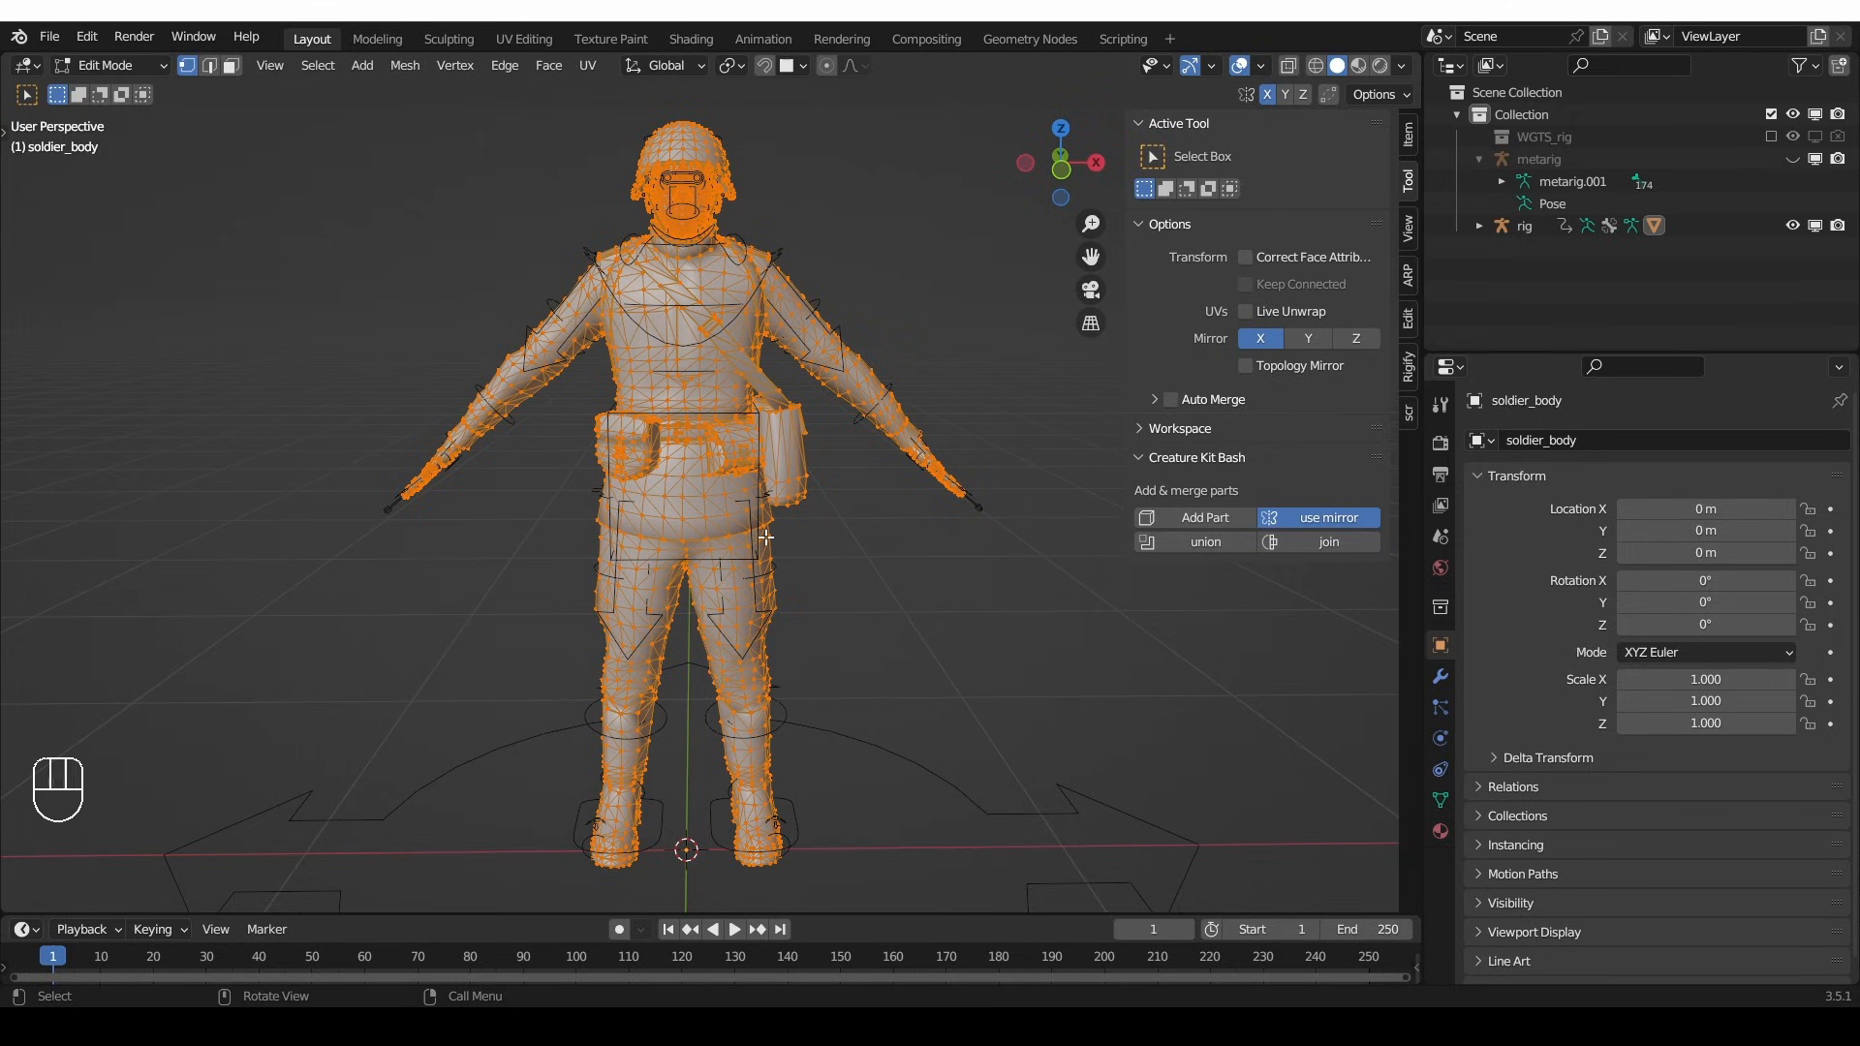
mouse_move(831, 285)
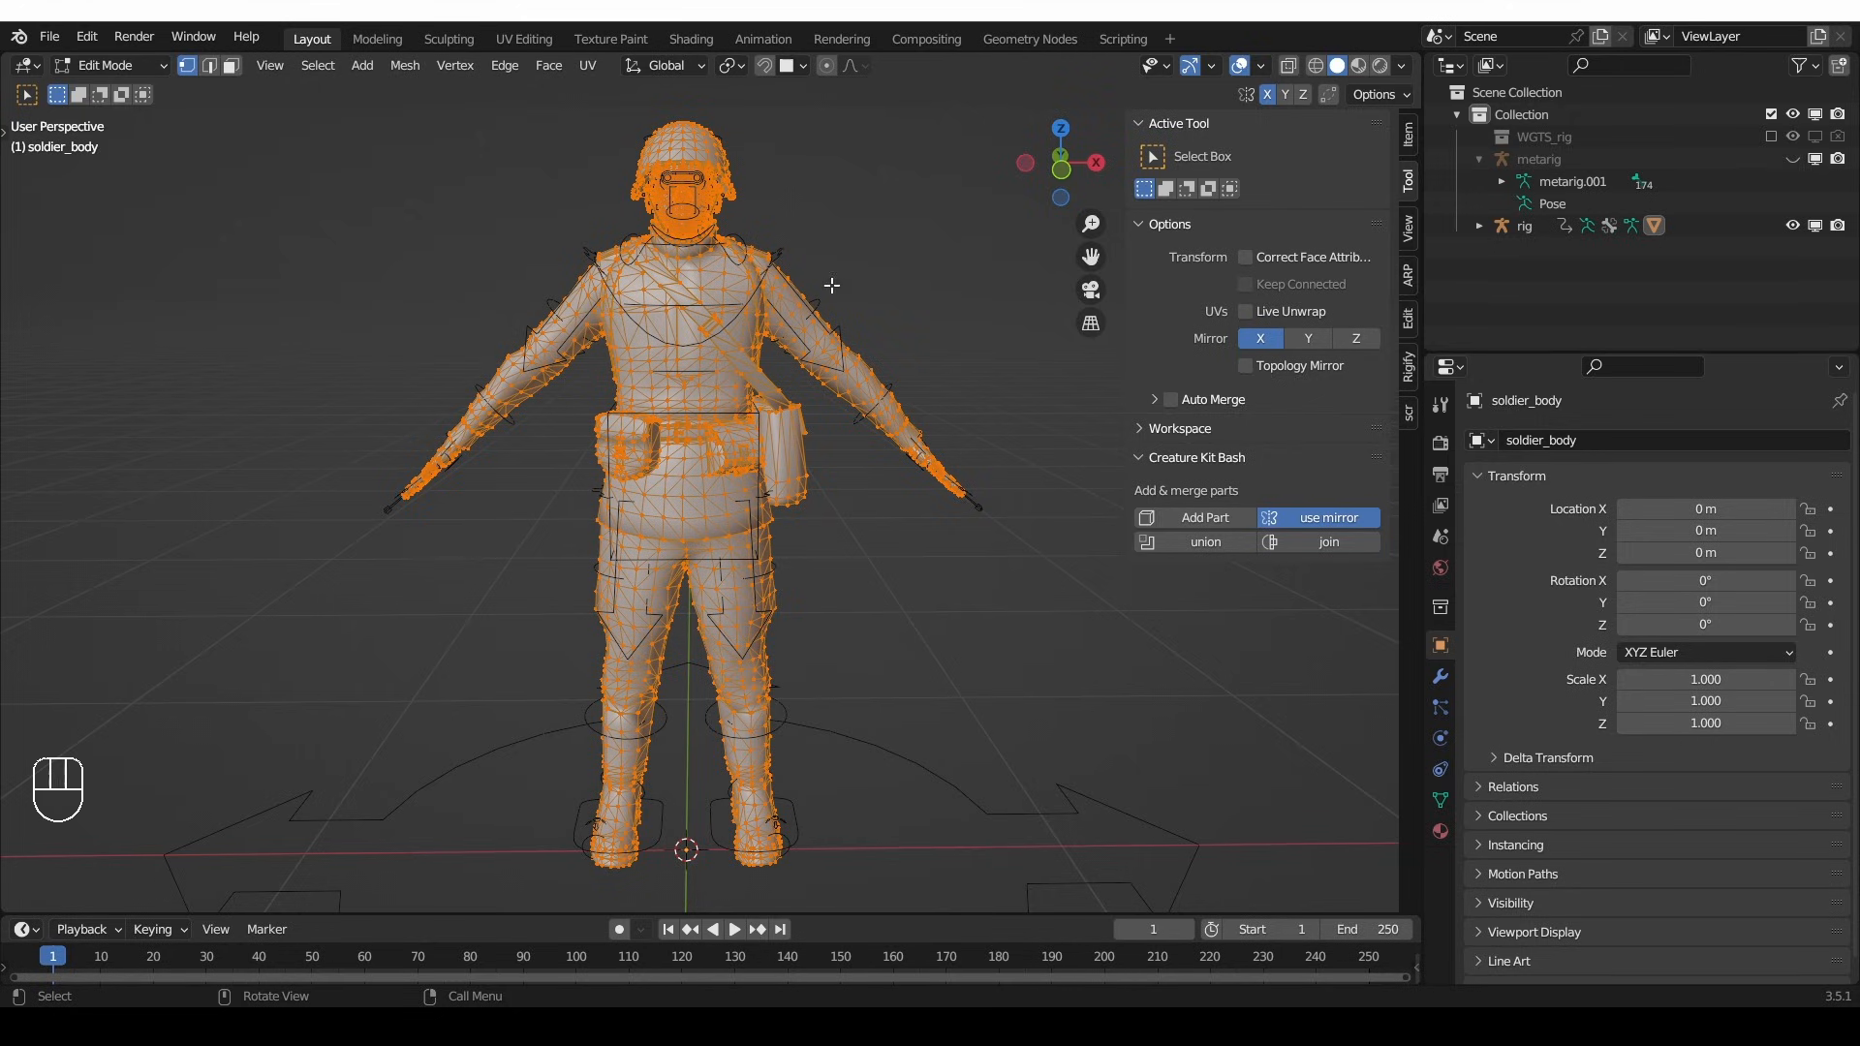
mouse_move(793, 798)
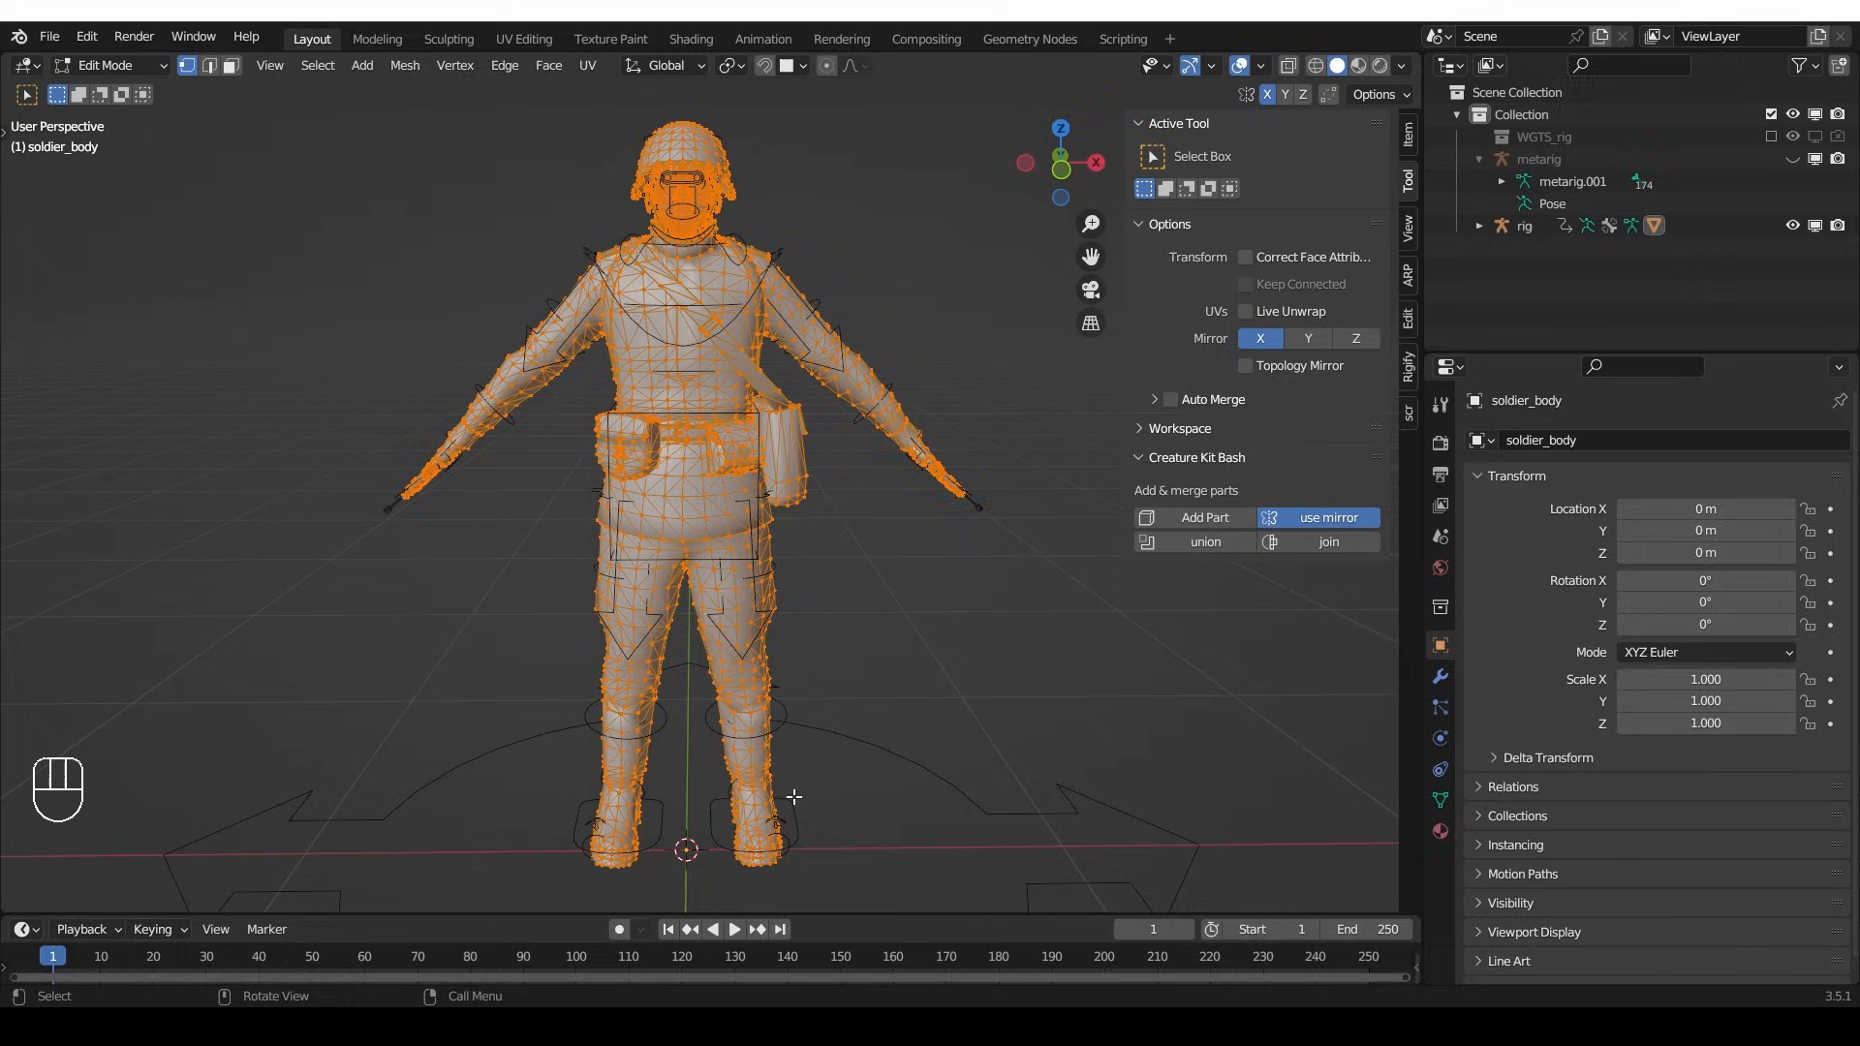
- Disable Mirror Vertex Groups, then reselect rig plus soldier_body and re-enter Weight Paint
key(Tab)
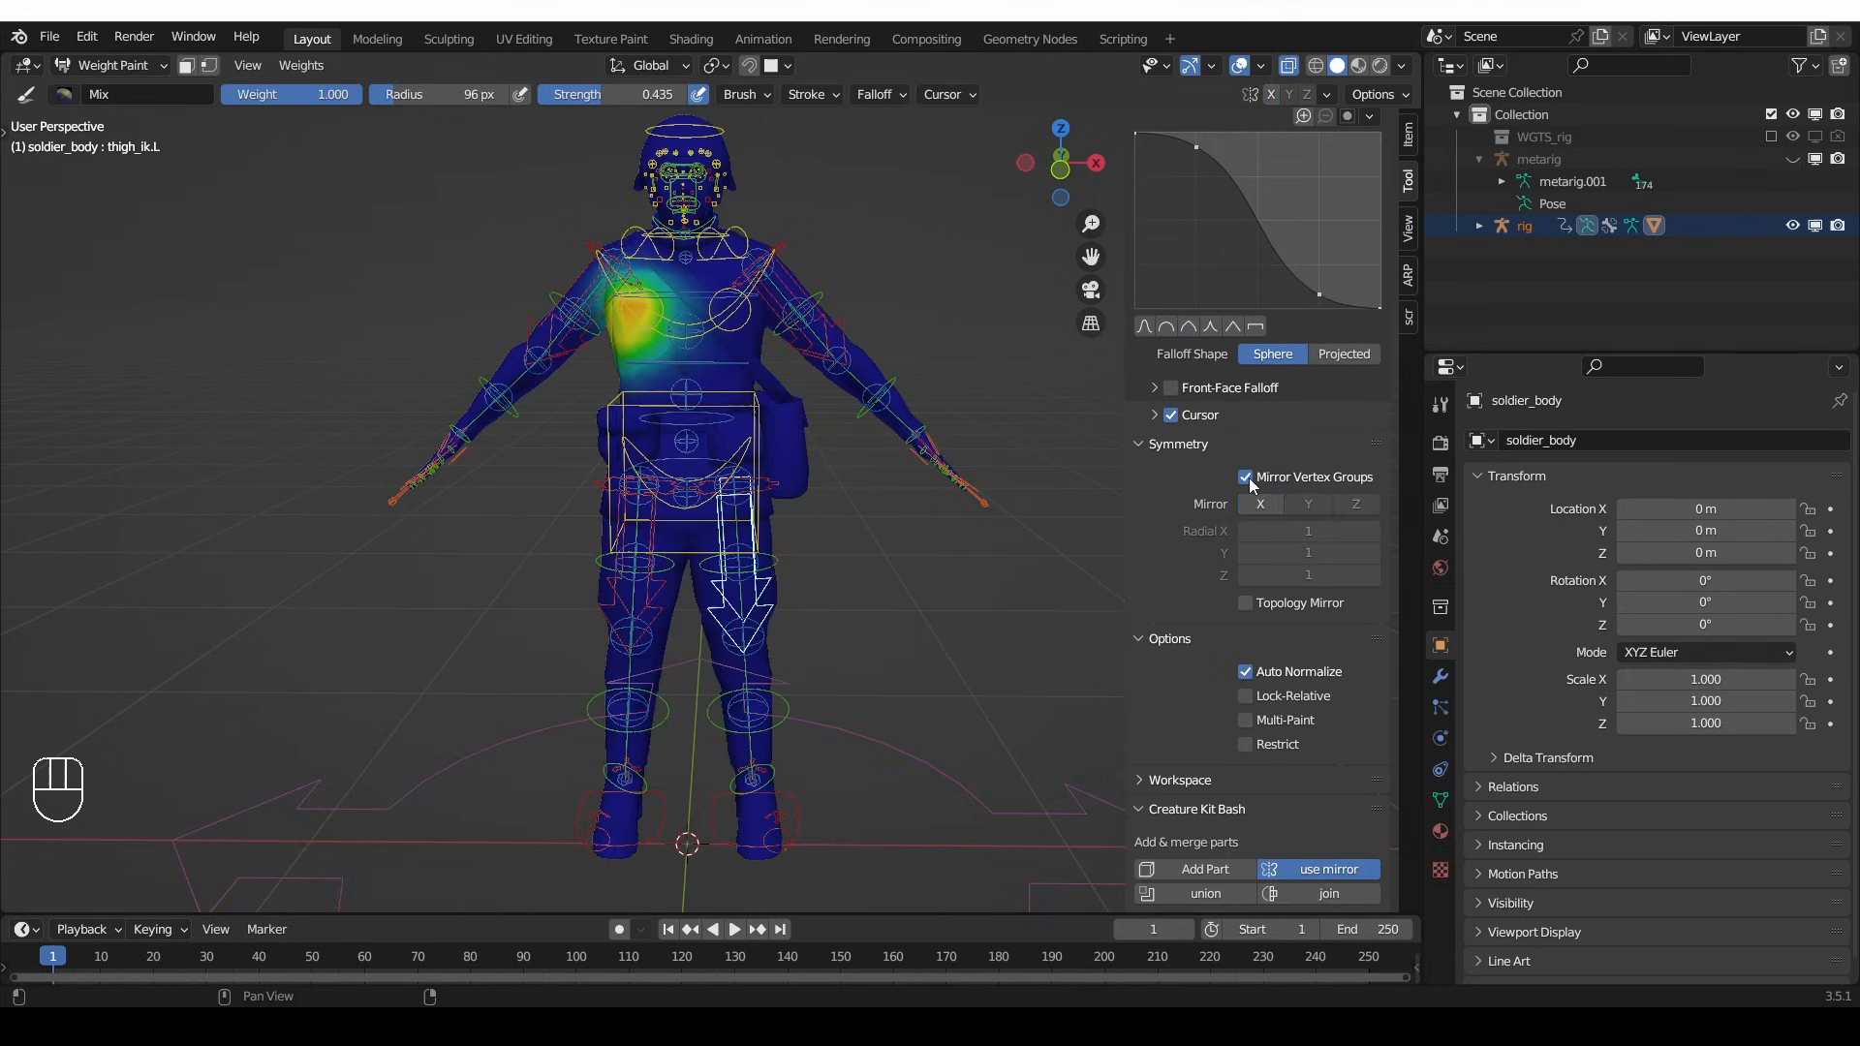
click(1244, 475)
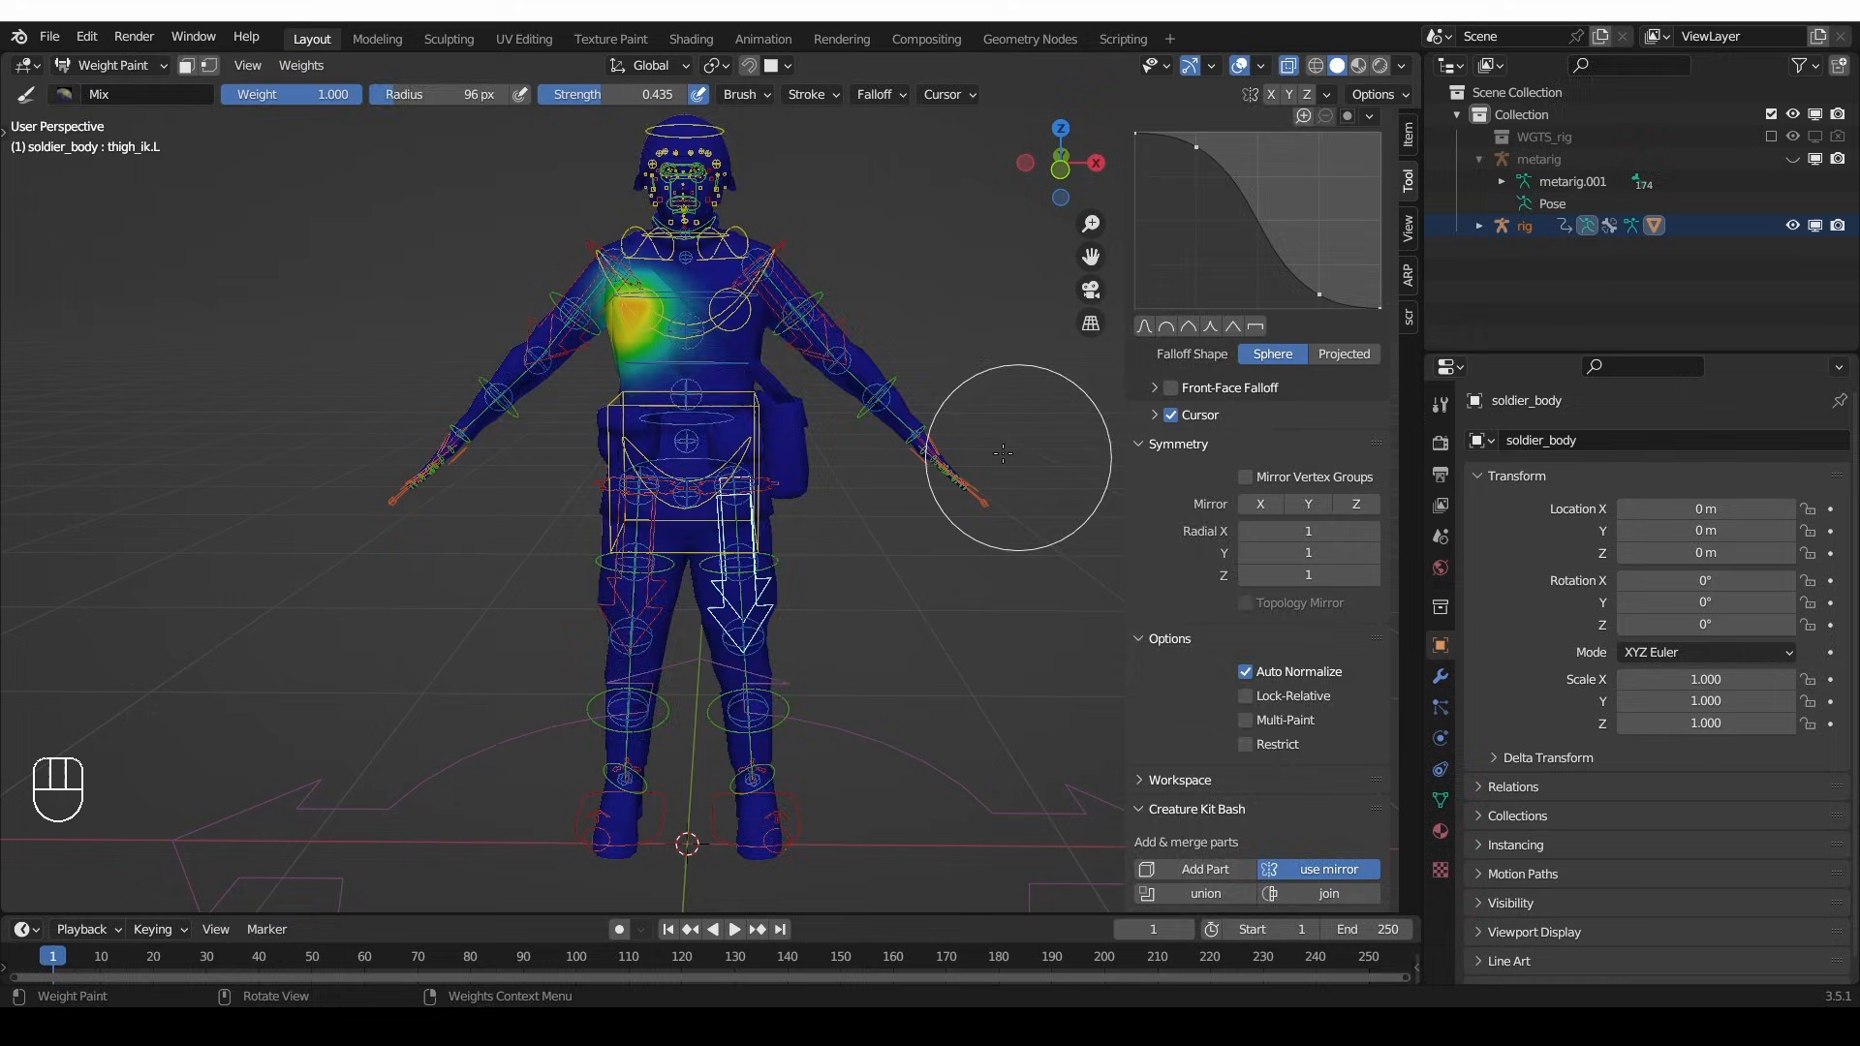
key(Tab)
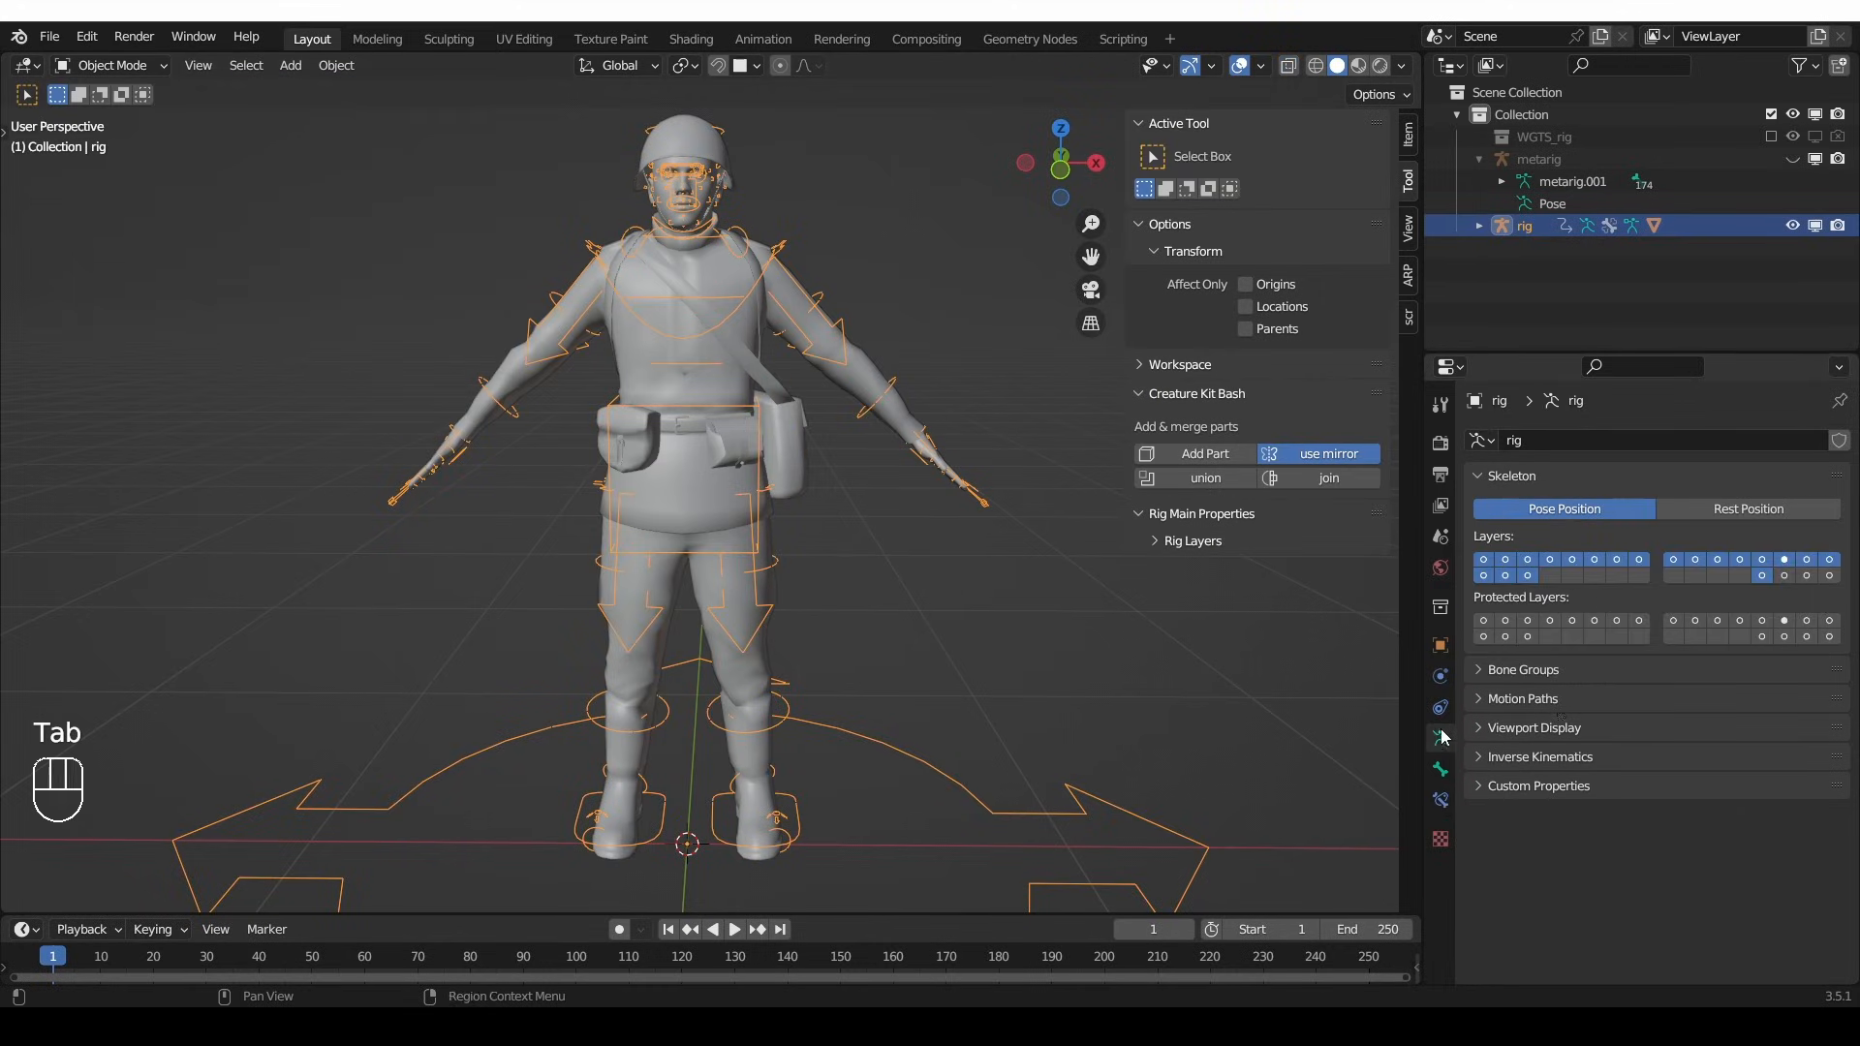
click(728, 270)
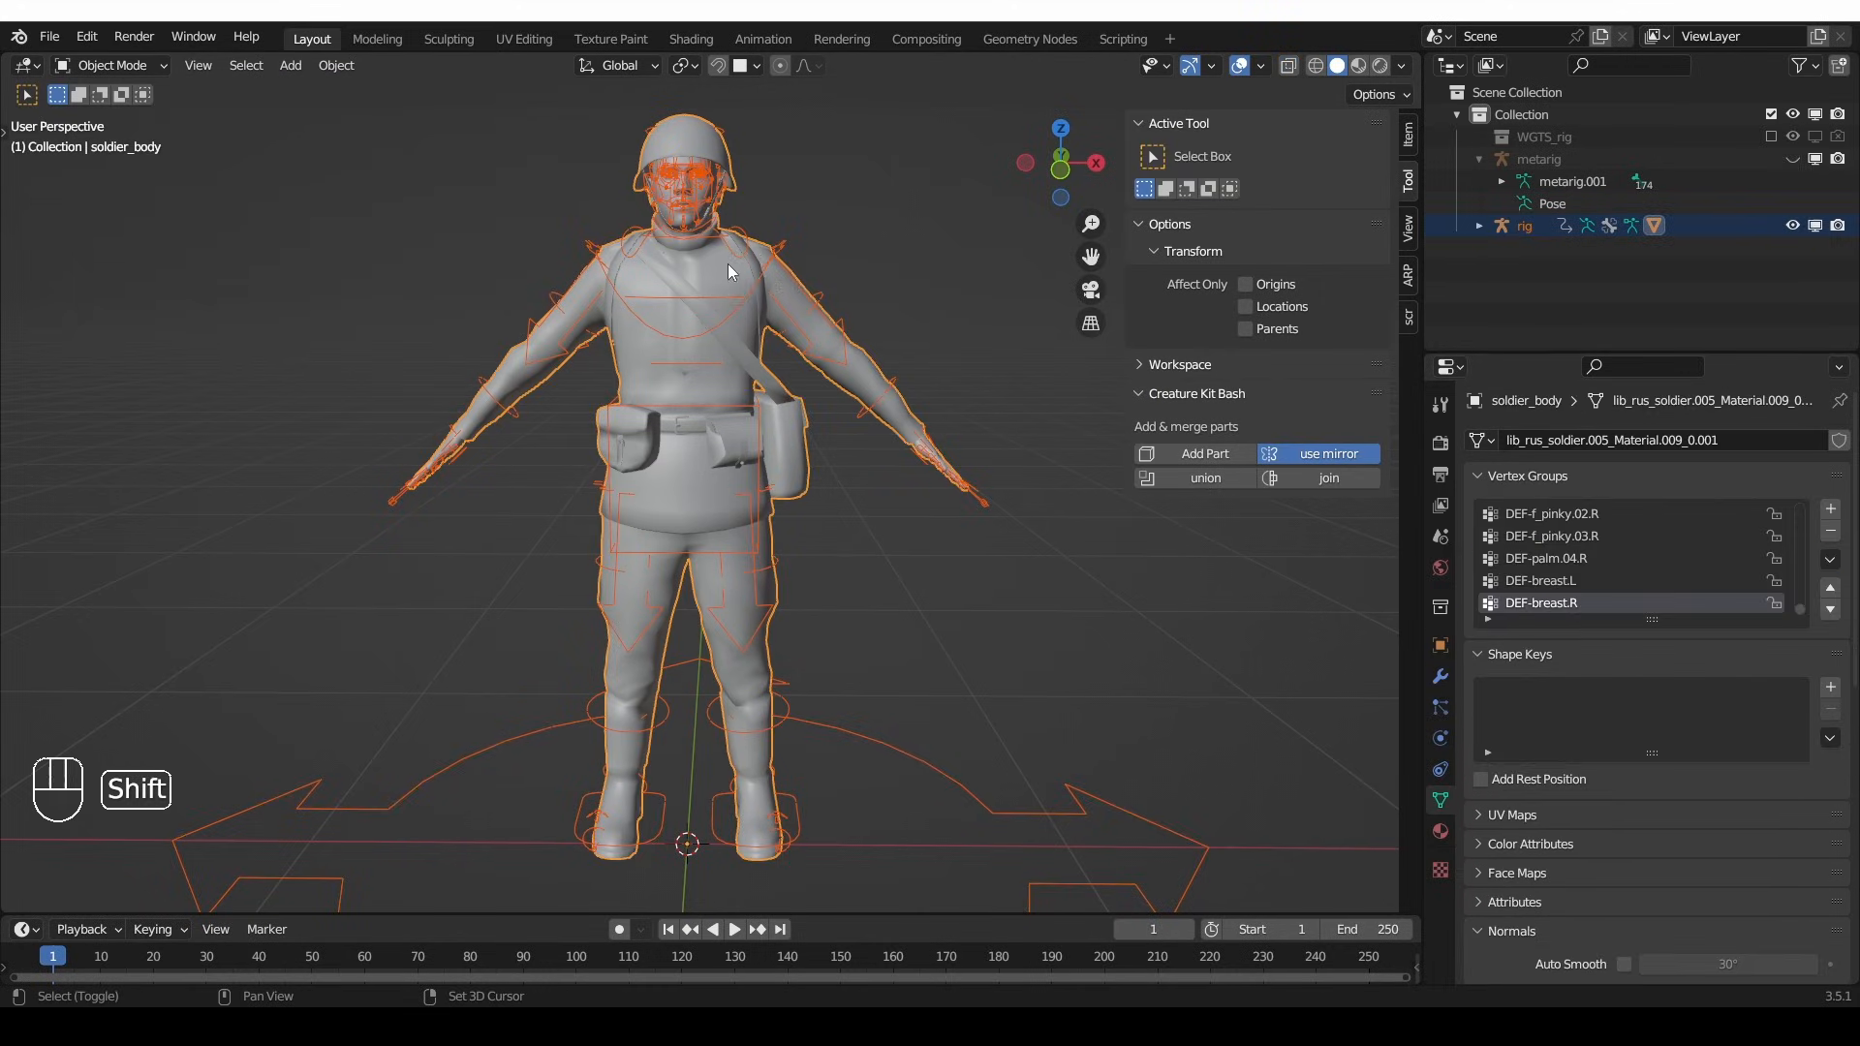
key(Tab)
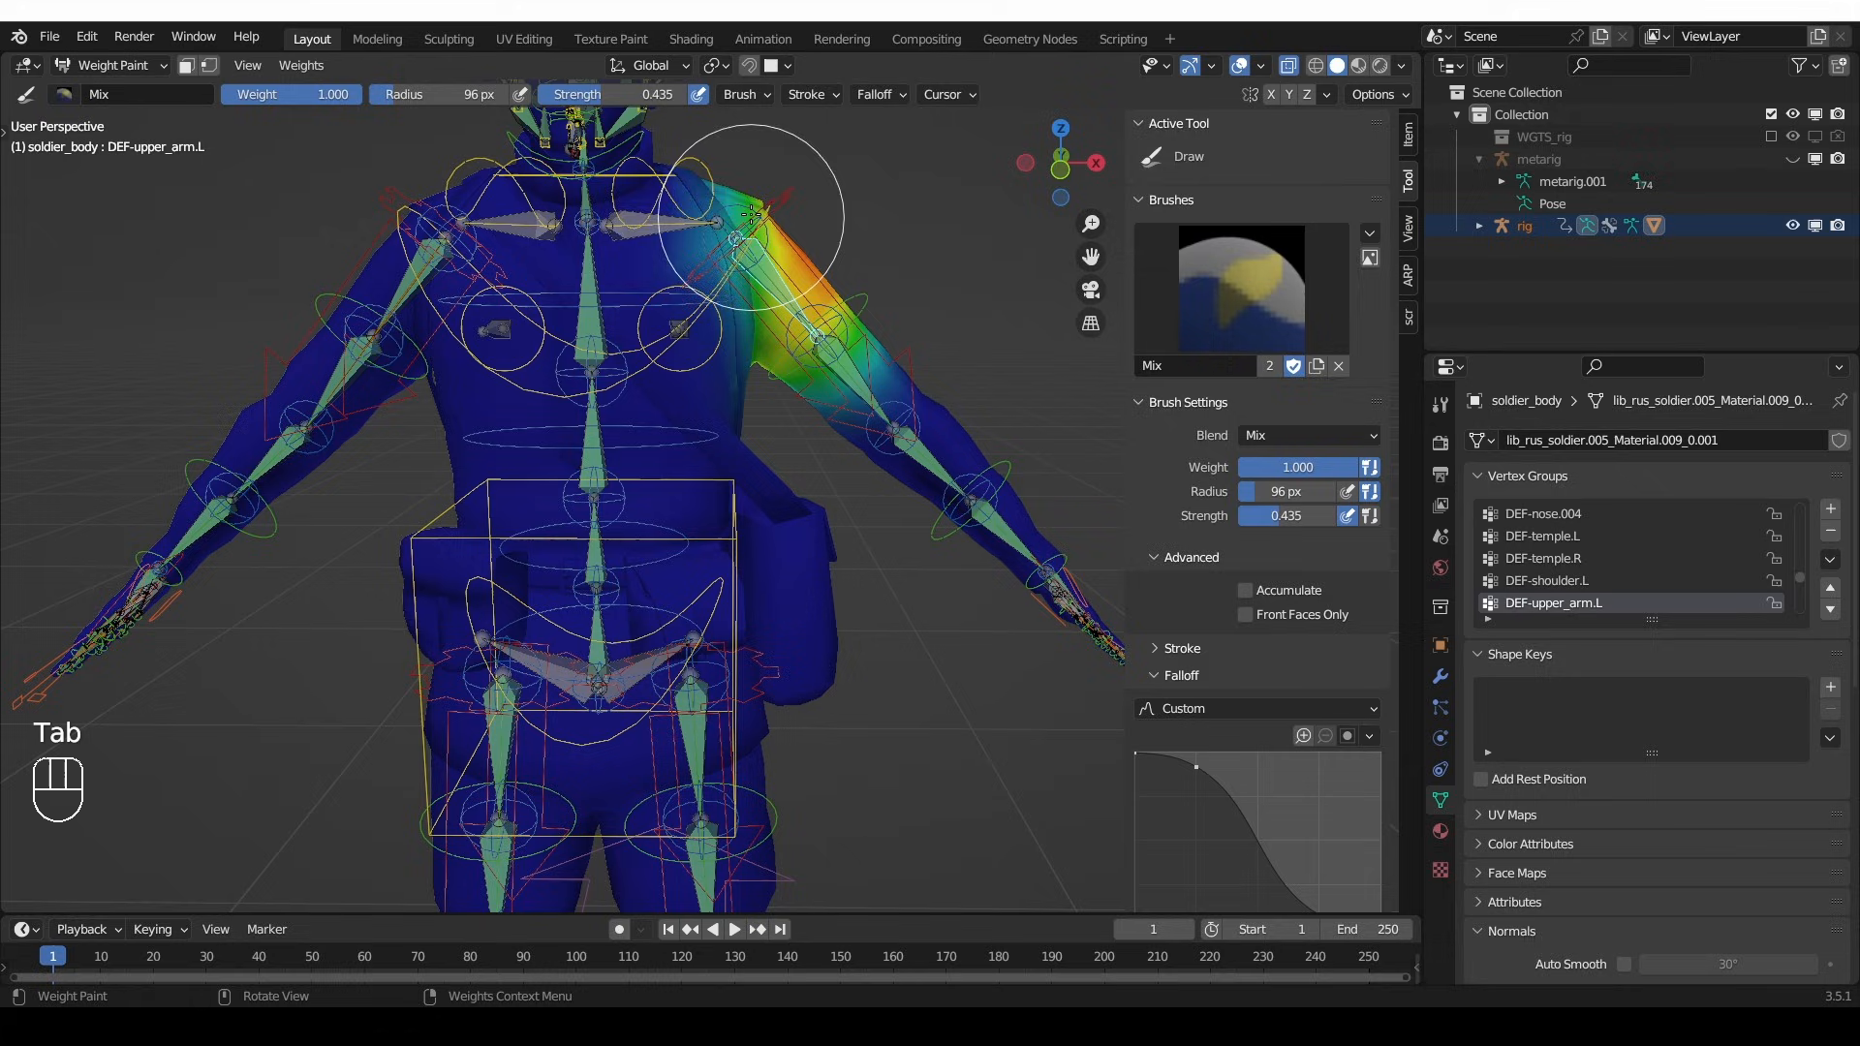
- Review the DEF-spine.003 and DEF-thigh.L weights on the body, then return to Object Mode
click(729, 220)
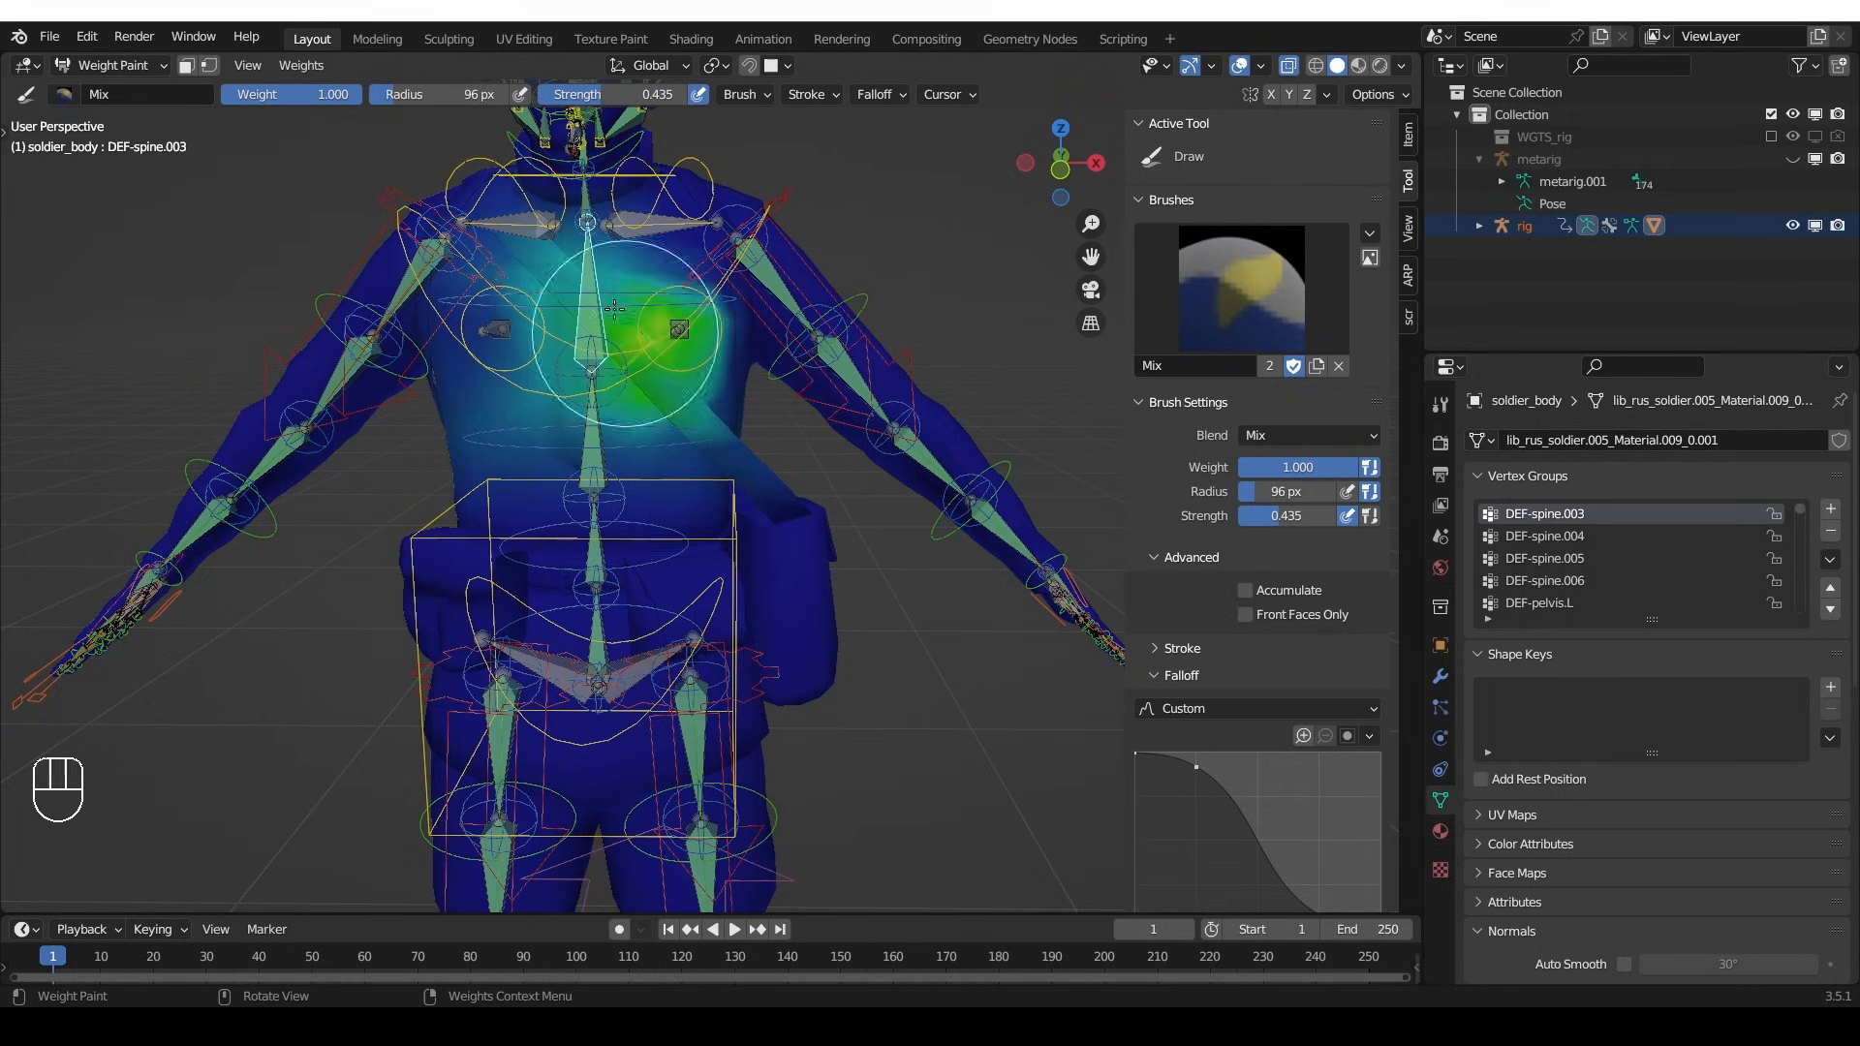
click(646, 290)
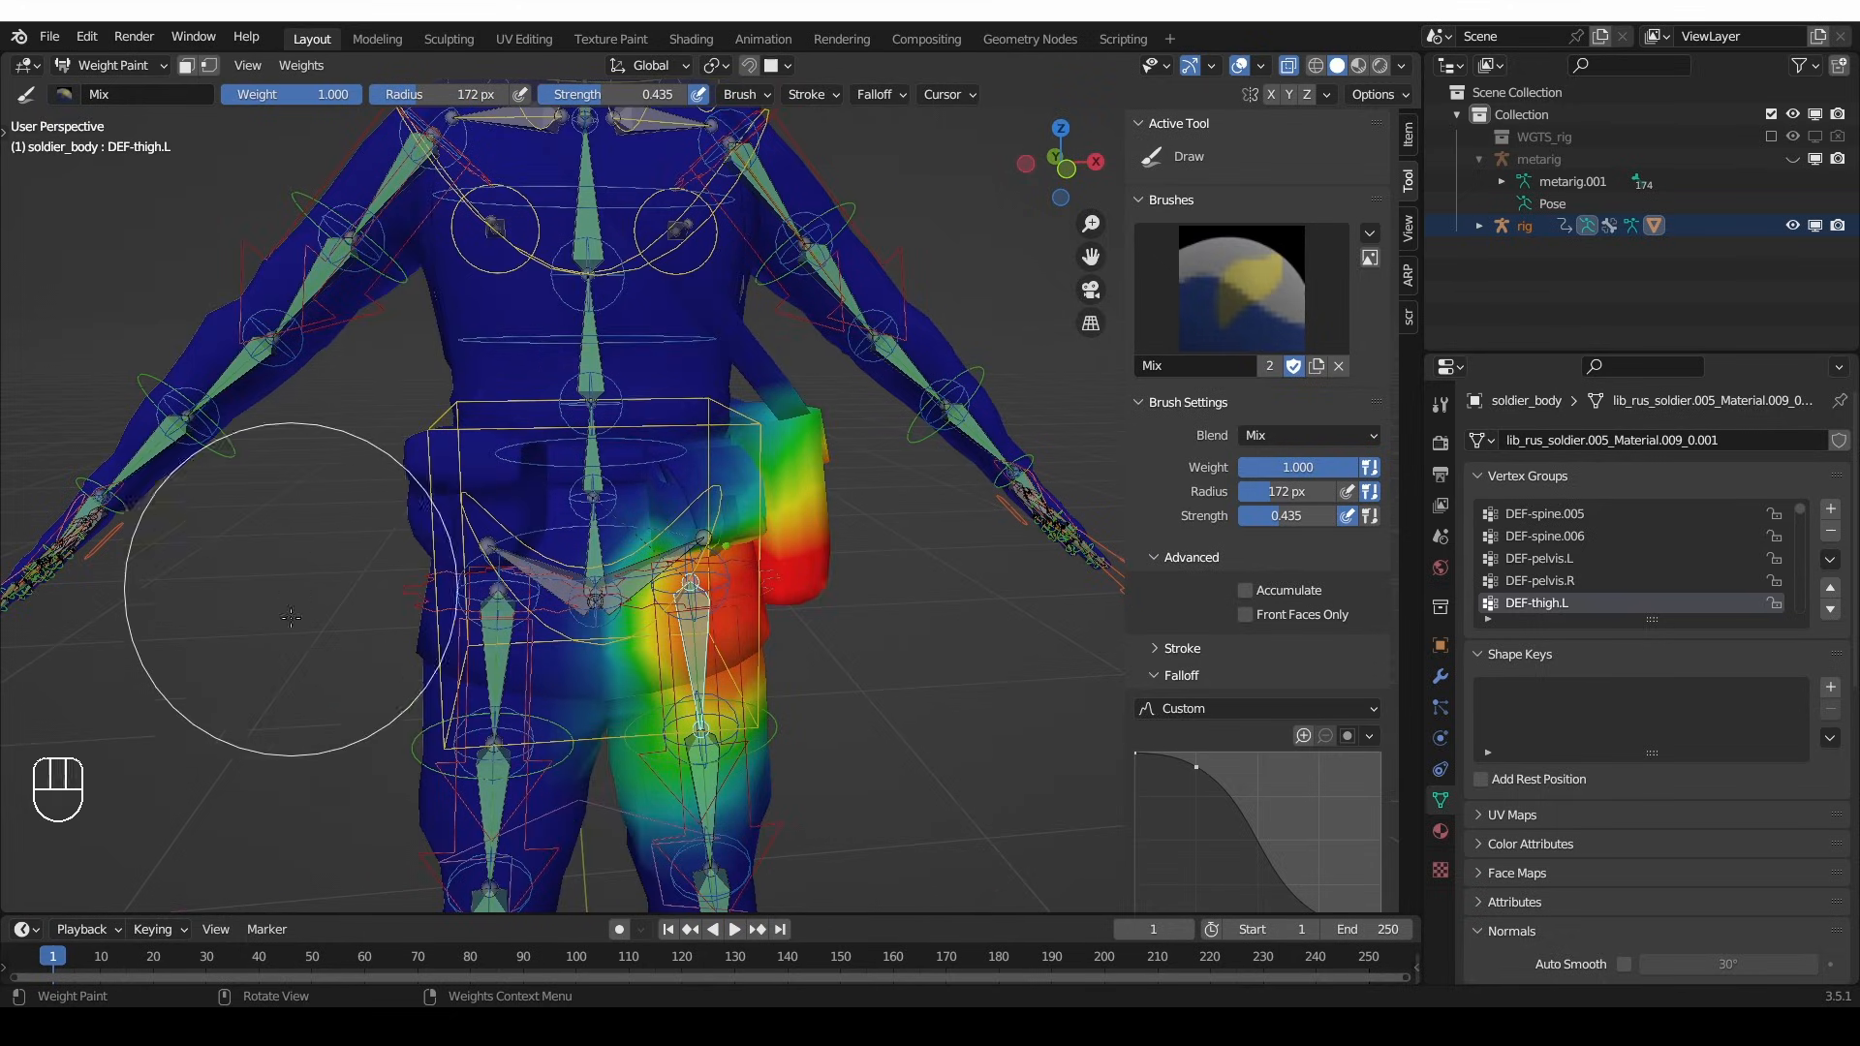
mouse_move(666, 370)
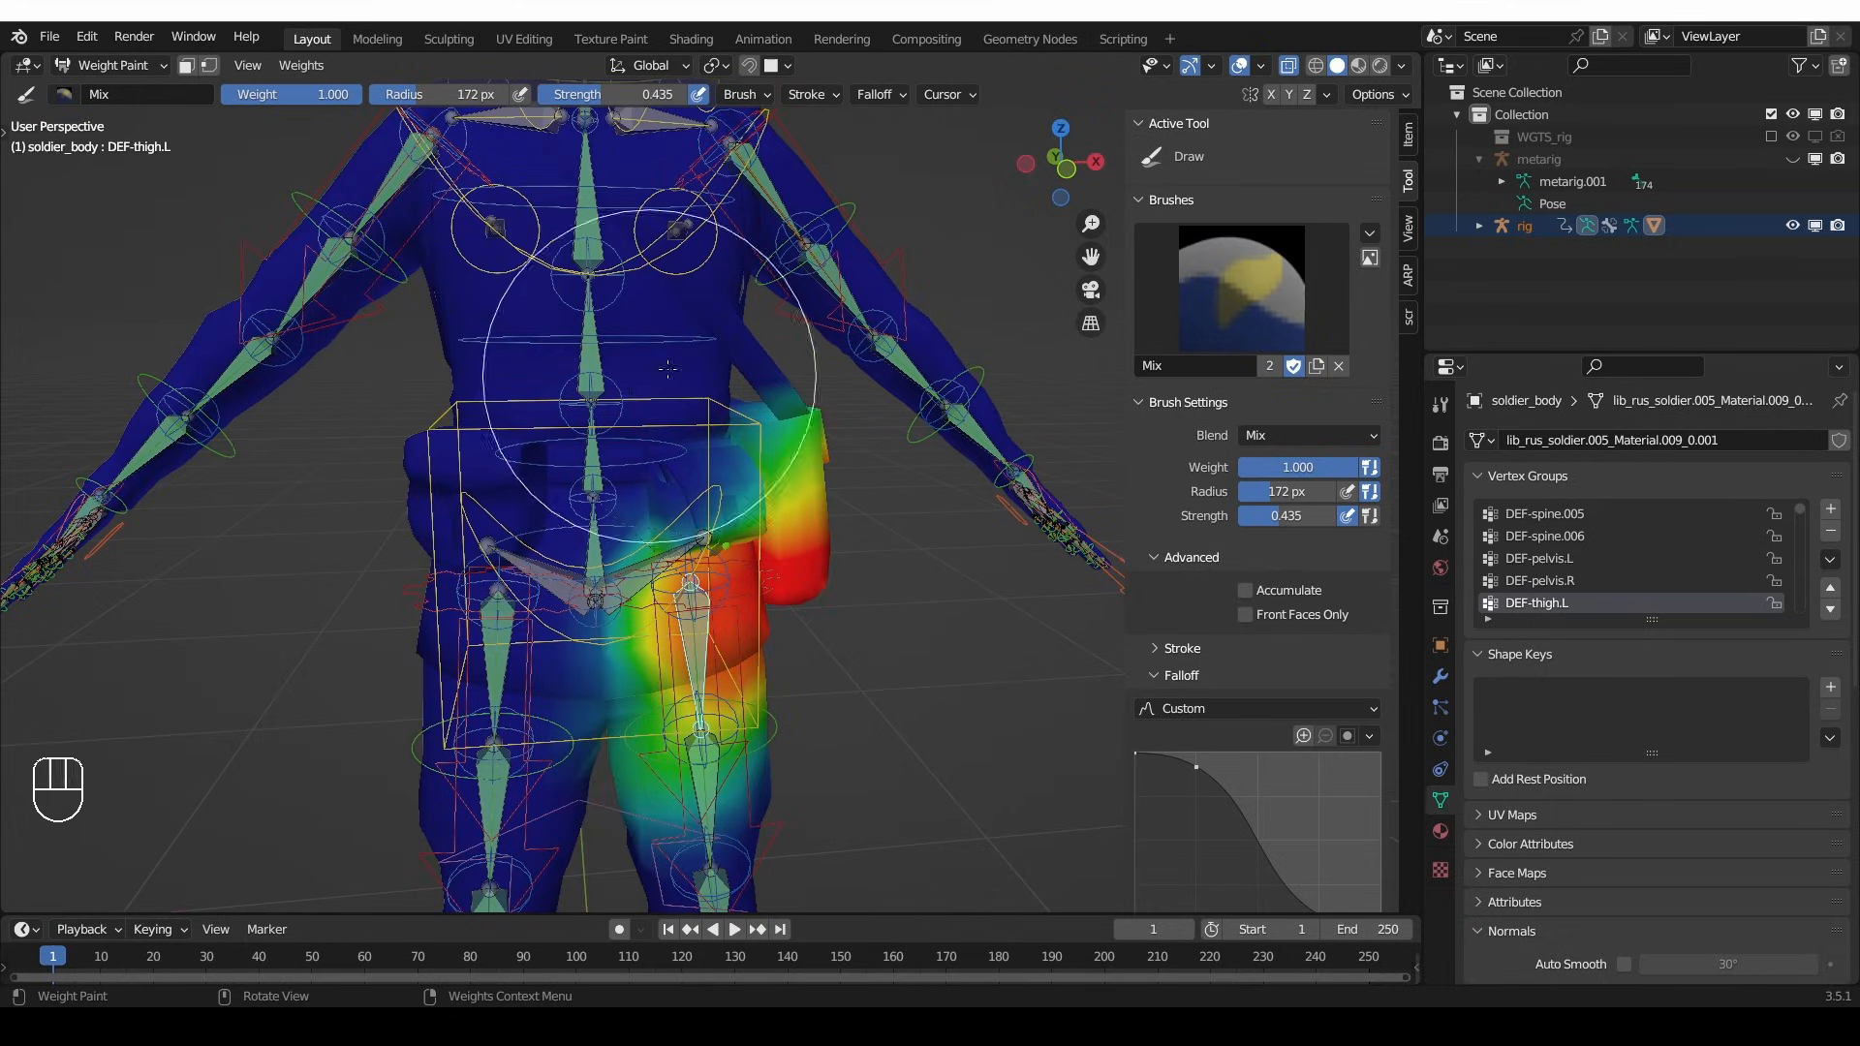
mouse_move(311, 628)
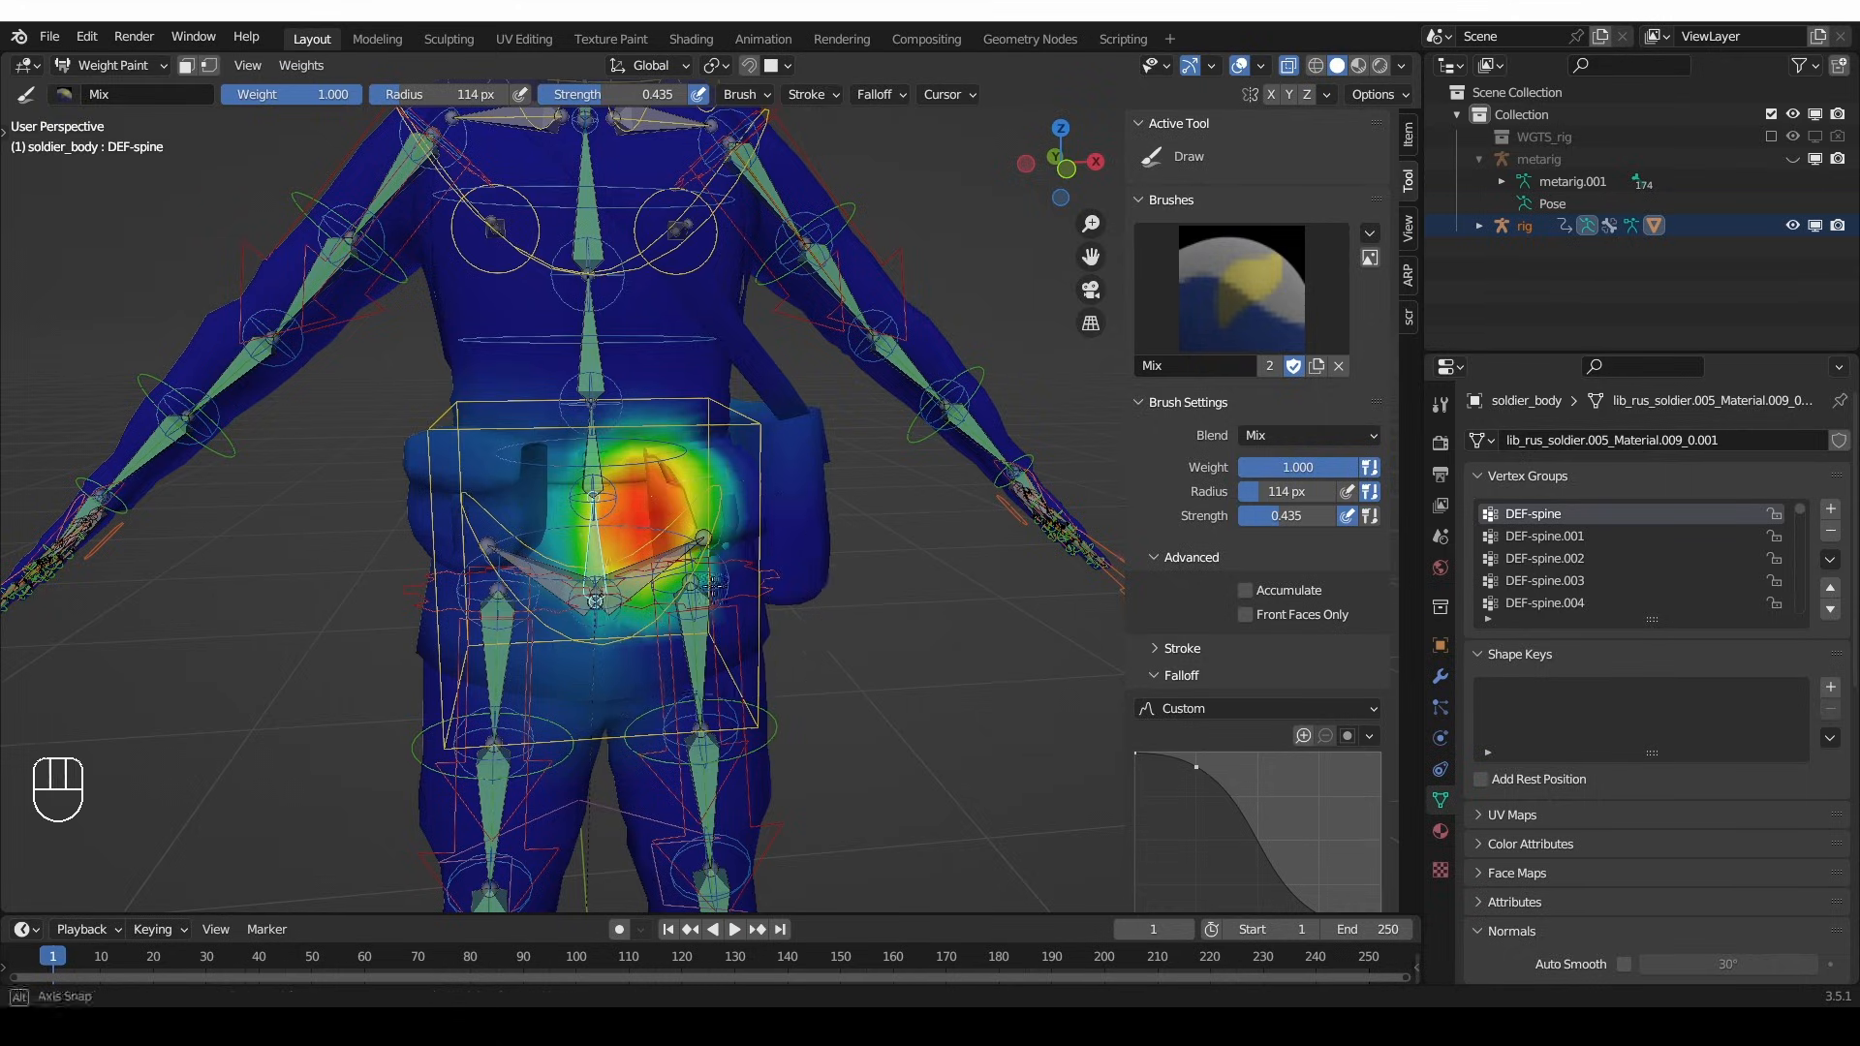
key(Tab)
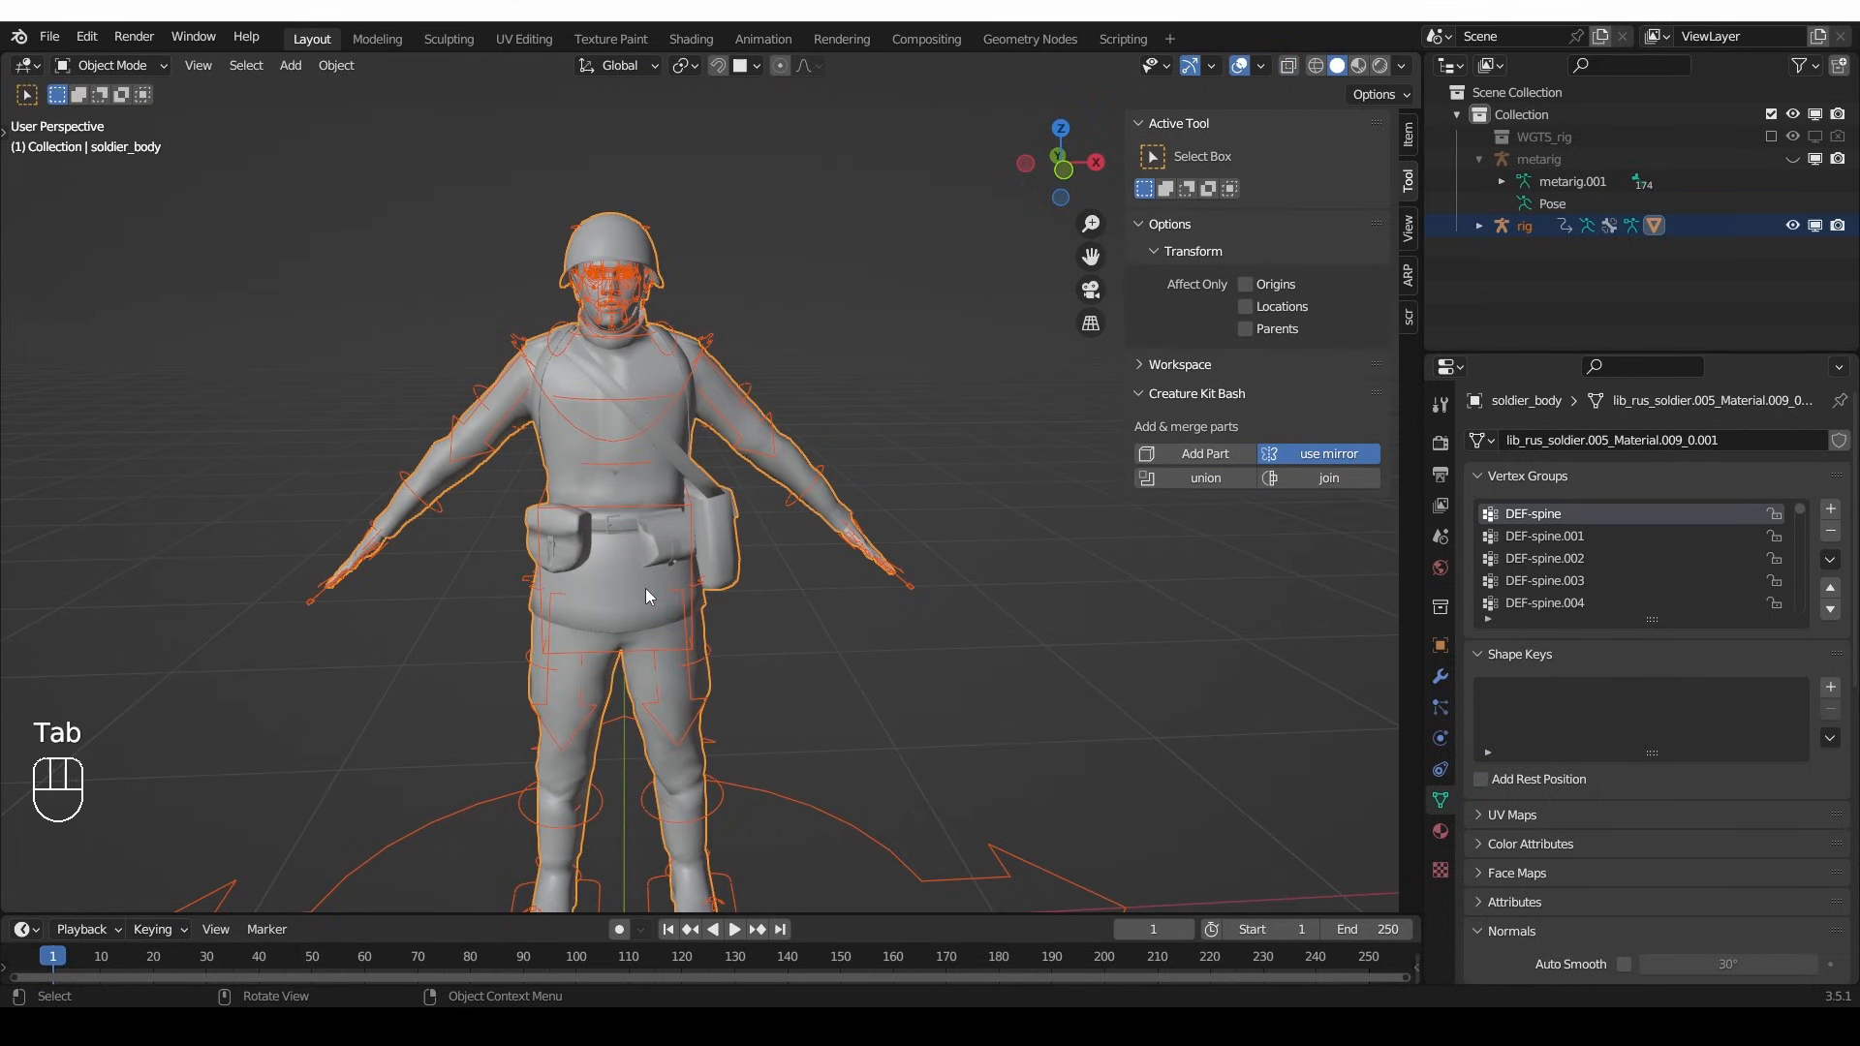
- Duplicate soldier_body in place as soldier_body.001 and enter its Edit Mode for symmetrizing
key(Tab)
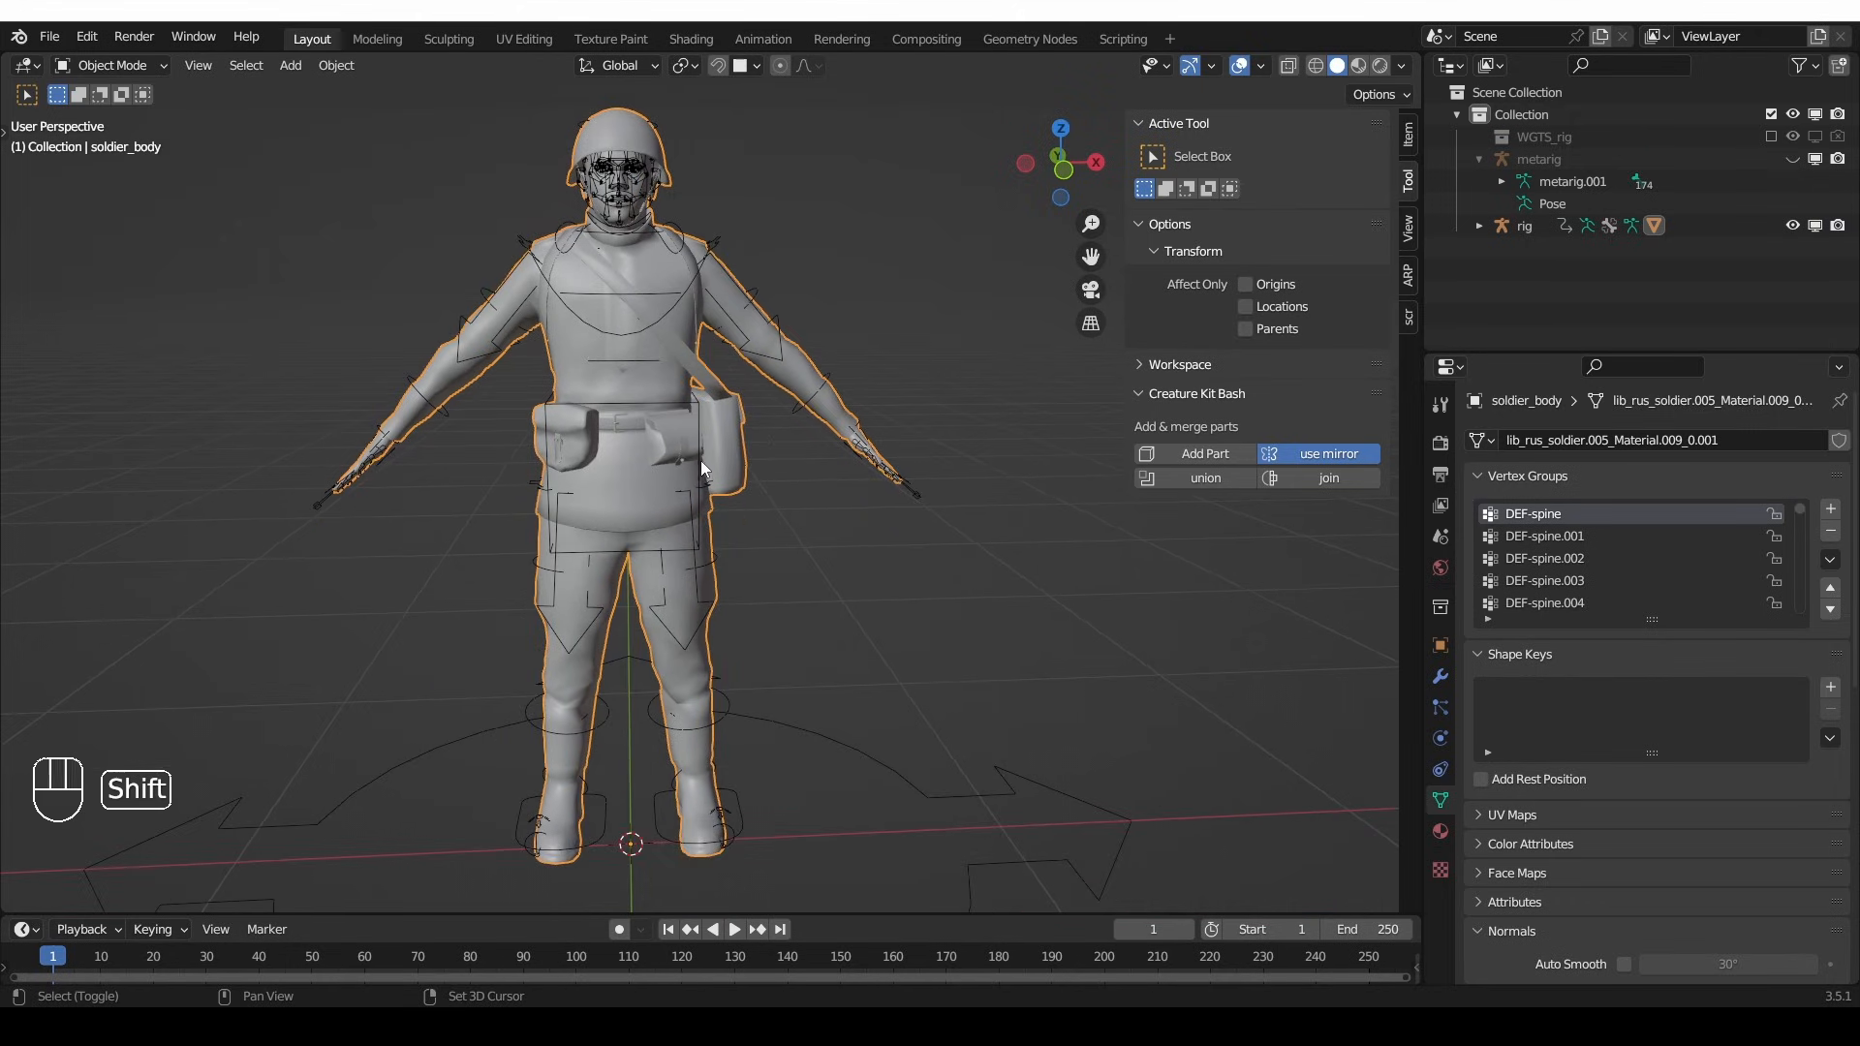
key(shift+d)
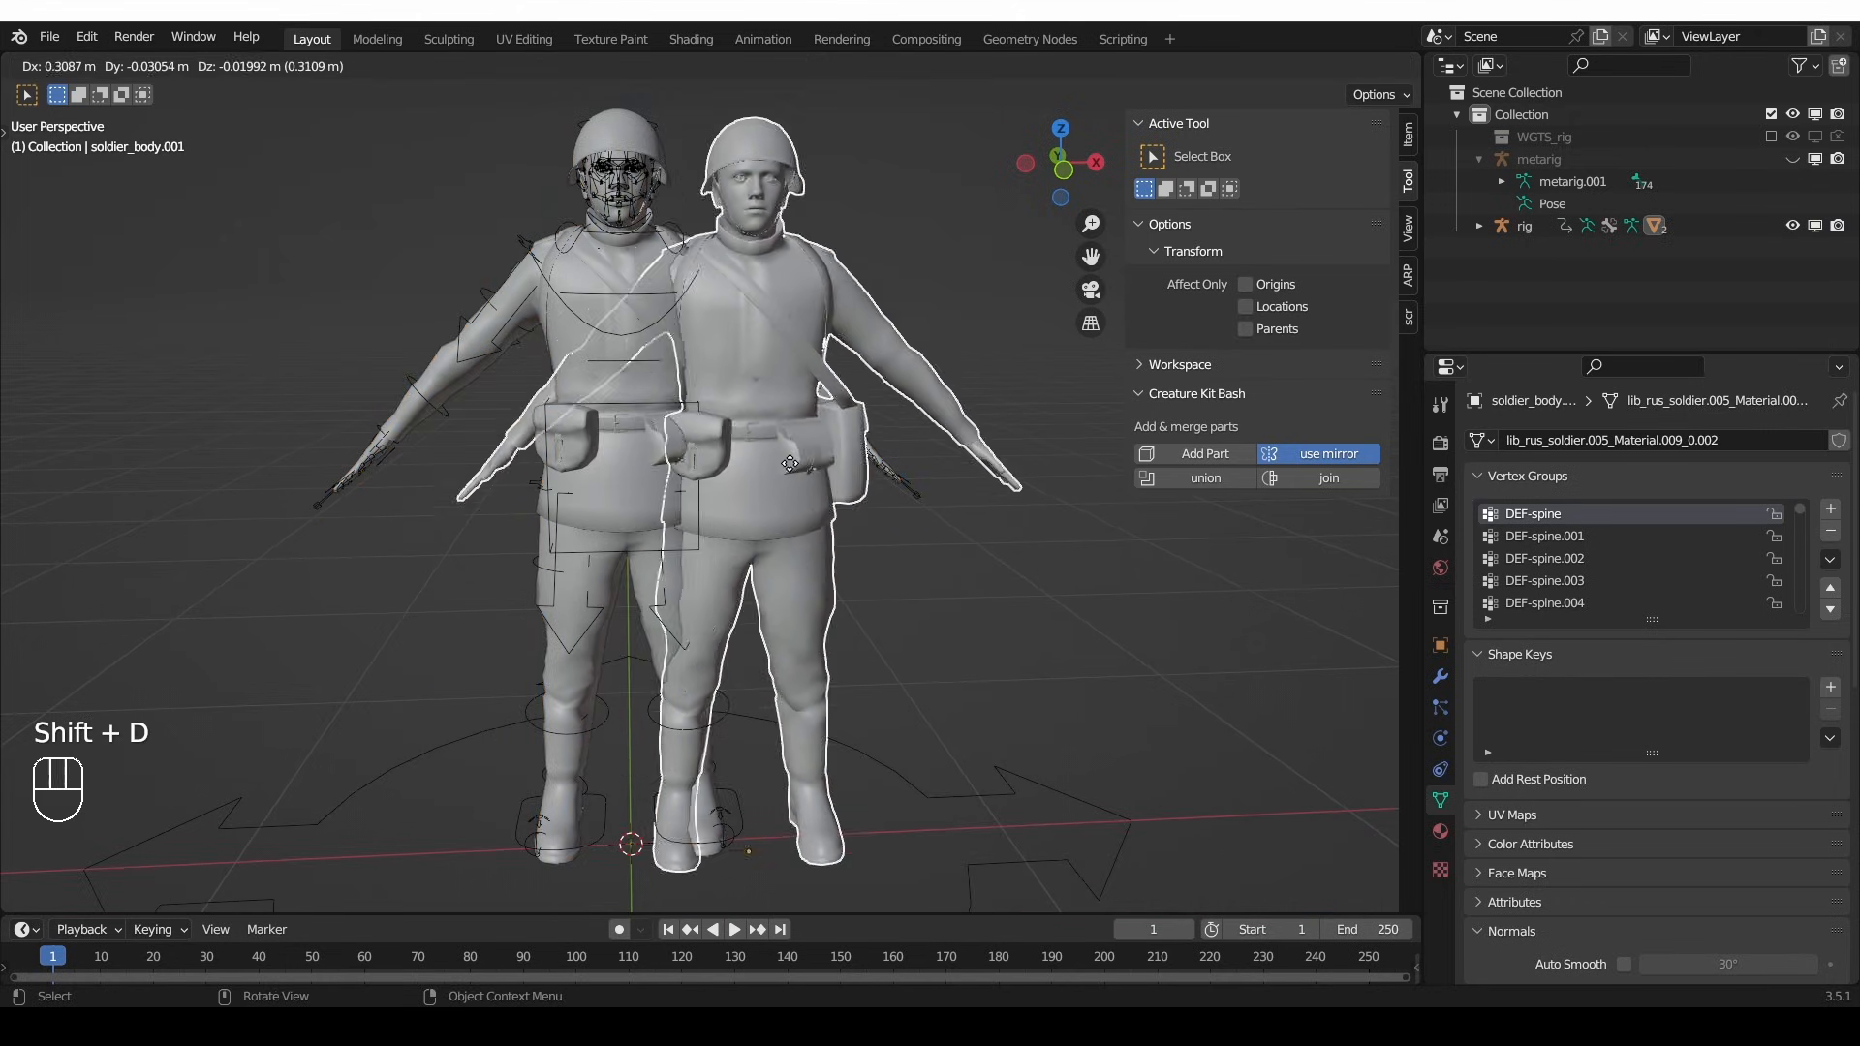
click(106, 64)
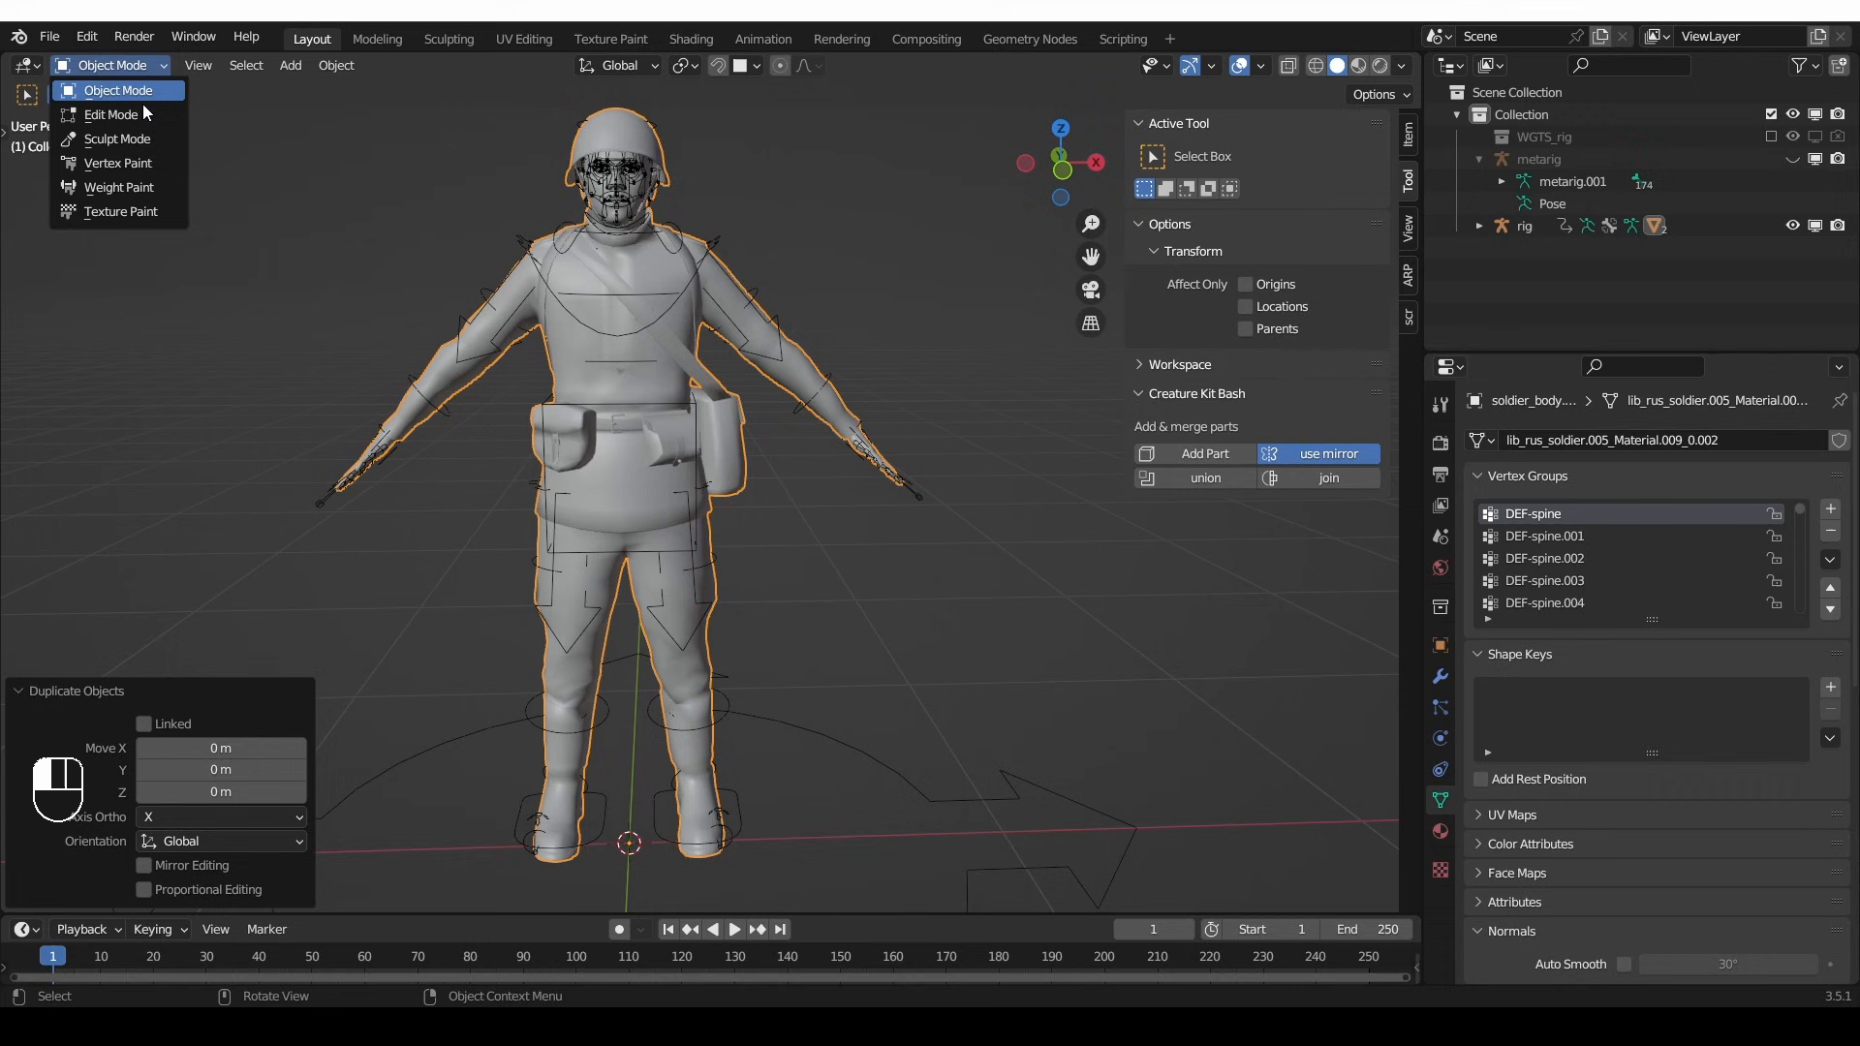
click(111, 115)
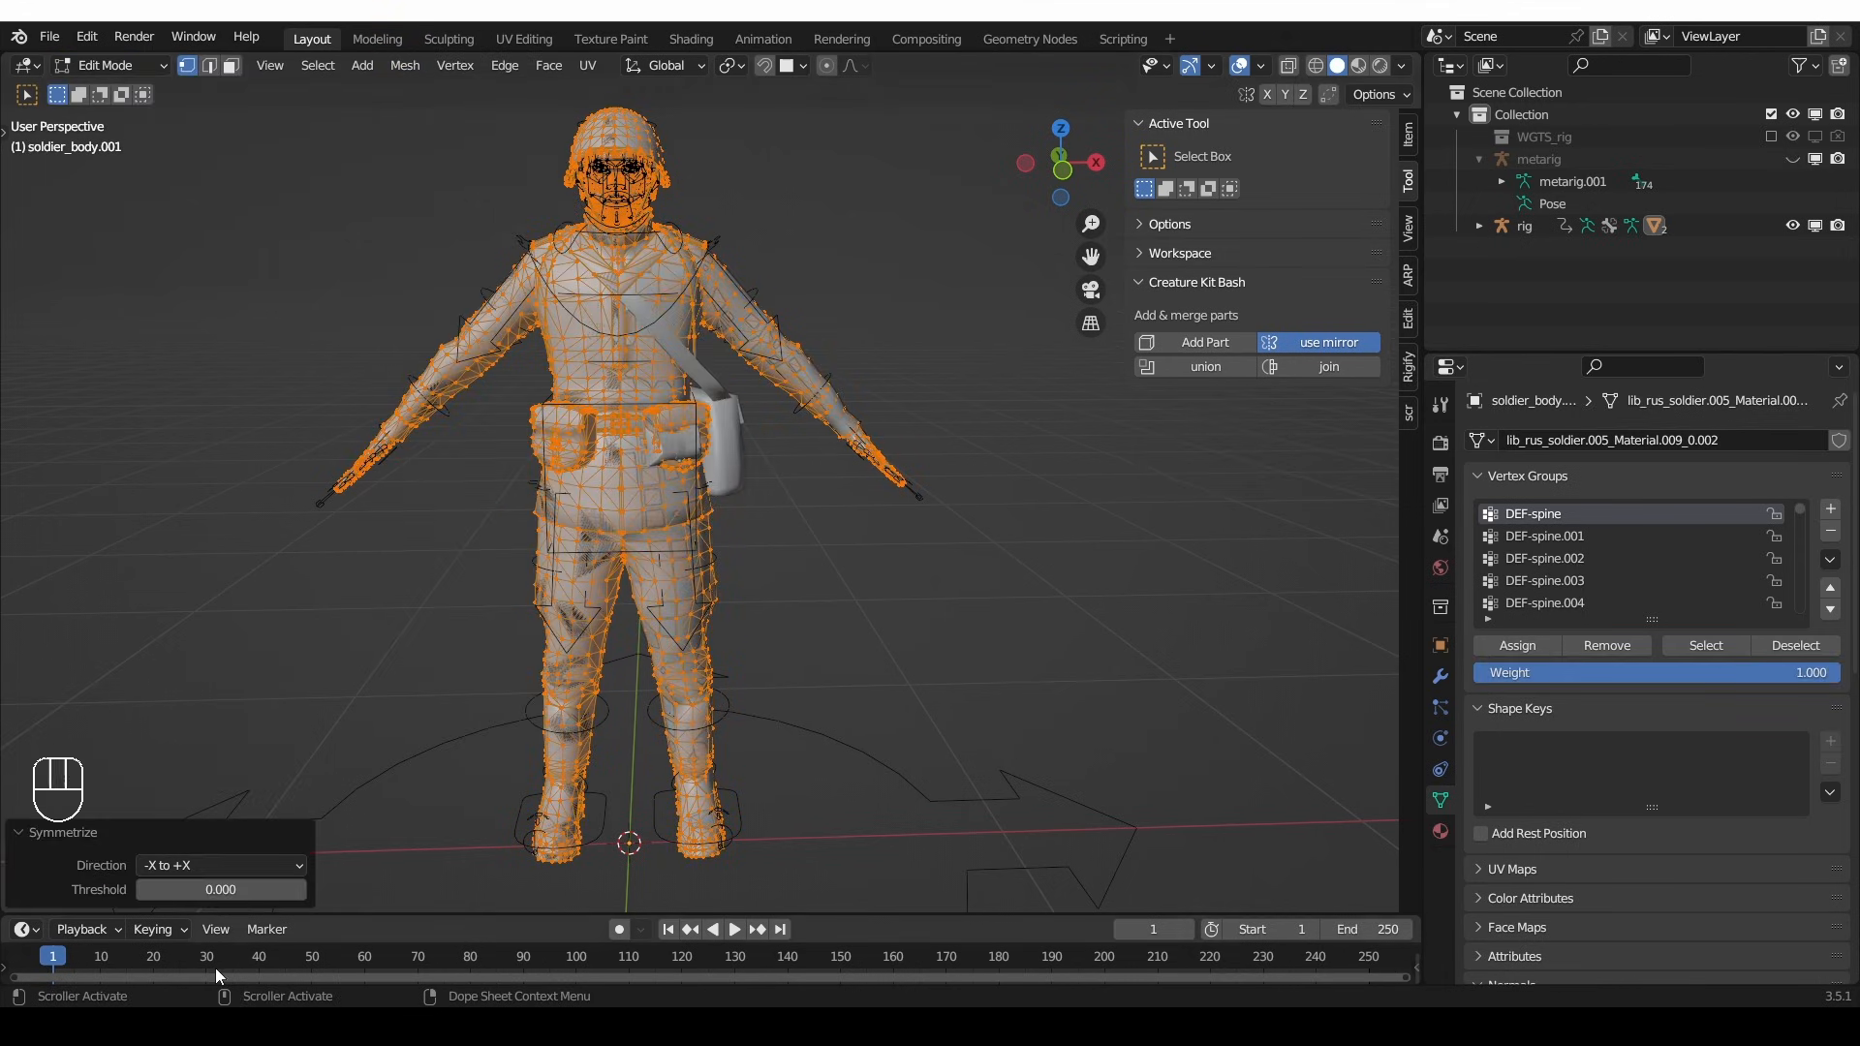
- Change the Symmetrize direction to +X to -X and zoom in on the centre seam
click(220, 865)
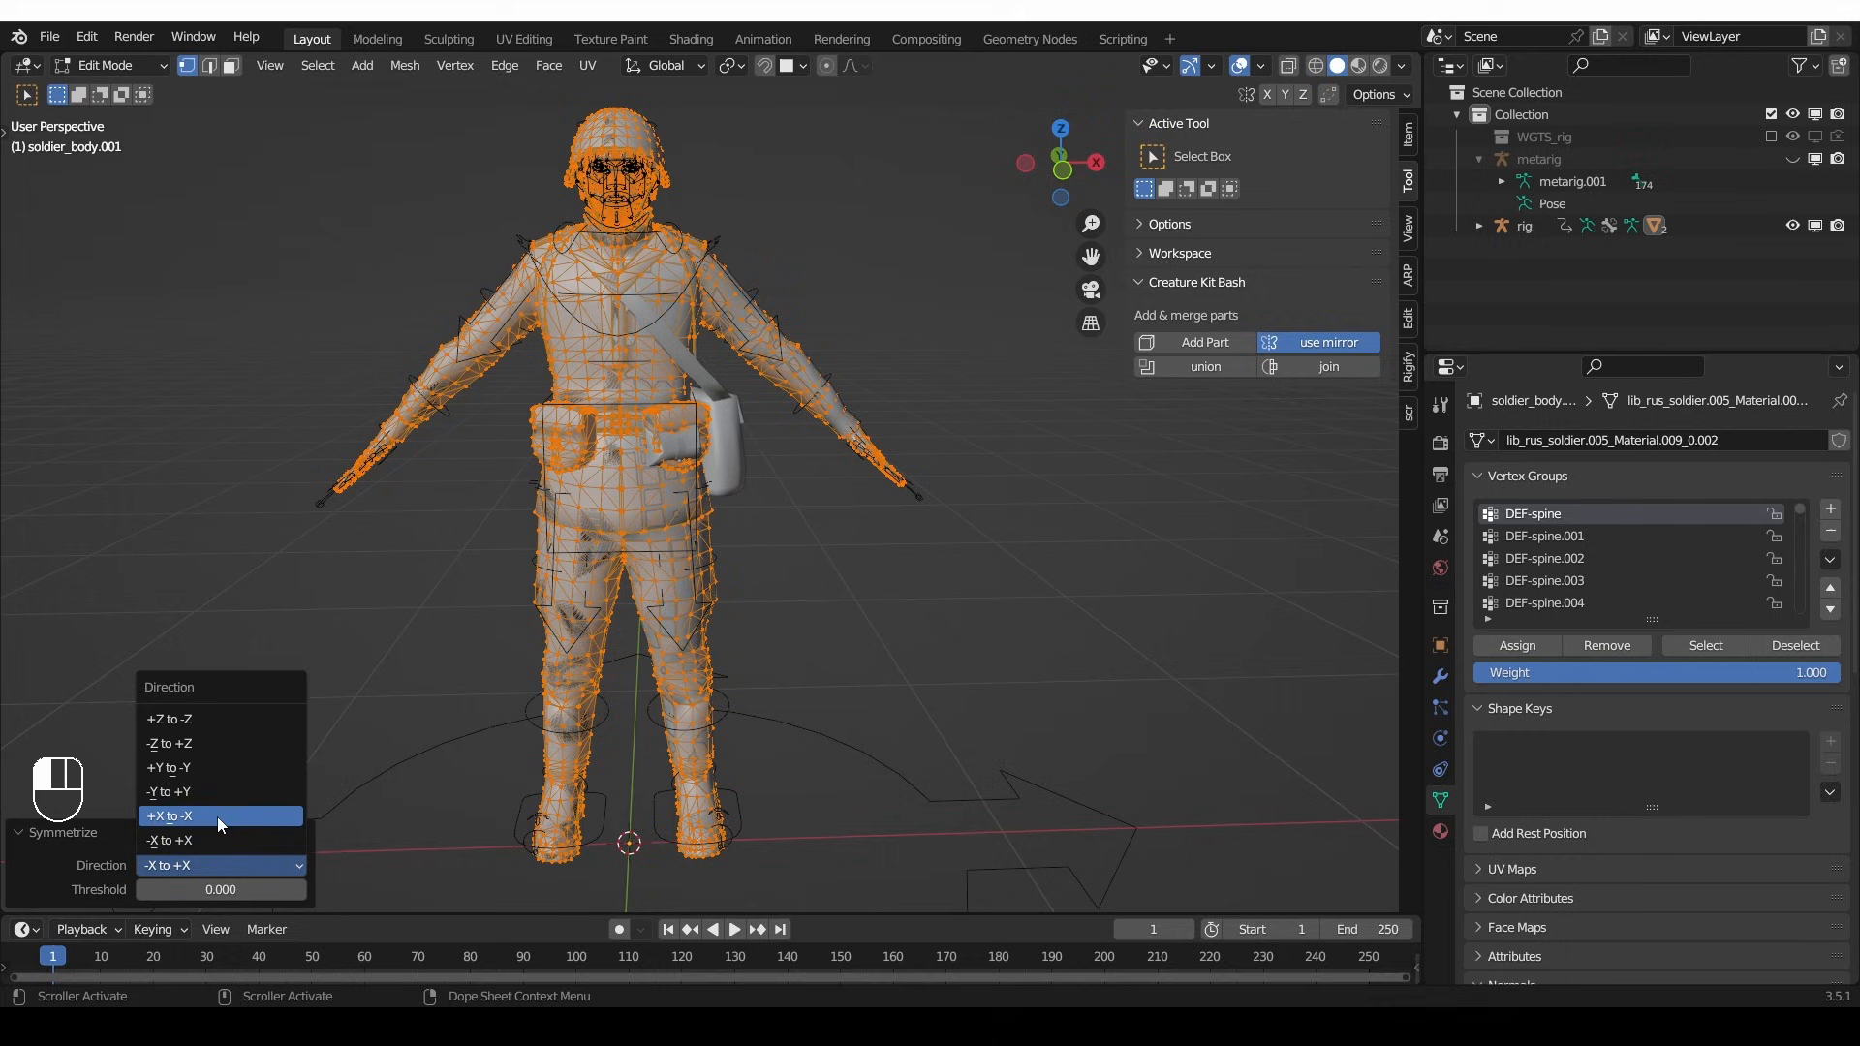
click(219, 815)
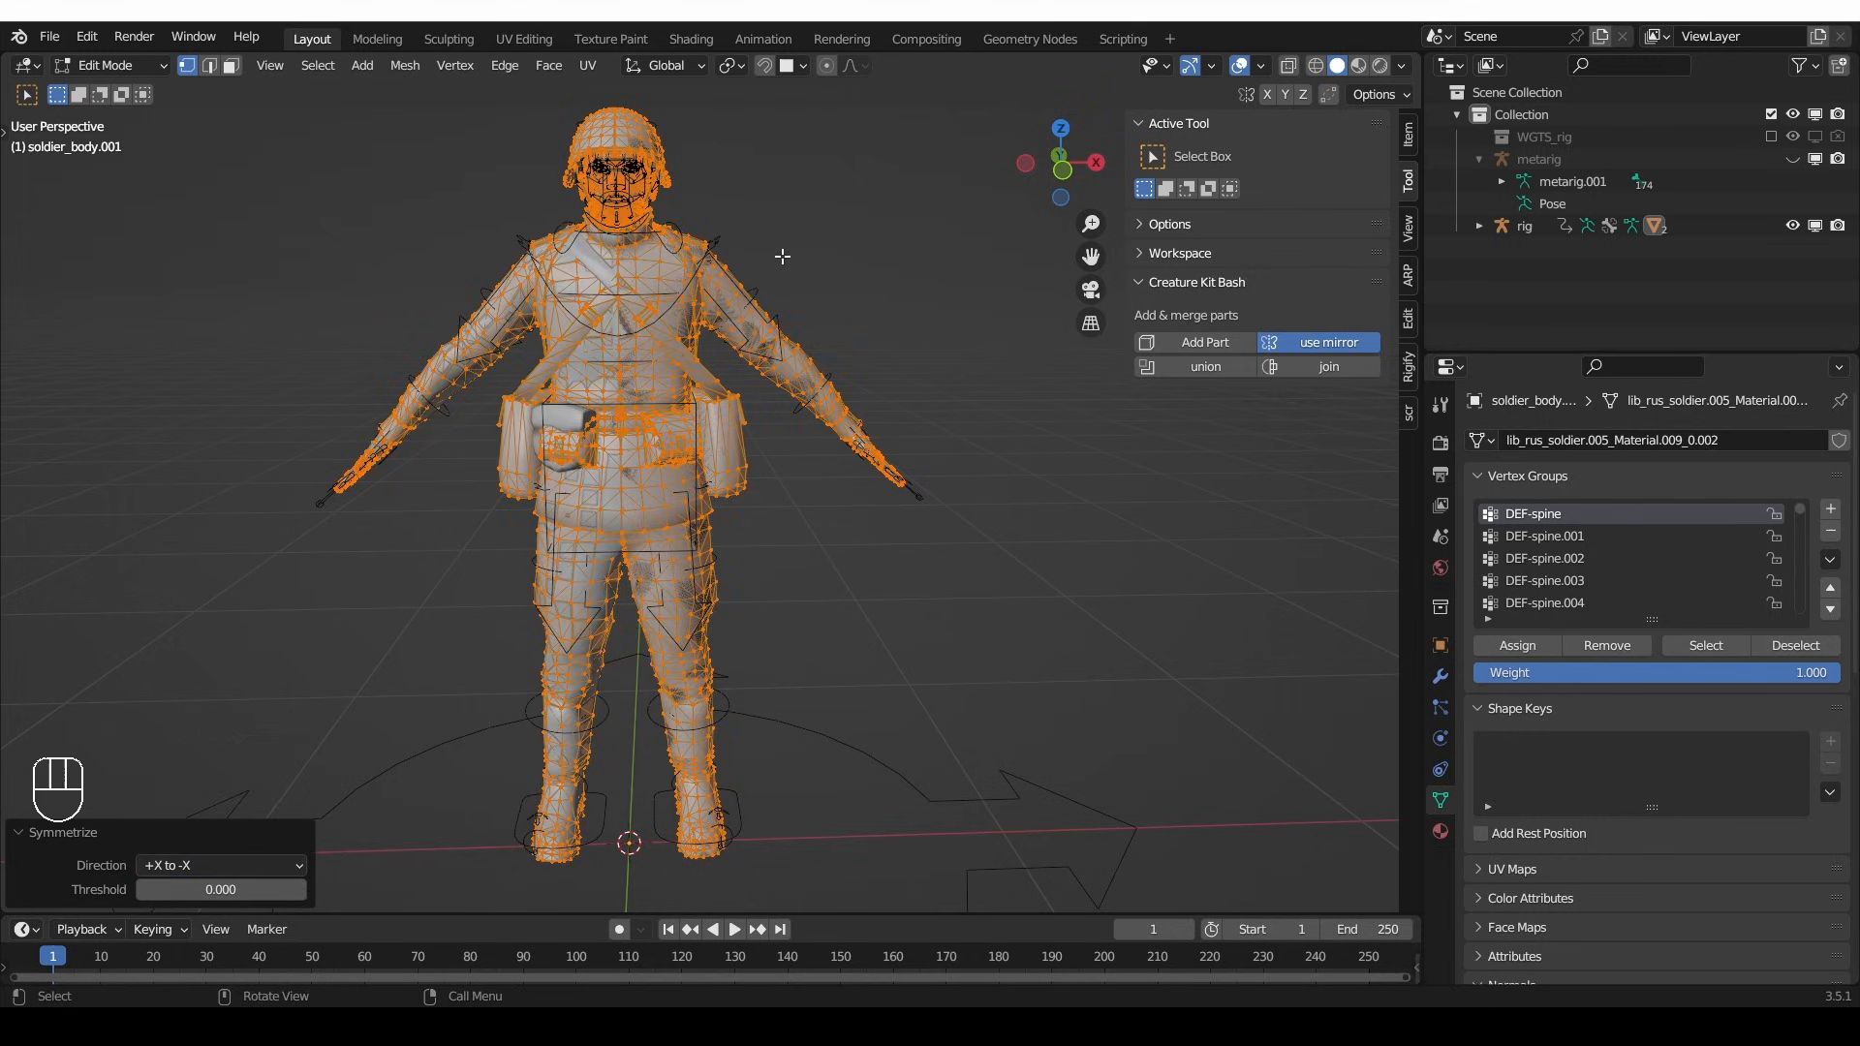
key(d)
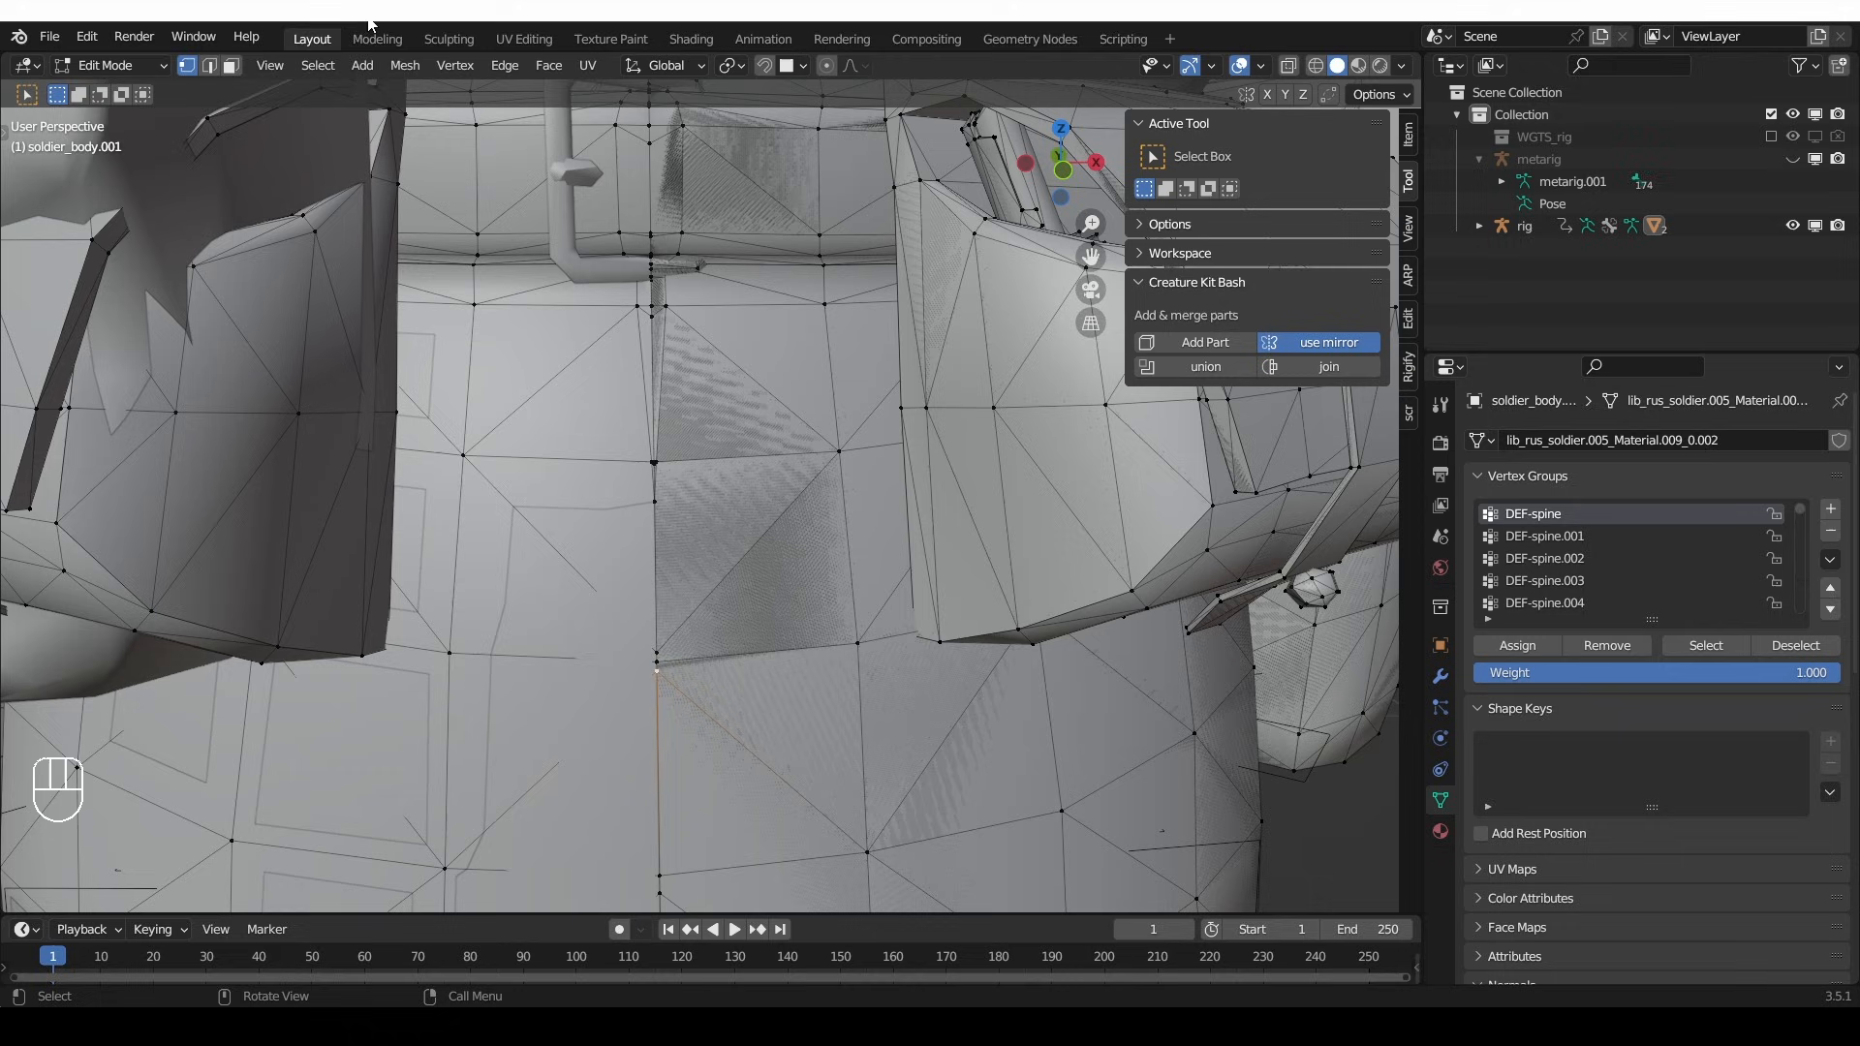
- Select the copy's negative-X side via Side of Active, delete it, and exit to Object Mode
click(317, 64)
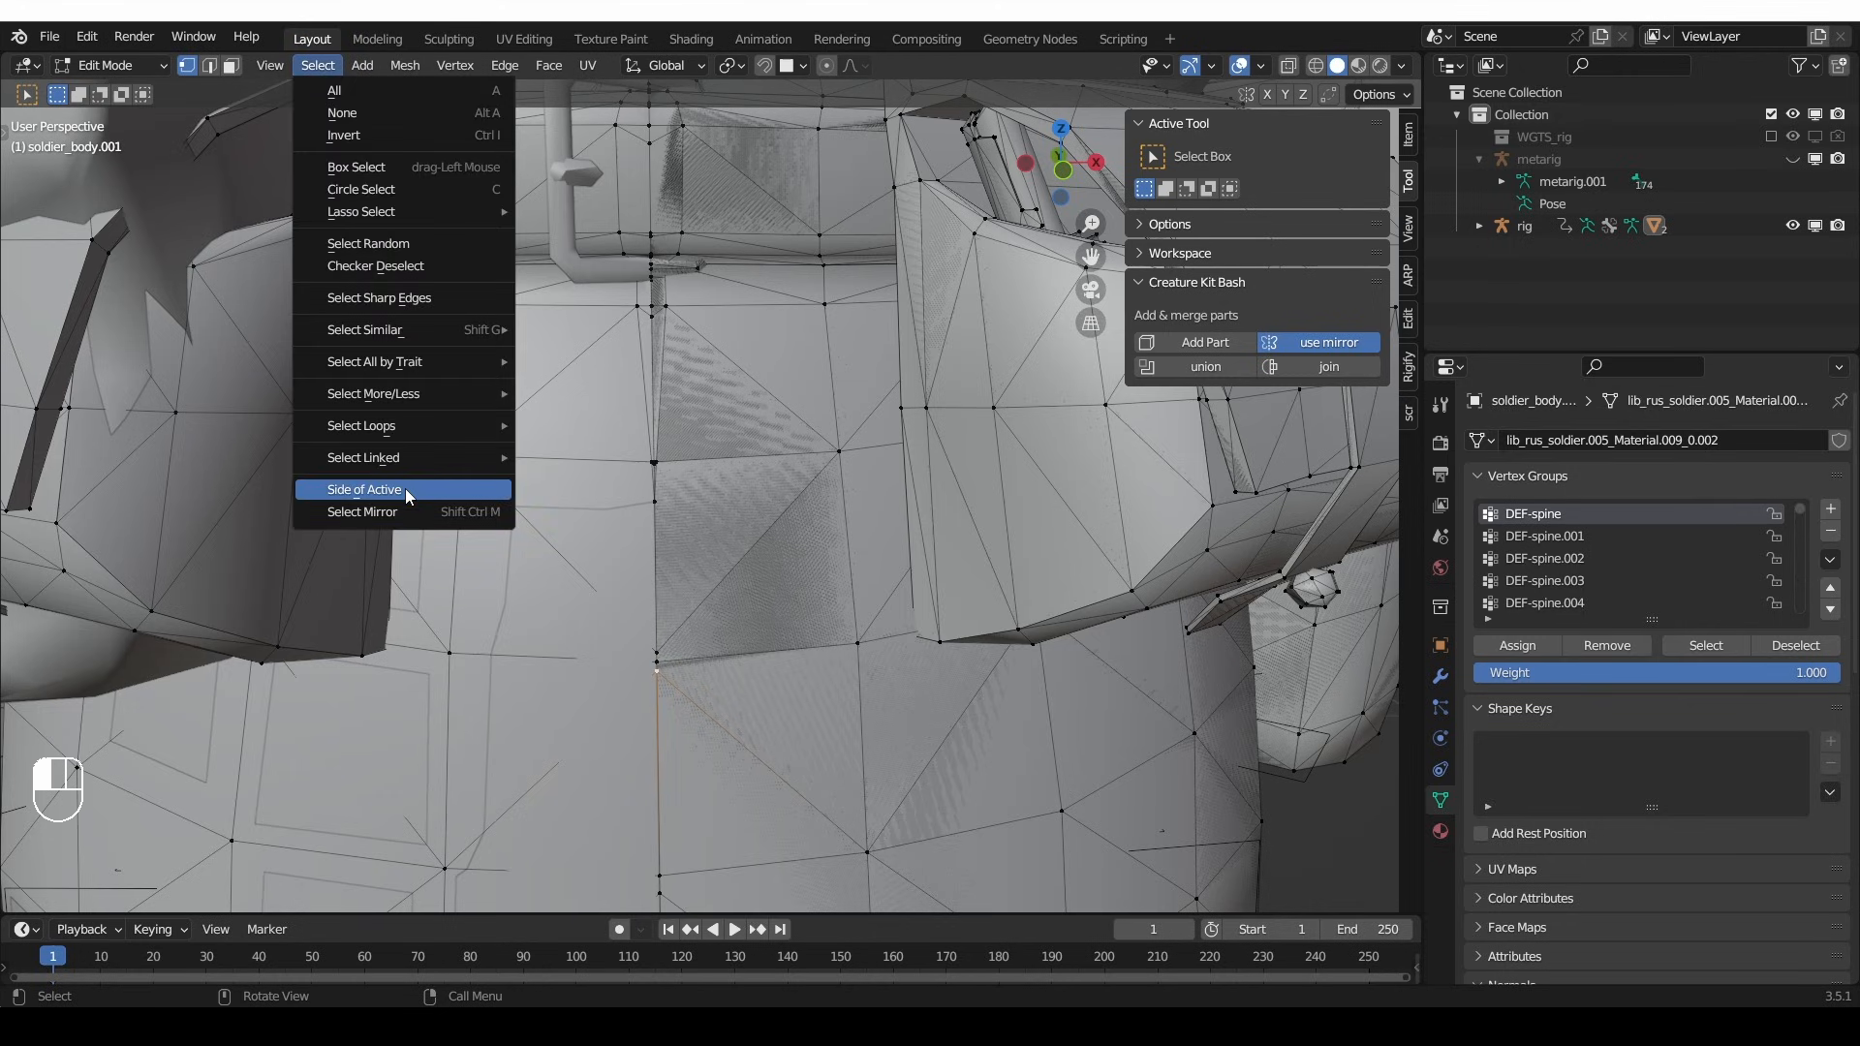
click(364, 488)
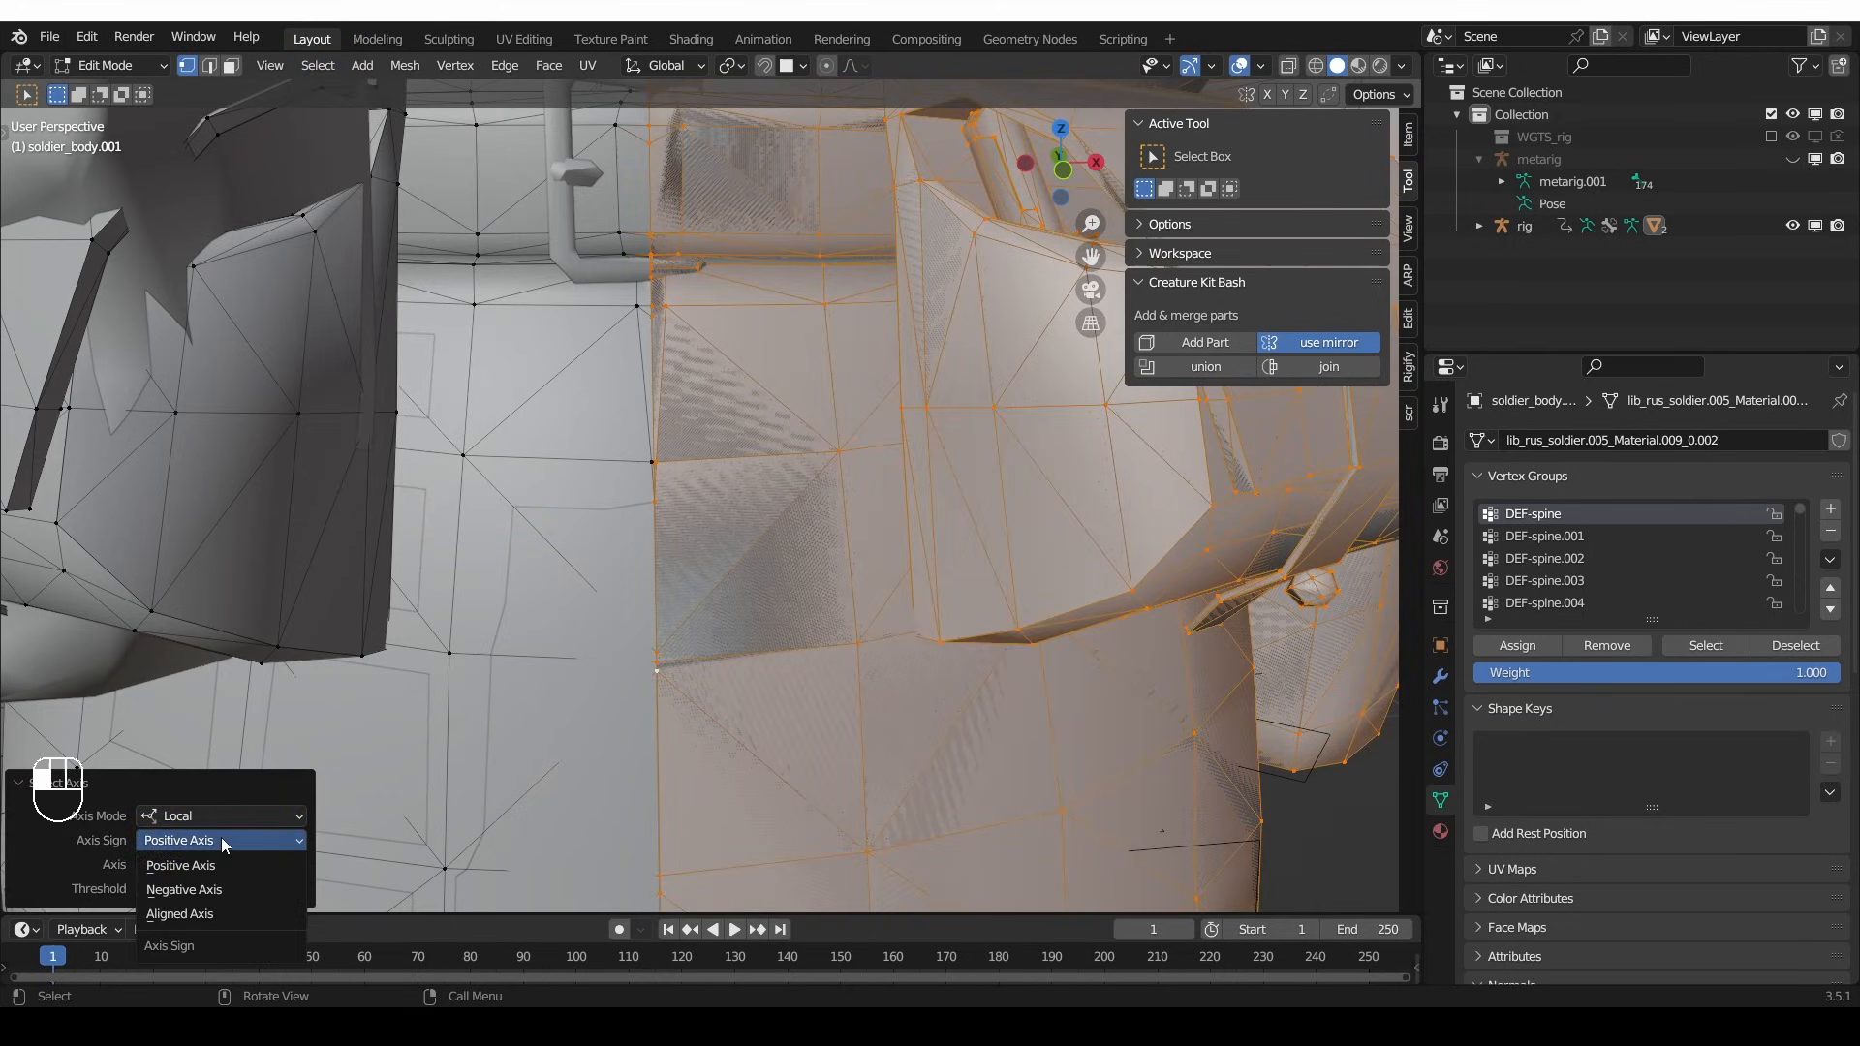
click(183, 888)
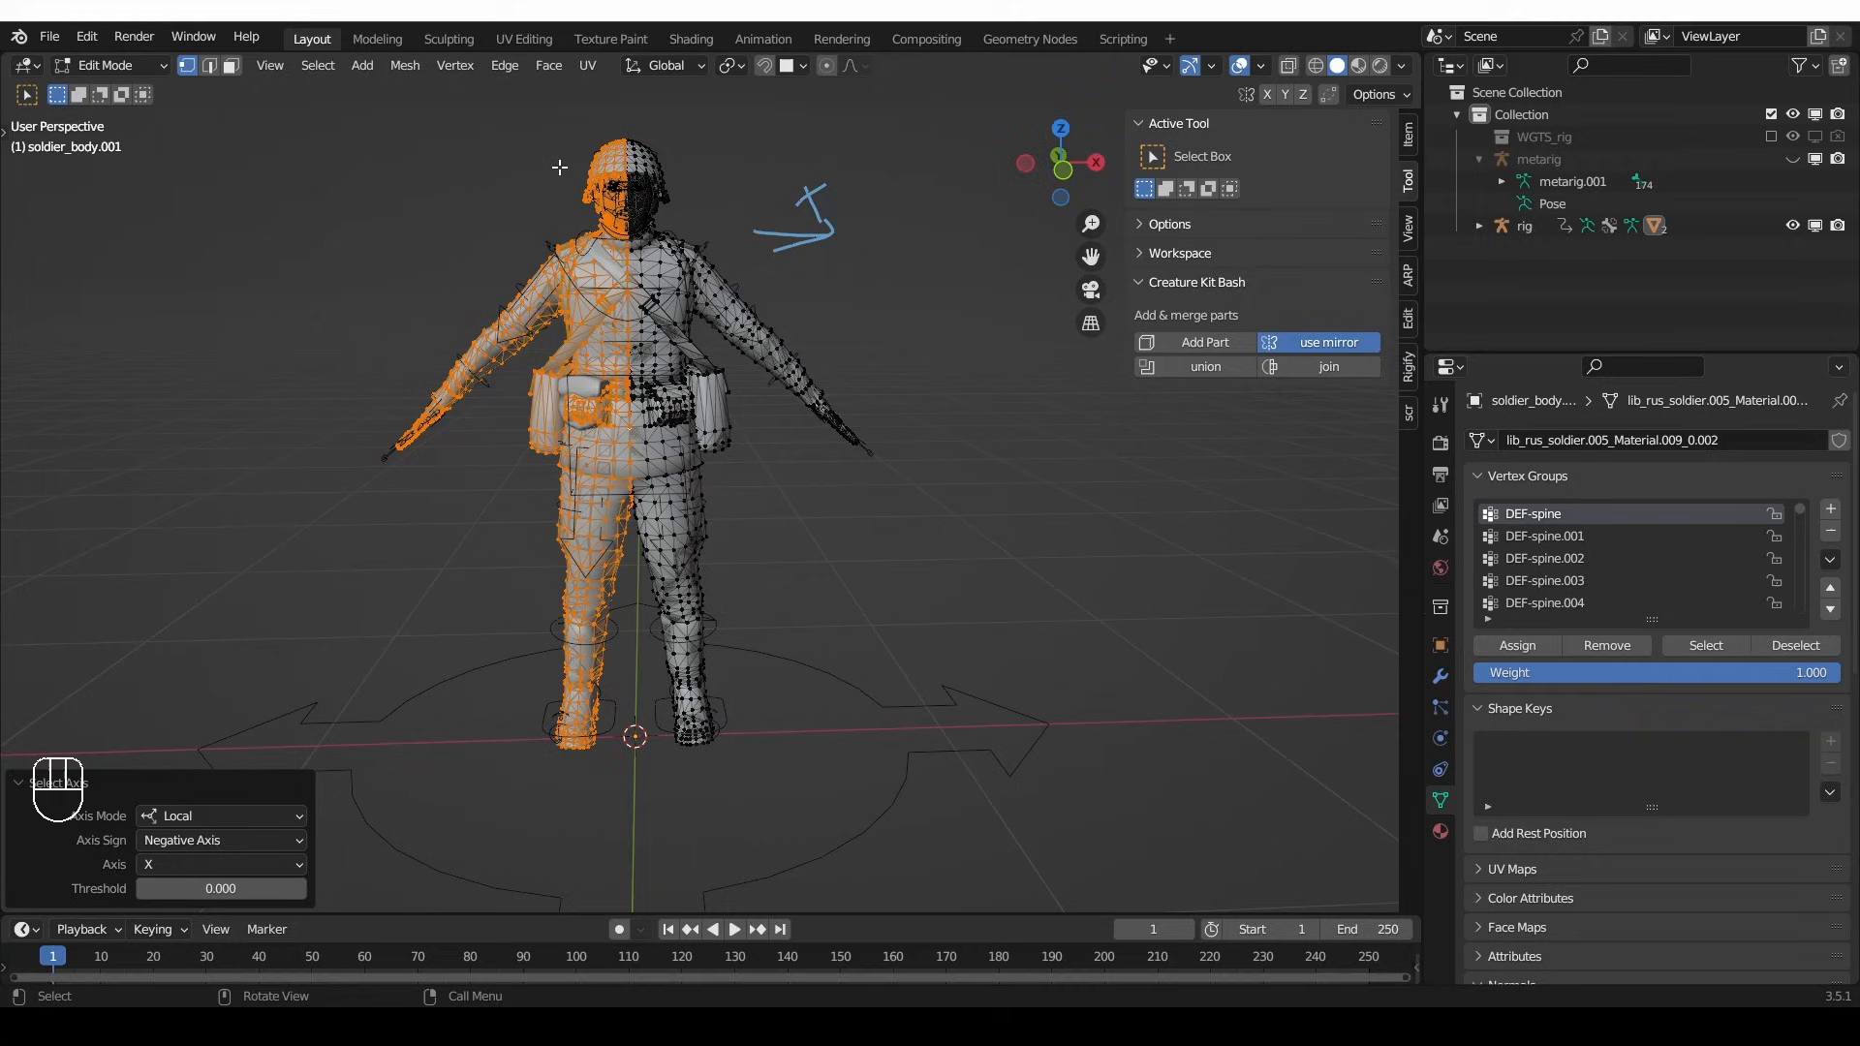
mouse_move(429, 227)
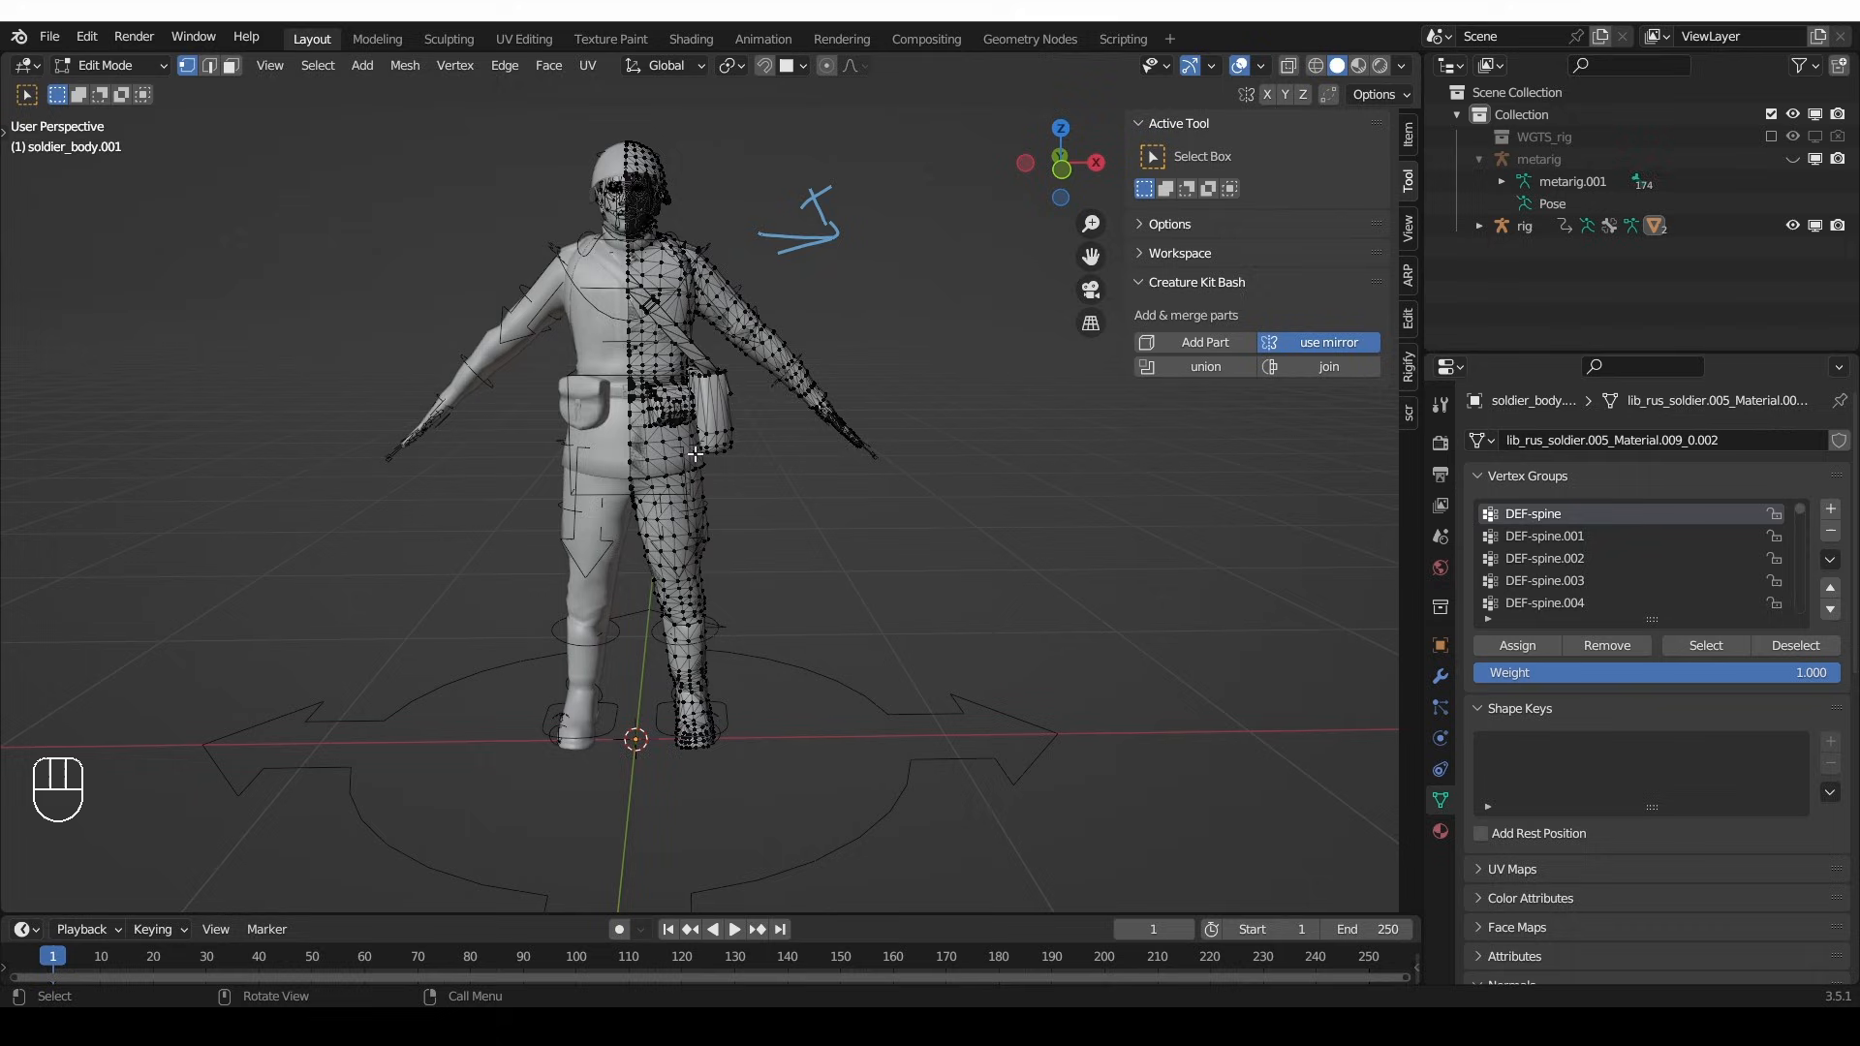
key(Tab)
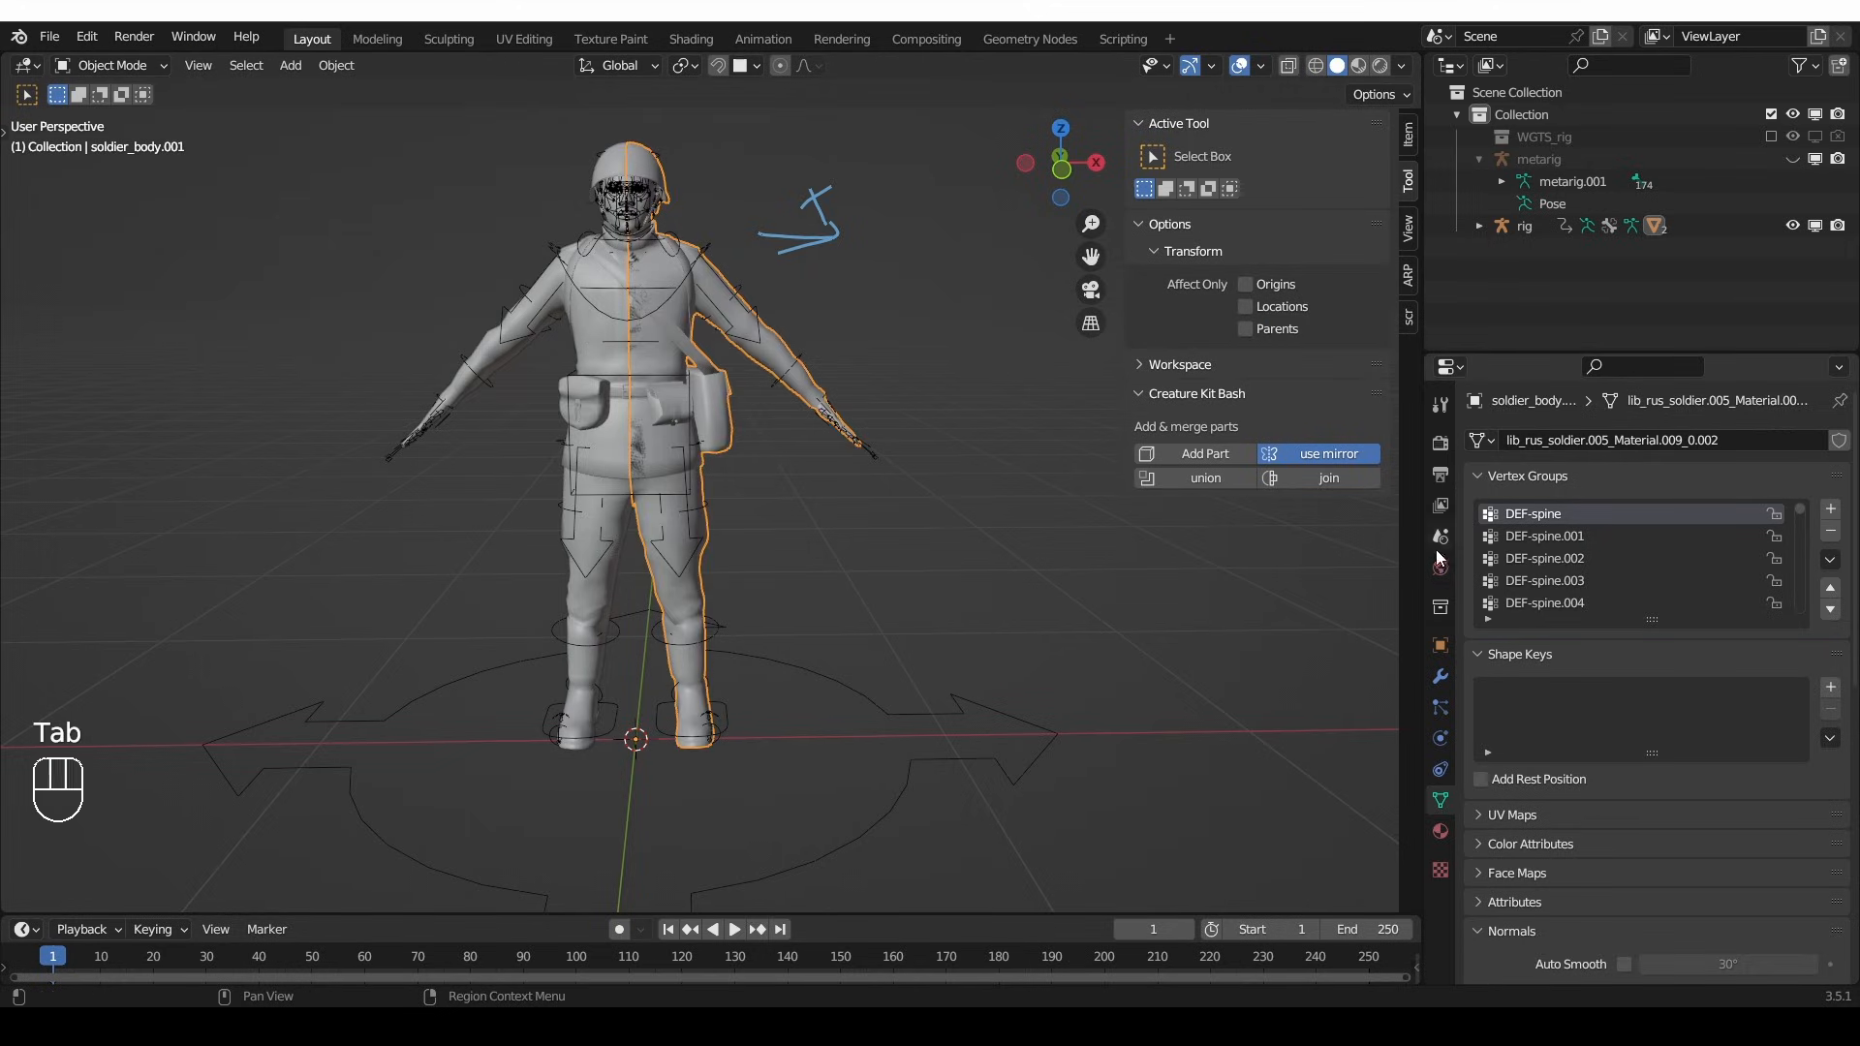
- Add a Mirror modifier to soldier_body.001 and reveal its Data options for vertex group mirroring
click(1439, 676)
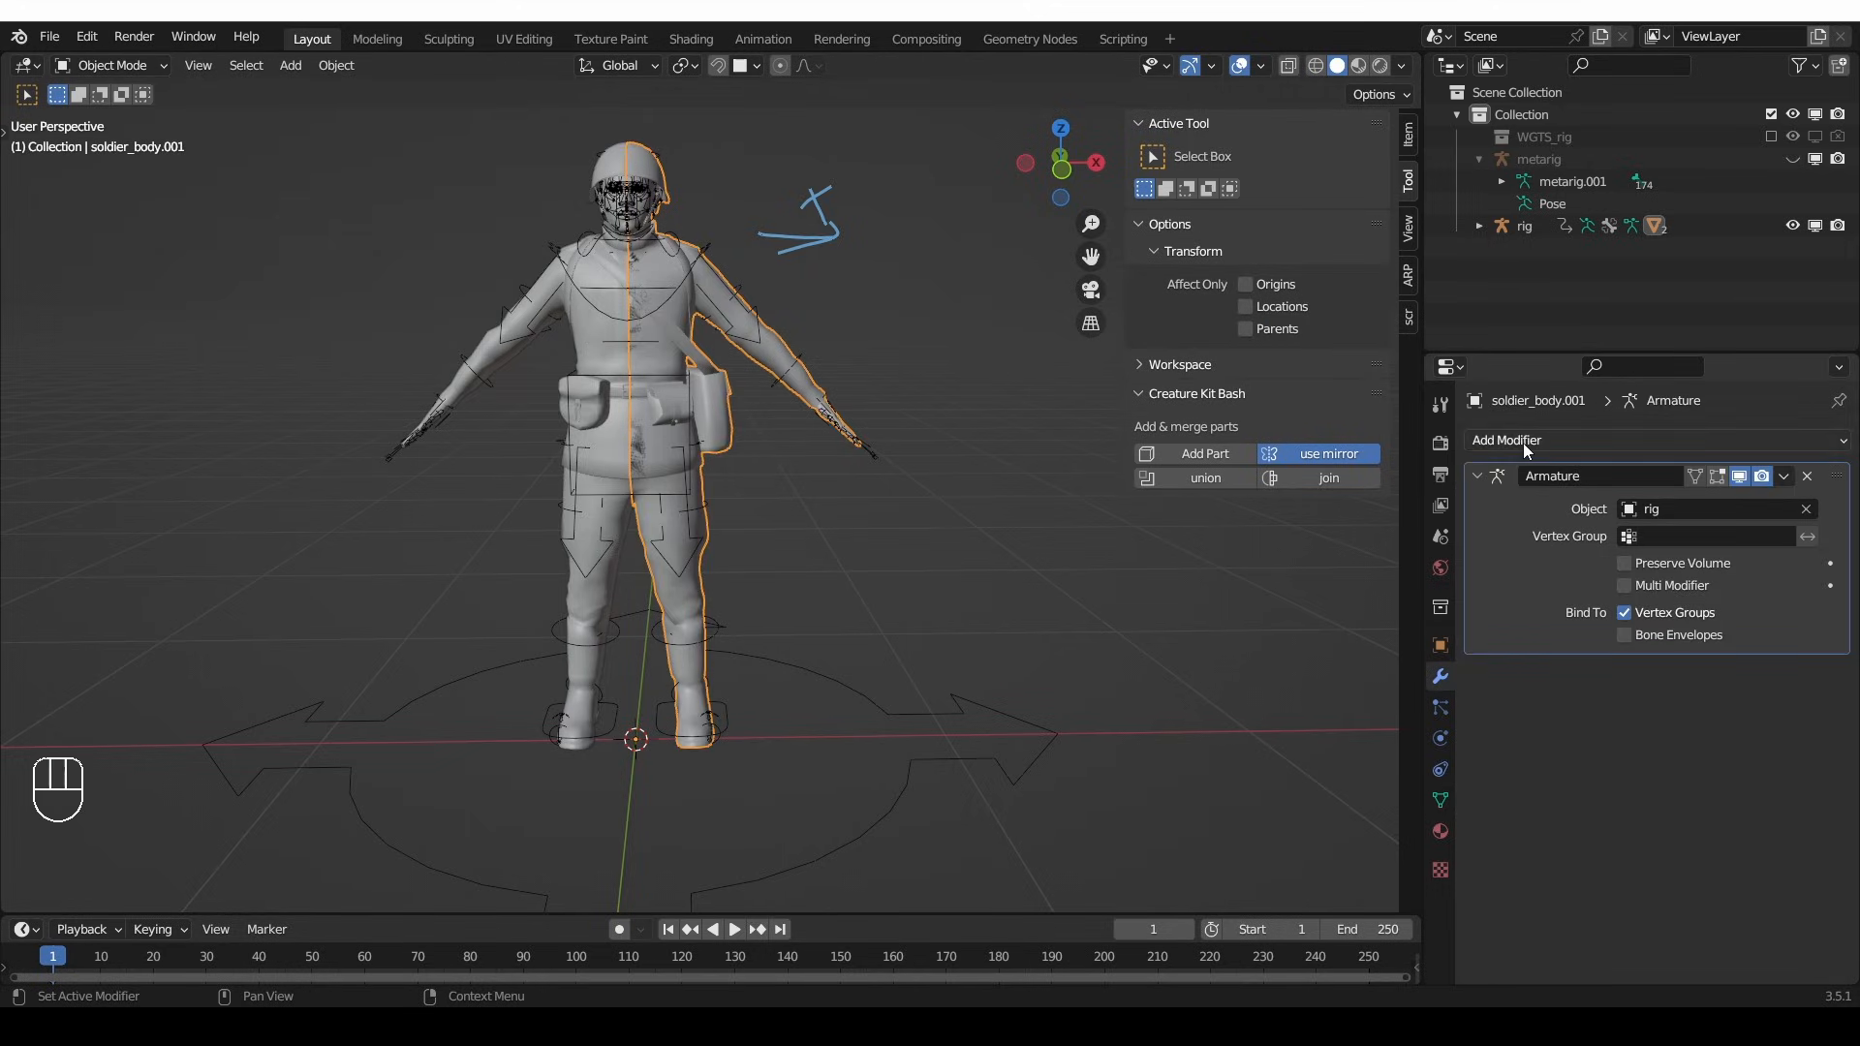
click(1504, 440)
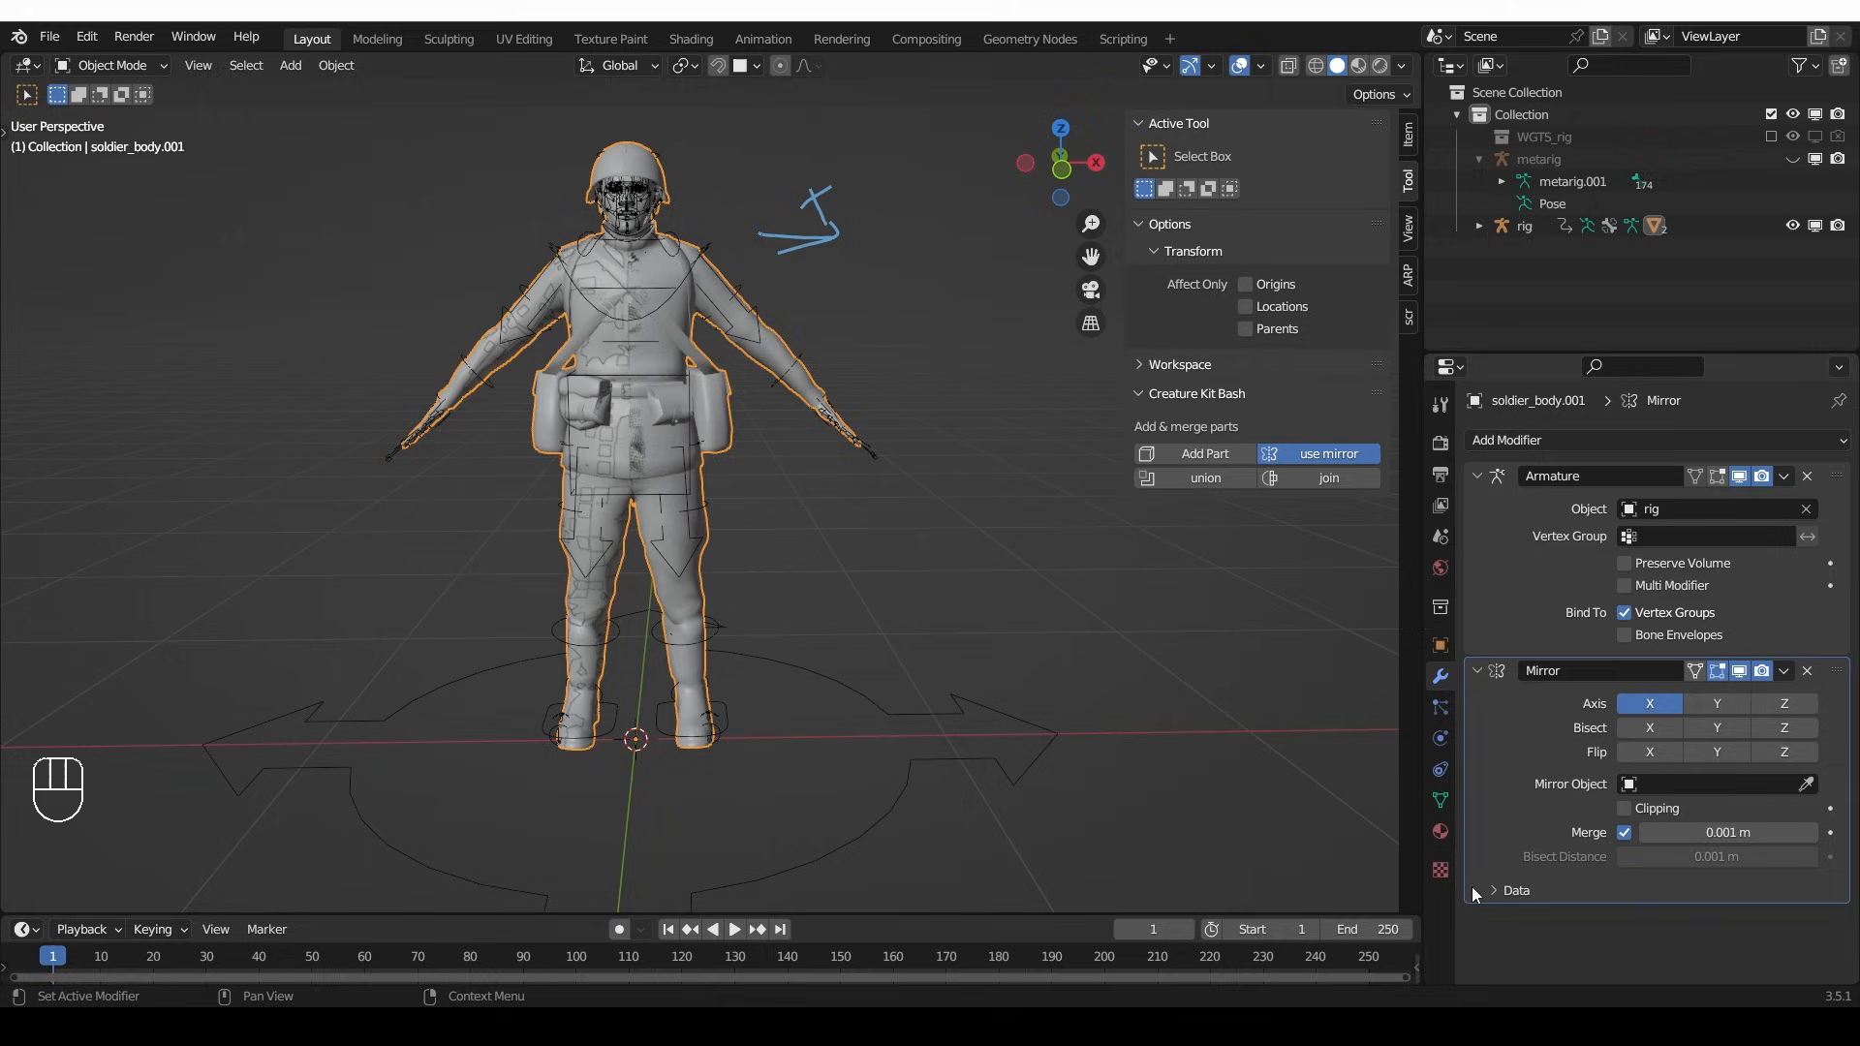
click(1494, 889)
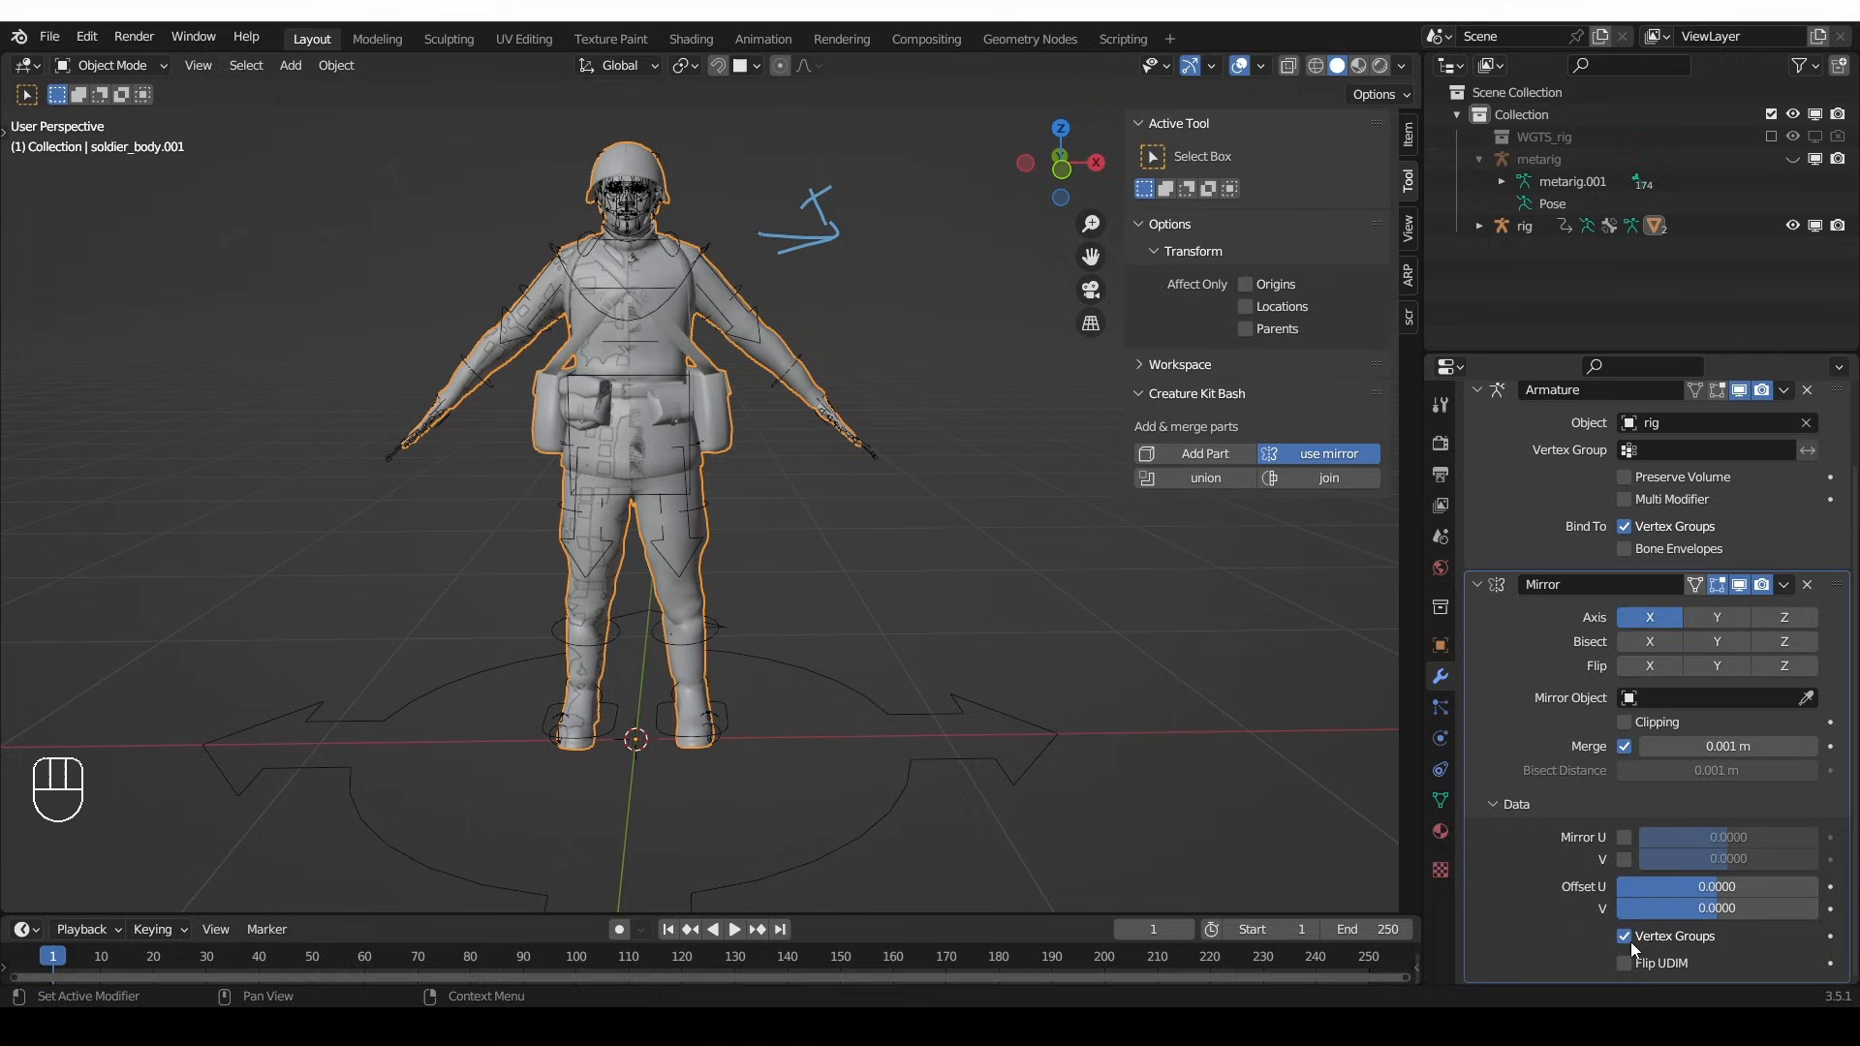
mouse_move(1661, 850)
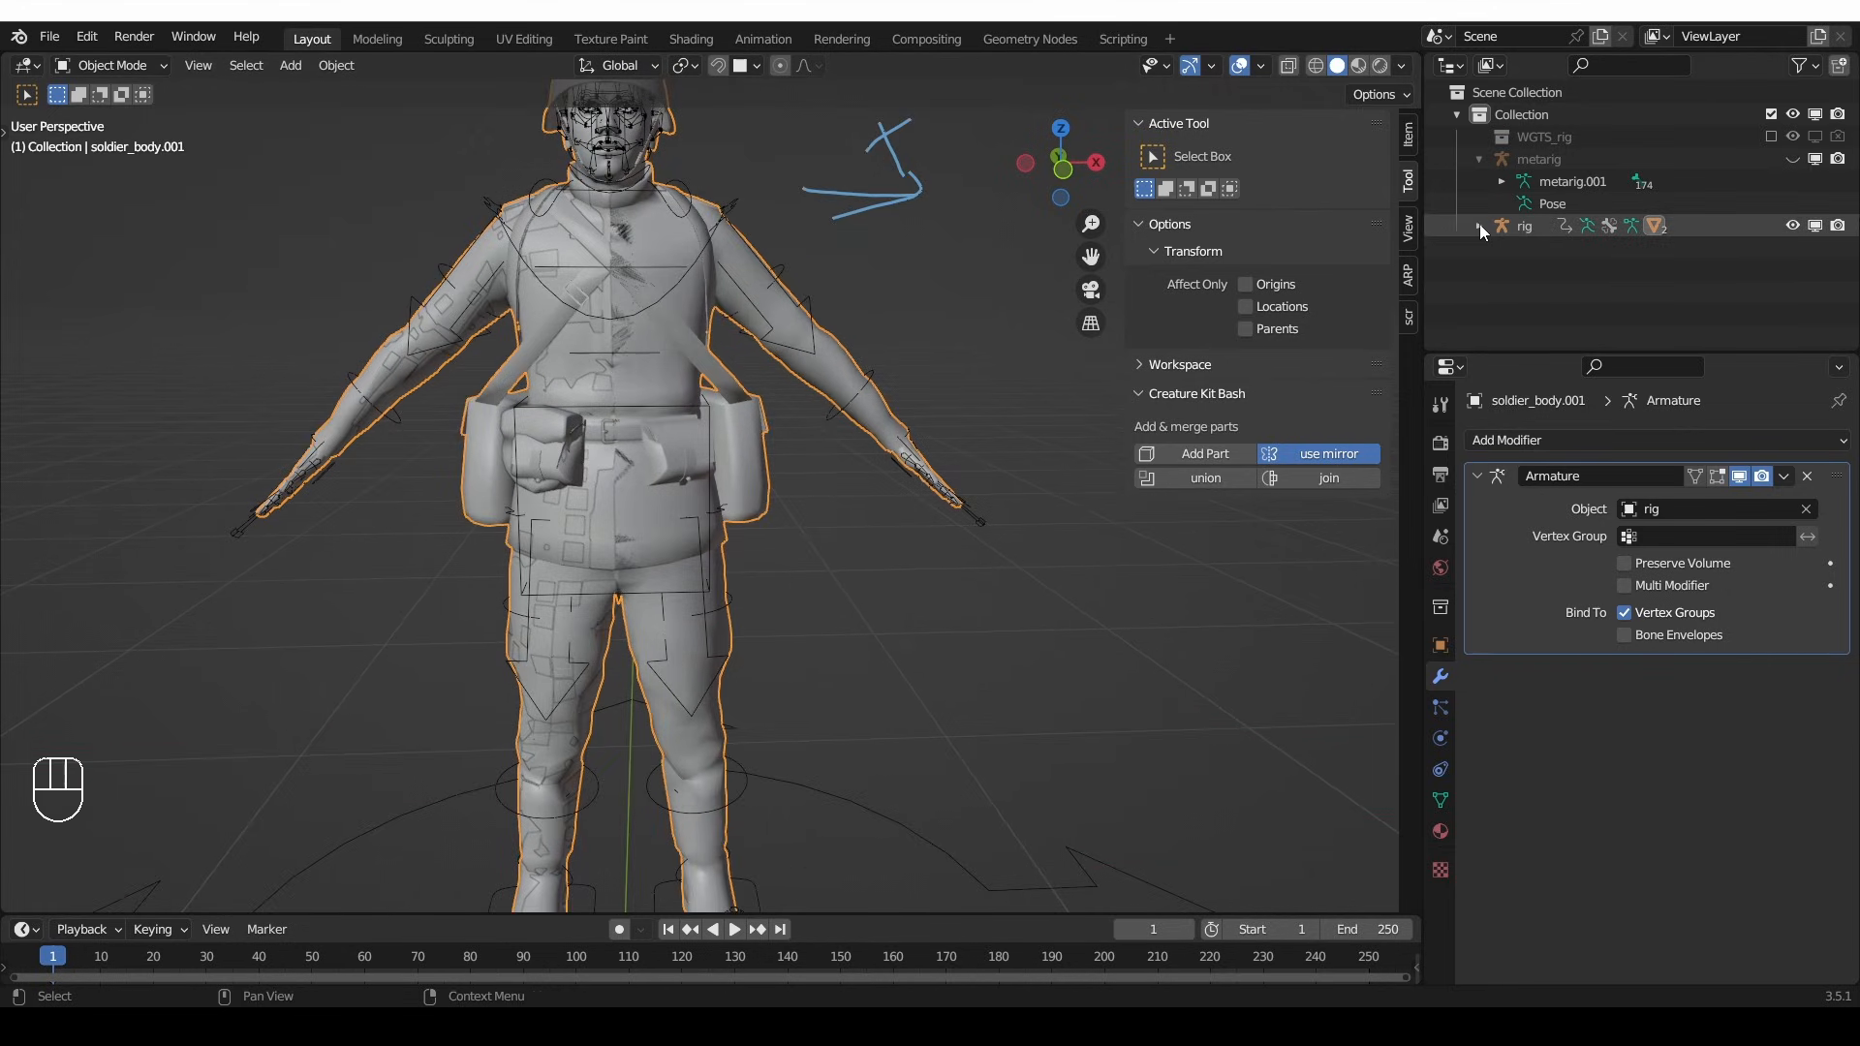
- Select soldier_body.001 and soldier_body in the Outliner, then enter Weight Paint on the original
click(1479, 223)
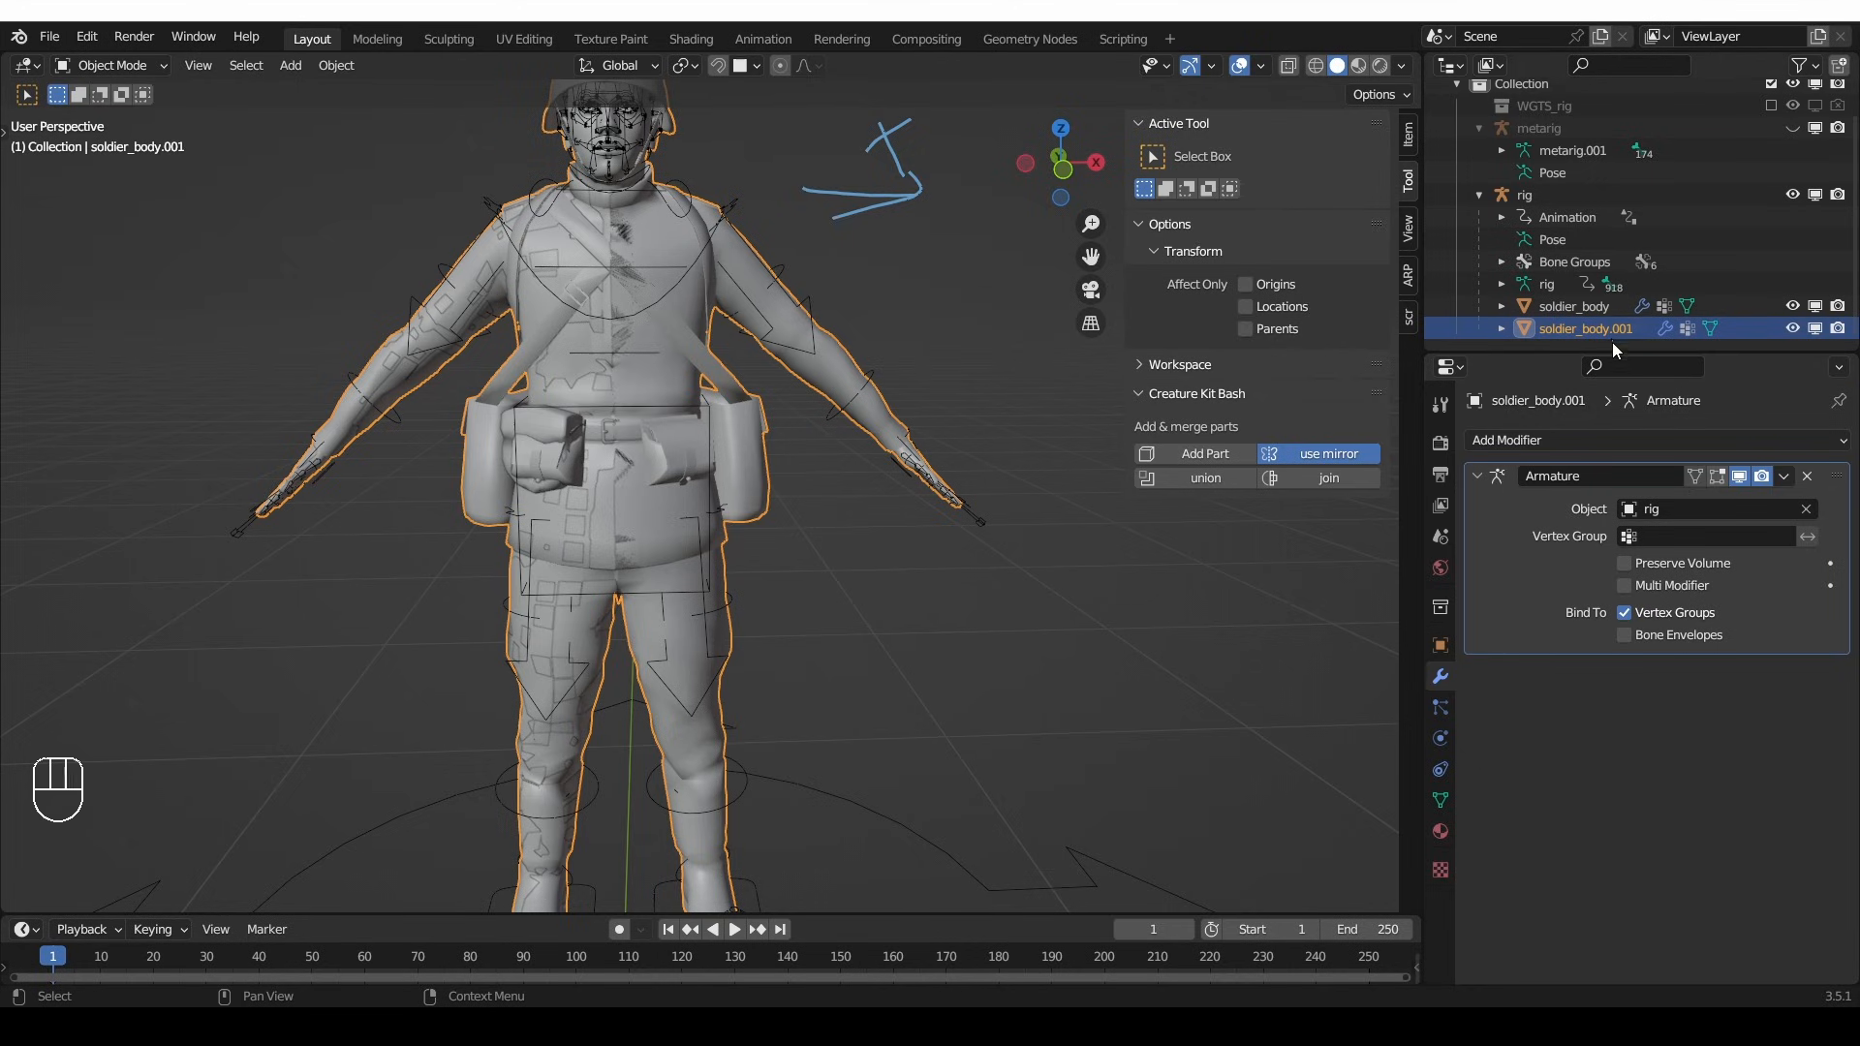
click(1571, 306)
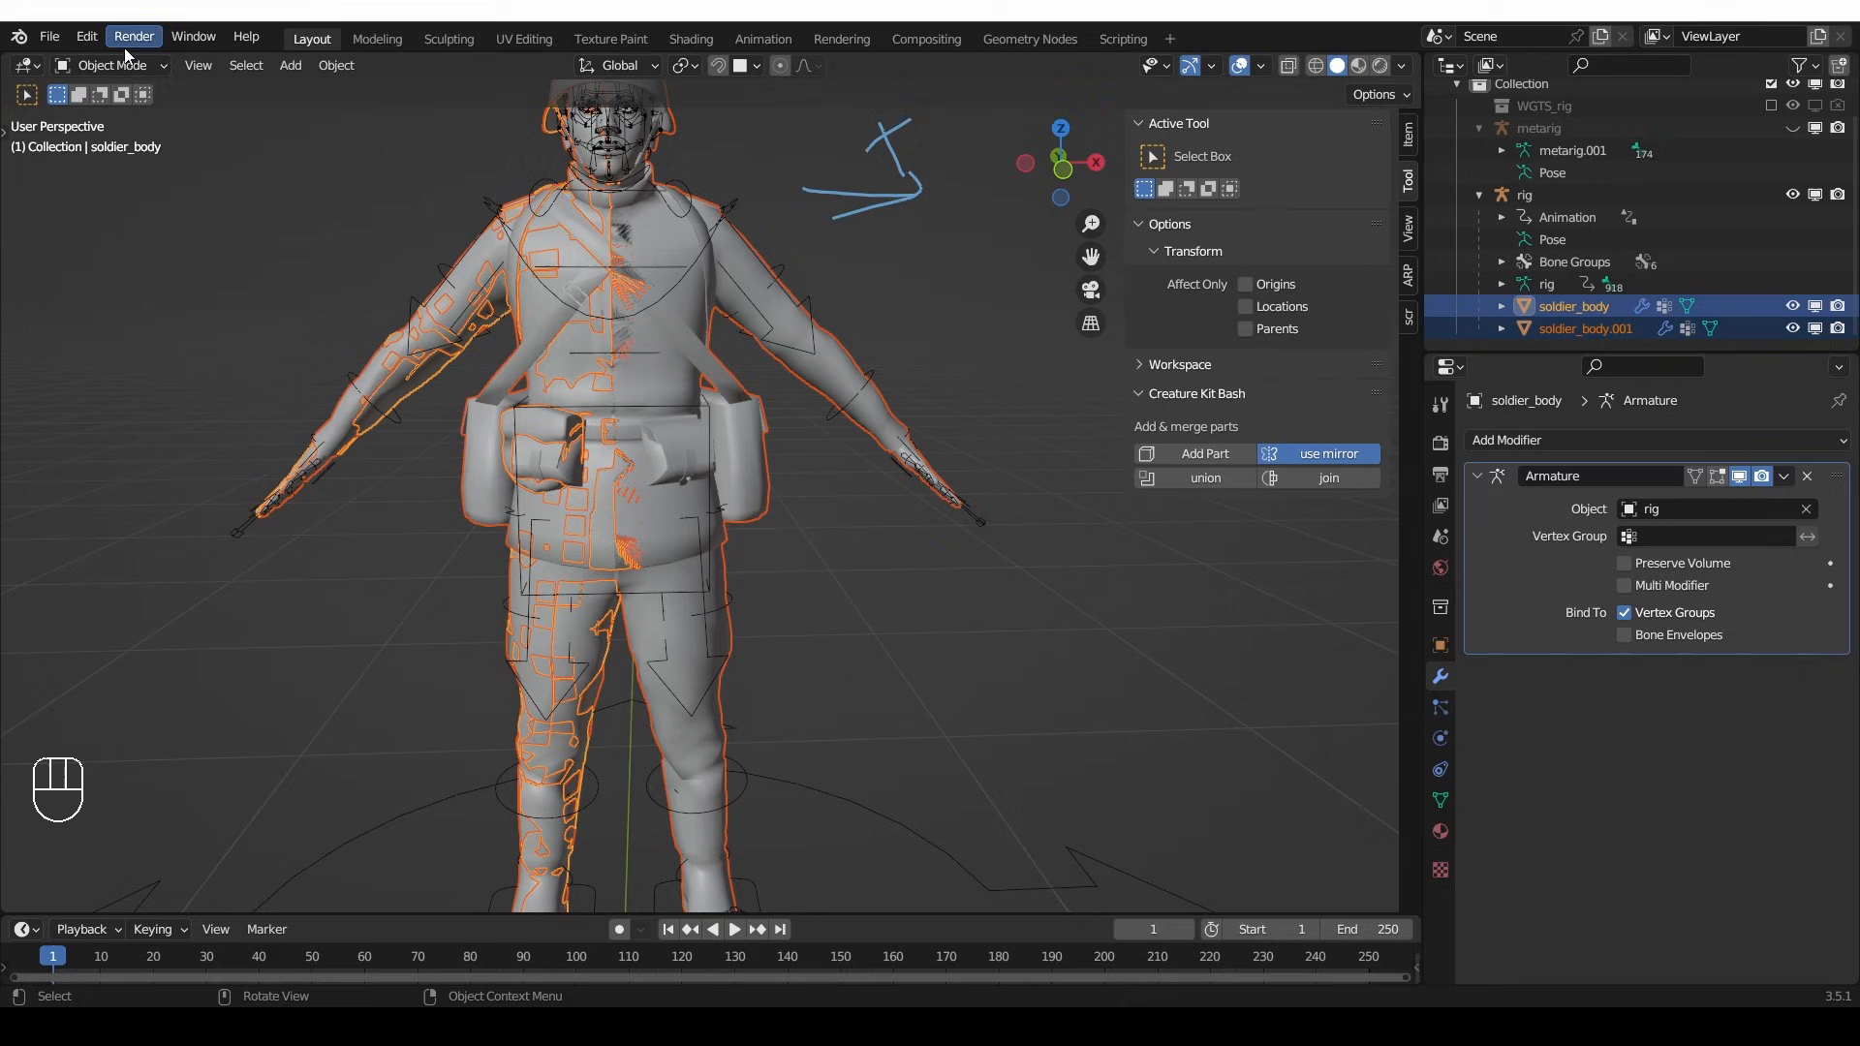
click(107, 65)
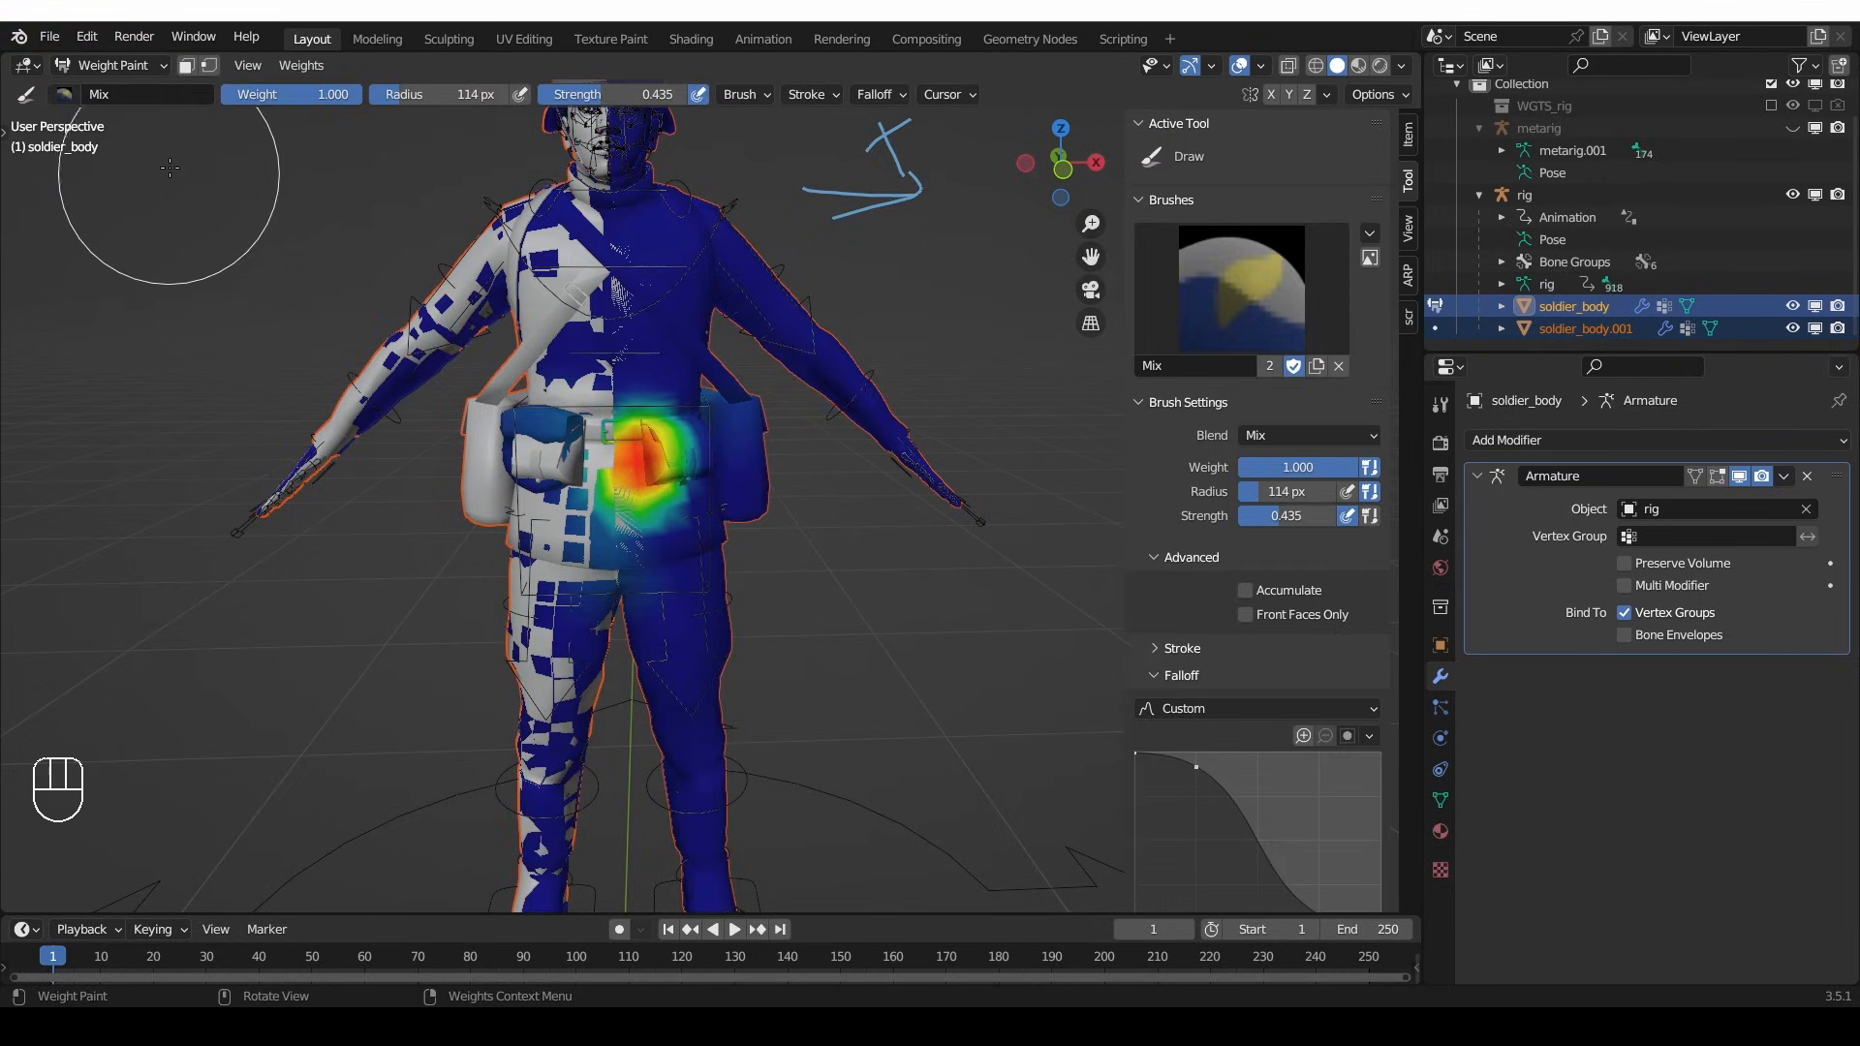
- Run Transfer Weights from the copy with Source Layers matched By Name, then leave Weight Paint
click(300, 64)
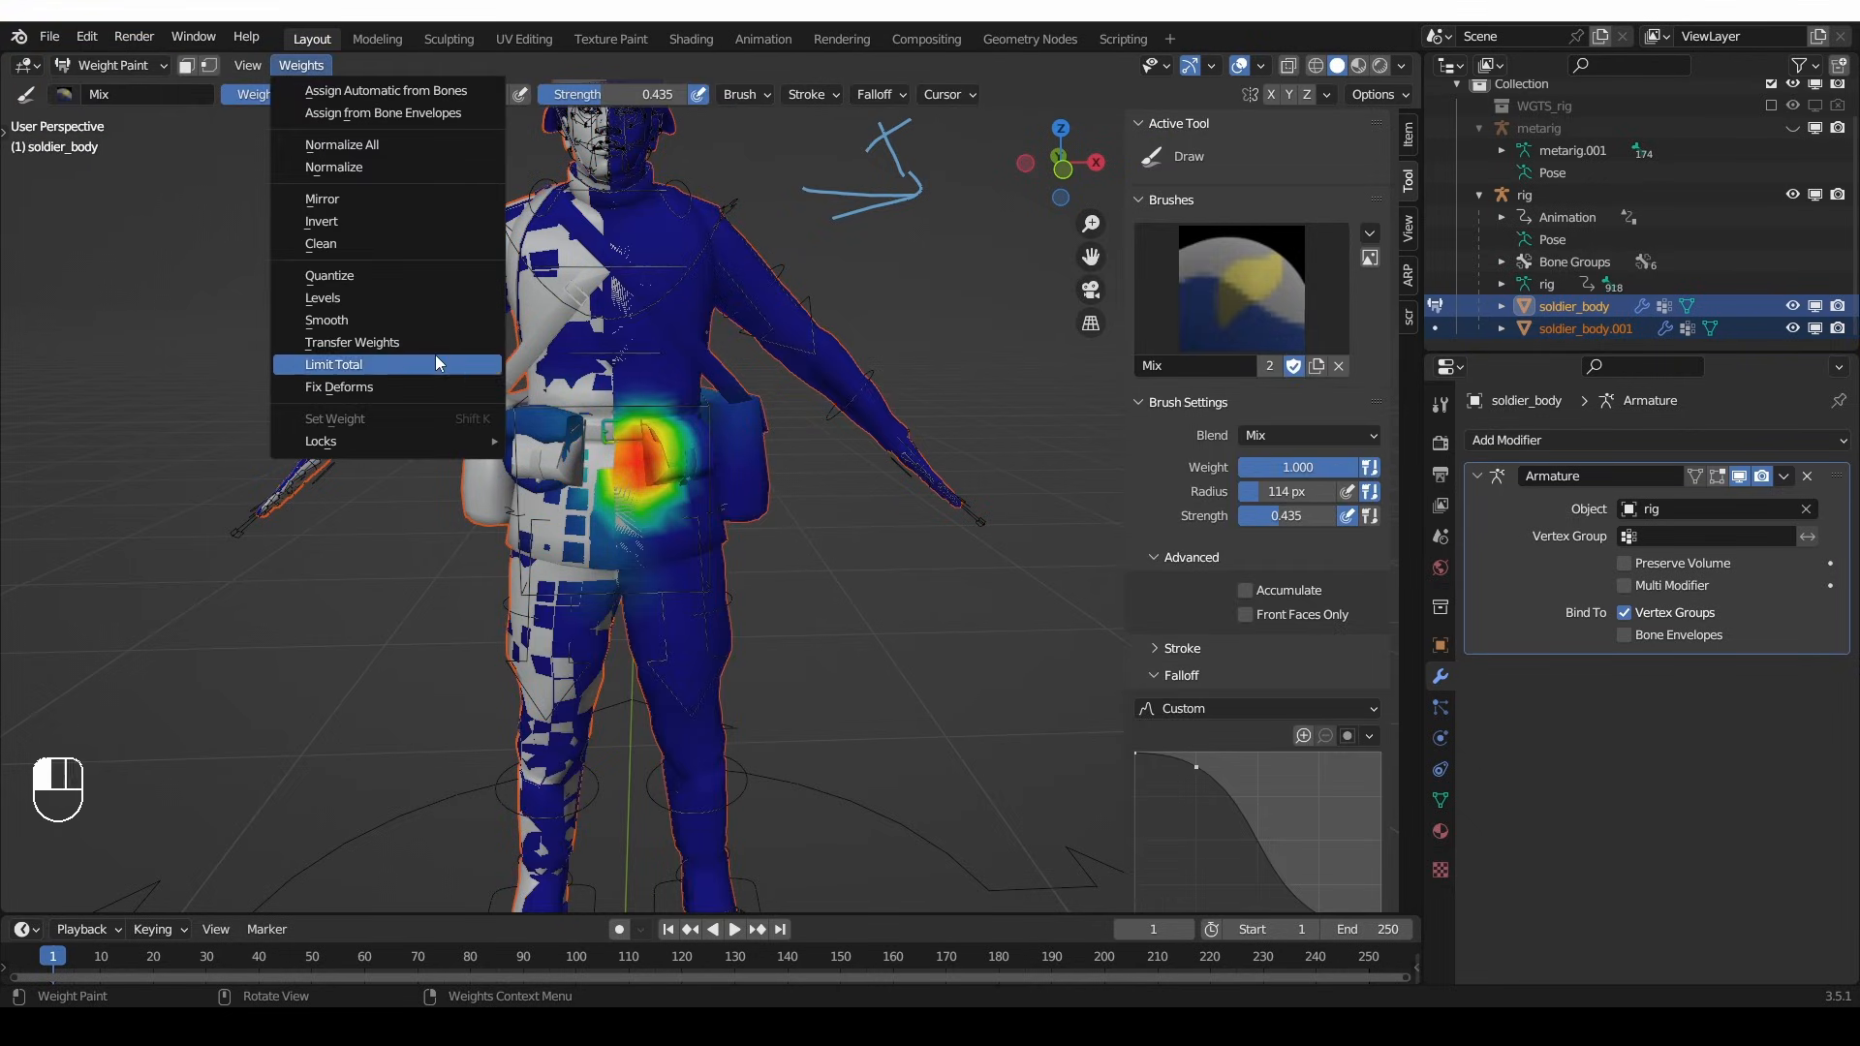
click(353, 342)
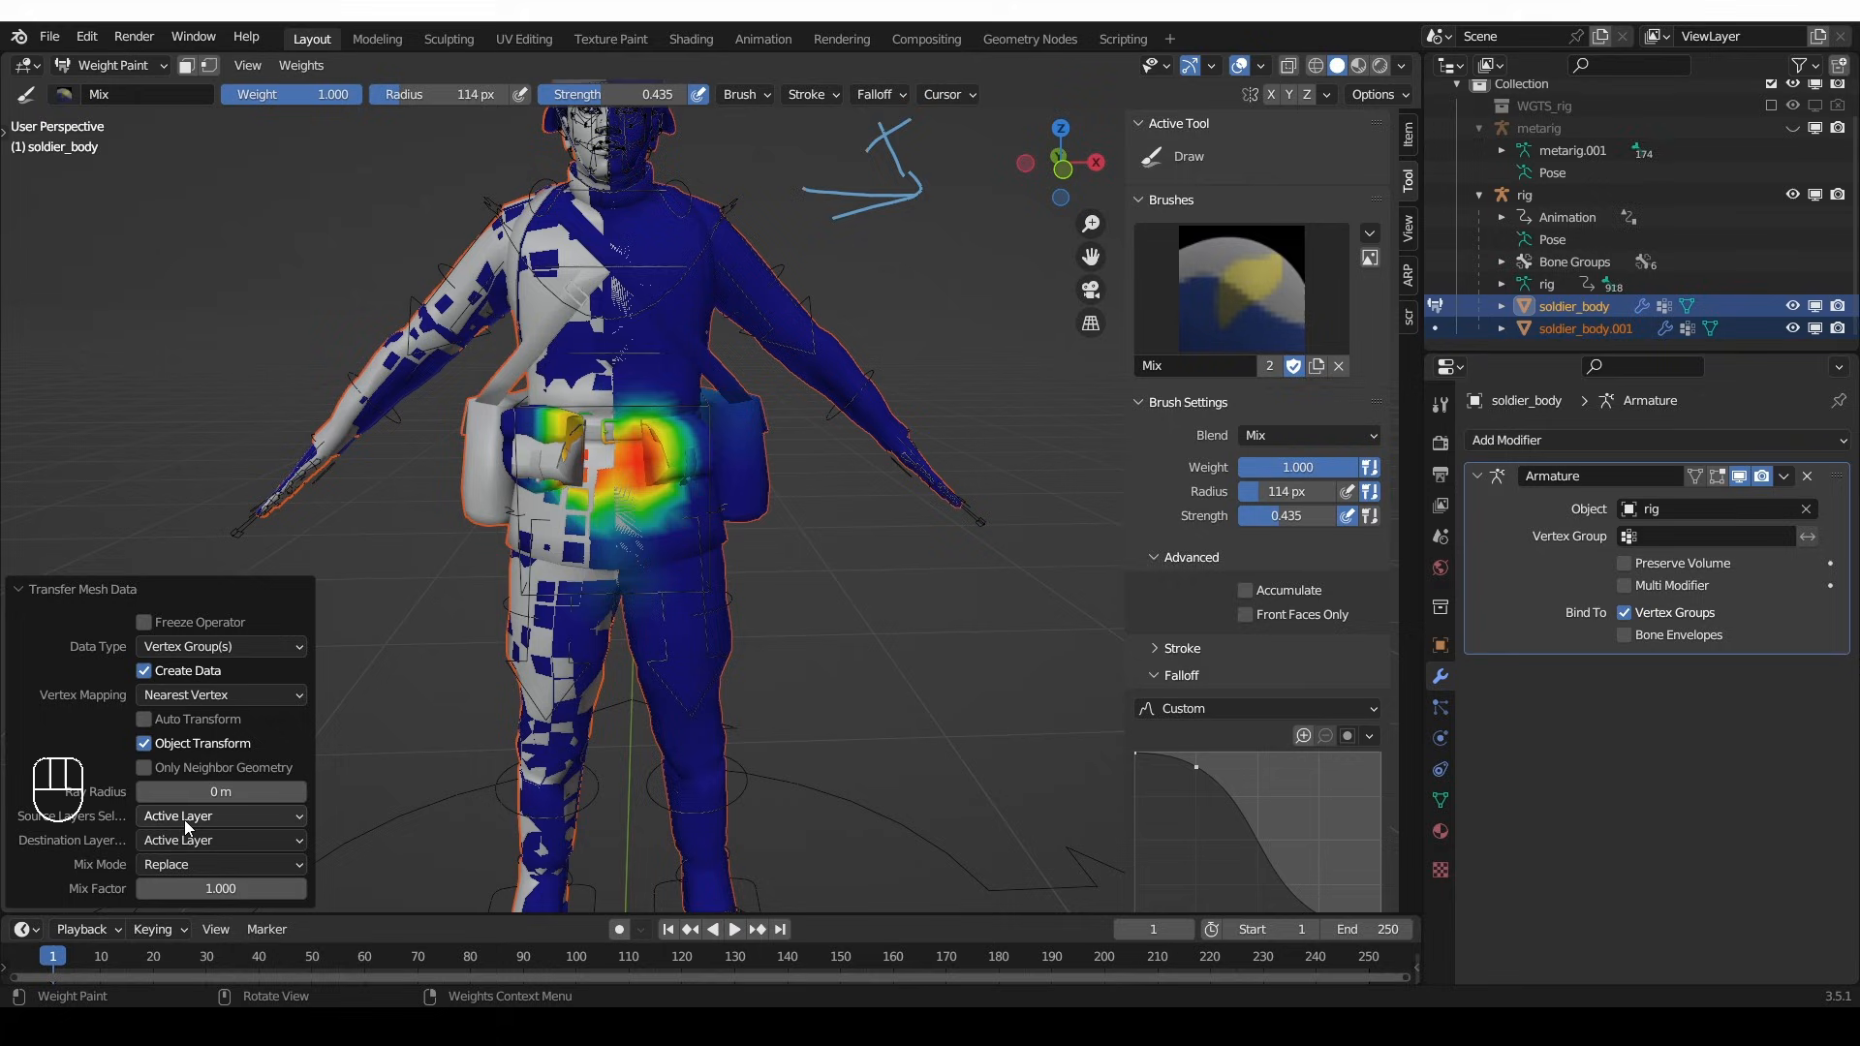
click(220, 815)
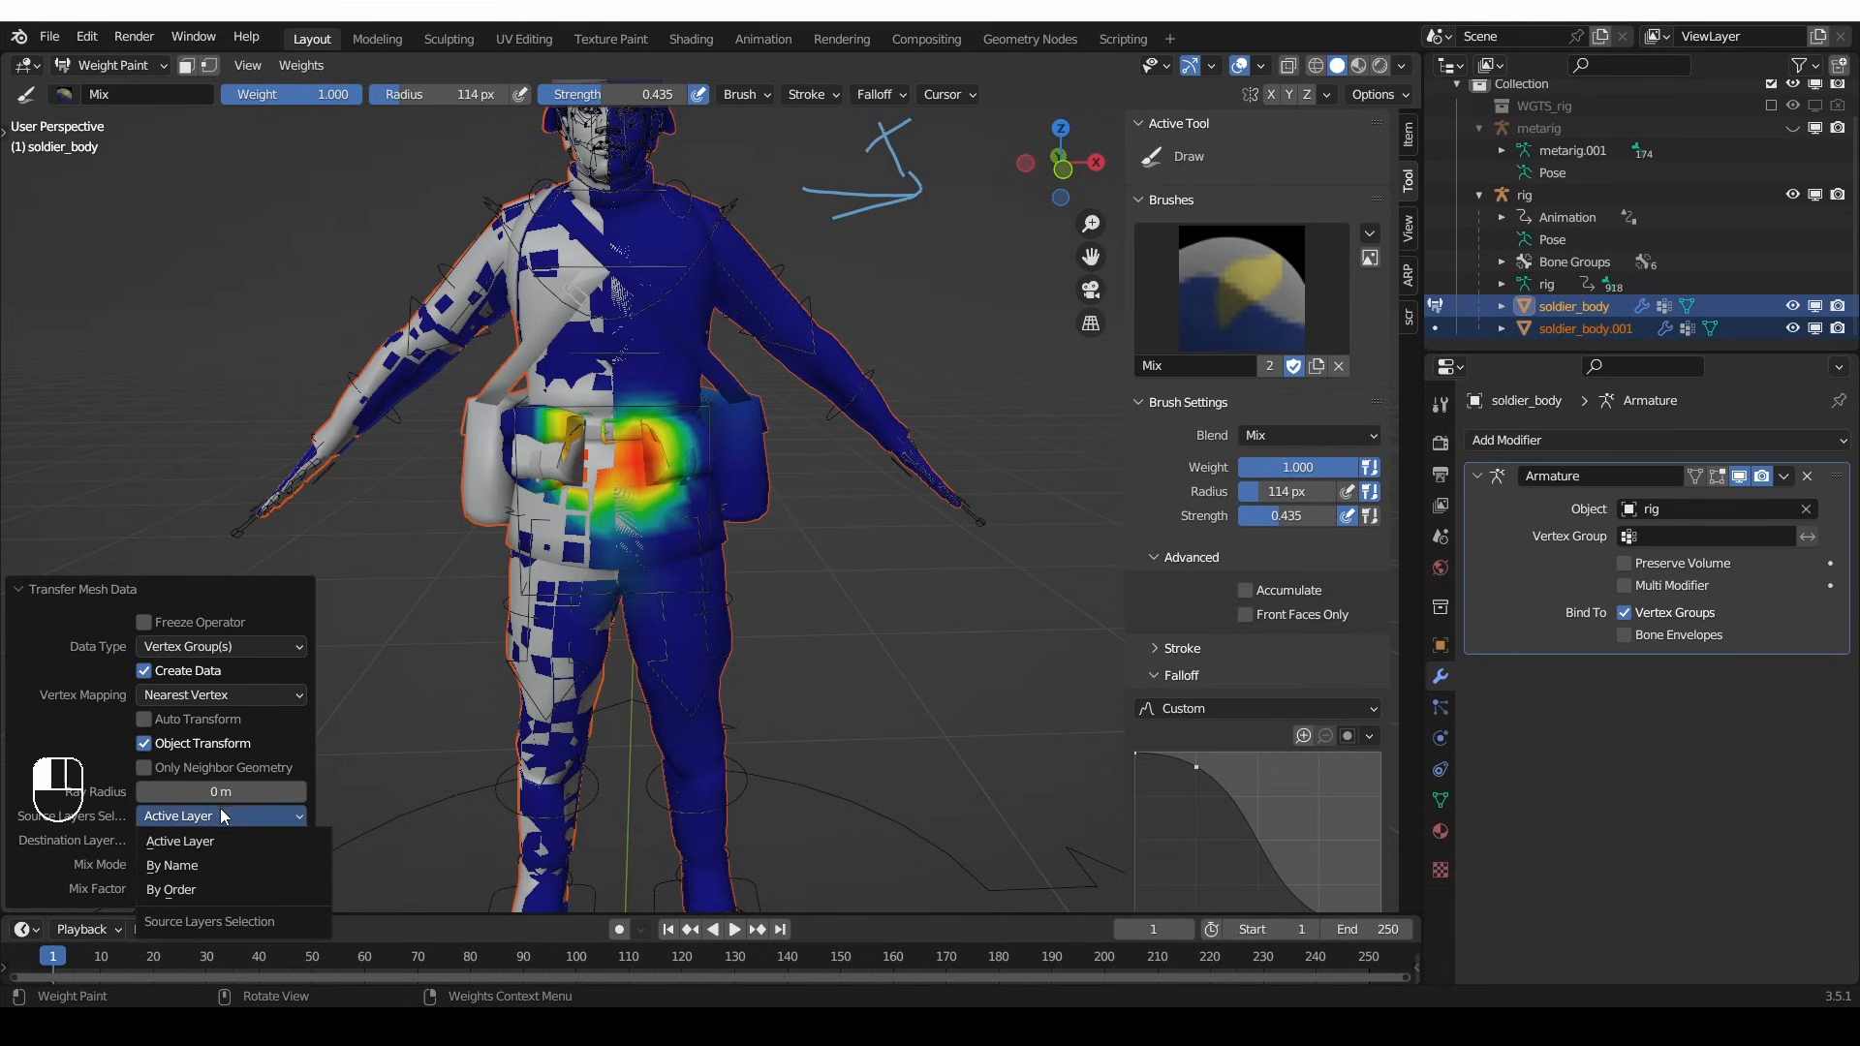
click(181, 865)
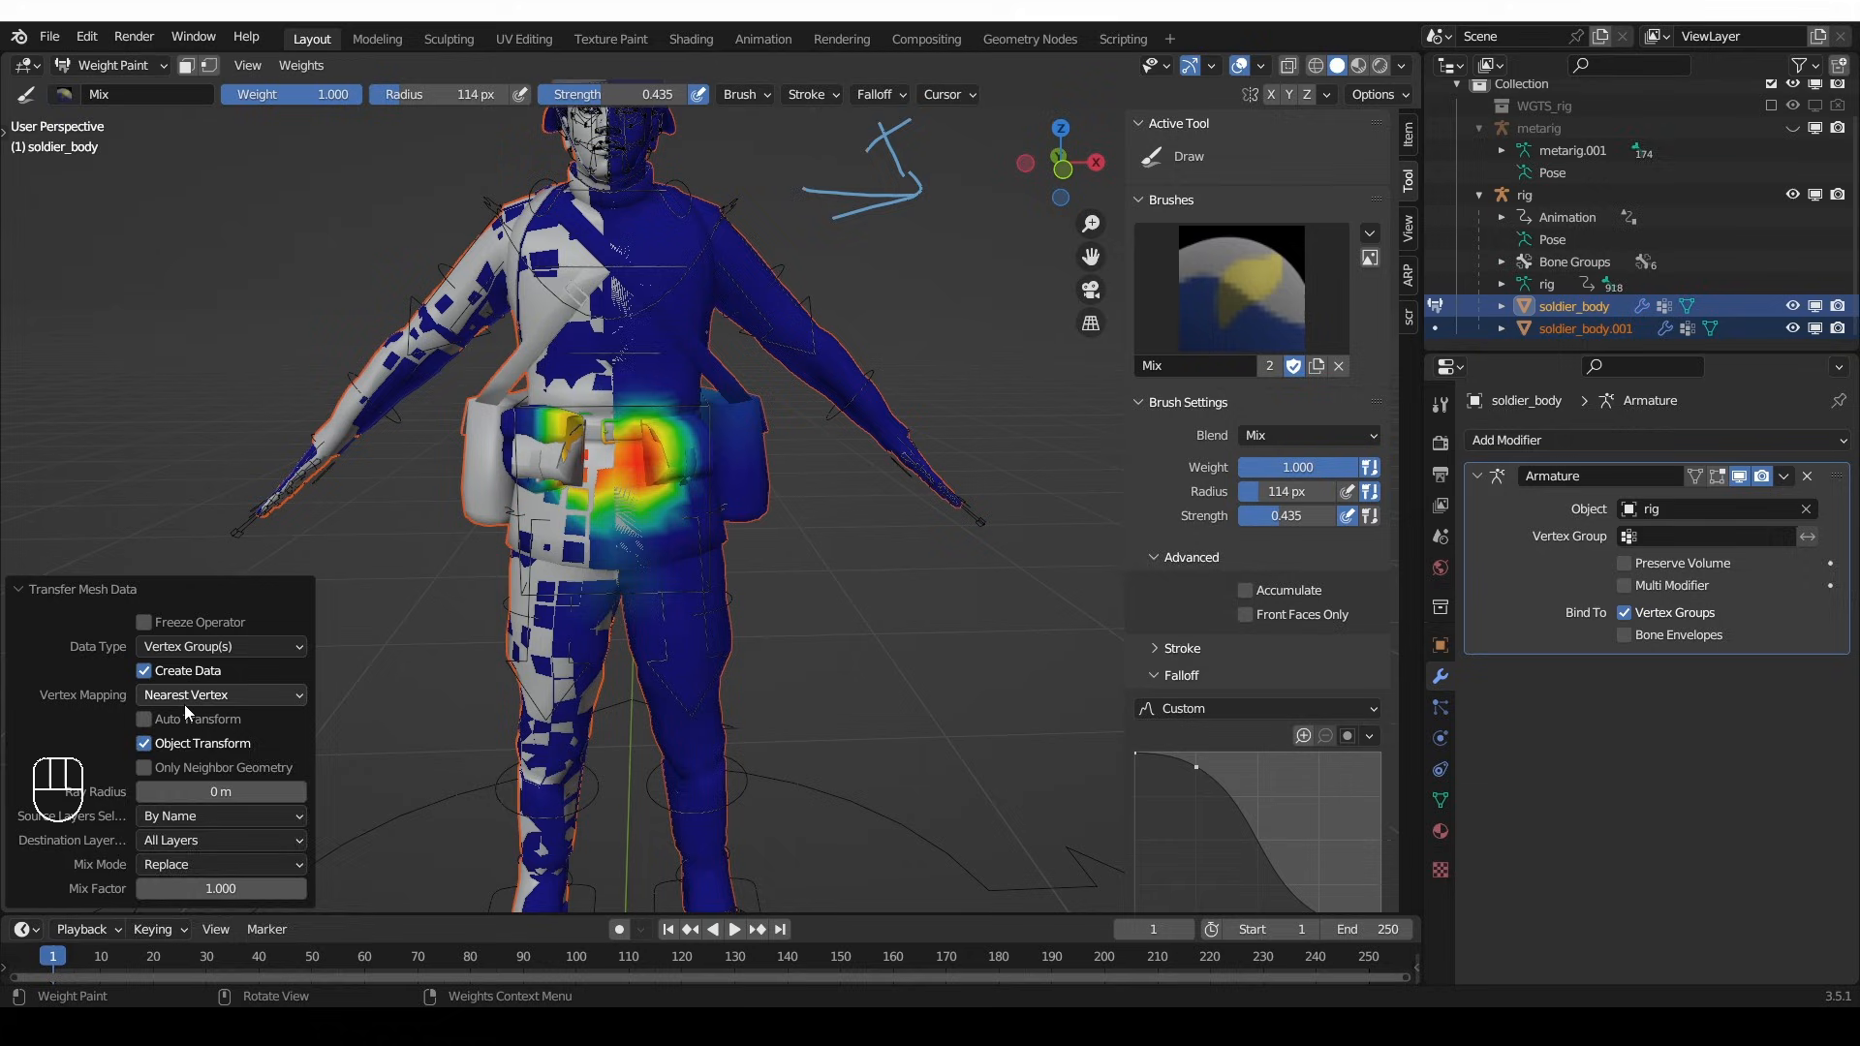
mouse_move(245, 695)
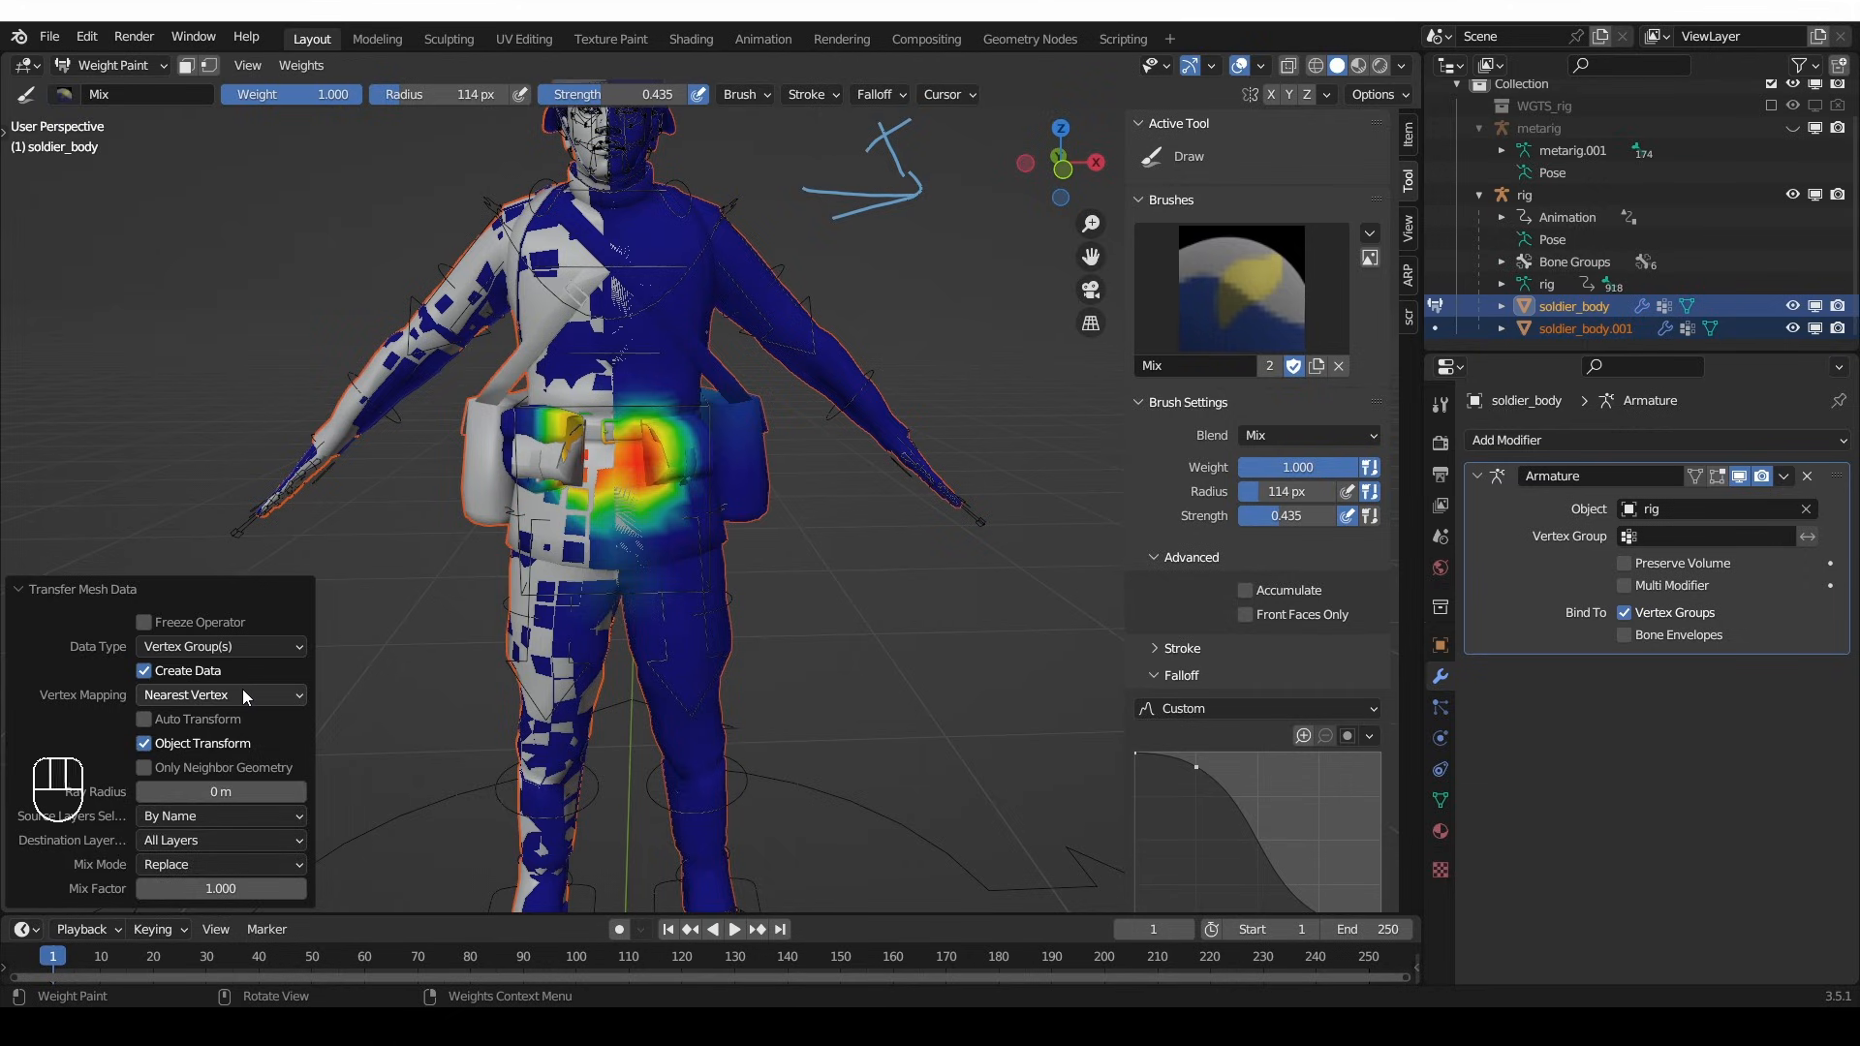
click(219, 694)
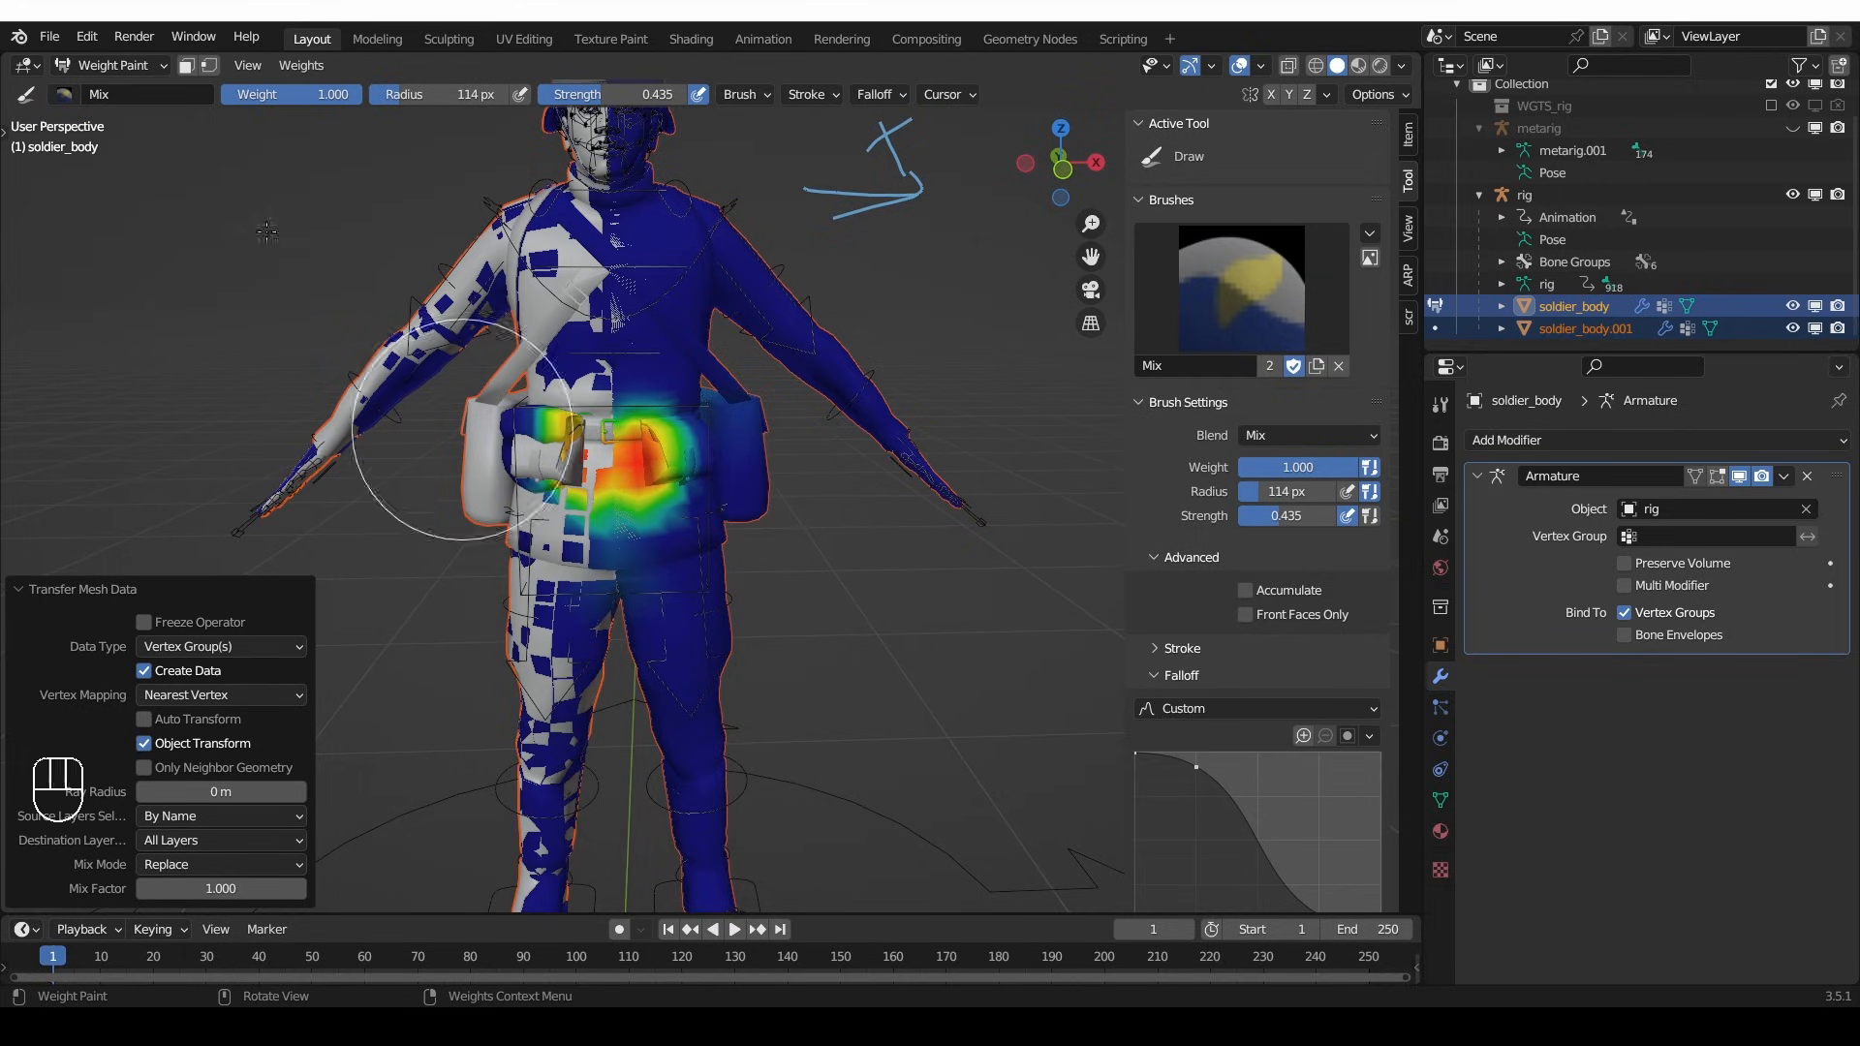
key(ctrl+z)
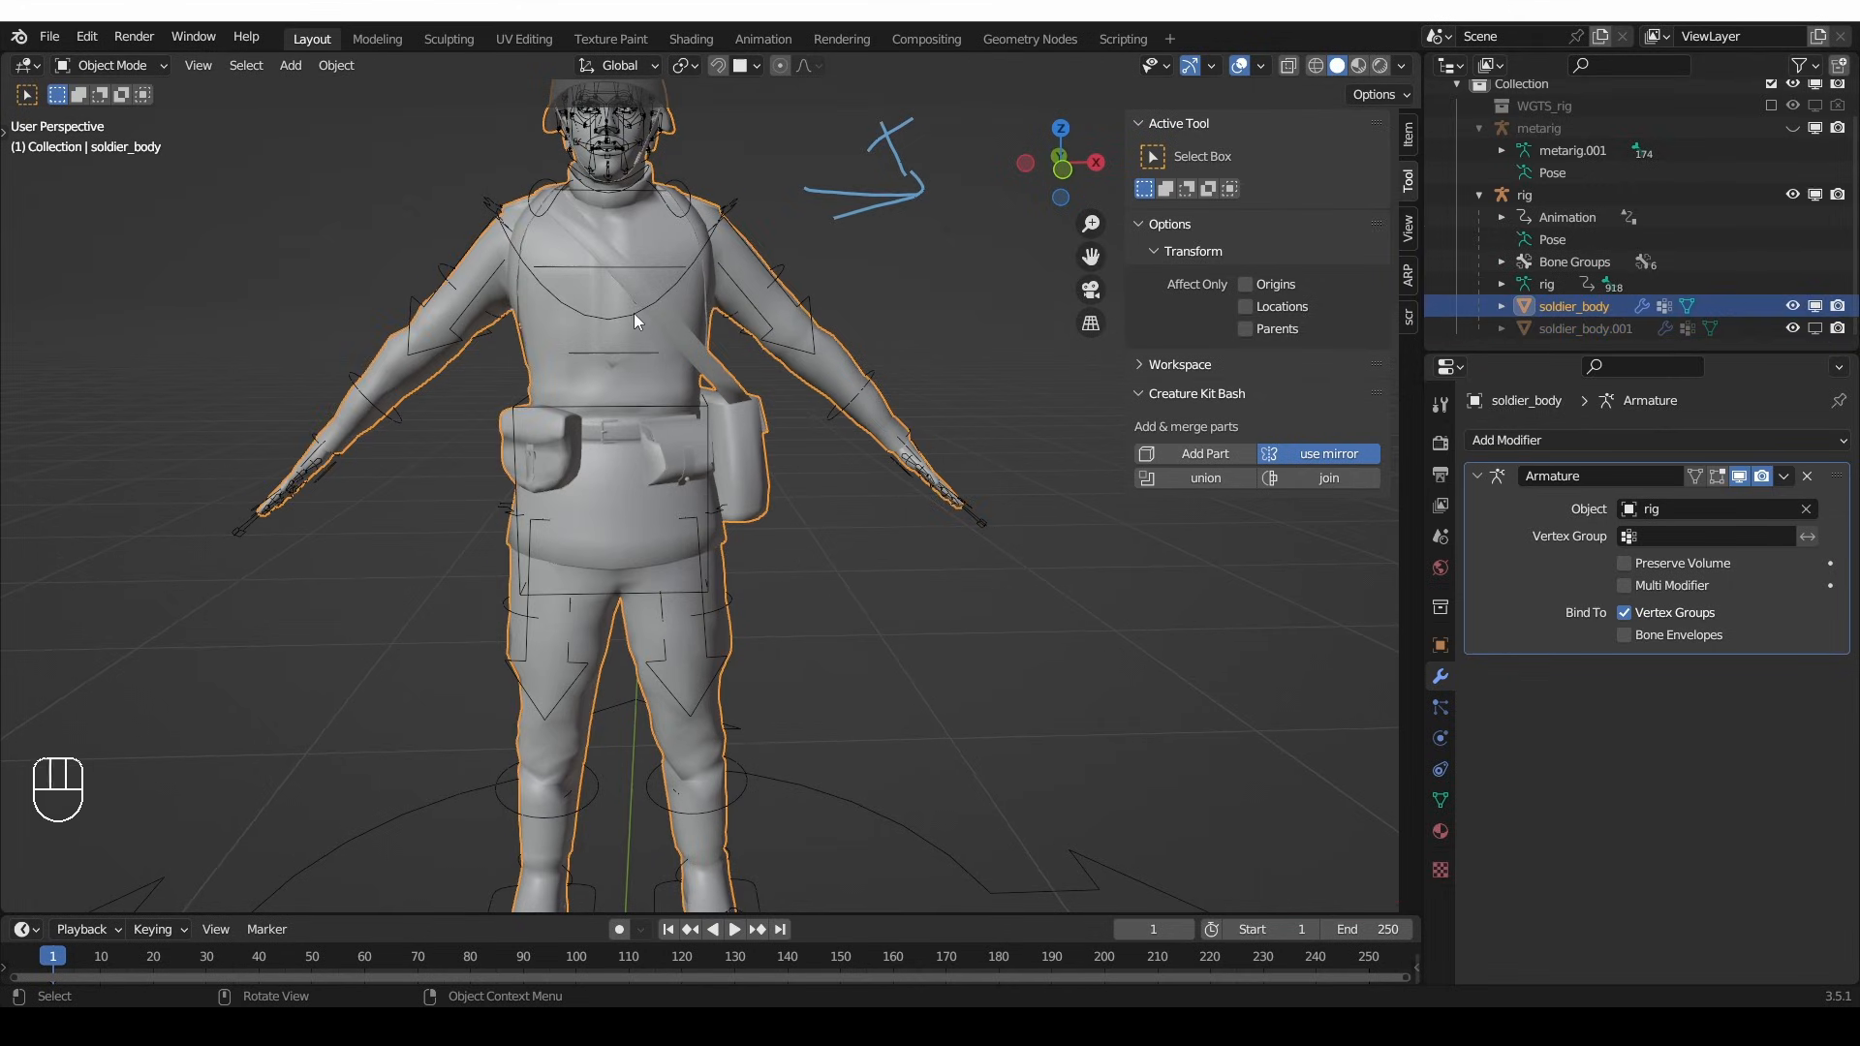
- Return to Weight Paint on the original soldier and view the DEF-spine.003 weights
key(ctrl+z)
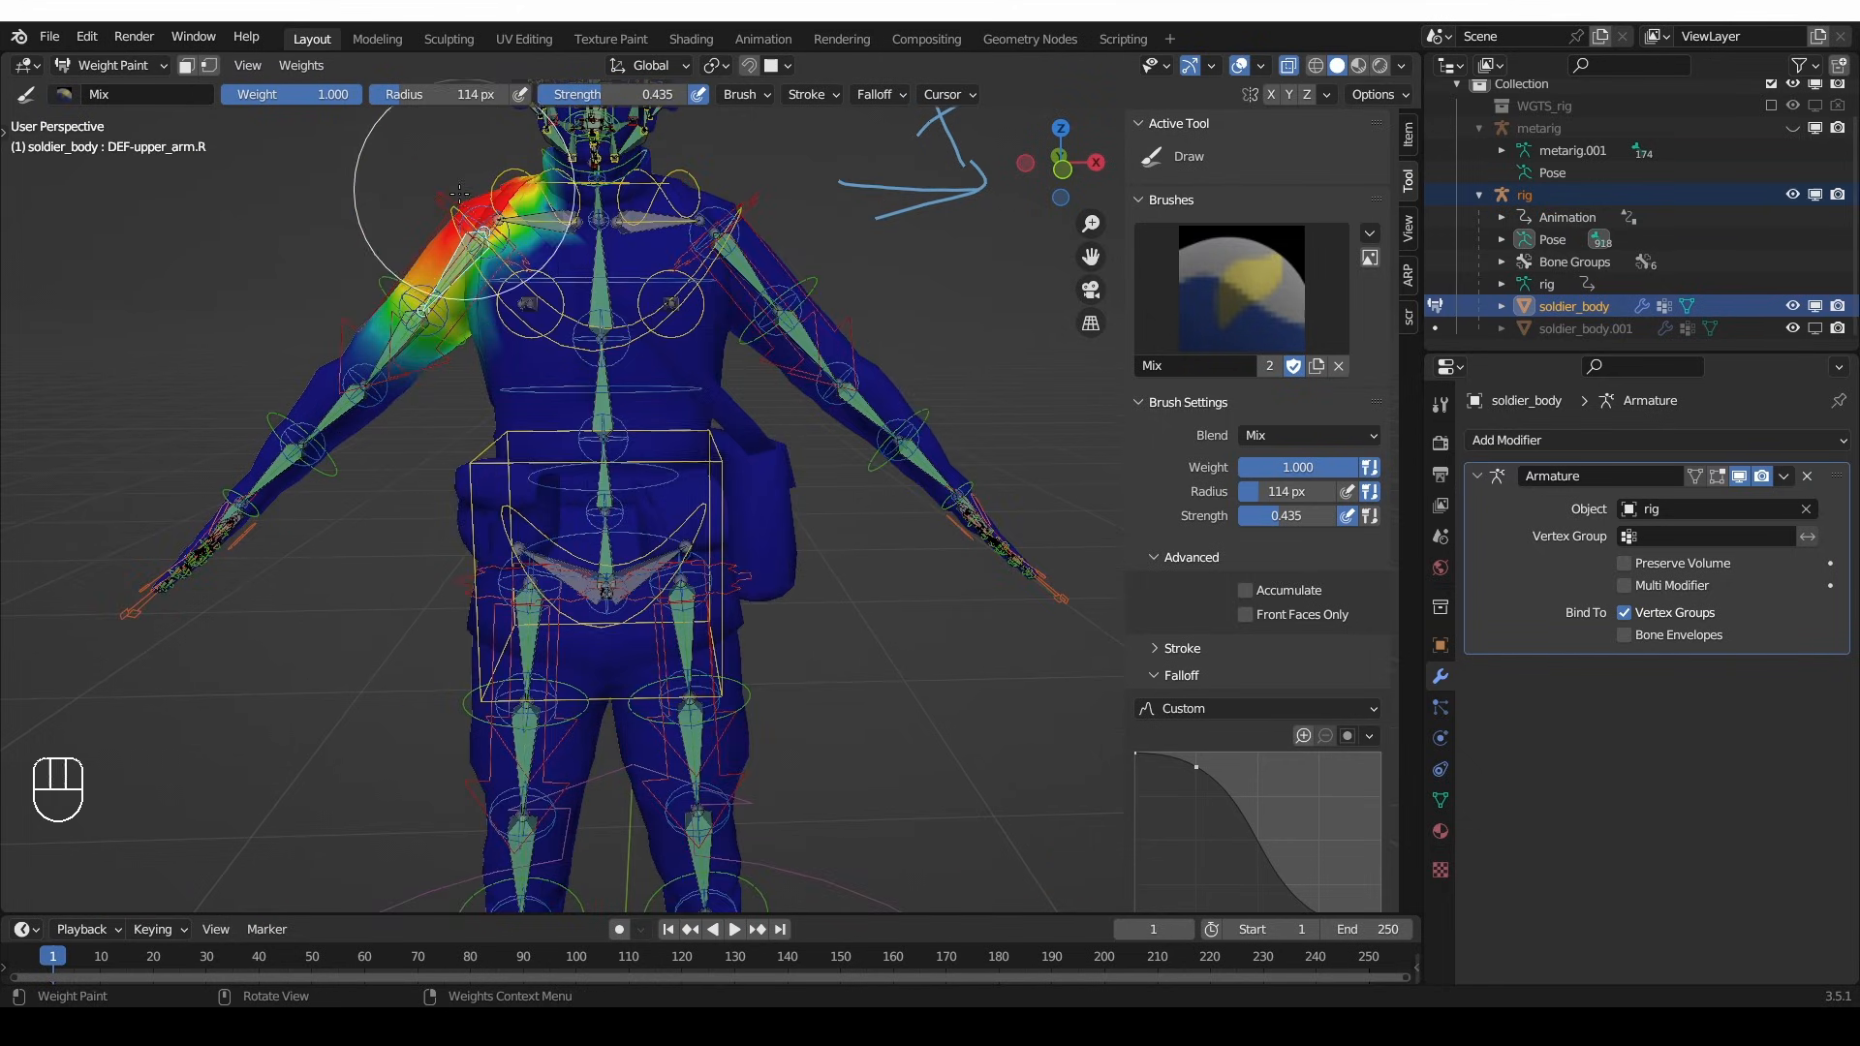
click(598, 254)
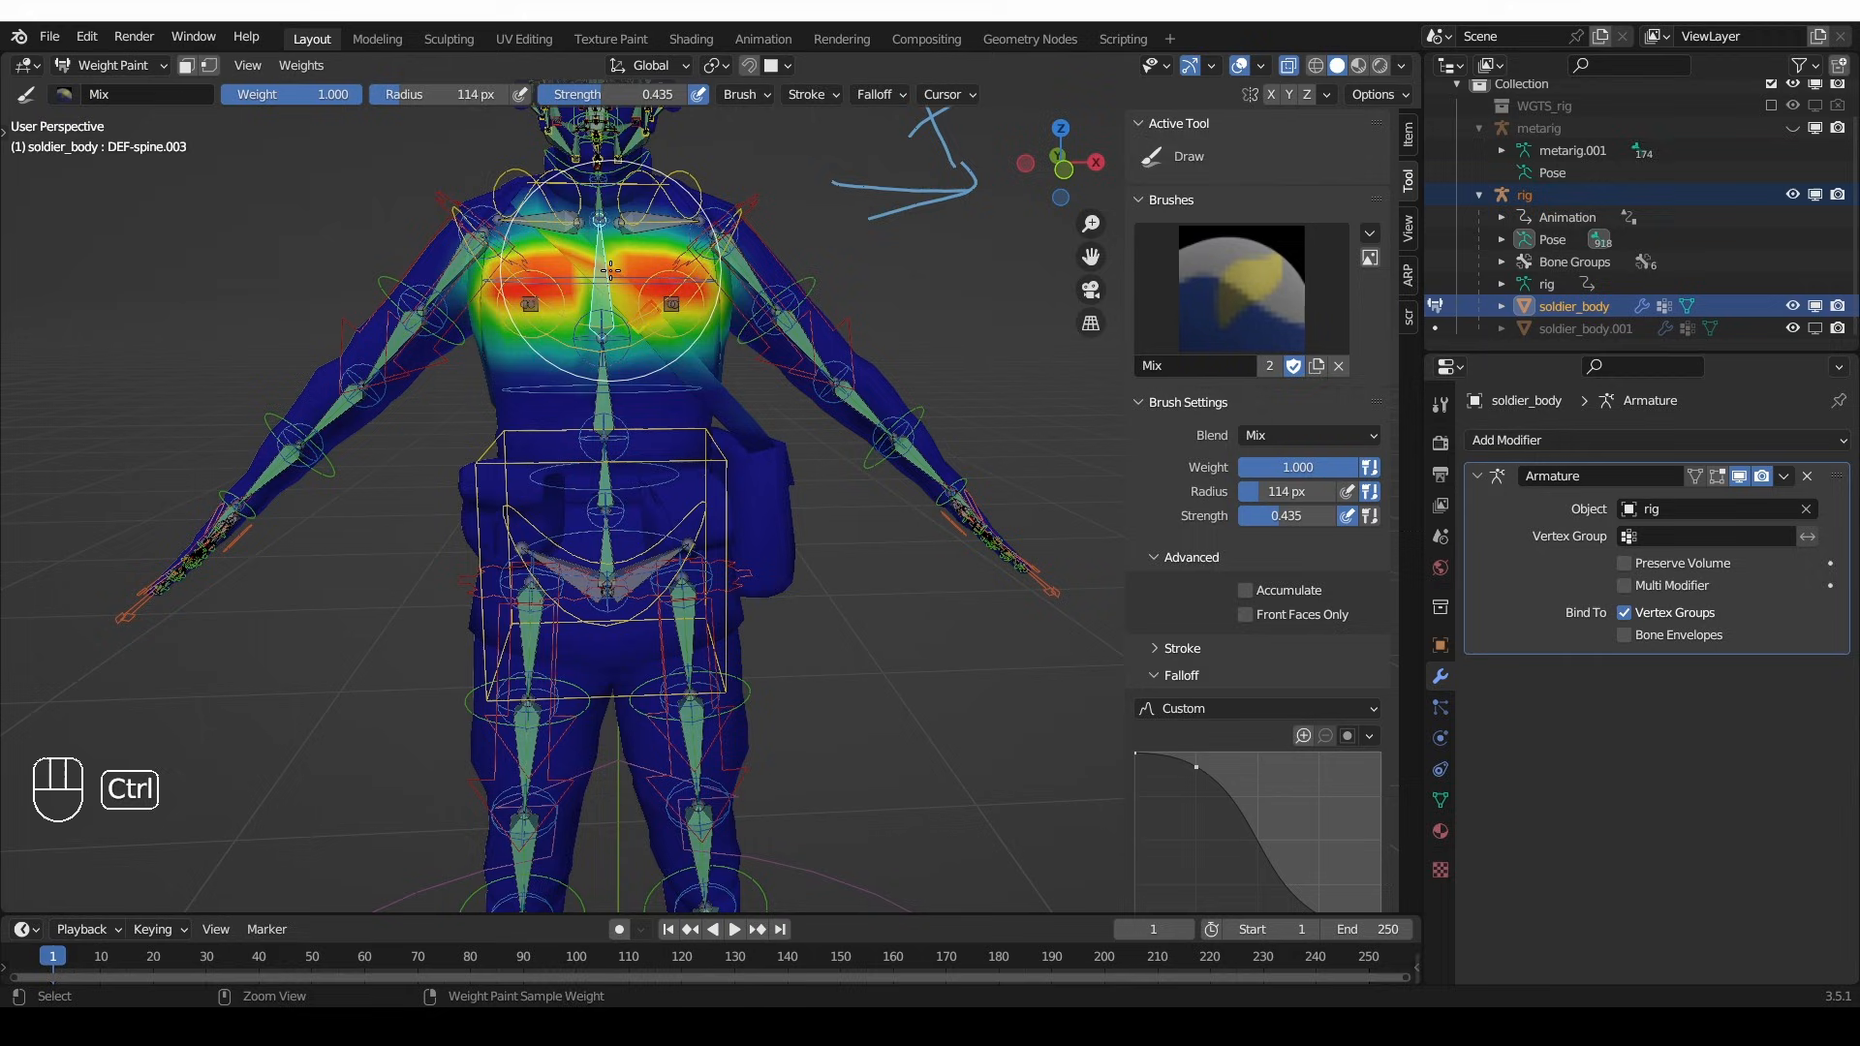